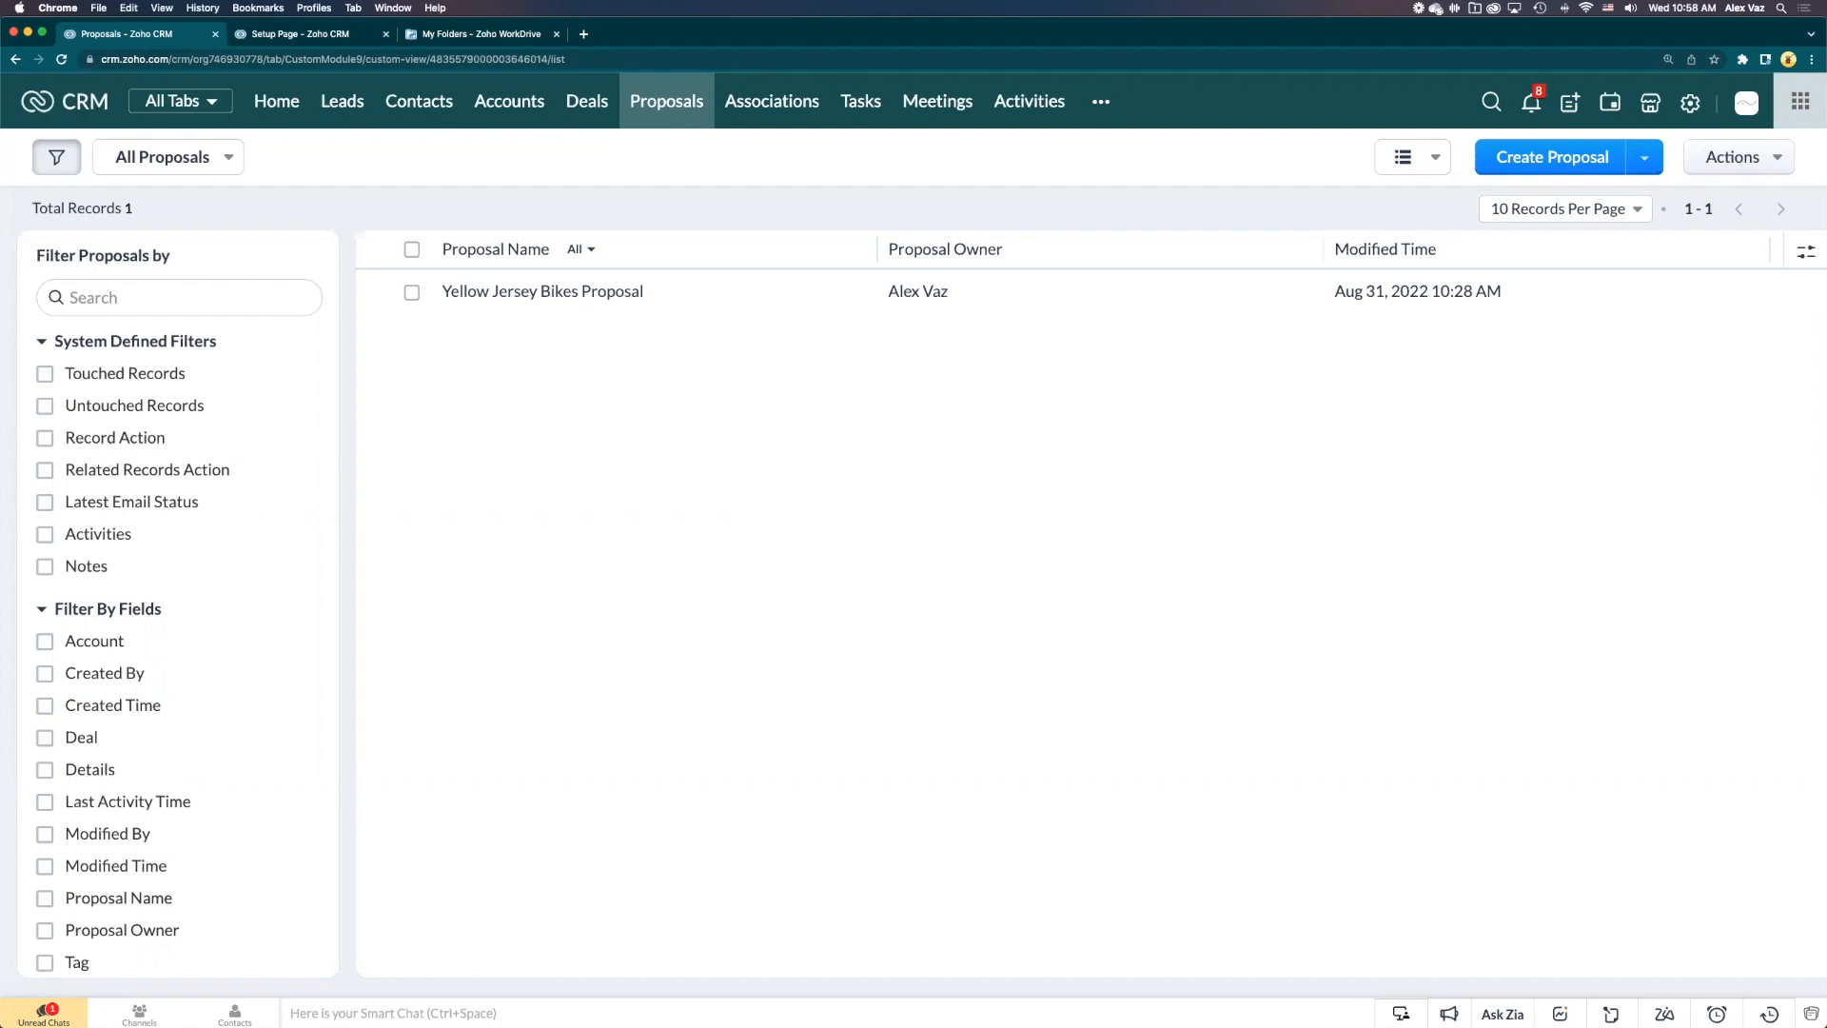
mouse_move(531, 454)
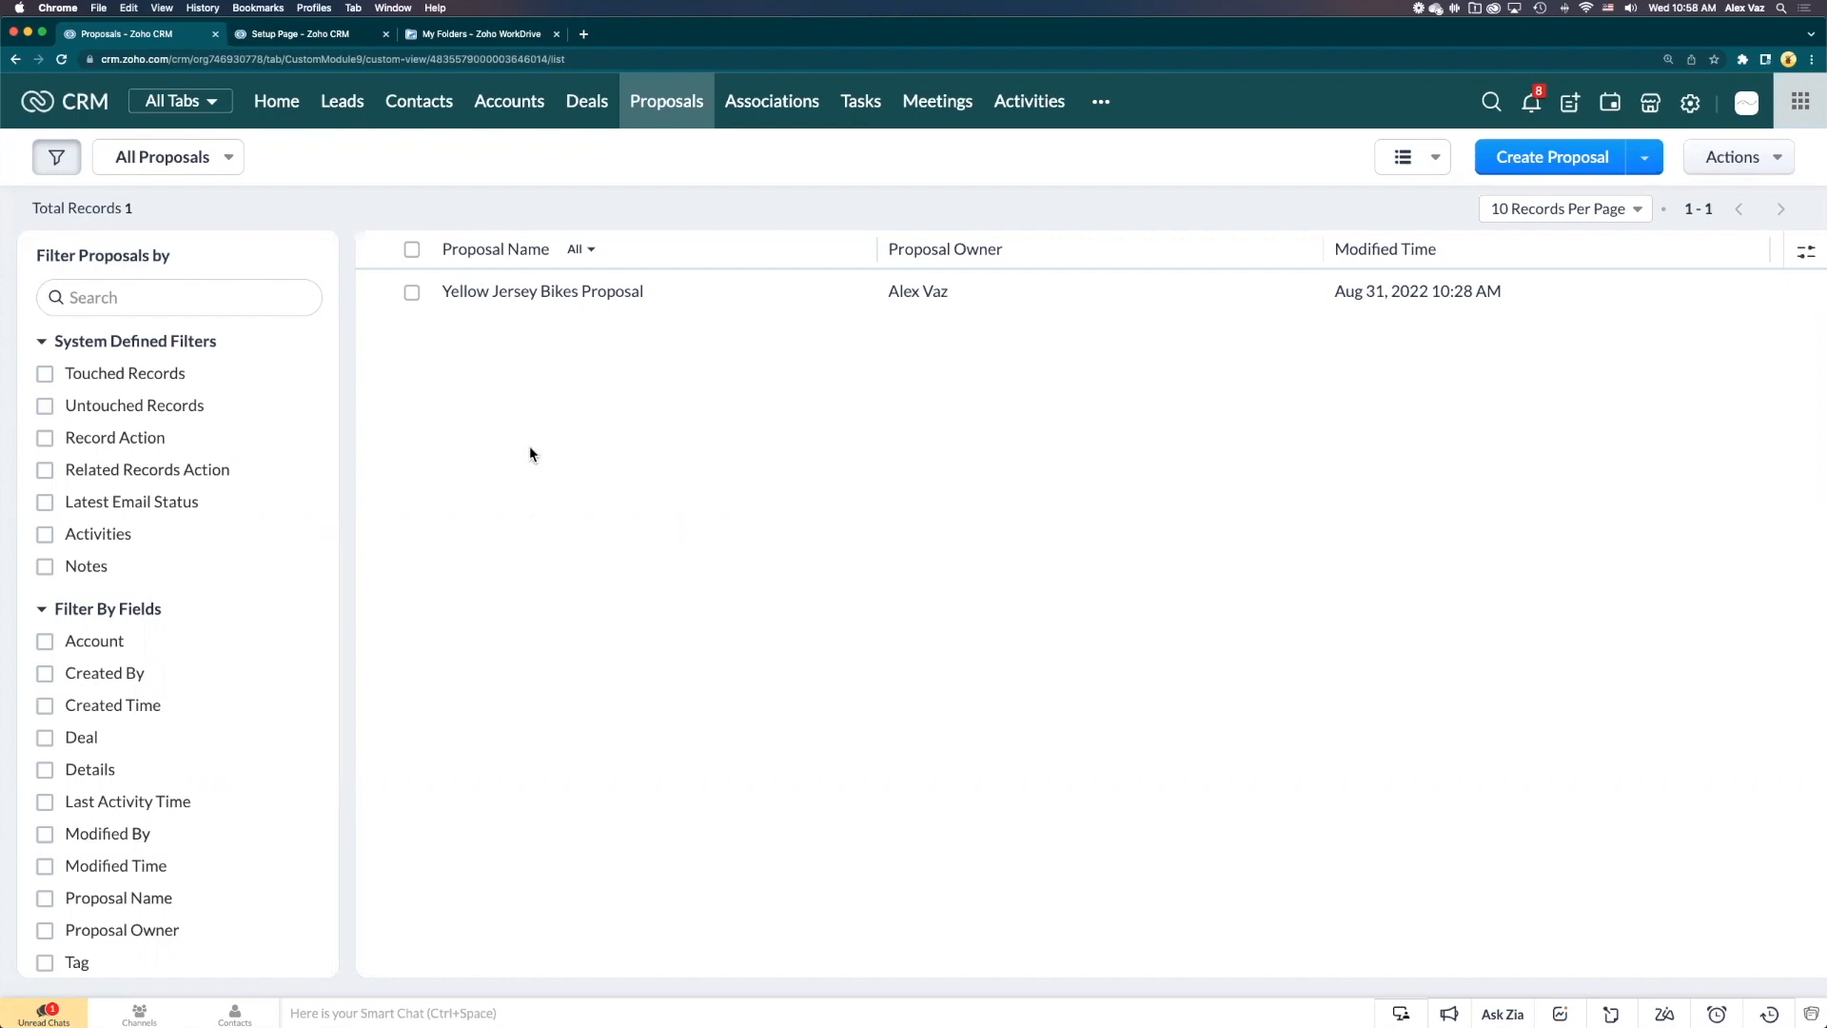
mouse_move(74, 109)
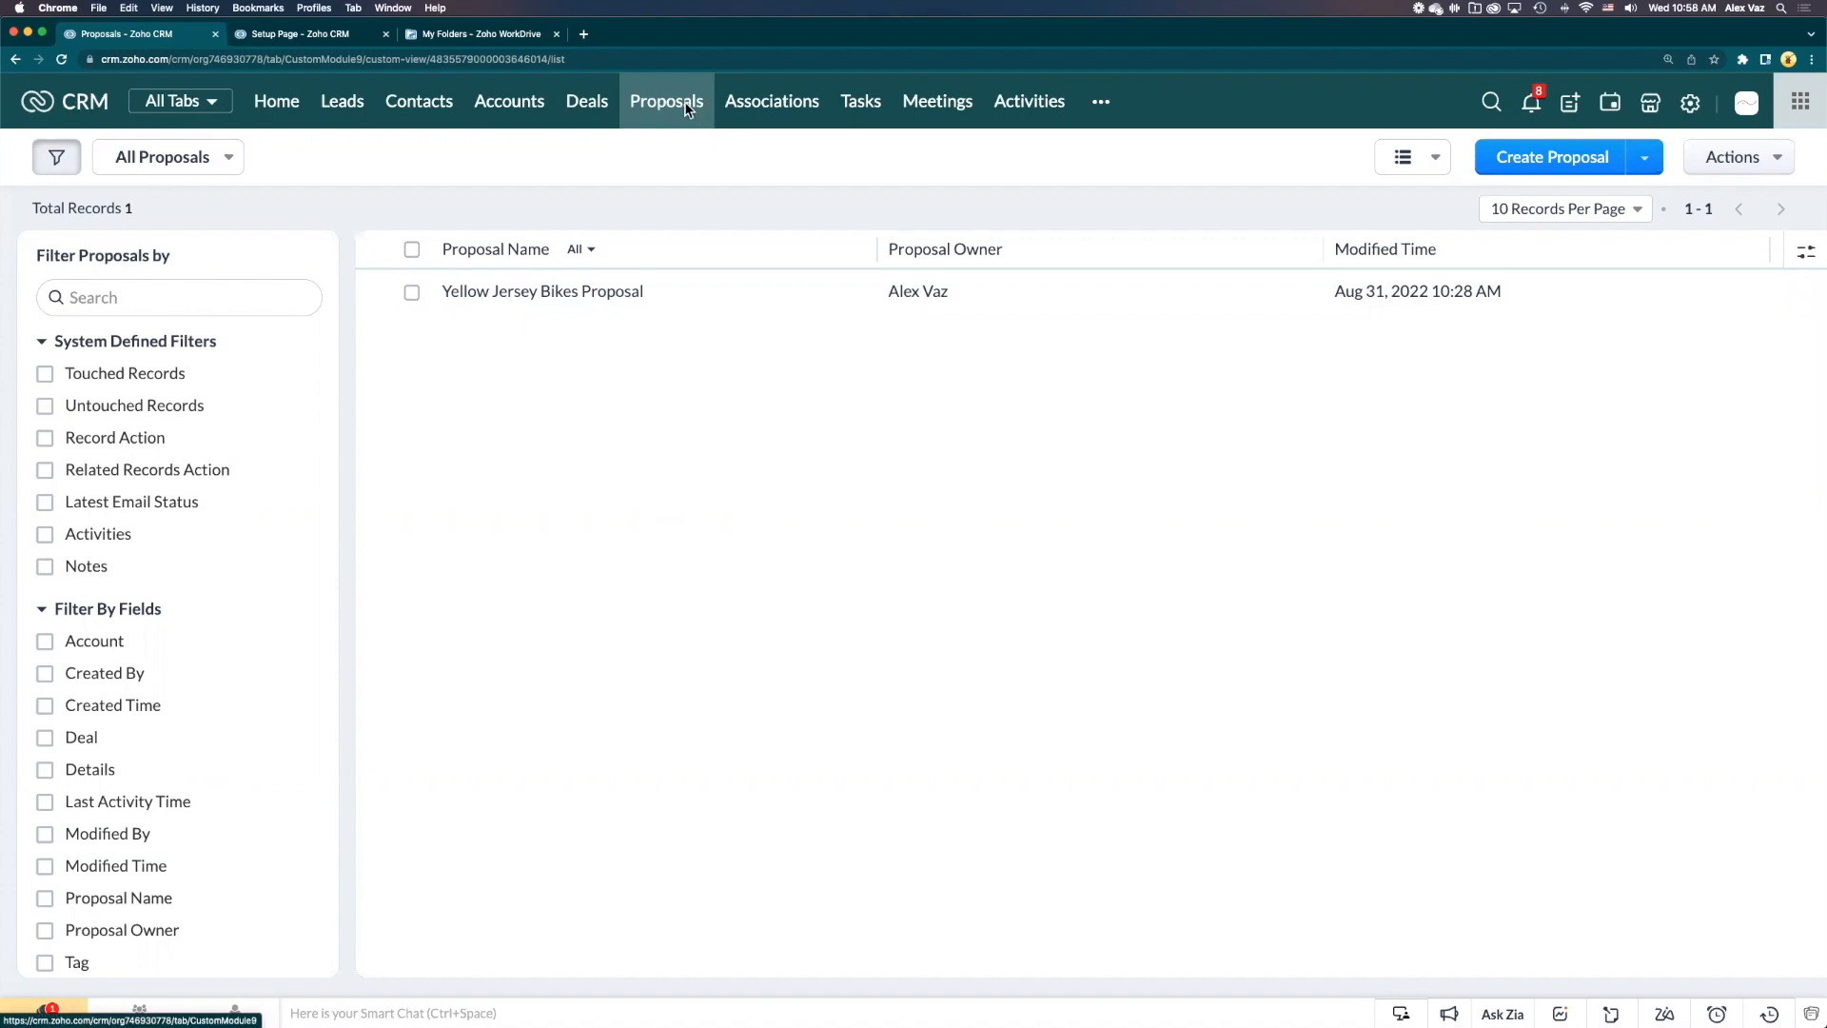
mouse_move(667, 118)
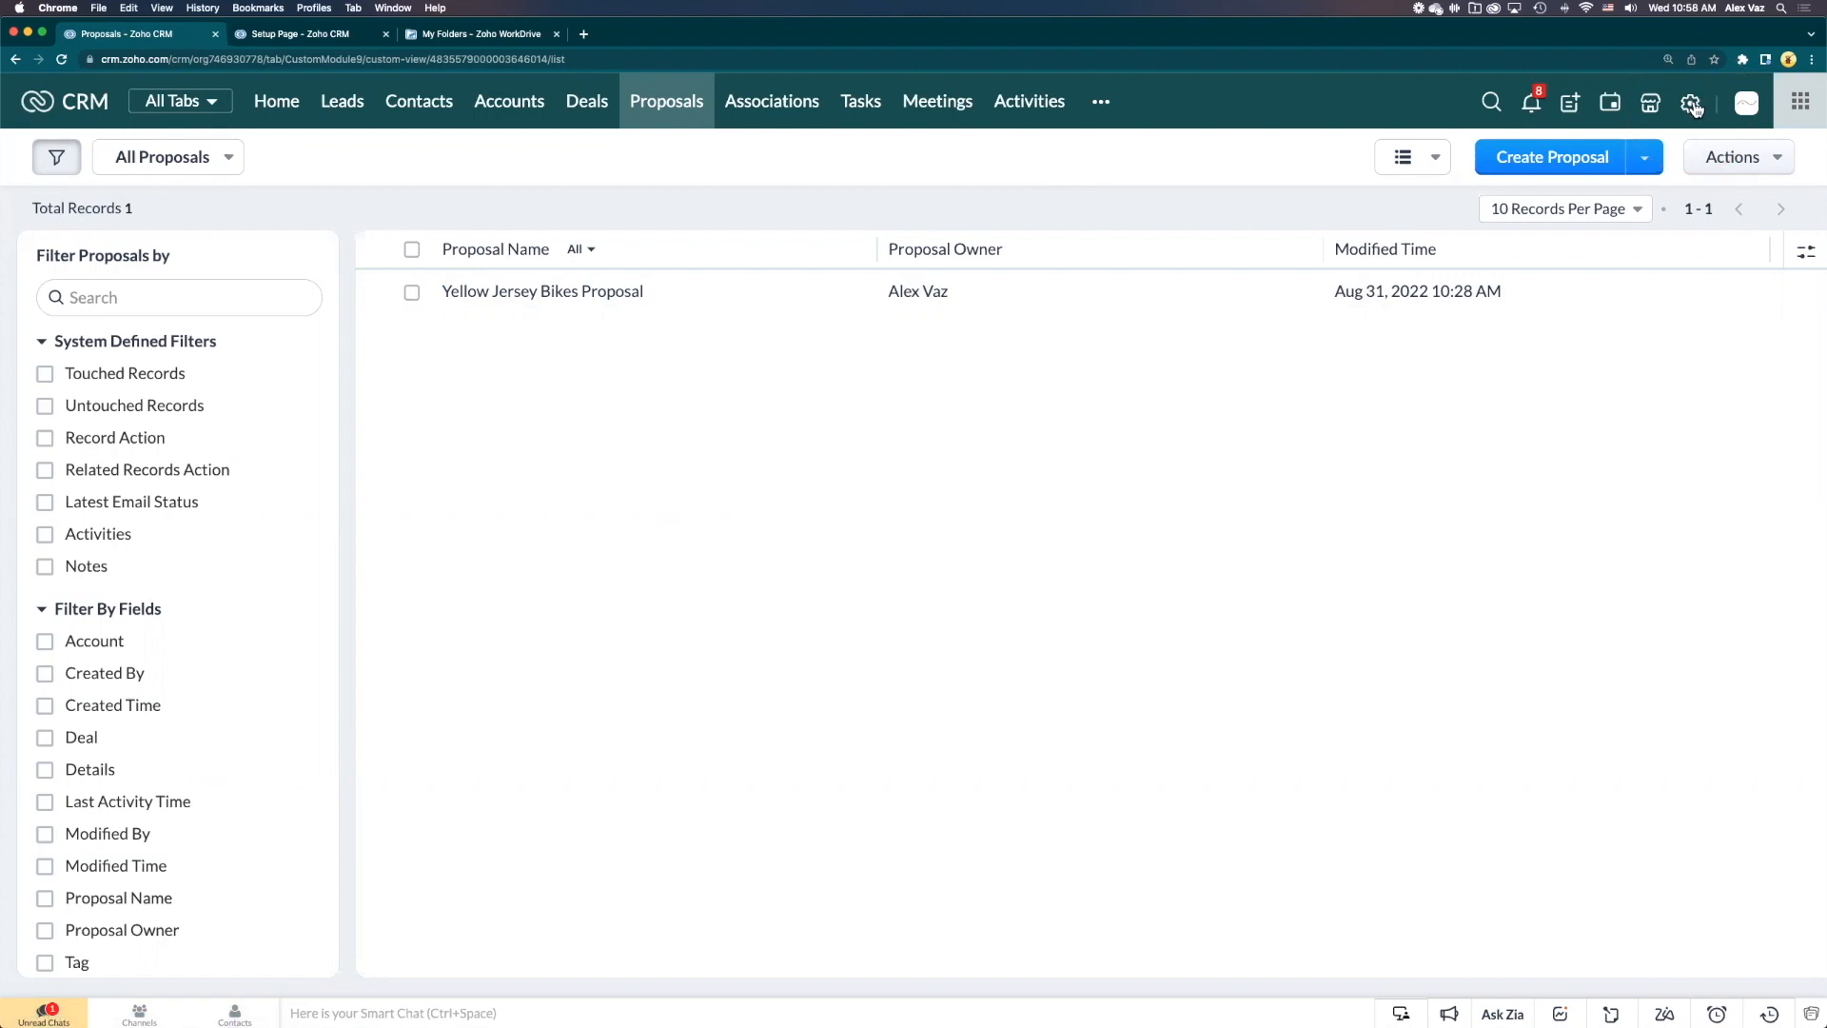
Go to Setup > Templates and show the Mail Merge list with Proposal.zdoc
left_click(1688, 103)
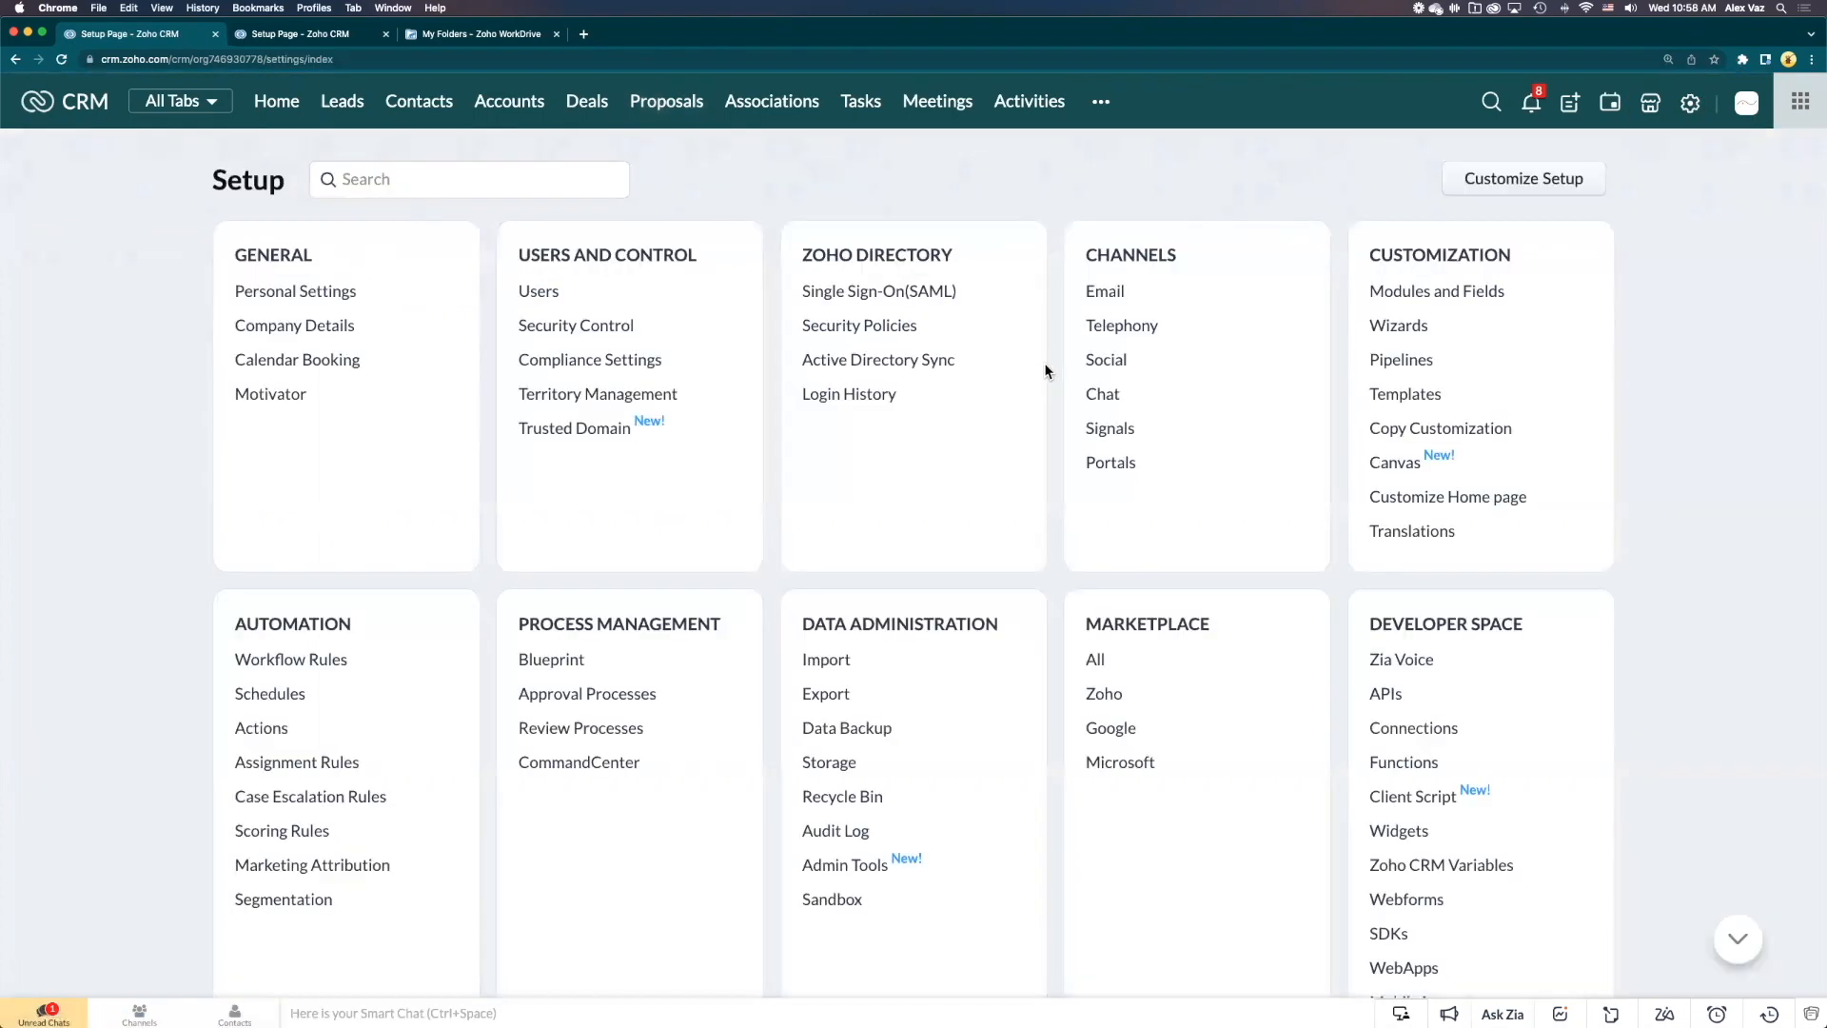
mouse_move(1406, 262)
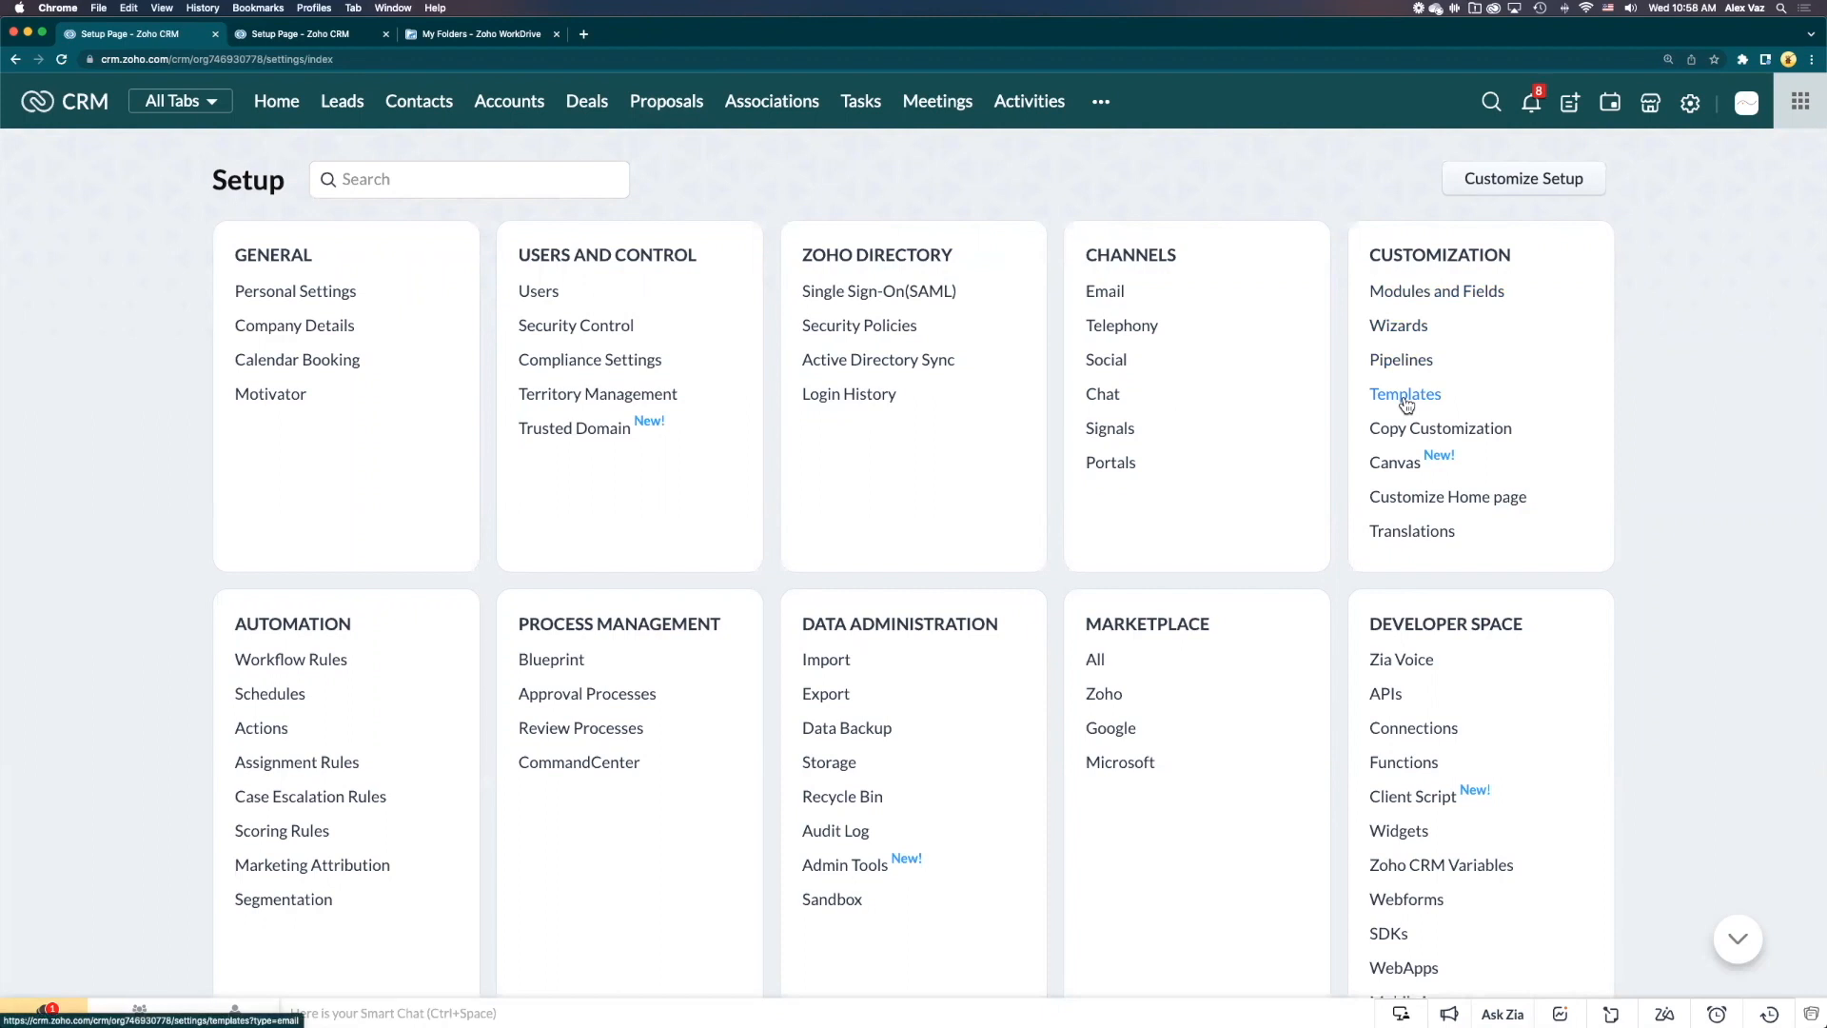
left_click(1404, 394)
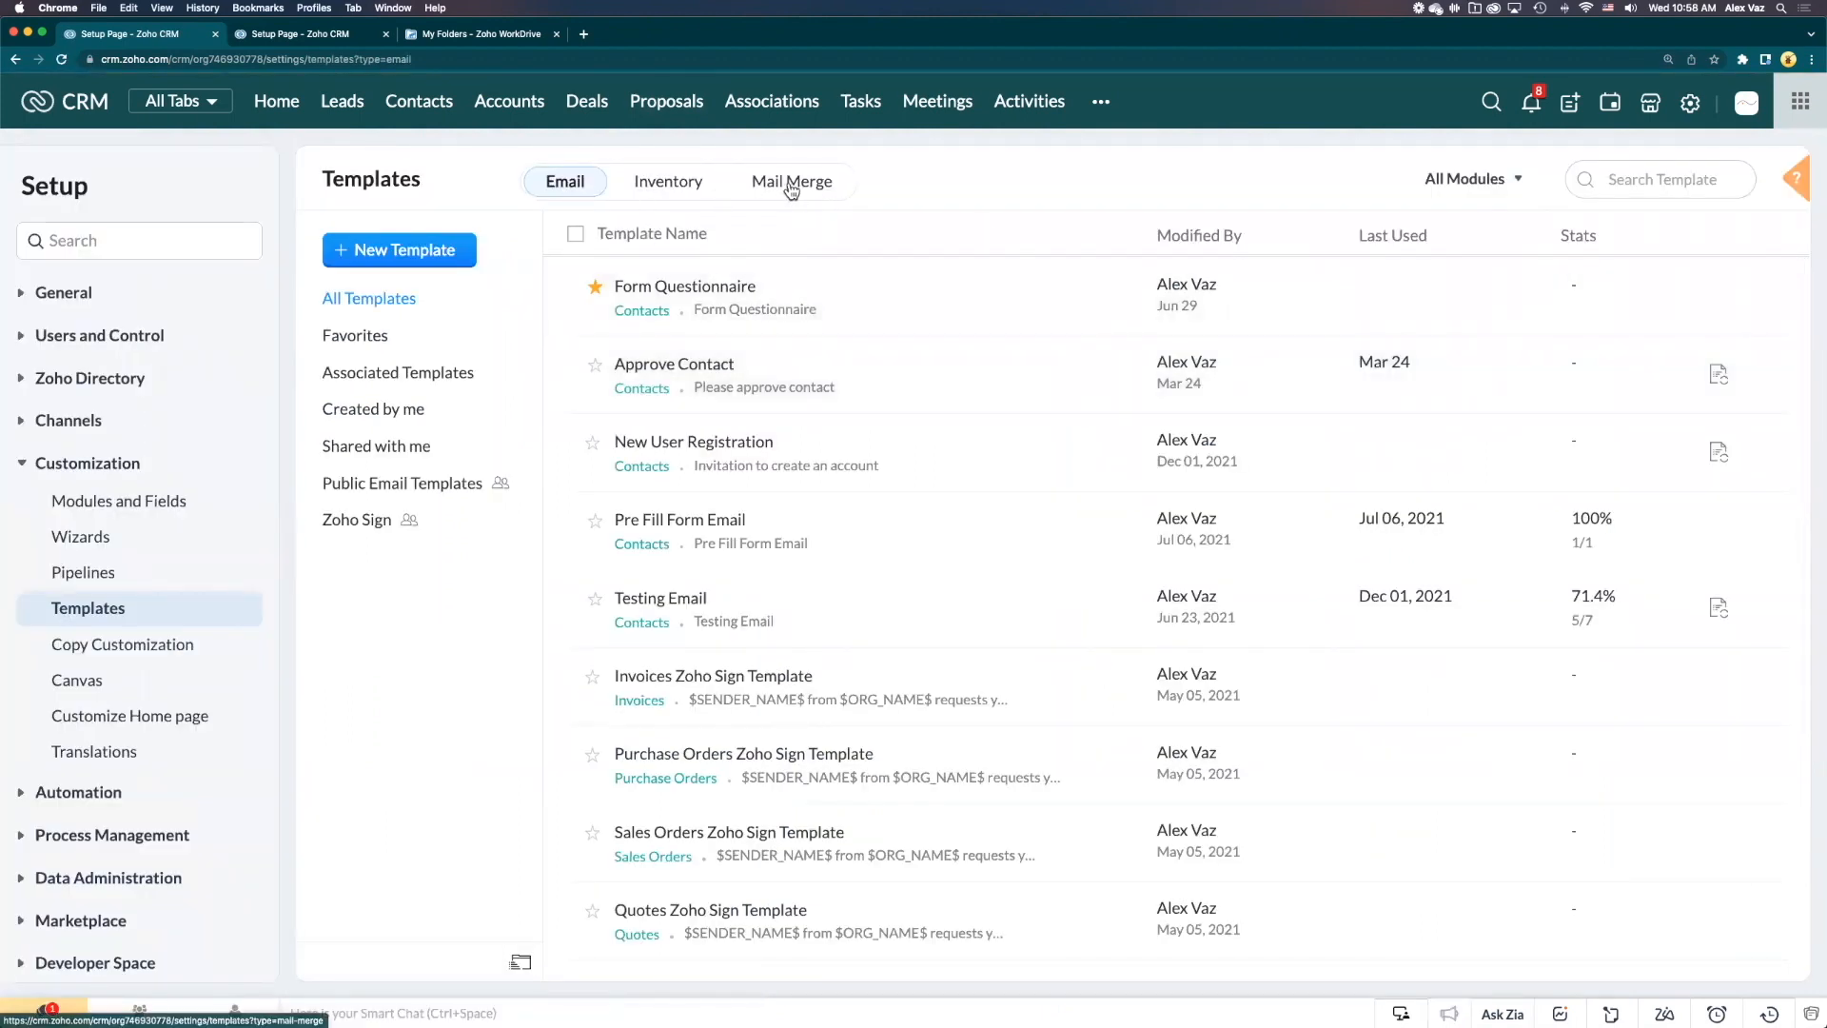
left_click(791, 182)
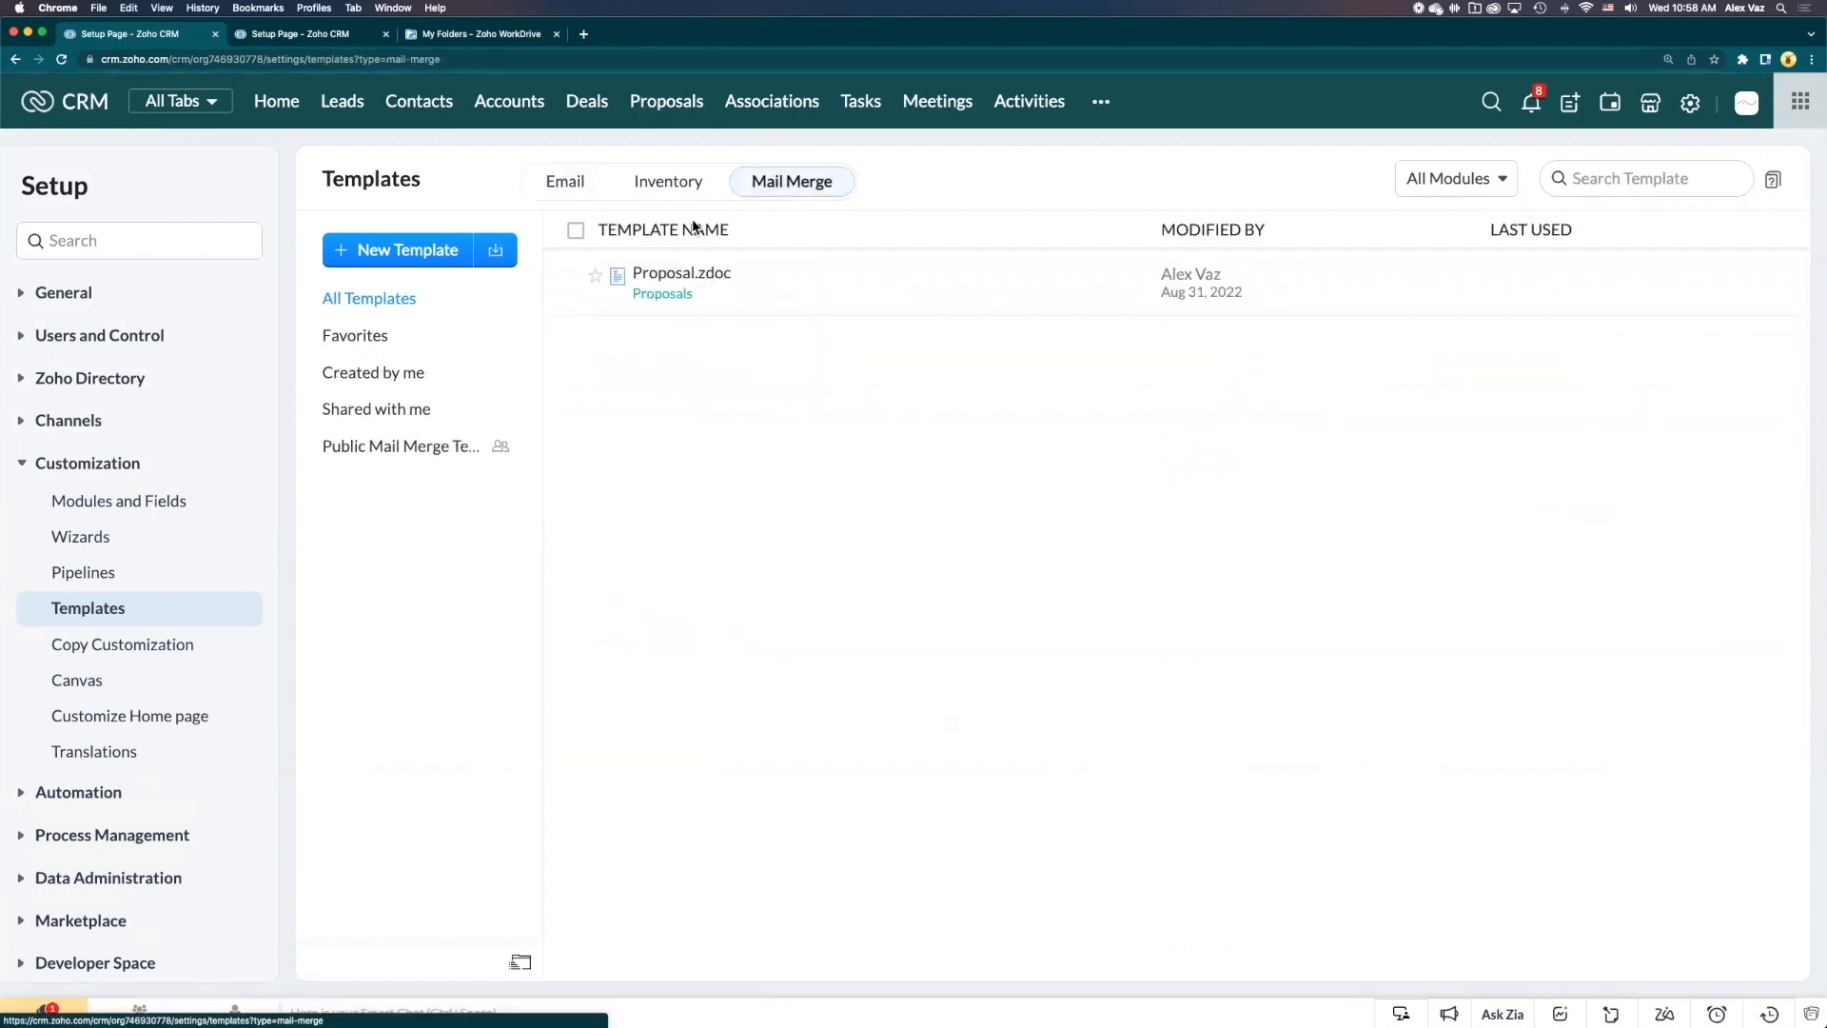
mouse_move(681, 281)
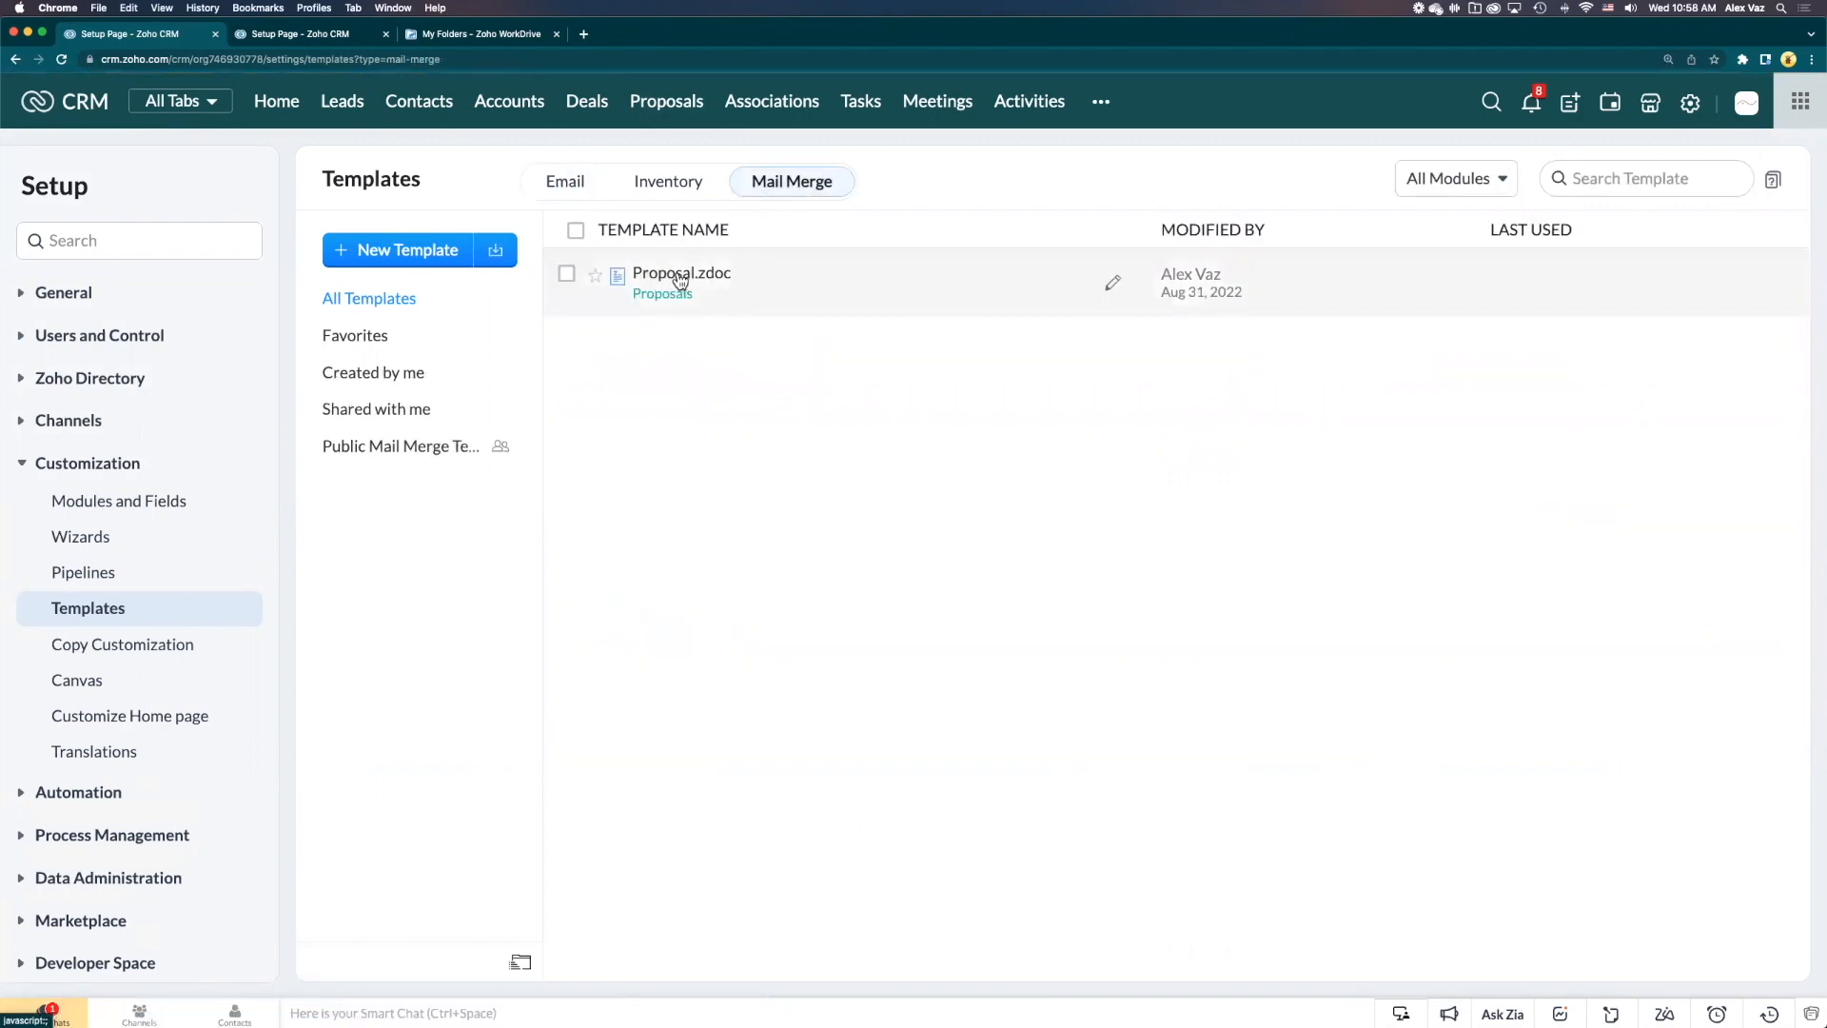
mouse_move(406, 249)
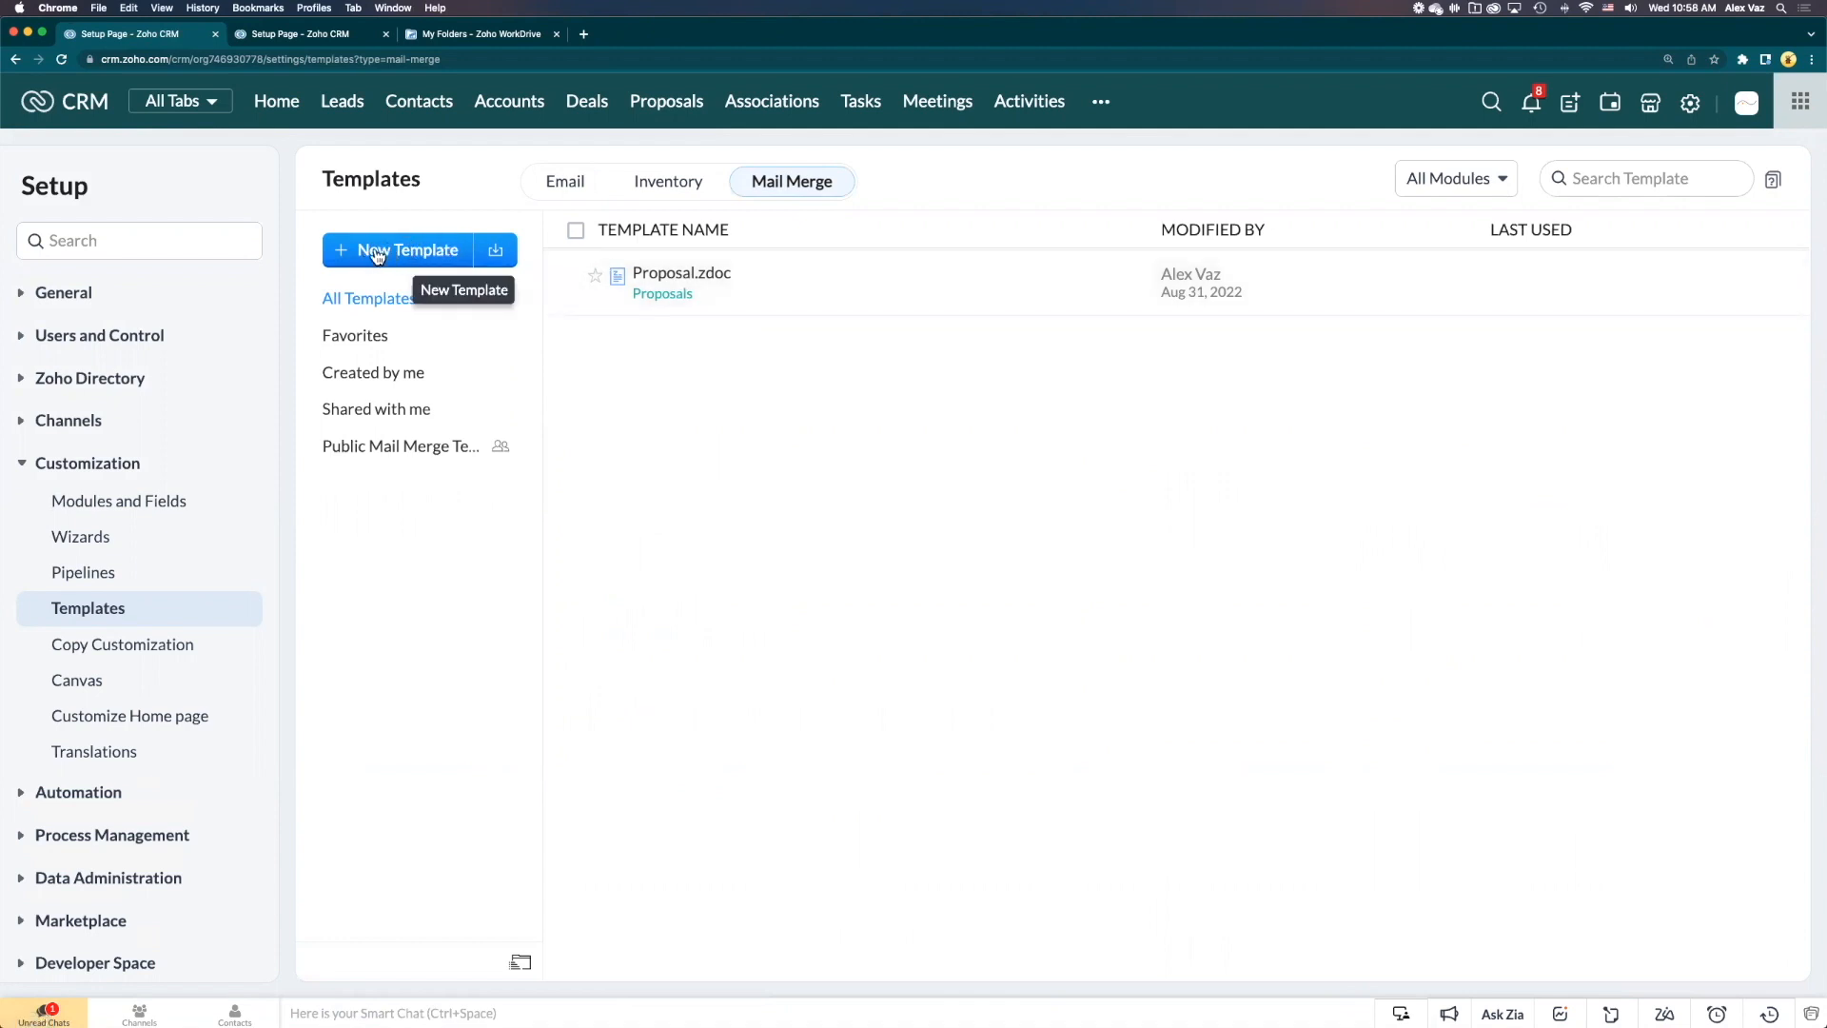
mouse_move(410, 257)
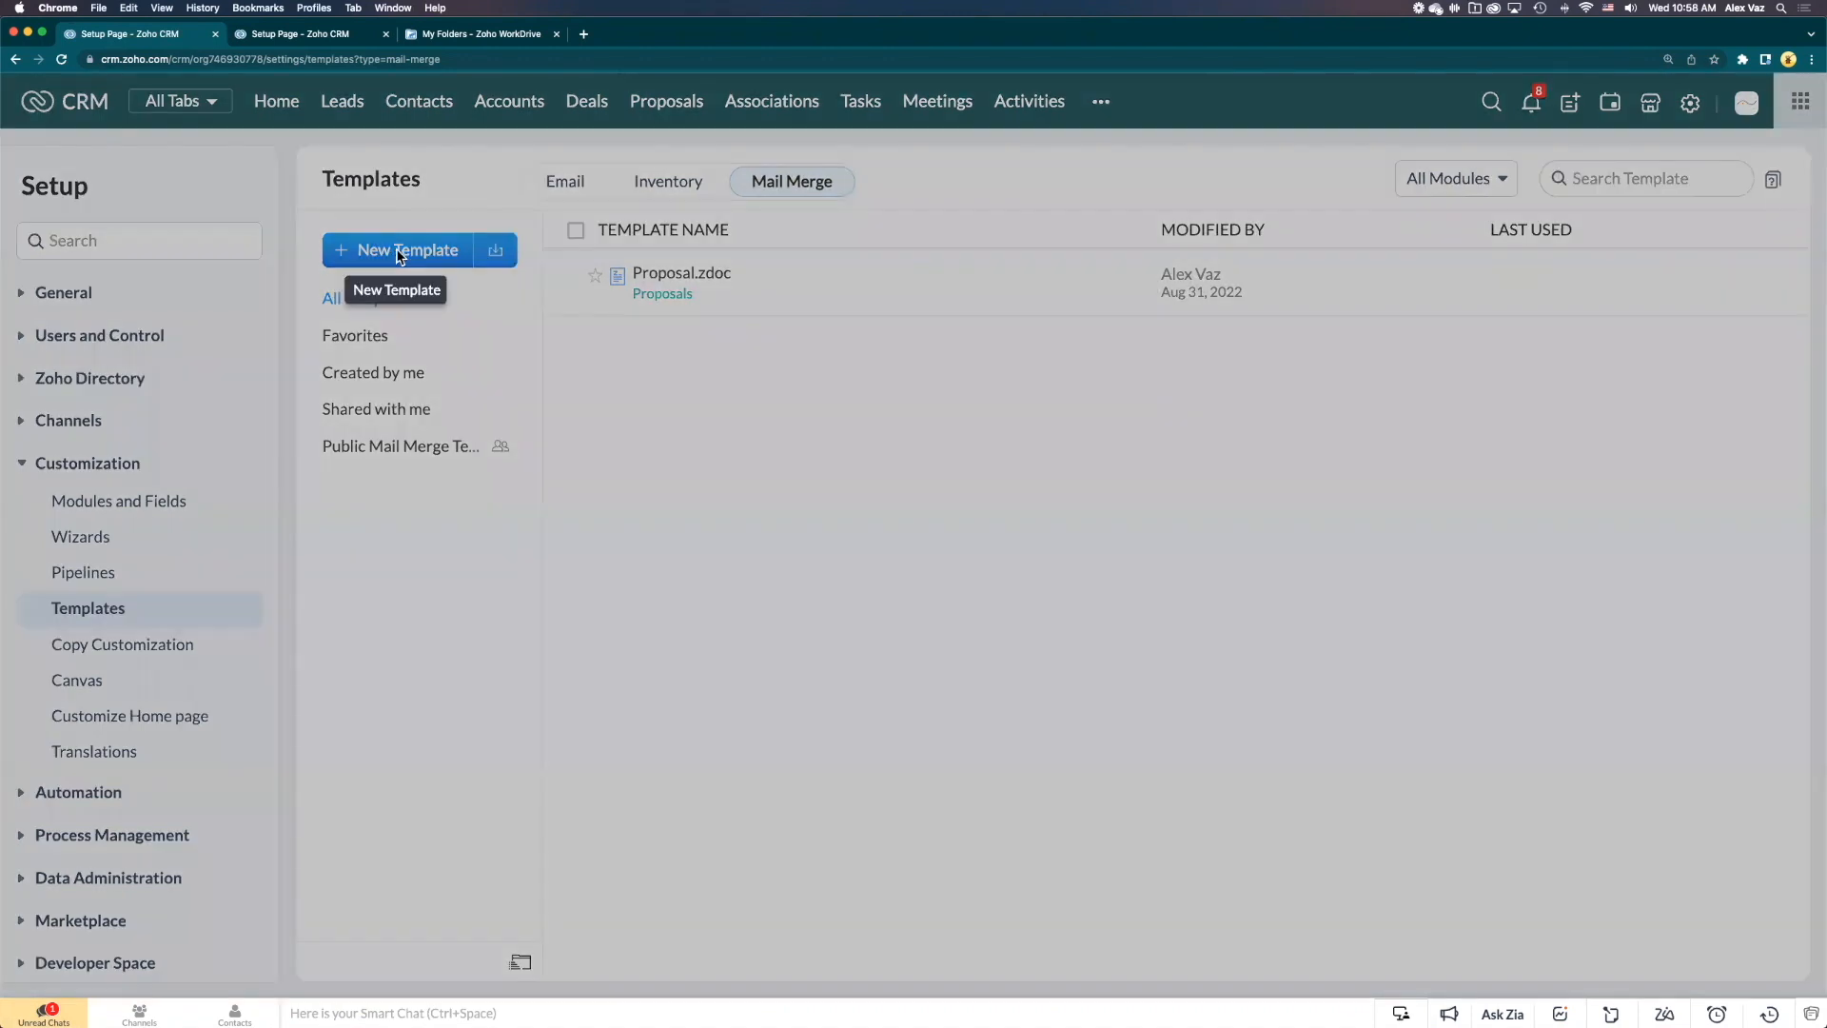
Start a new Proposals-module mail merge template named 'Proposal Sample'
left_click(404, 249)
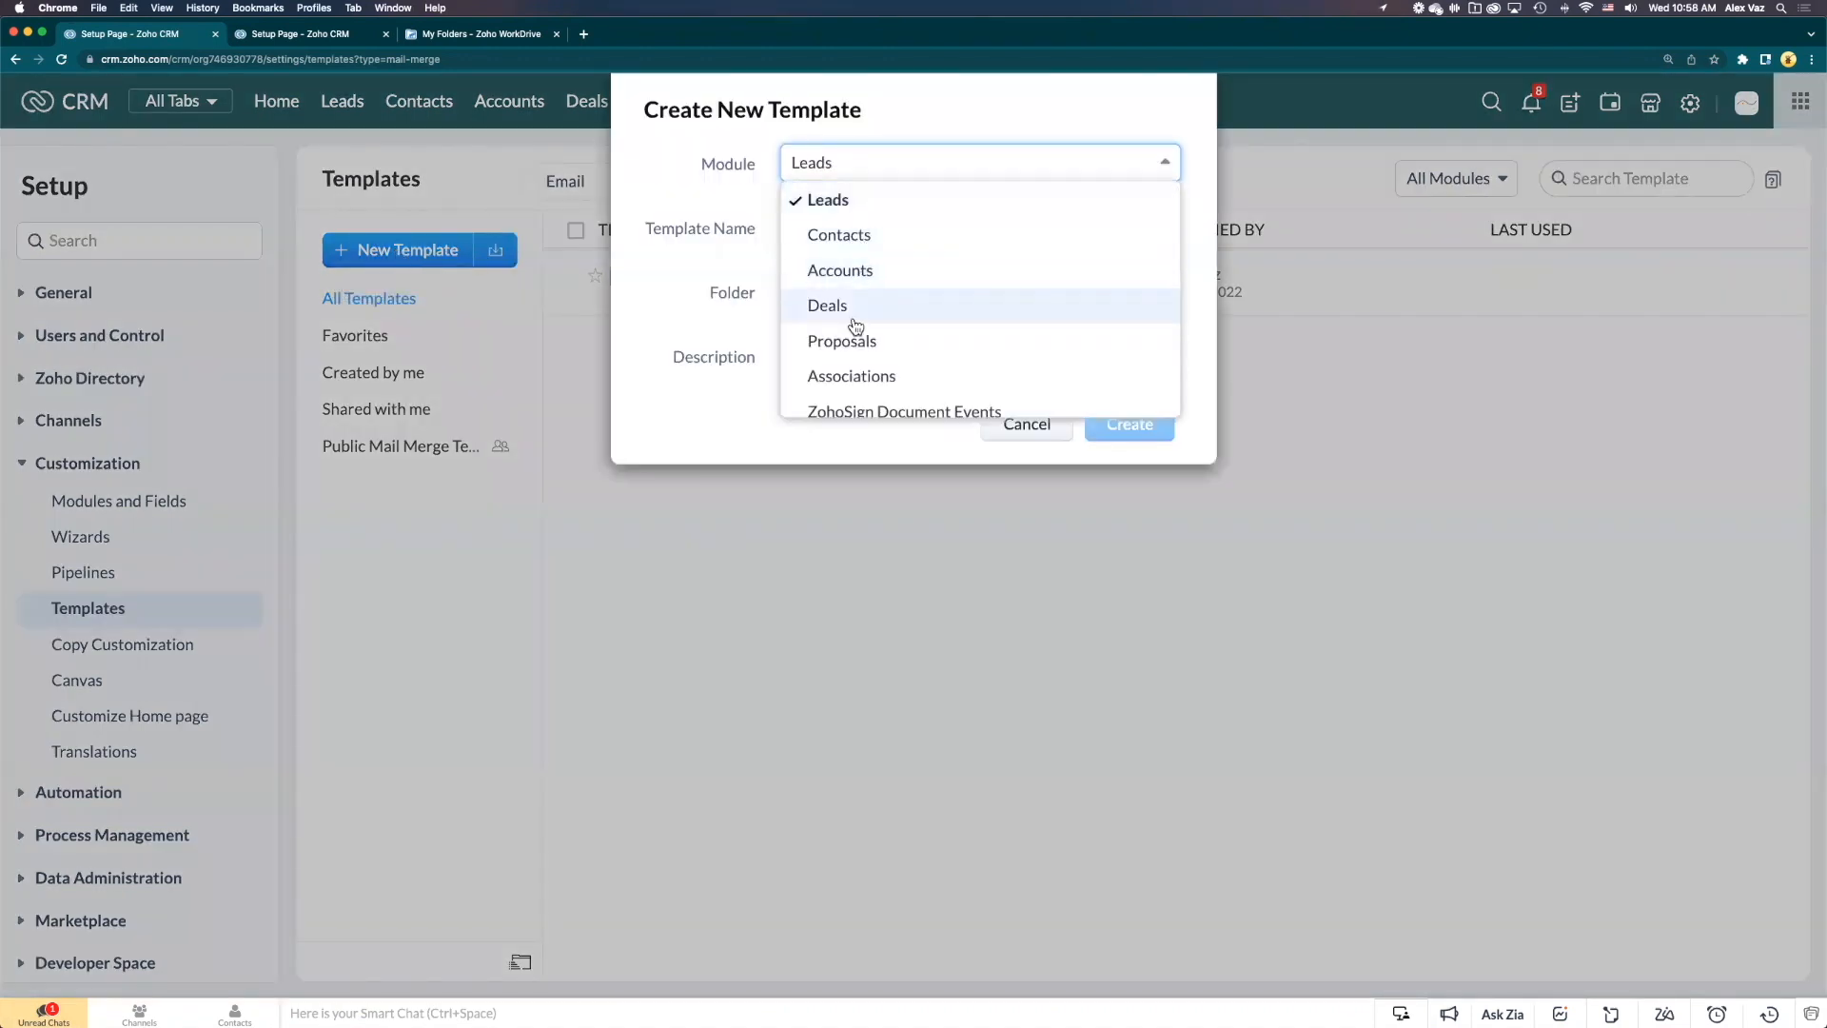
left_click(843, 341)
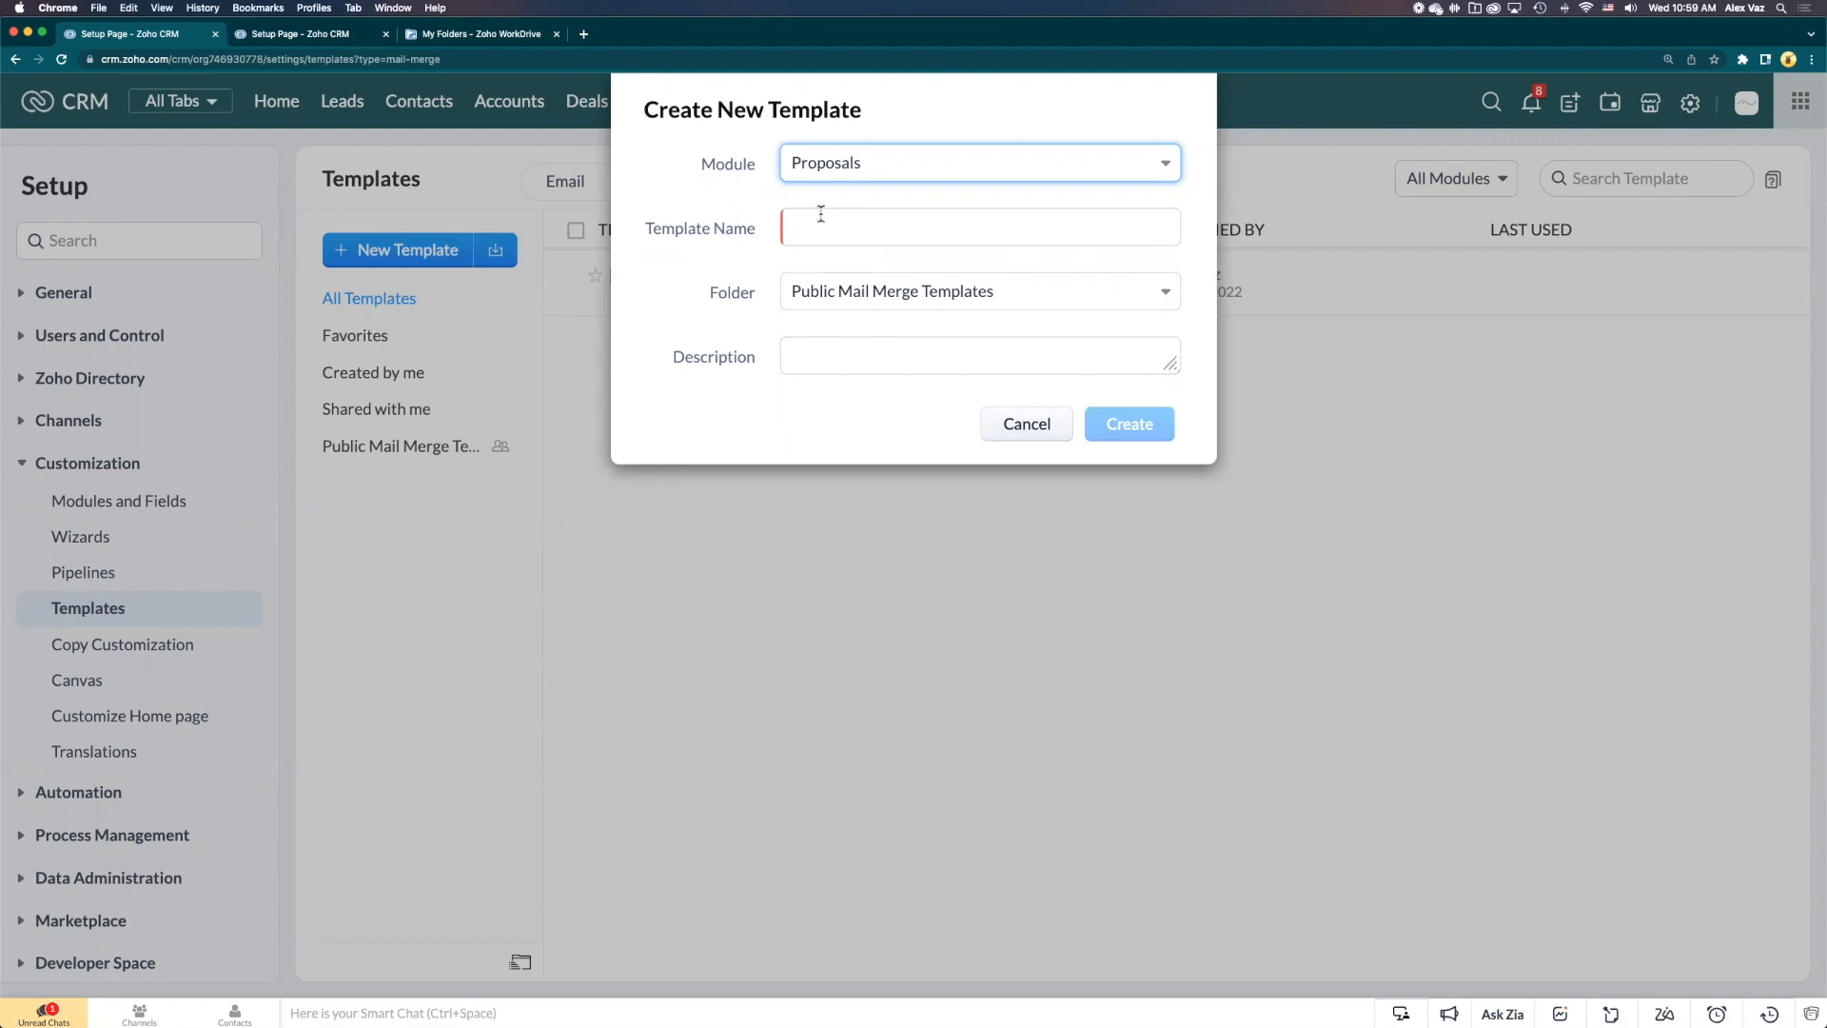
left_click(980, 227)
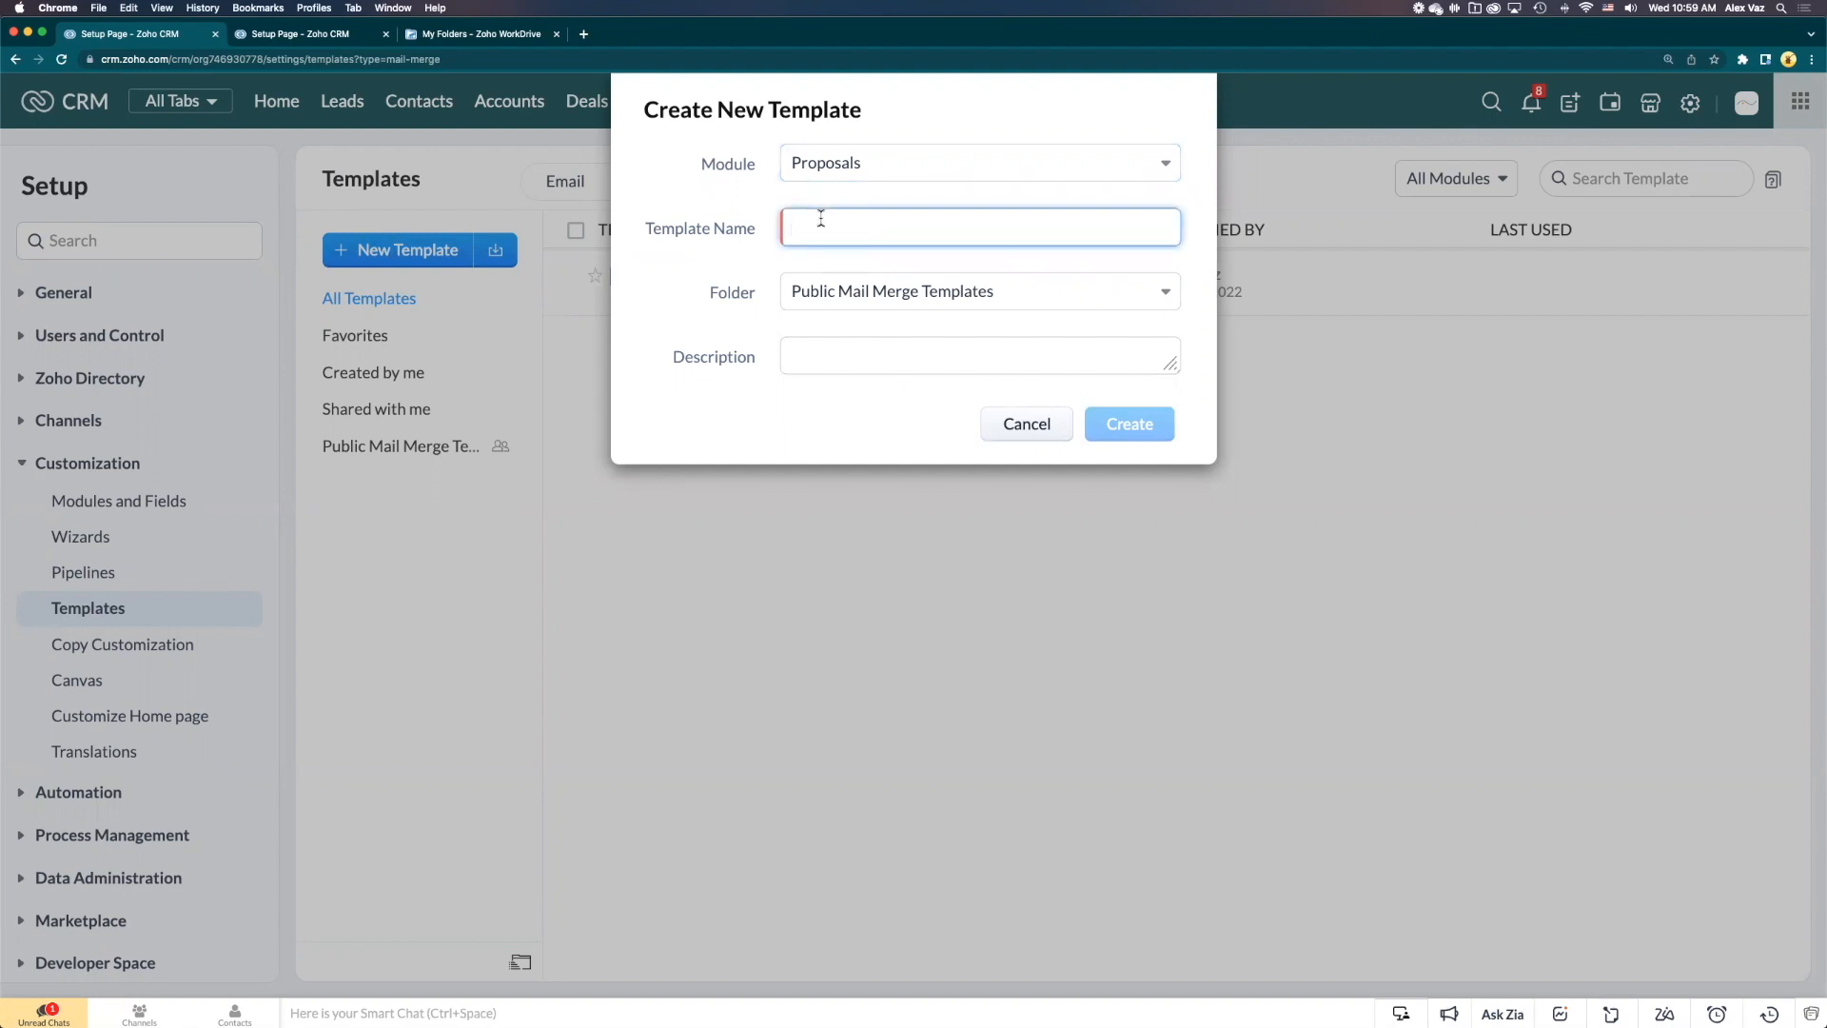
type("Pro")
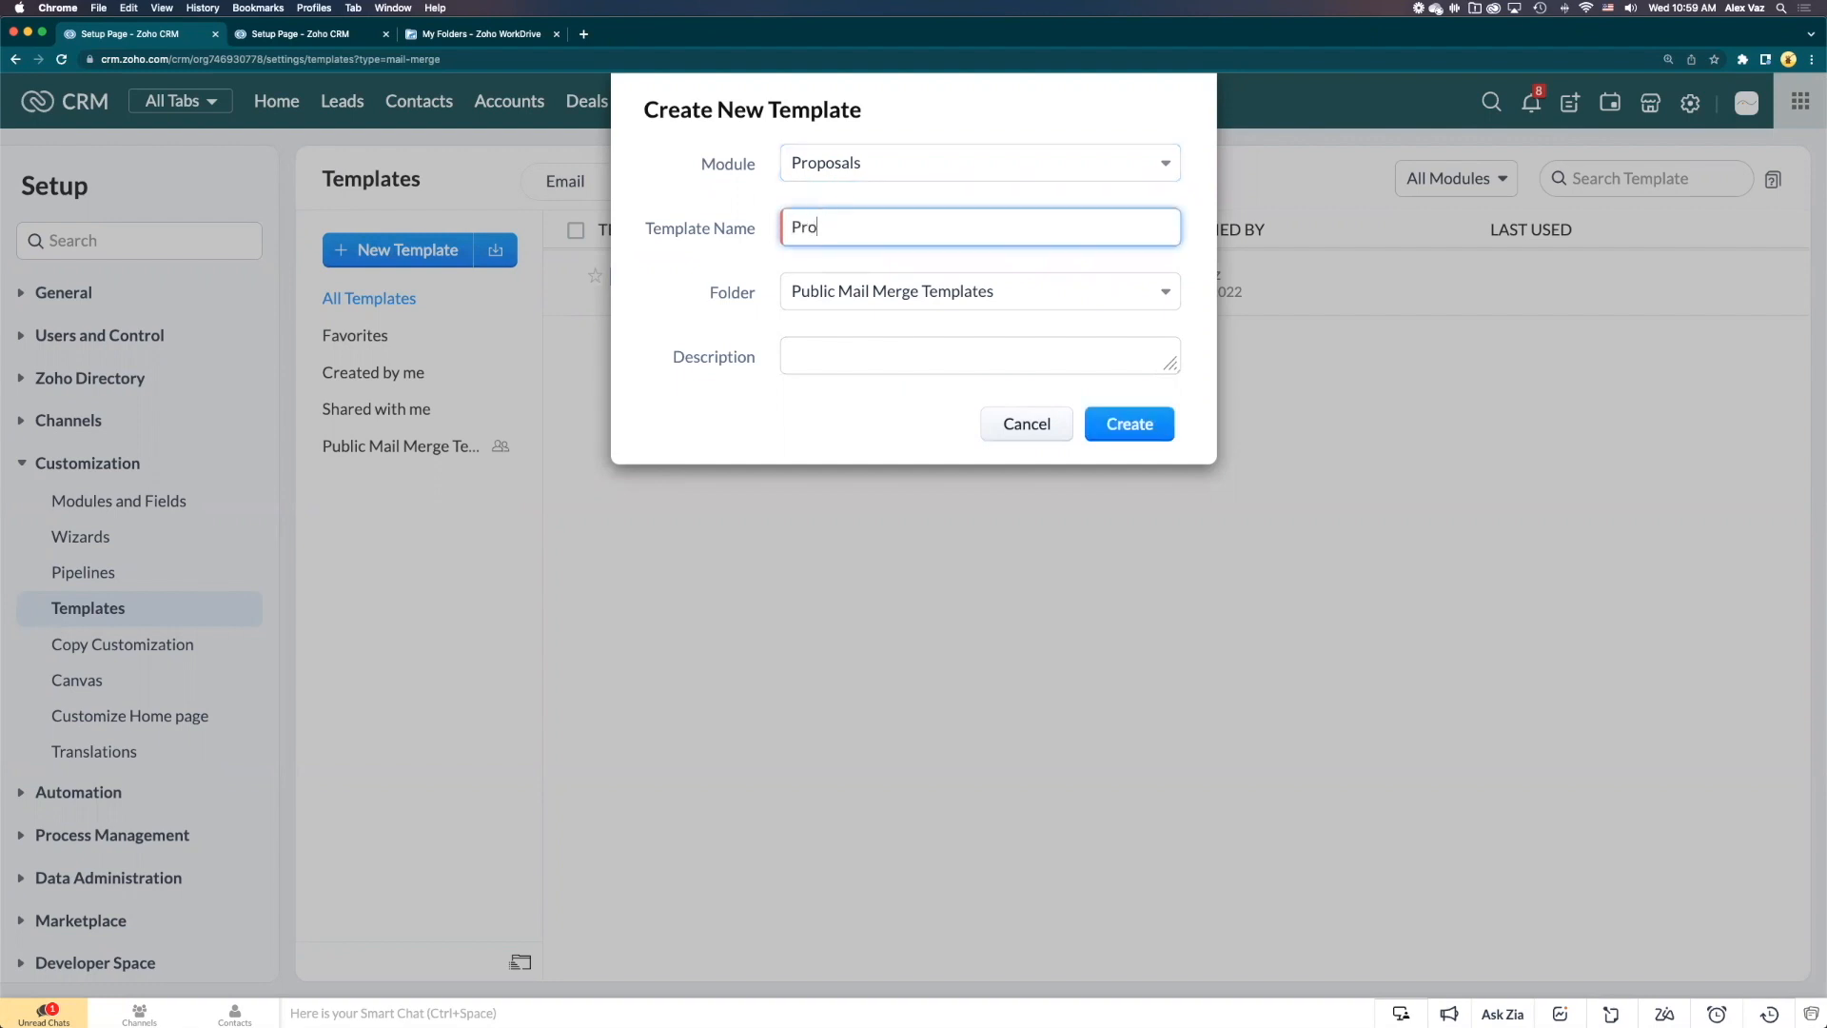
type("posal")
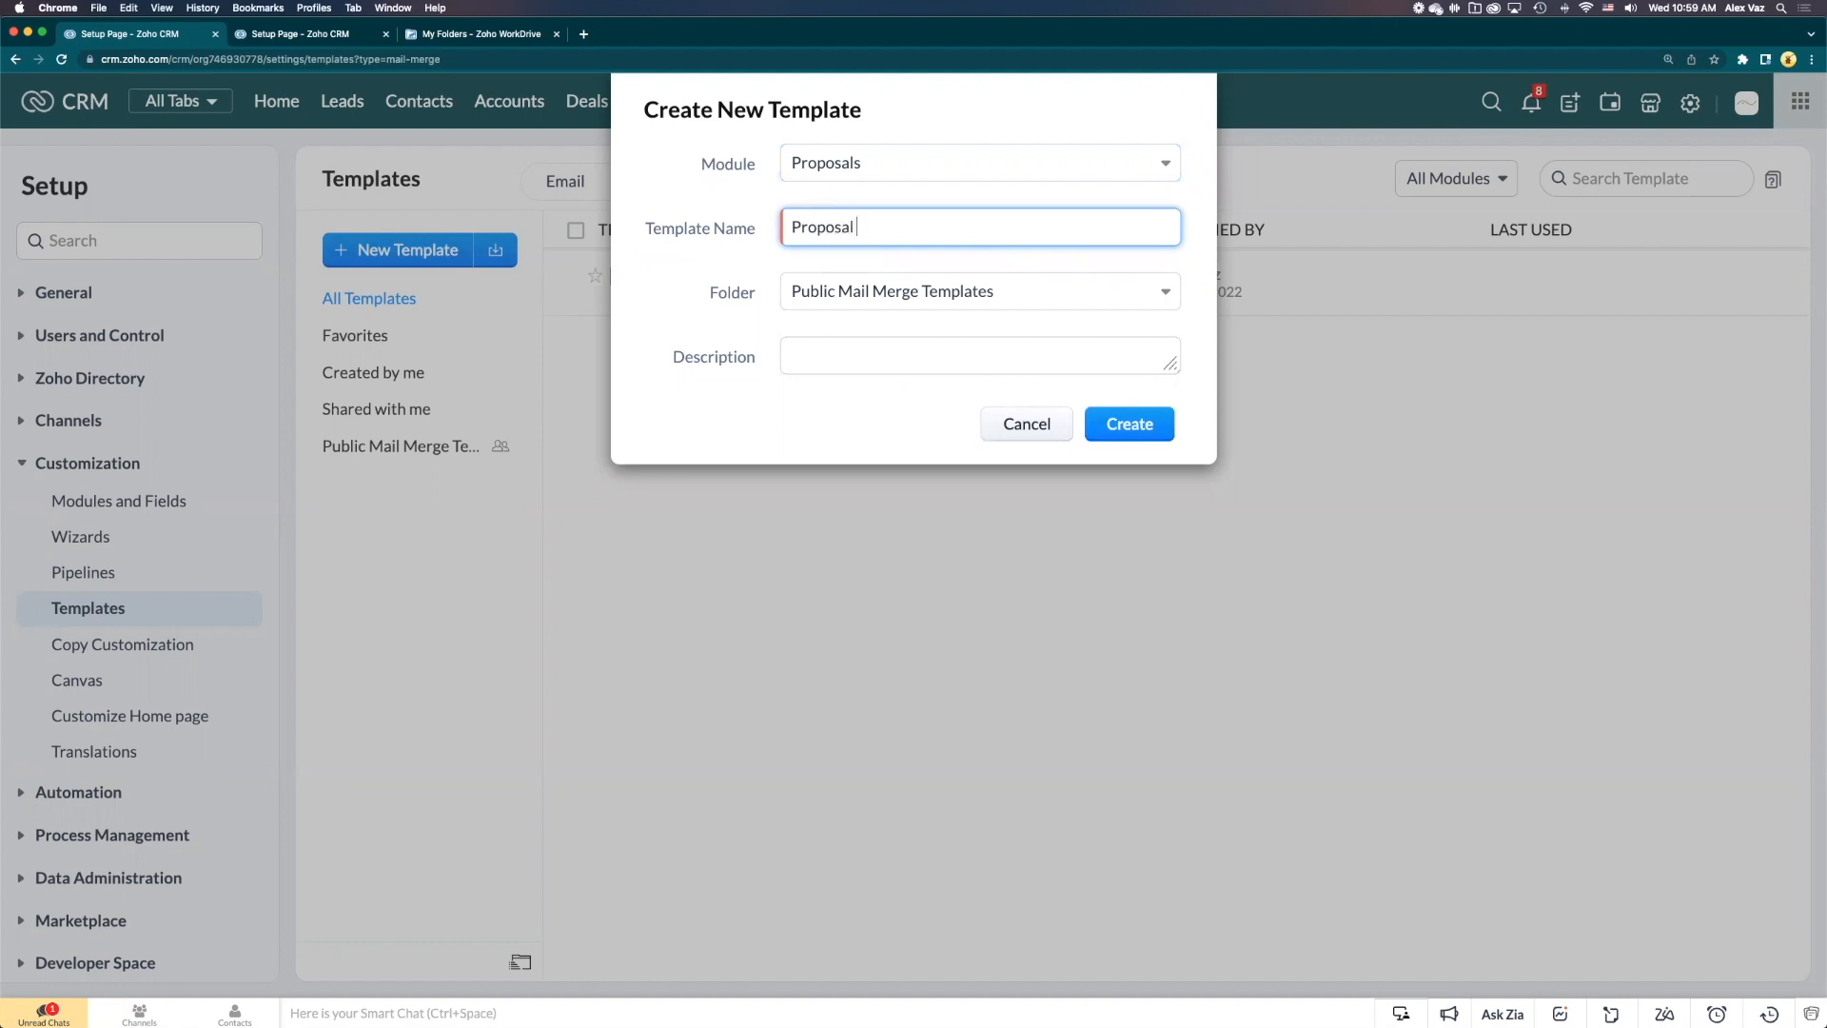
type("Sample")
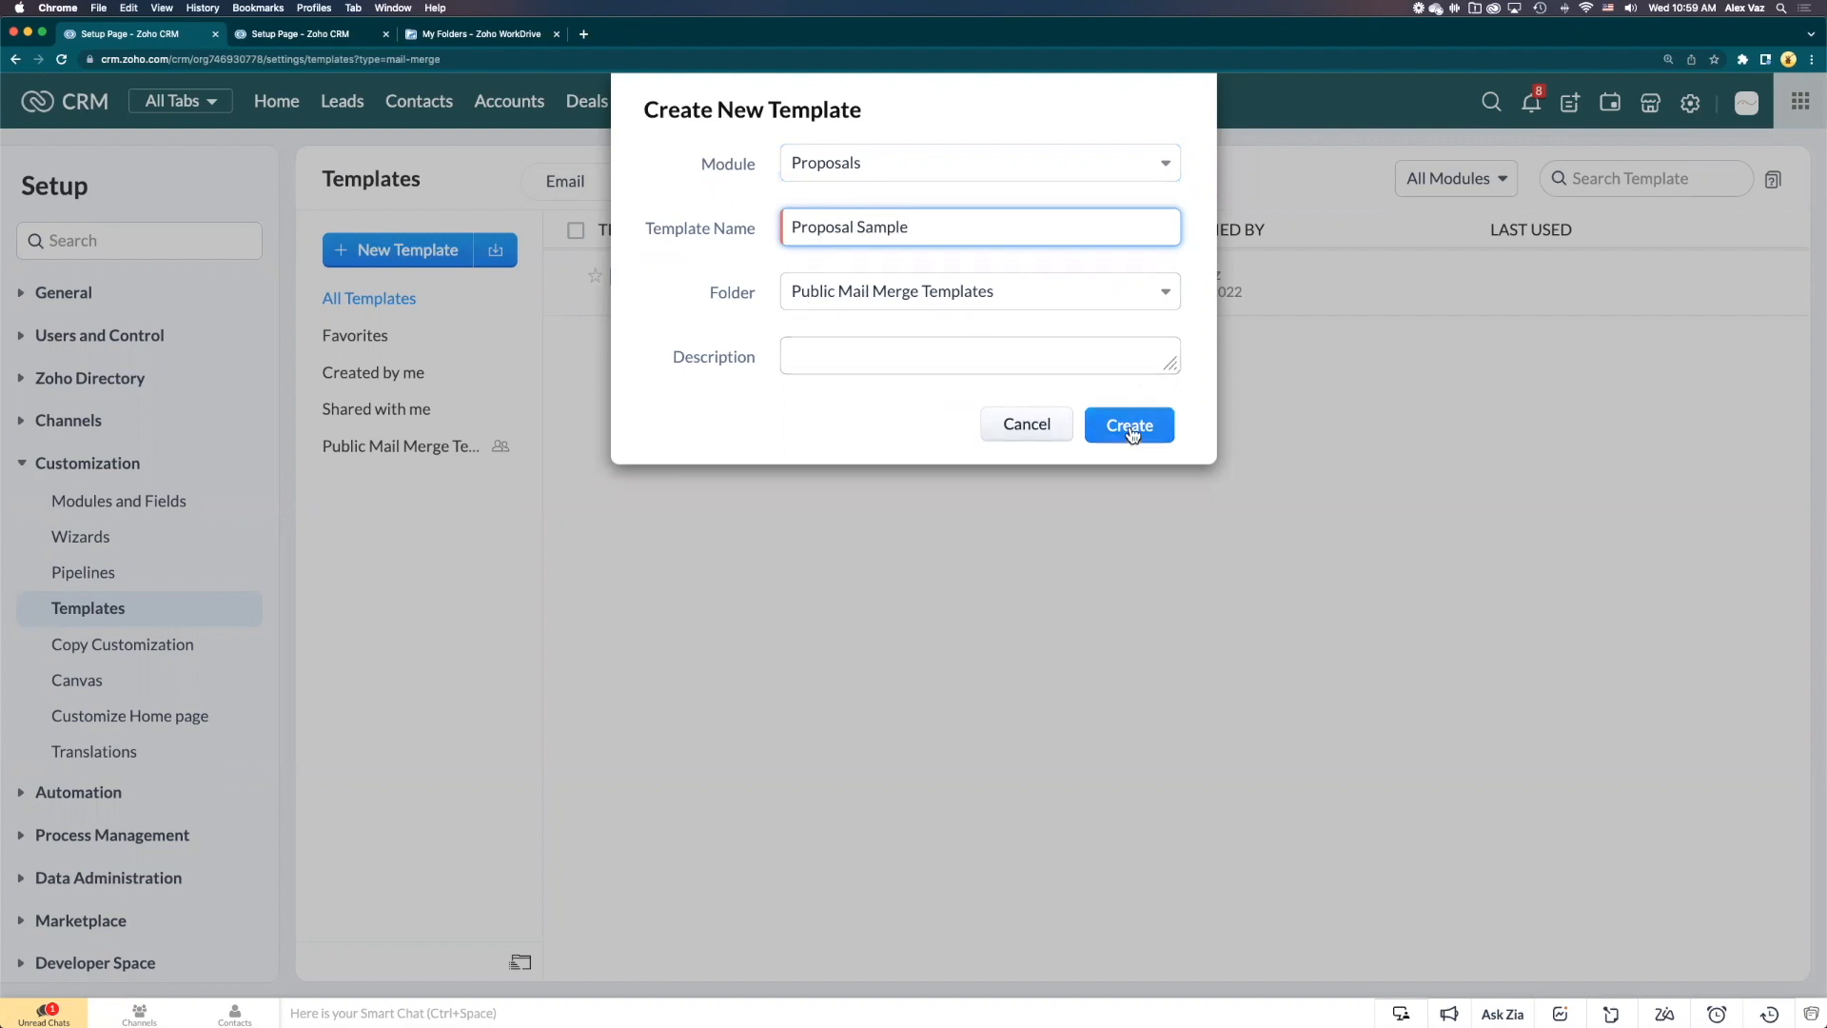
Create the Proposal Sample template and scroll the gallery to the Blank template
left_click(1128, 424)
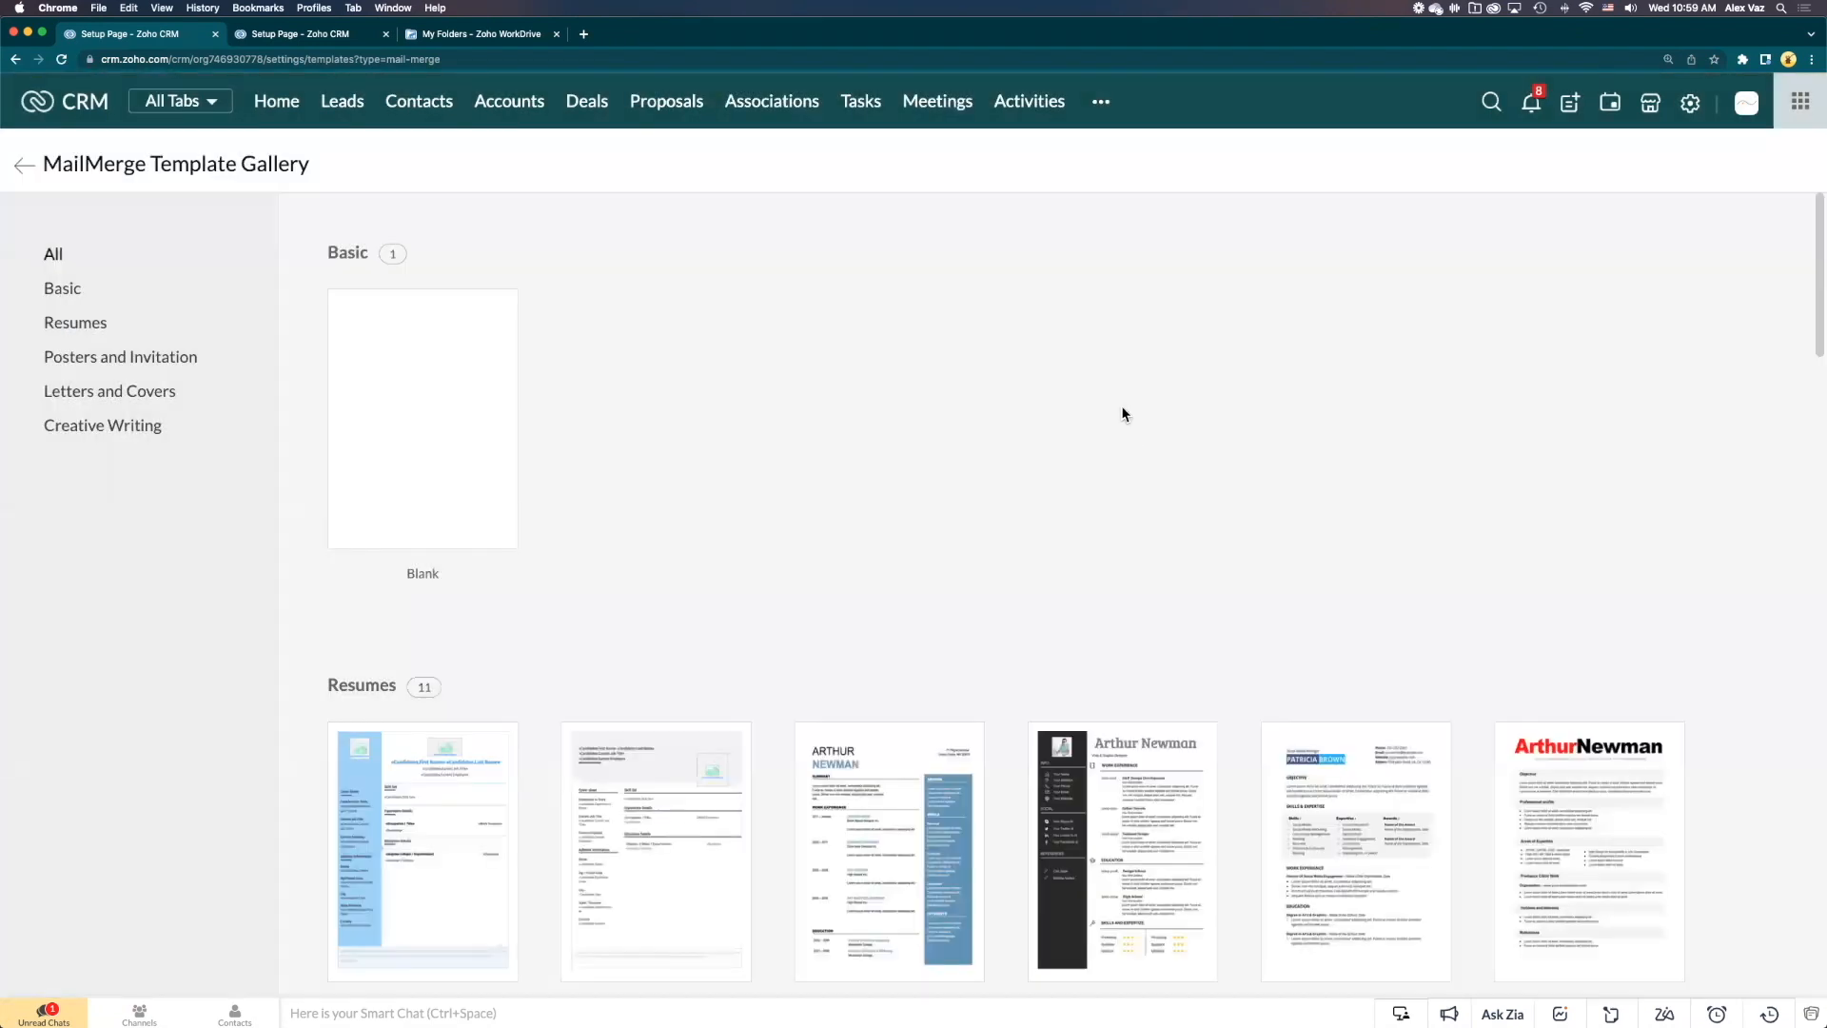
scroll("down", 3)
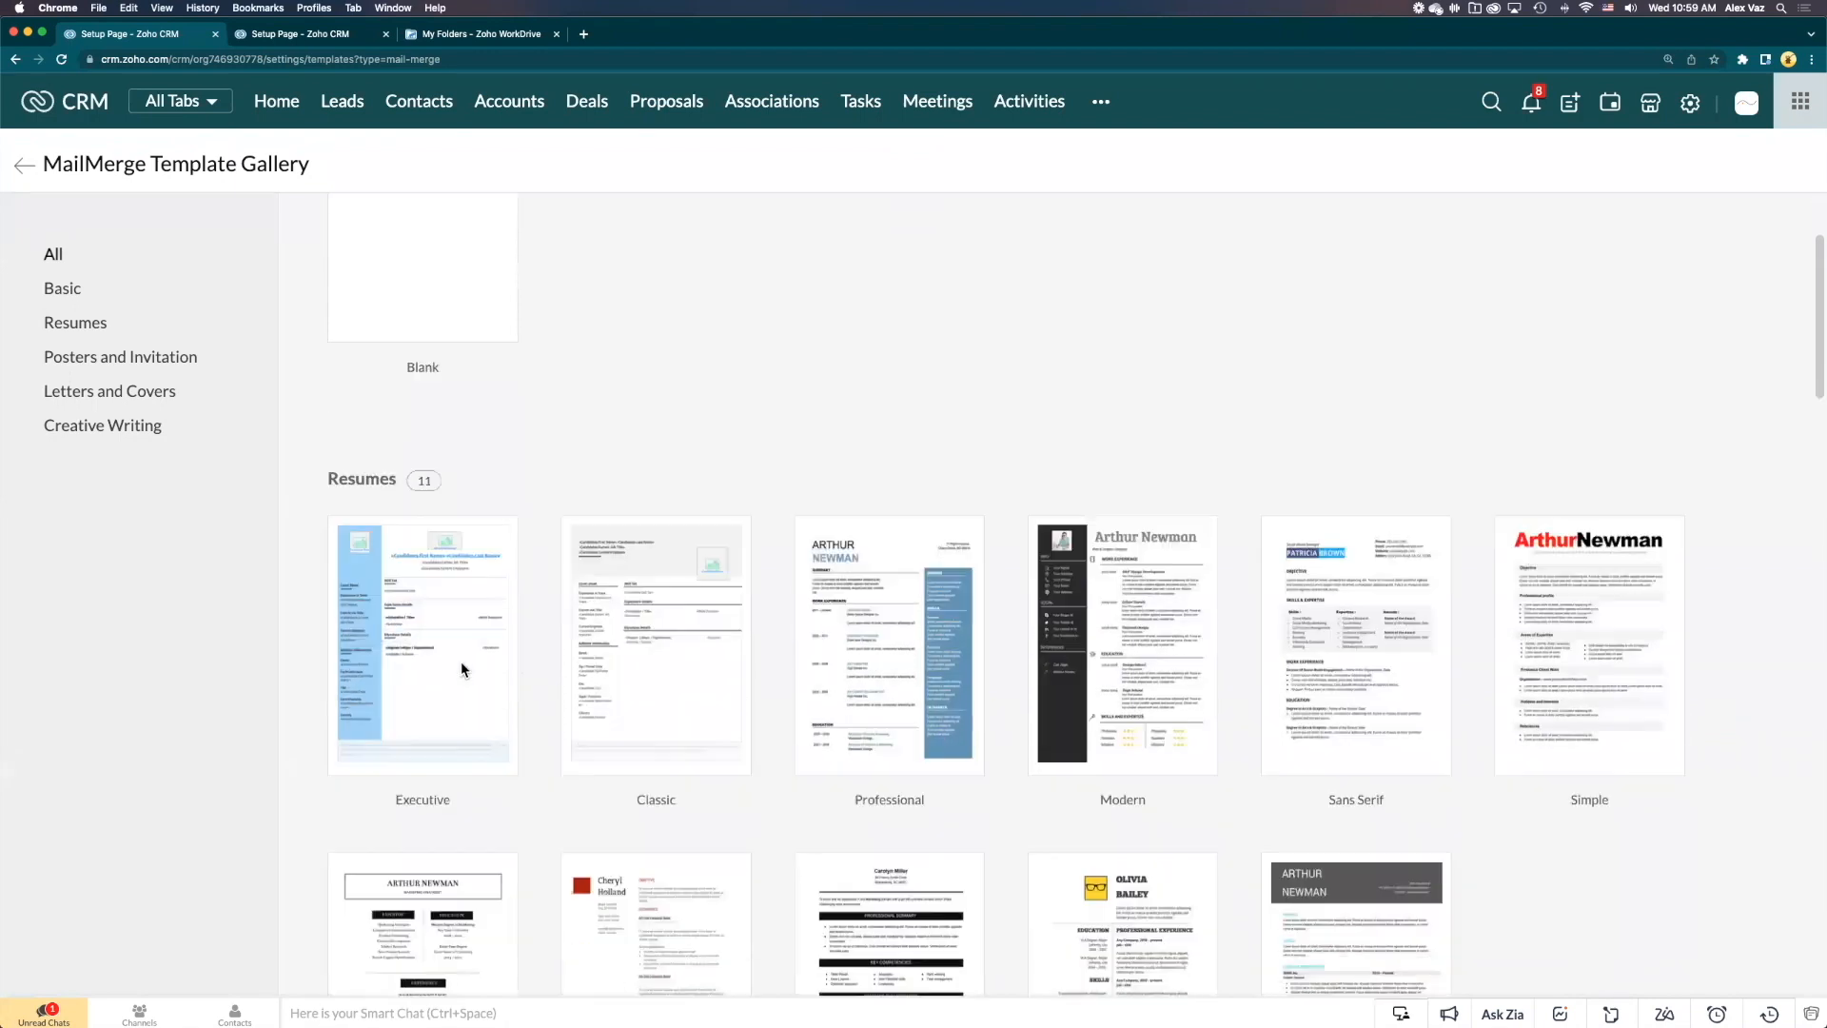
scroll("down", 3)
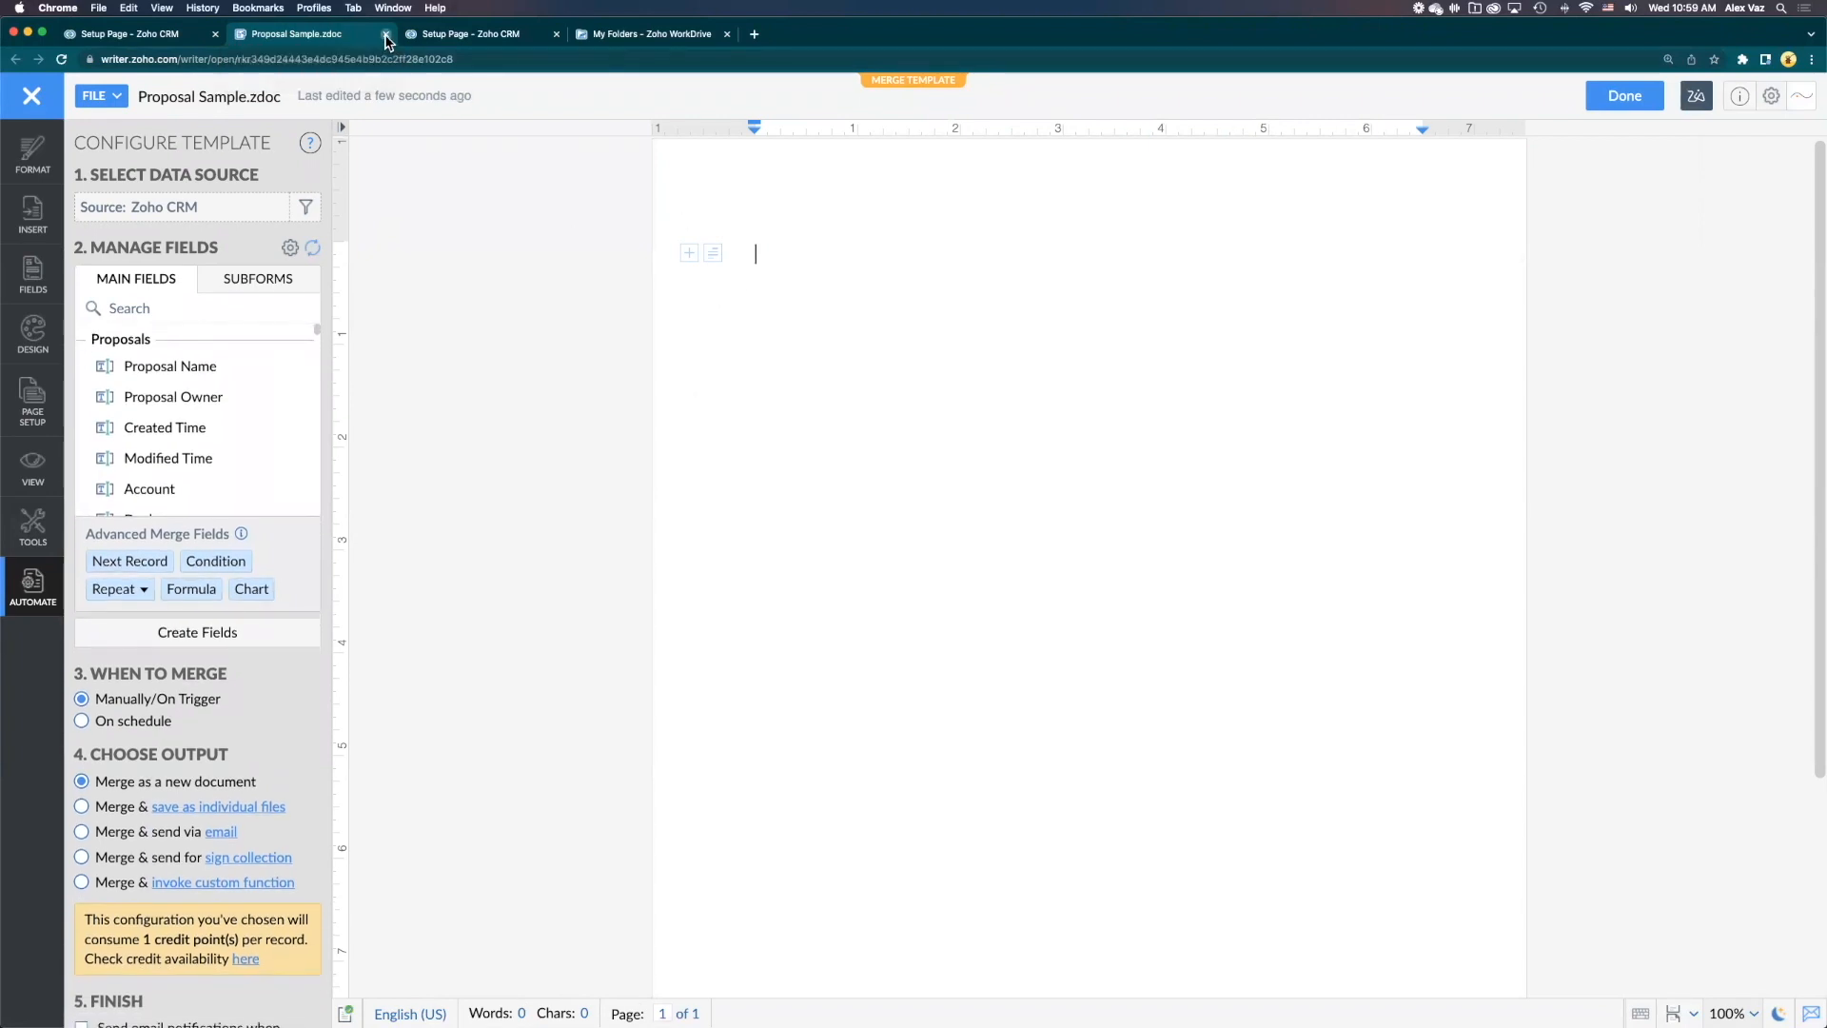
Close the Writer tab and delete Proposal Sample.zdoc from the template list
left_click(381, 34)
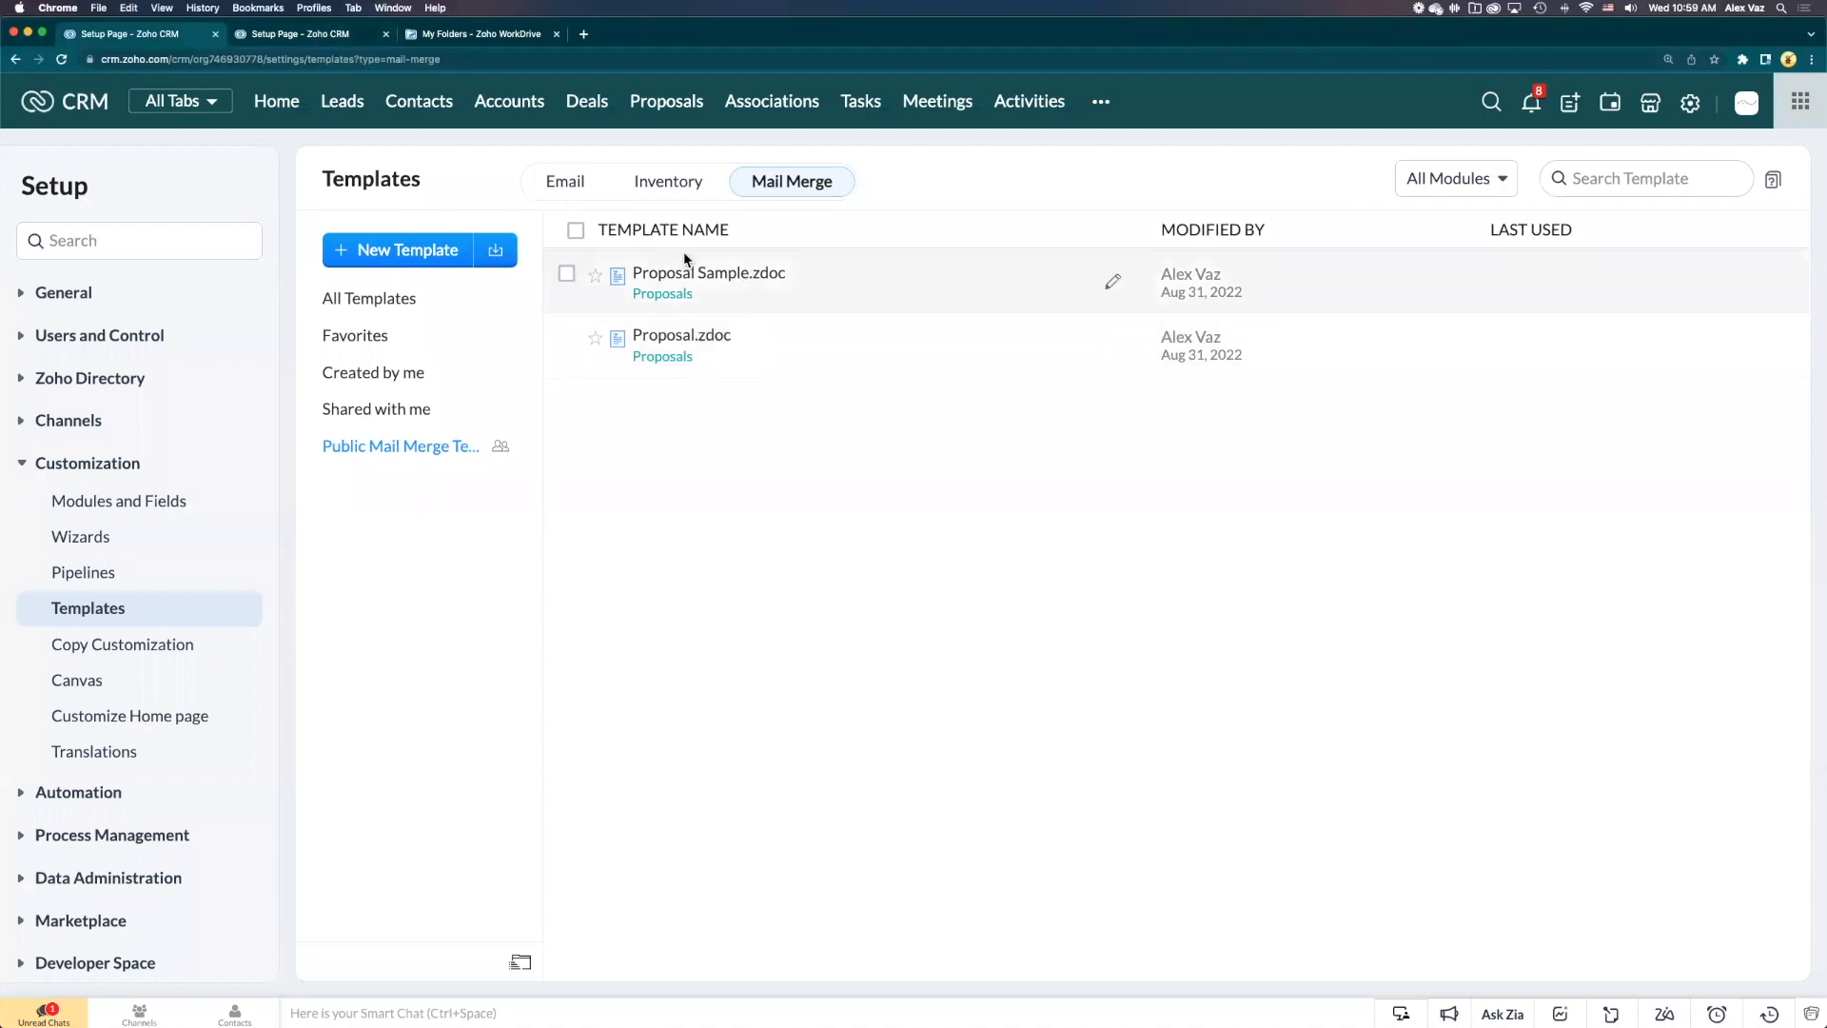
left_click(567, 273)
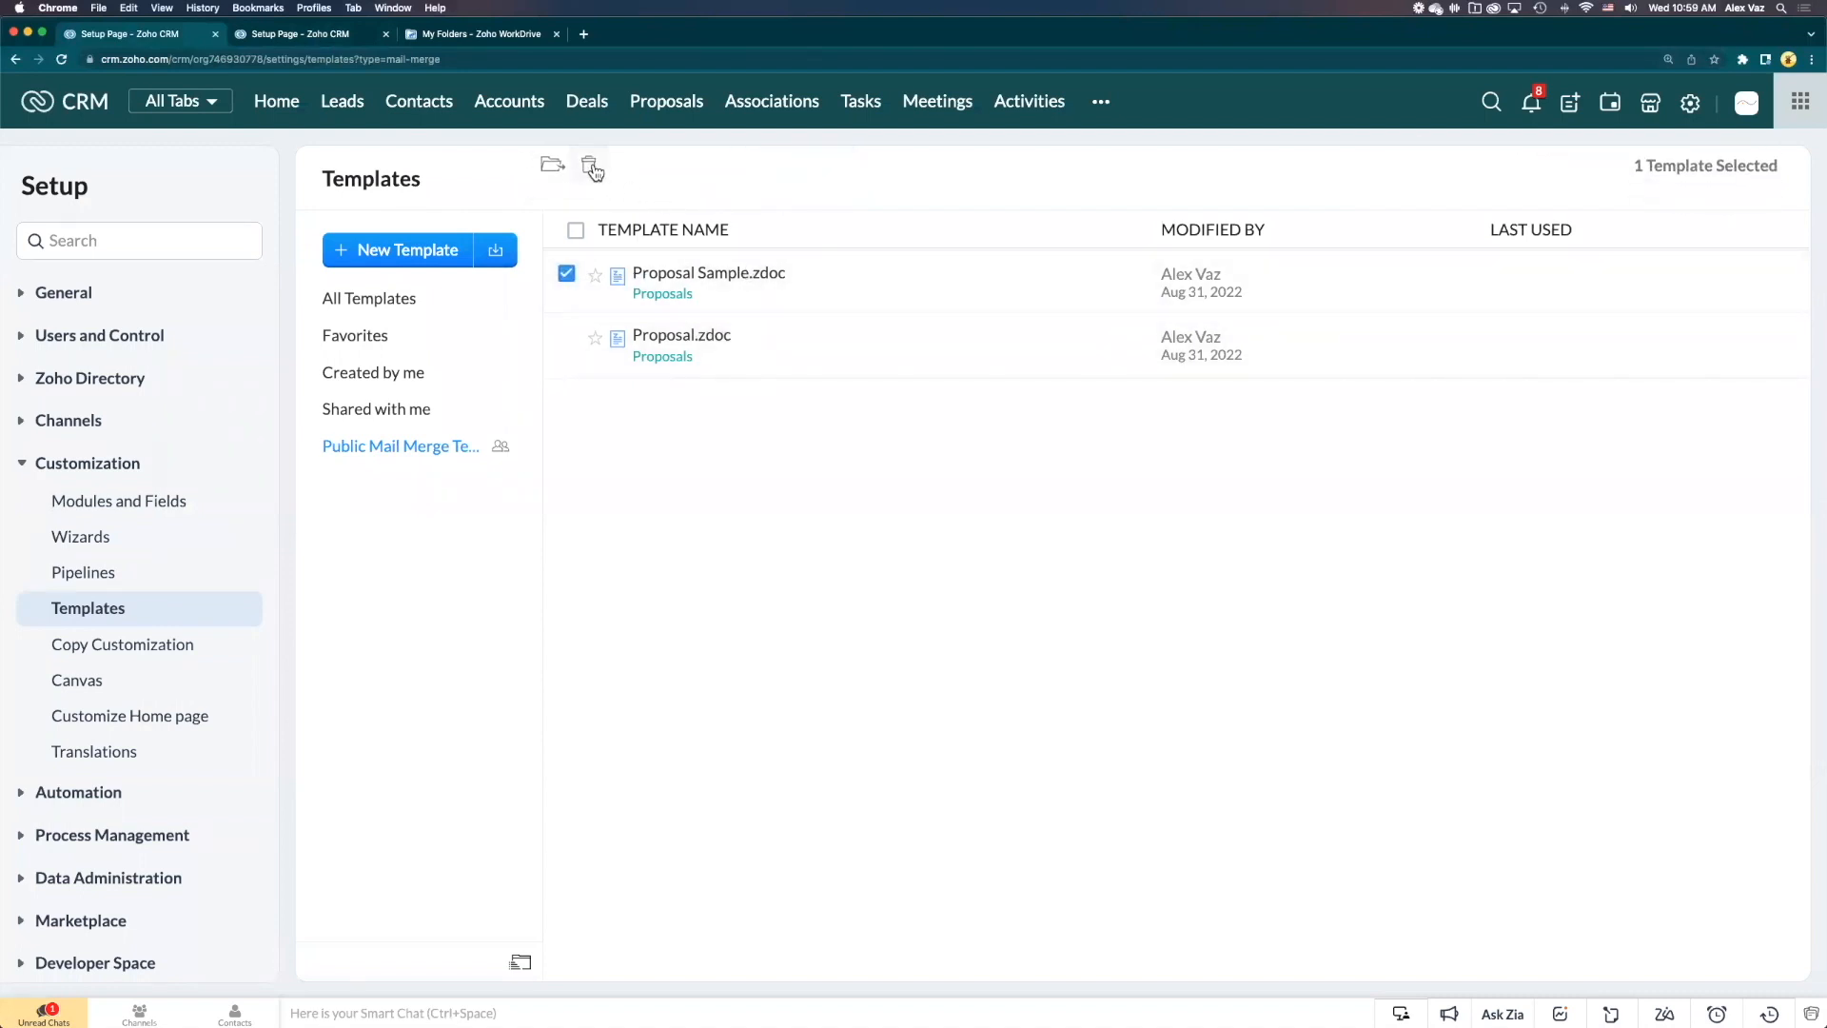
left_click(590, 166)
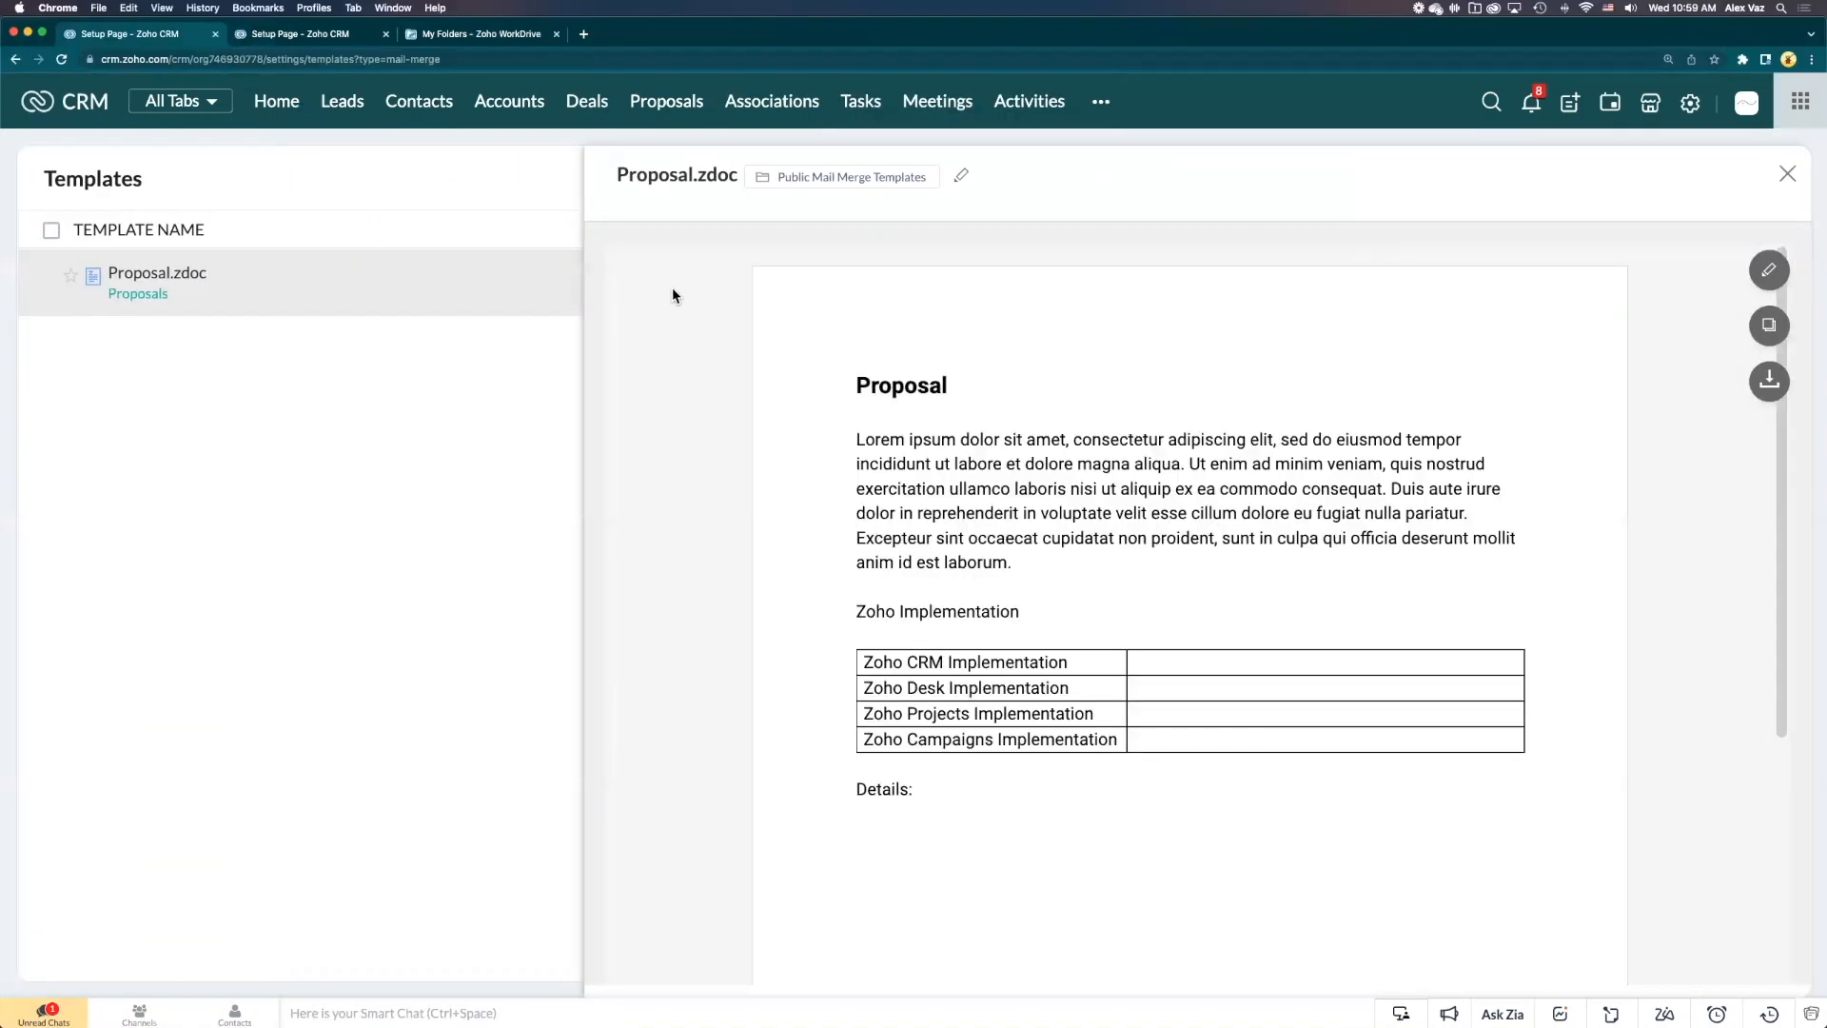
Open Proposal.zdoc in Zoho Writer, then close its CRM template preview
left_click_drag(855, 439, 949, 463)
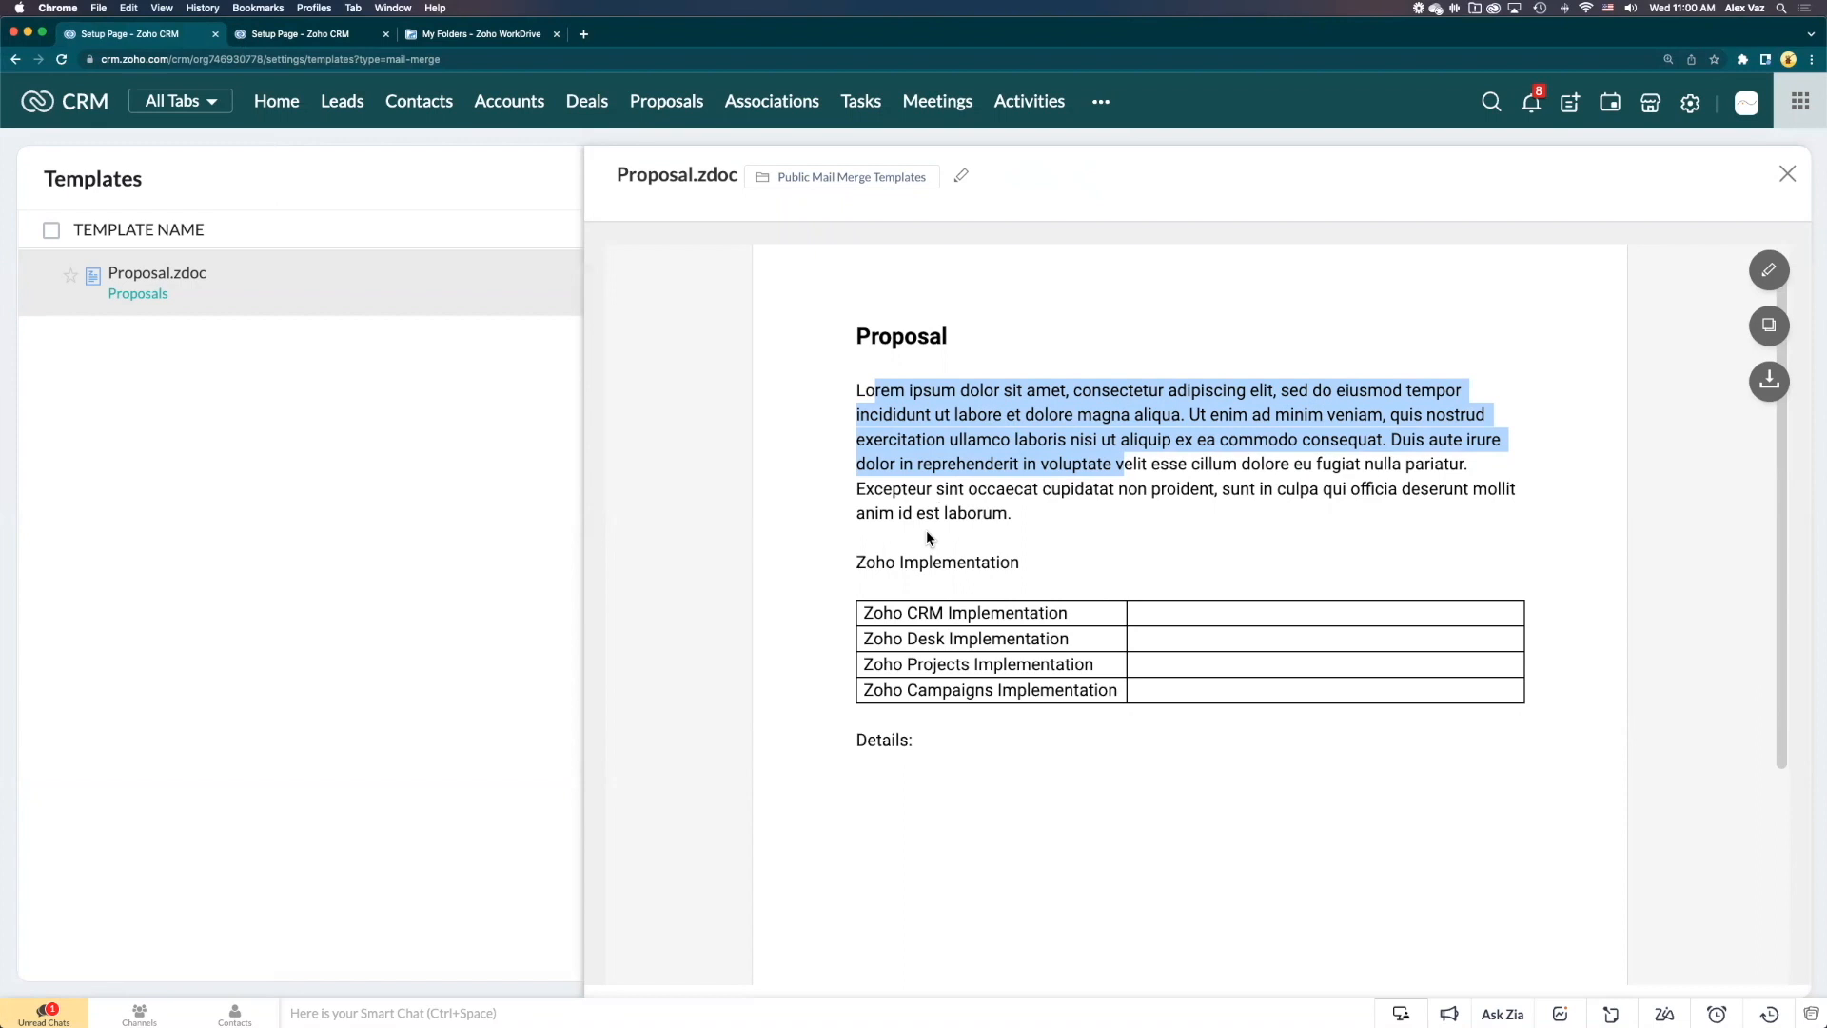
mouse_move(991, 553)
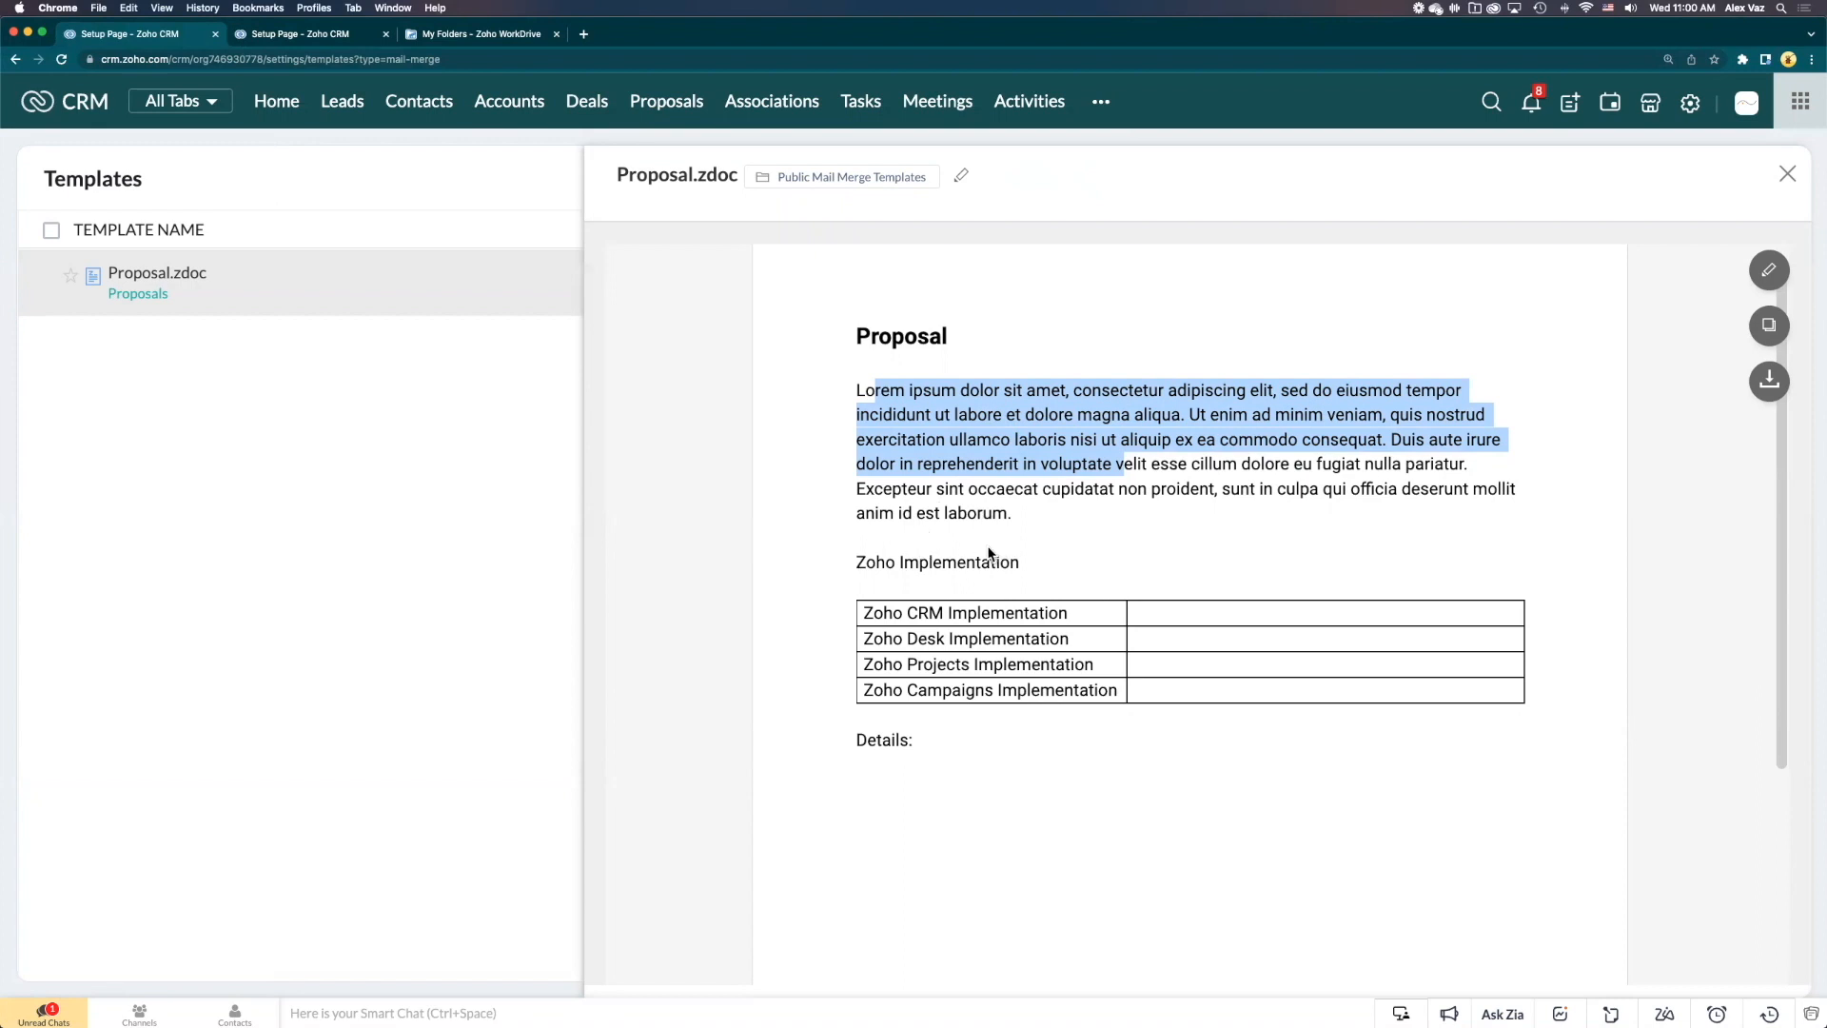
mouse_move(264, 283)
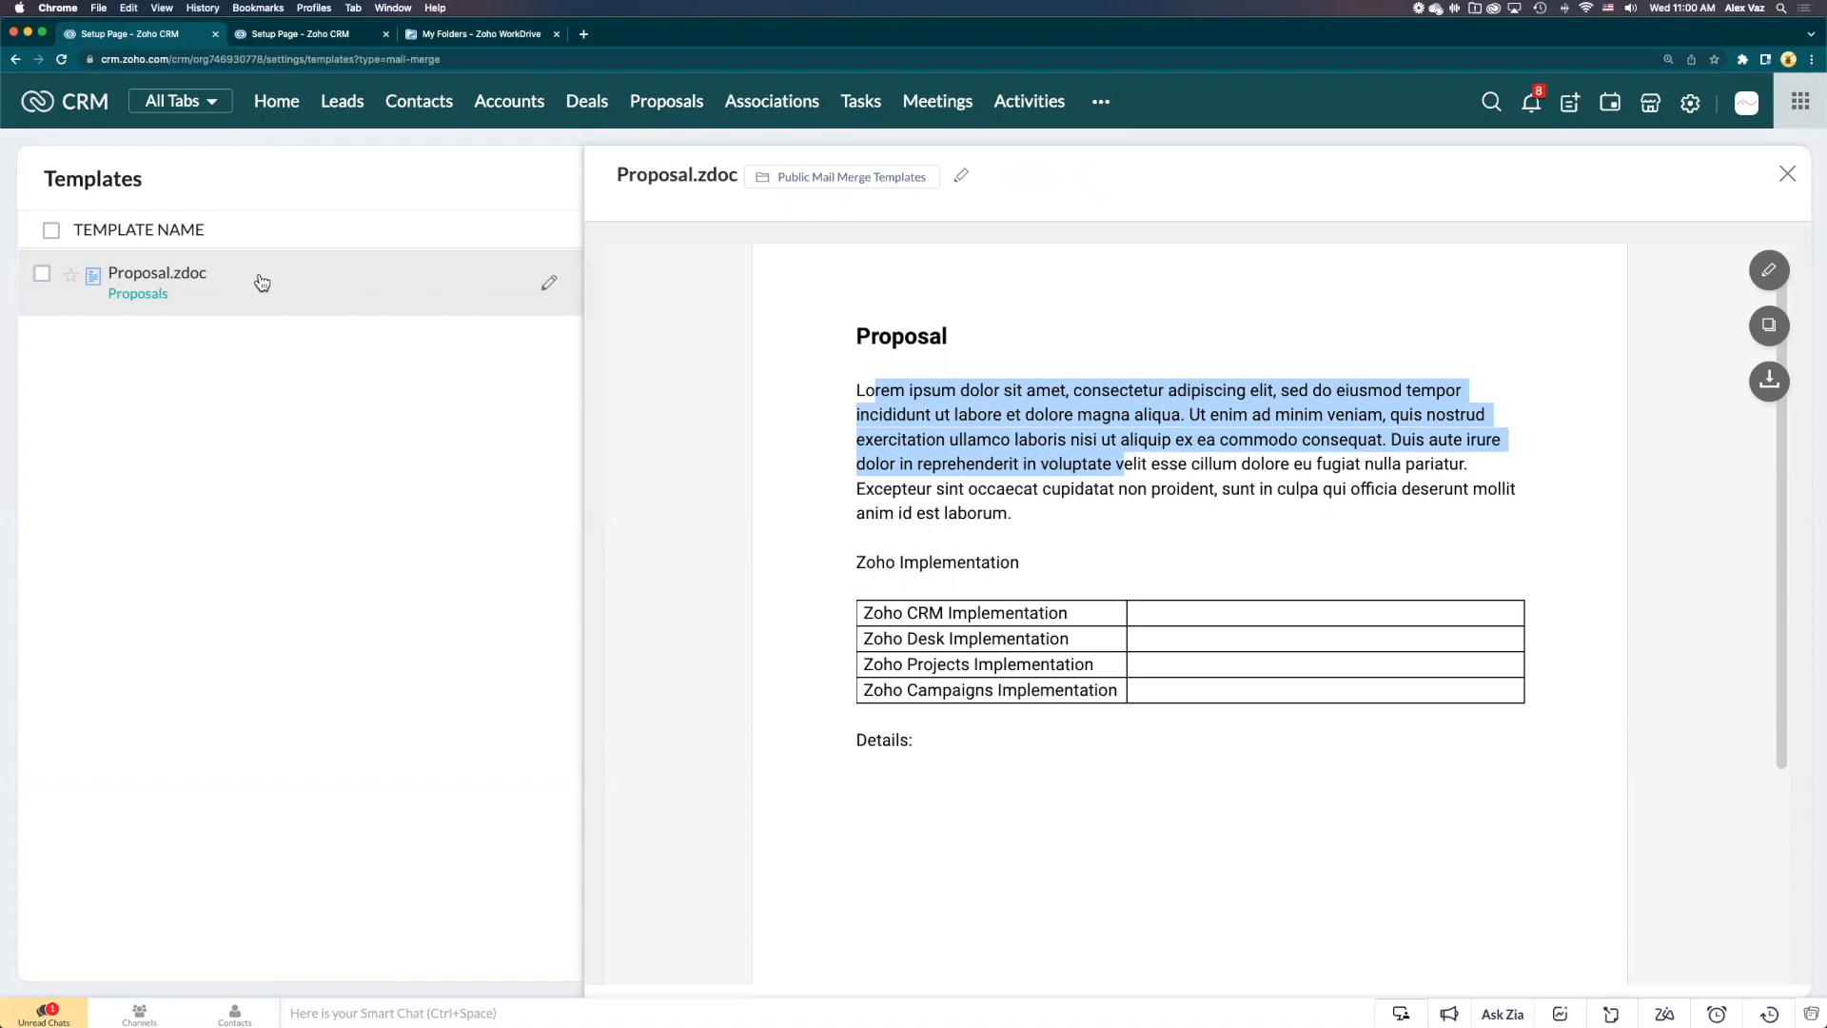
mouse_move(1769, 271)
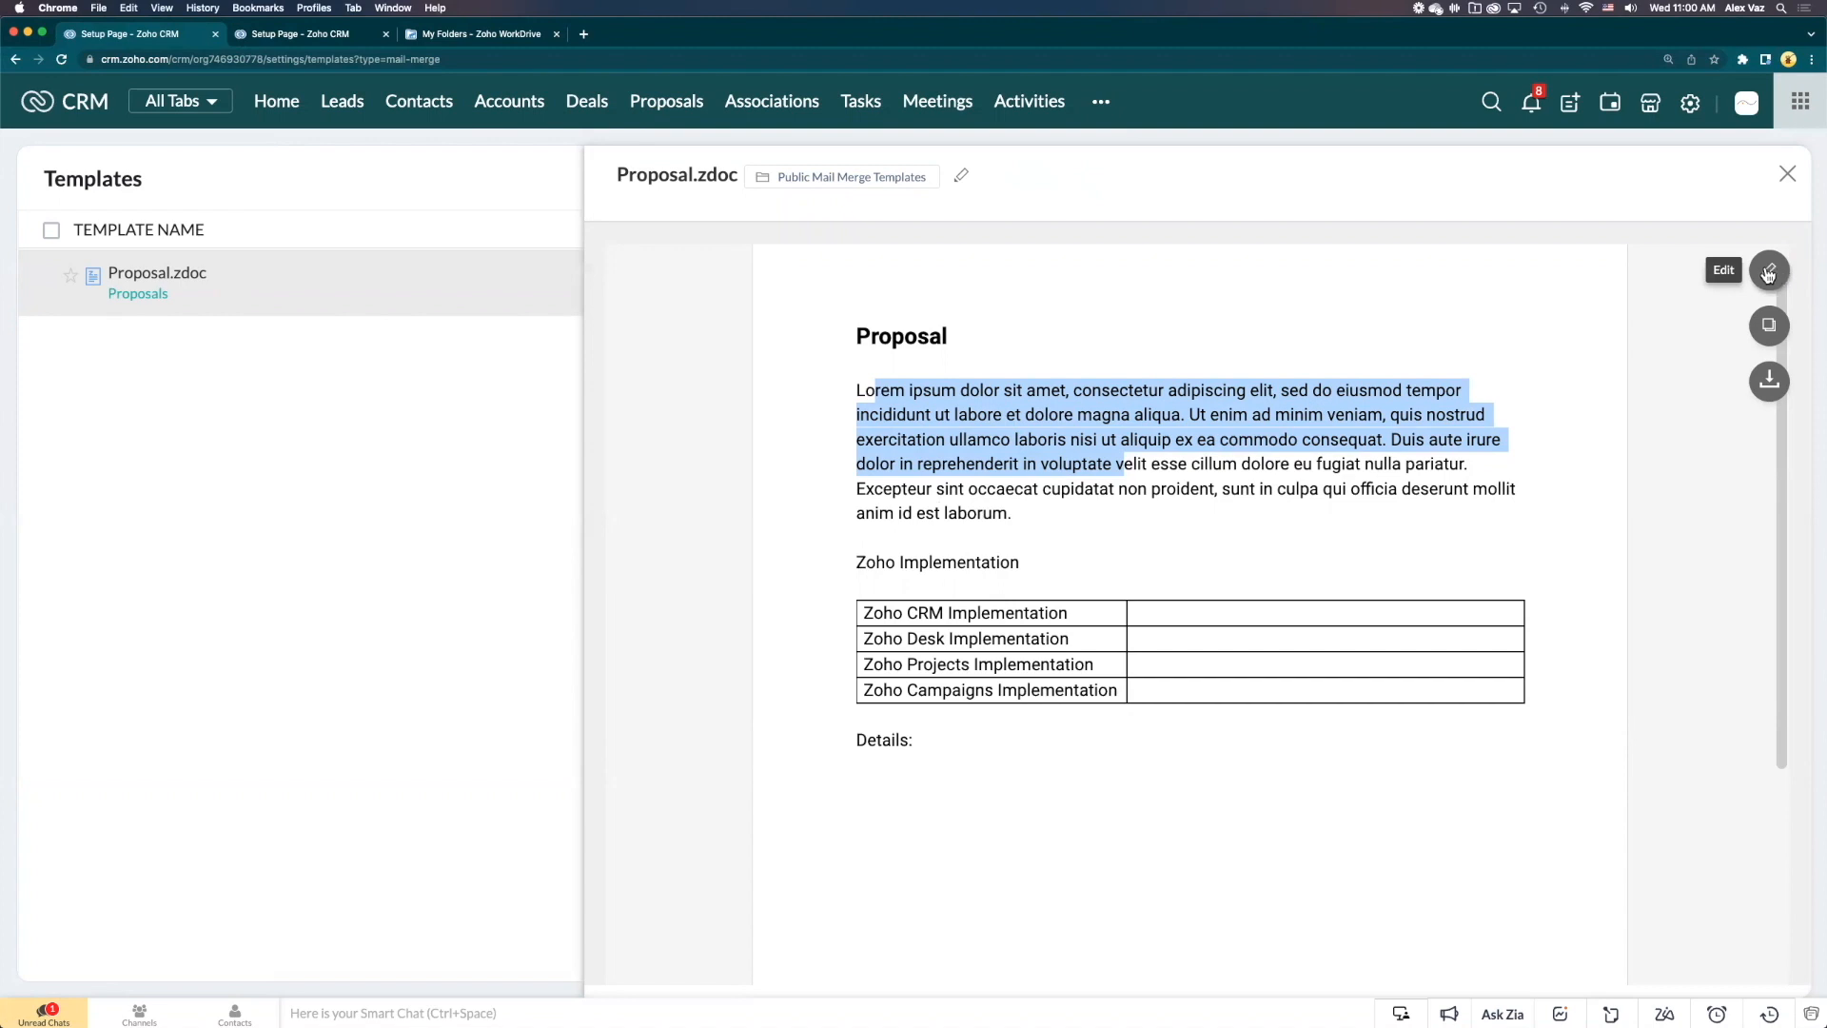
left_click(1768, 271)
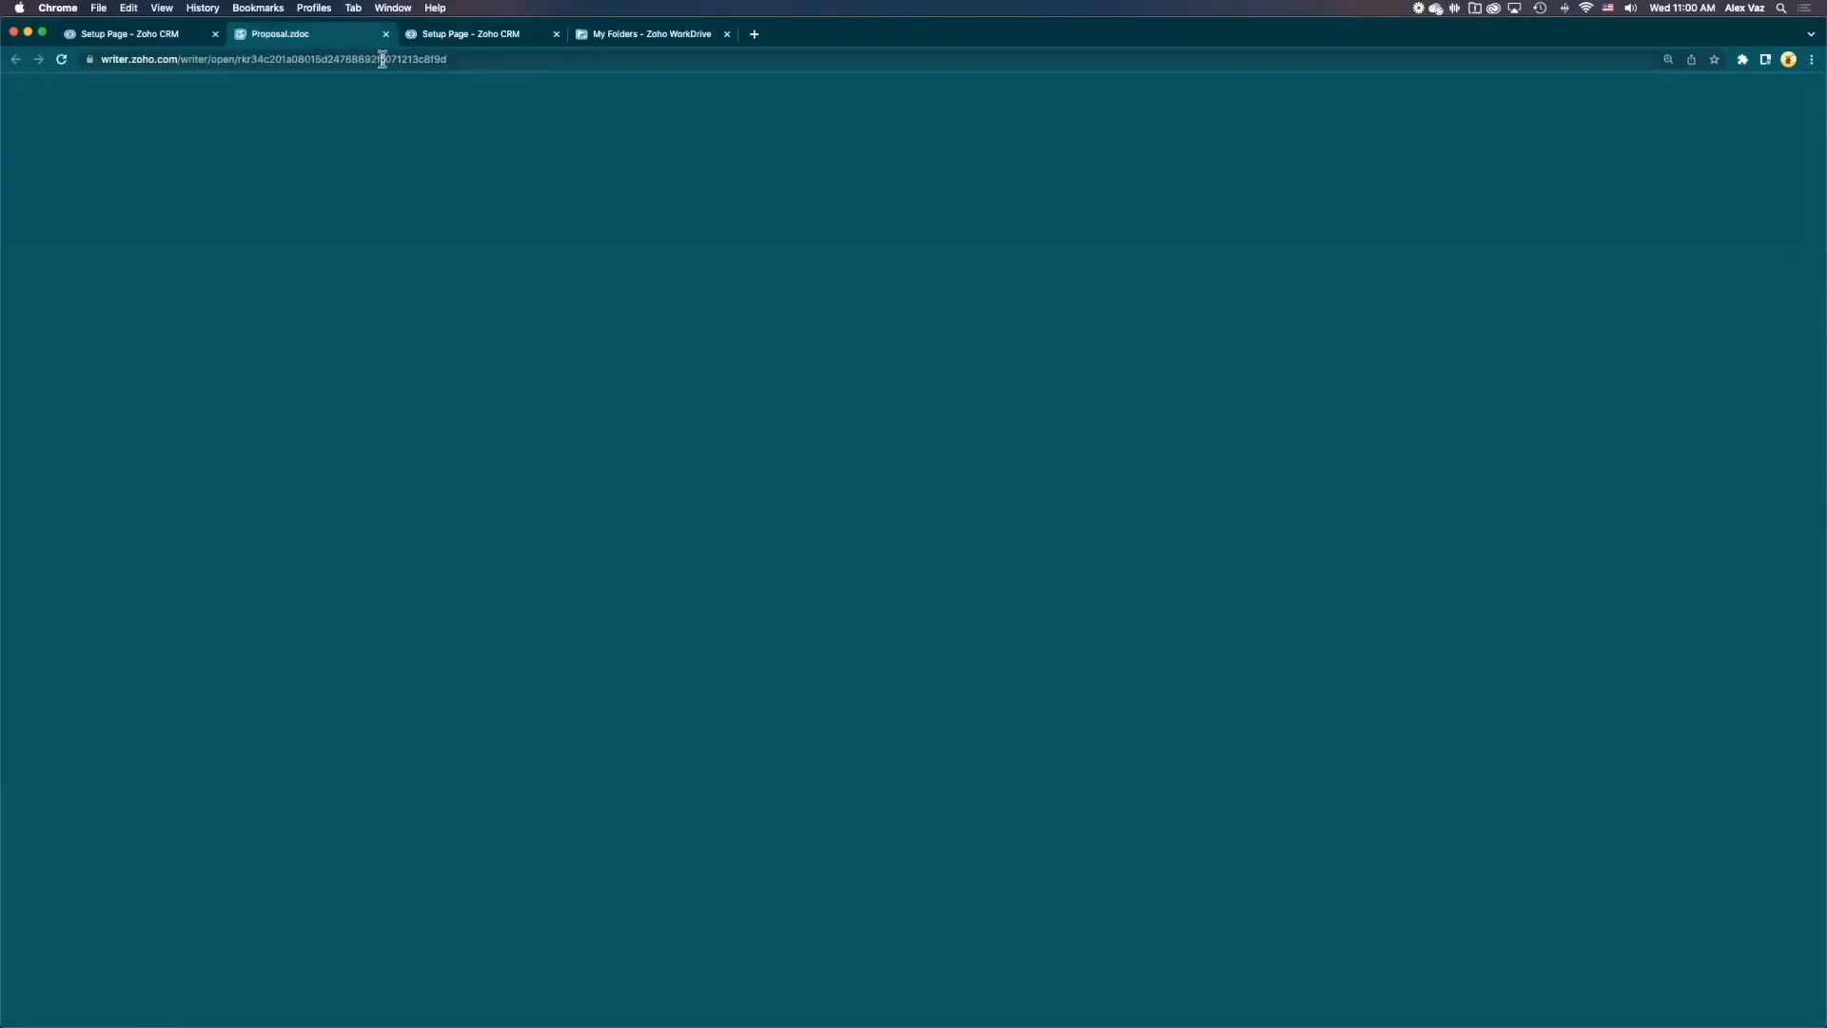
left_click(143, 33)
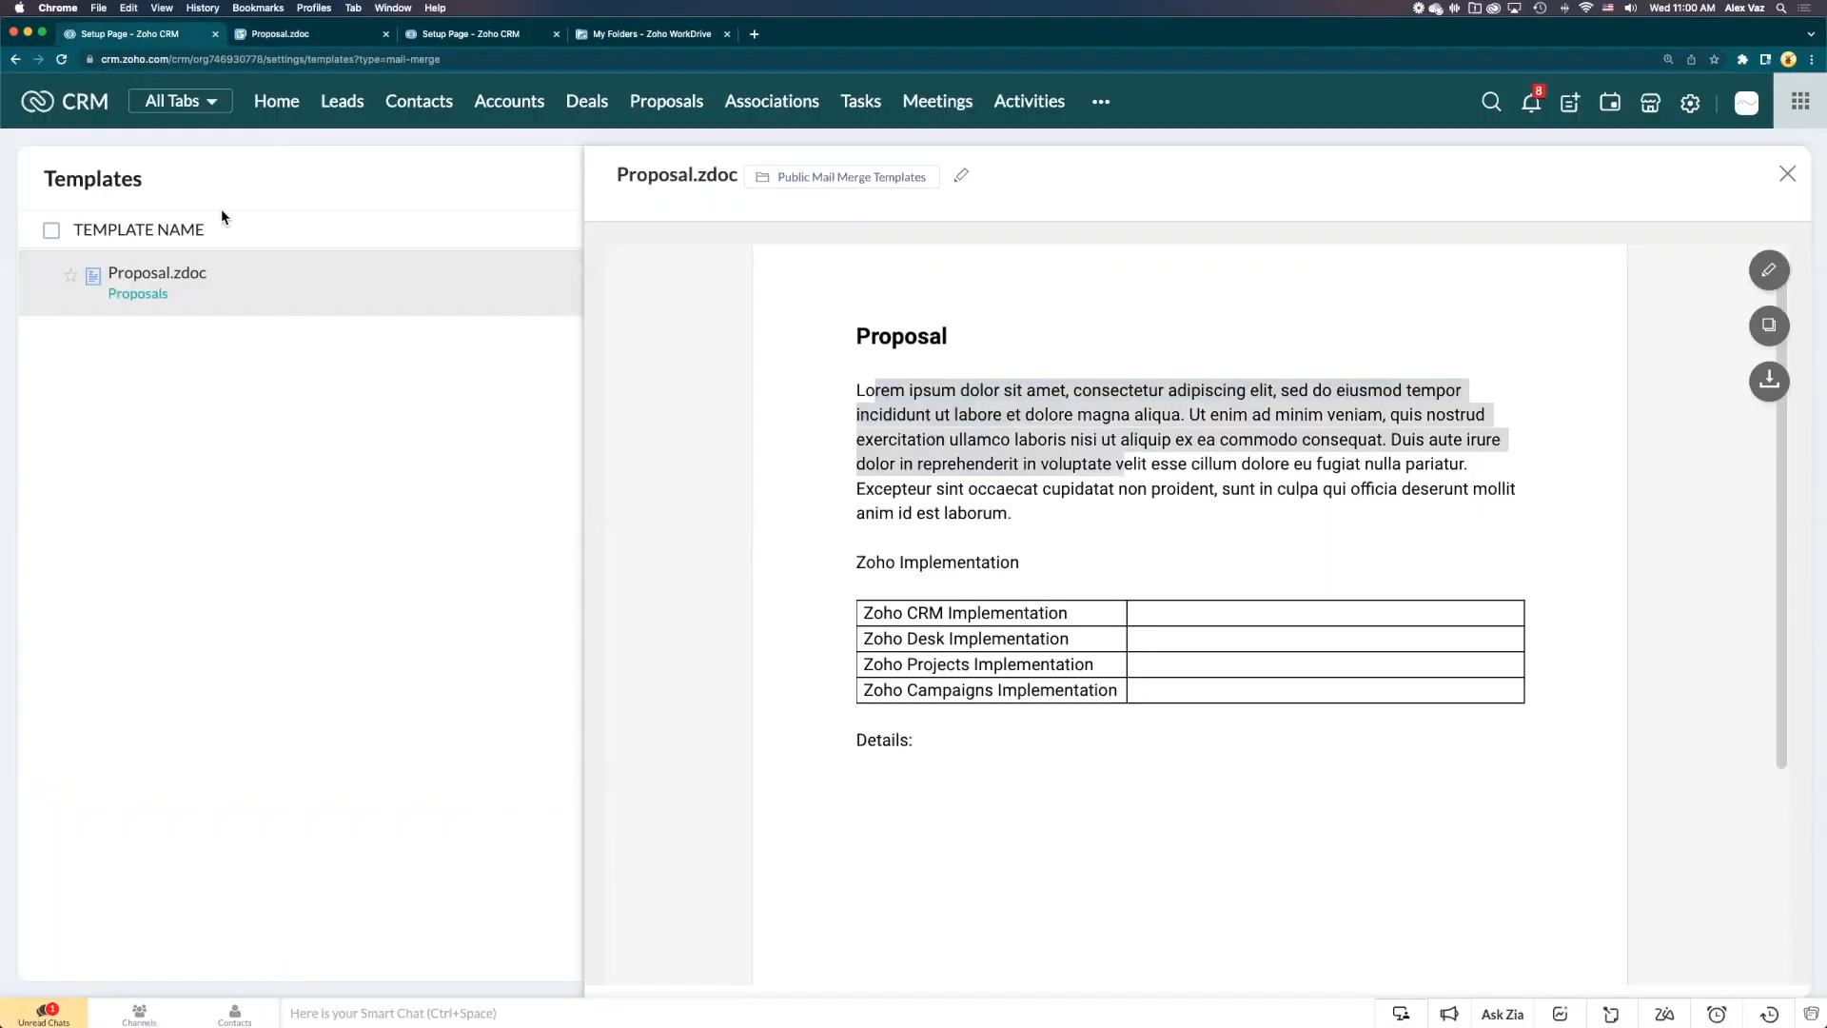
mouse_move(1769, 185)
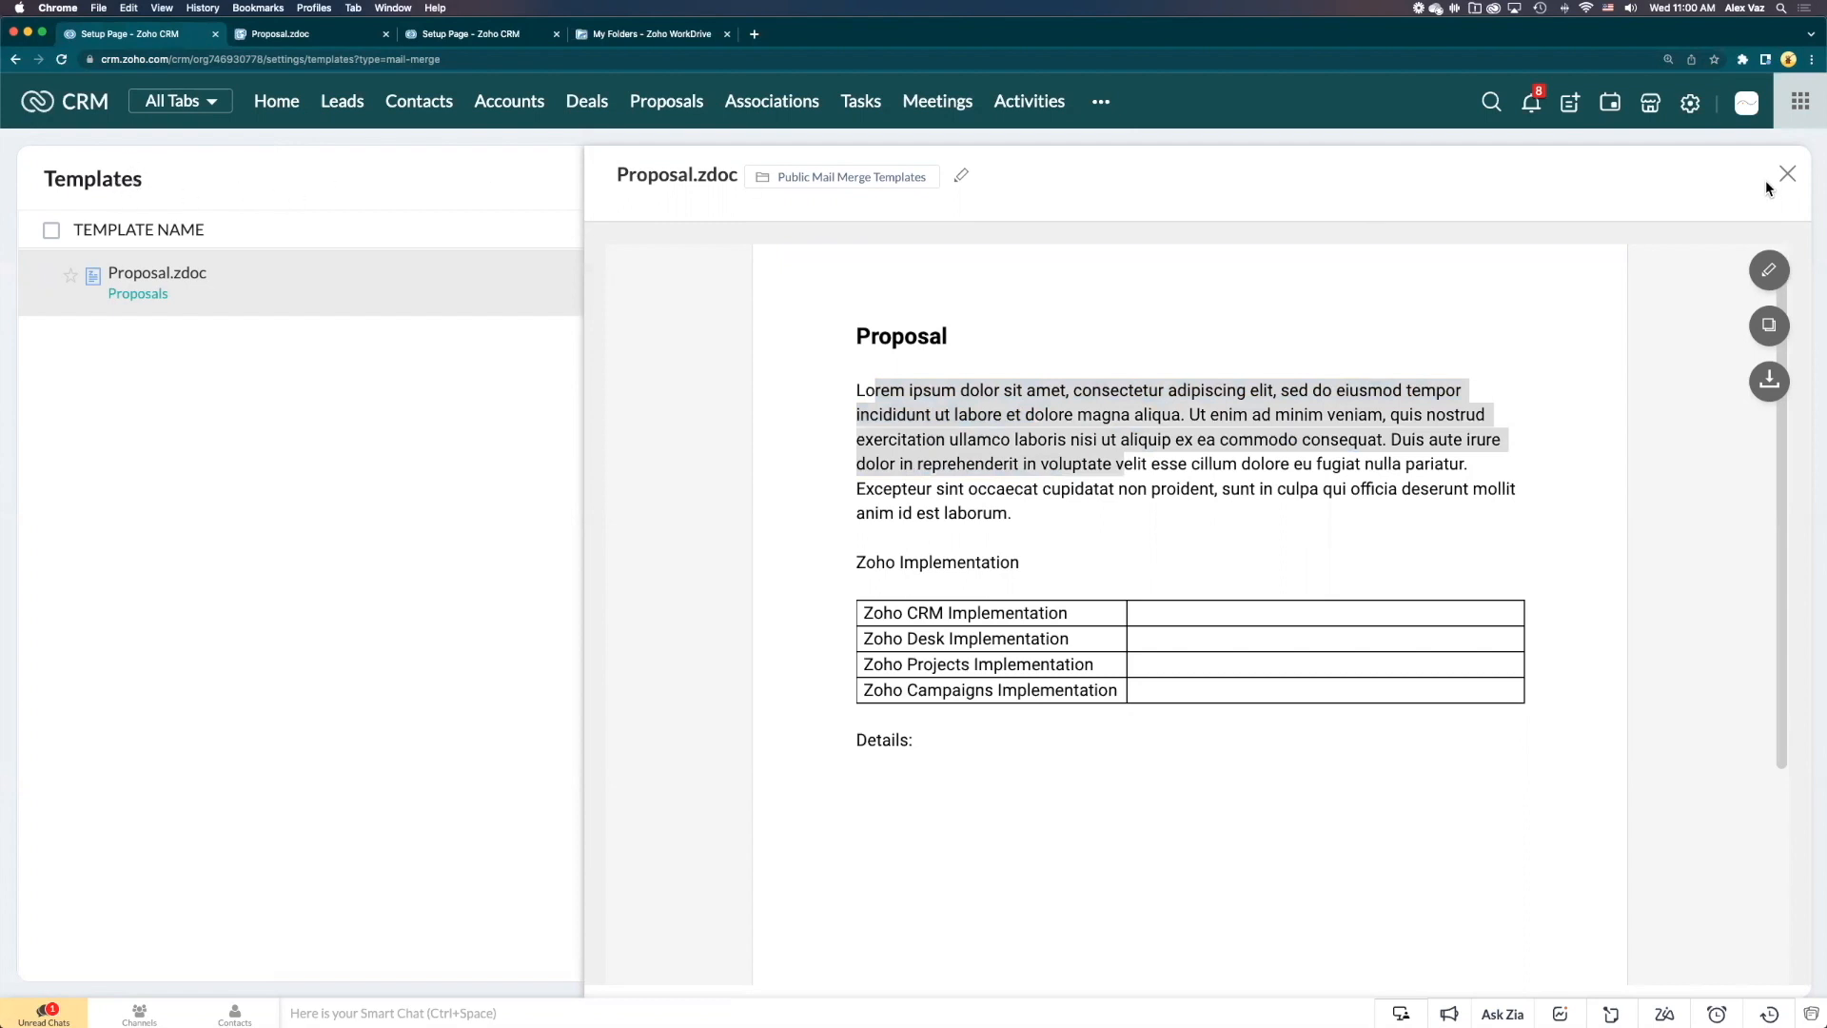
left_click(1785, 173)
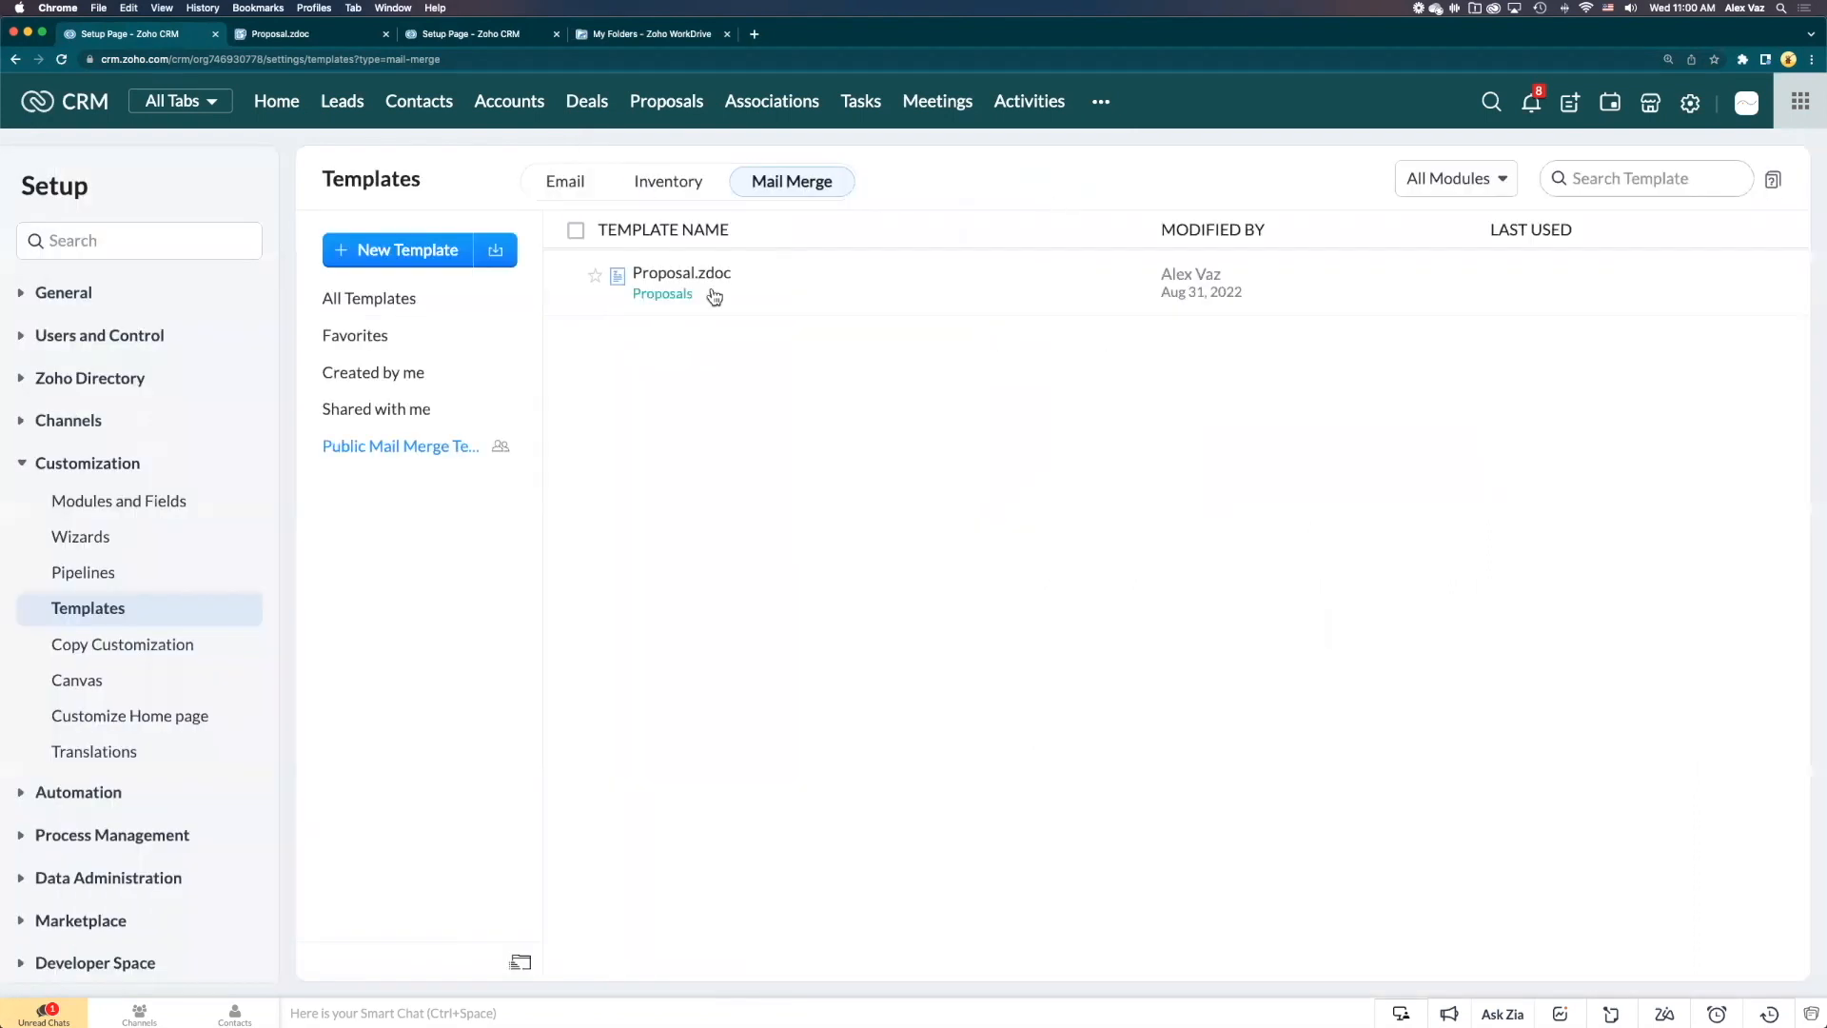
mouse_move(754, 294)
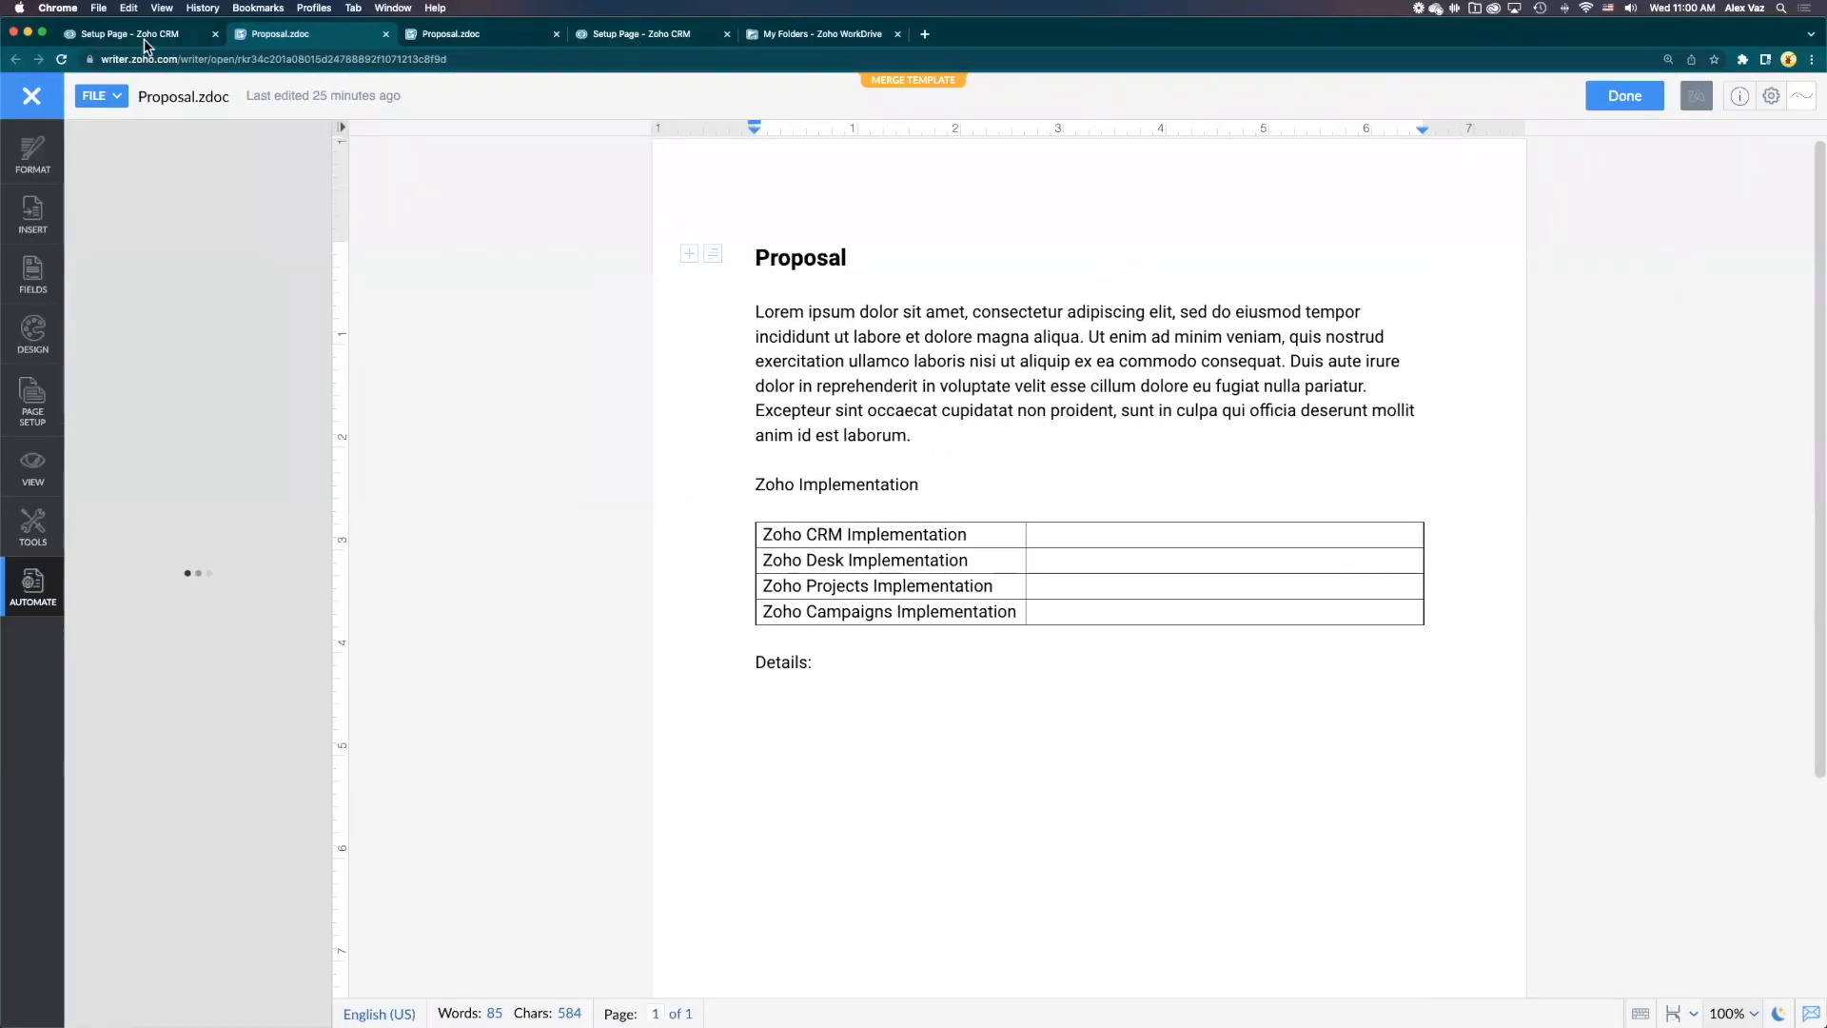
Return to the Zoho CRM Setup tab and open the Proposals module list
left_click(133, 34)
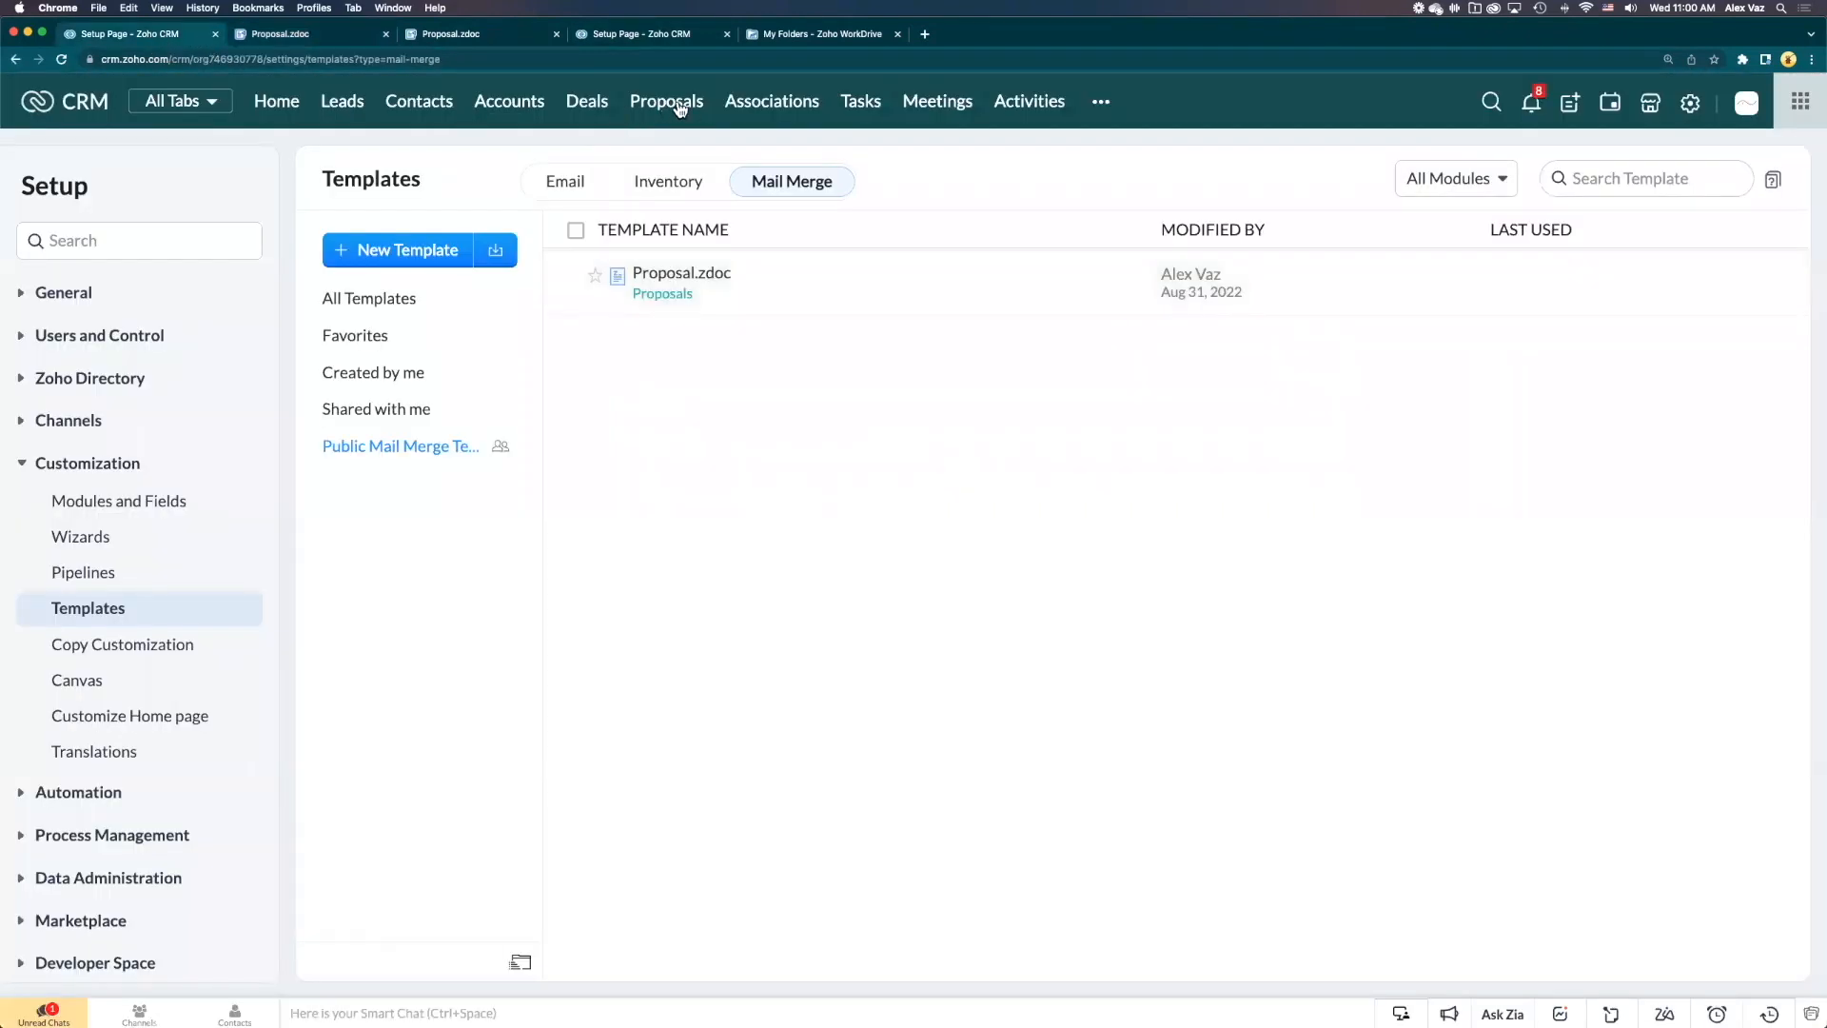
left_click(666, 101)
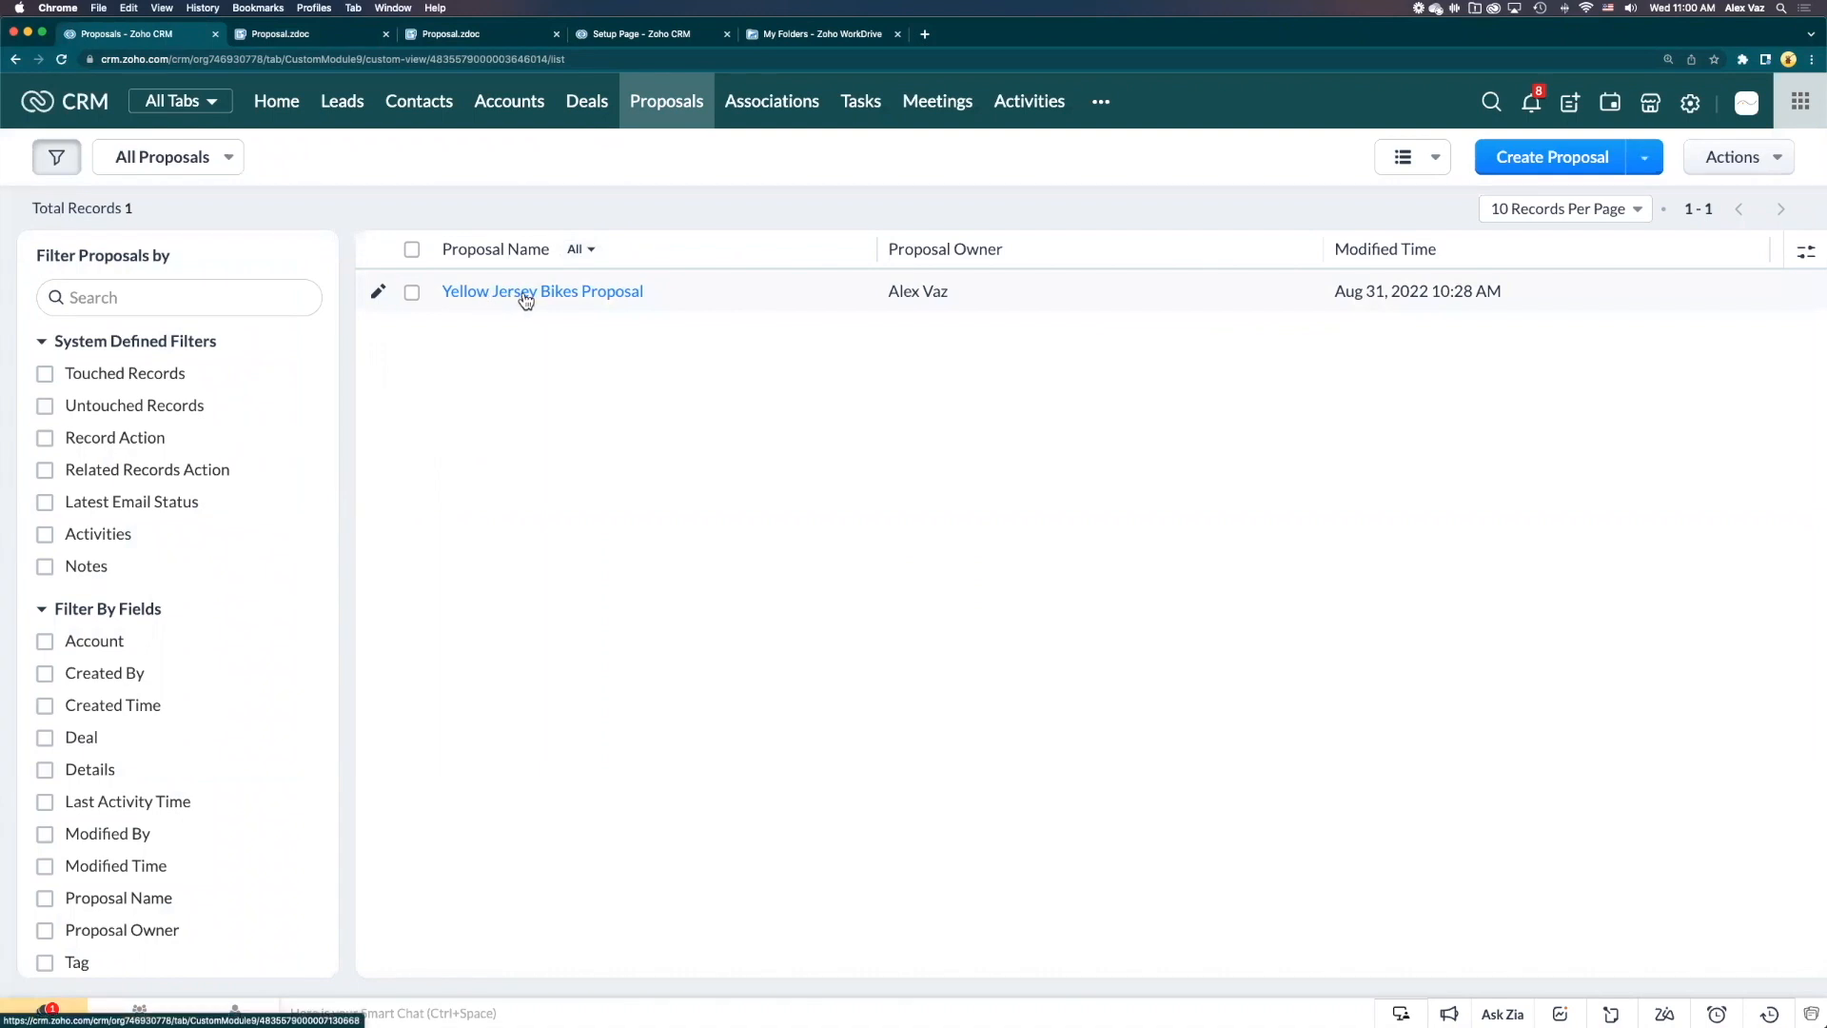
Open Yellow Jersey Bikes Proposal and view the Zoho Implementation choices without changing them
left_click(541, 291)
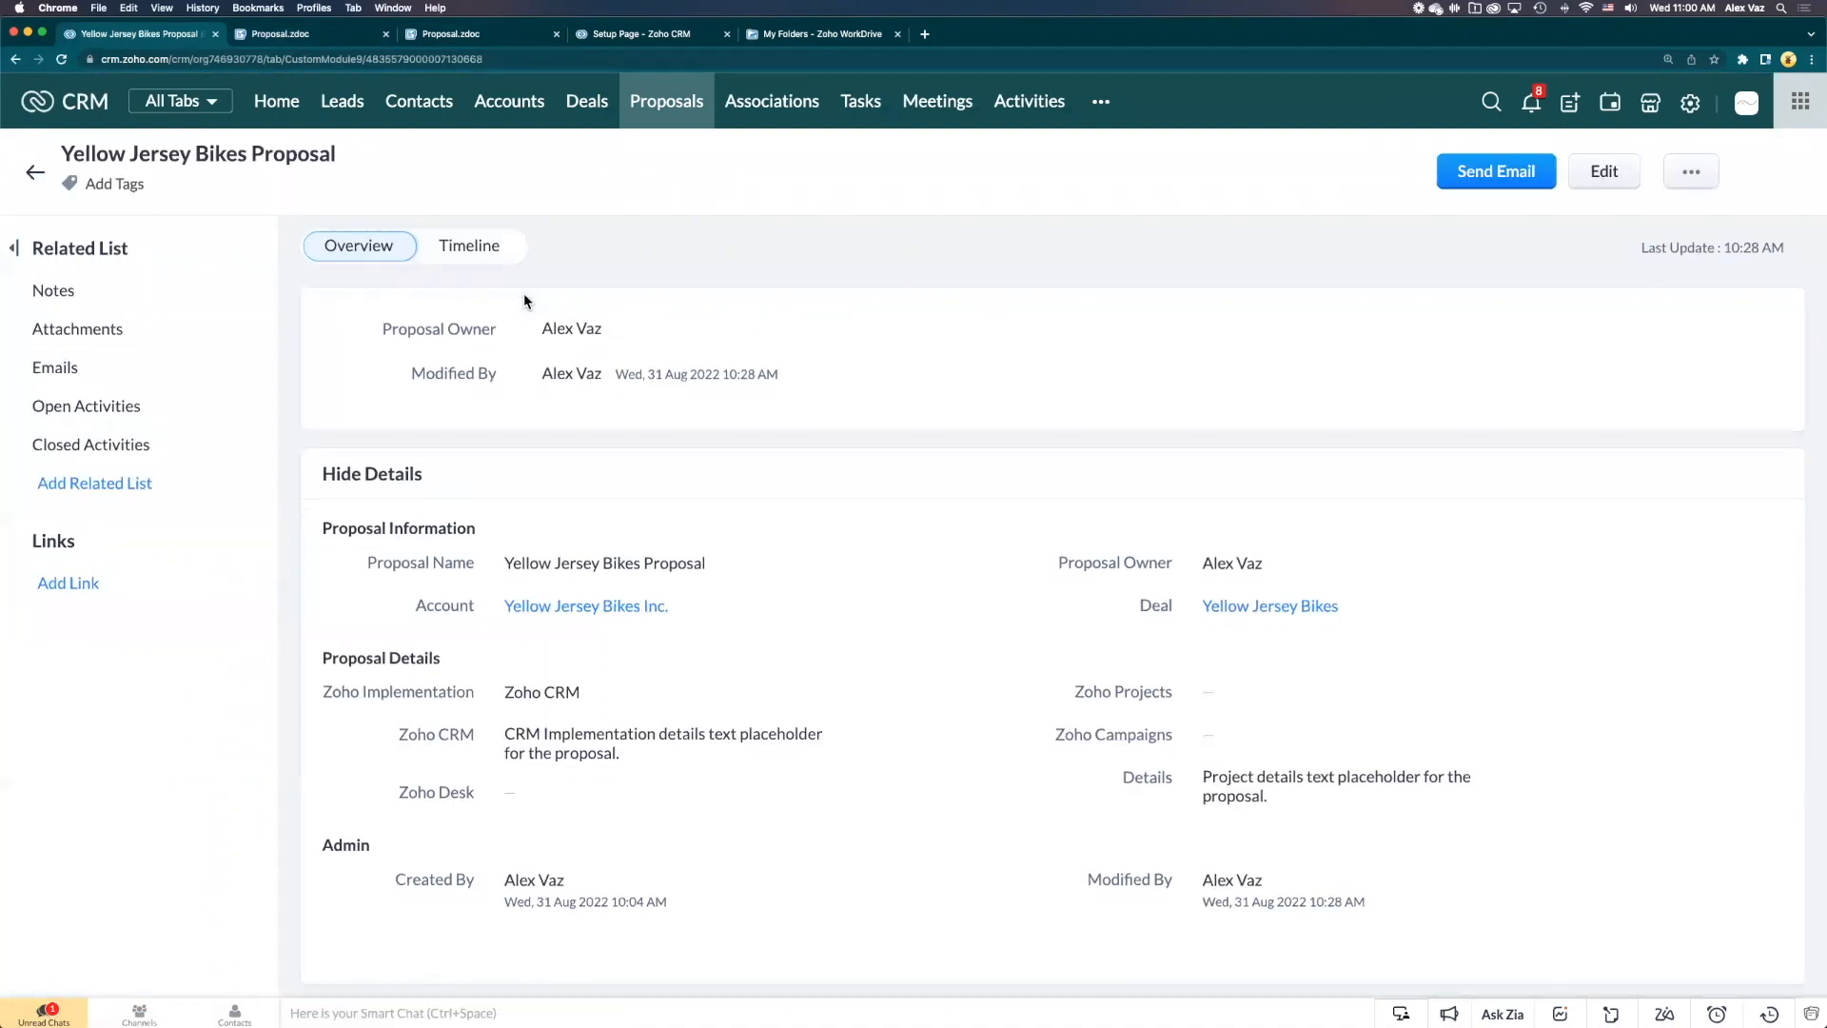
scroll("down", 3)
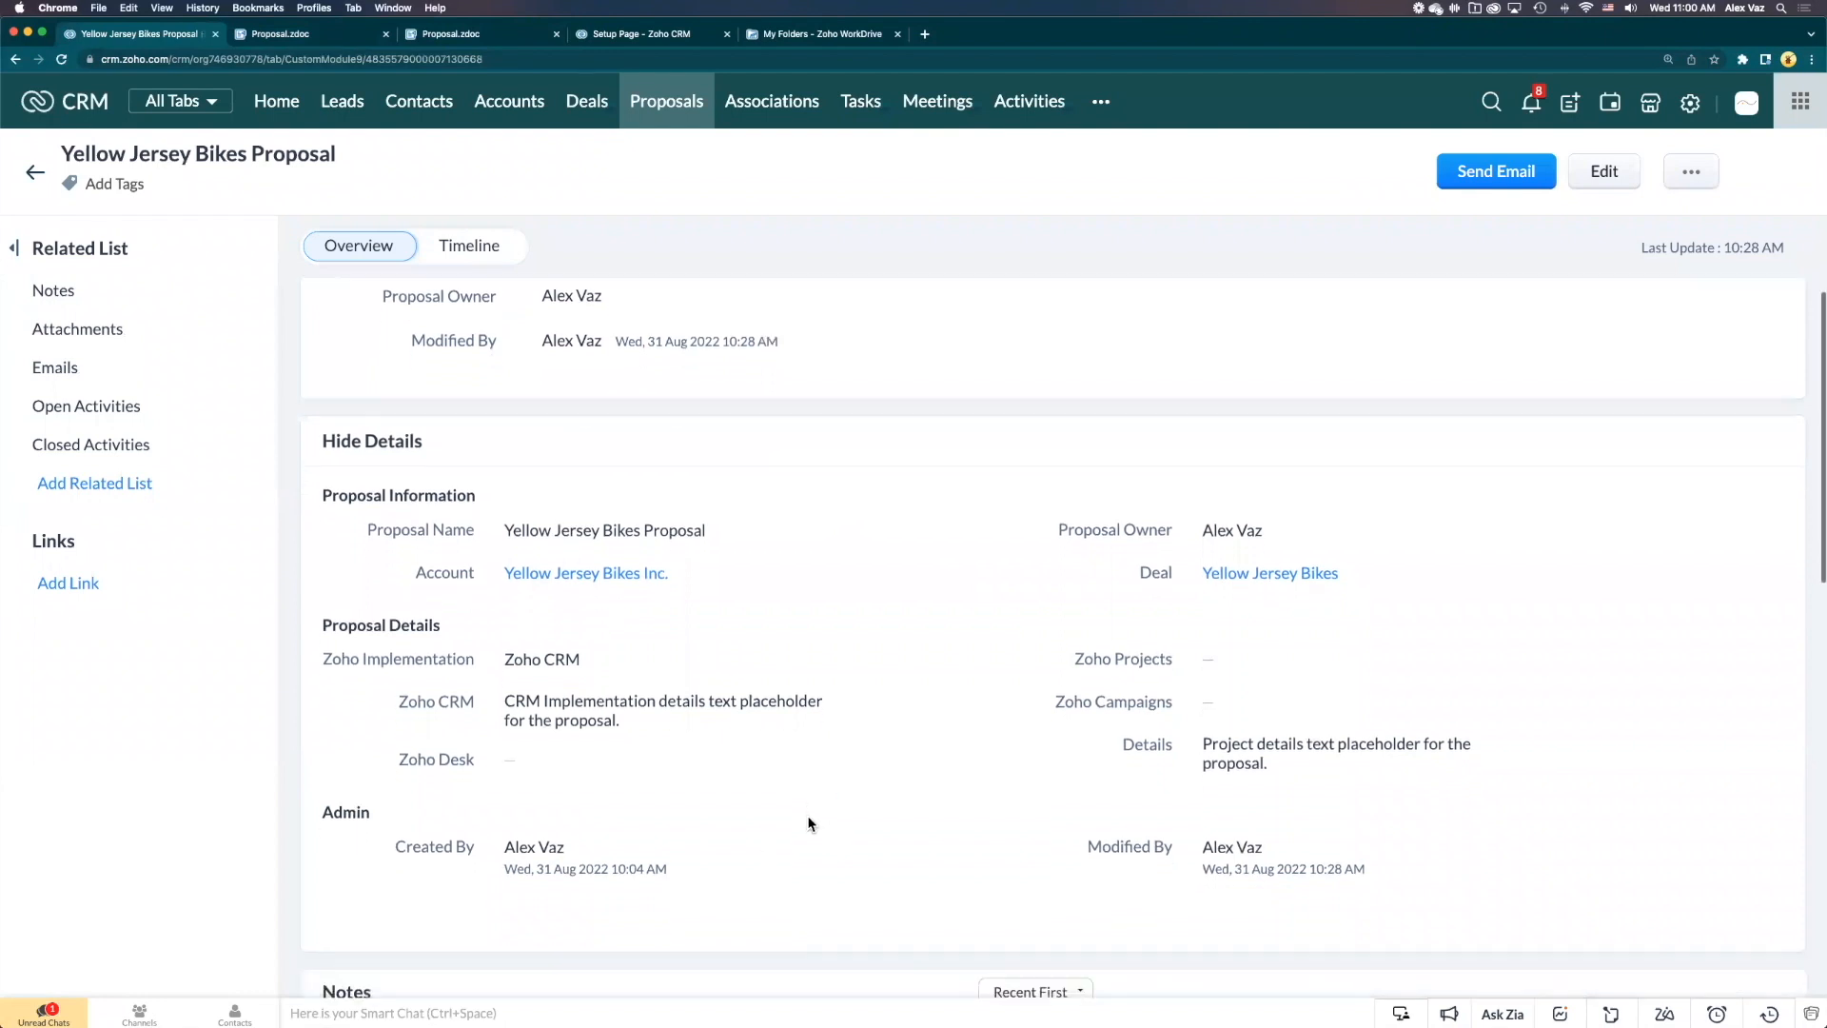
scroll("down", 3)
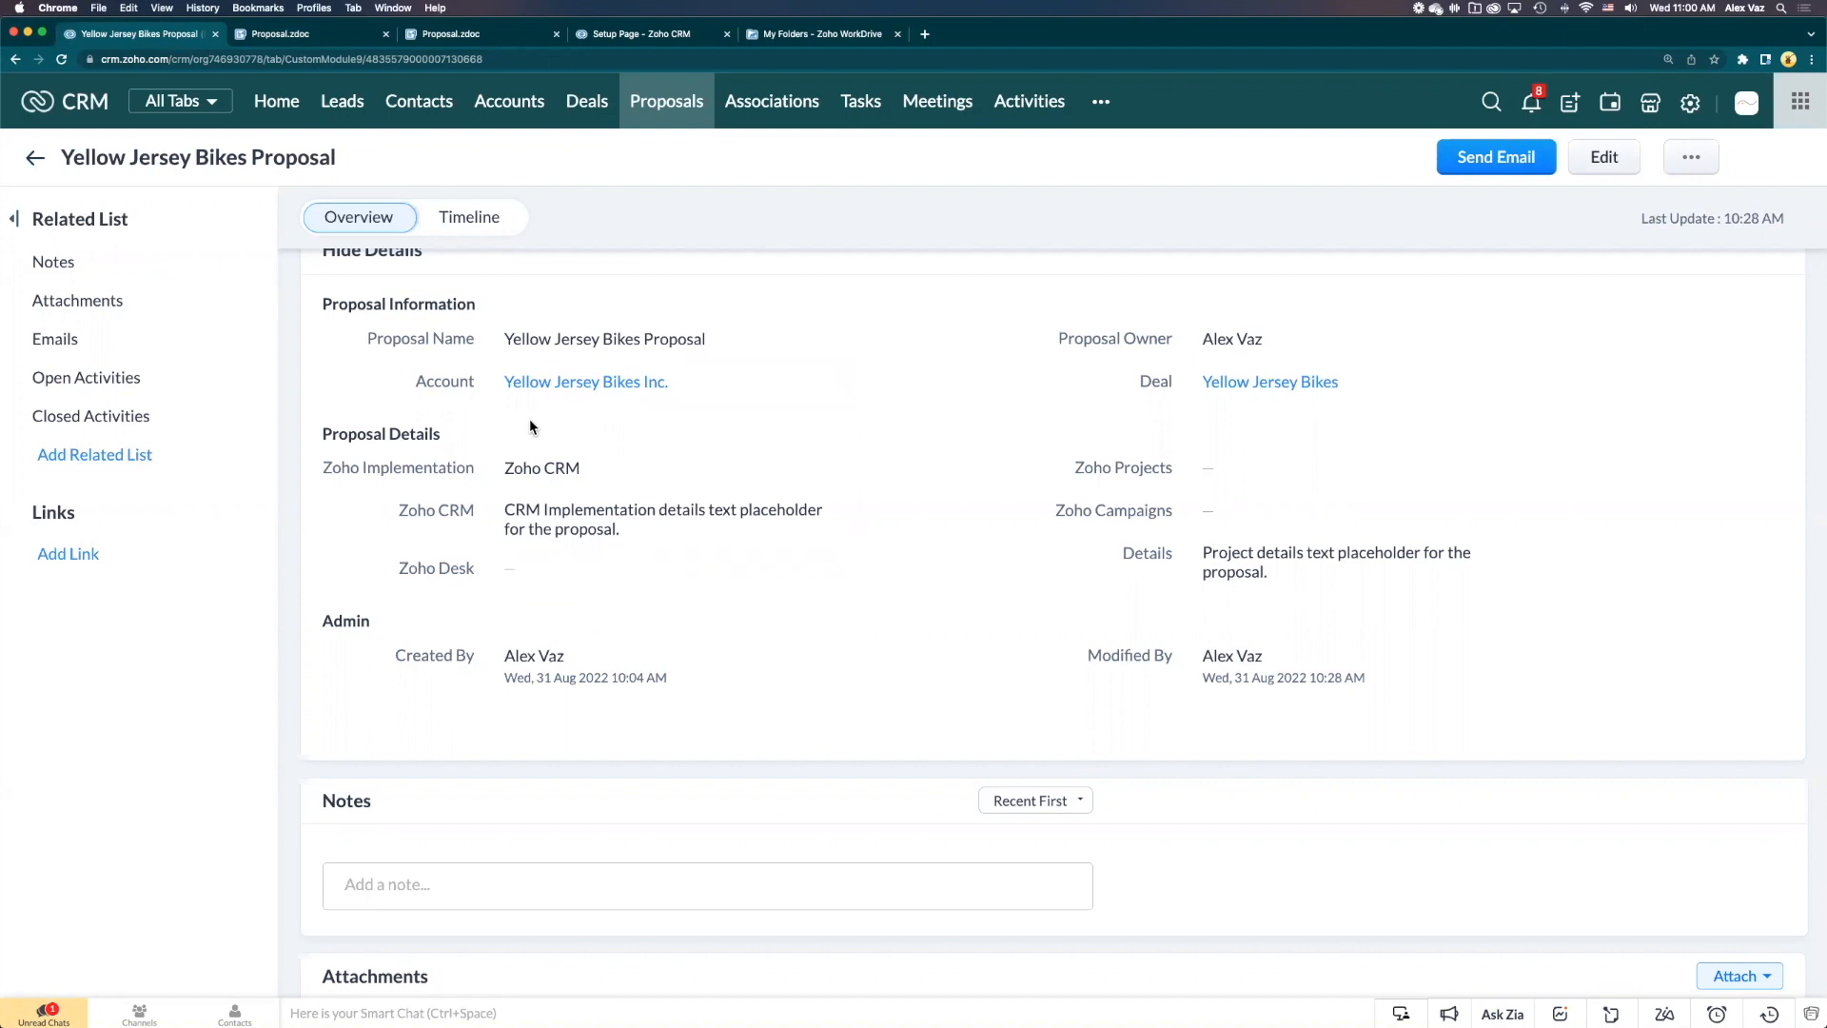
mouse_move(568, 599)
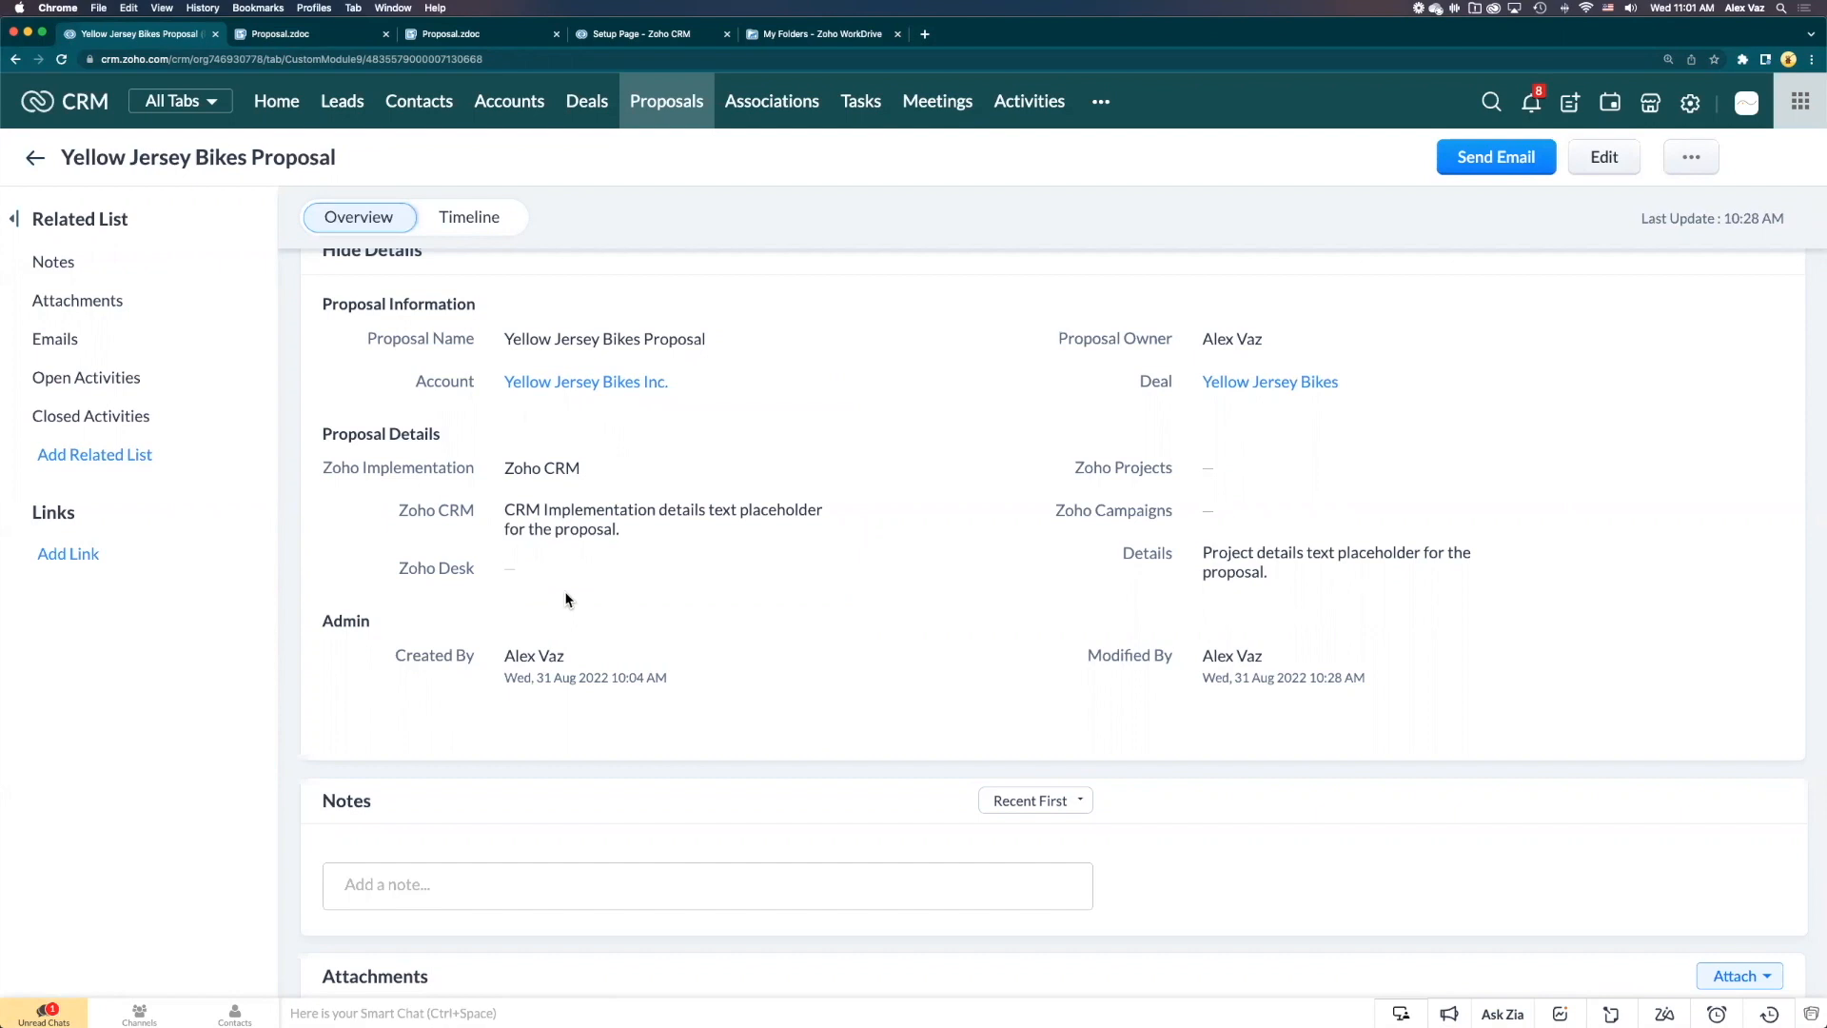
mouse_move(494, 497)
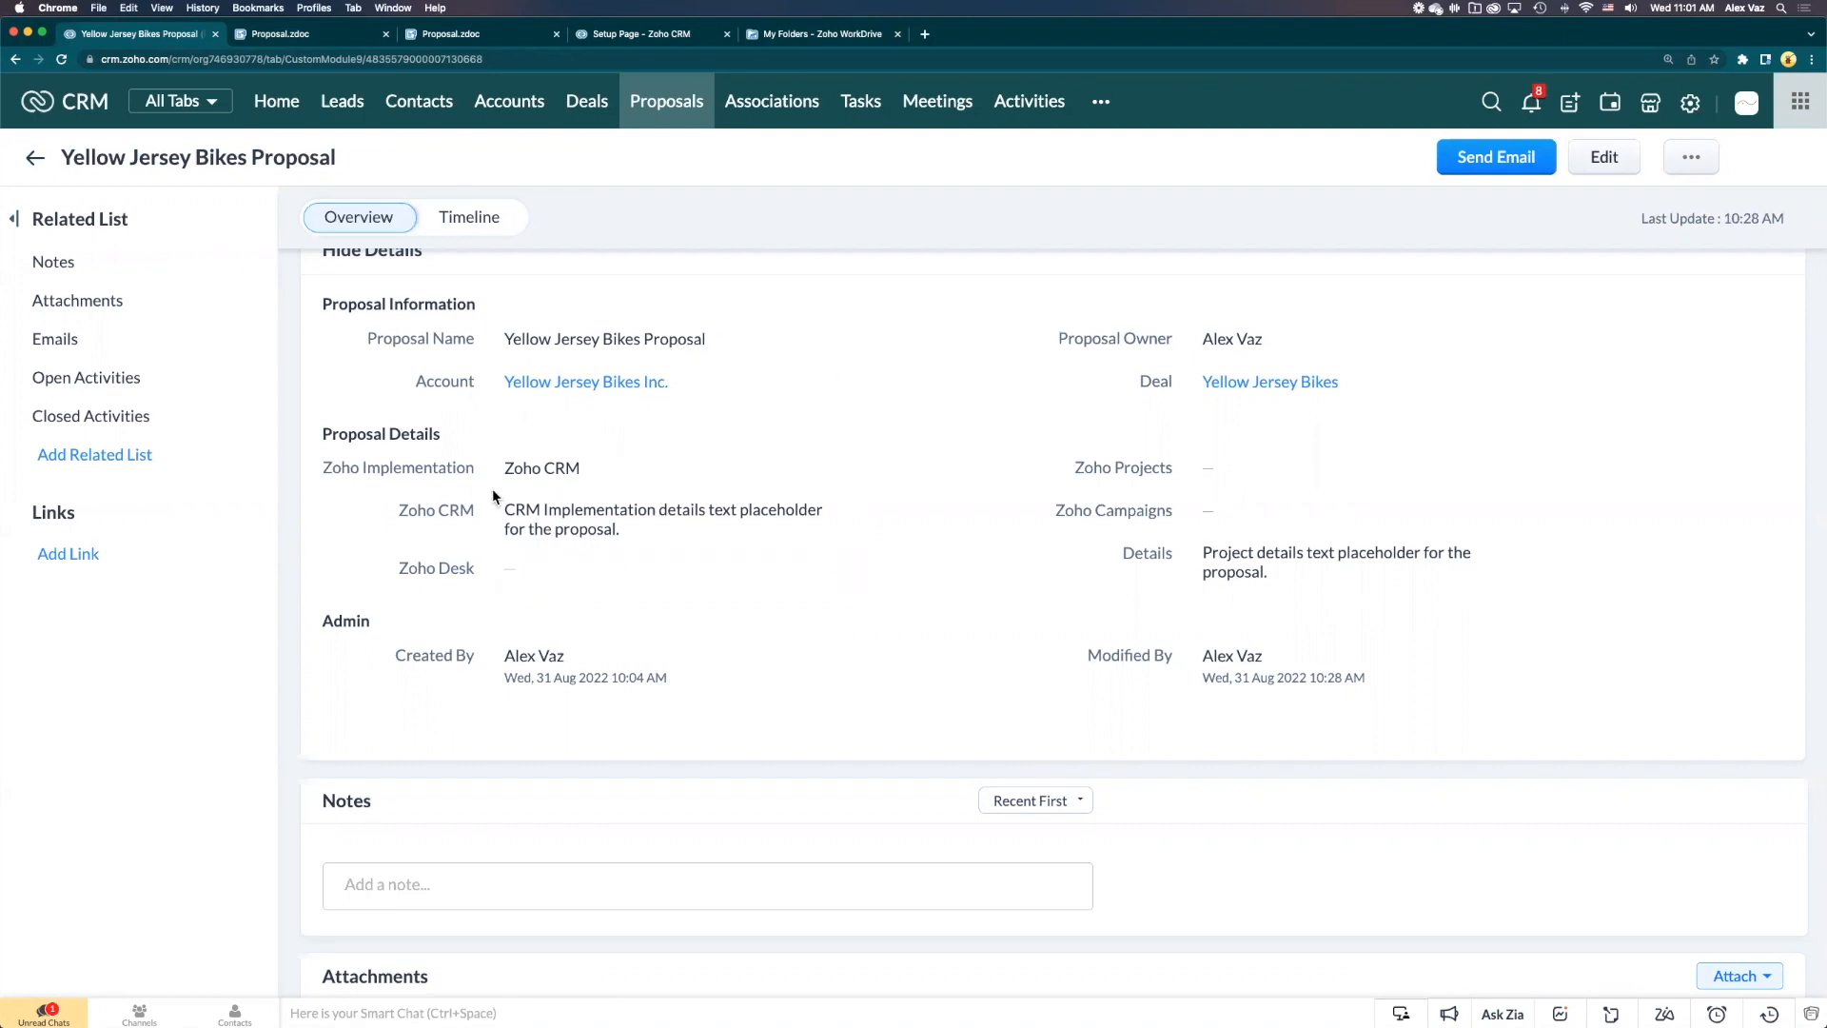
mouse_move(798, 636)
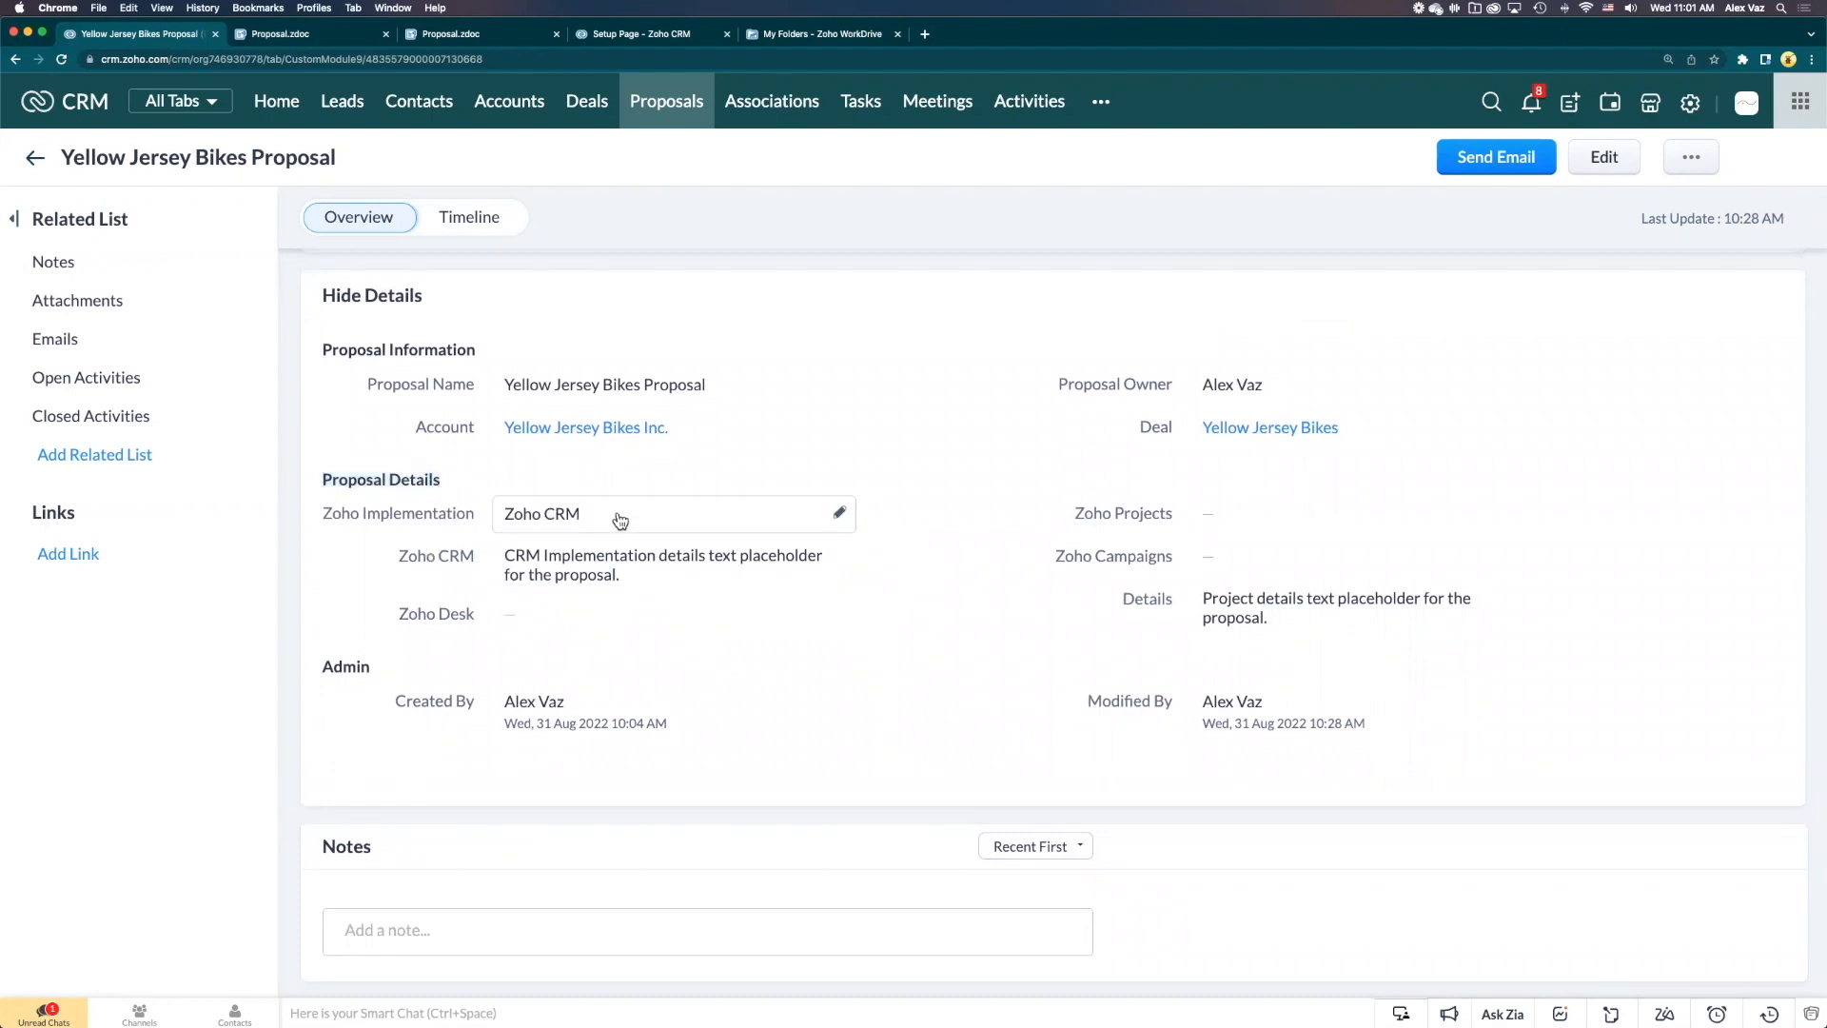
left_click(675, 514)
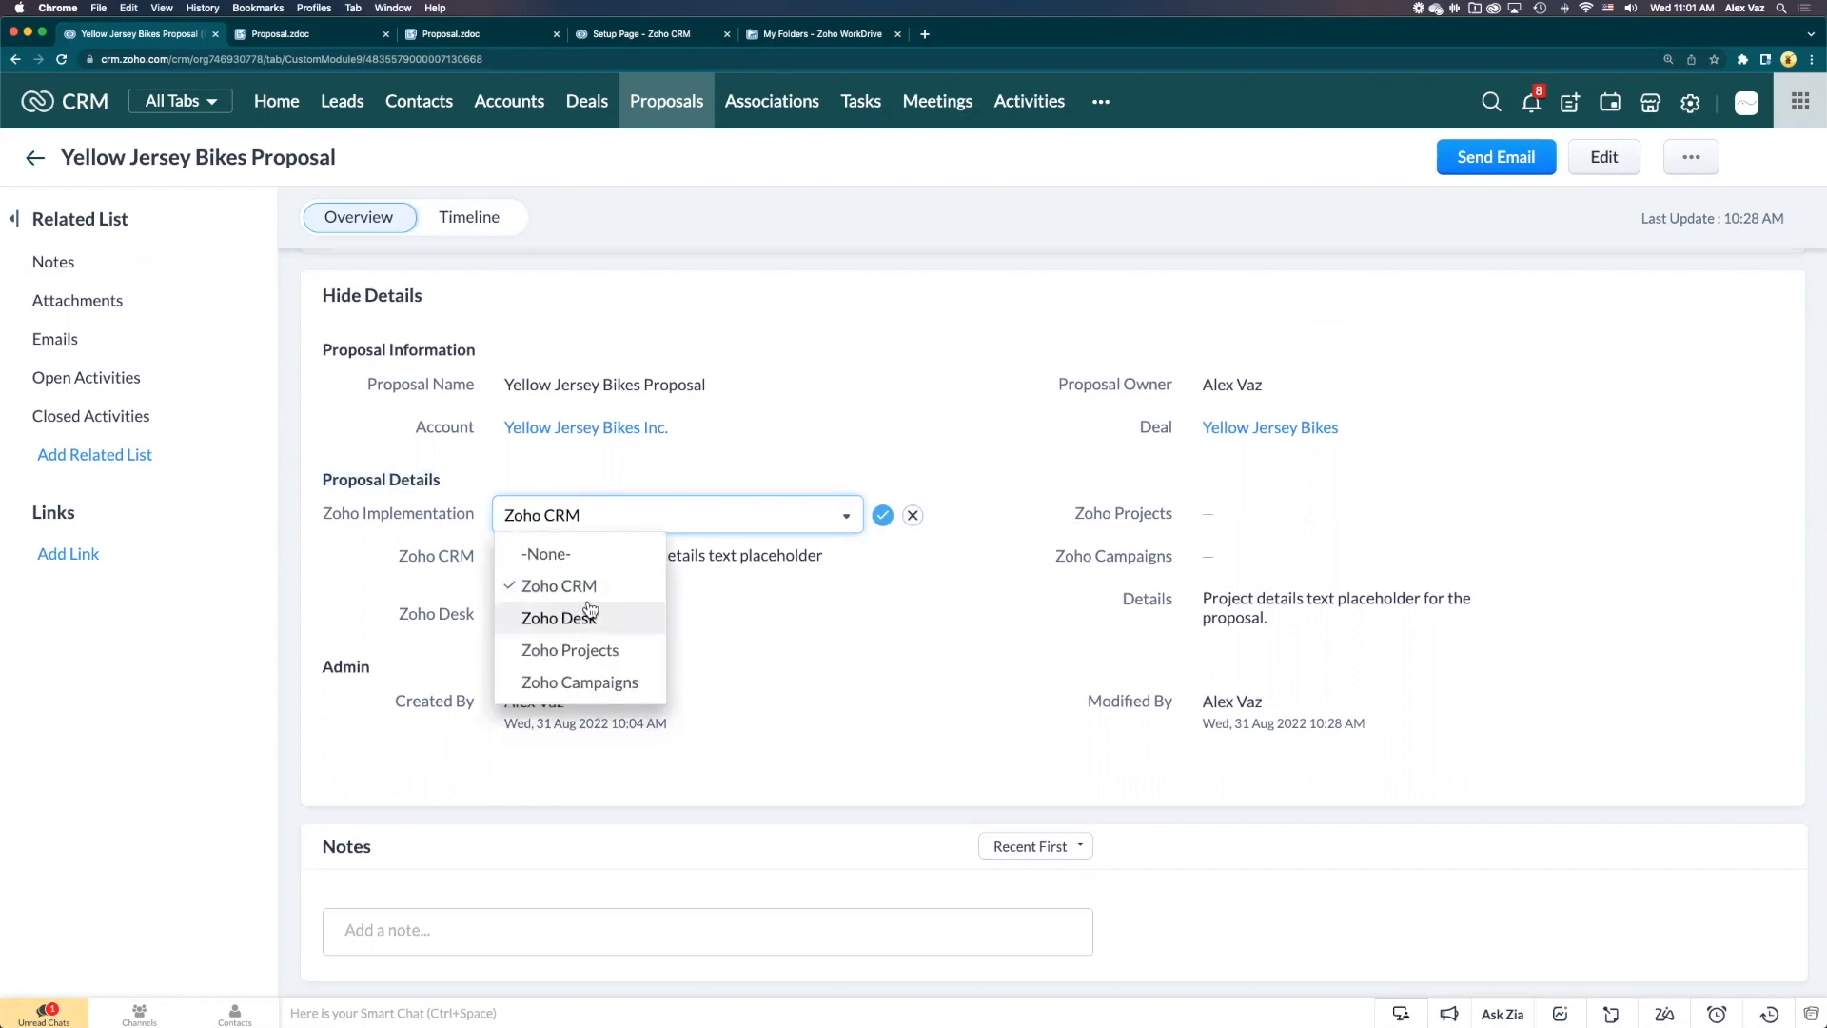
mouse_move(592, 686)
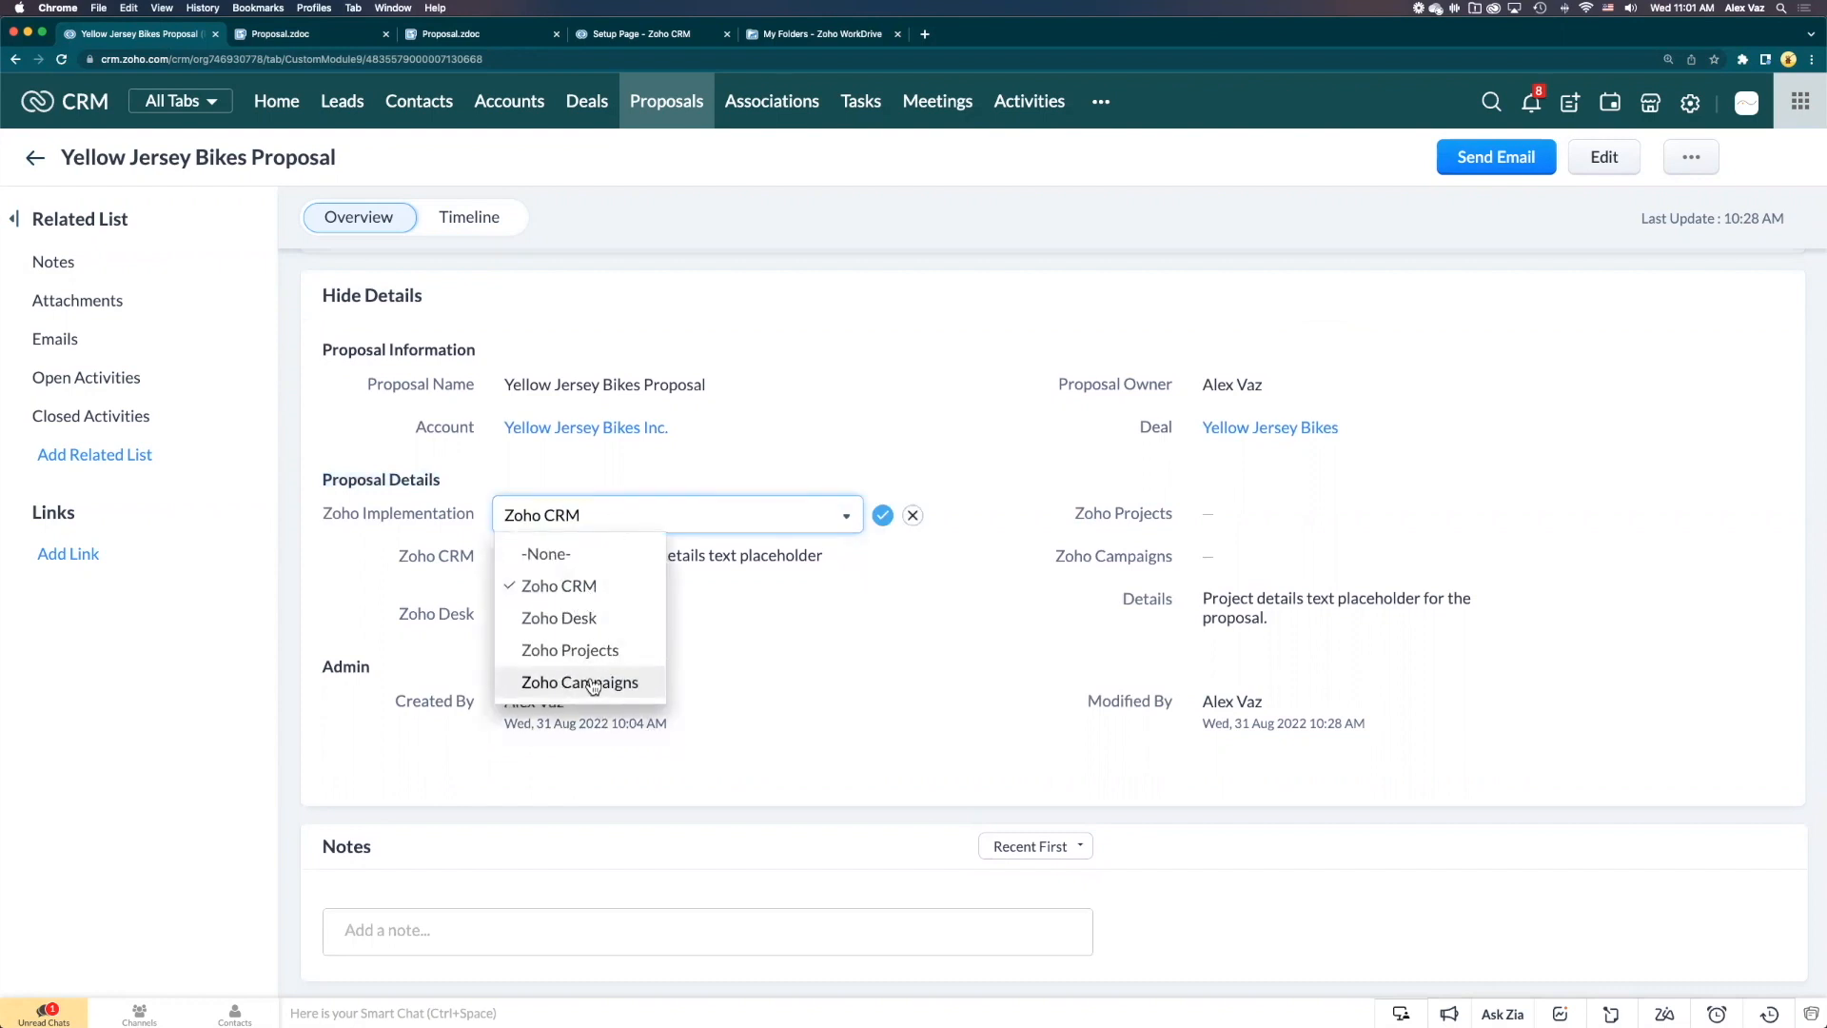
mouse_move(594, 655)
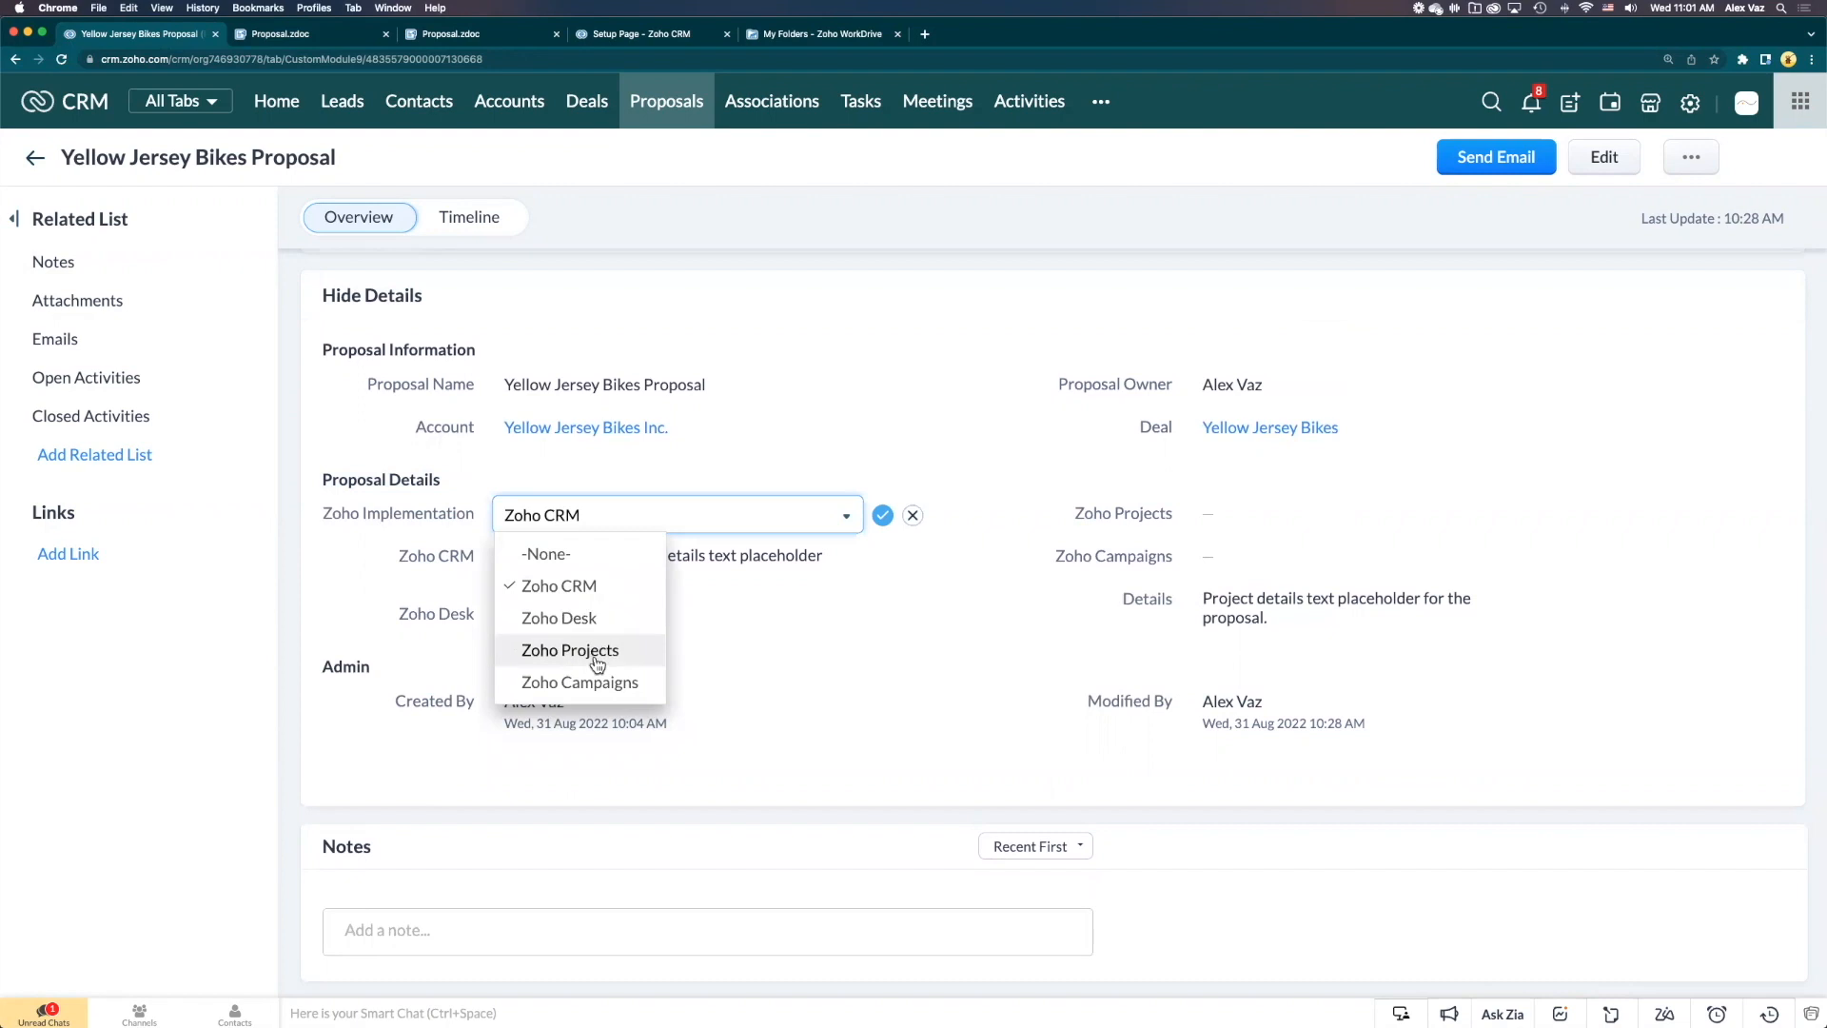
left_click(882, 515)
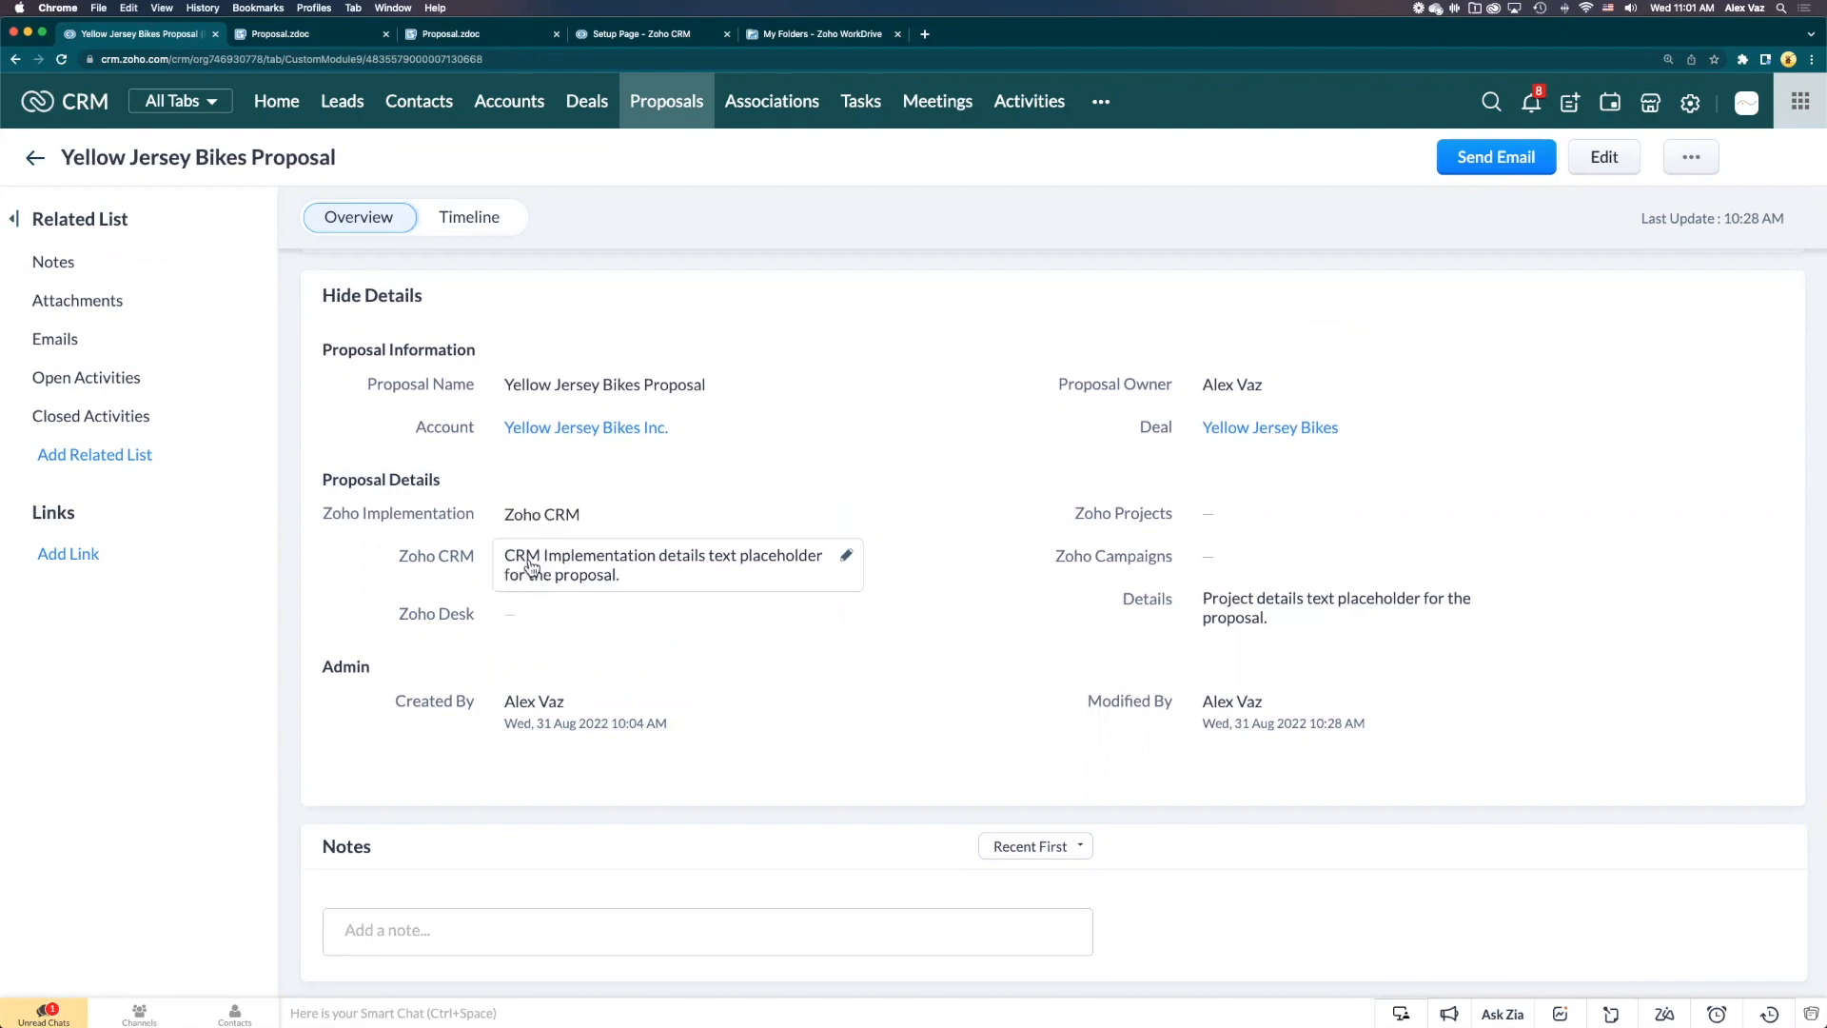
mouse_move(583, 579)
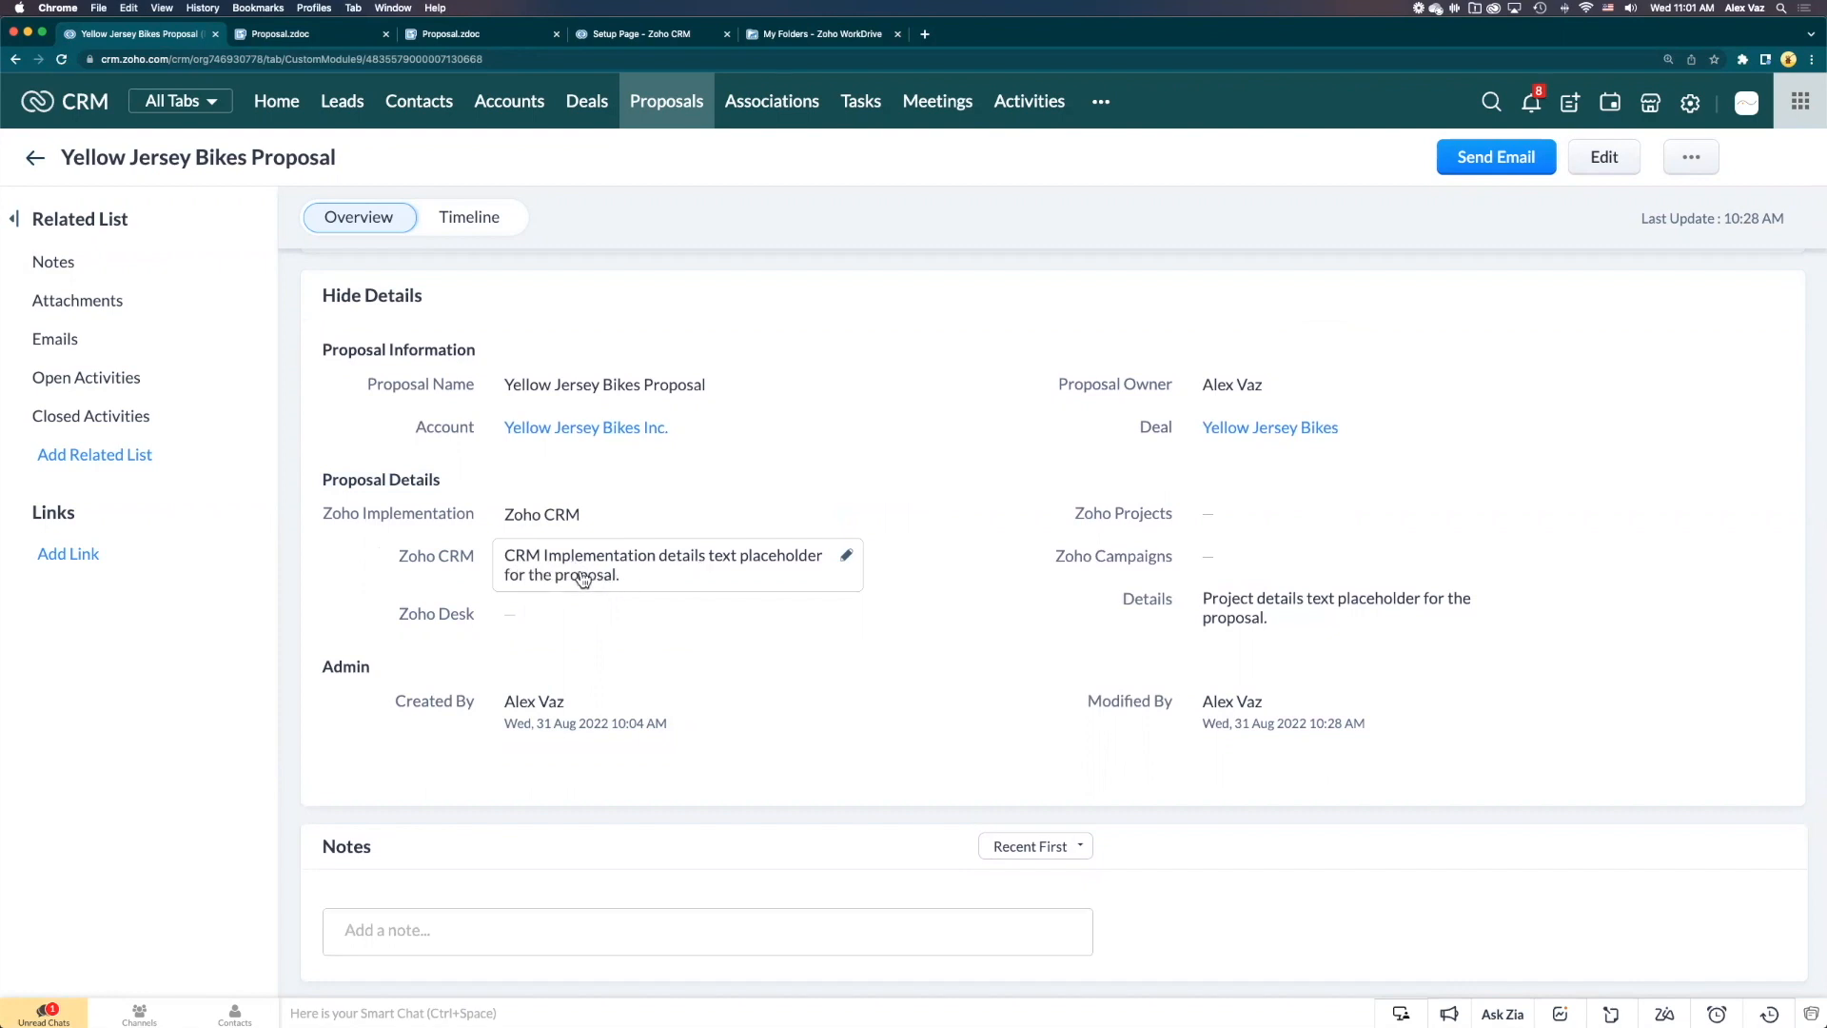
mouse_move(524, 577)
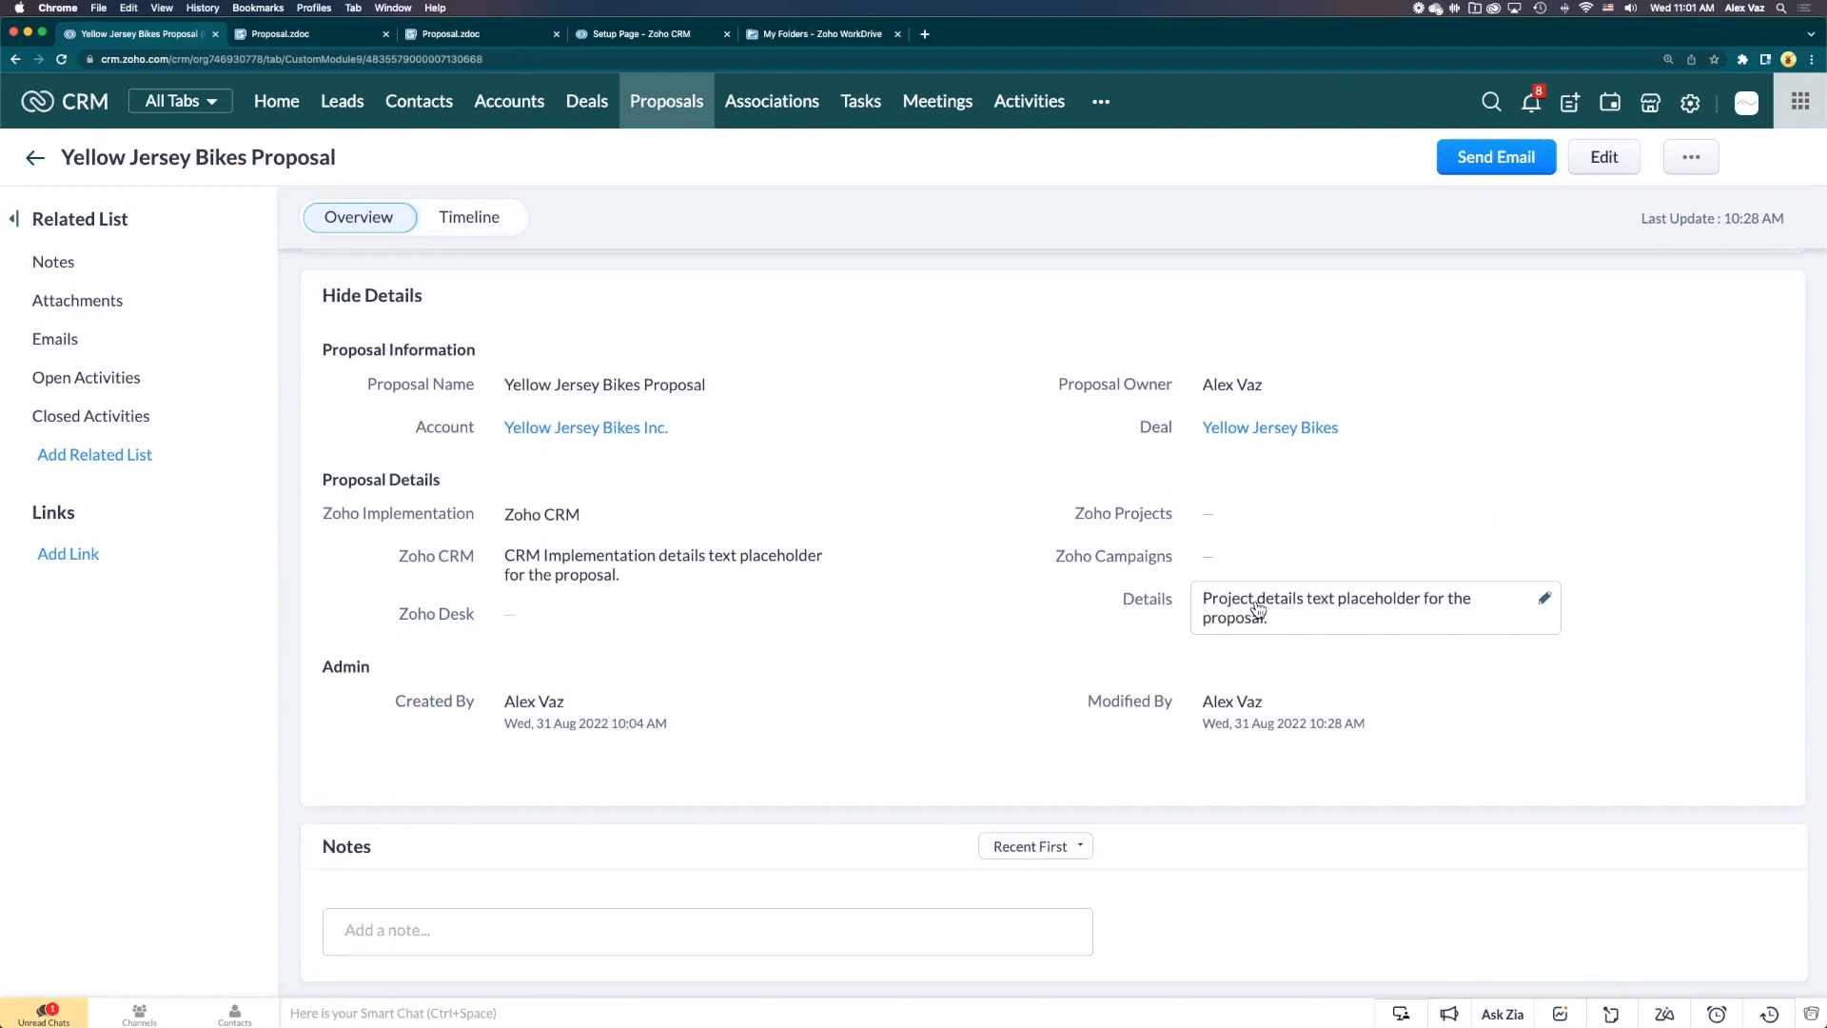
mouse_move(1251, 625)
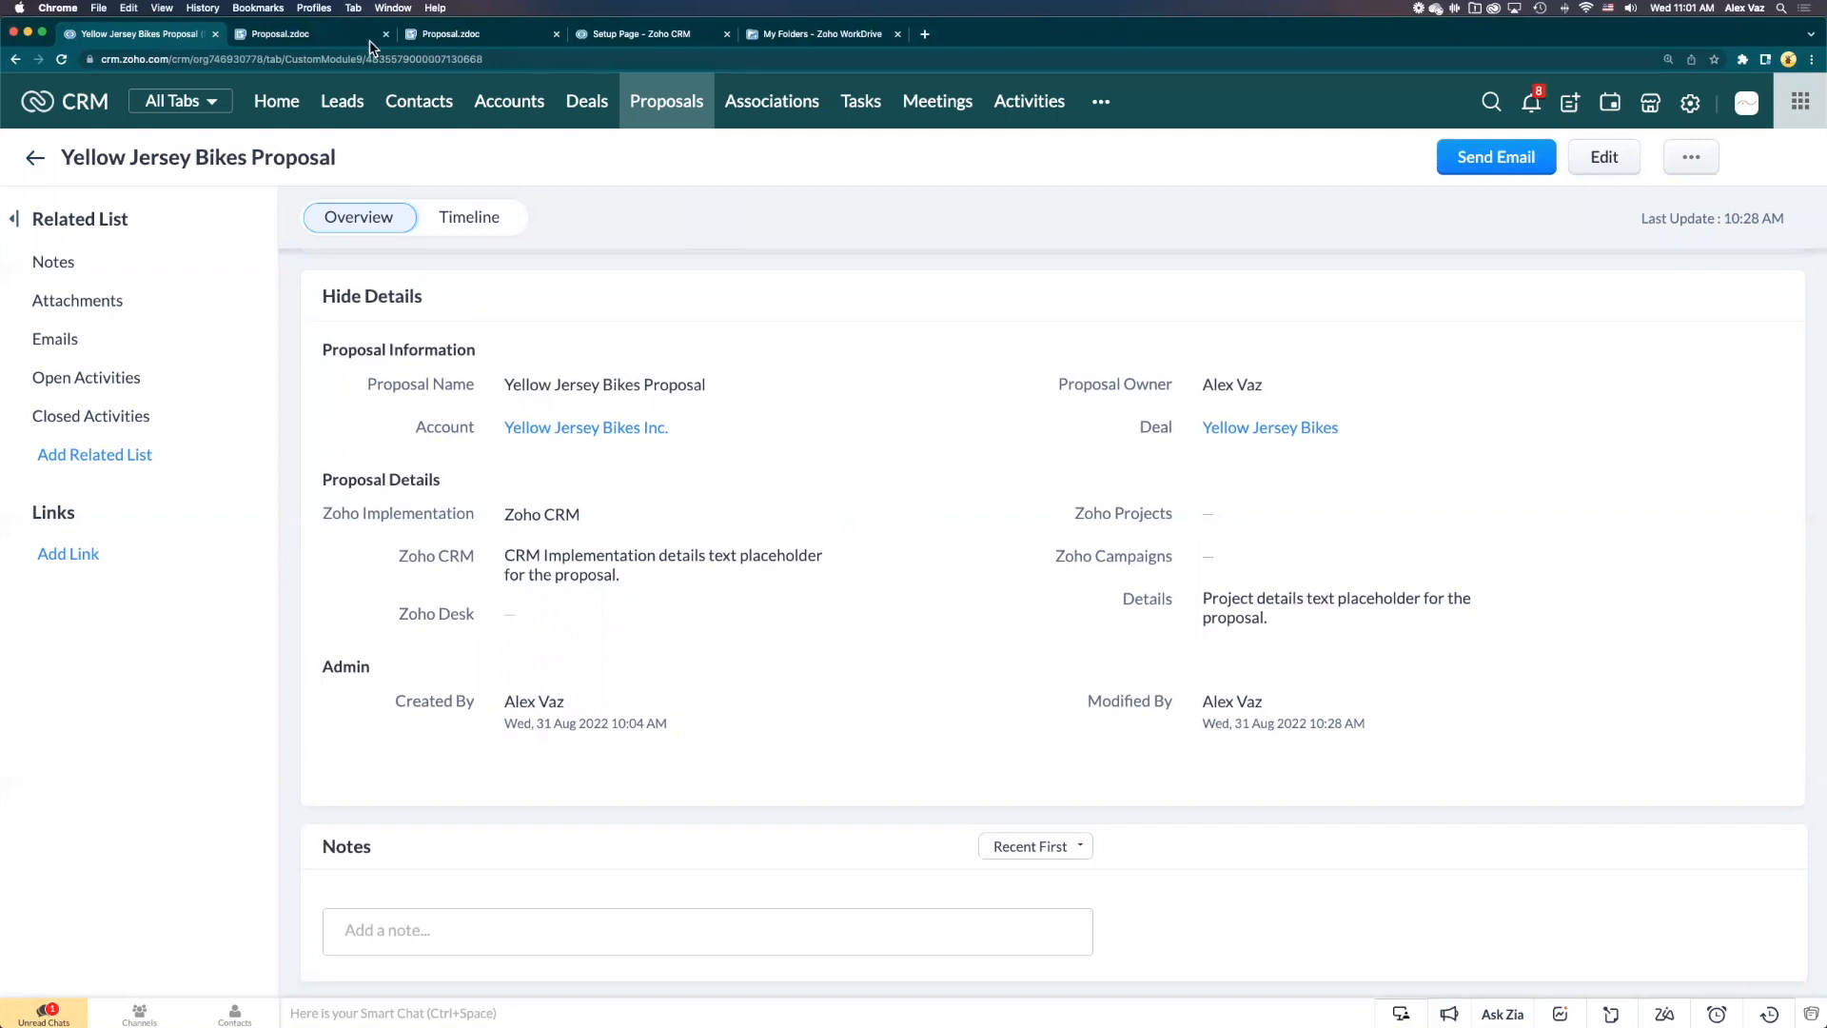
Switch to the Proposal.zdoc tab and select the Zoho CRM Implementation table row
left_click(285, 33)
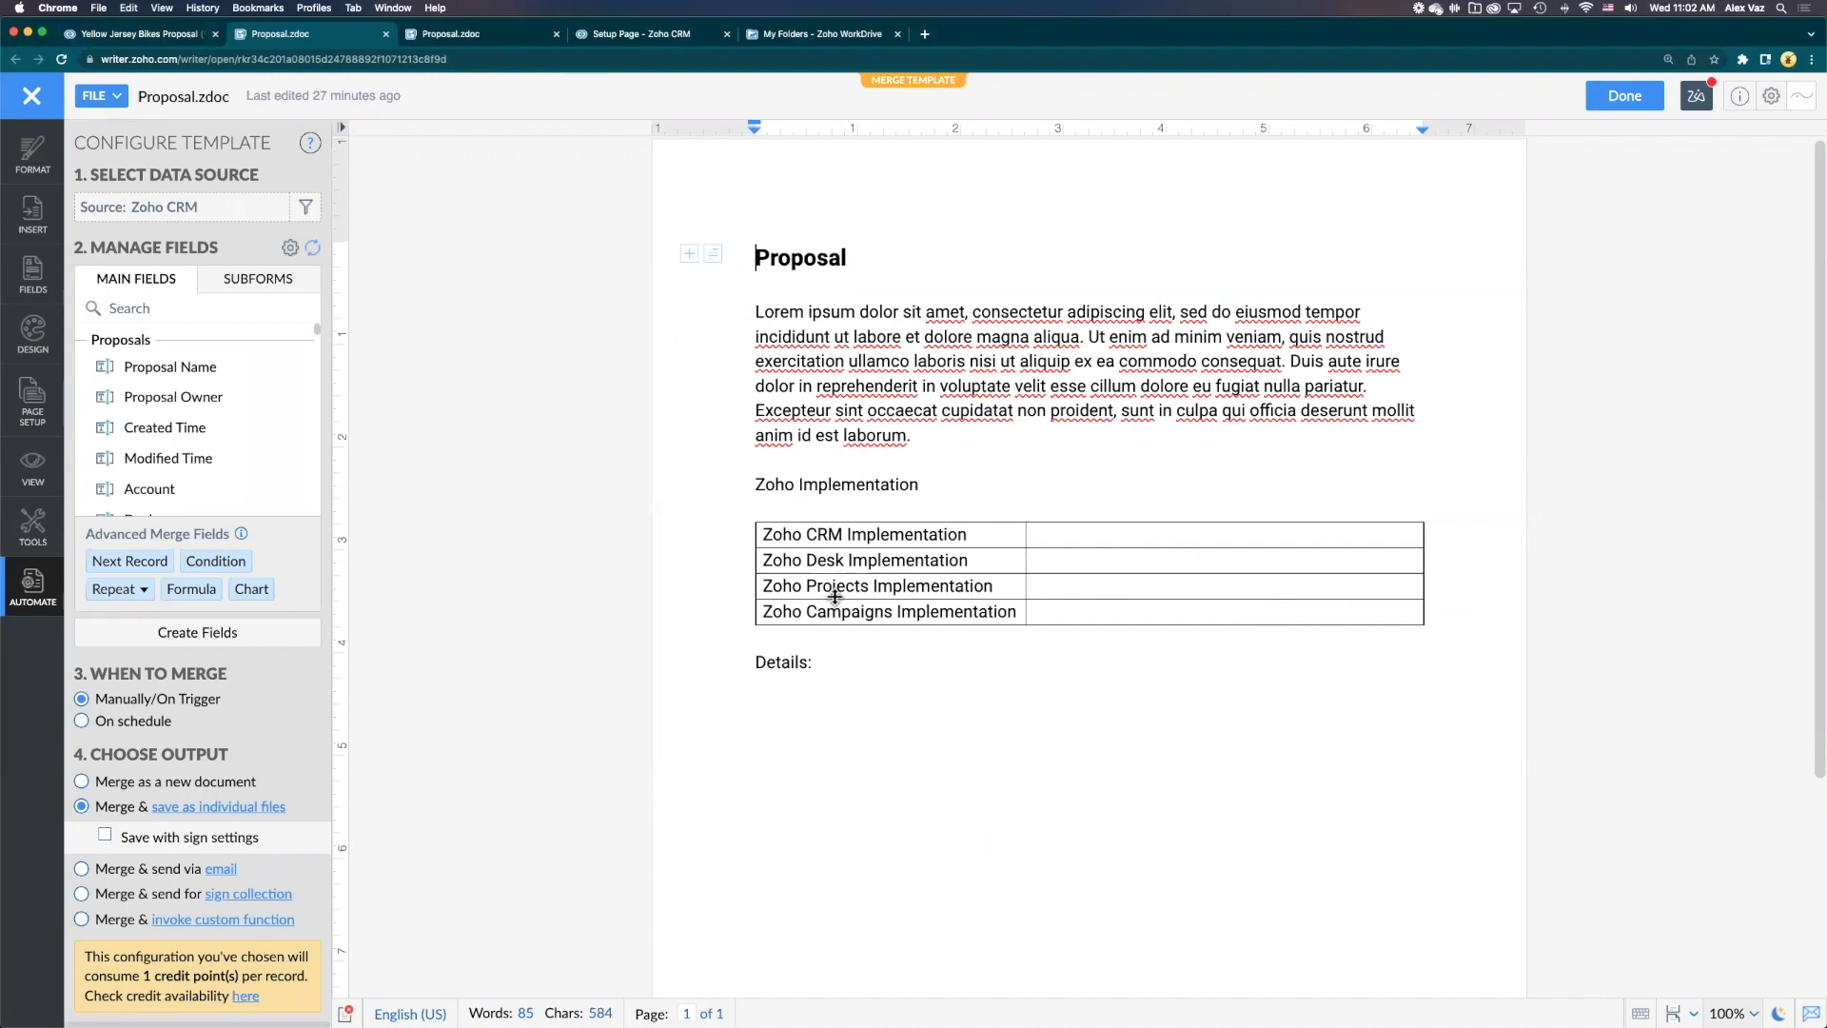
left_click(777, 533)
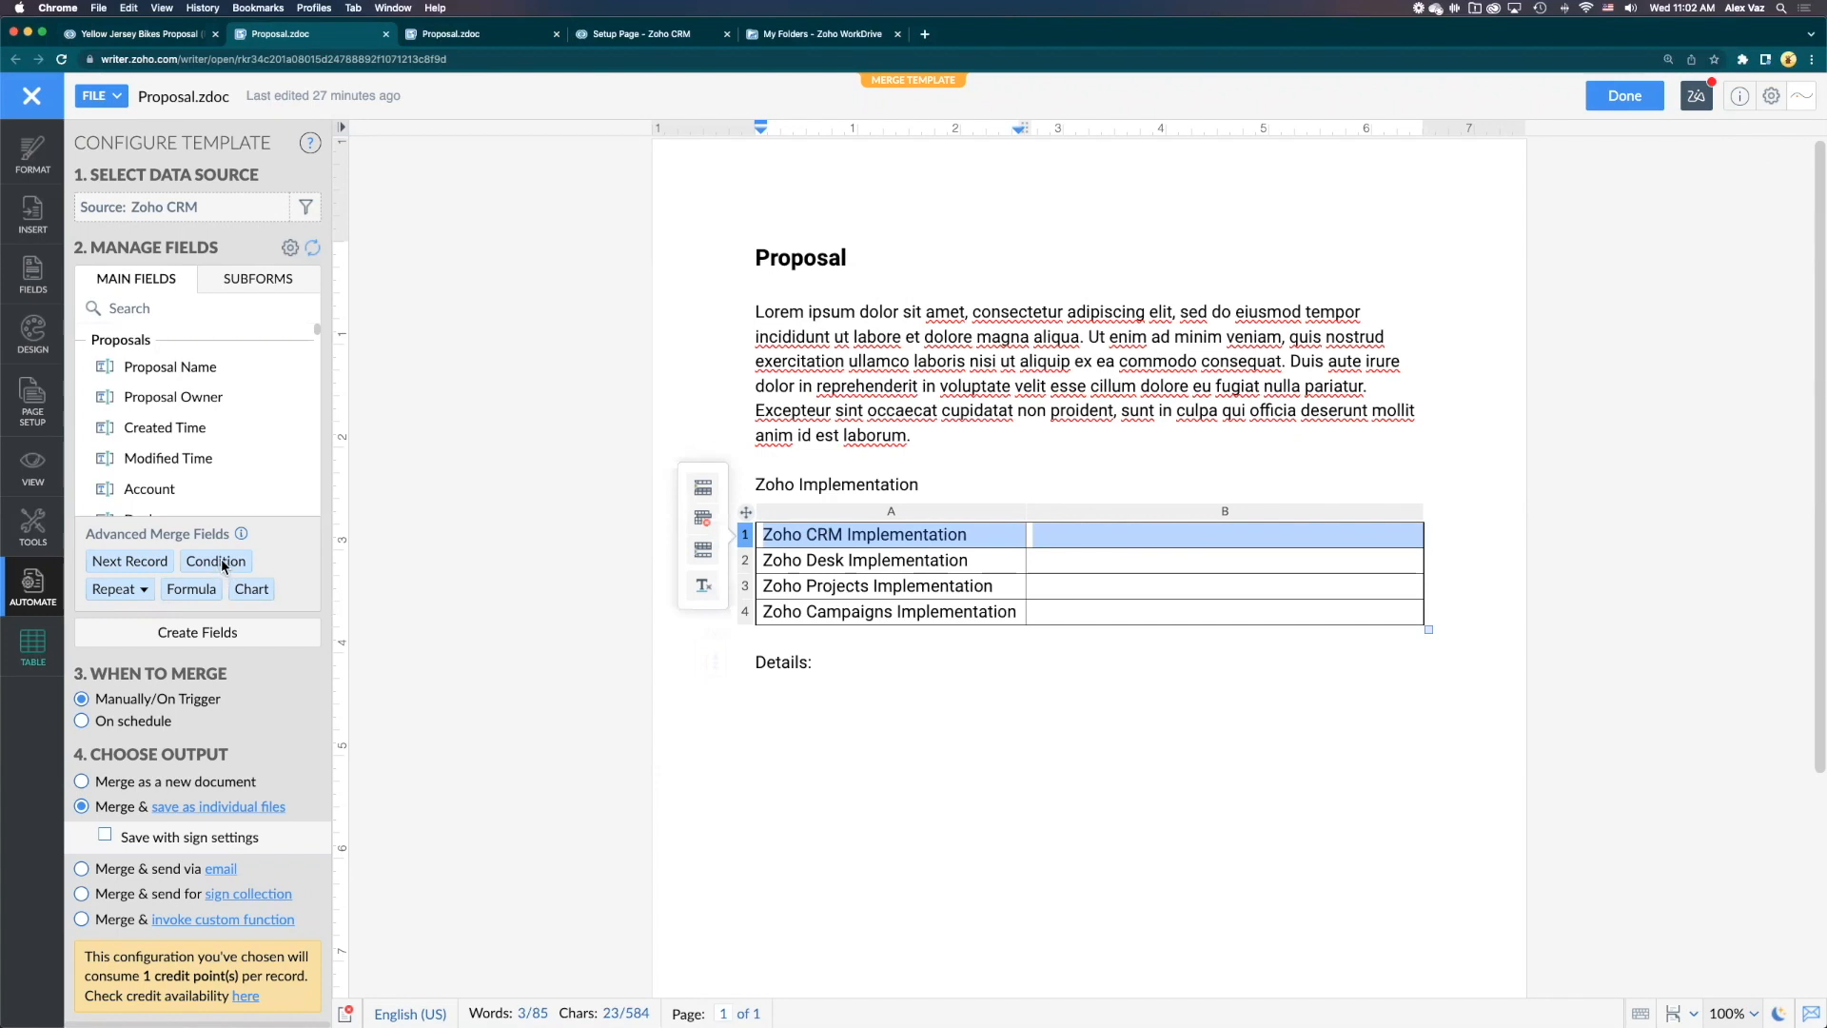
Add a row condition to the selected row and list its available fields
left_click(215, 561)
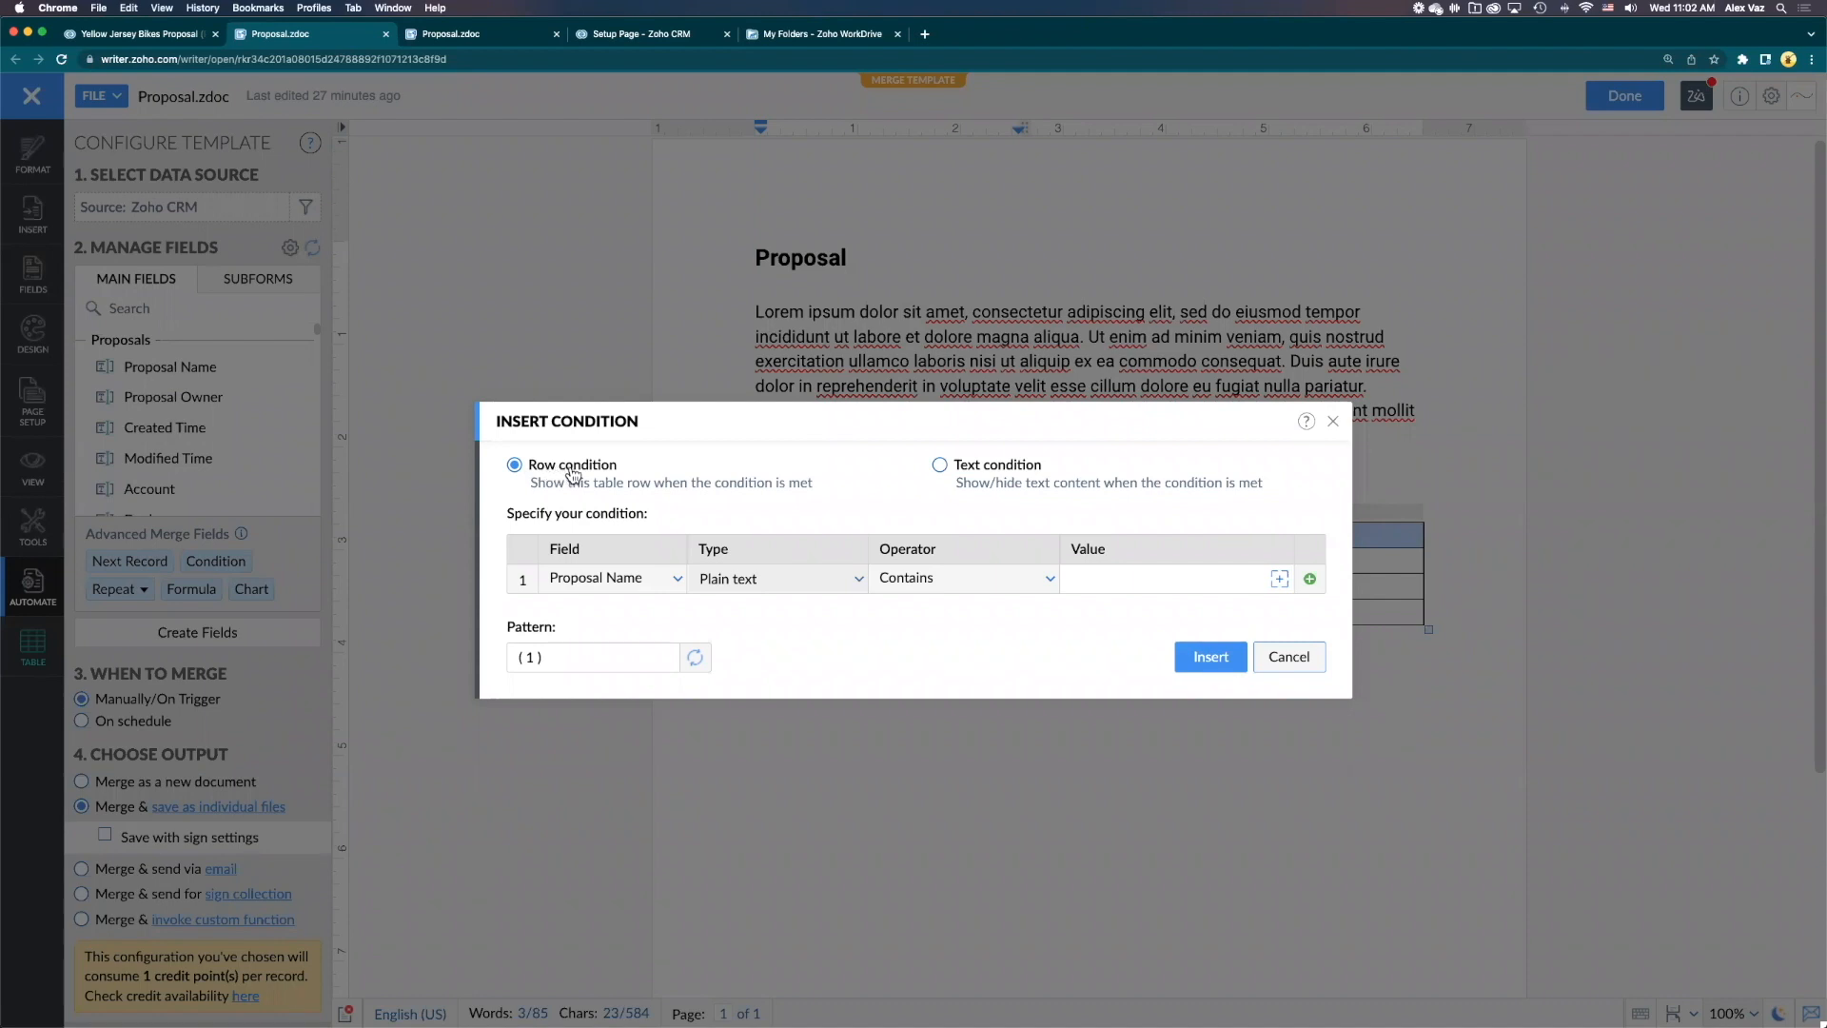
mouse_move(551, 541)
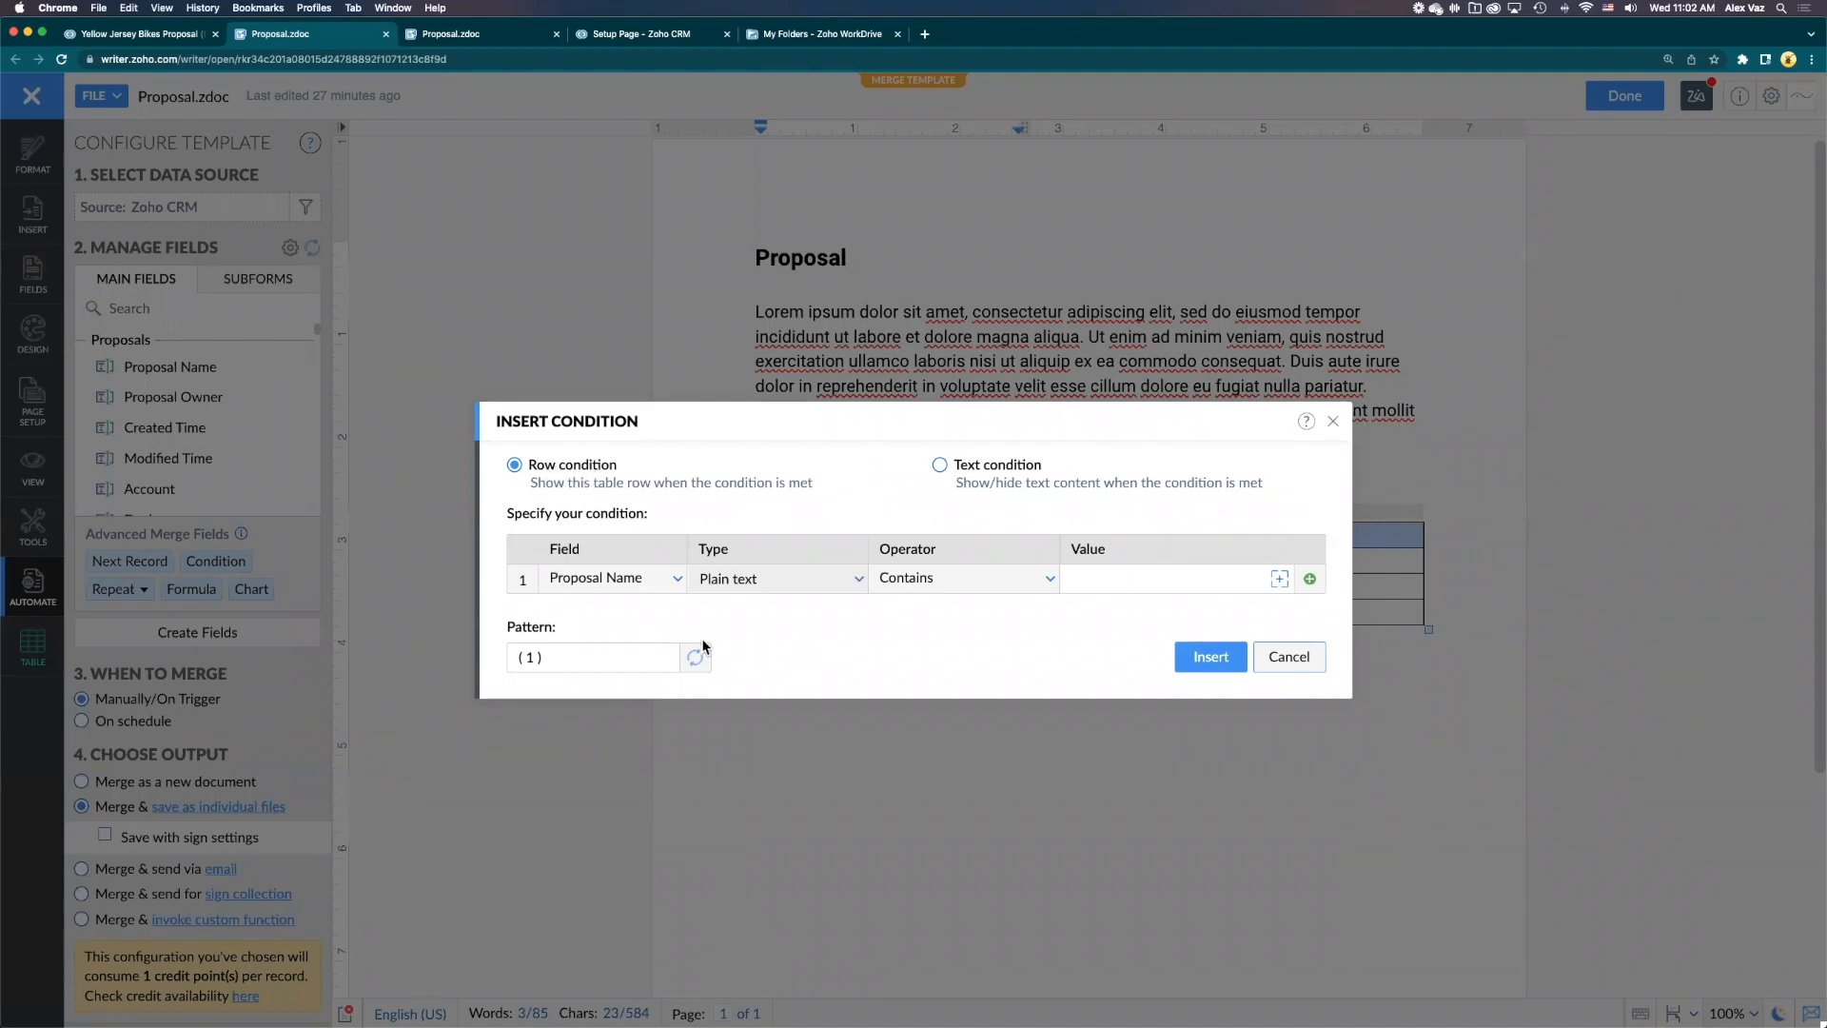
left_click(612, 579)
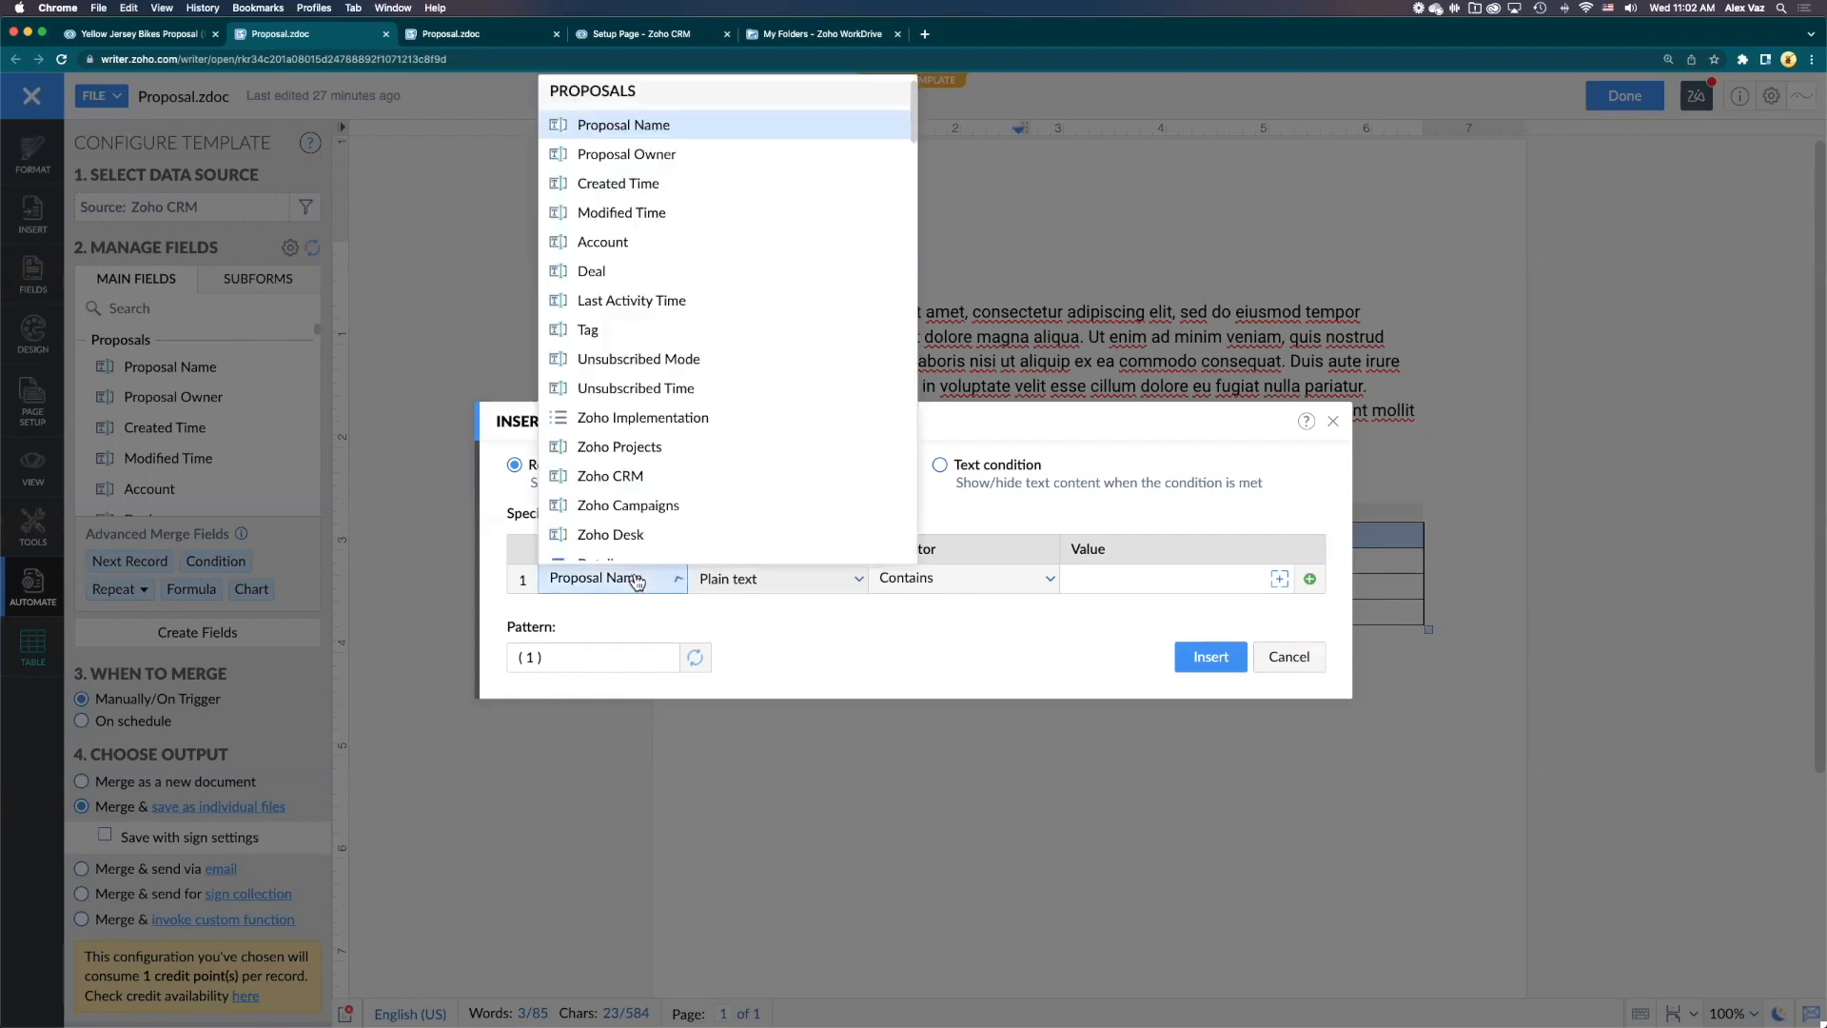
mouse_move(612, 424)
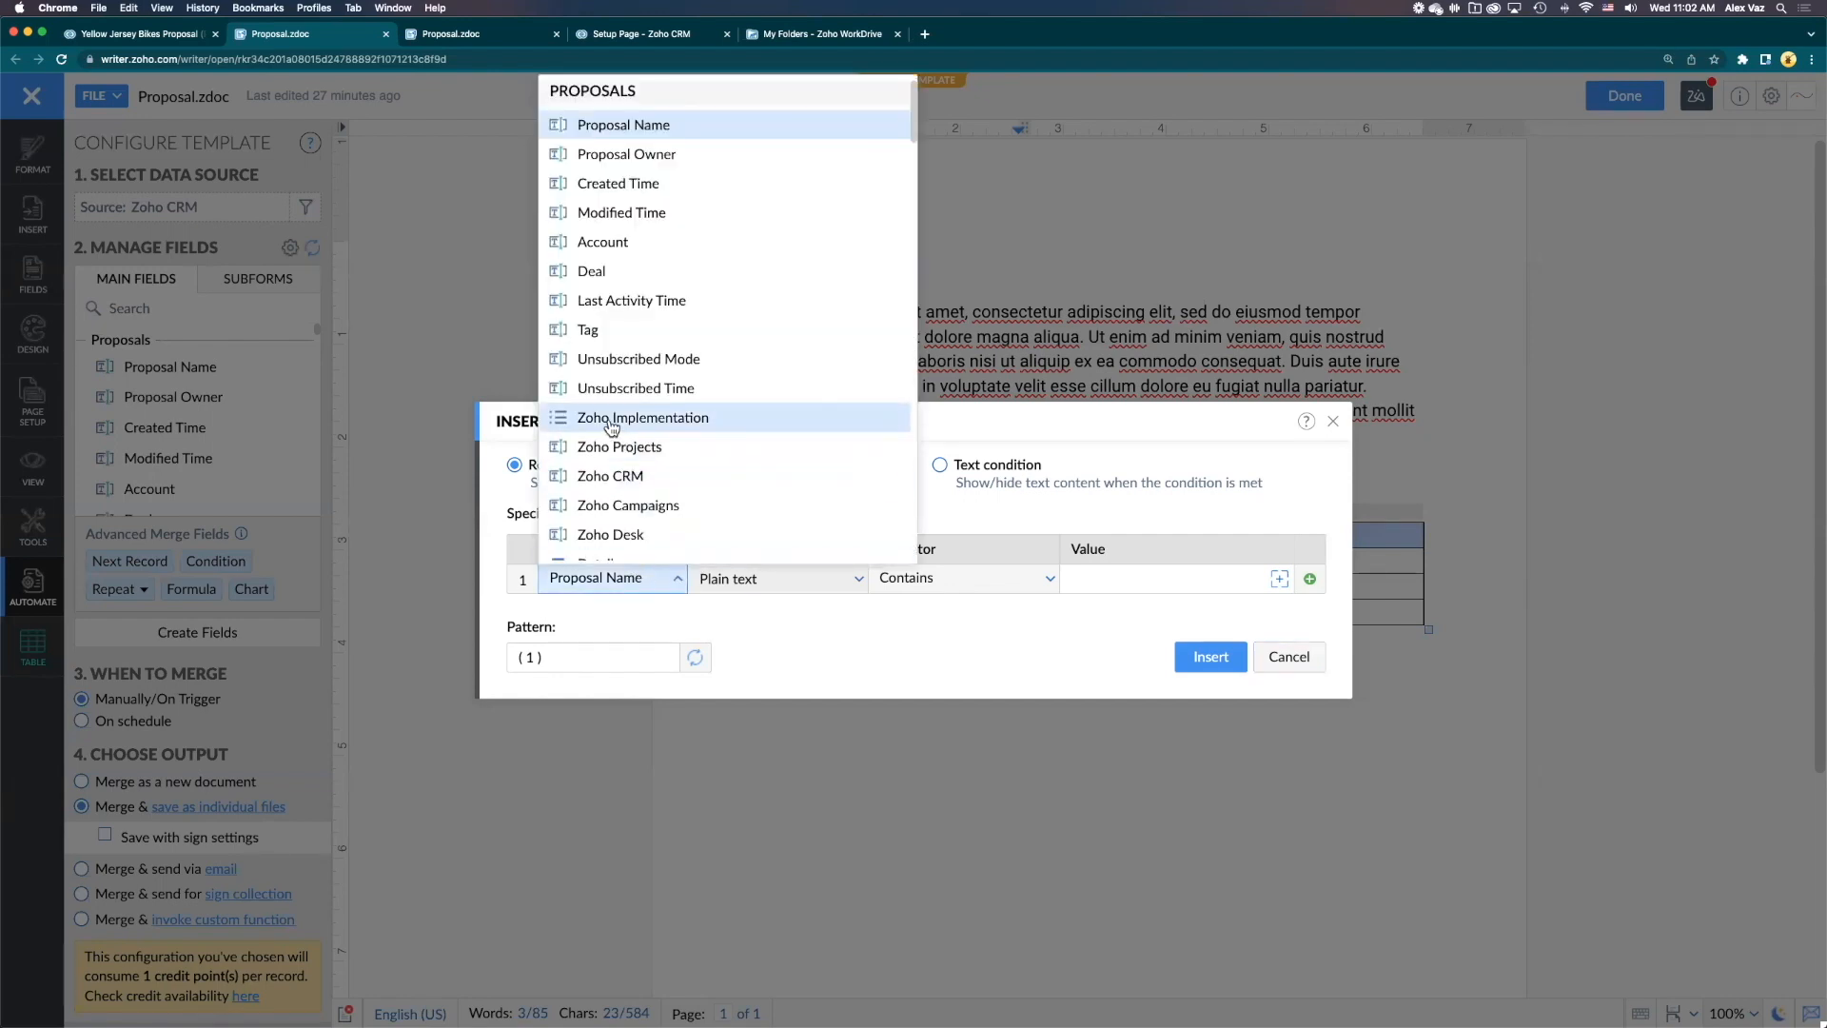
Choose Zoho Implementation as the row condition's field
left_click(642, 417)
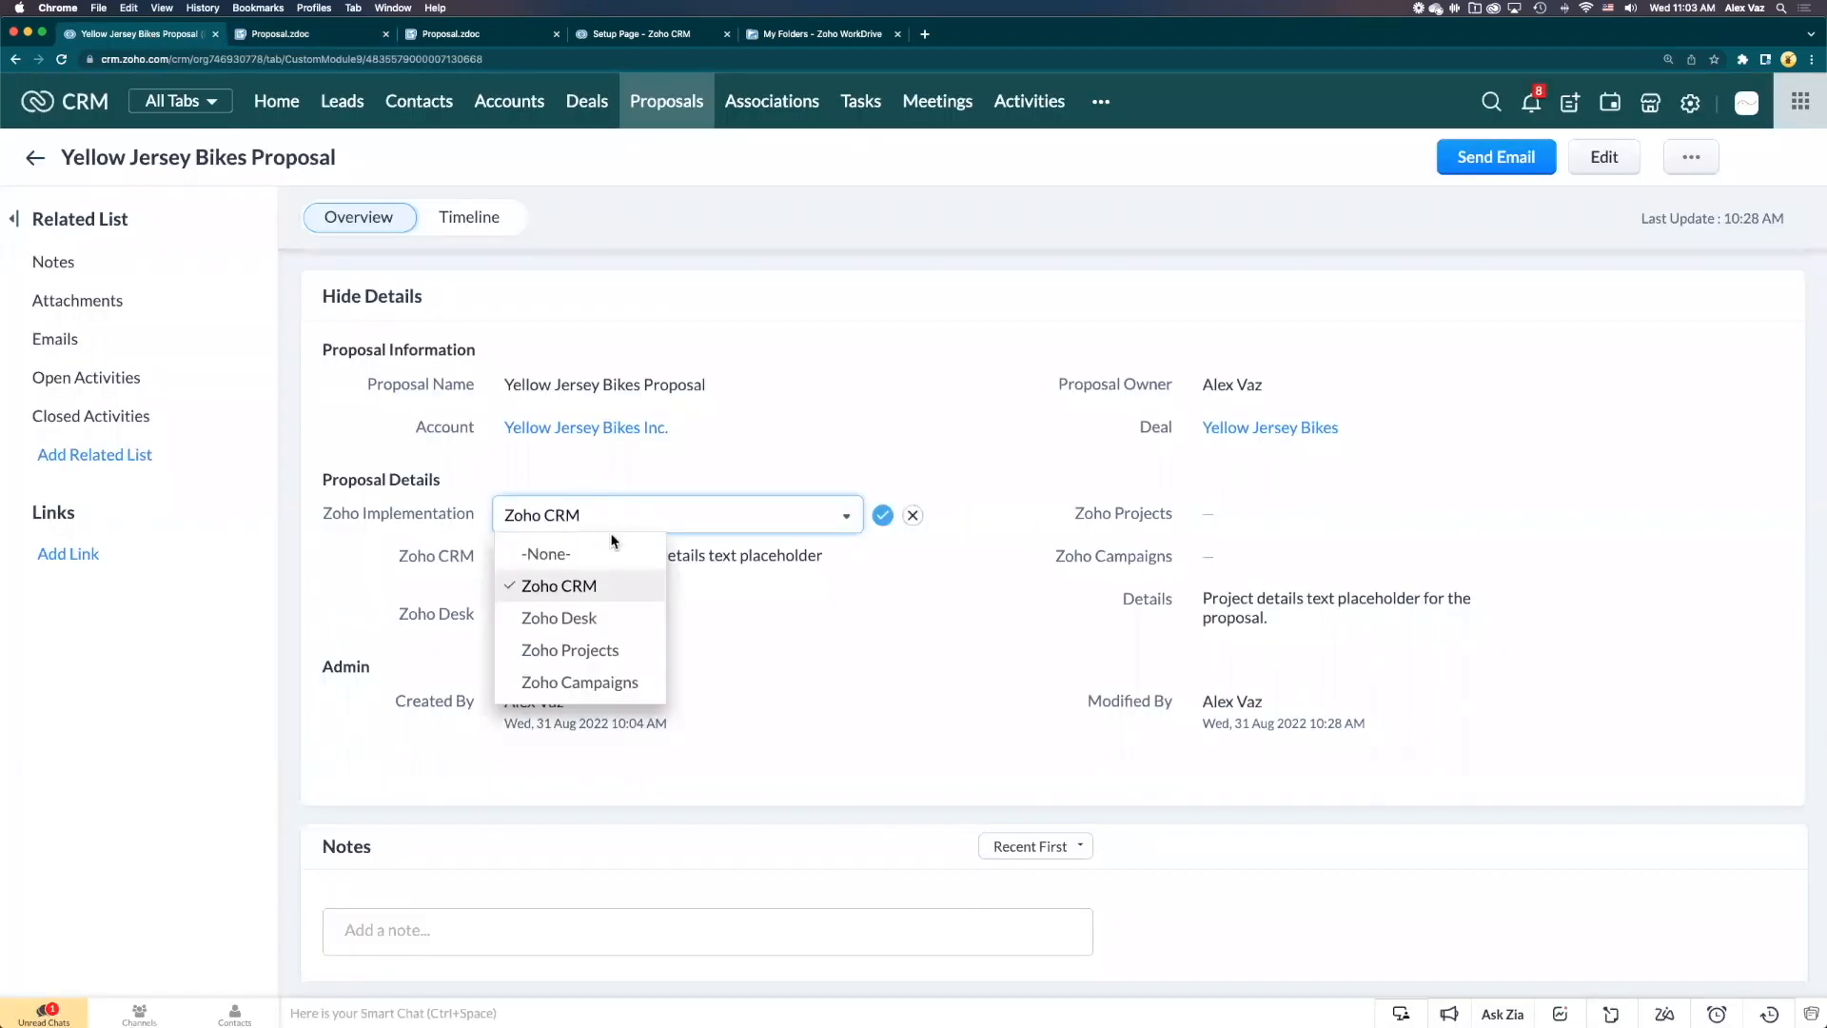
mouse_move(582, 632)
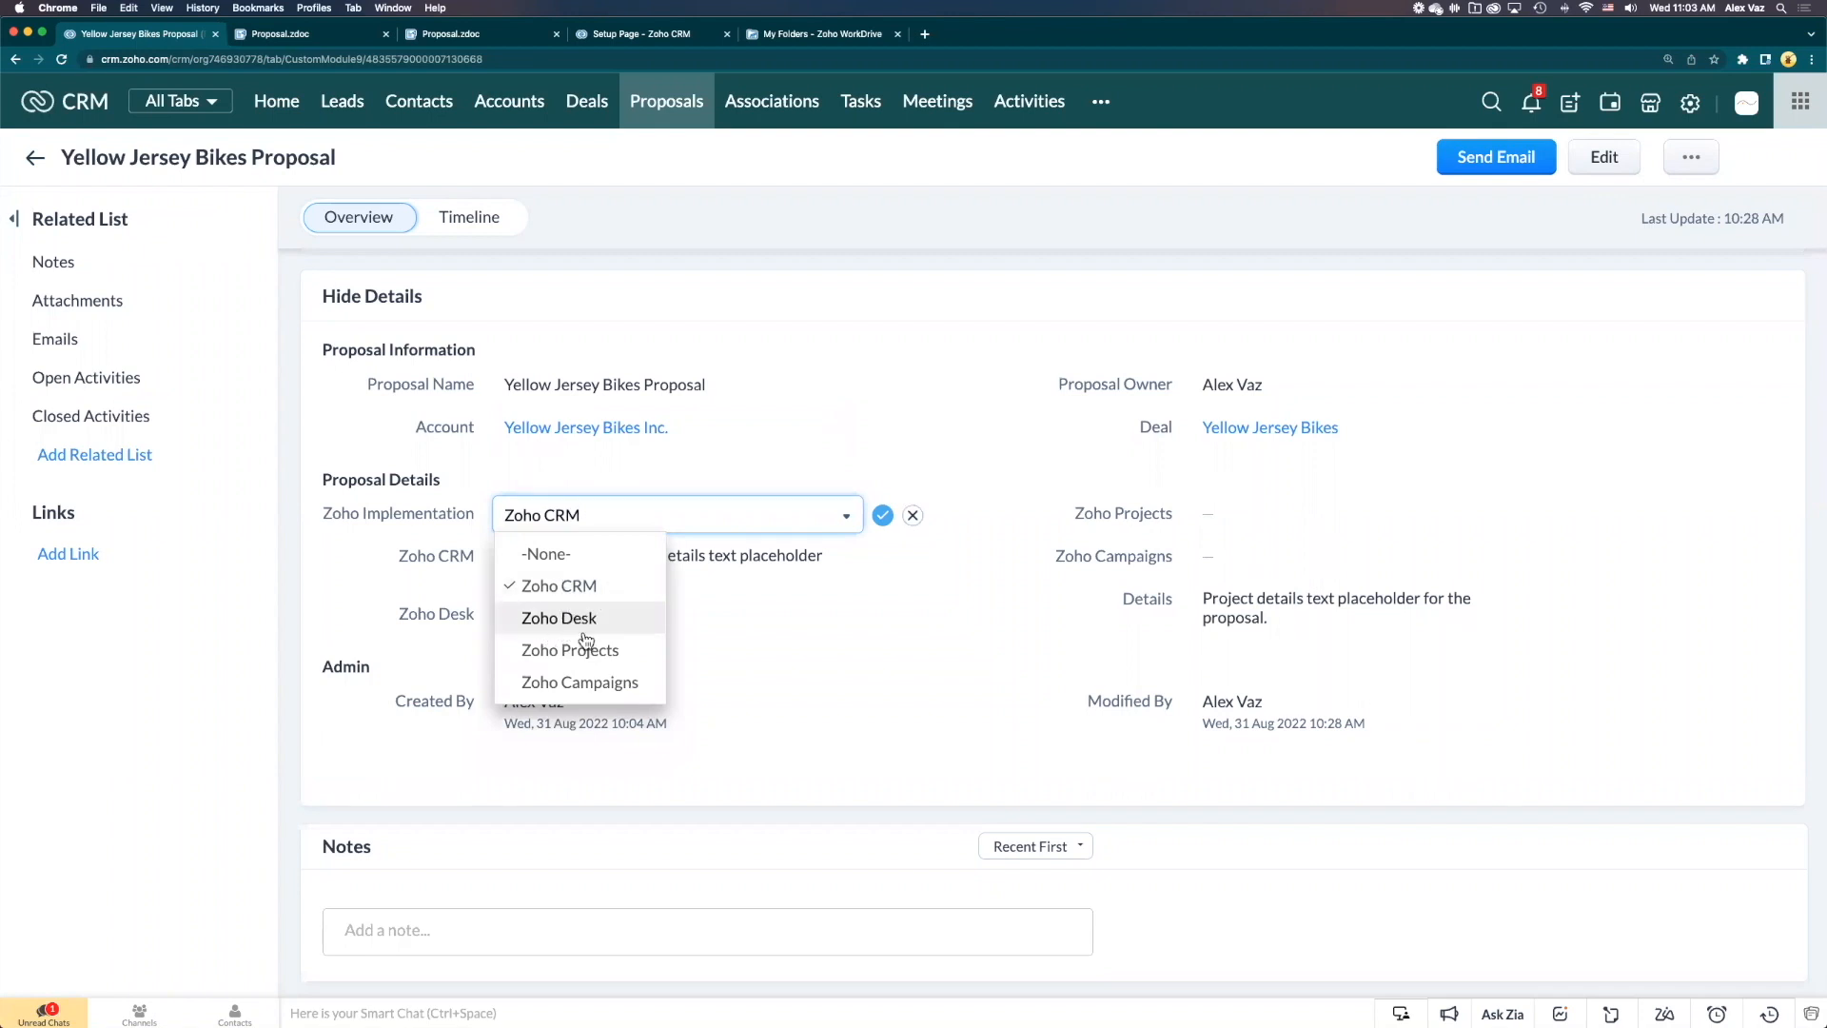
mouse_move(575, 689)
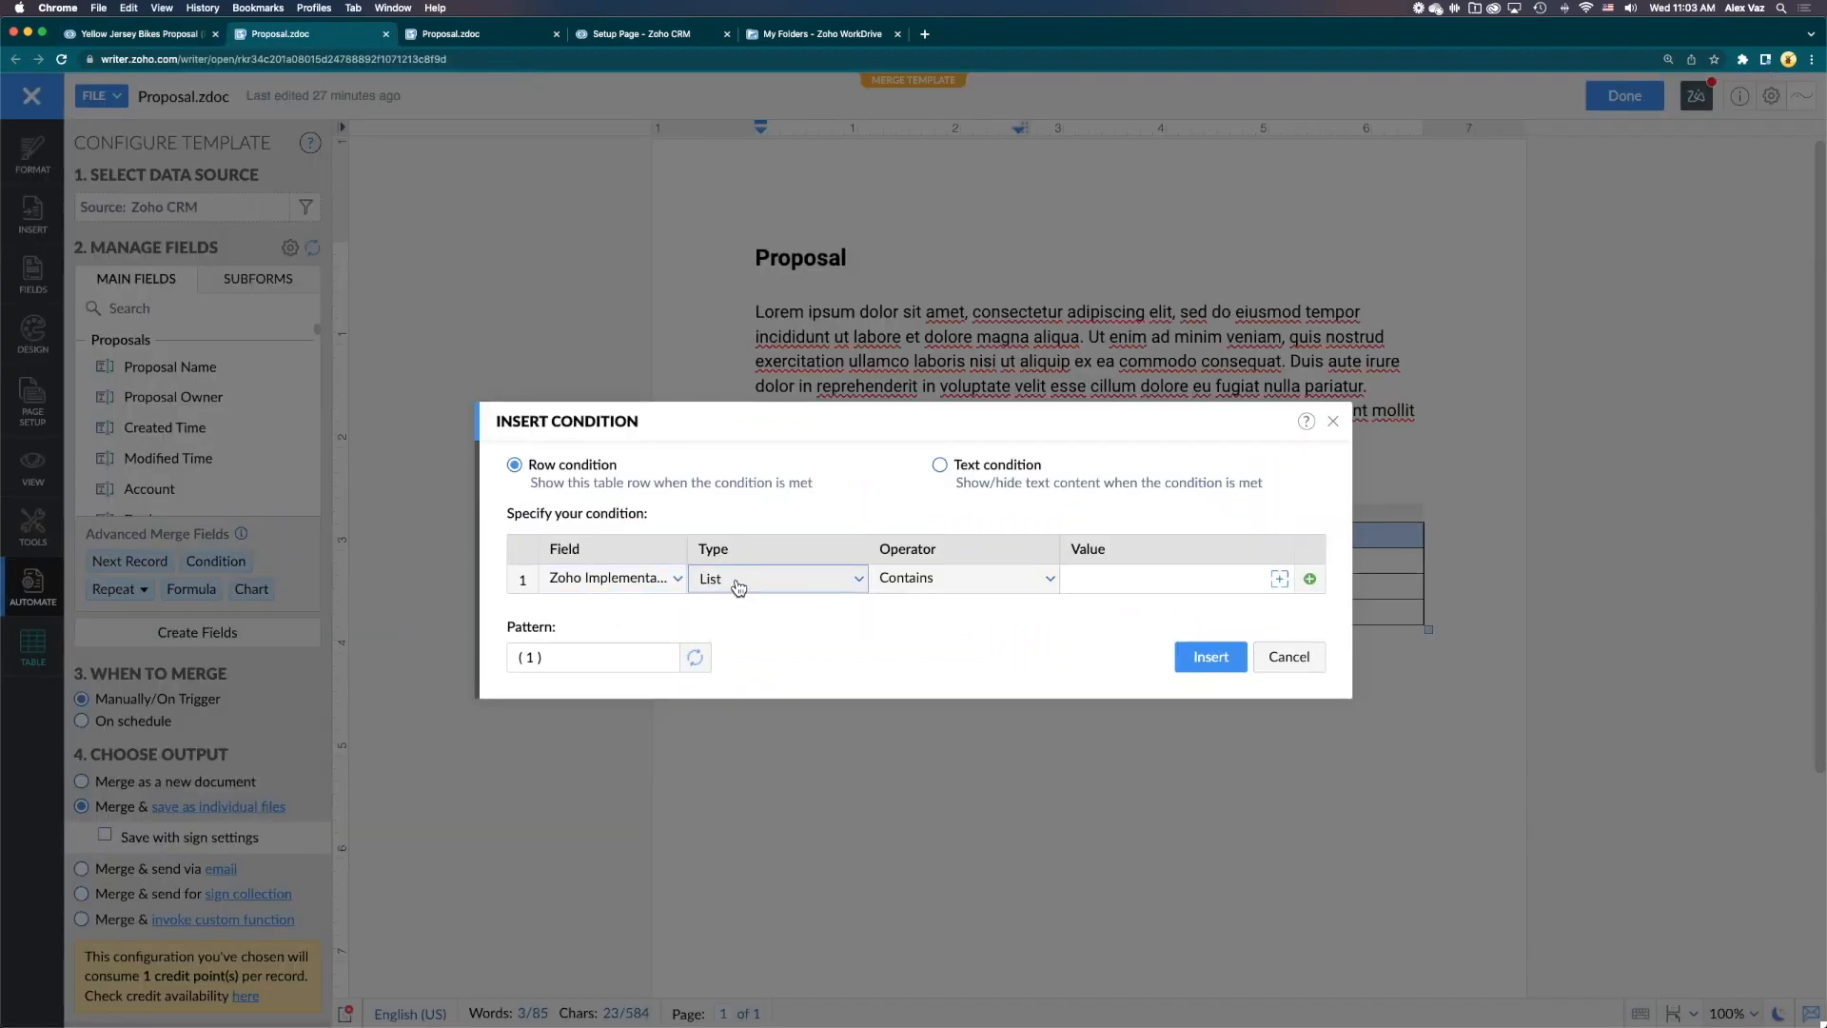
Fill the row condition with type List, operator Contains and value 'CRM'
left_click(778, 577)
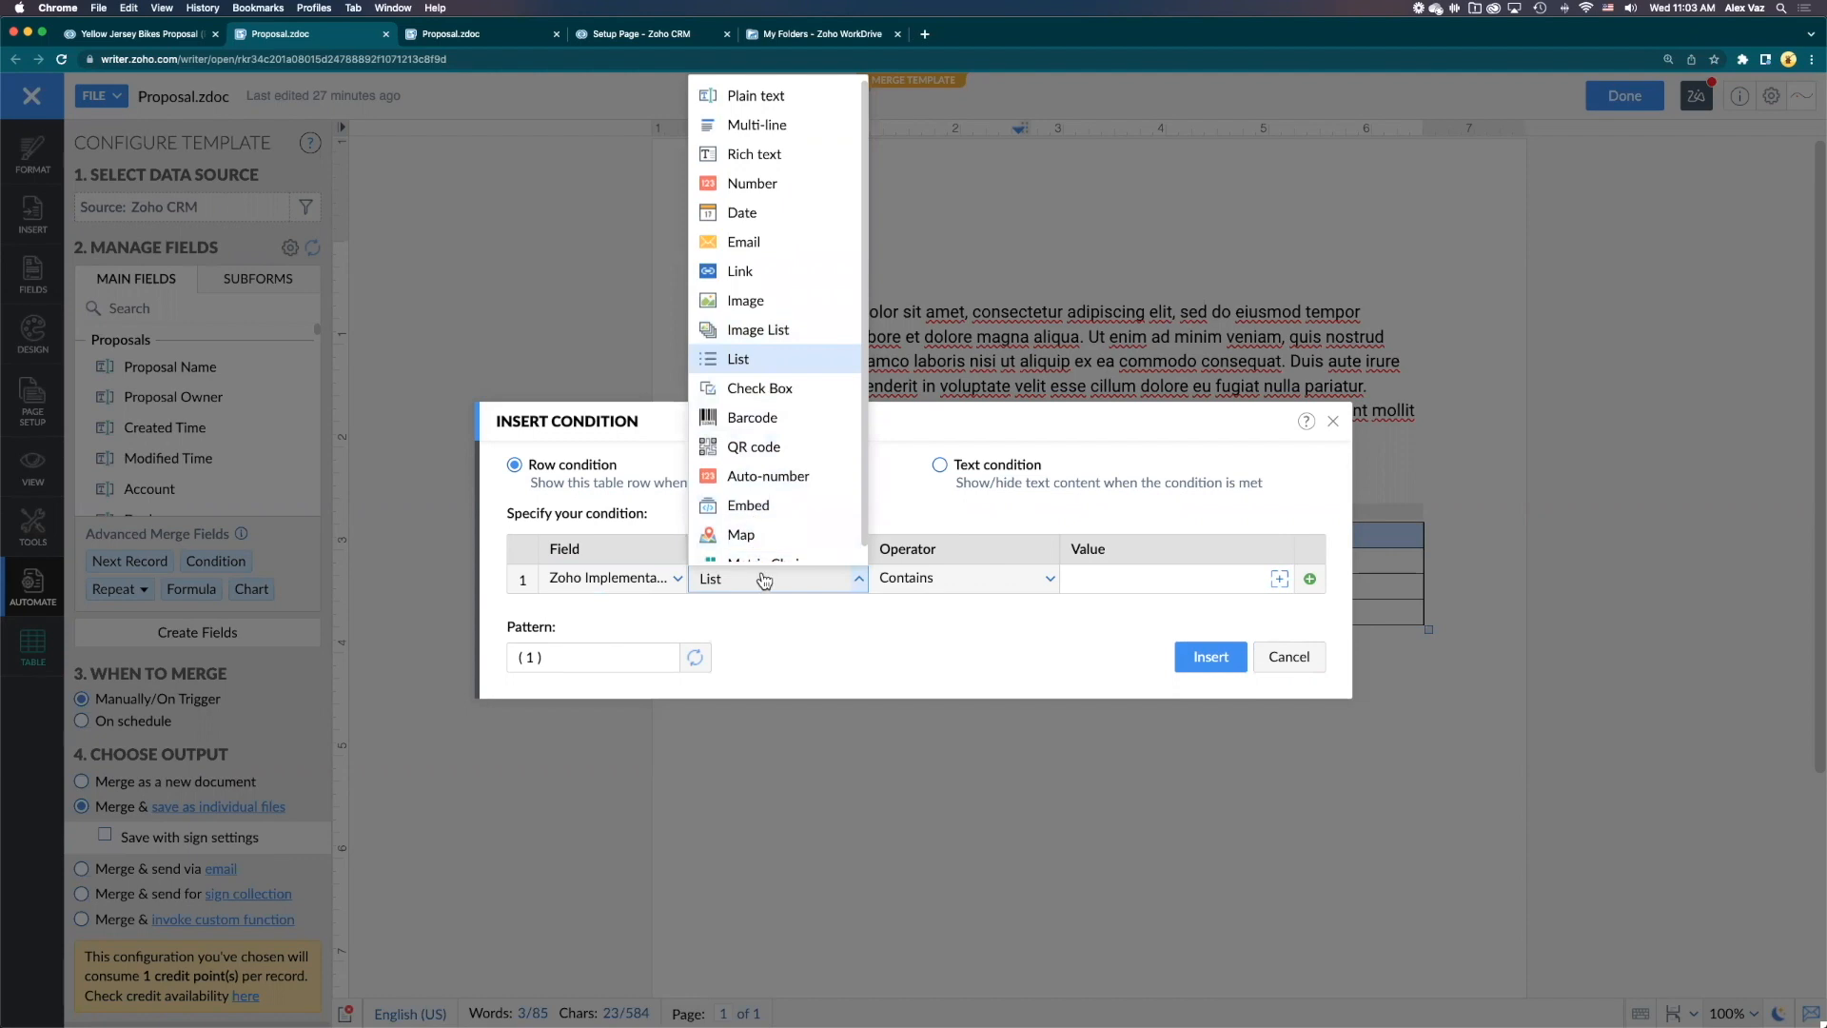
left_click(738, 359)
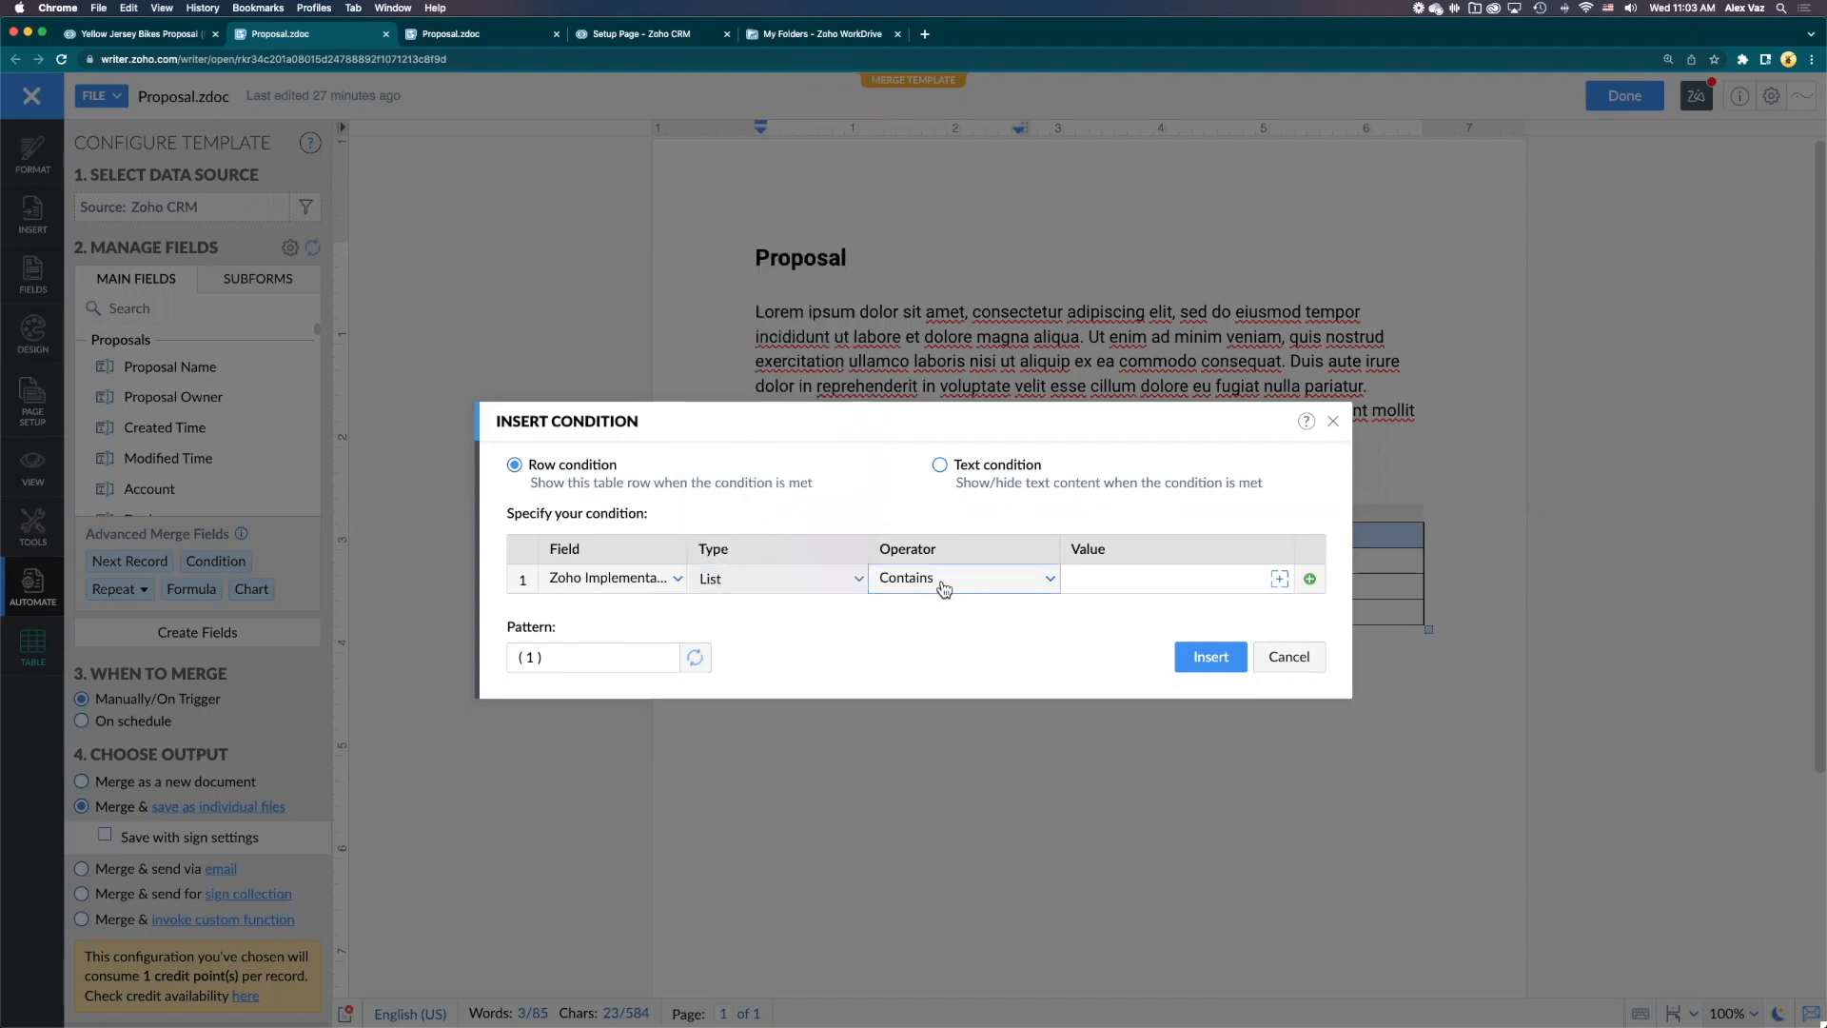
left_click(1173, 579)
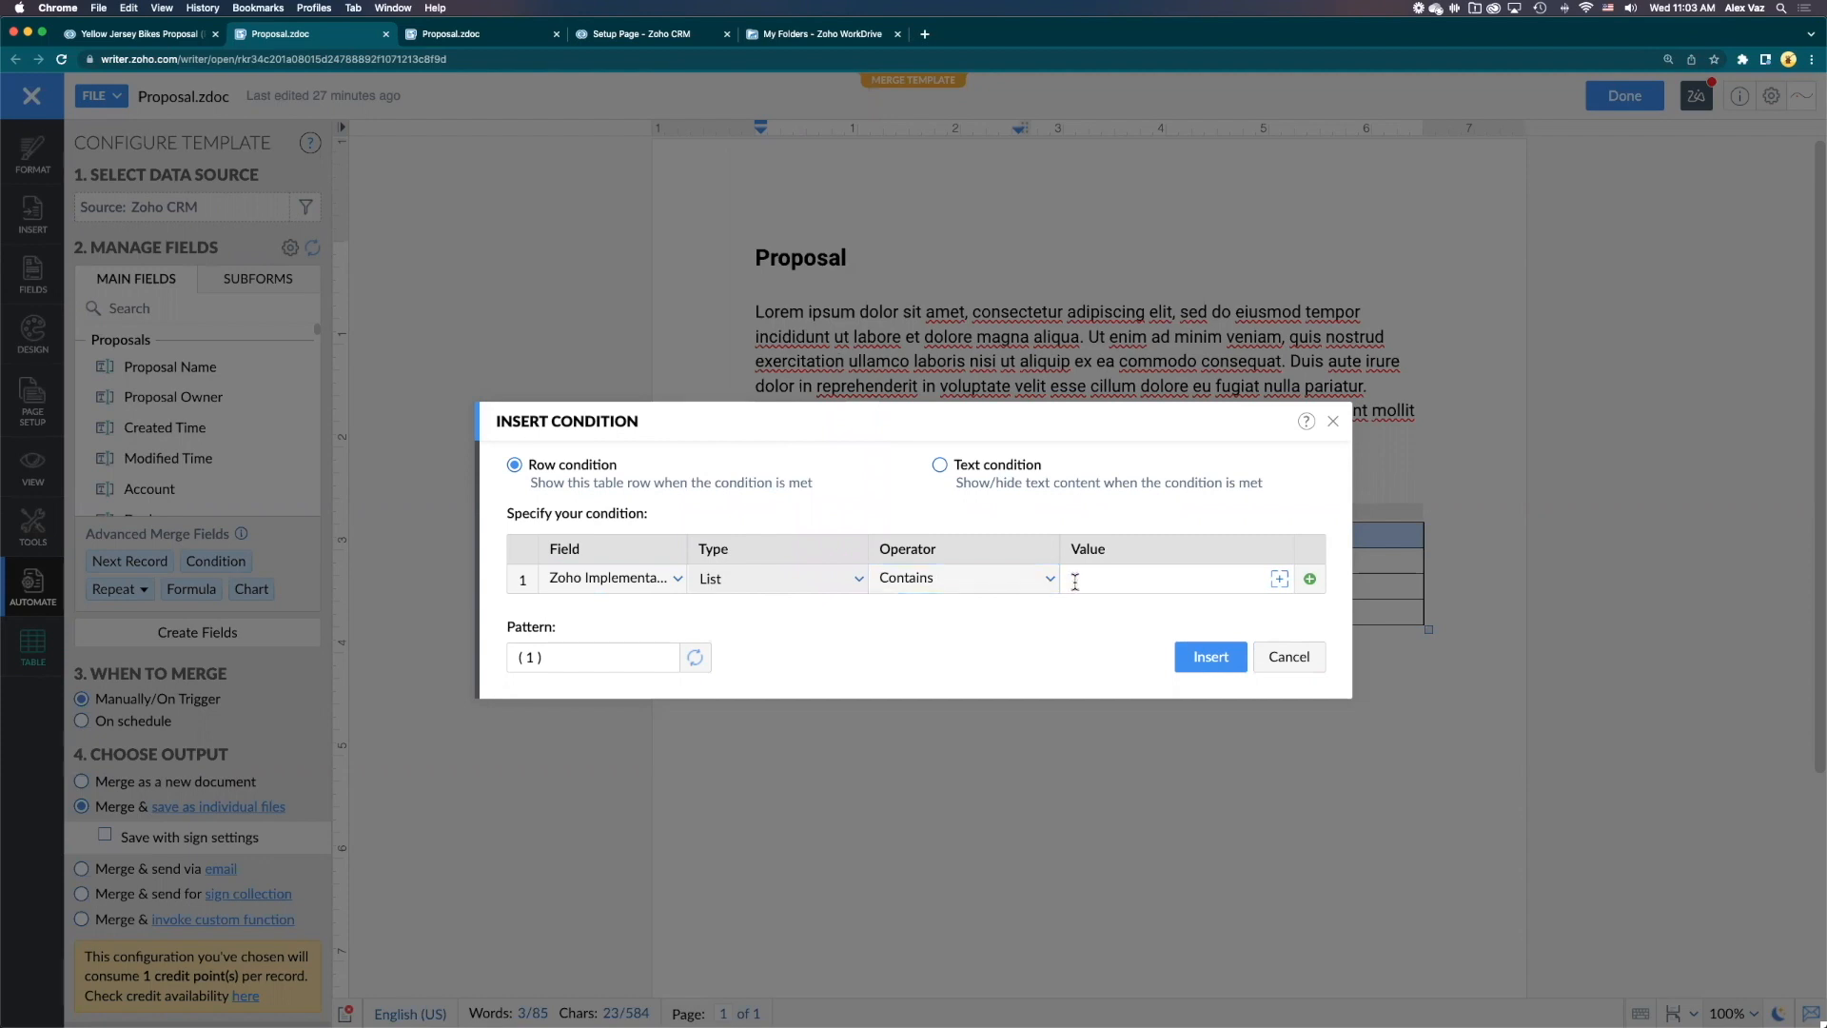
left_click(1174, 578)
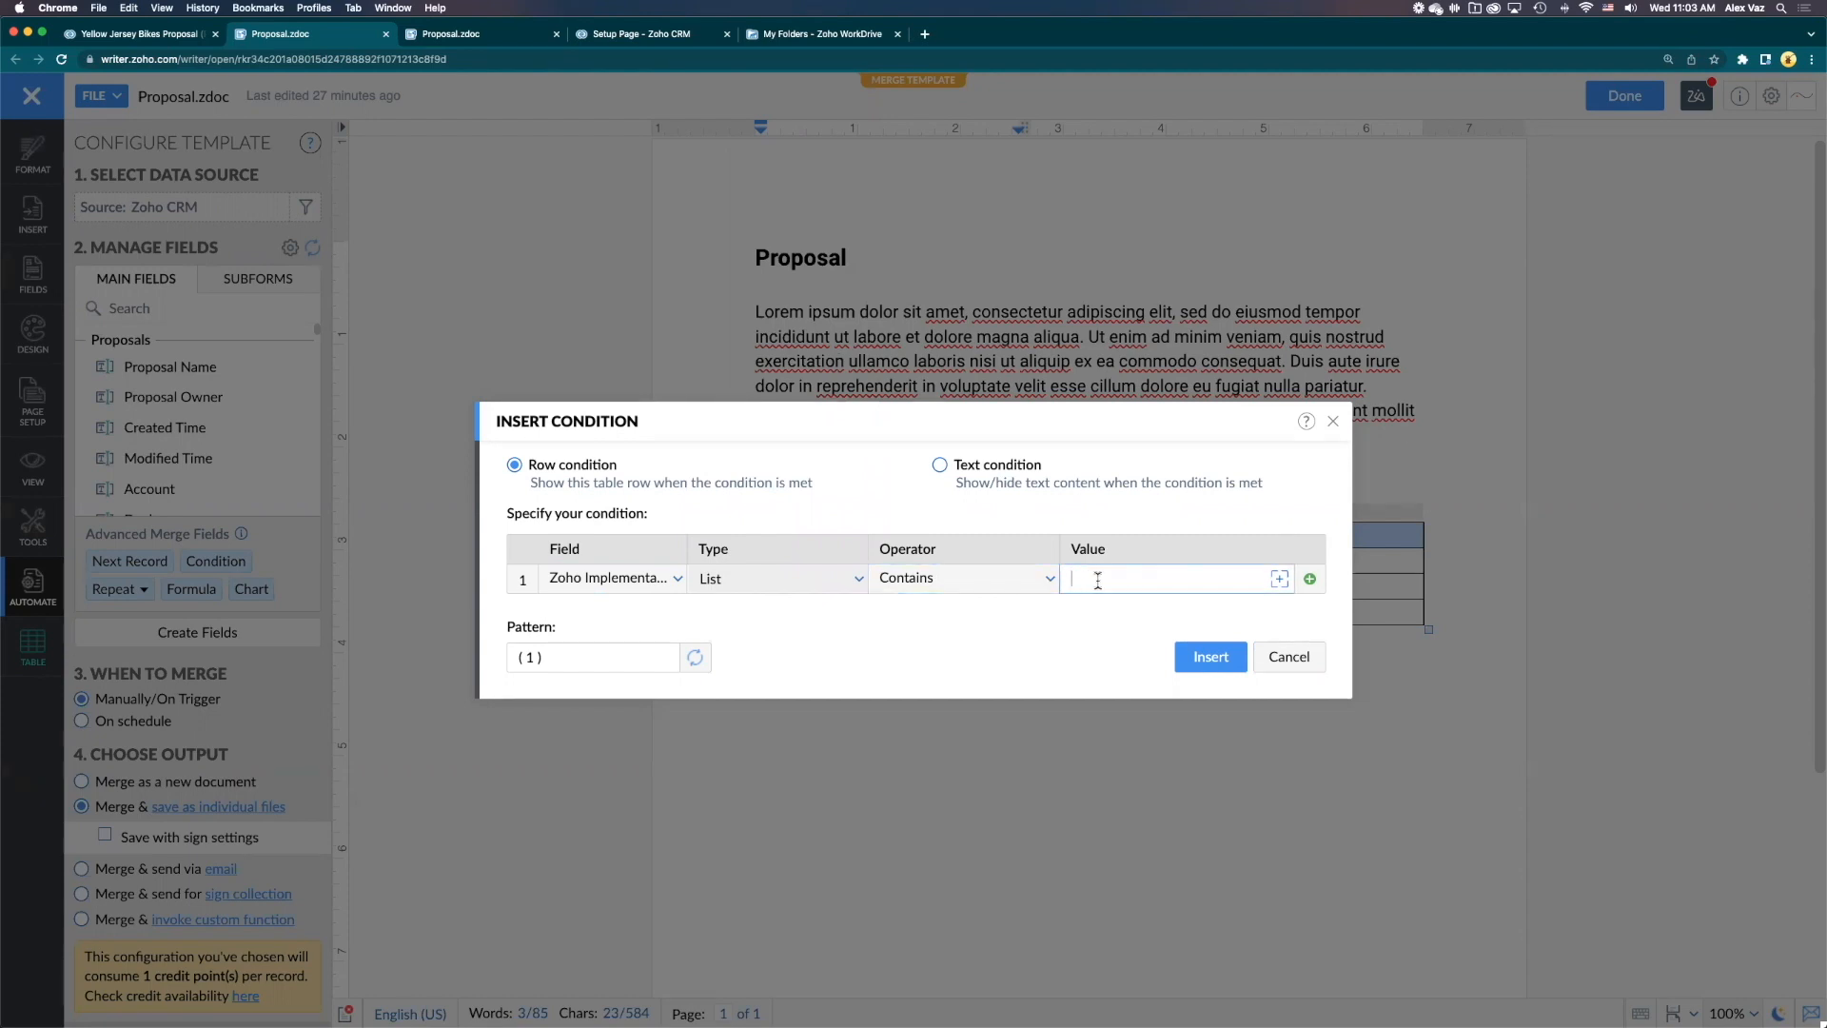
type("CR")
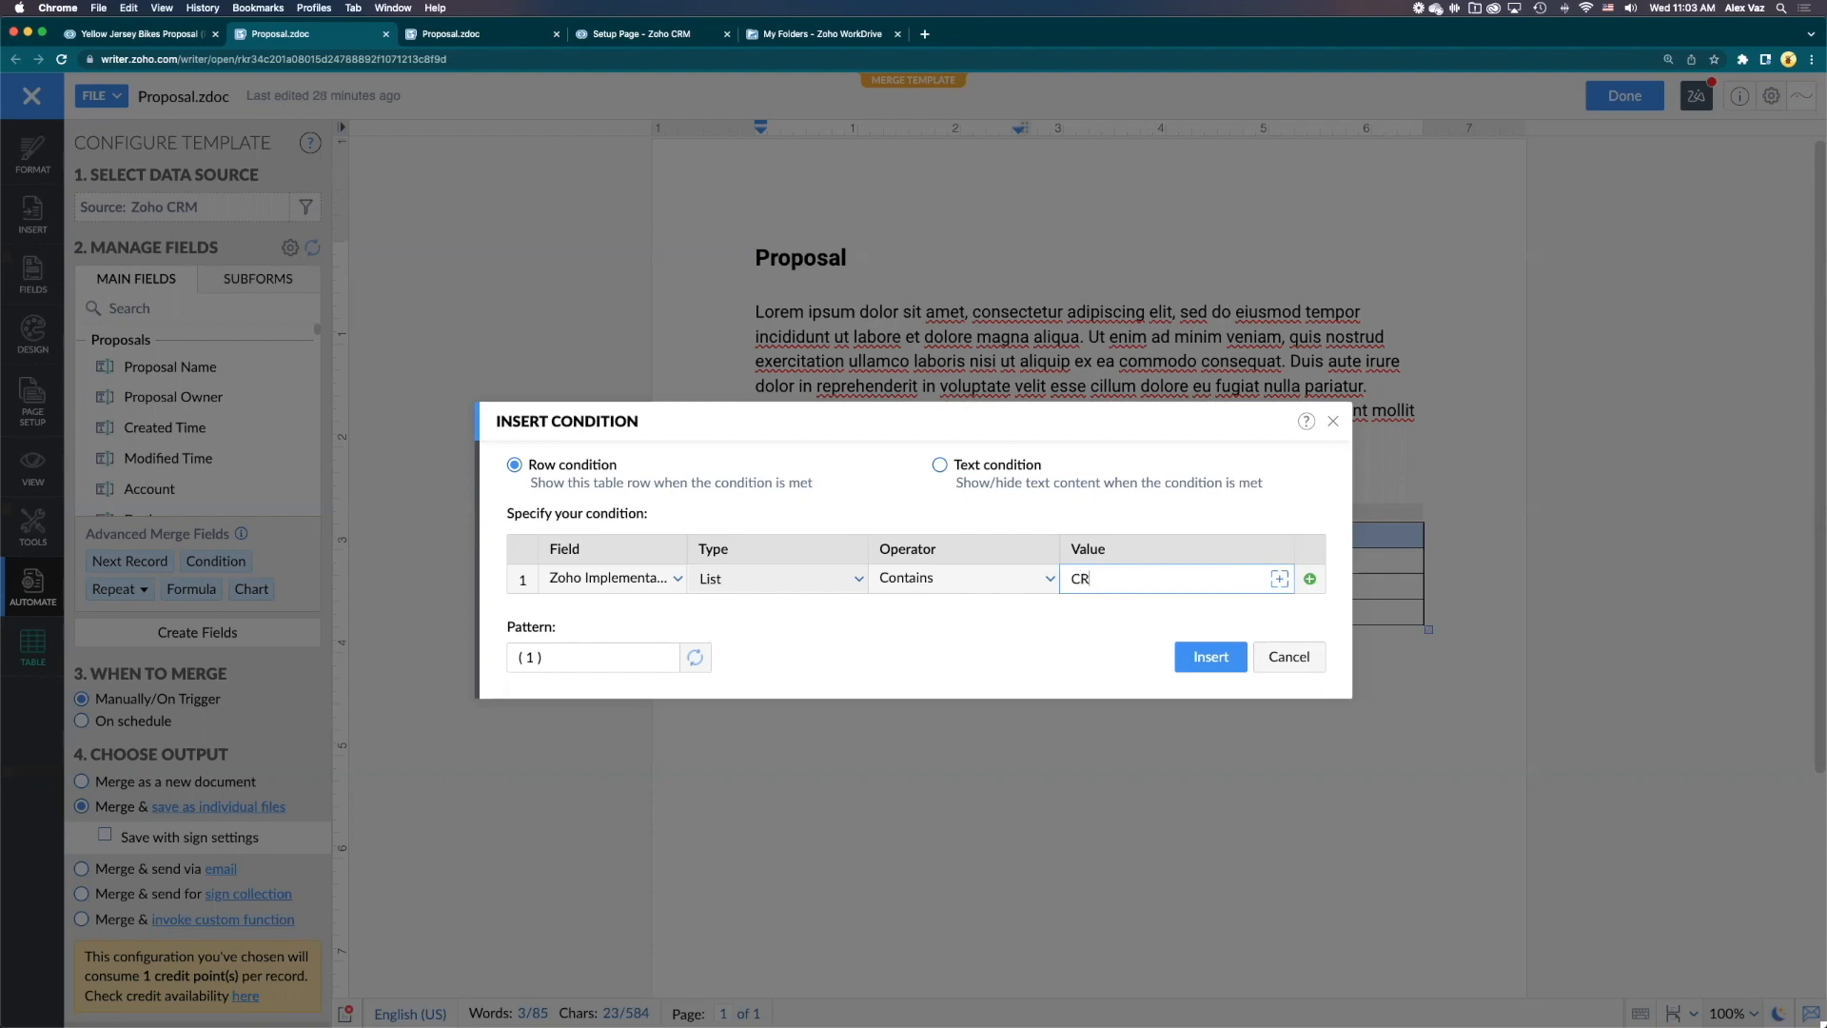
type("M")
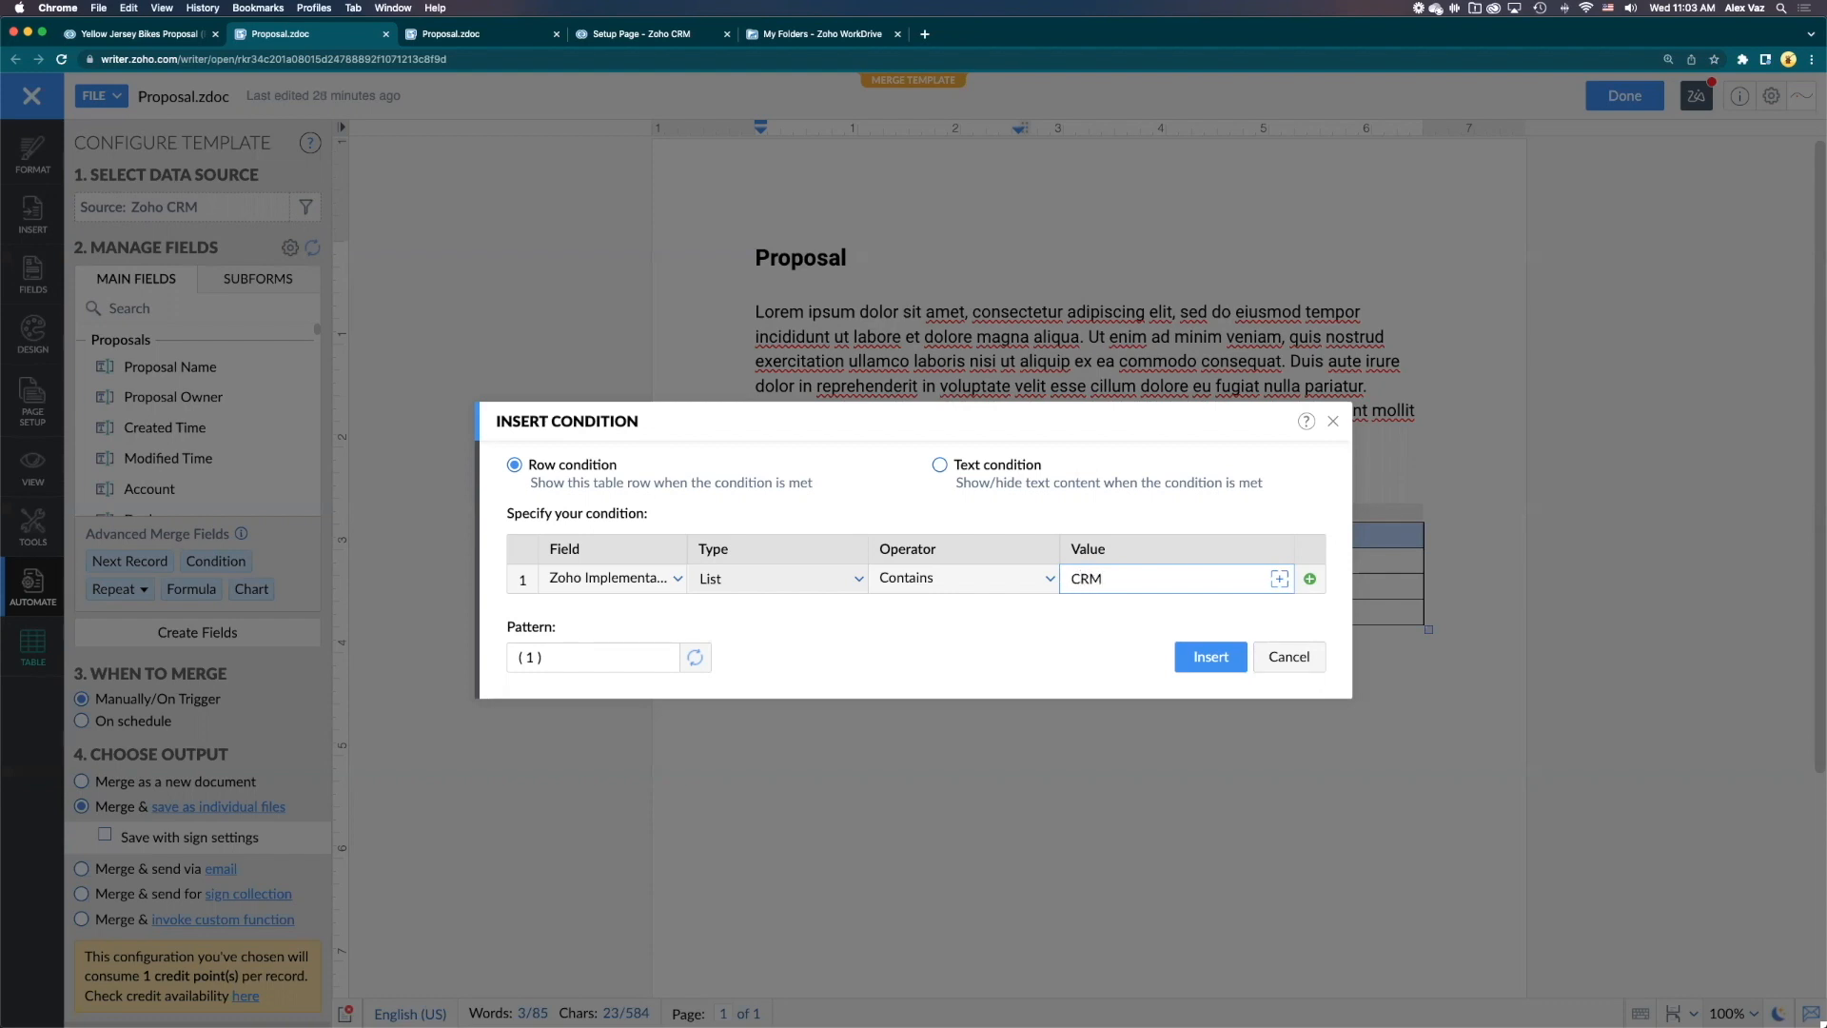
left_click(964, 578)
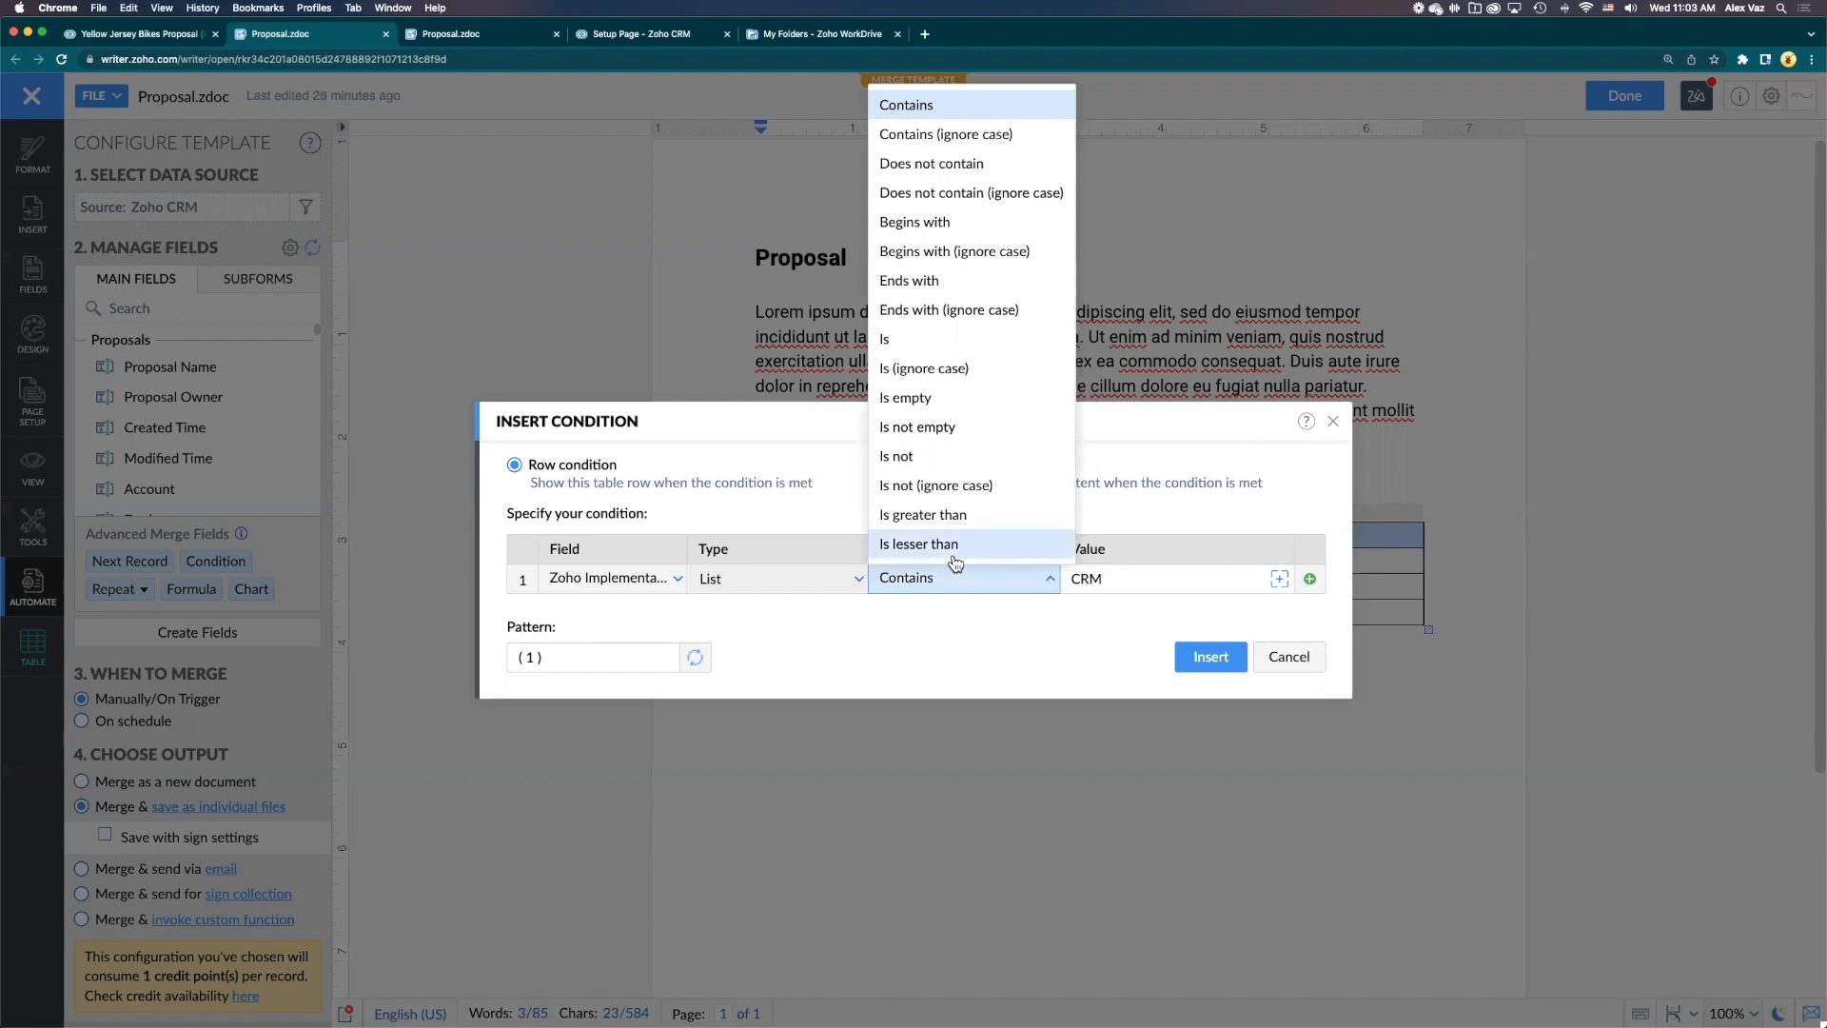
mouse_move(895, 456)
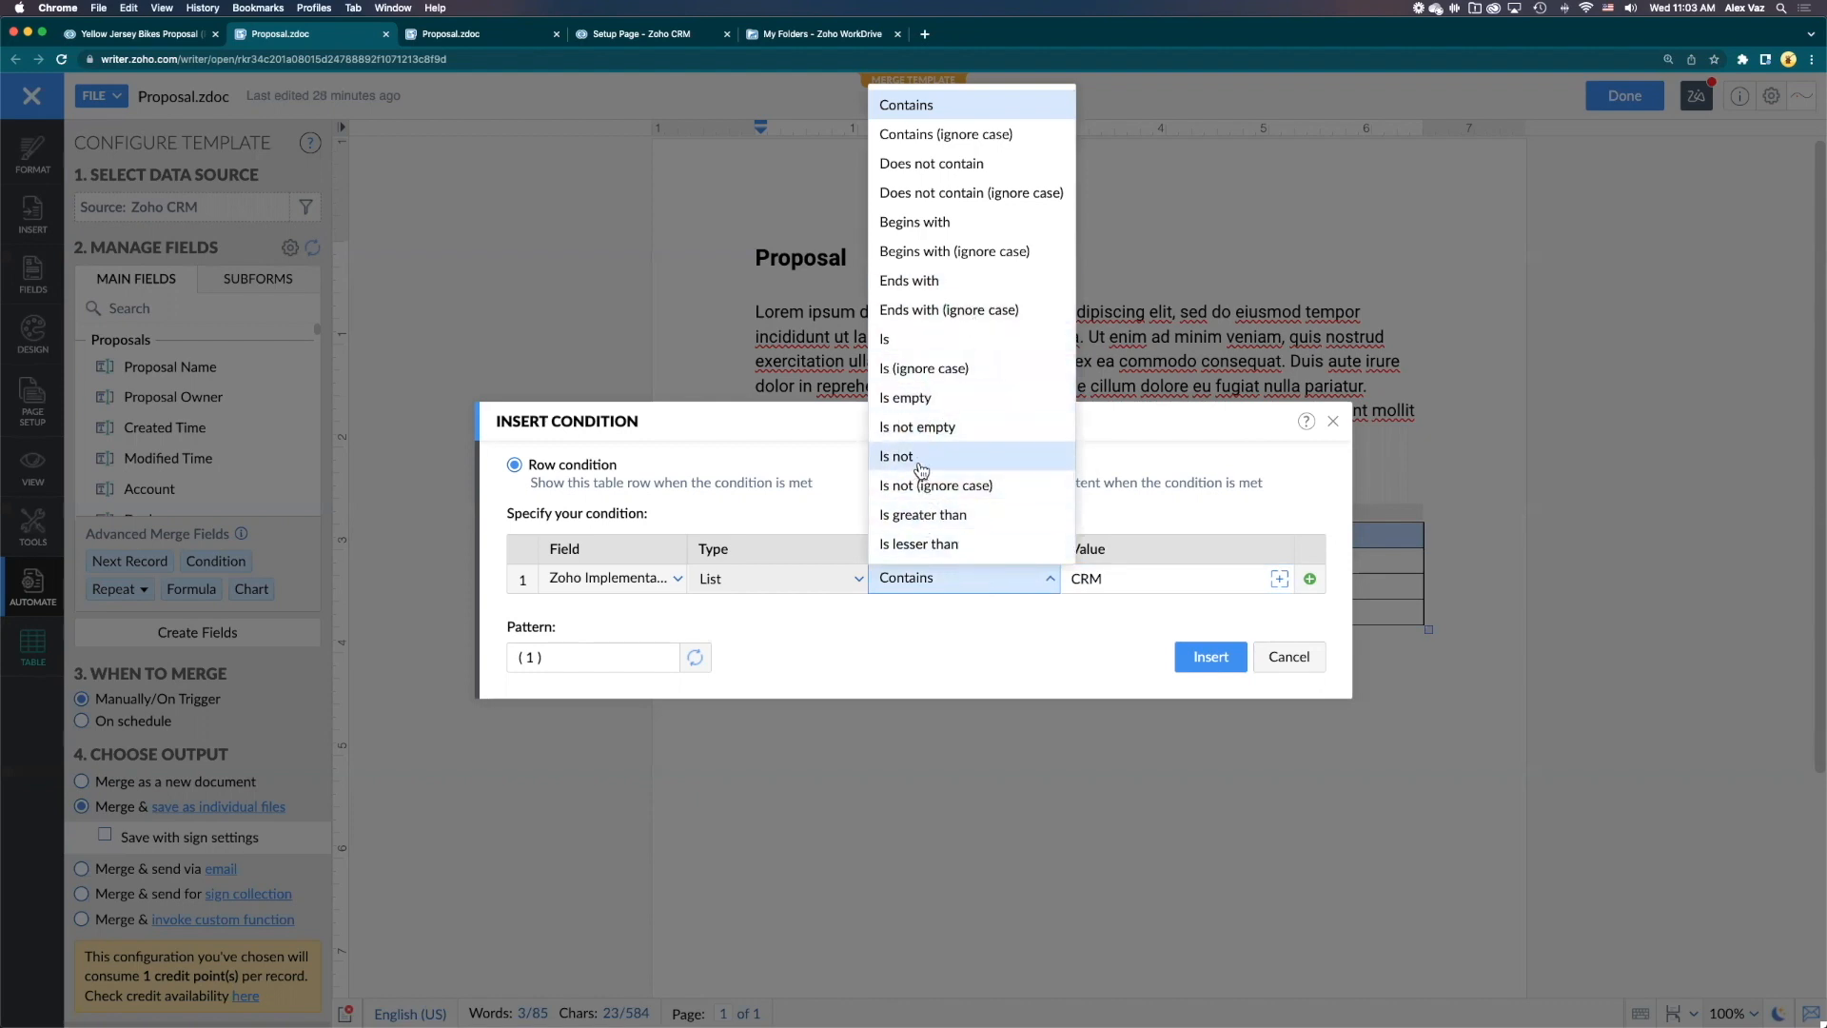
mouse_move(941, 164)
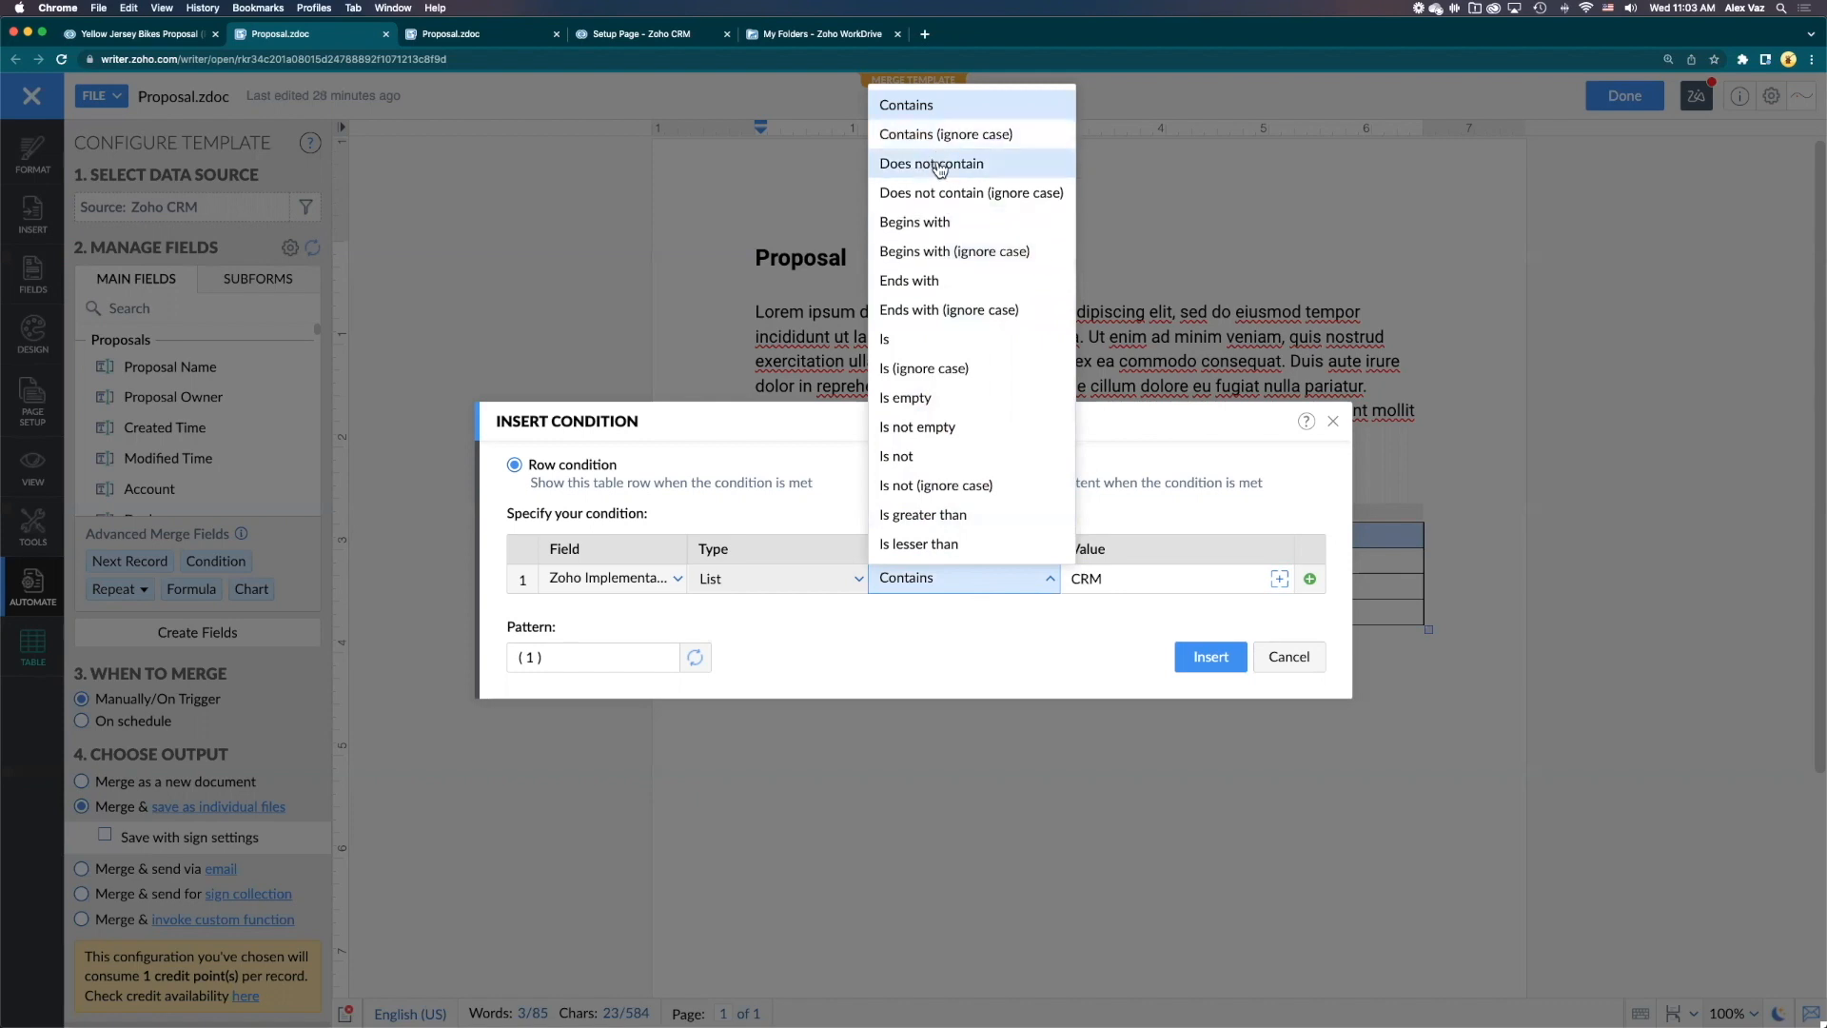
mouse_move(948, 515)
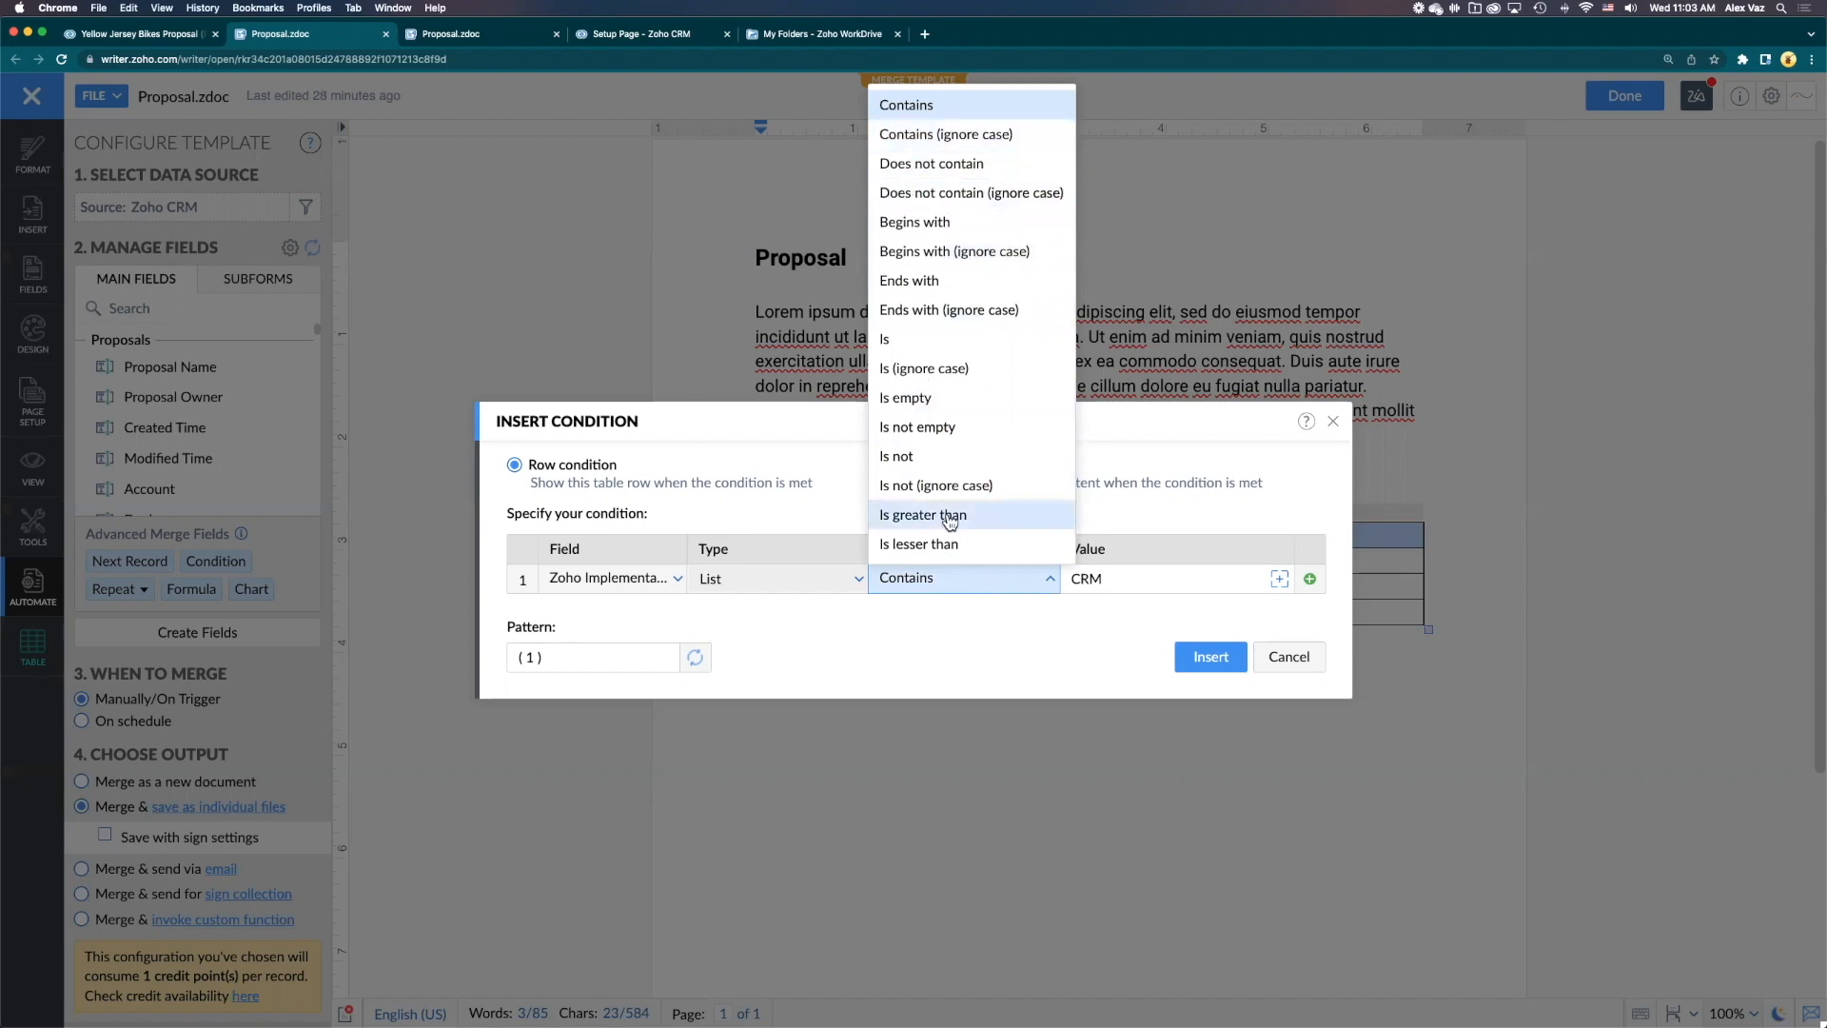
mouse_move(989, 544)
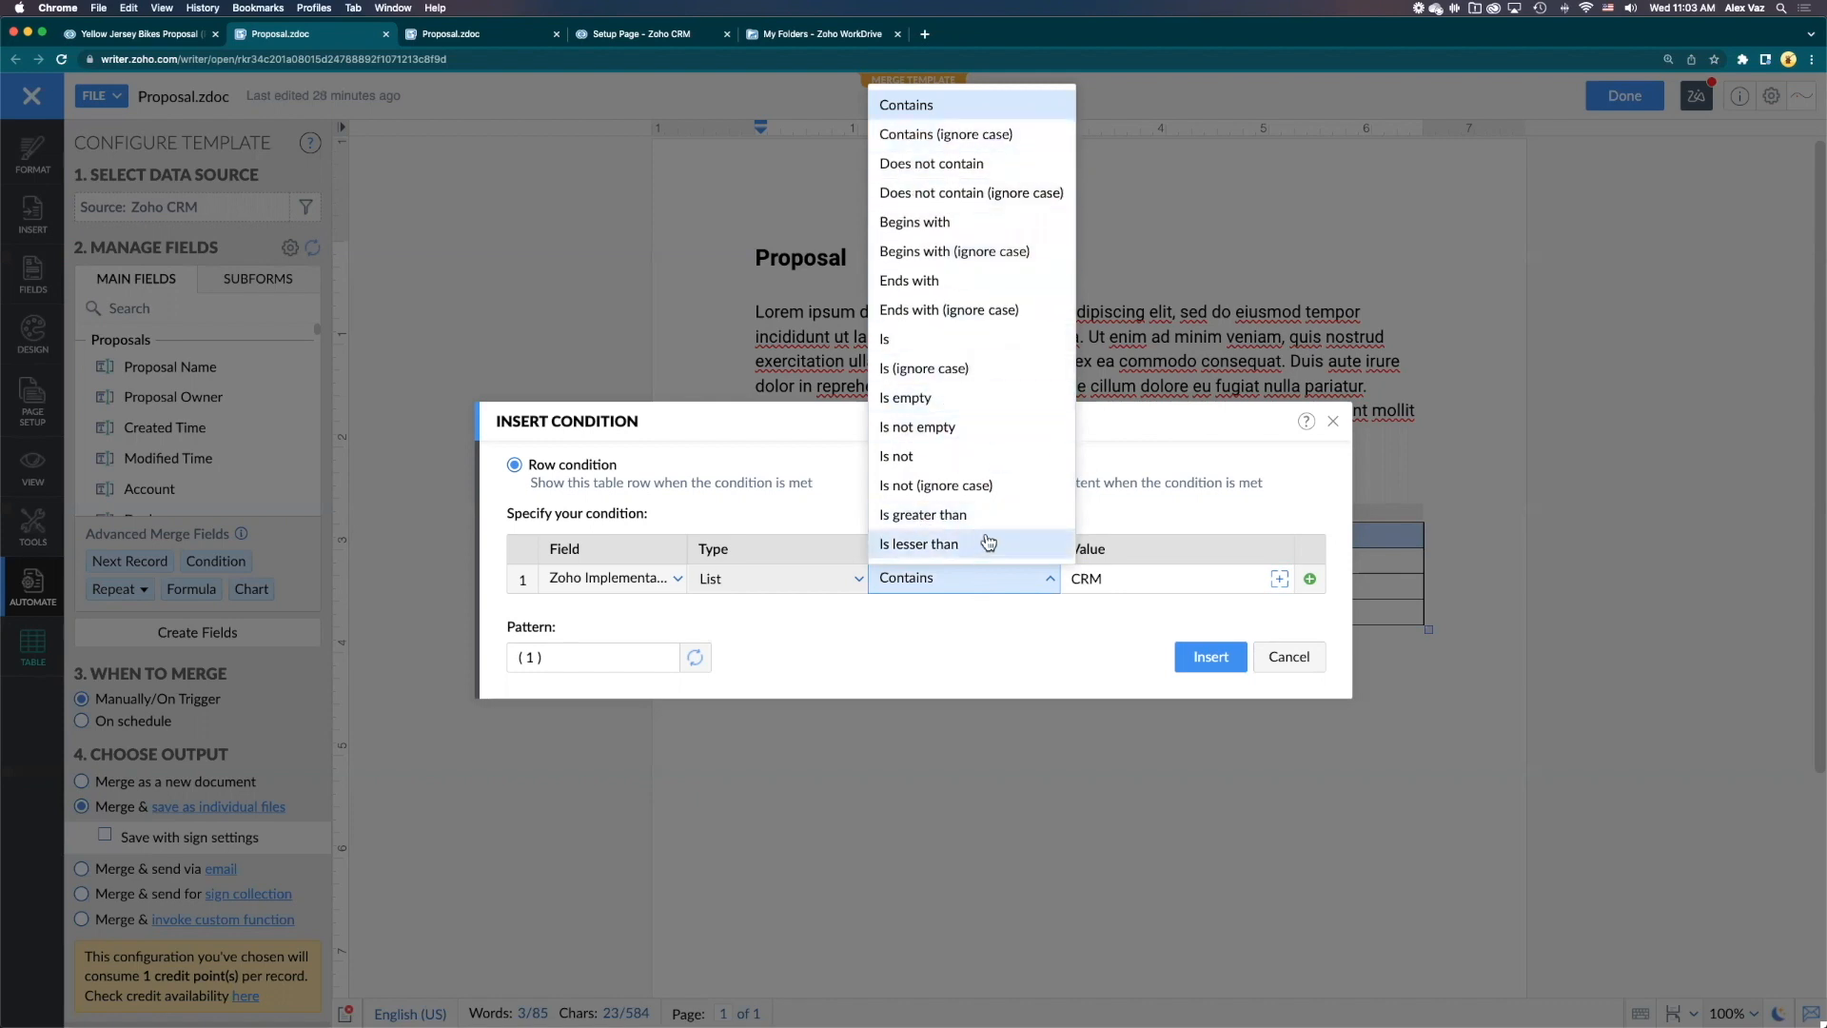
mouse_move(938, 433)
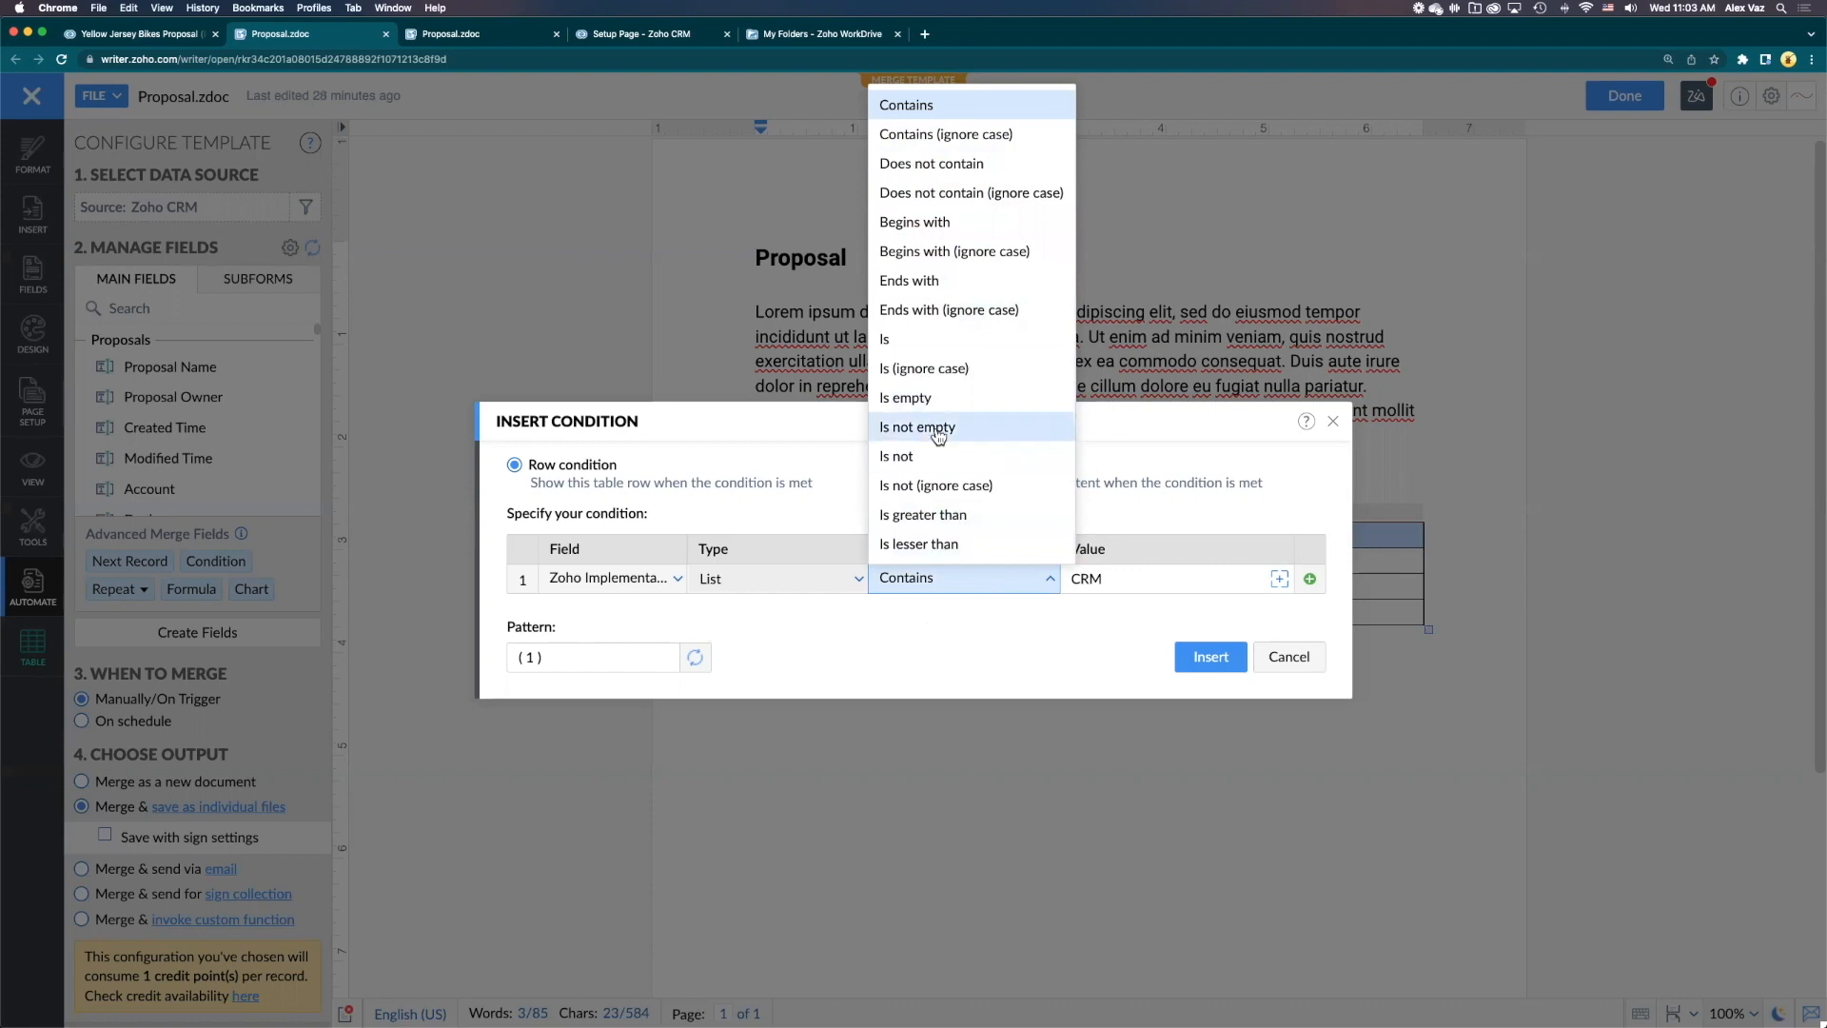
mouse_move(956, 638)
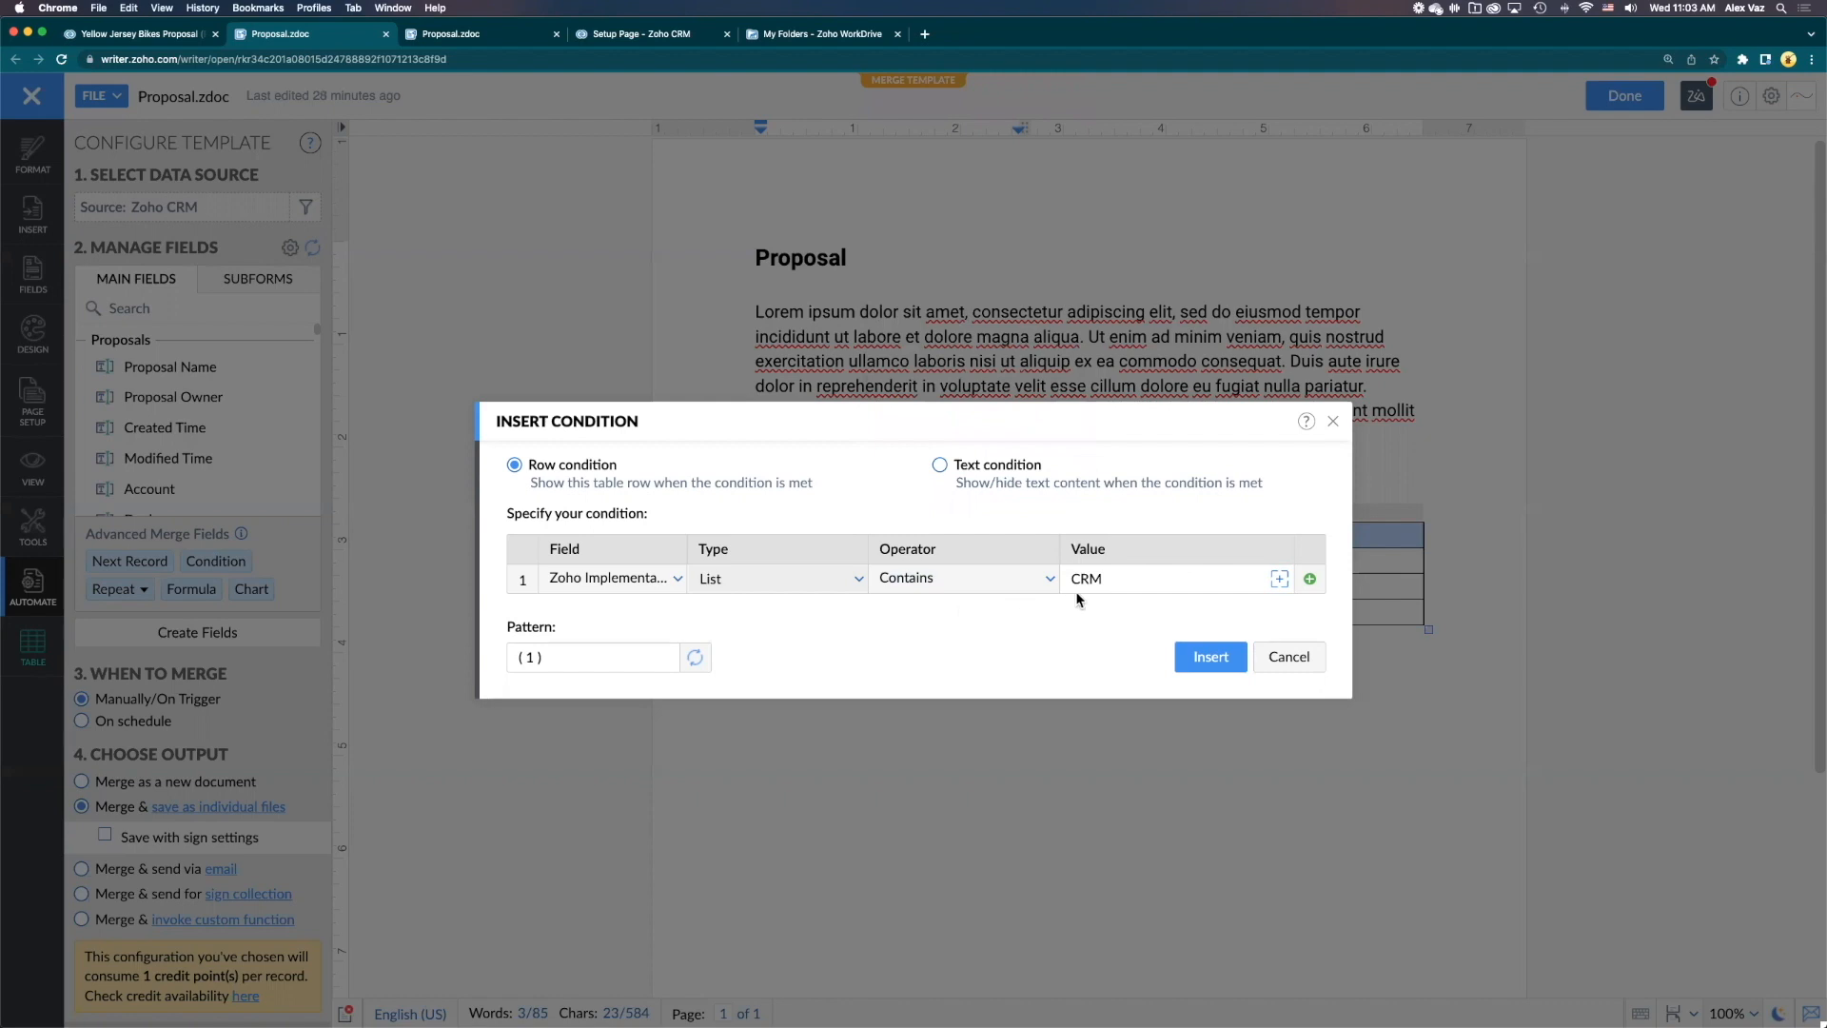
left_click(1070, 579)
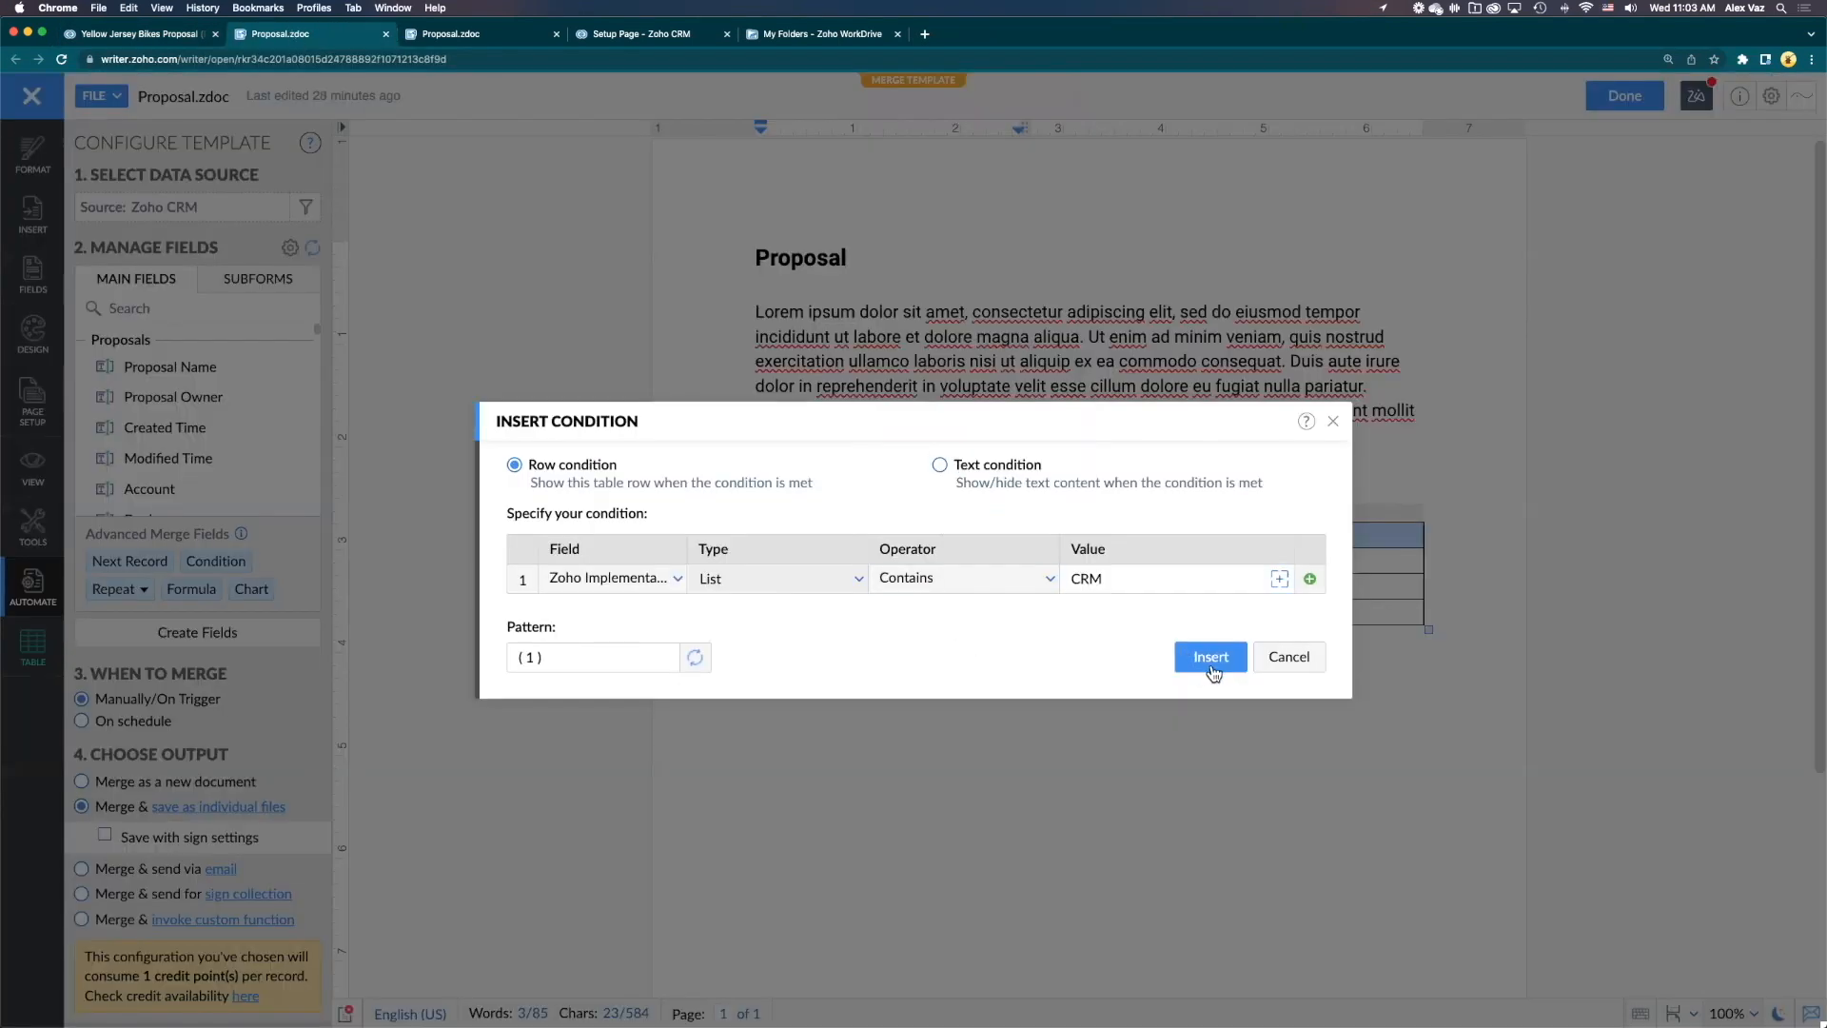
Insert the Contains CRM condition on the CRM row, then cancel the reopened condition editor
left_click(1210, 657)
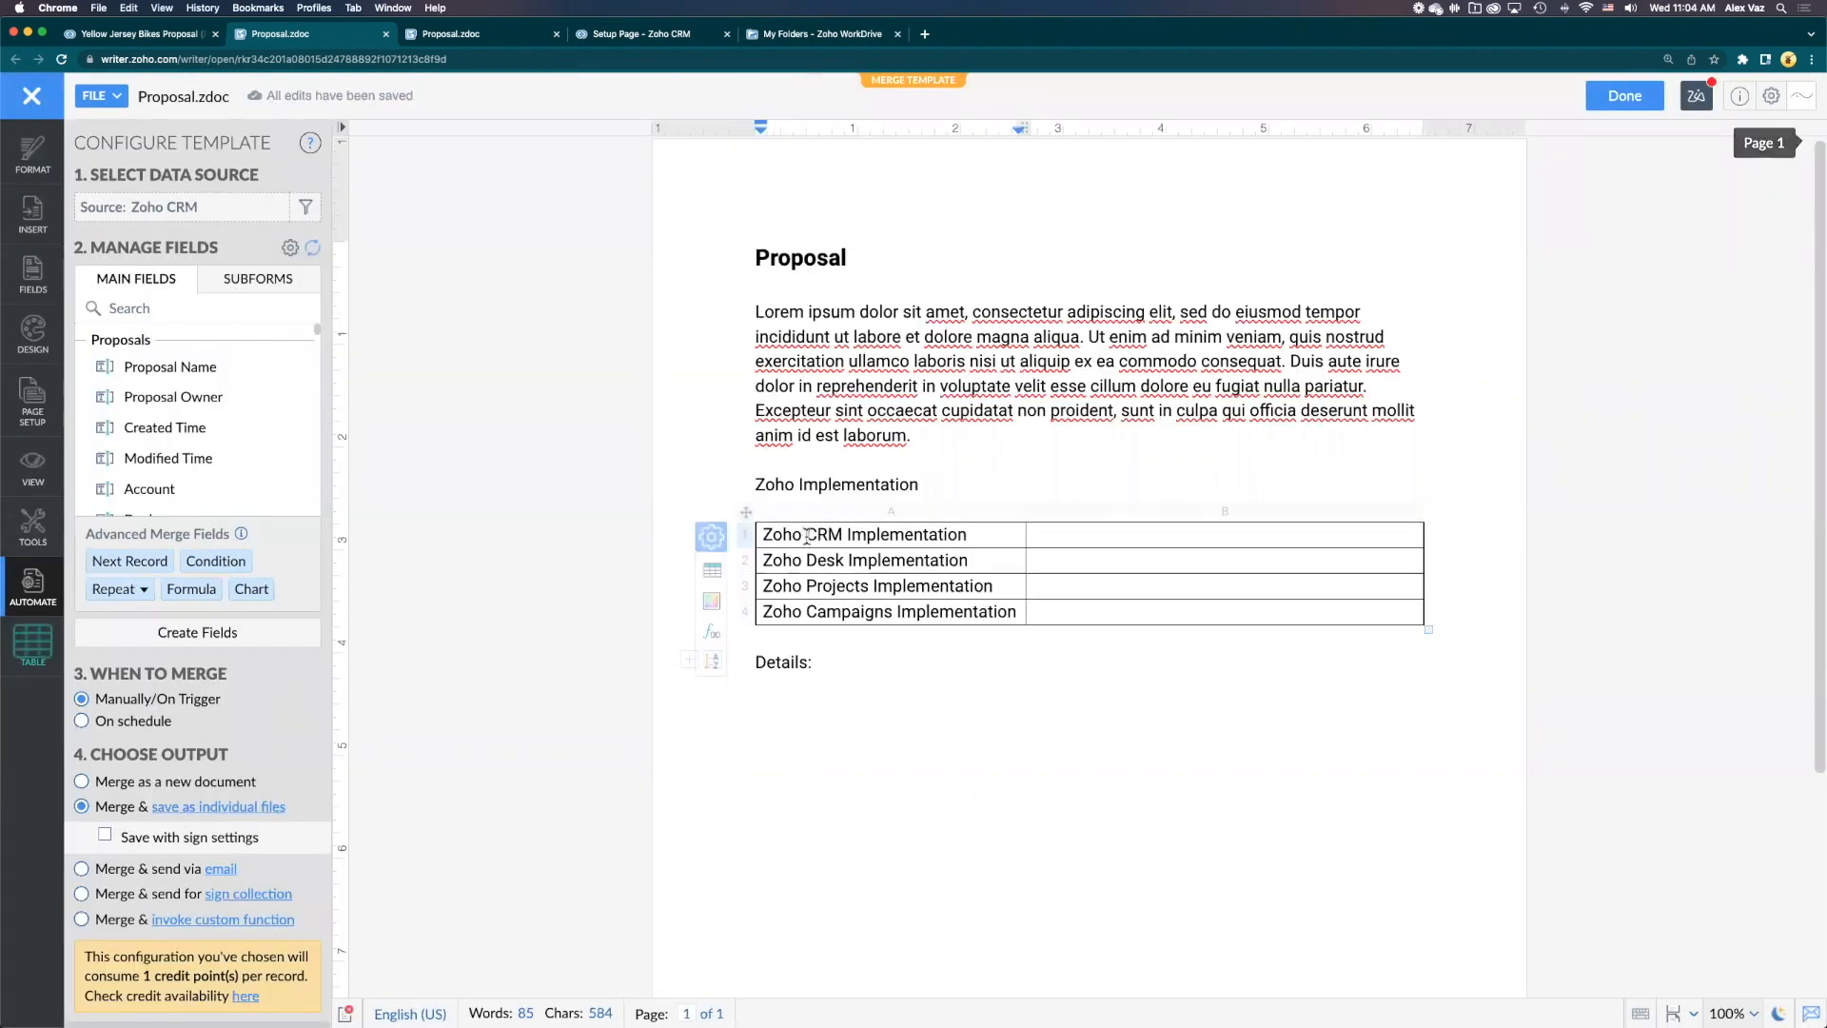
mouse_move(745, 541)
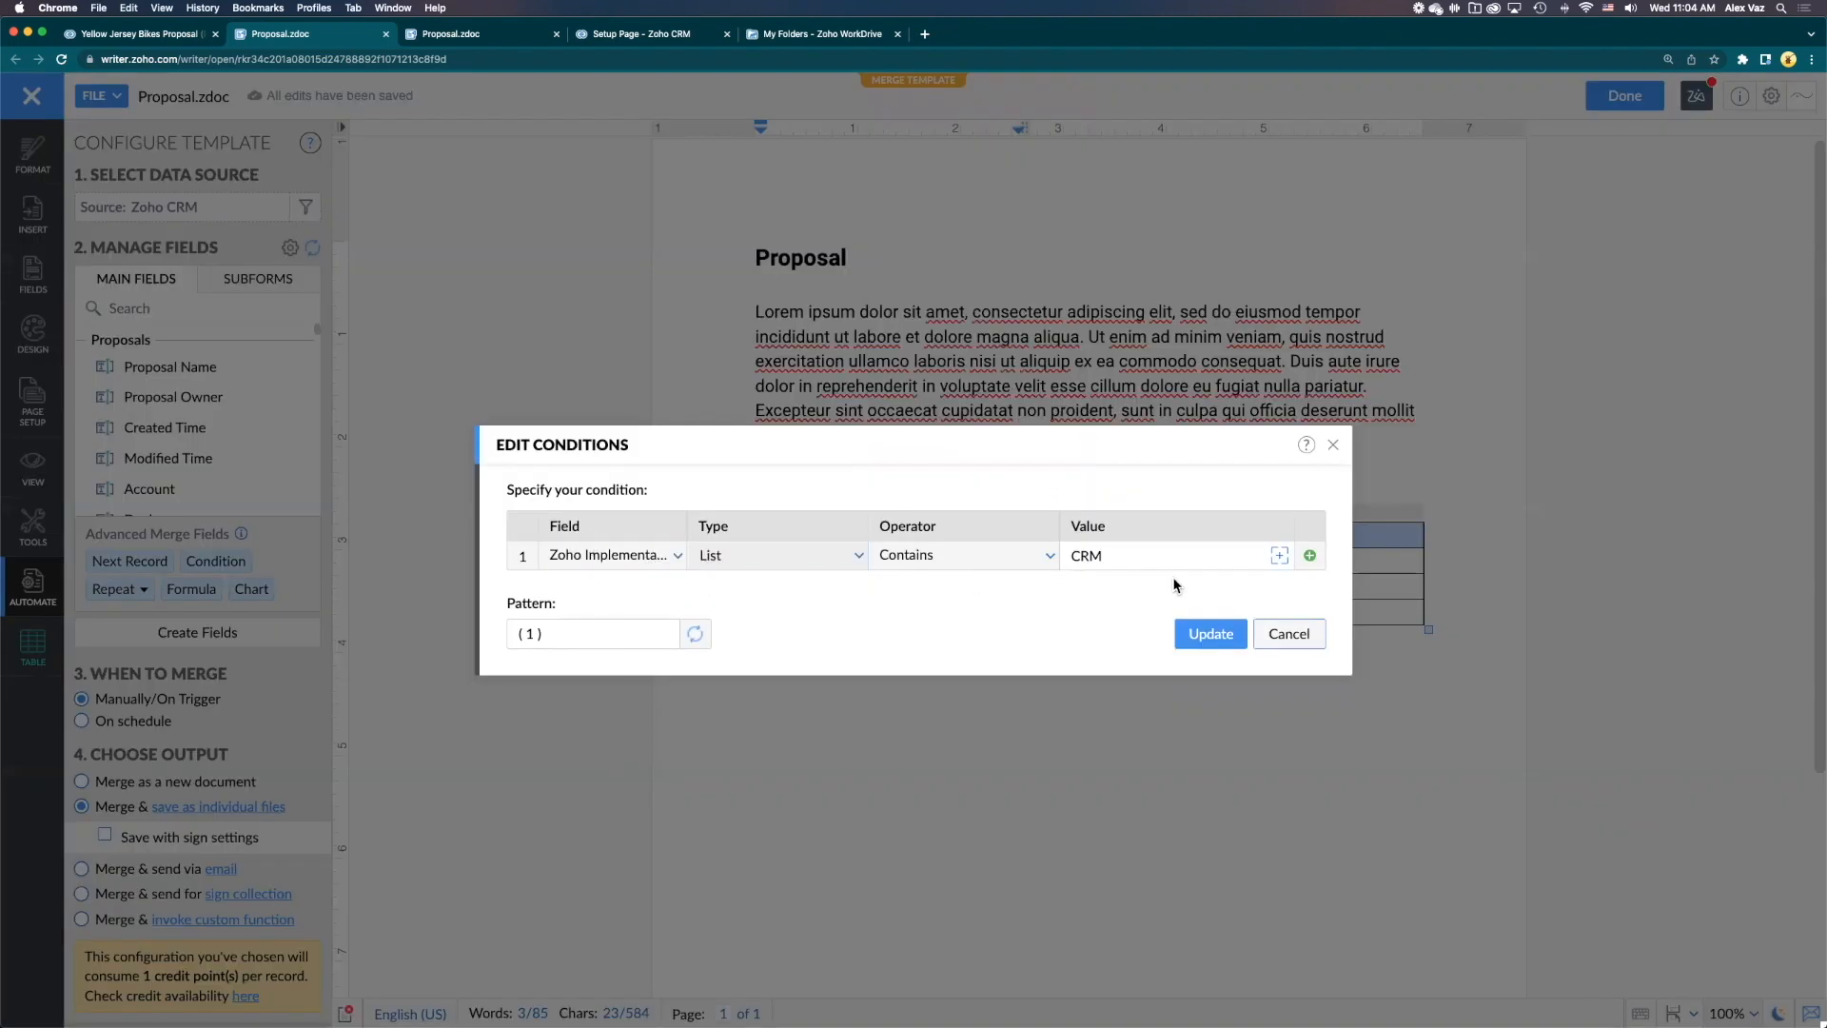
mouse_move(1279, 556)
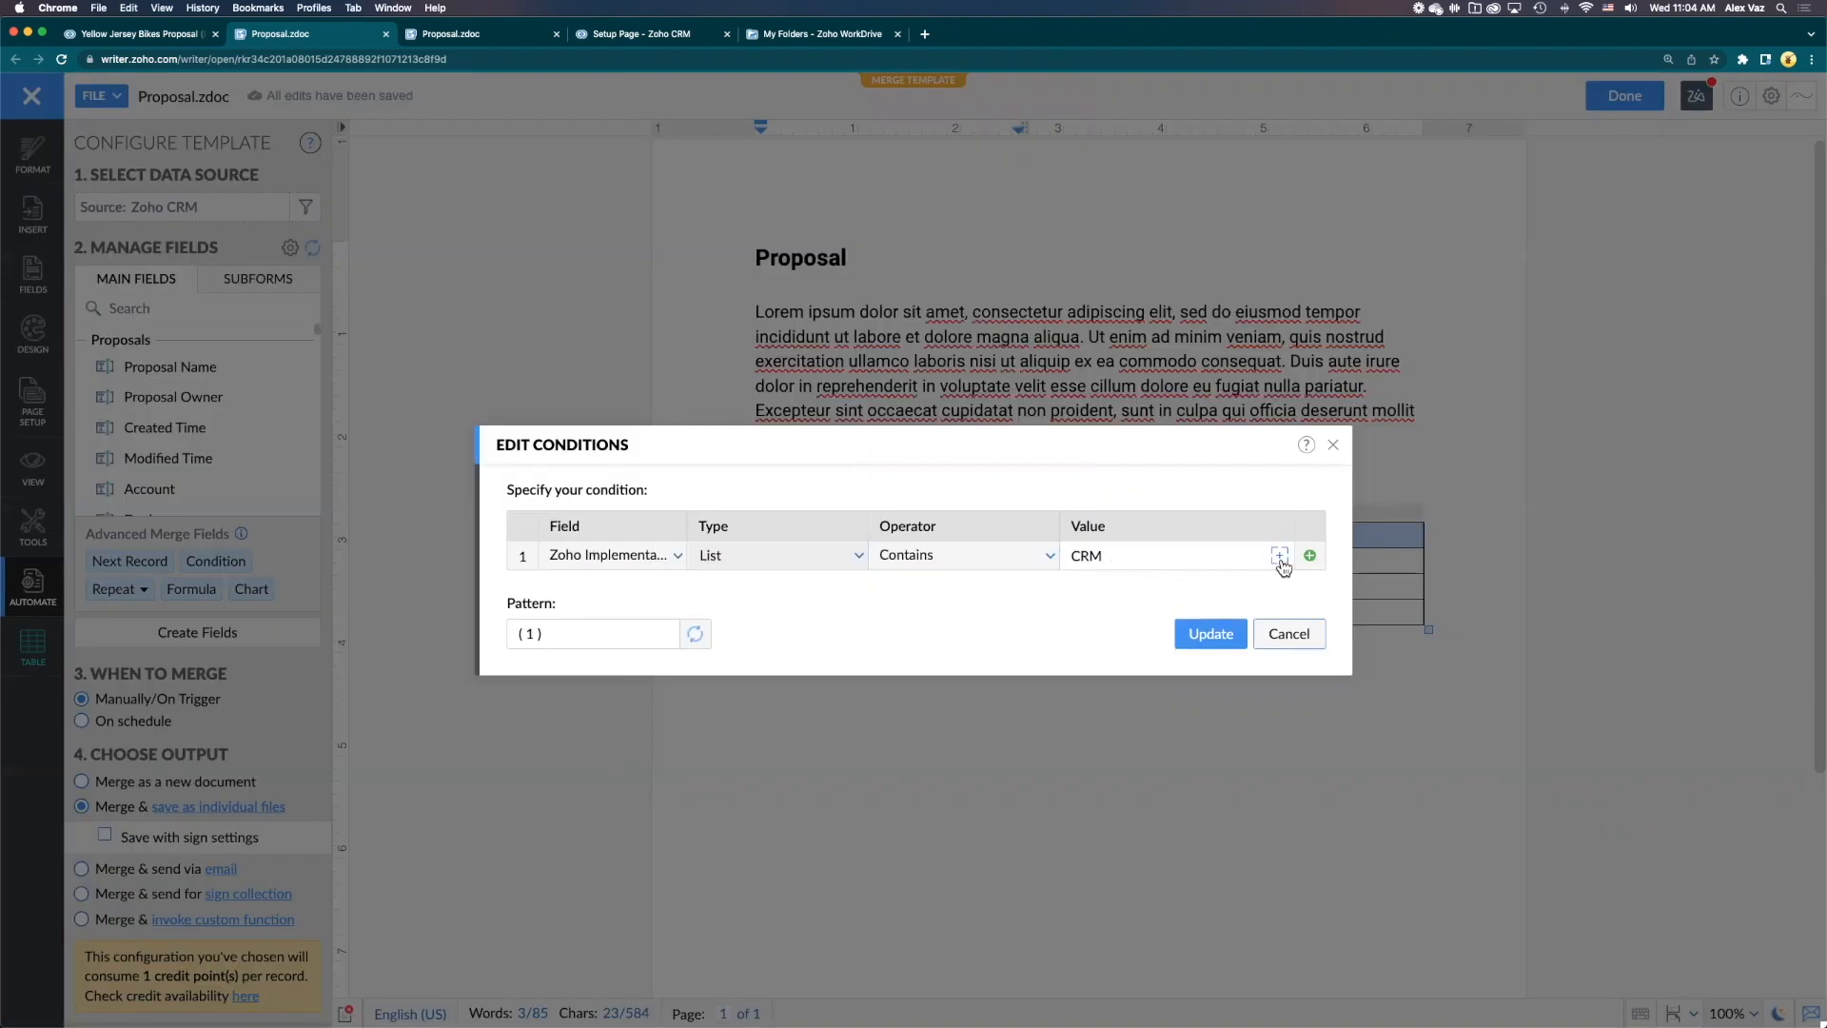
left_click(1279, 555)
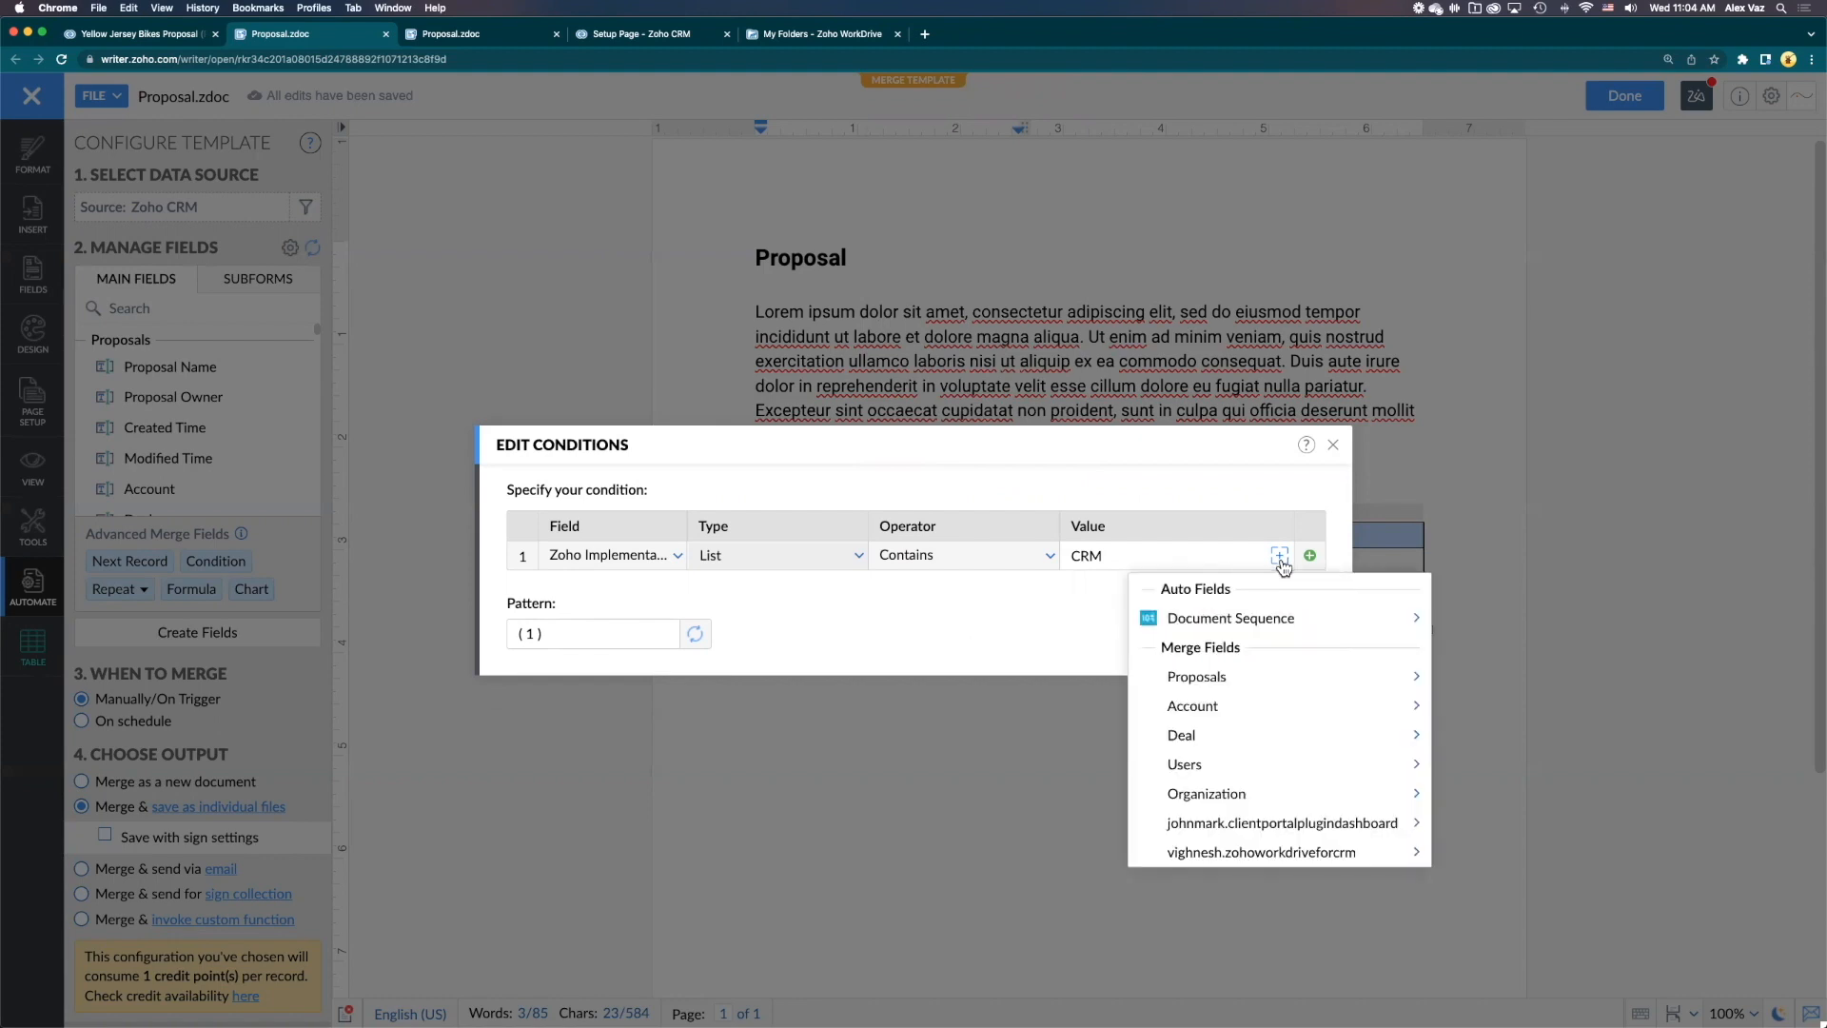
left_click(1309, 555)
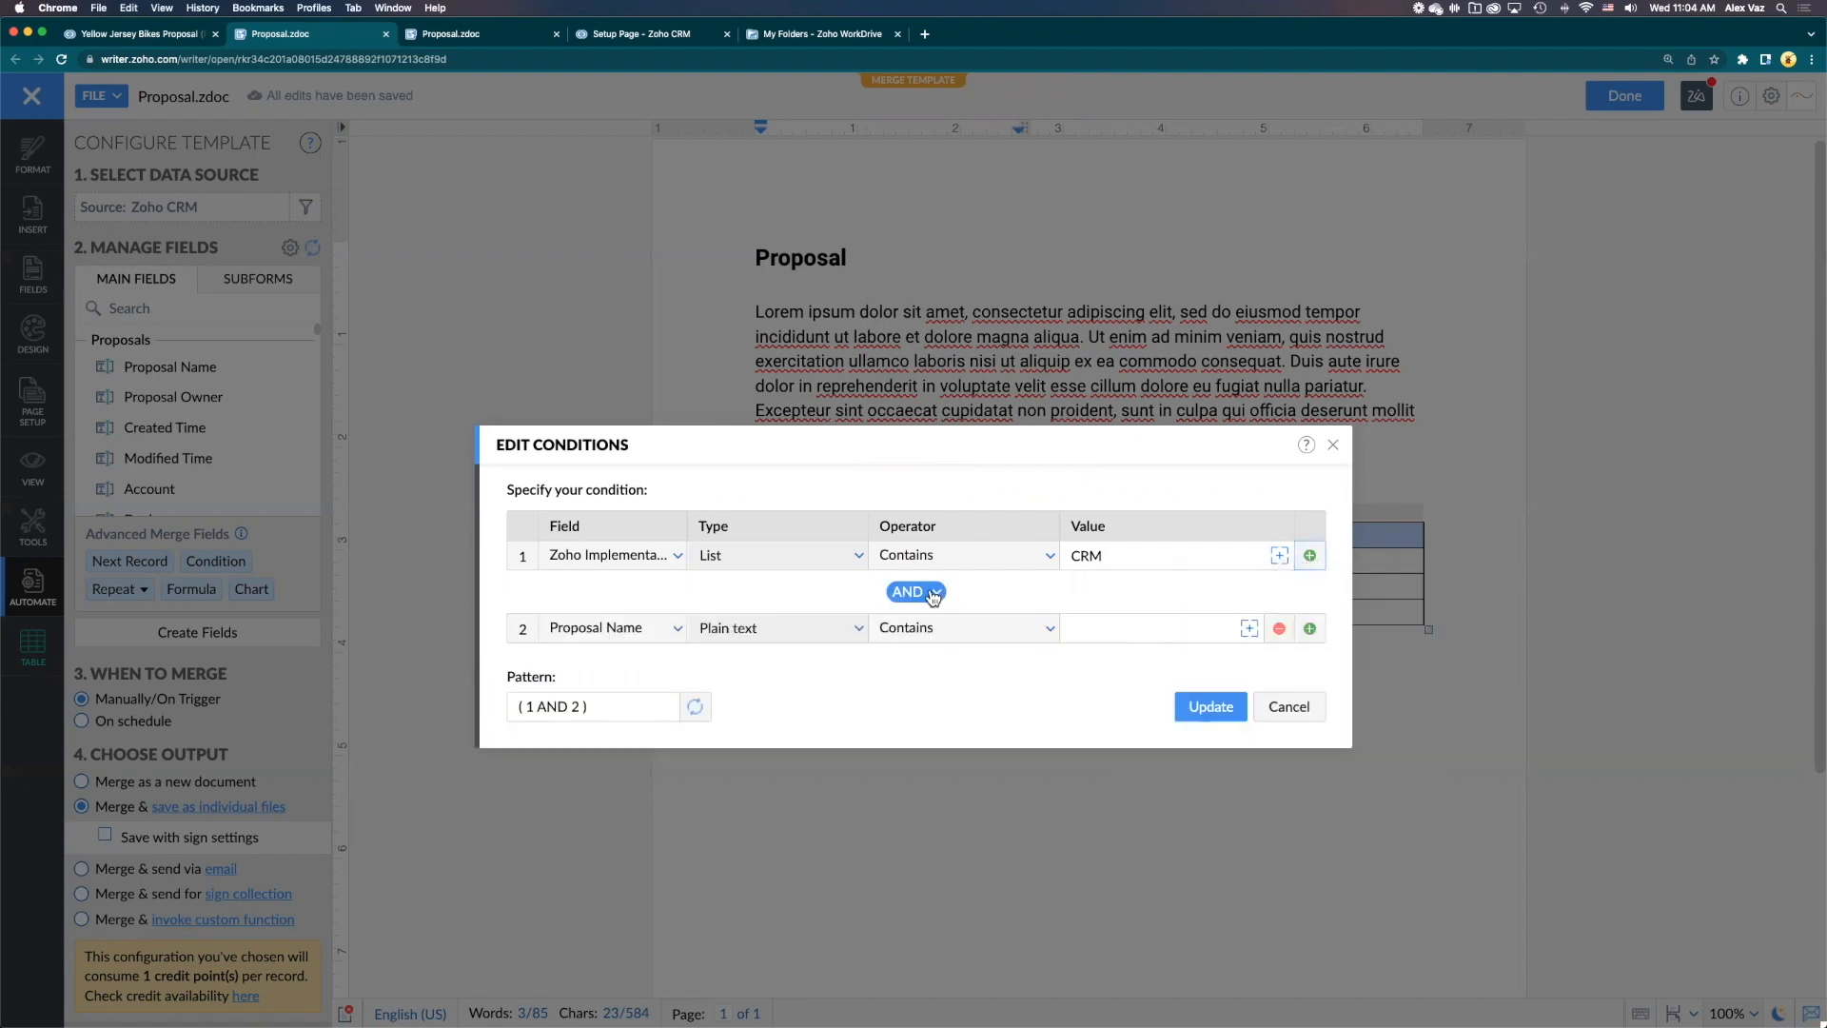
left_click(916, 592)
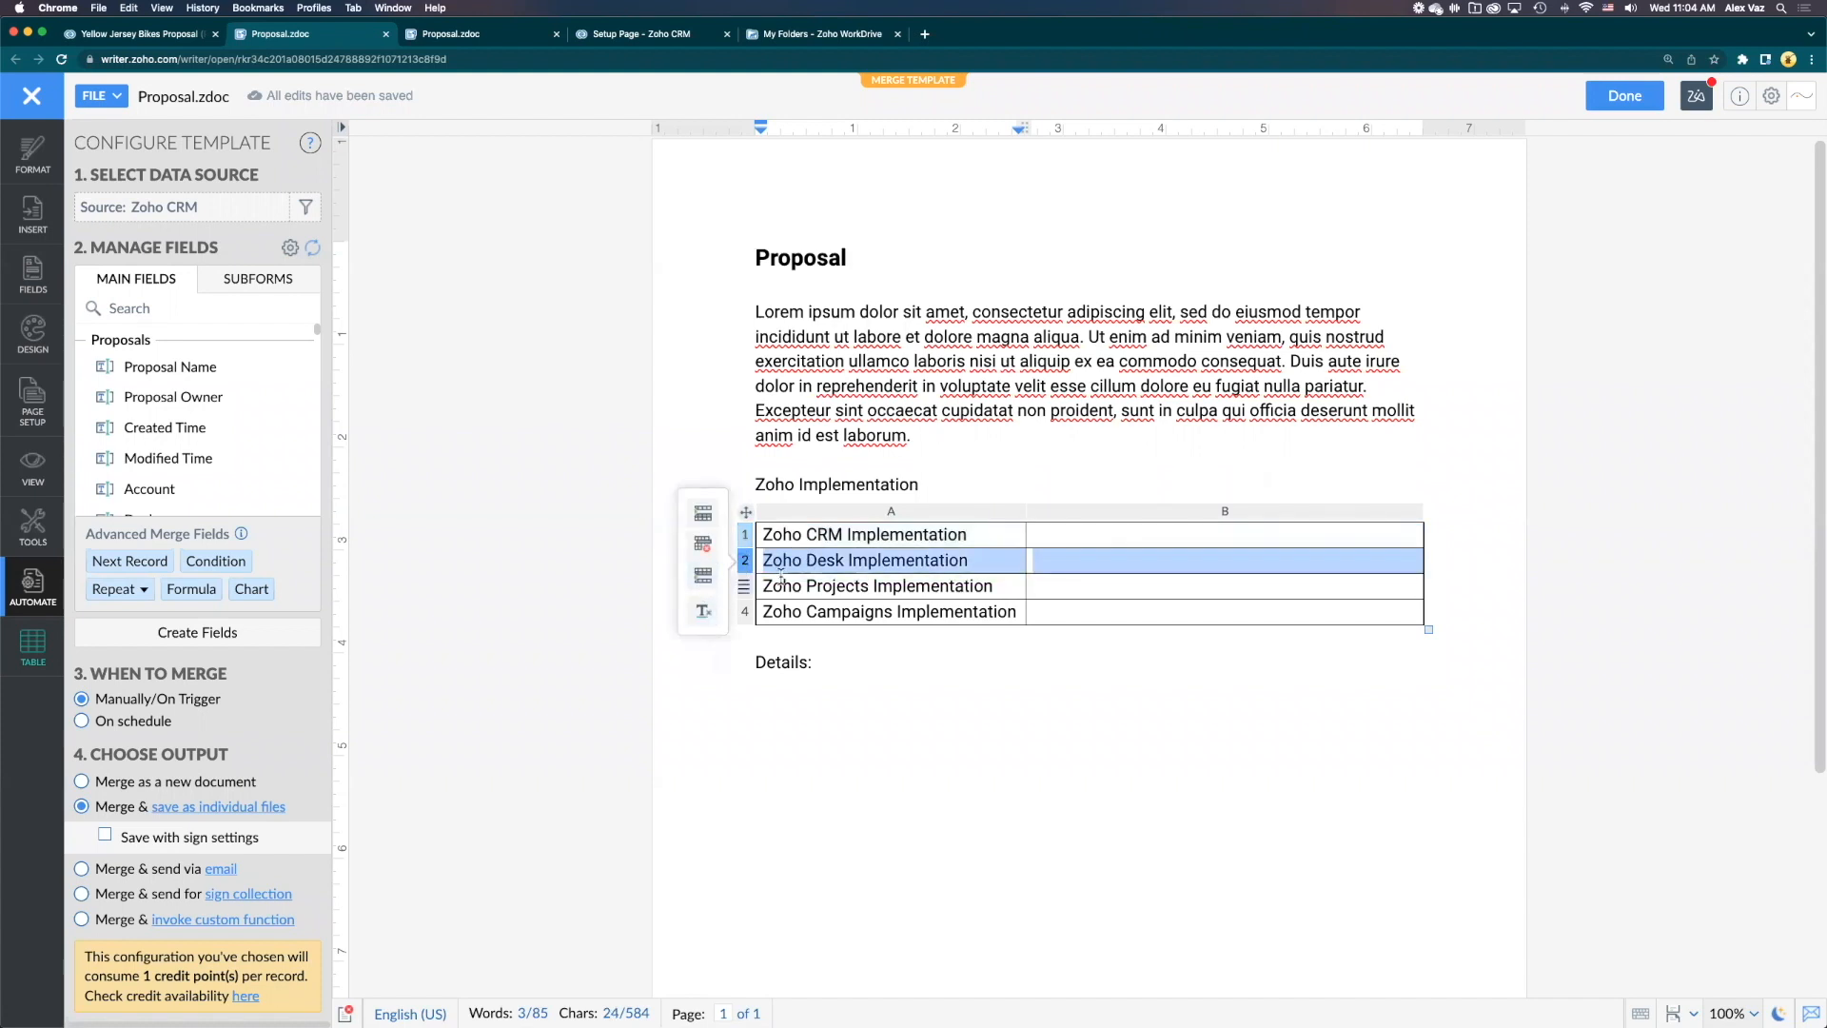
Add a Zoho Implementation contains 'De' condition to the Desk row
left_click(215, 561)
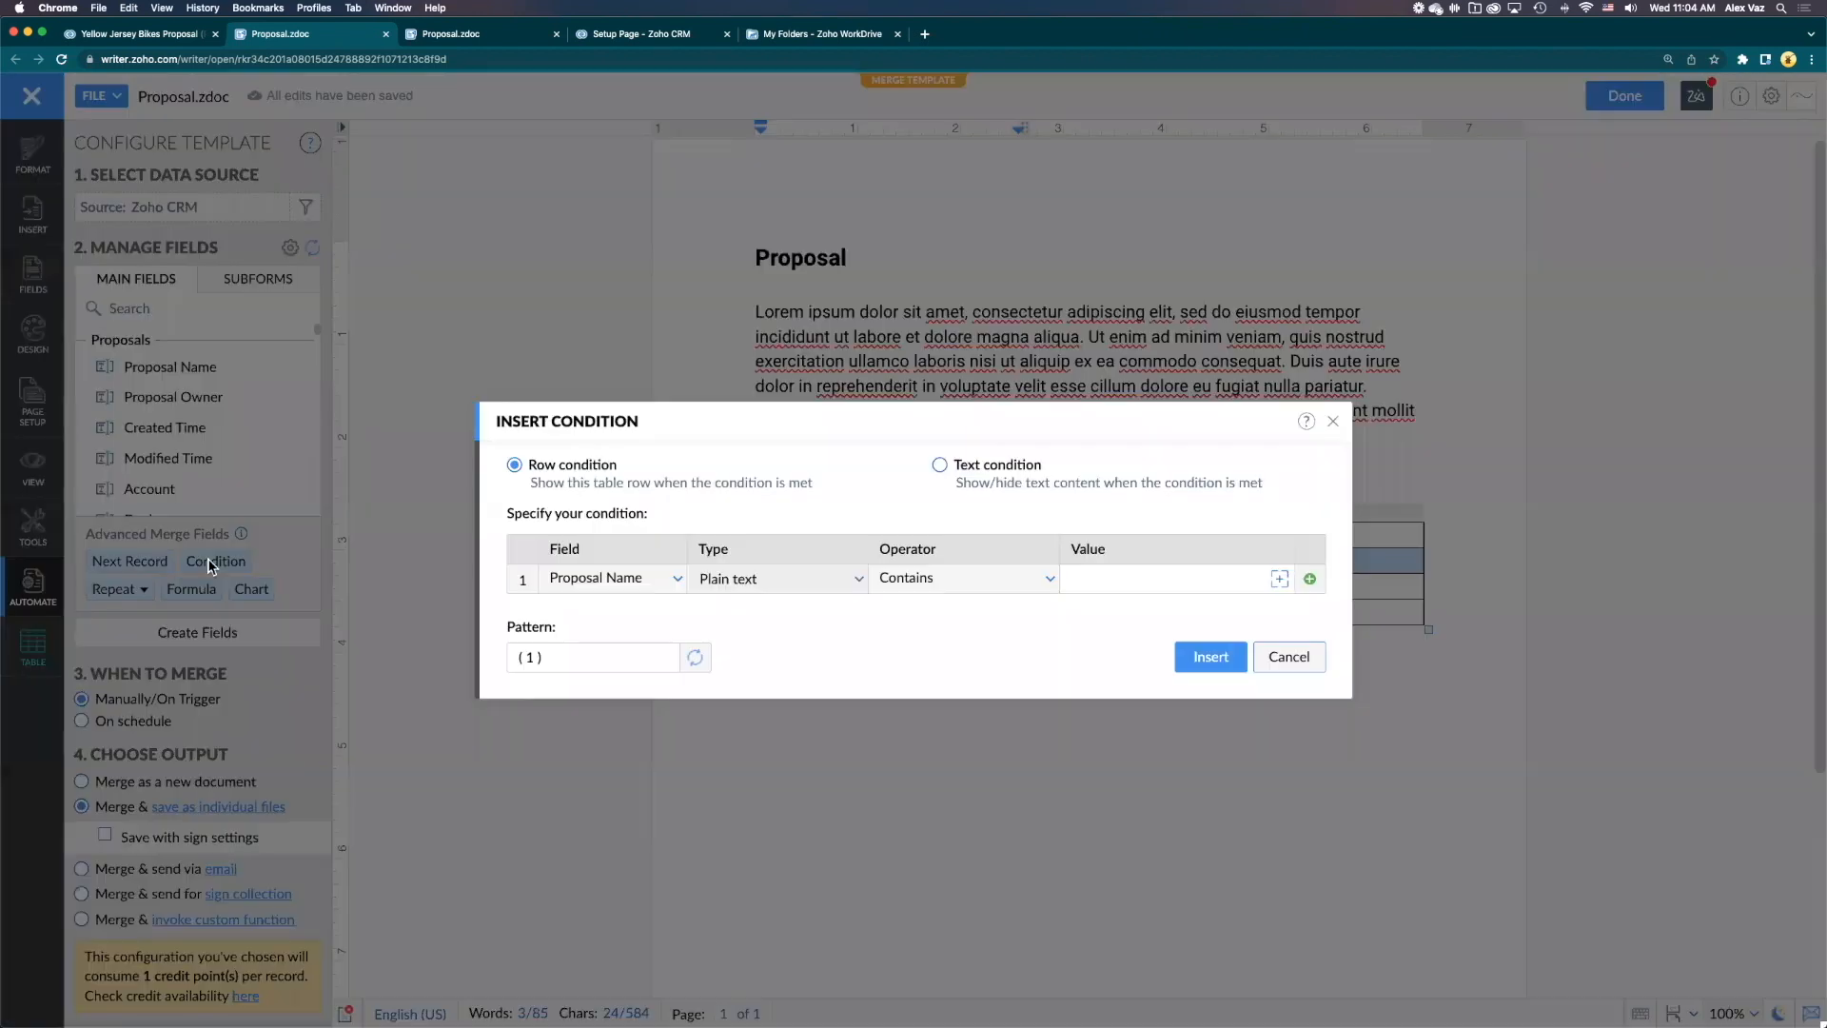
left_click(611, 579)
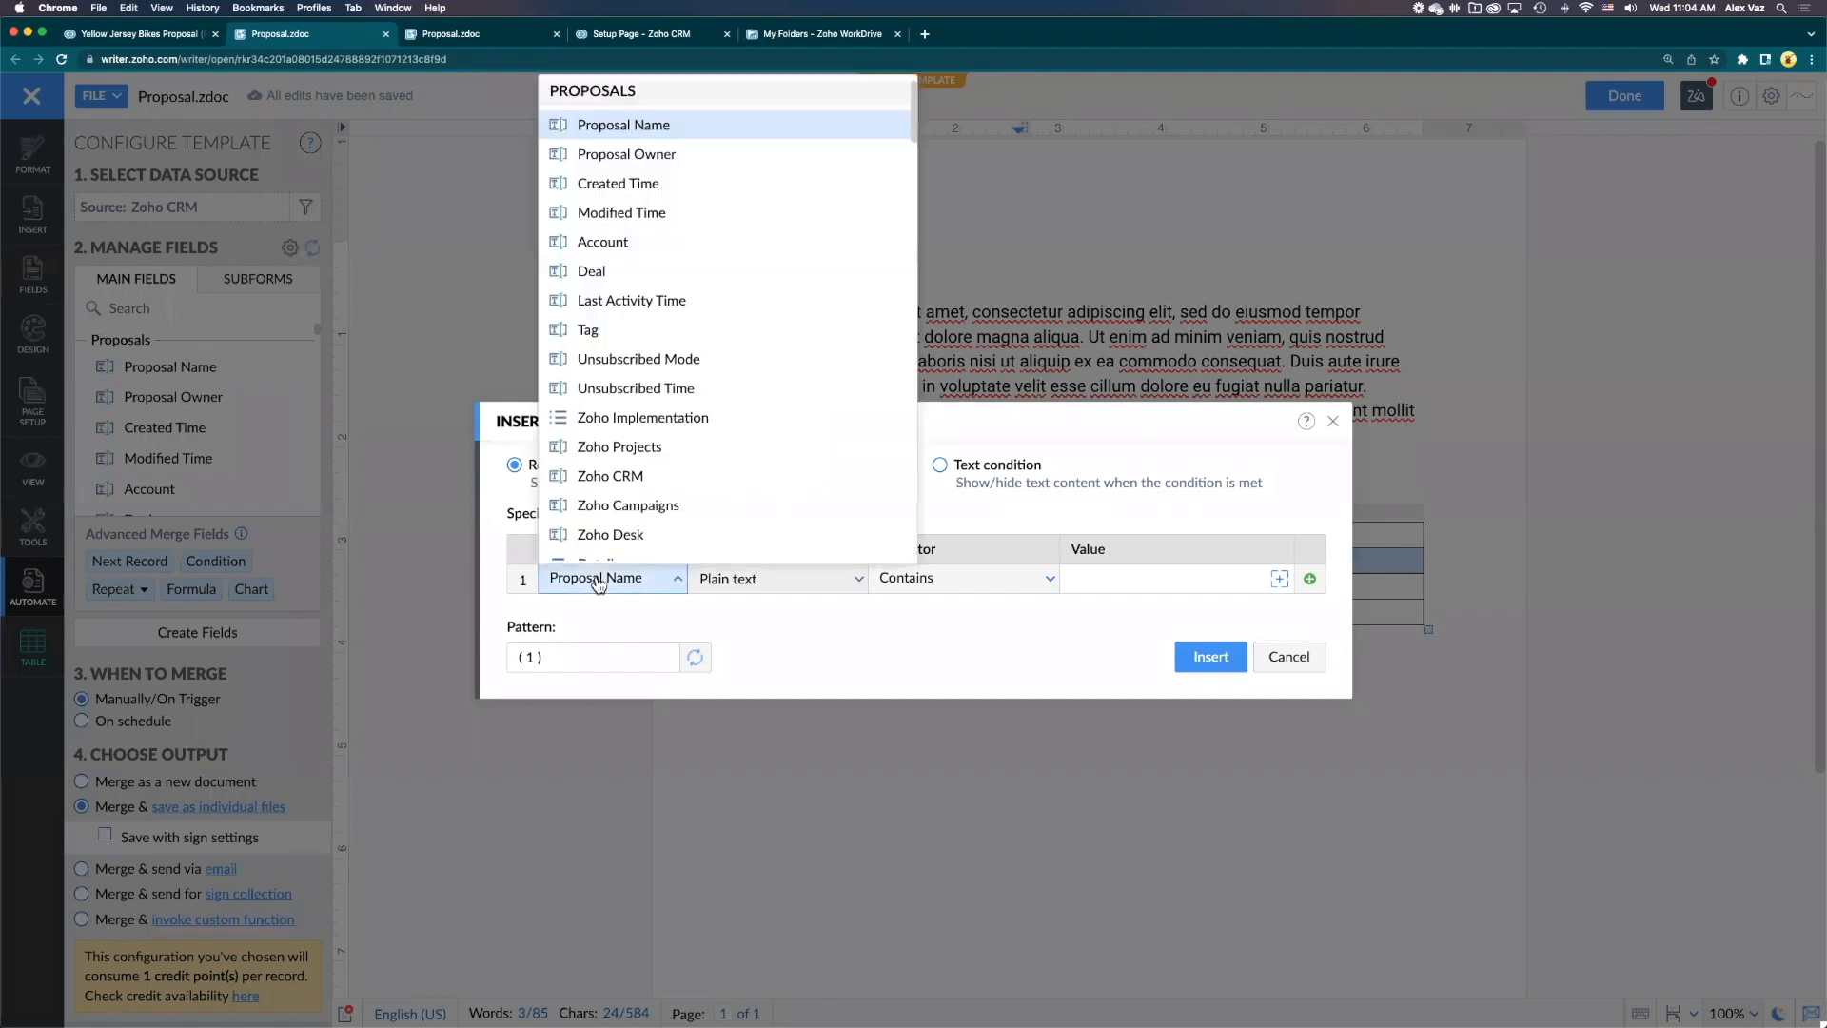
mouse_move(656, 418)
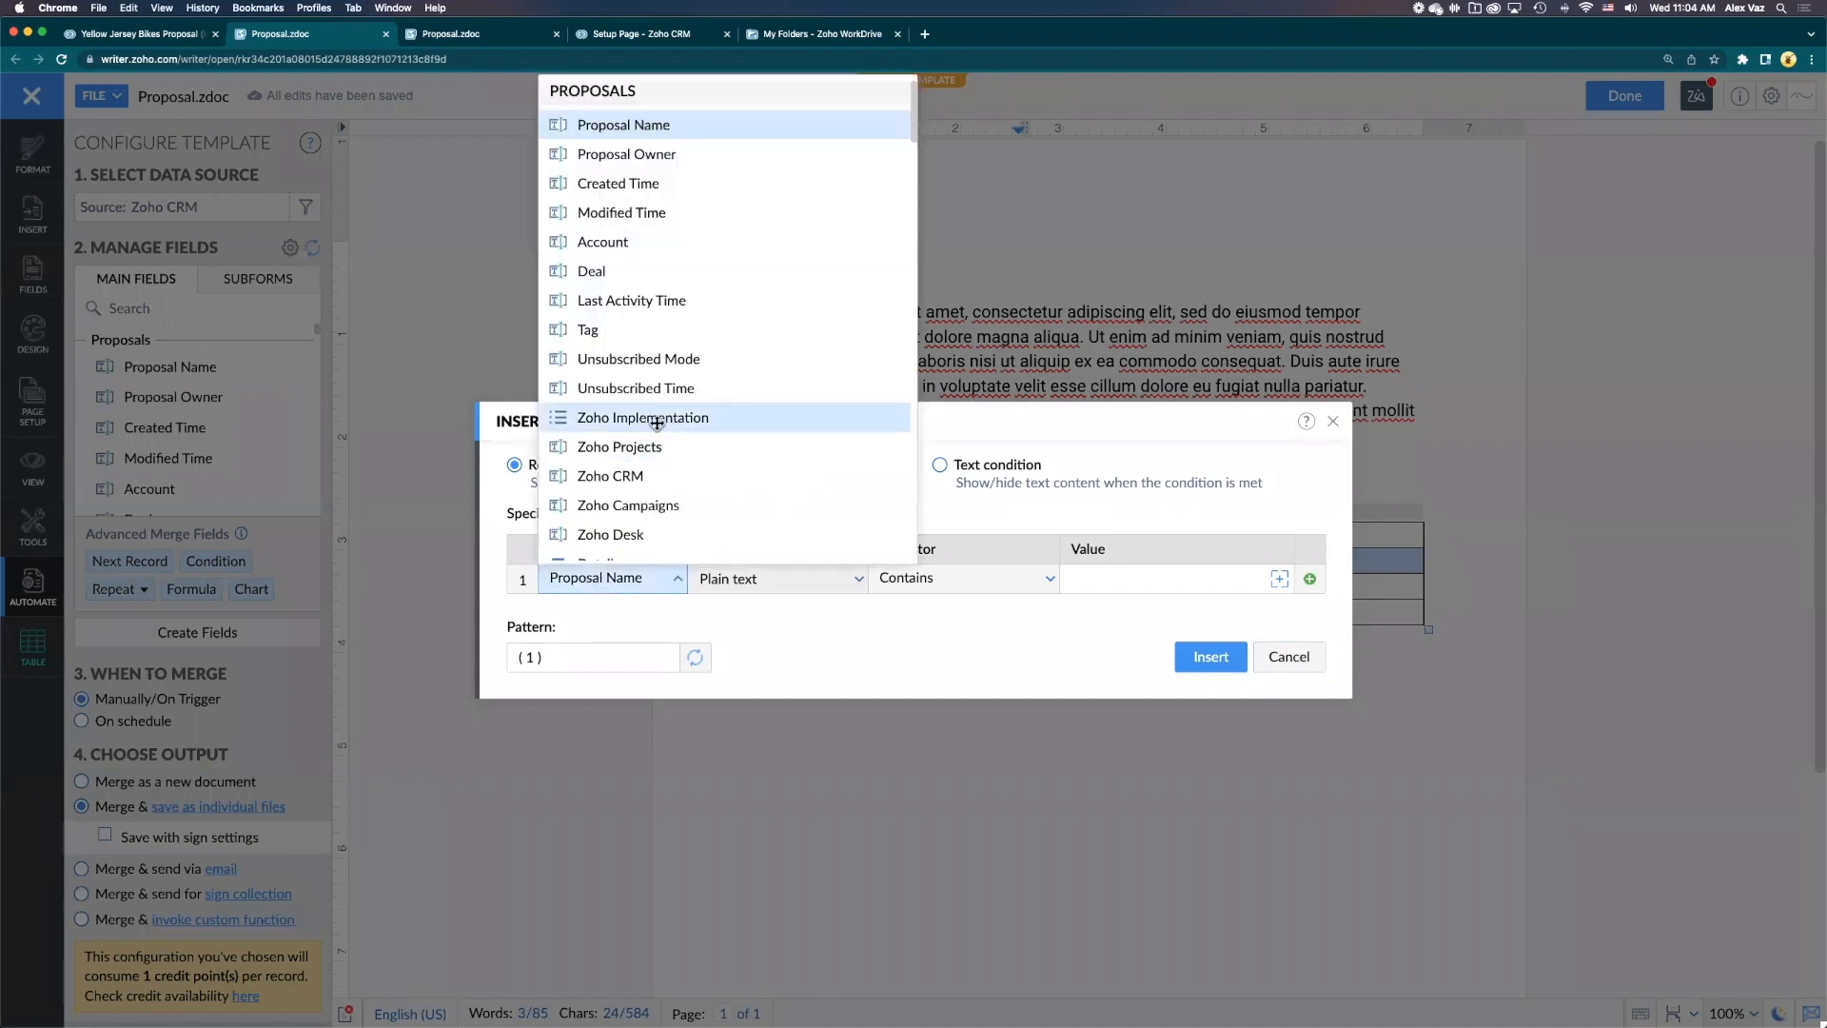
left_click(642, 418)
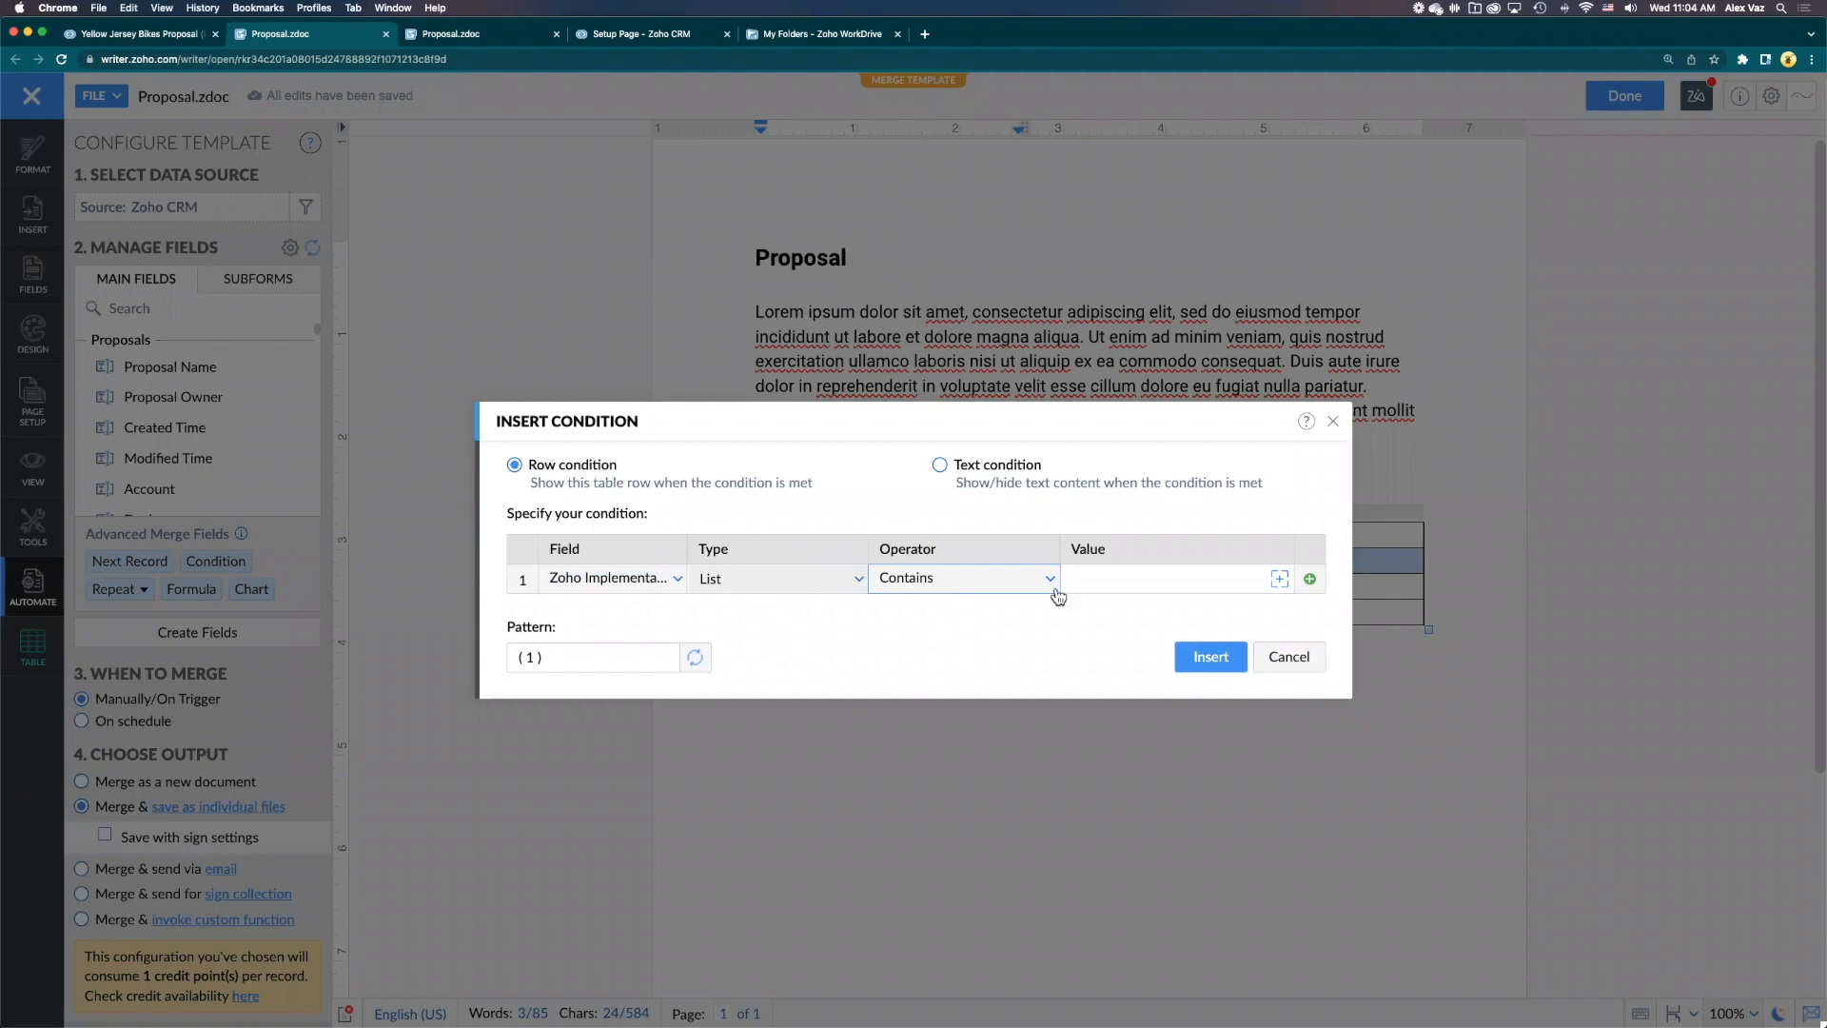
type("De")
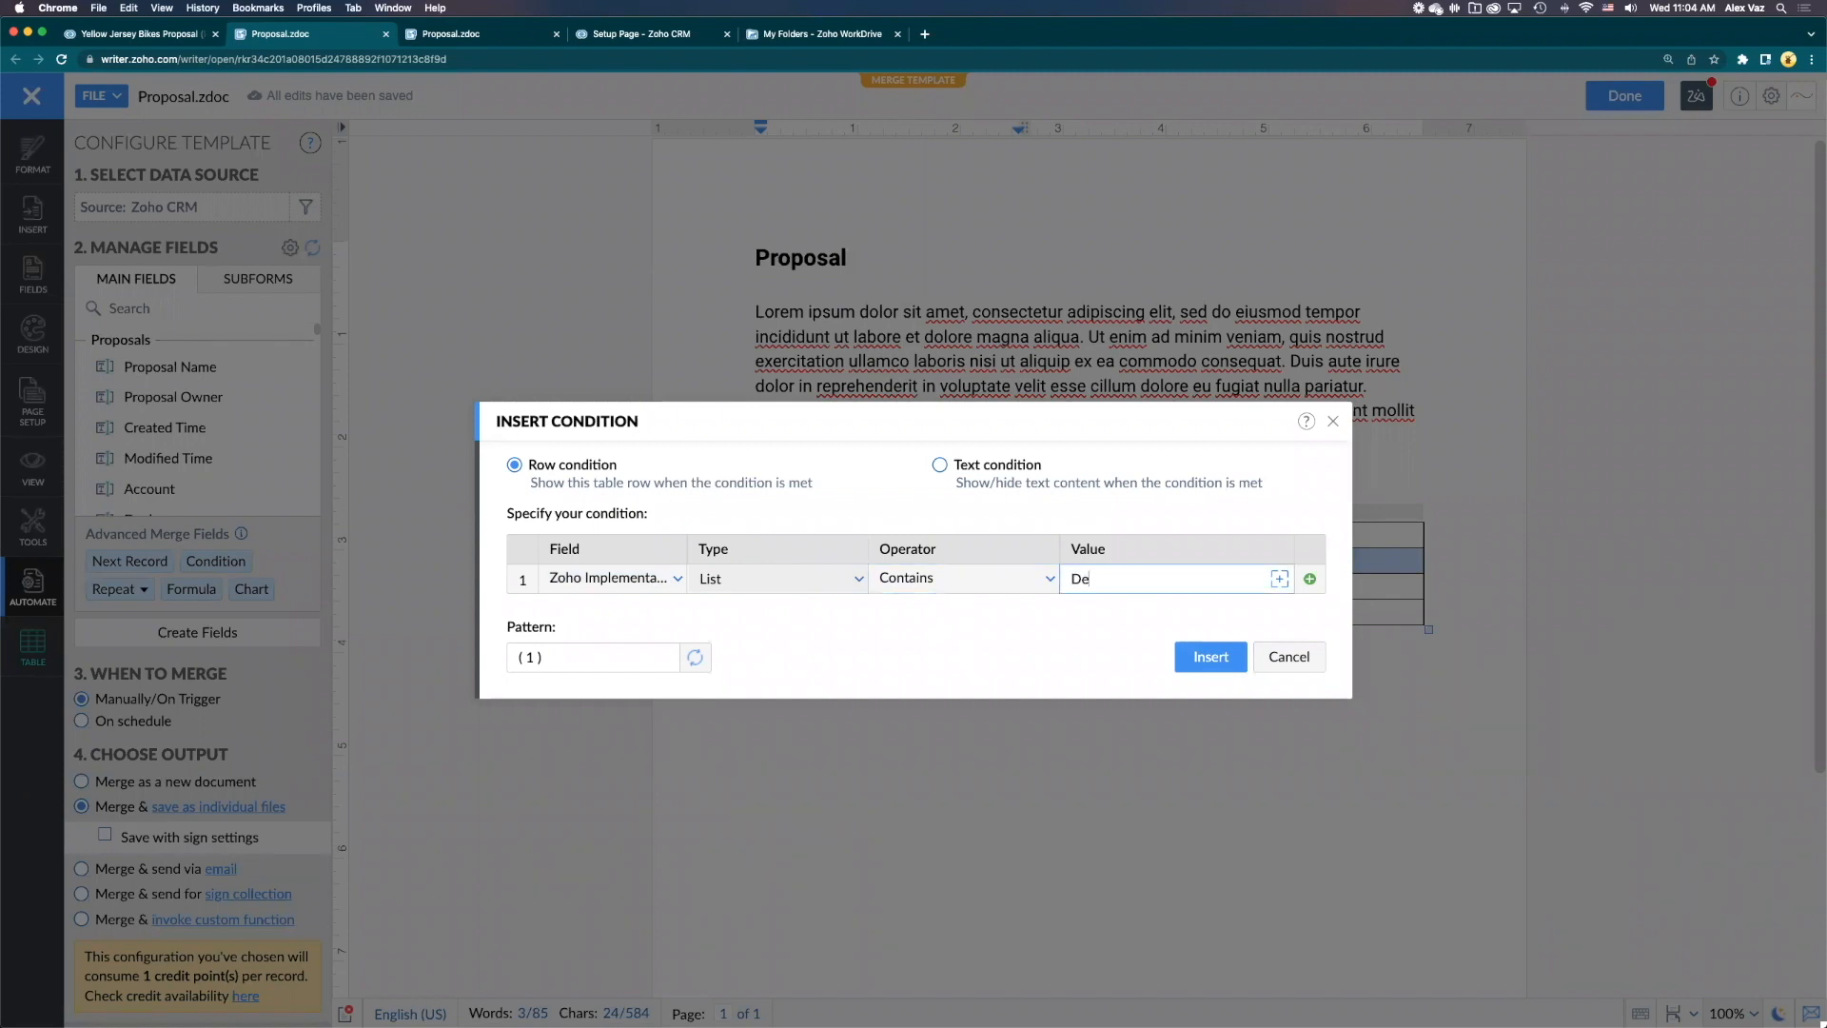
left_click(1211, 657)
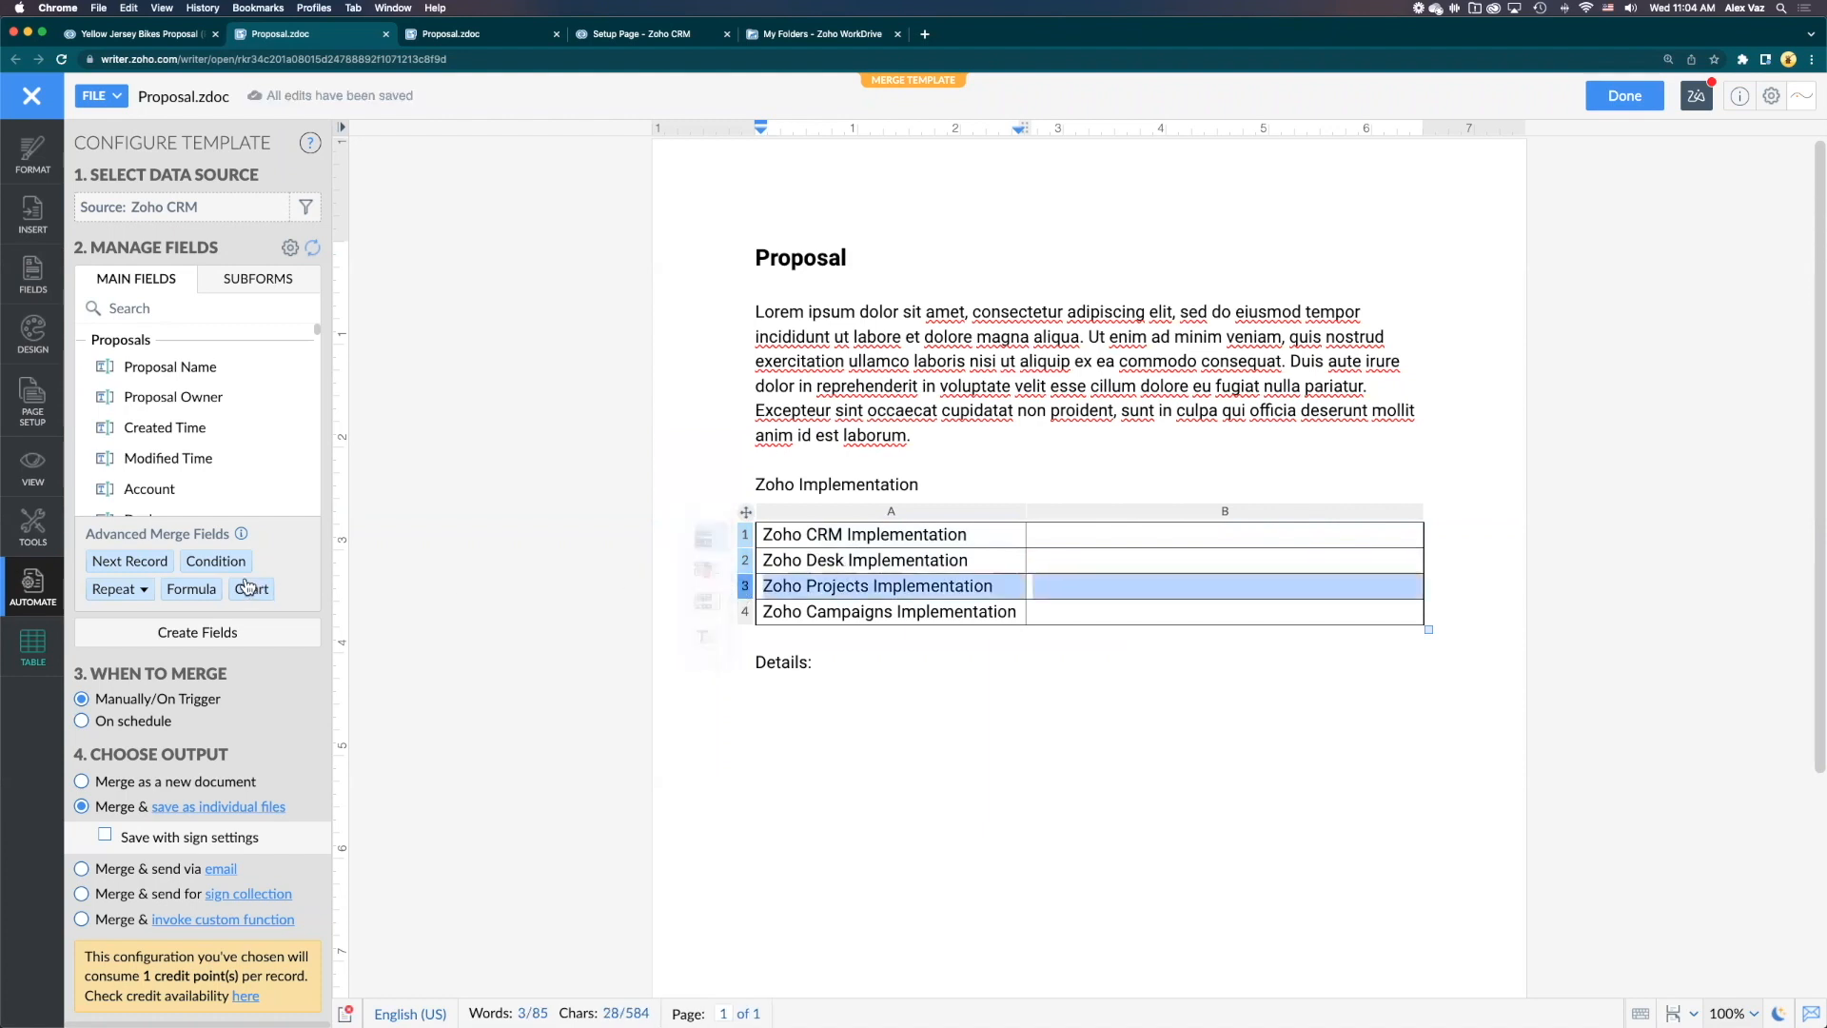
Add a Zoho Implementation contains 'Pr' condition to the Projects row
left_click(215, 560)
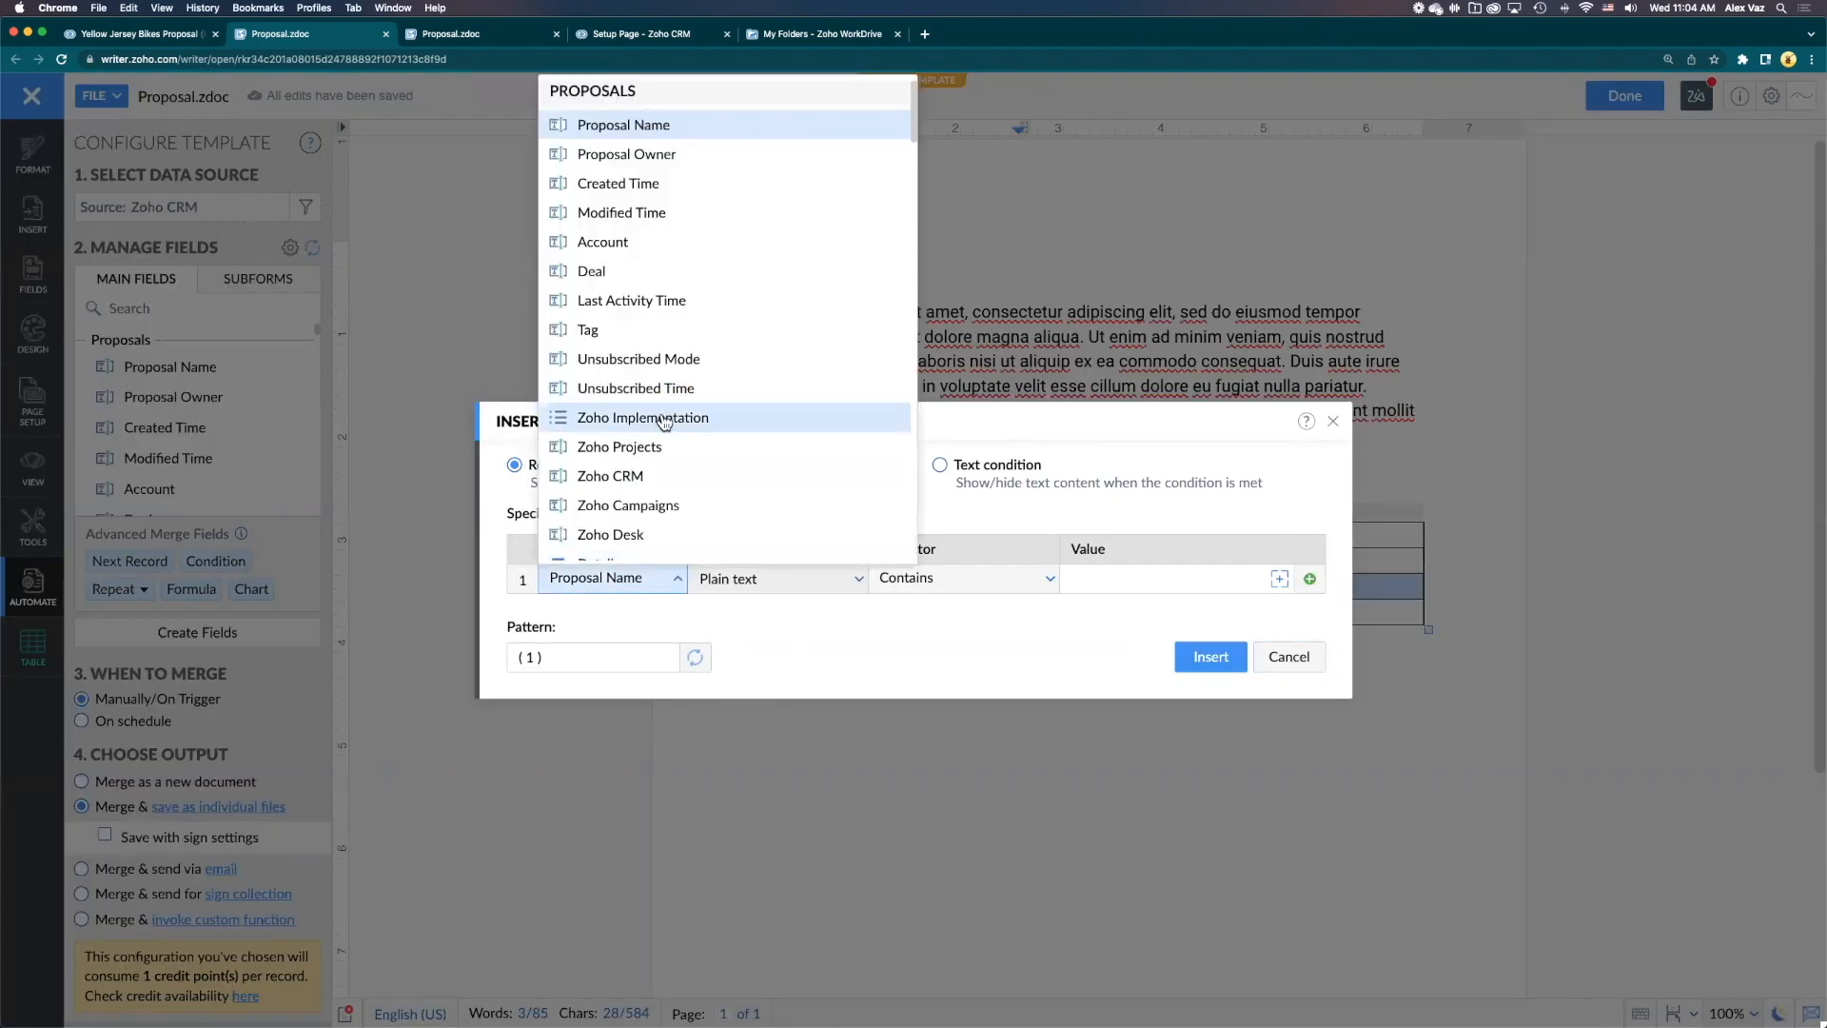
left_click(643, 417)
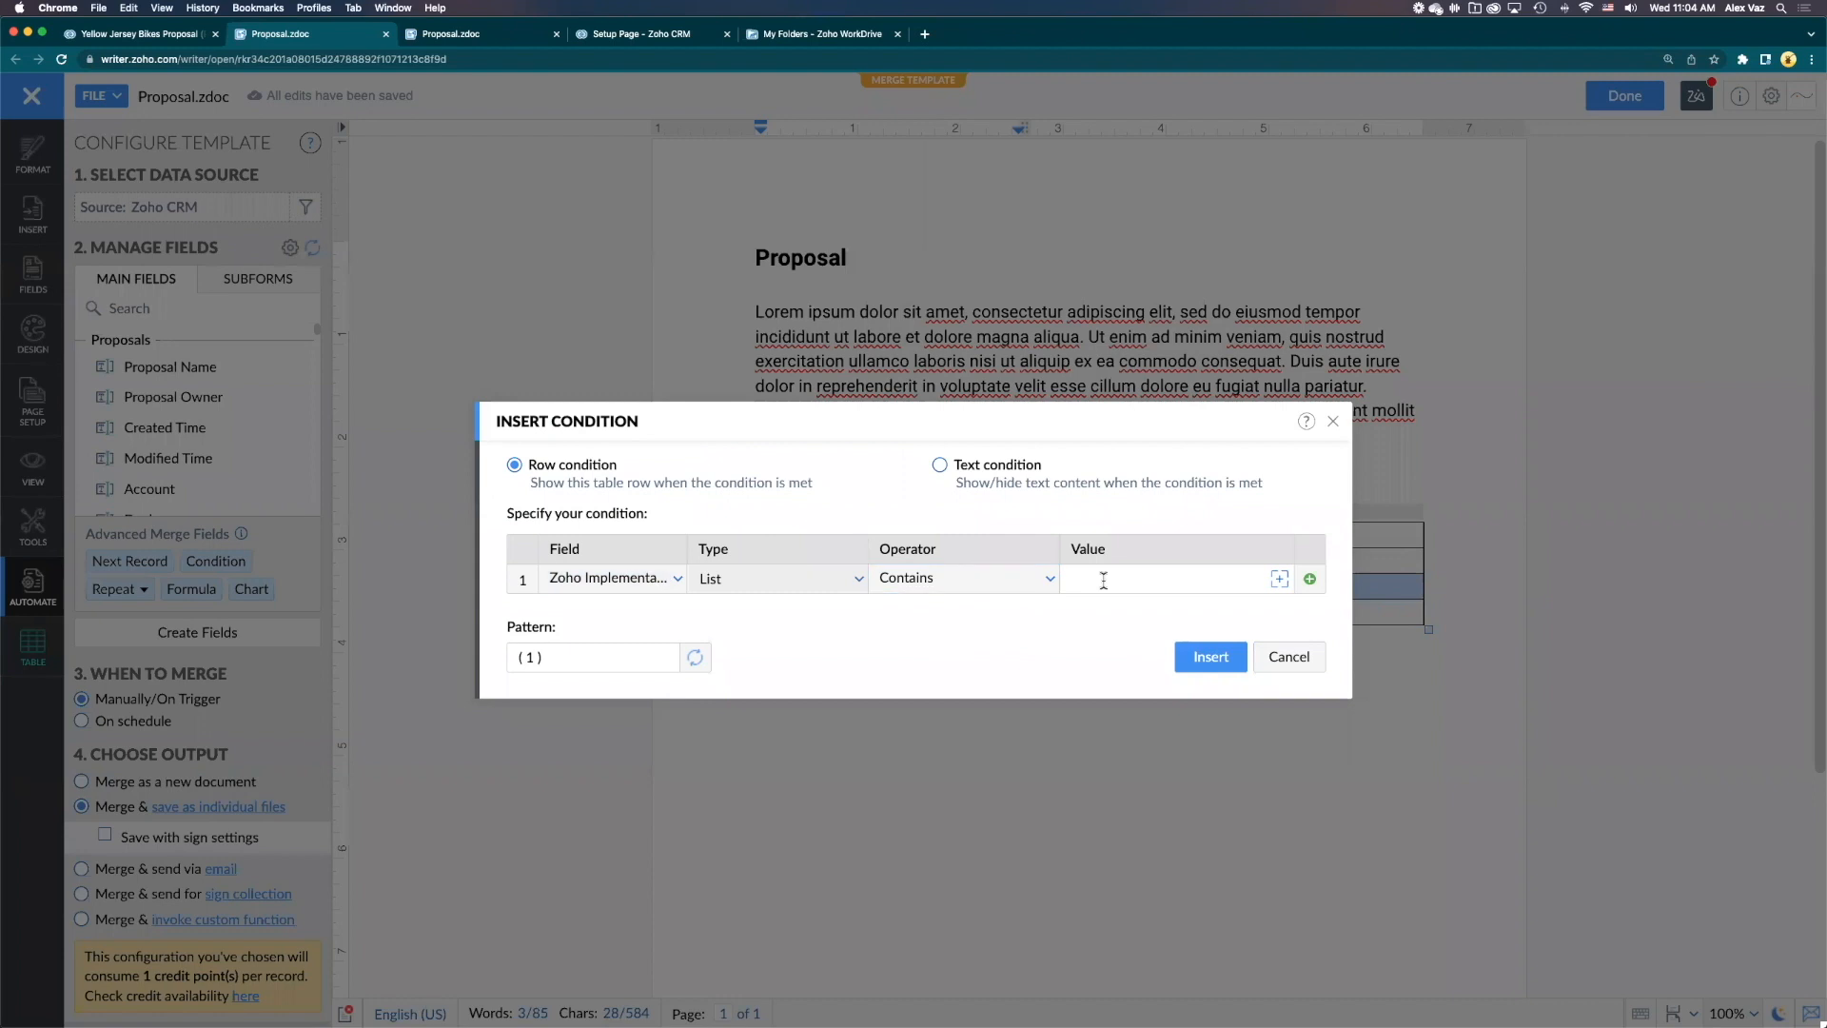
type("Projects")
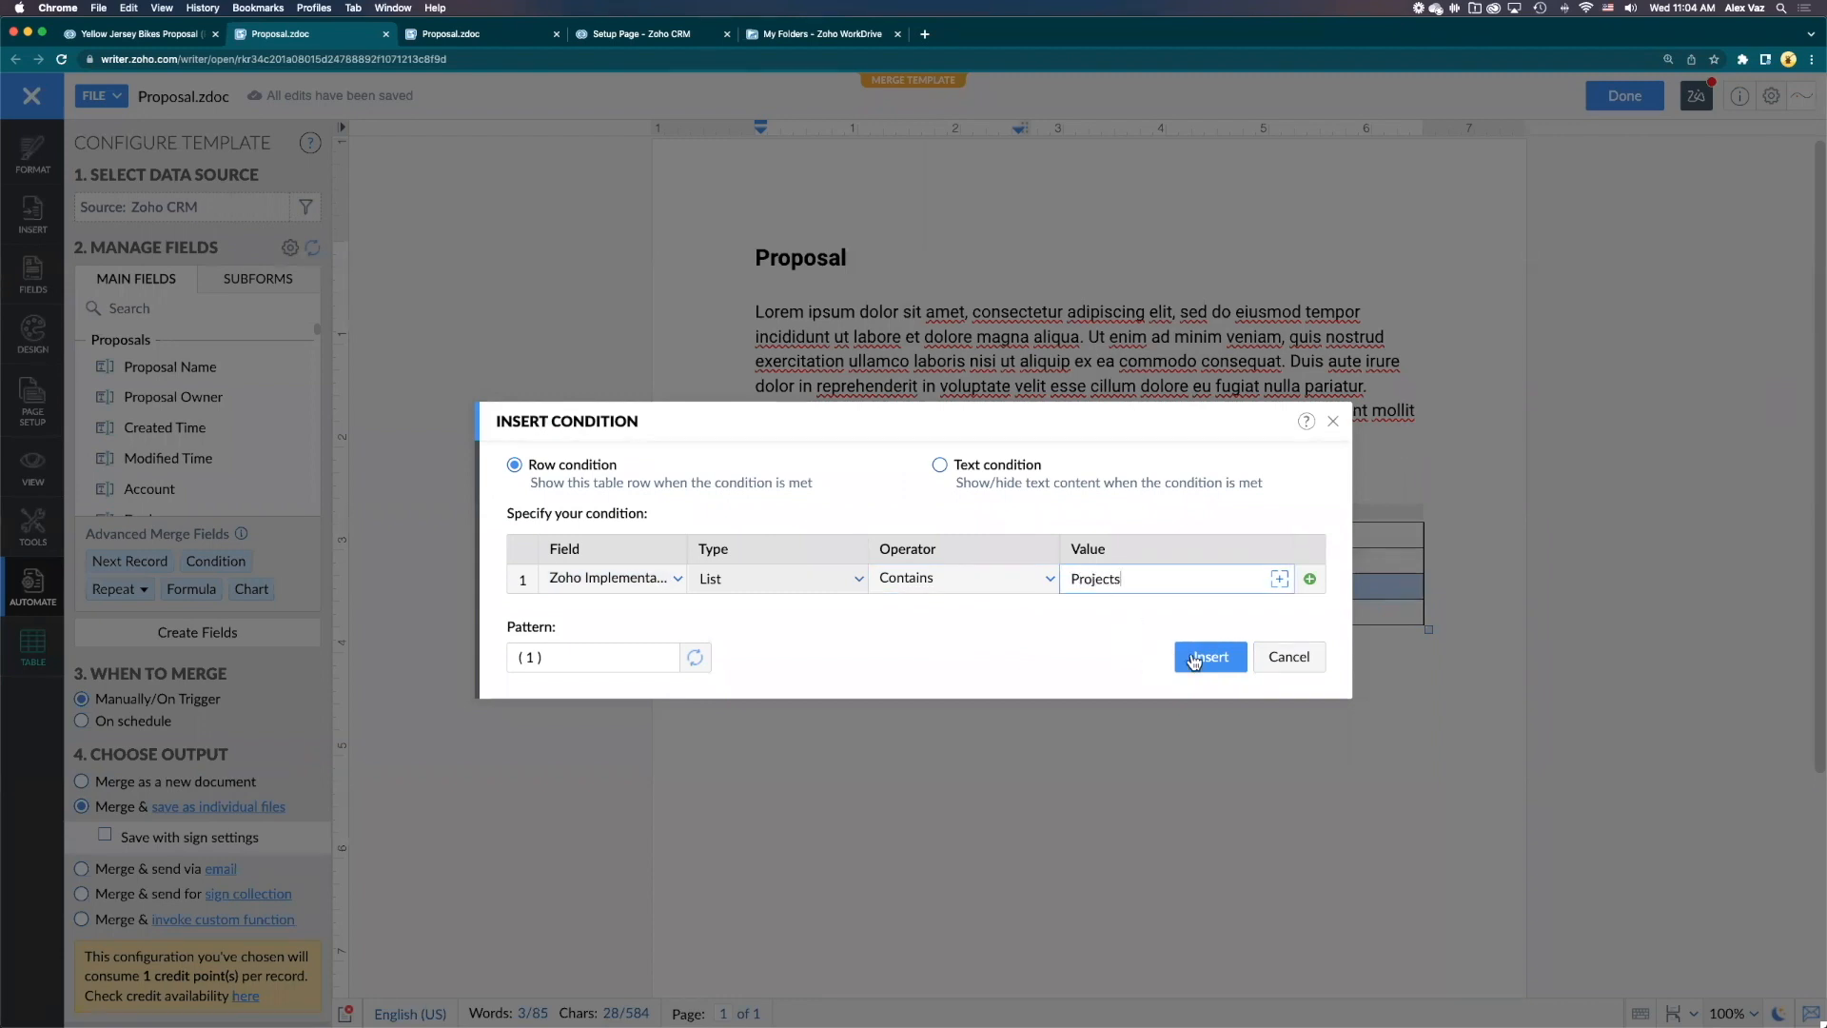
left_click(1210, 657)
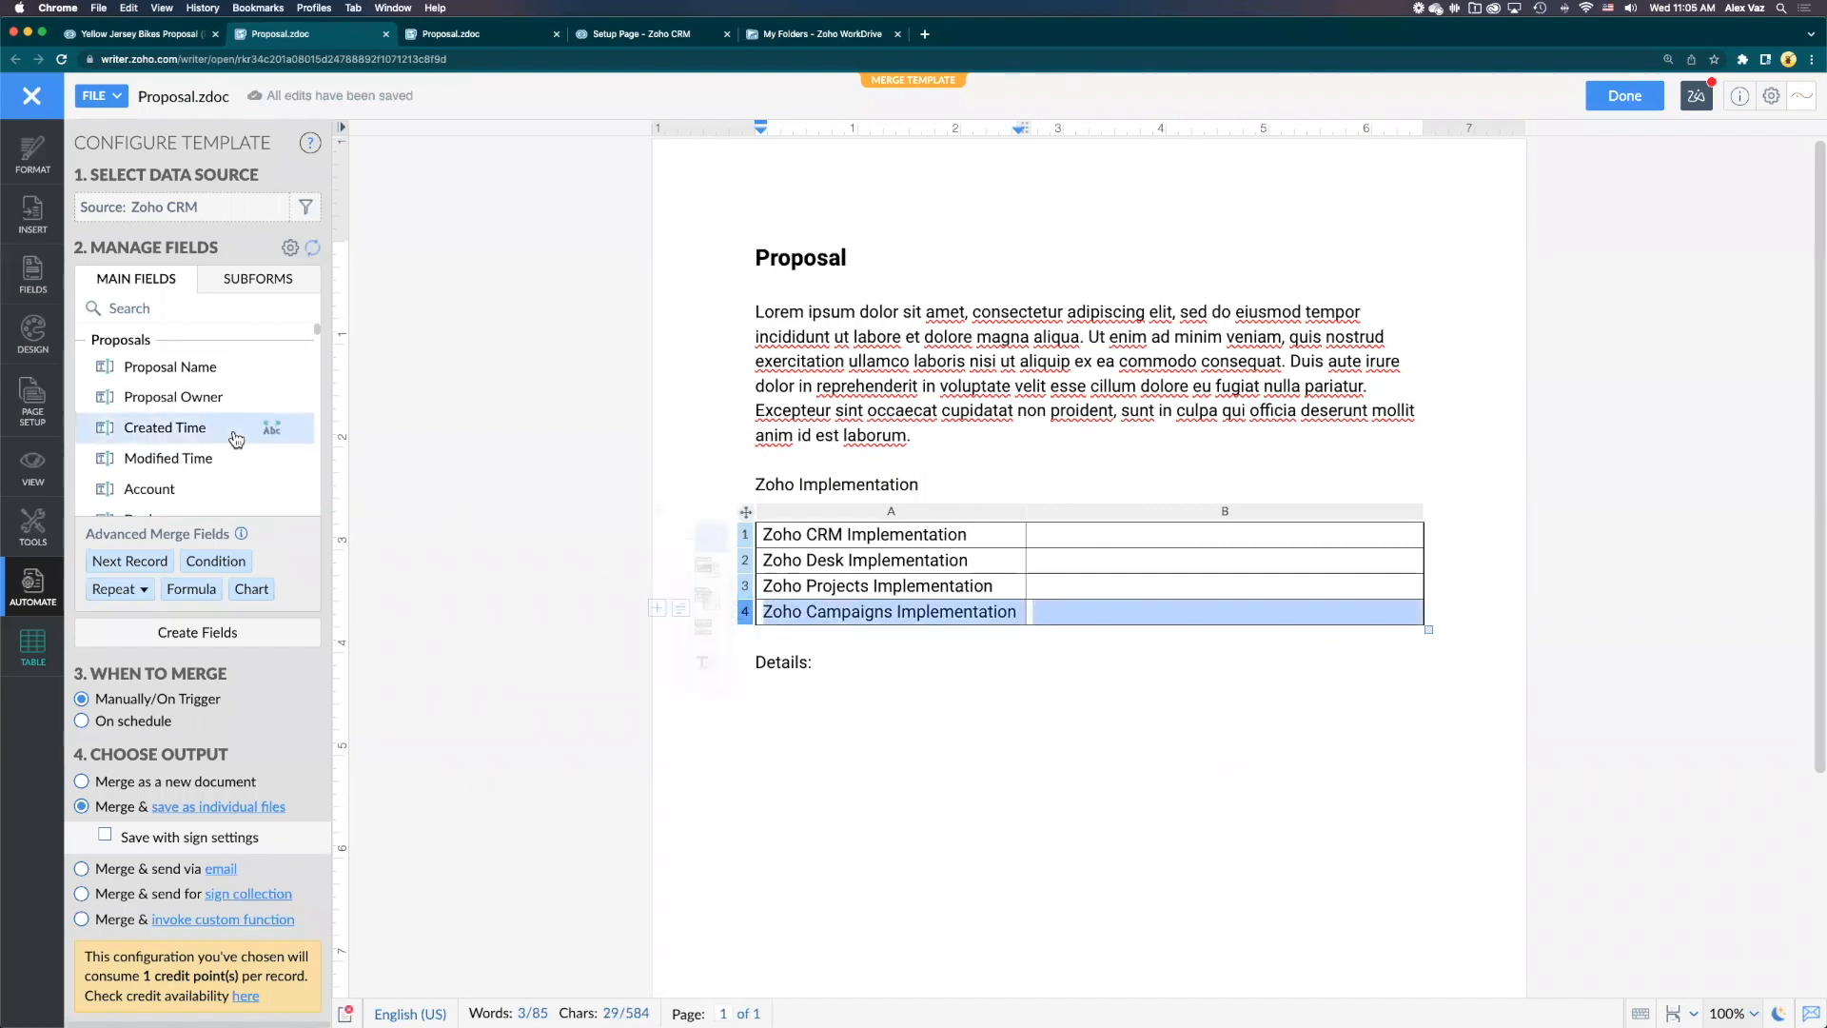
Give the Campaigns row a Zoho Implementation contains 'Campaig' condition
left_click(215, 560)
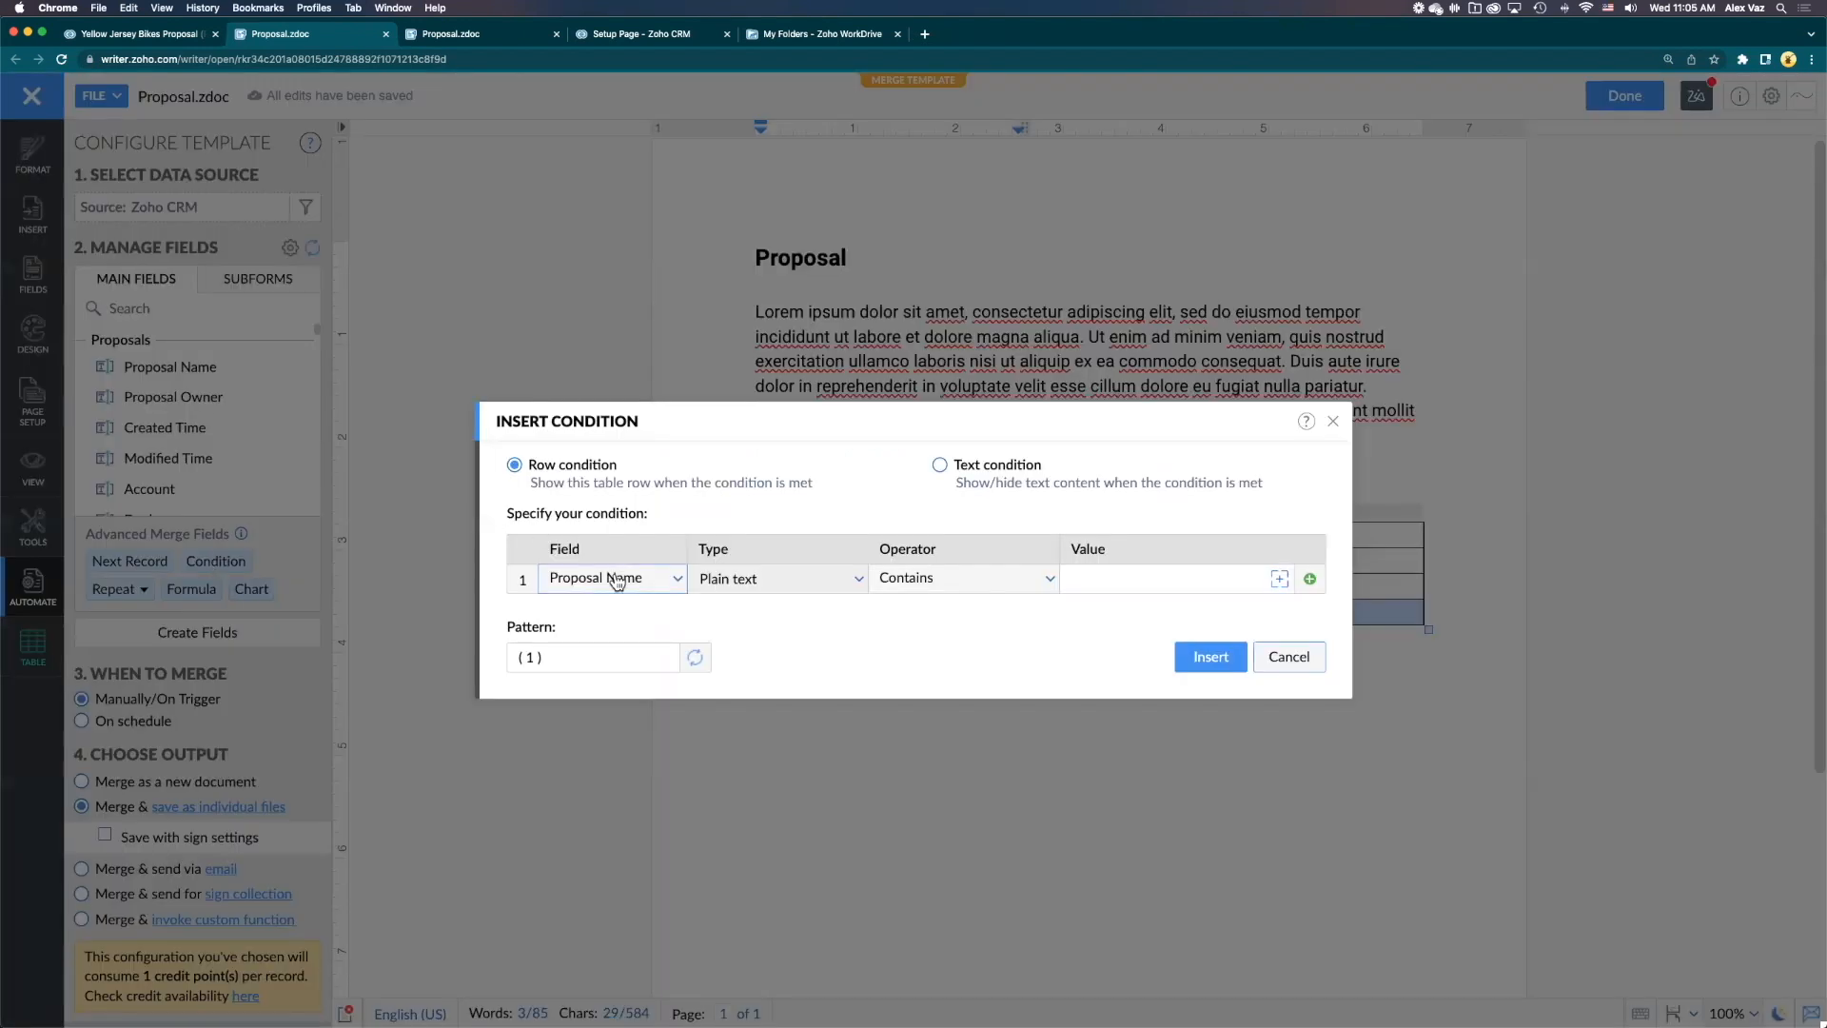
left_click(613, 579)
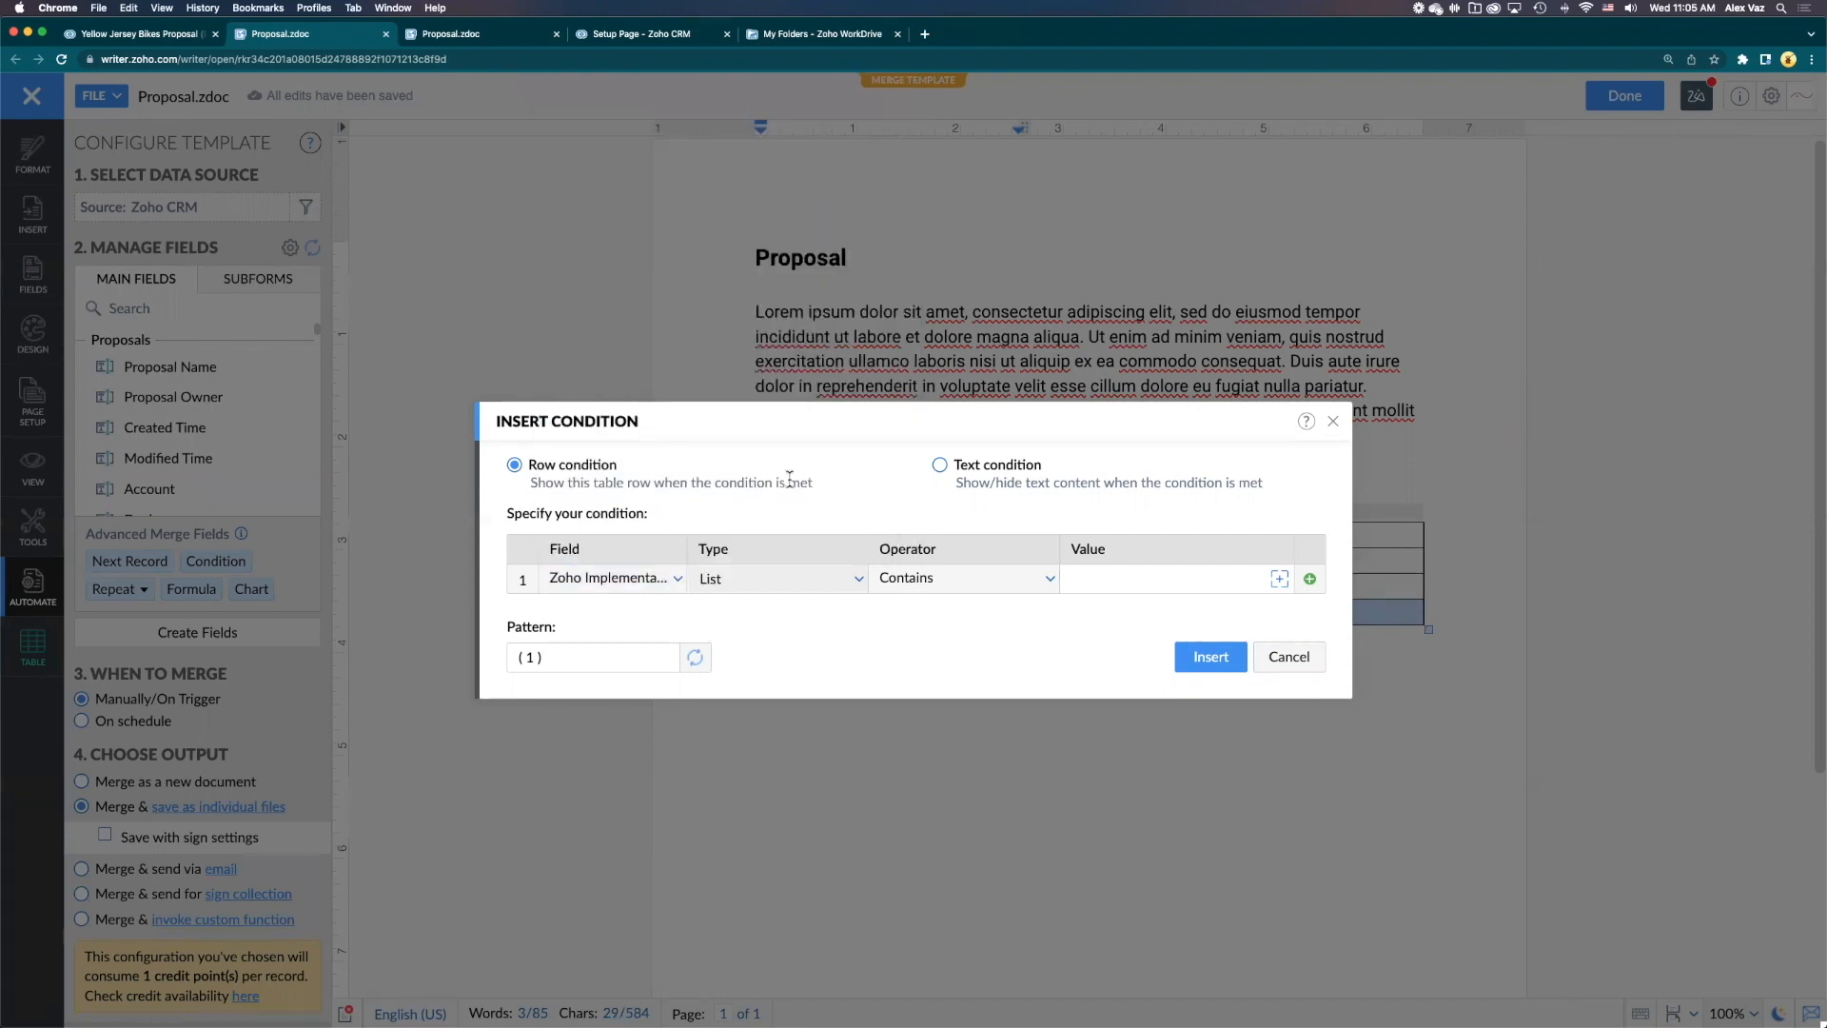
left_click(1175, 578)
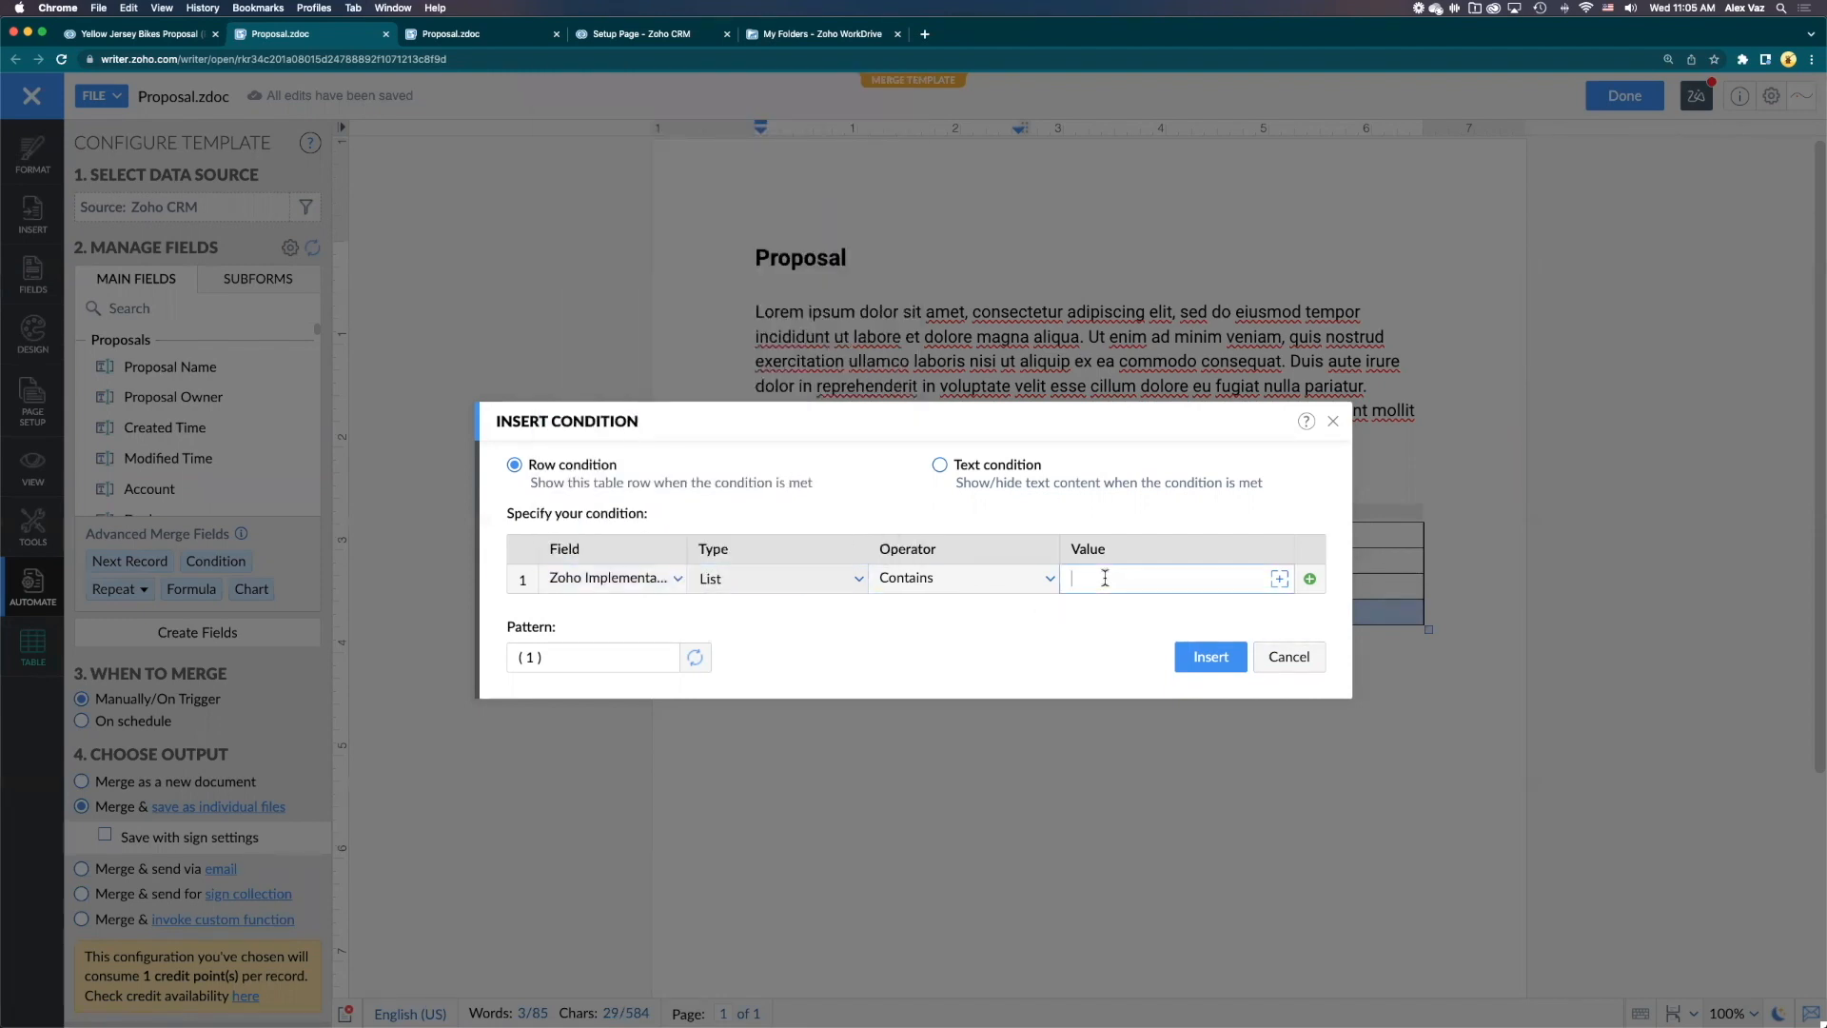
type("Campaig")
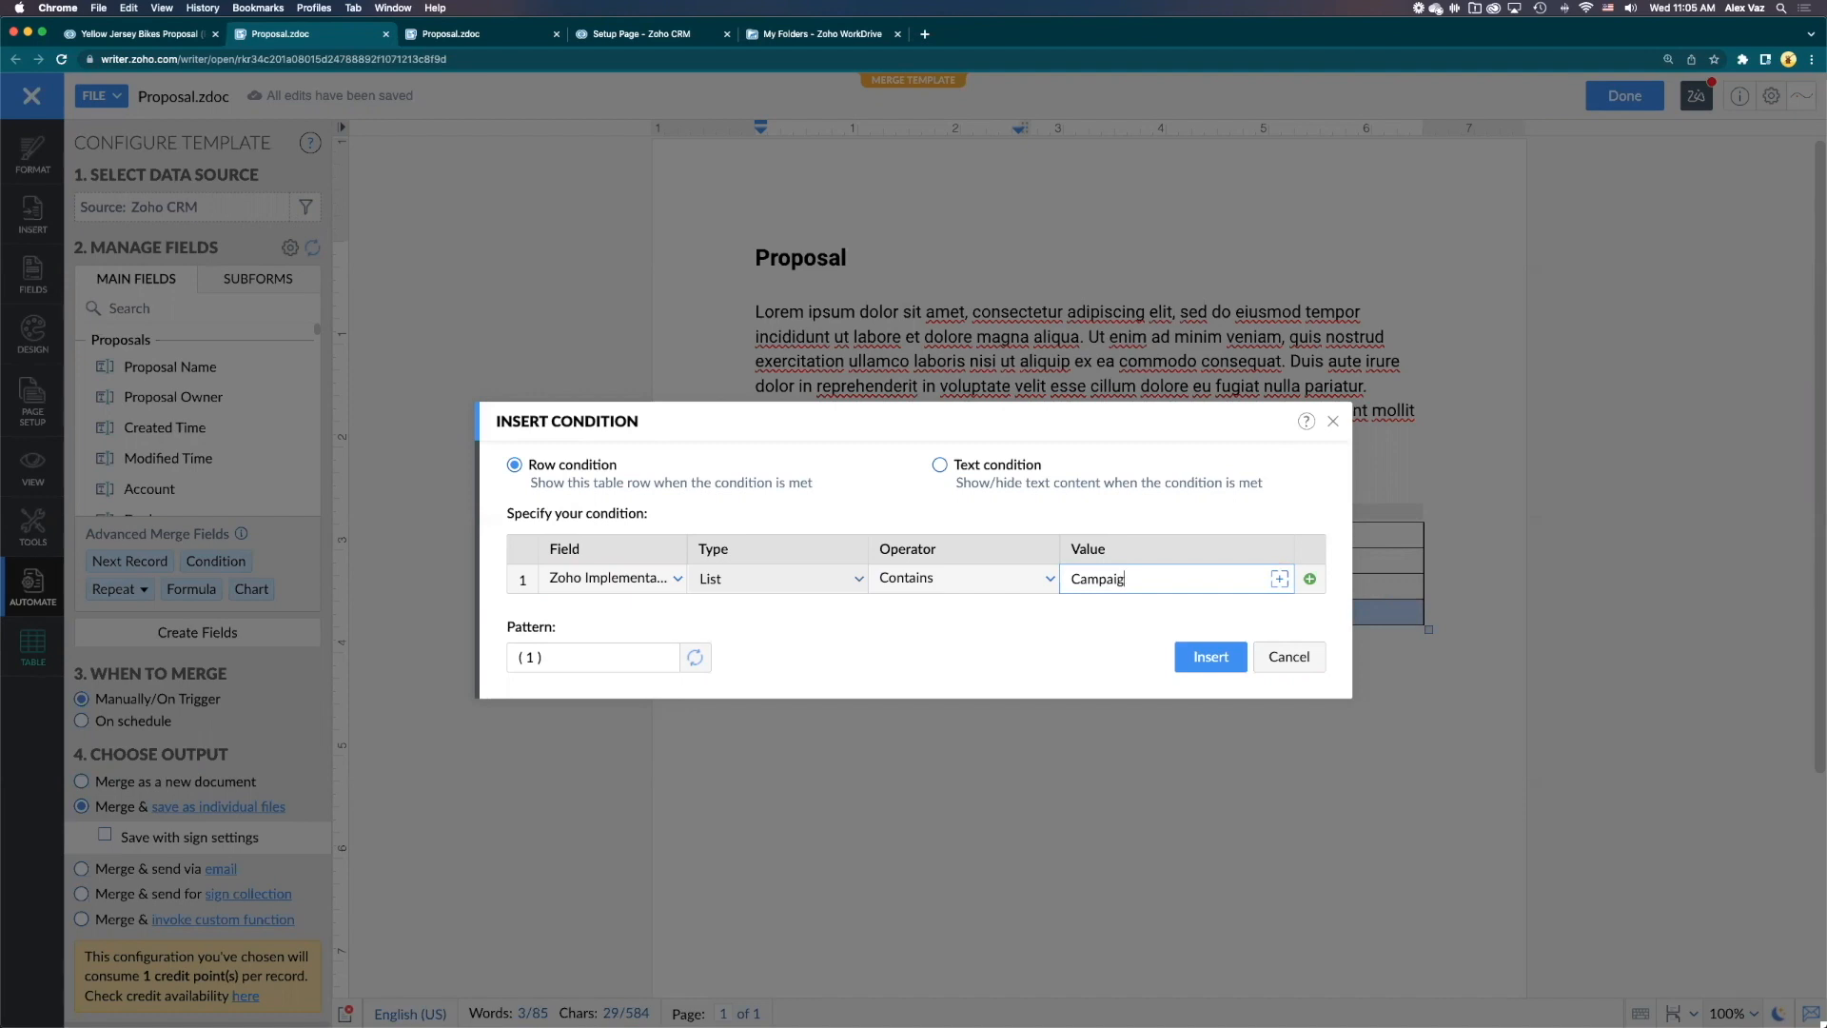
left_click(1211, 657)
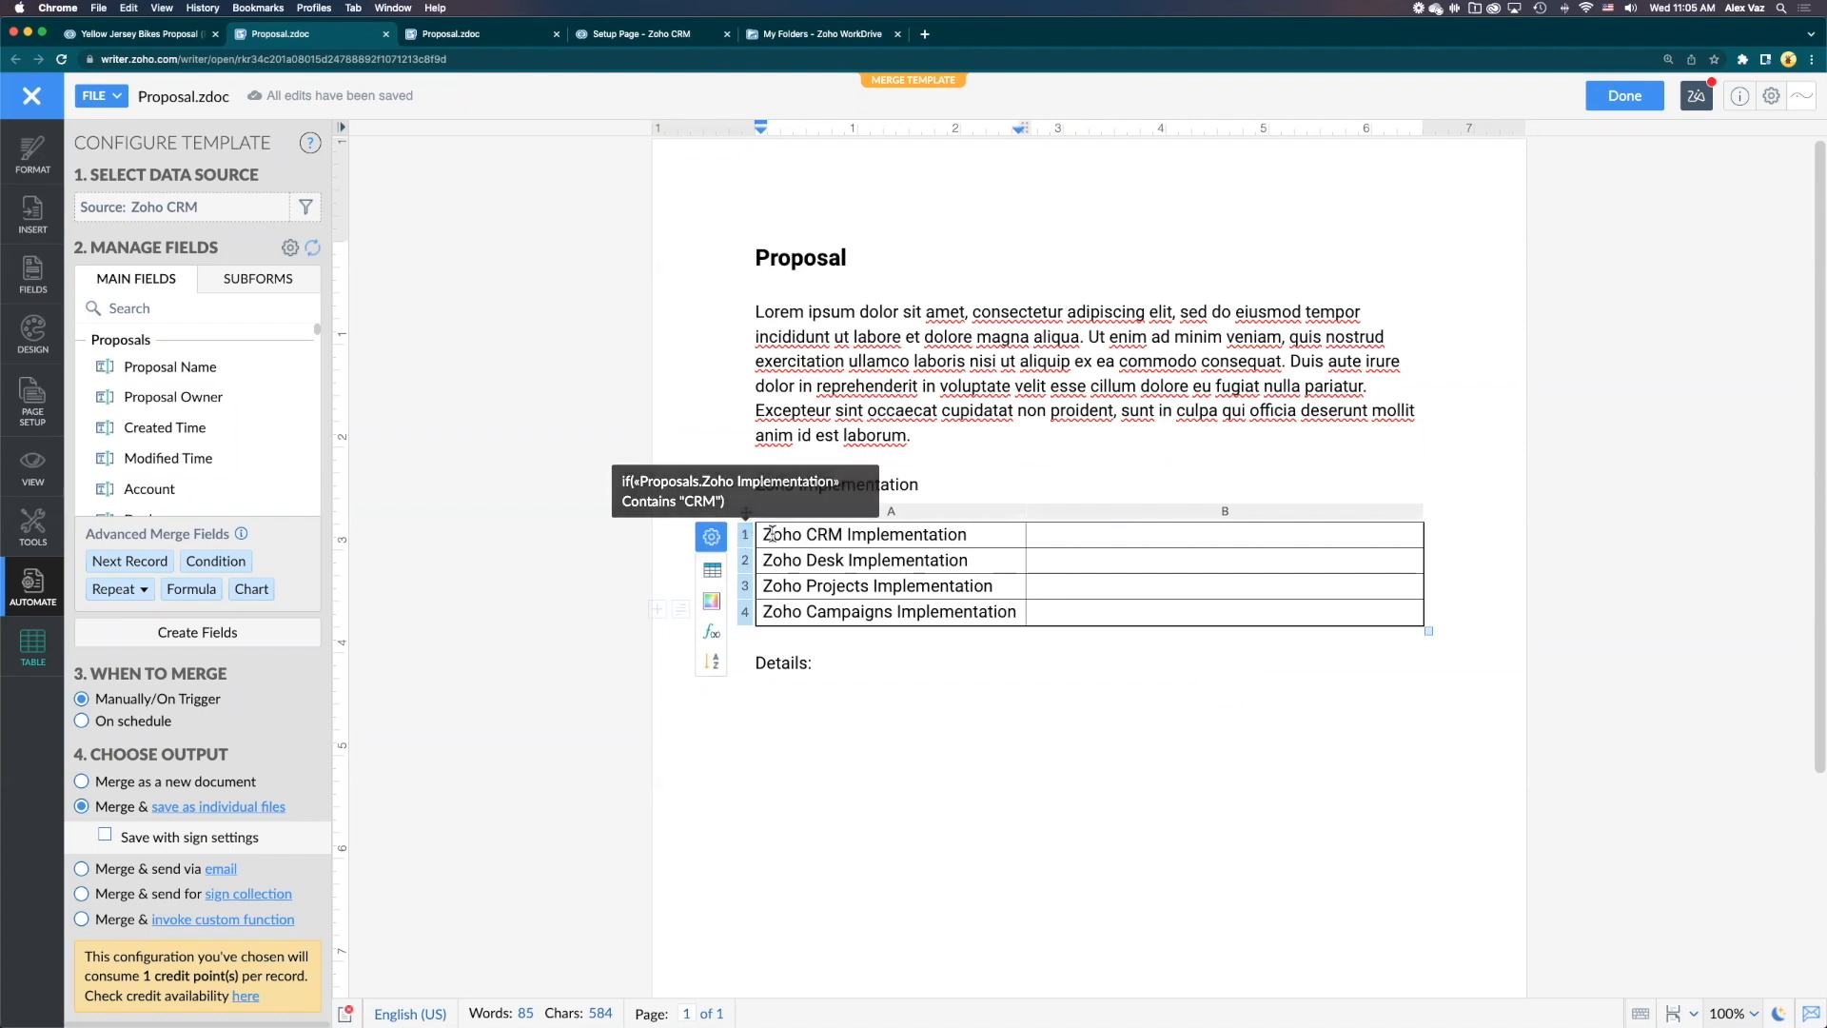
mouse_move(1119, 545)
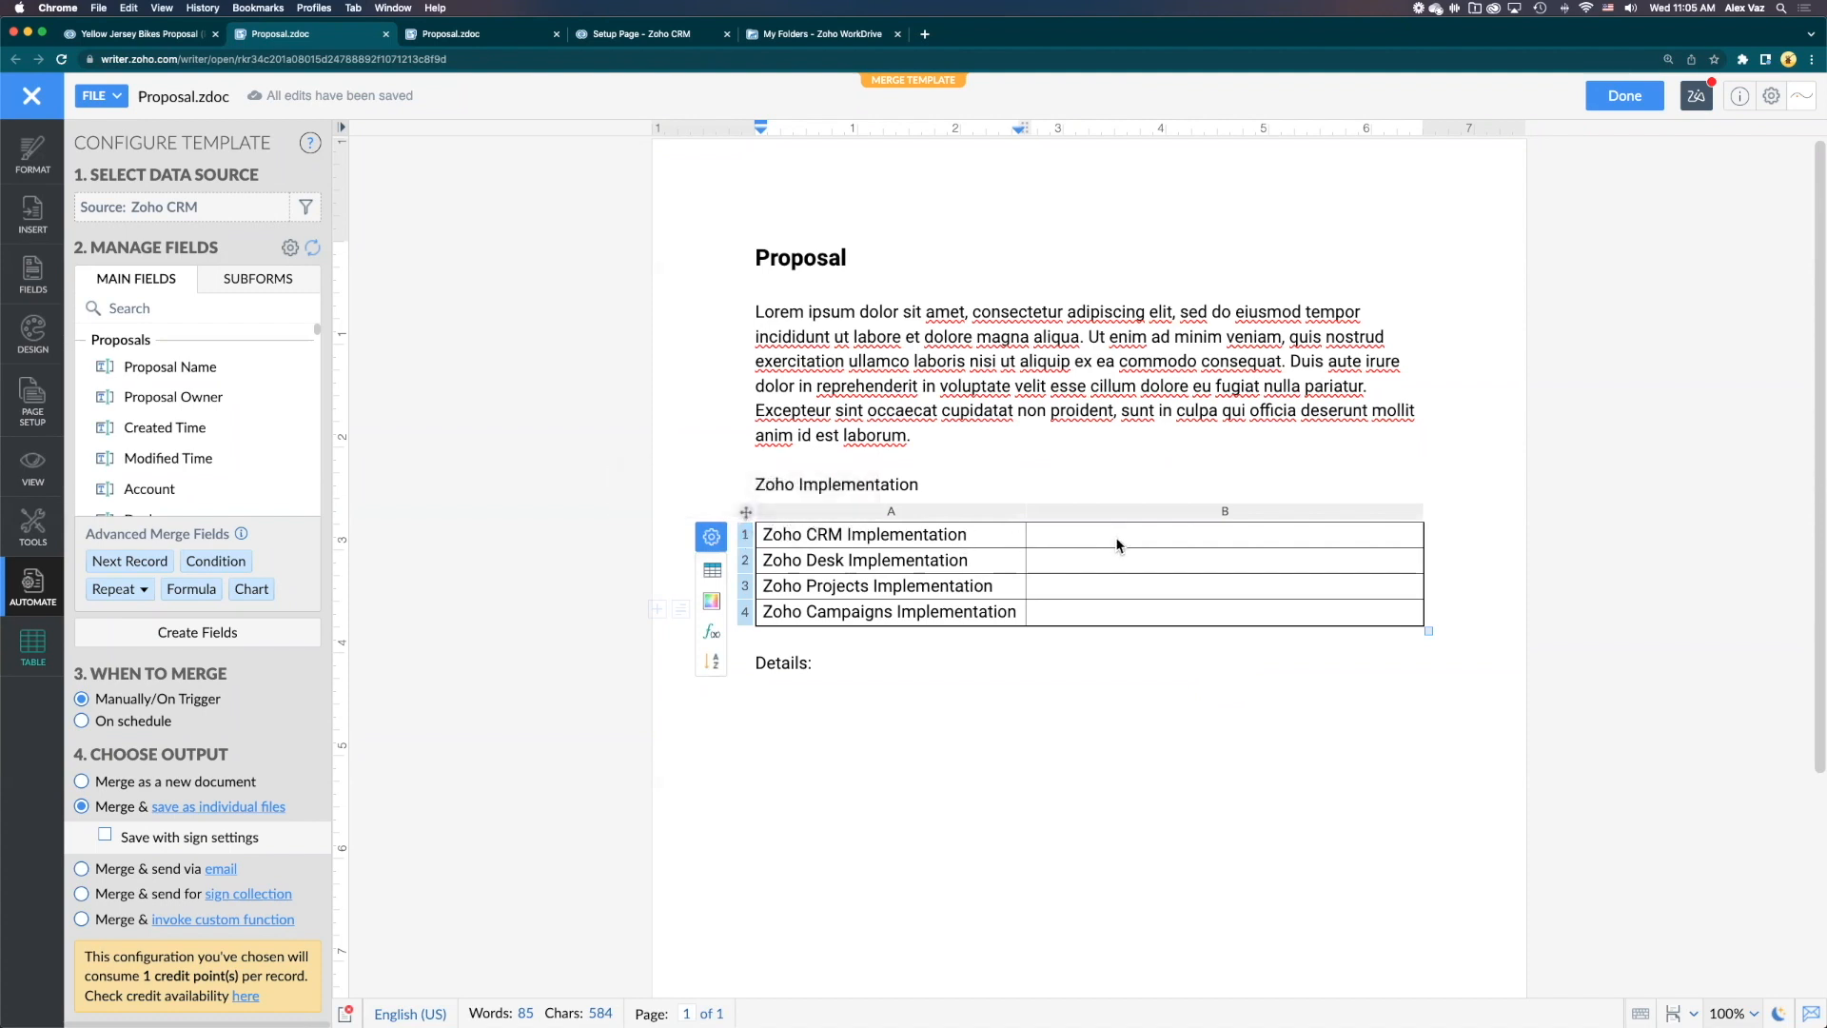
mouse_move(1022, 561)
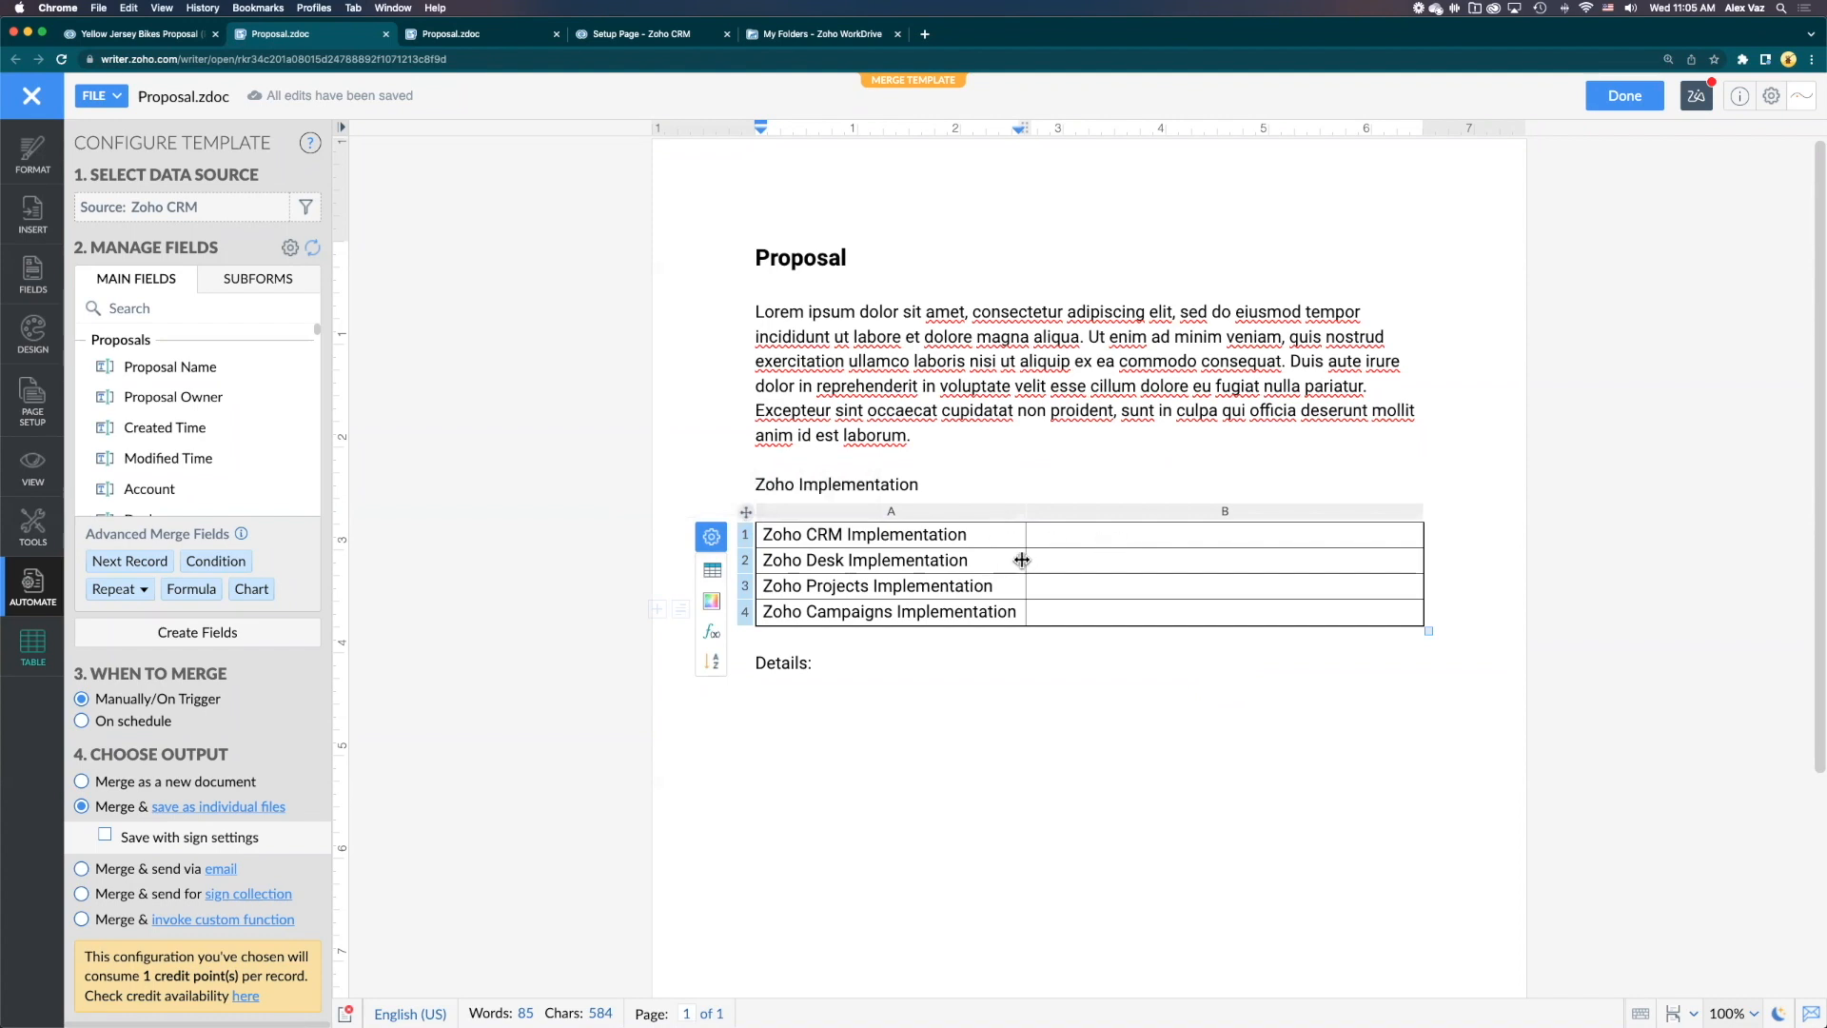
mouse_move(1061, 544)
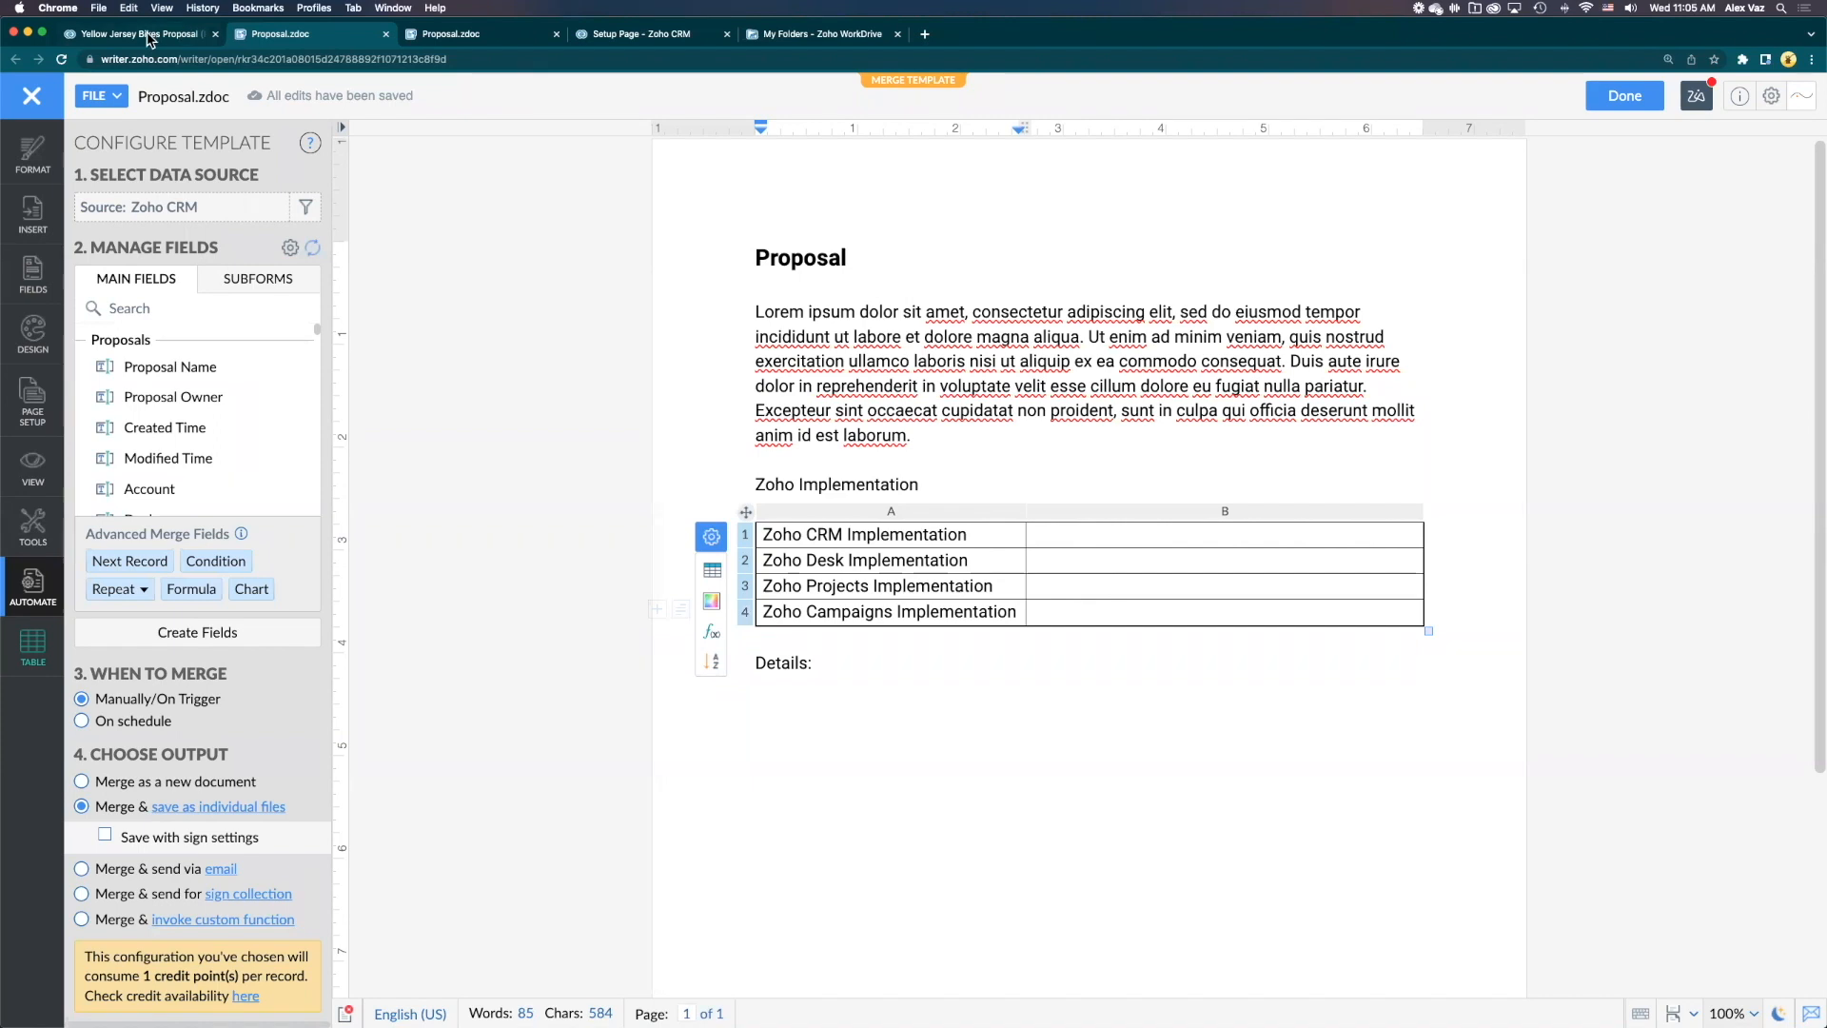
Check the proposal's implementation values, then insert Zoho CRM and Zoho Projects fields into column B
left_click(123, 36)
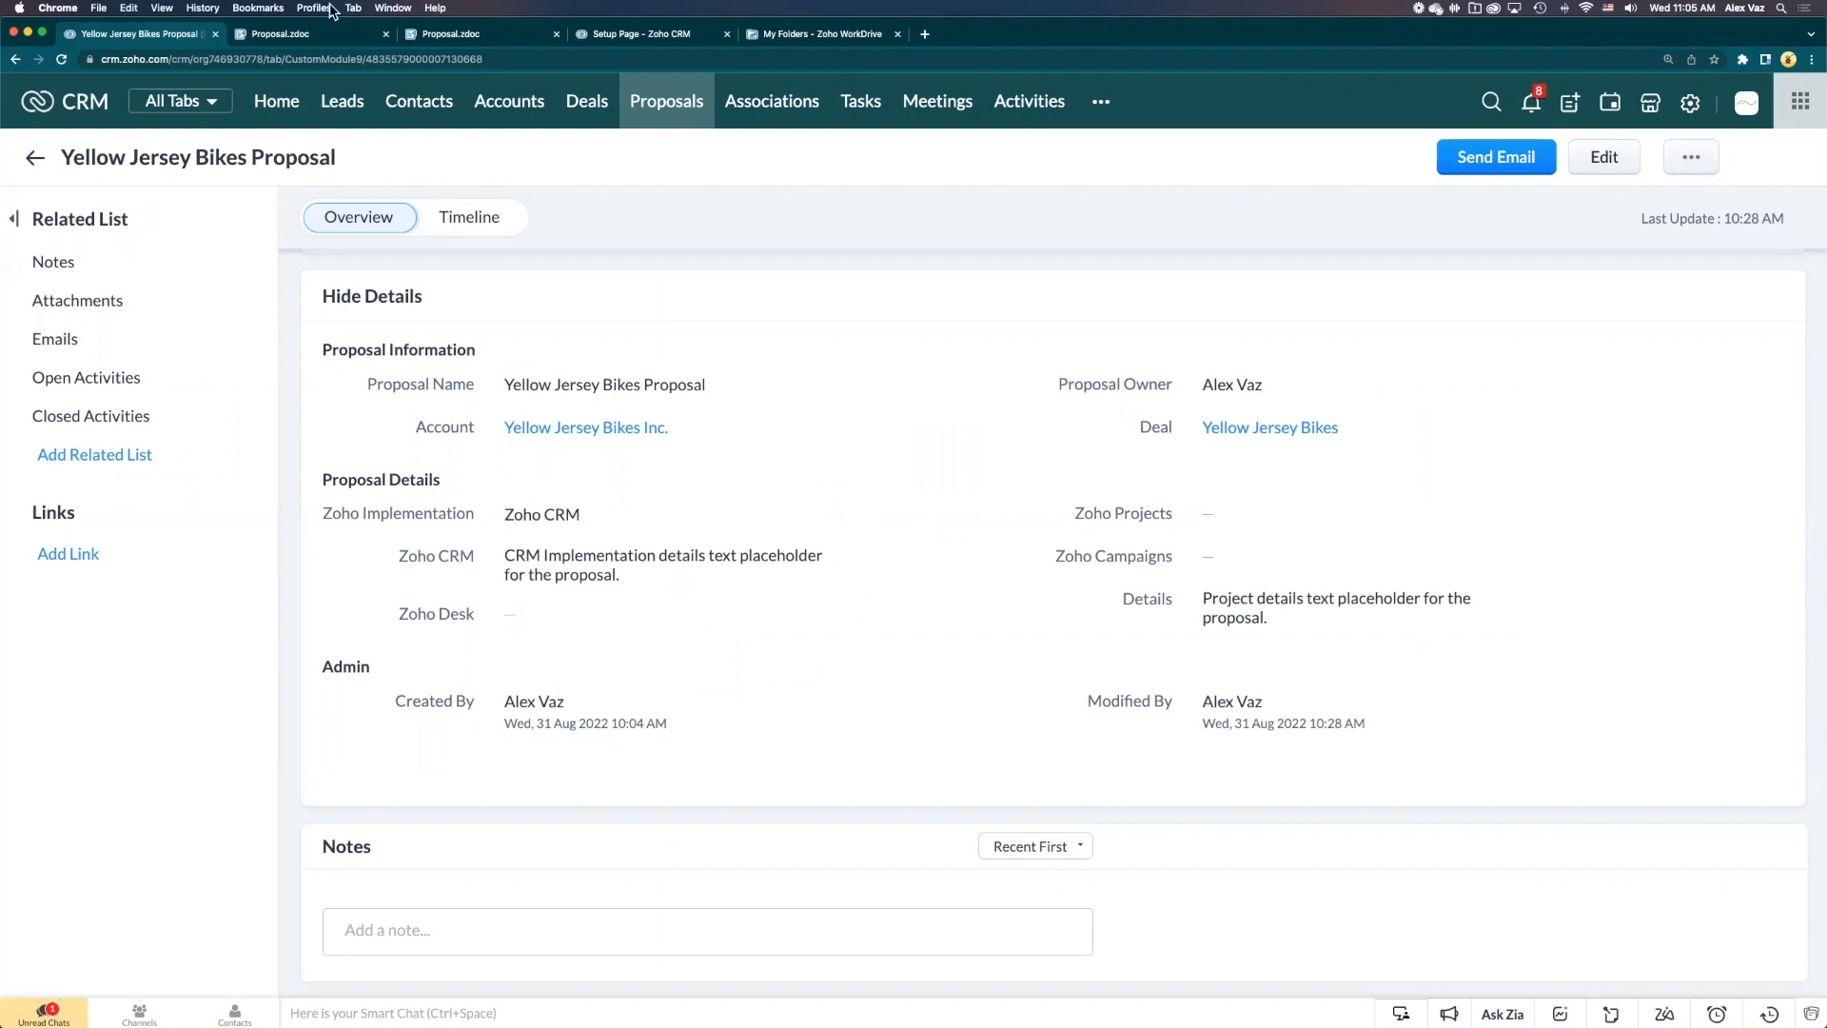
left_click(286, 33)
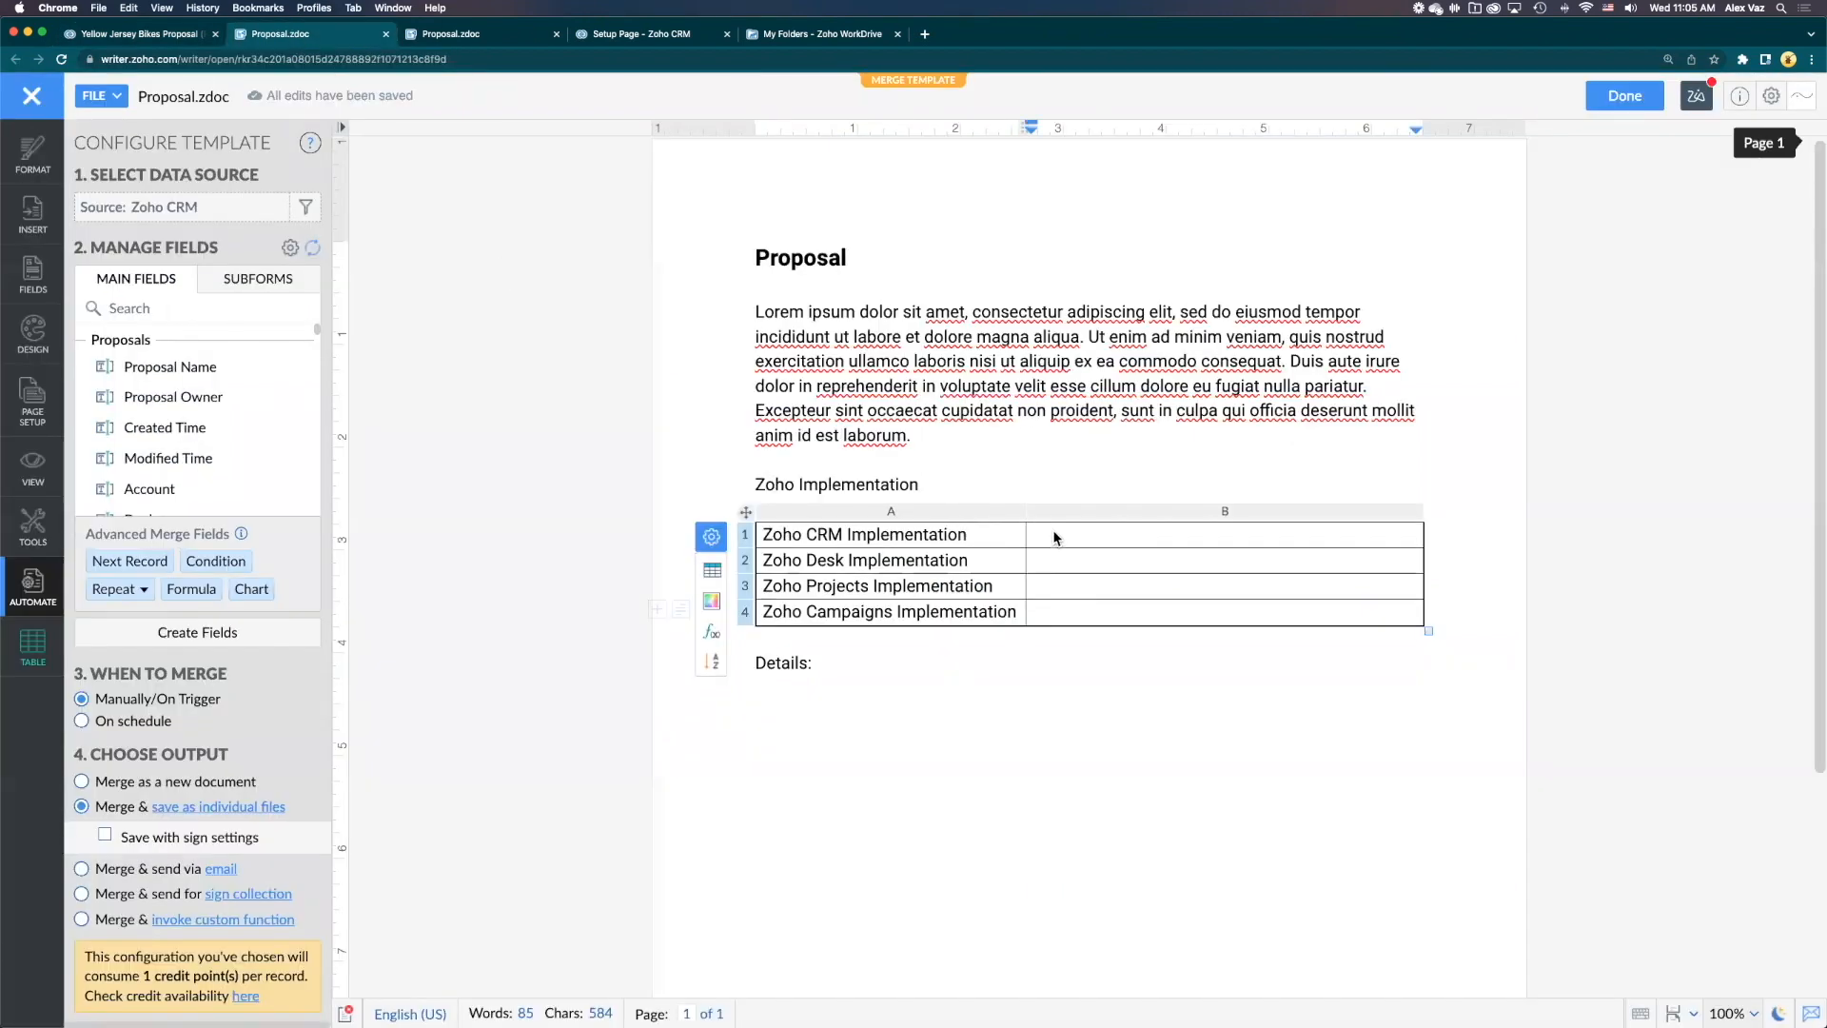
mouse_move(164, 427)
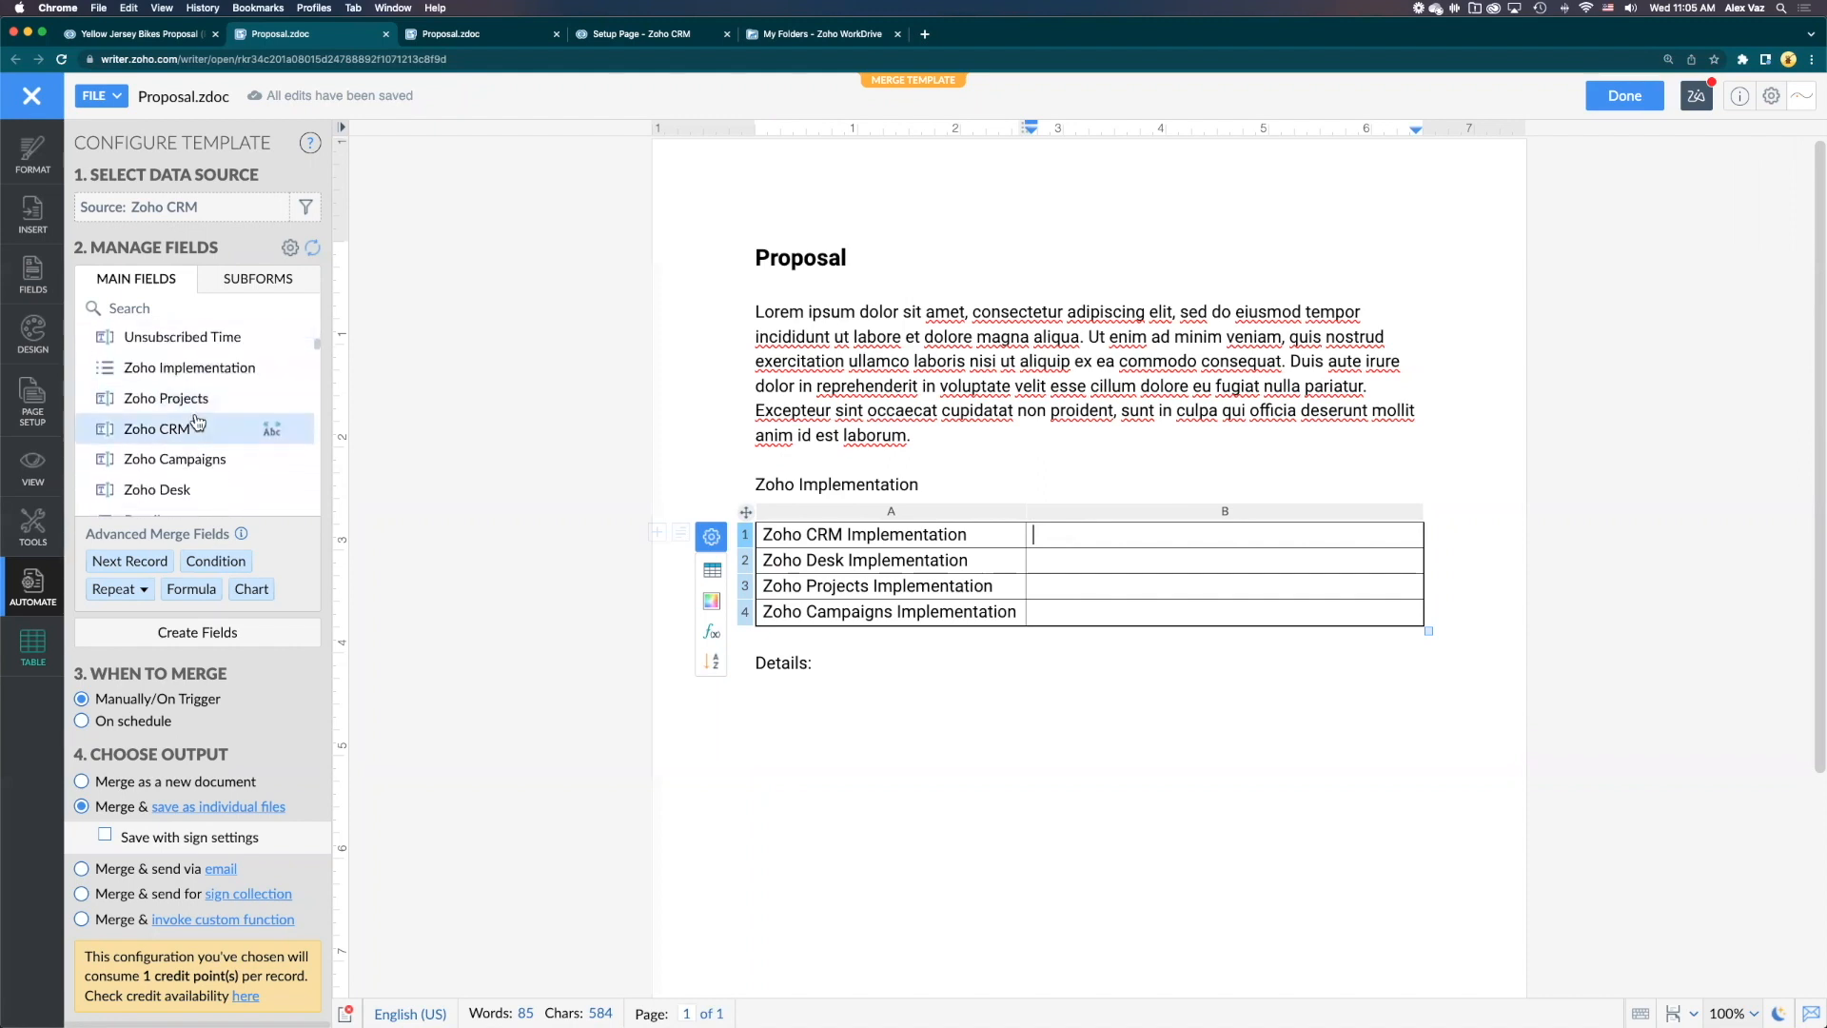
left_click(155, 429)
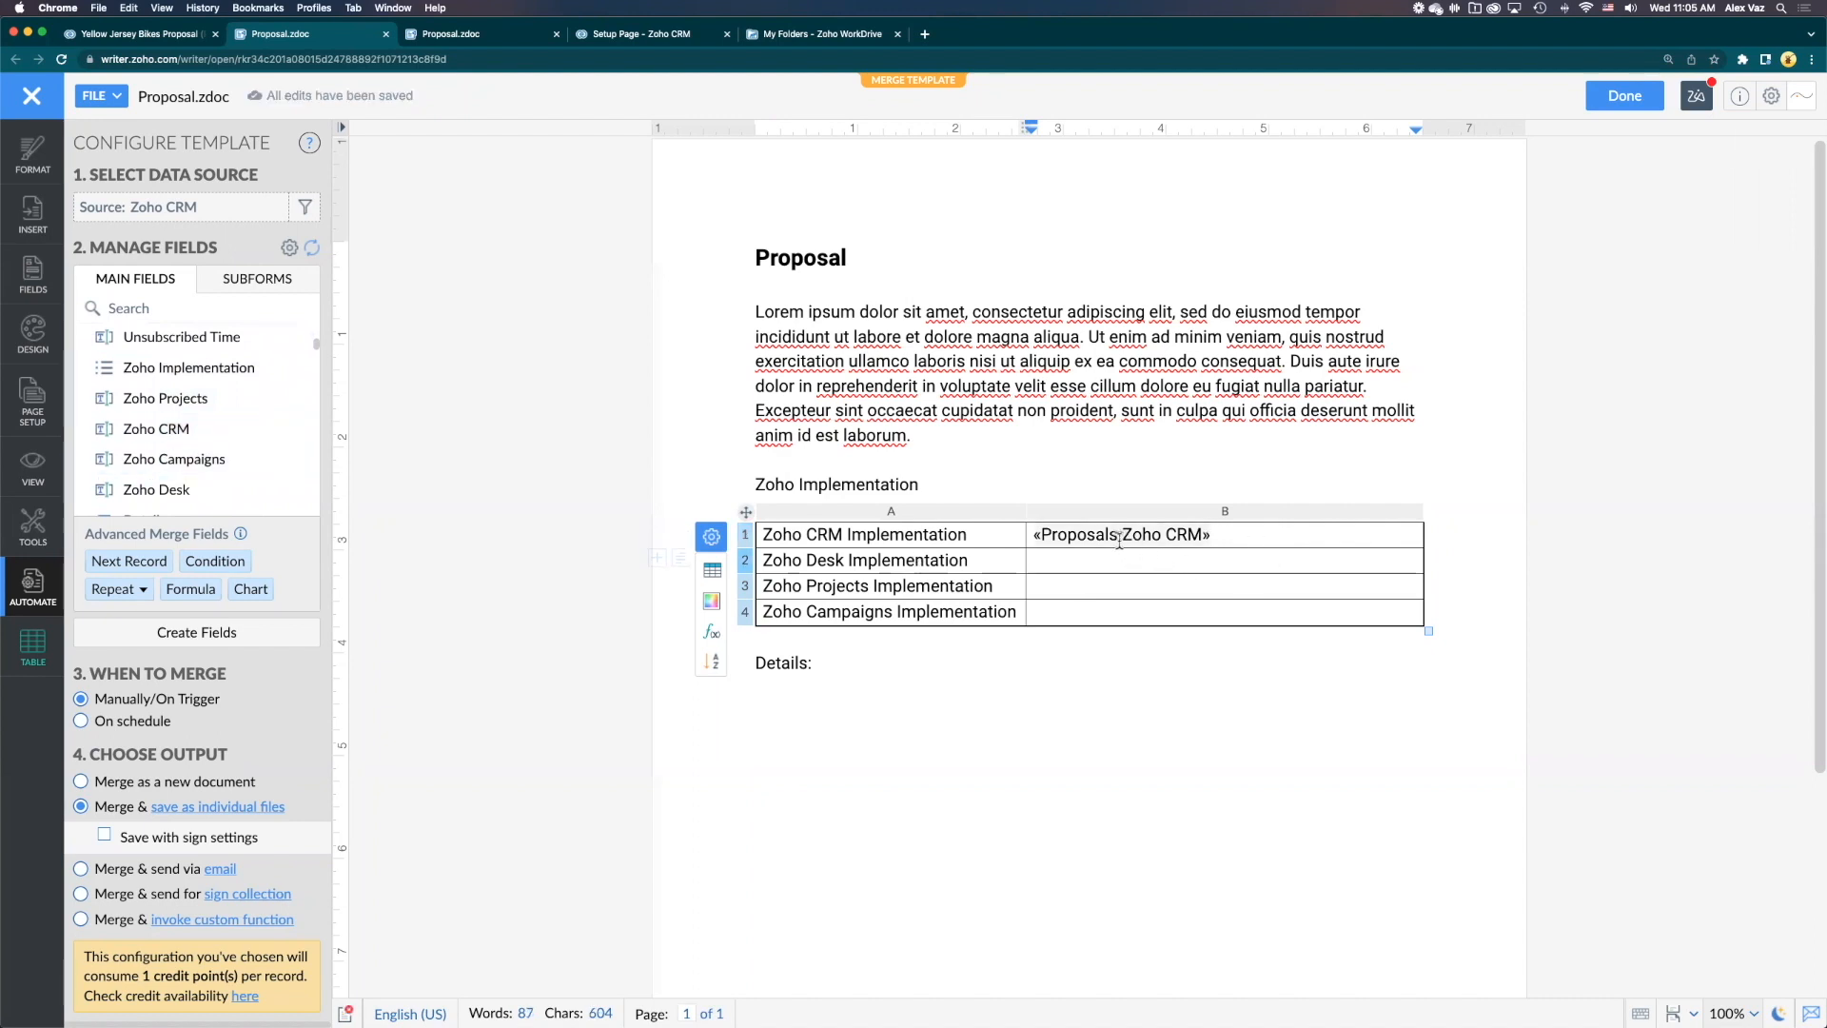
mouse_move(191, 398)
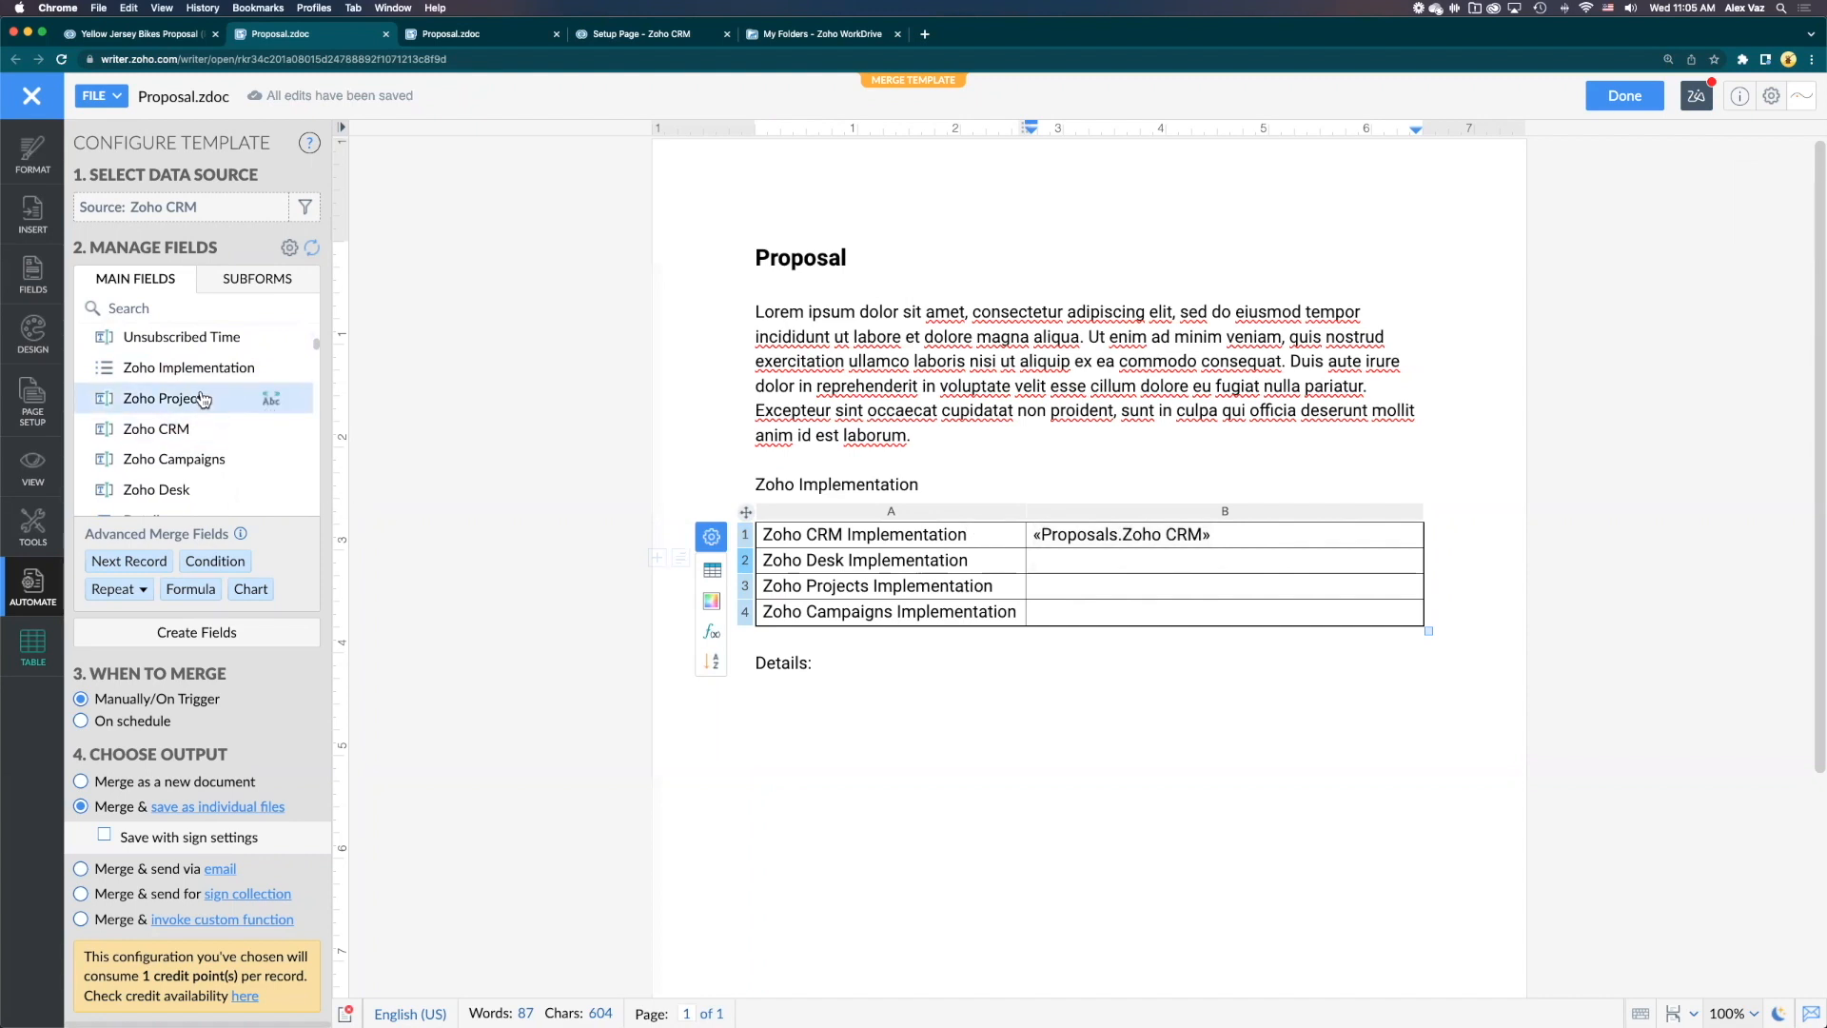
mouse_move(182, 468)
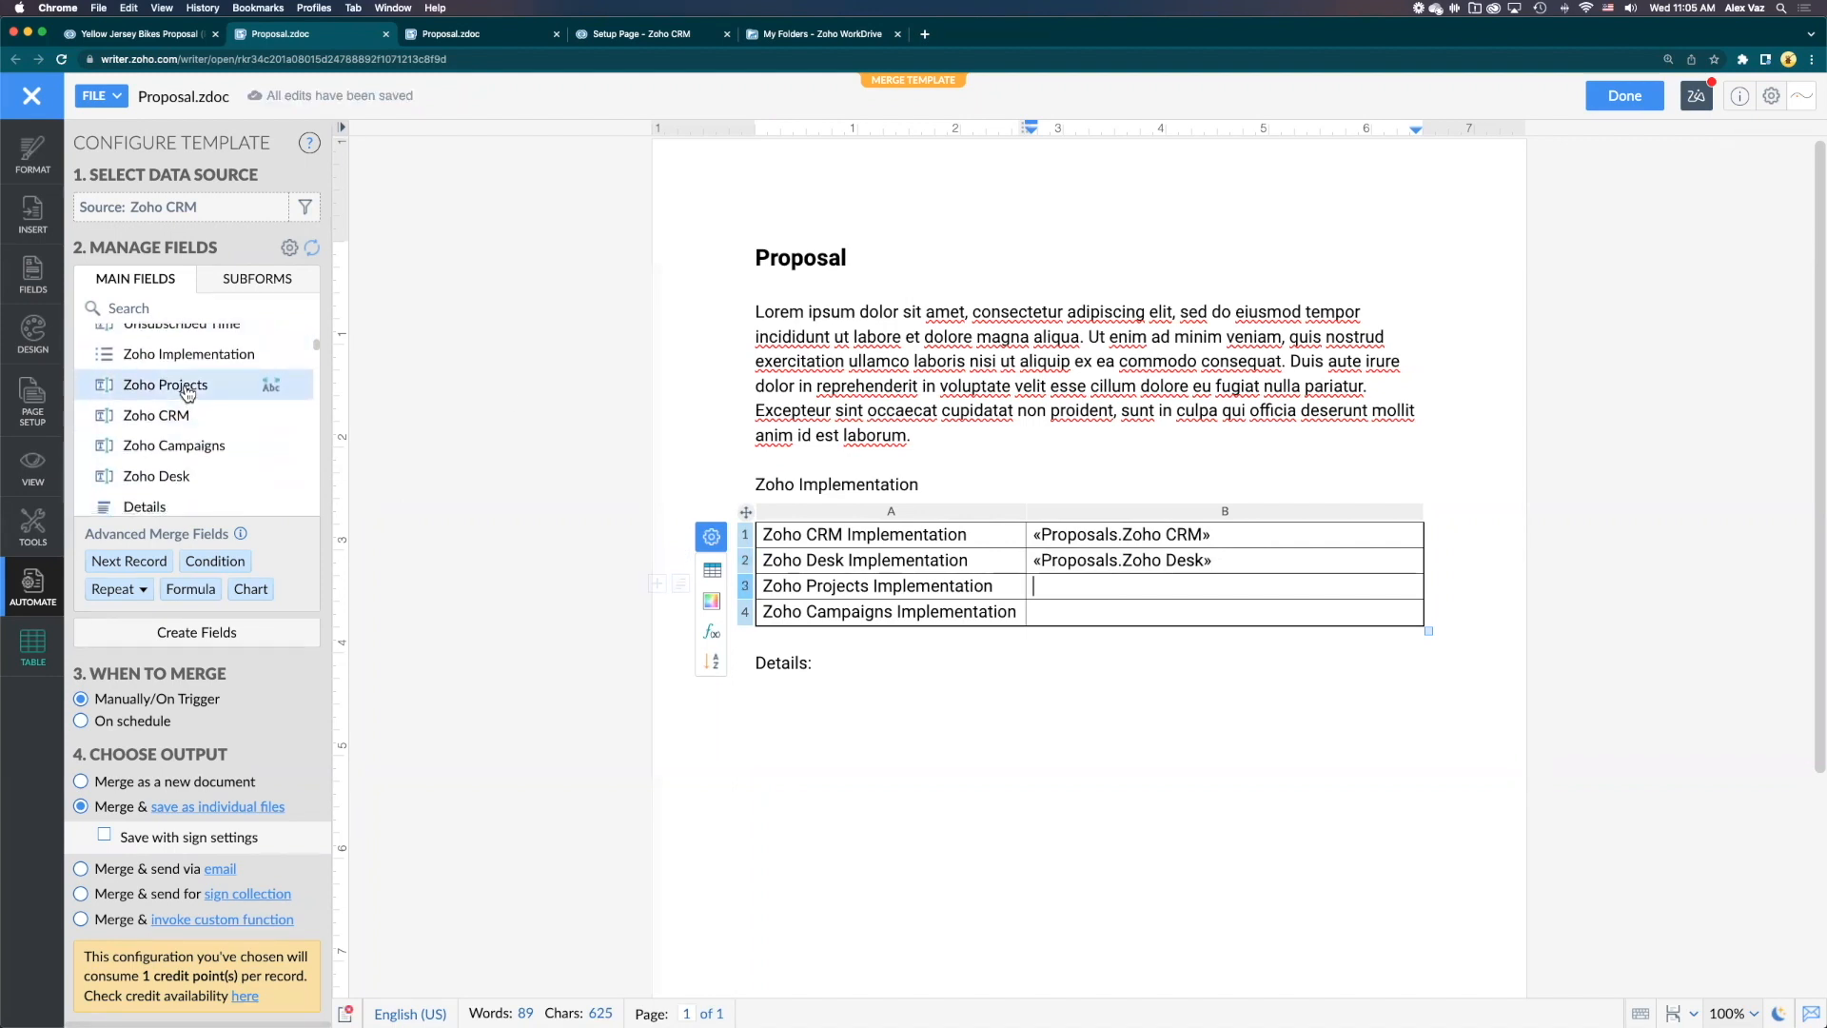
left_click(164, 384)
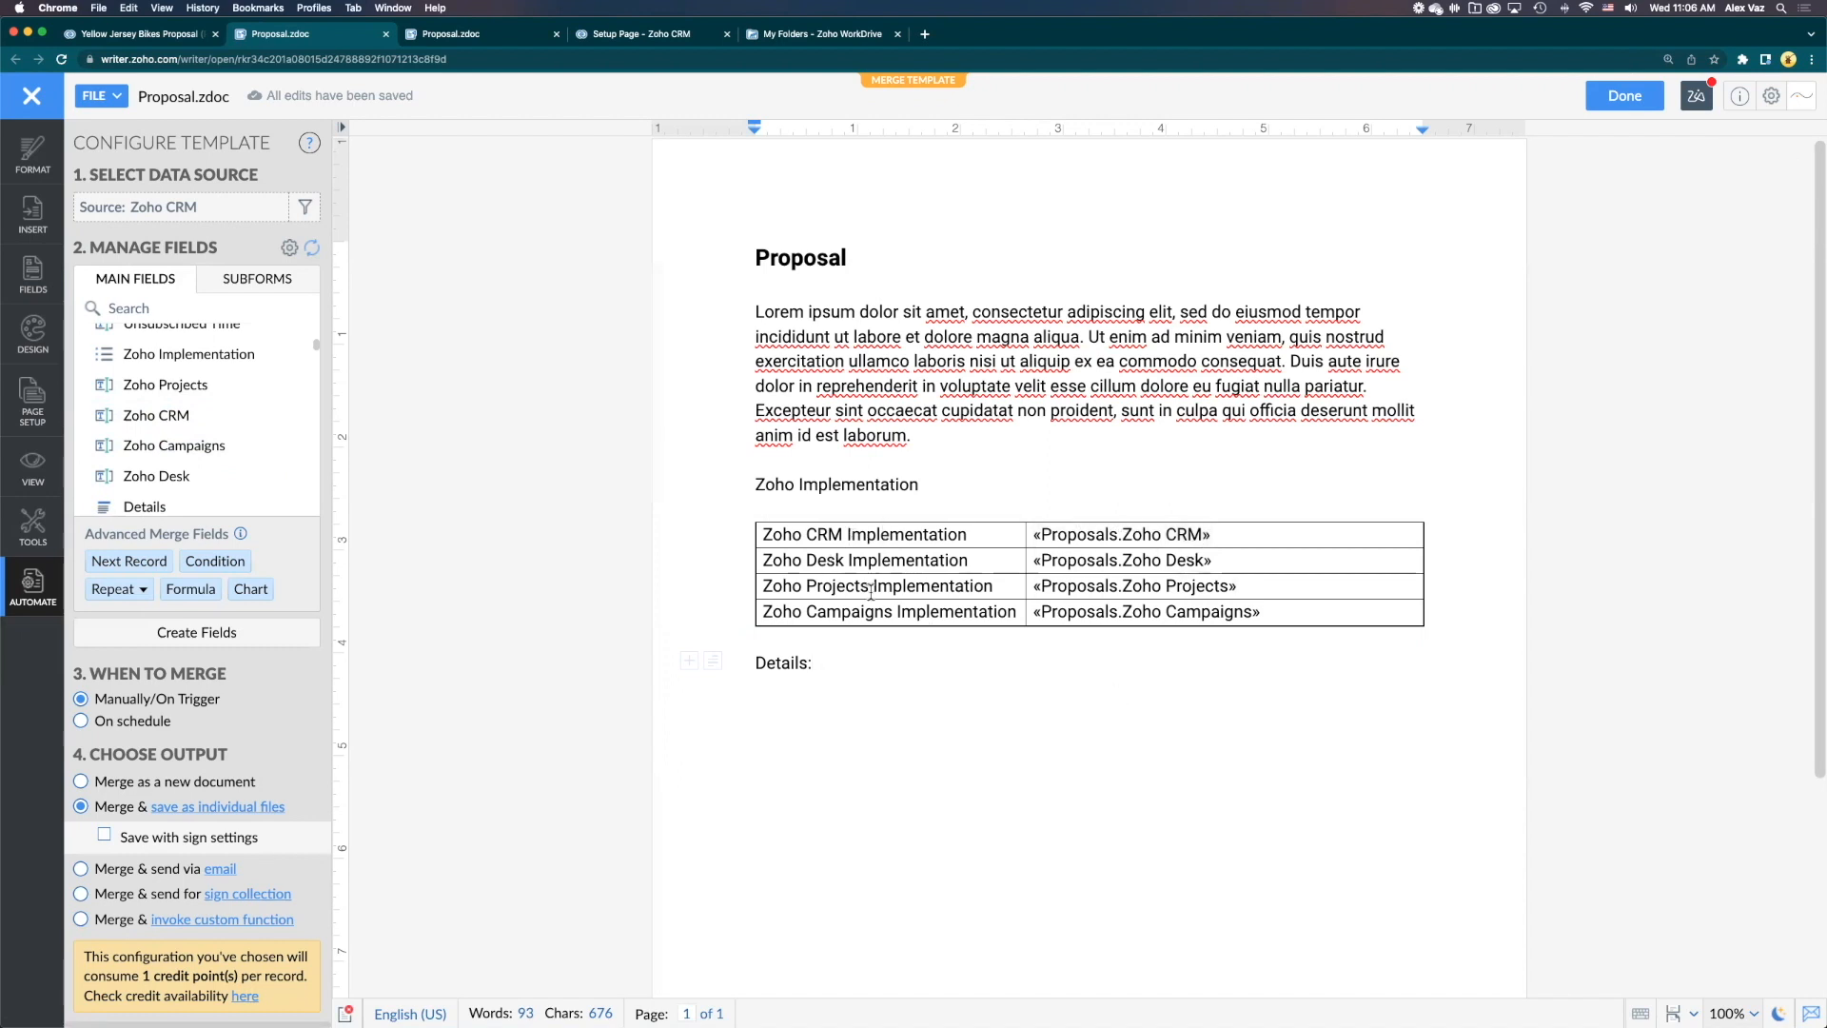
Insert a condition block after 'Details:' testing Details is not empty
left_click(816, 662)
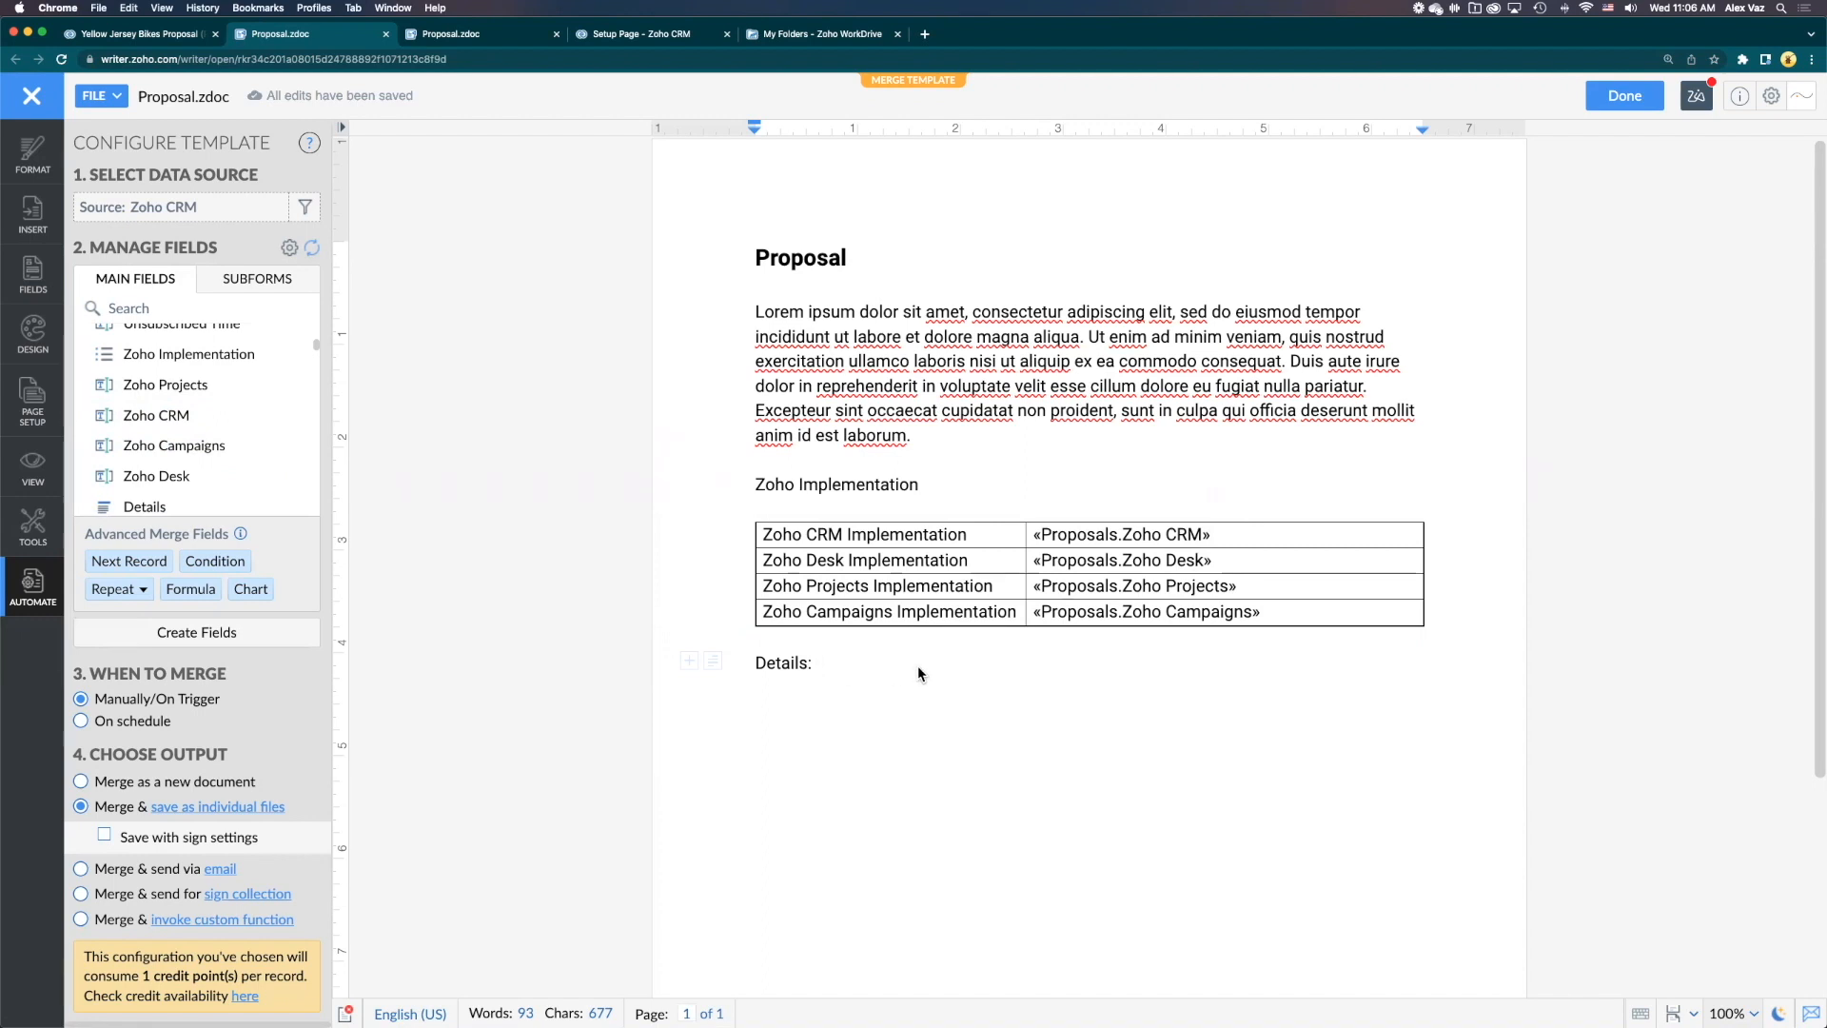
mouse_move(585, 585)
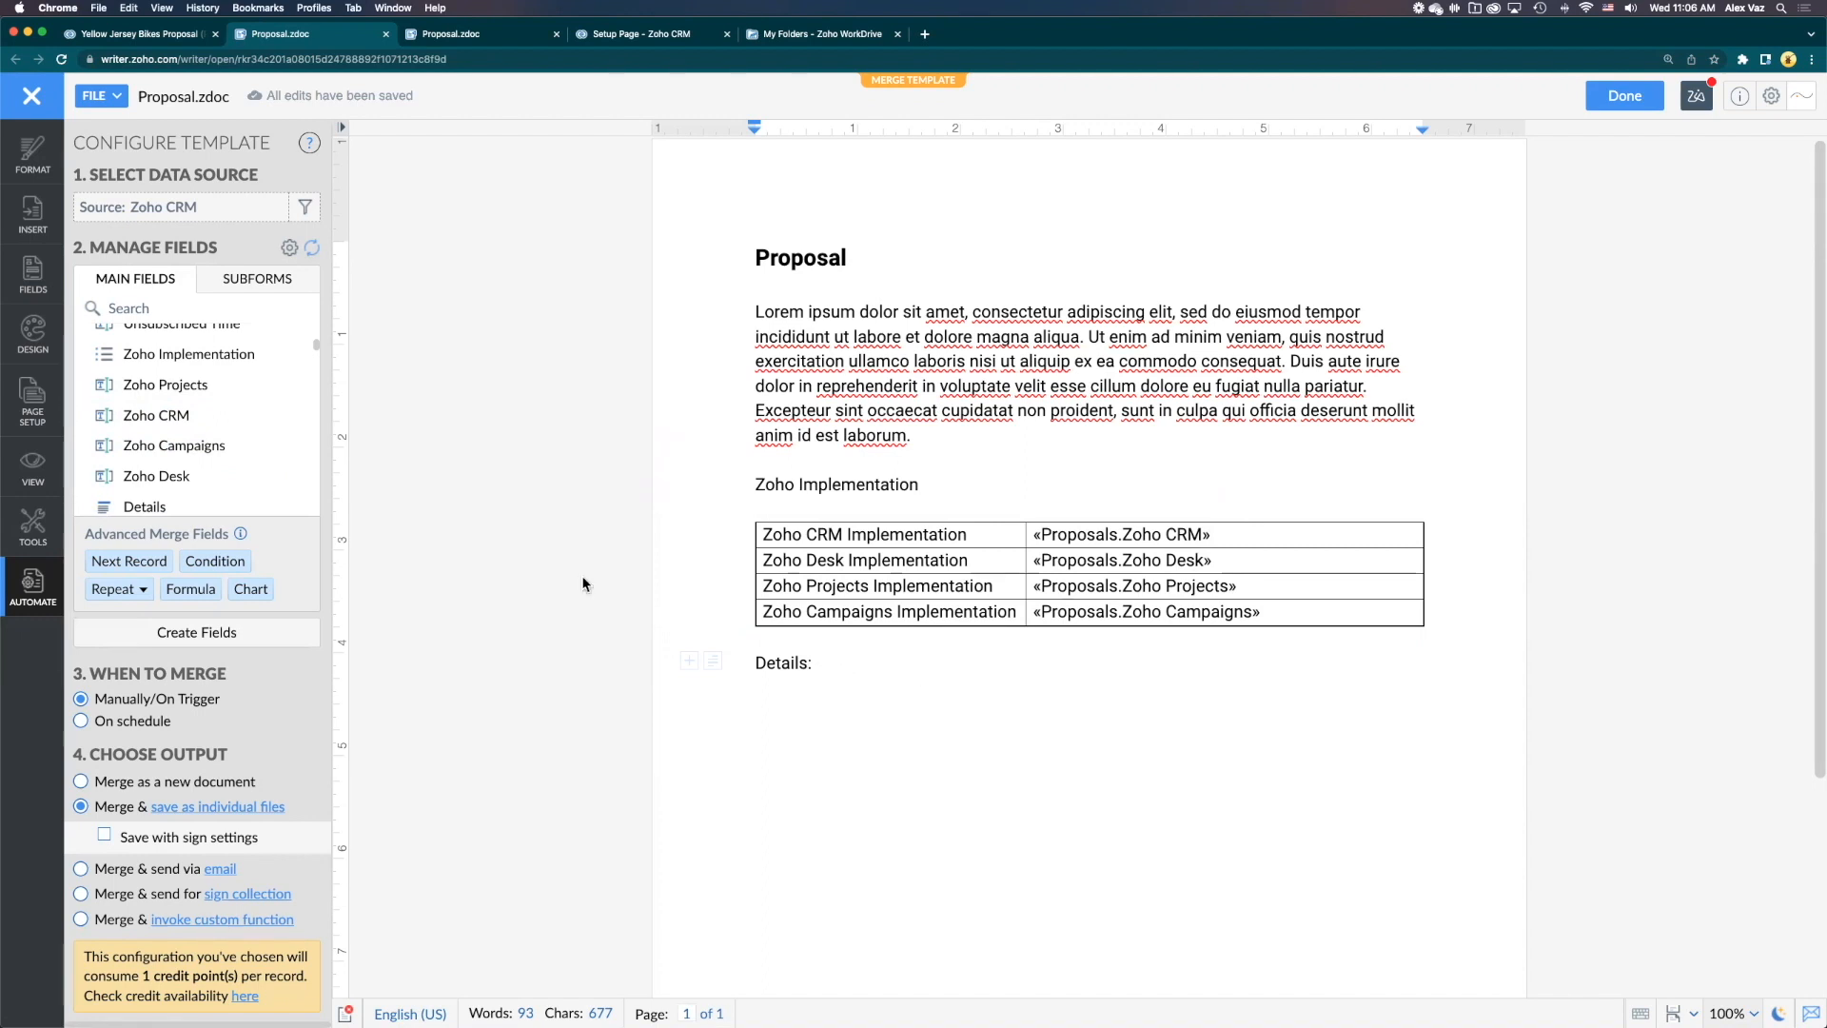
left_click(214, 560)
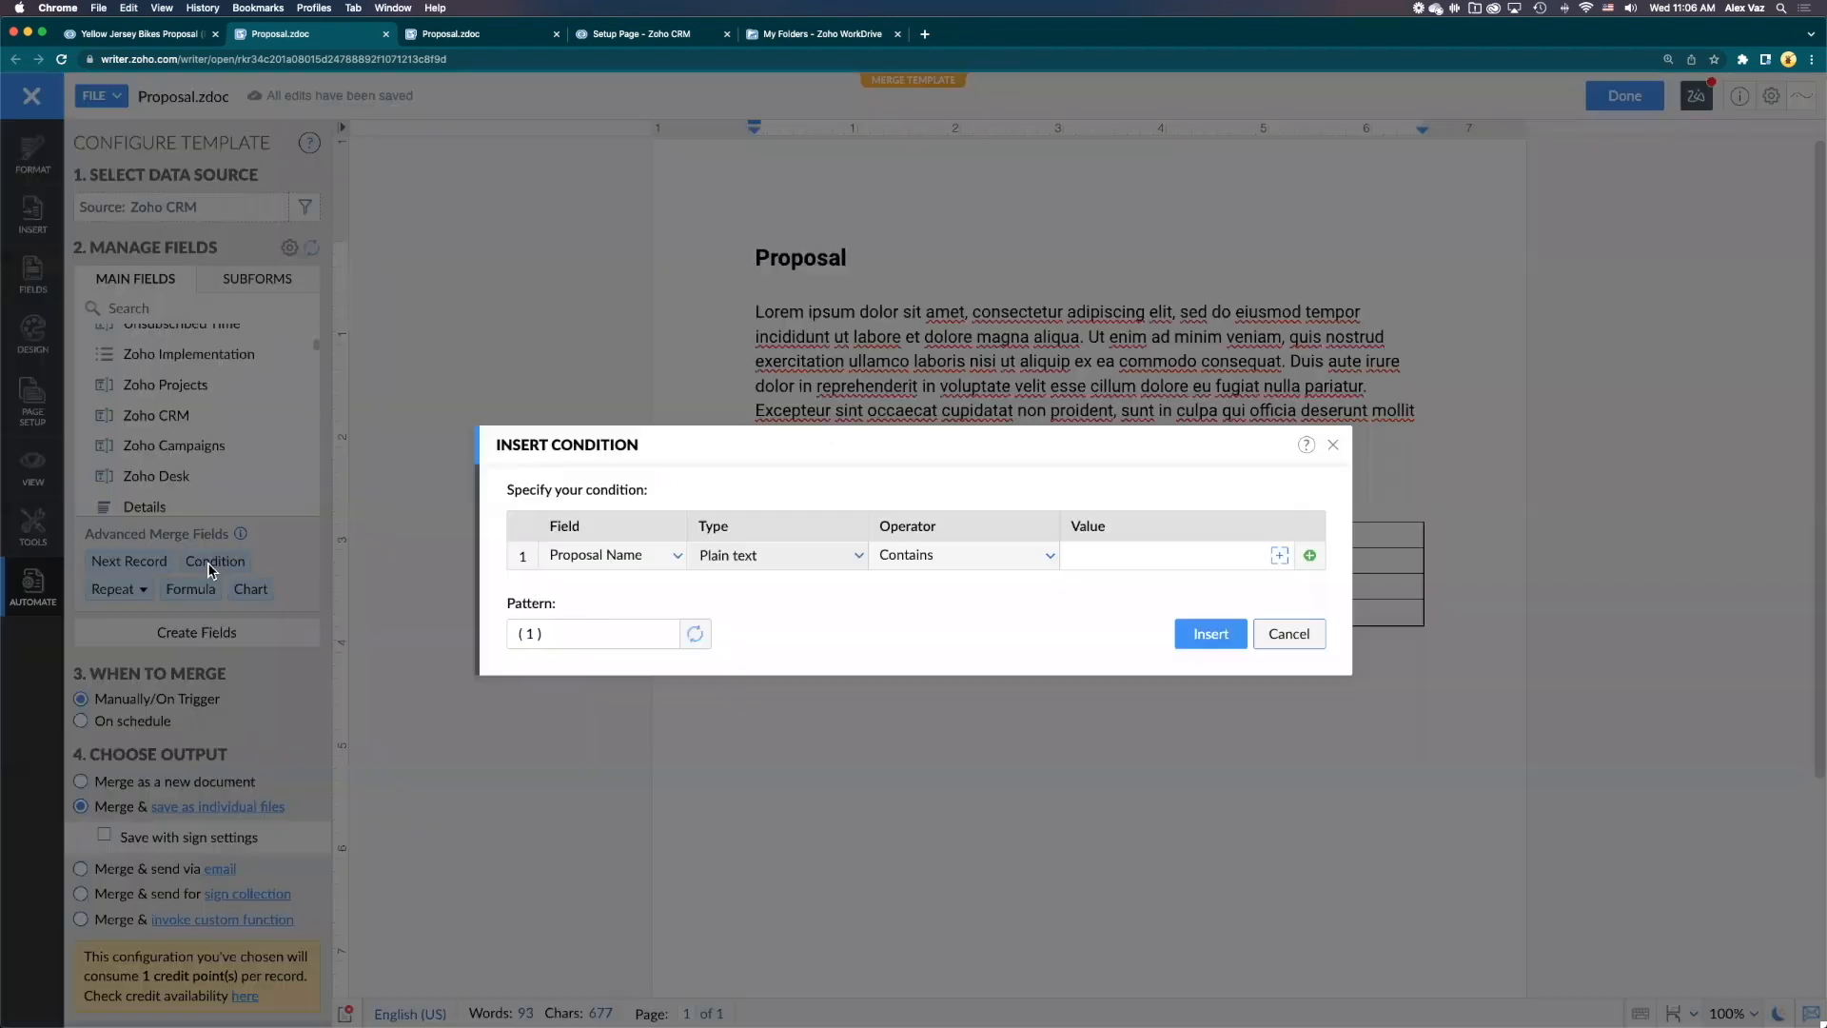
left_click(612, 555)
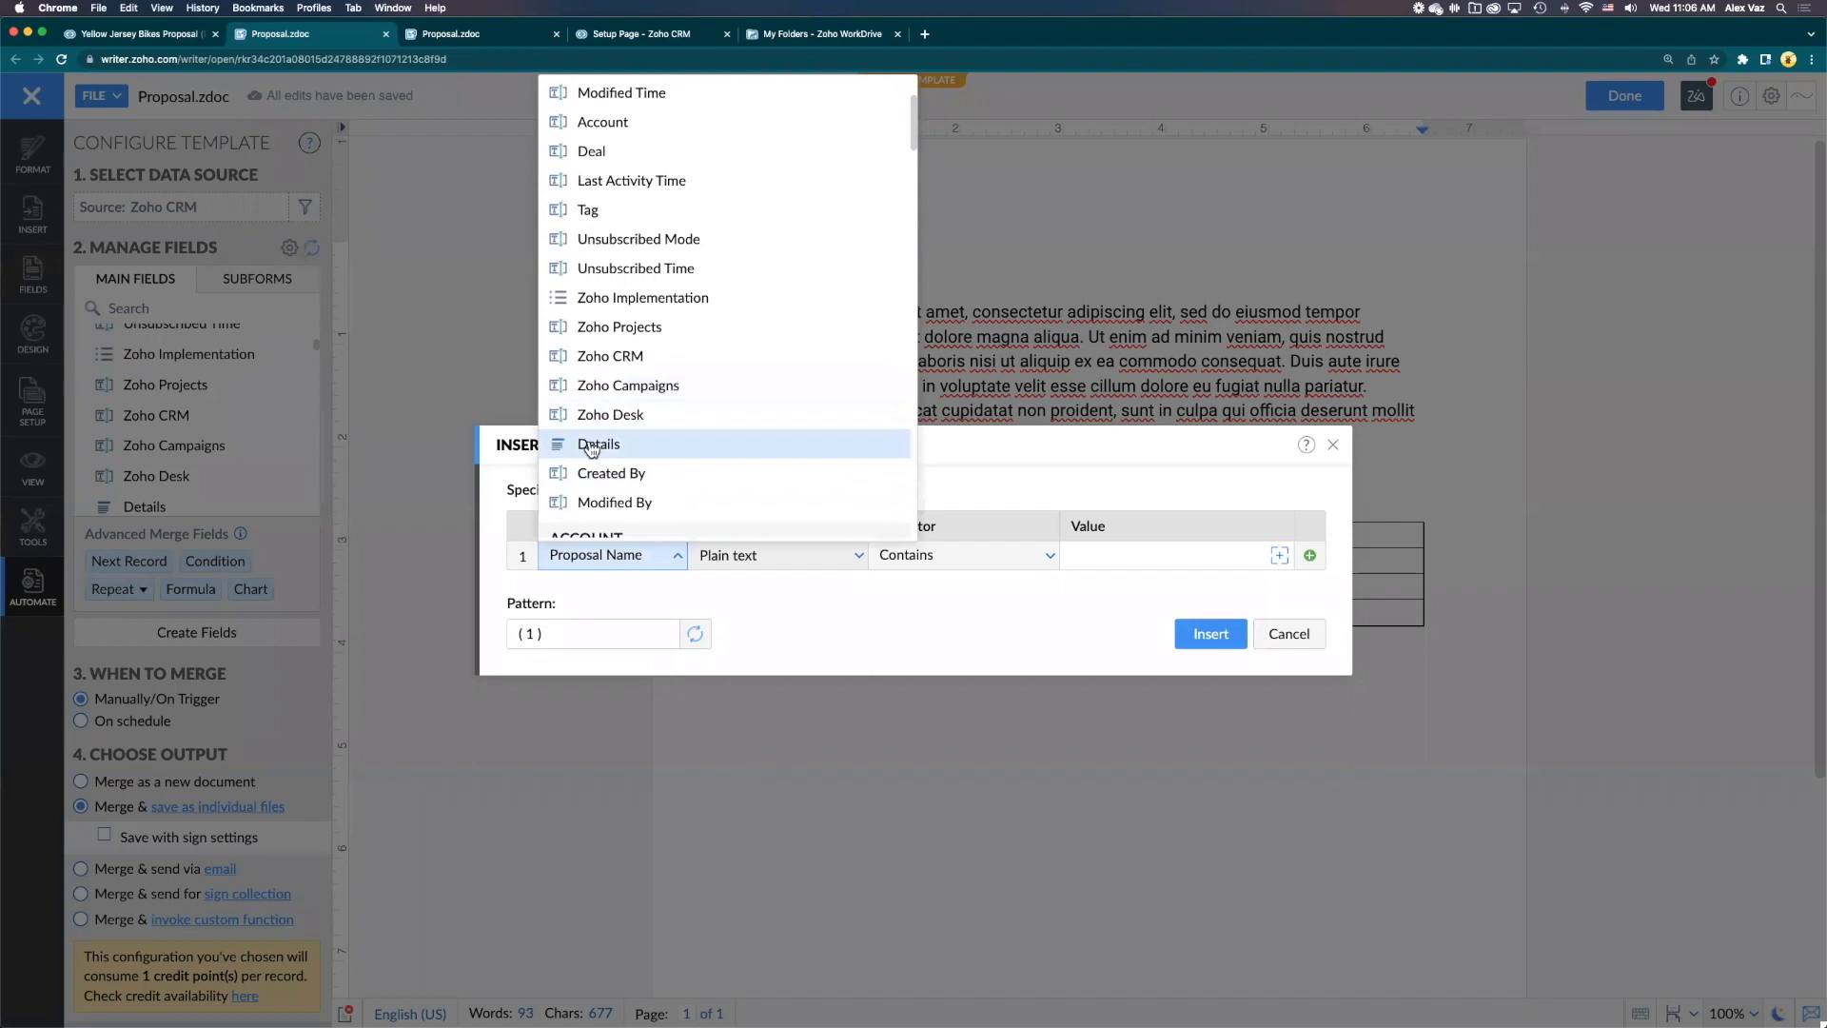
left_click(598, 445)
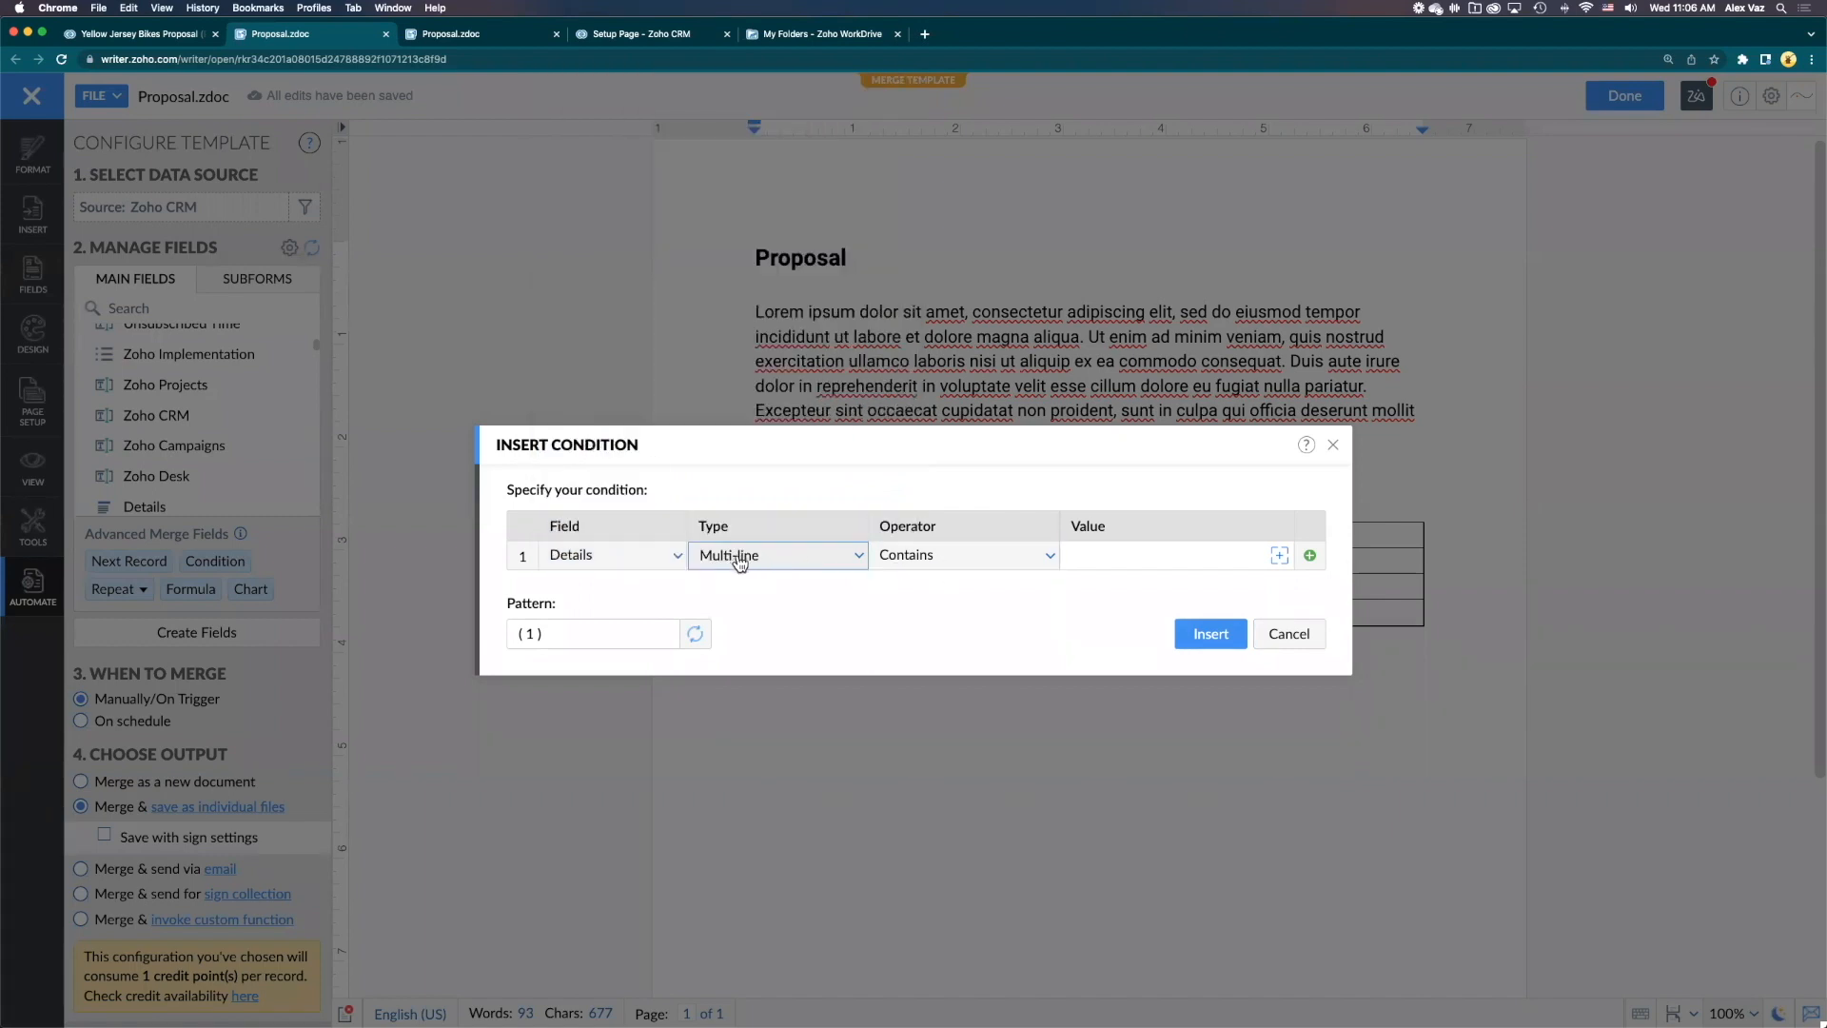
left_click(964, 555)
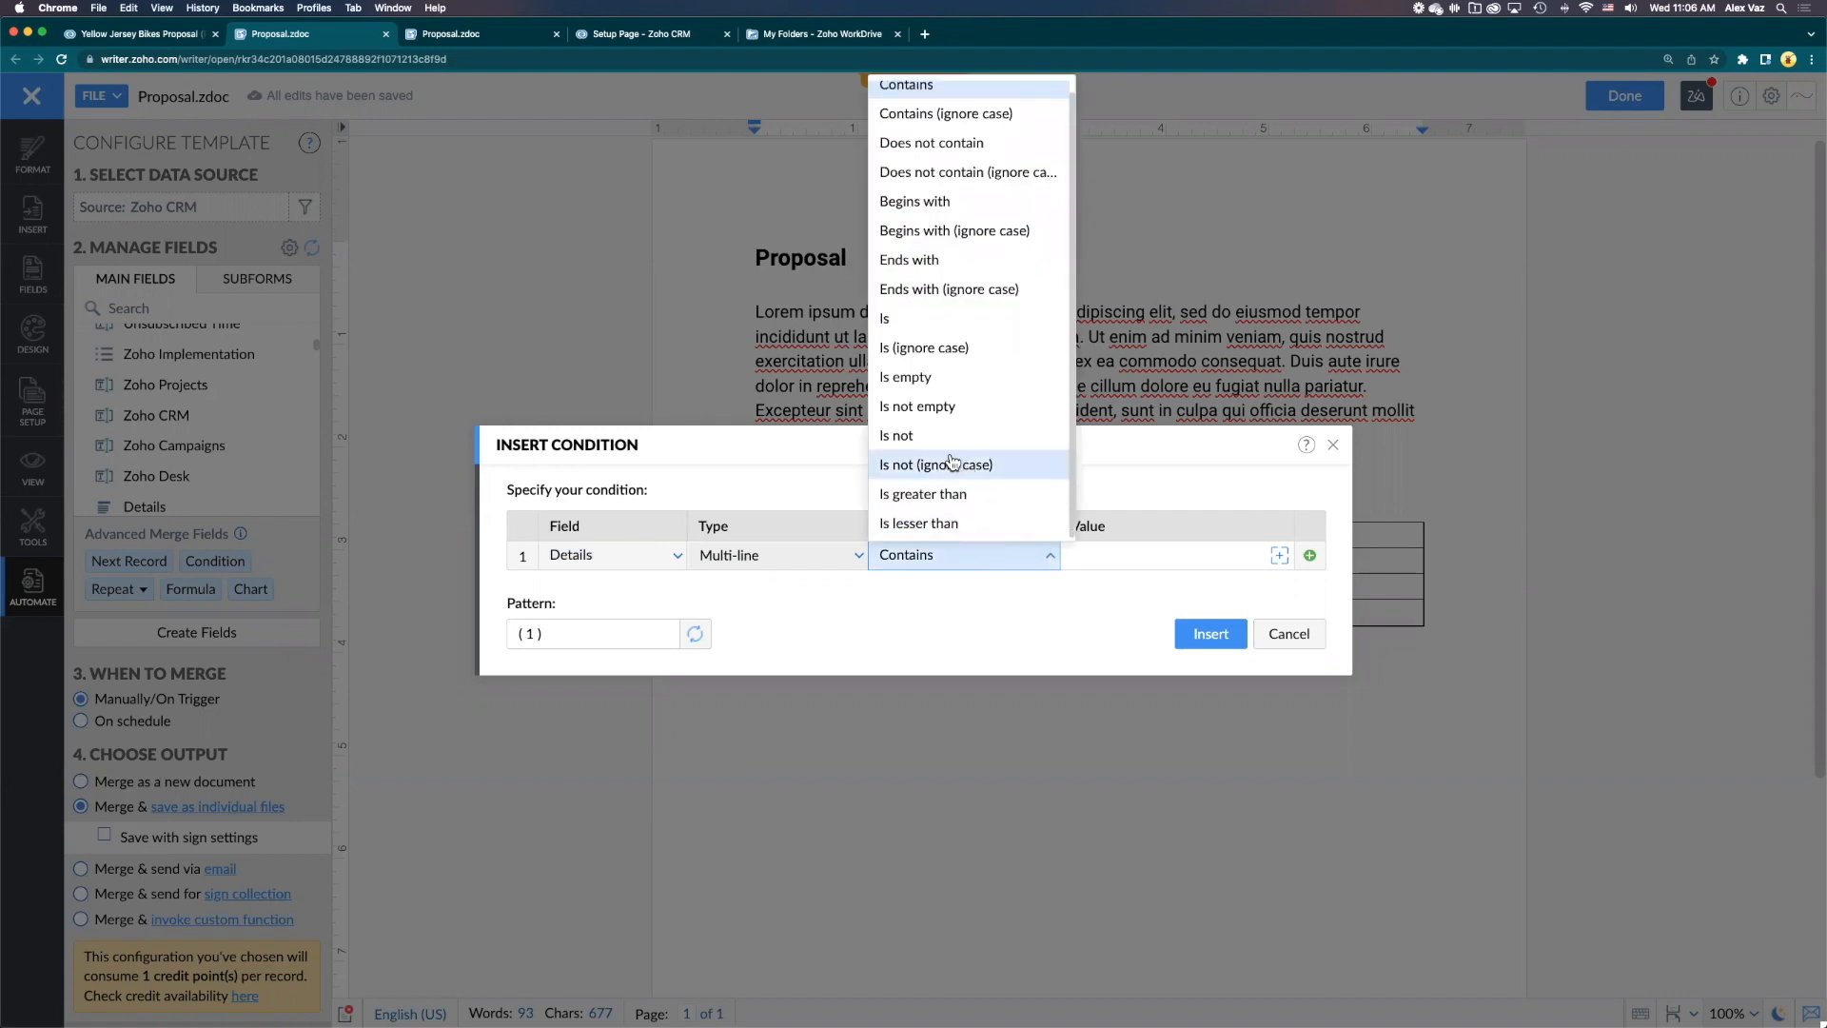
mouse_move(919, 406)
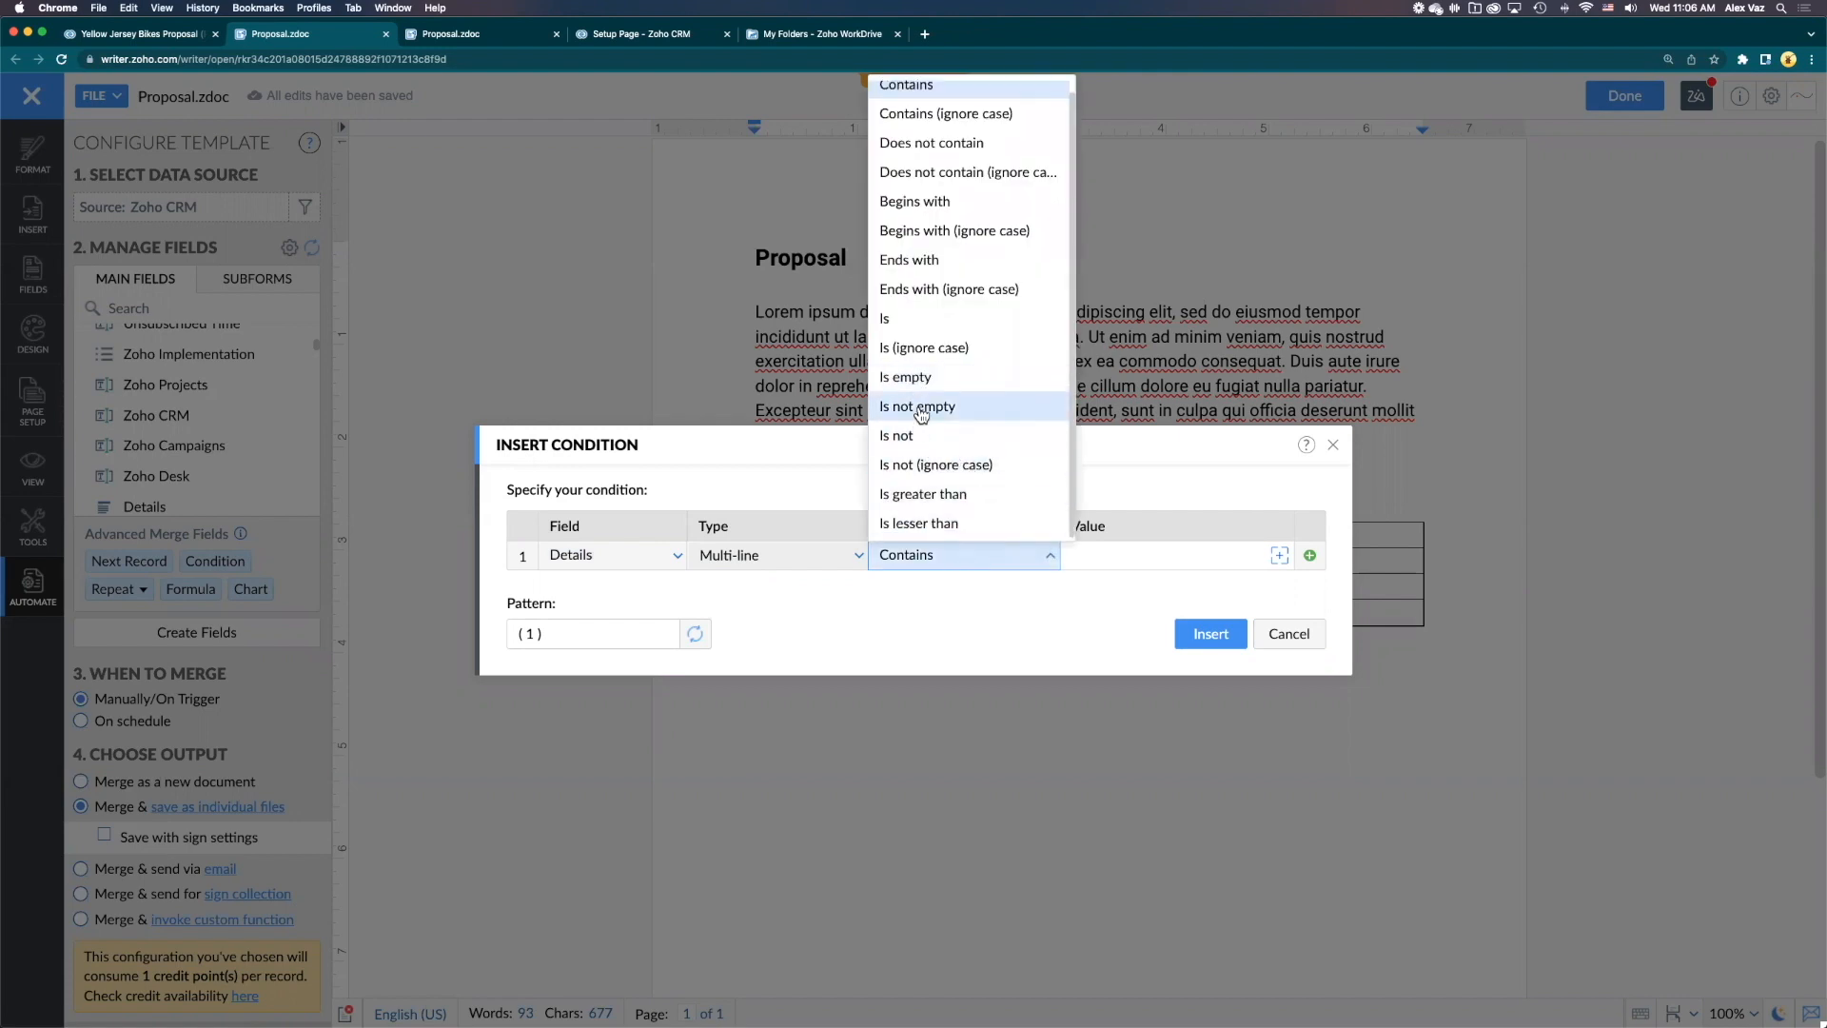
left_click(916, 406)
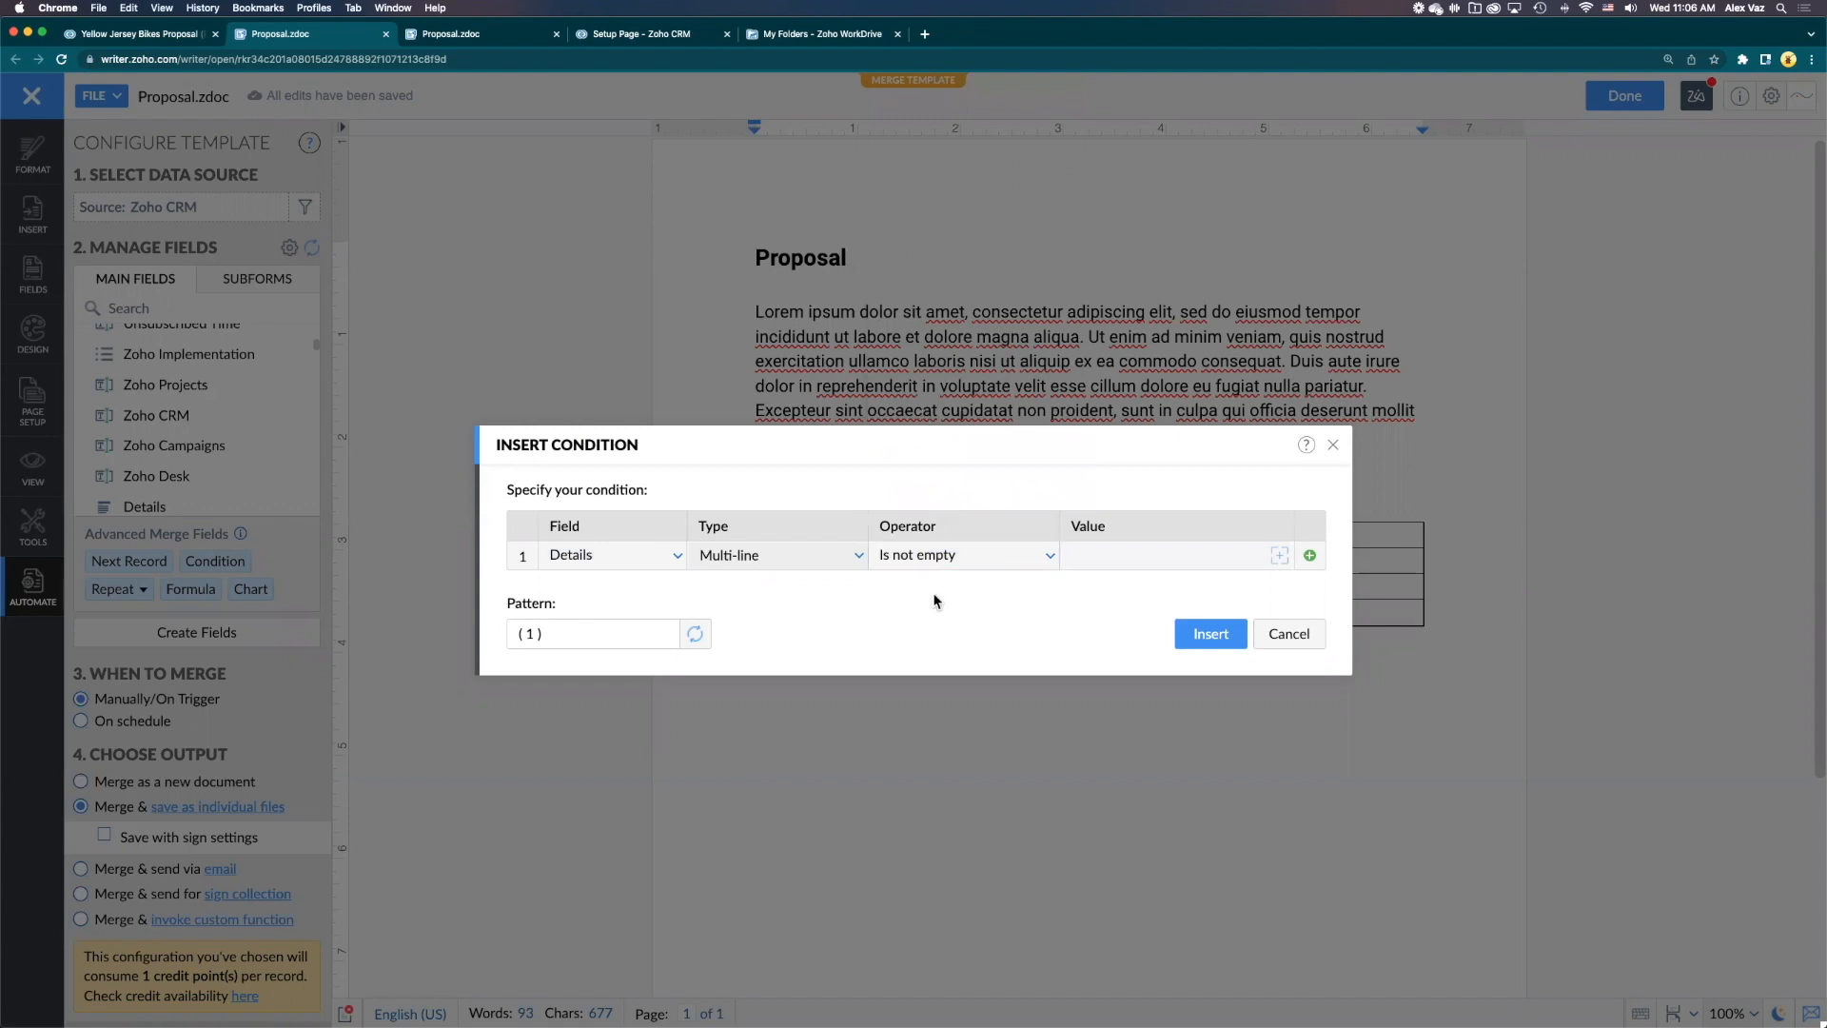
mouse_move(1012, 632)
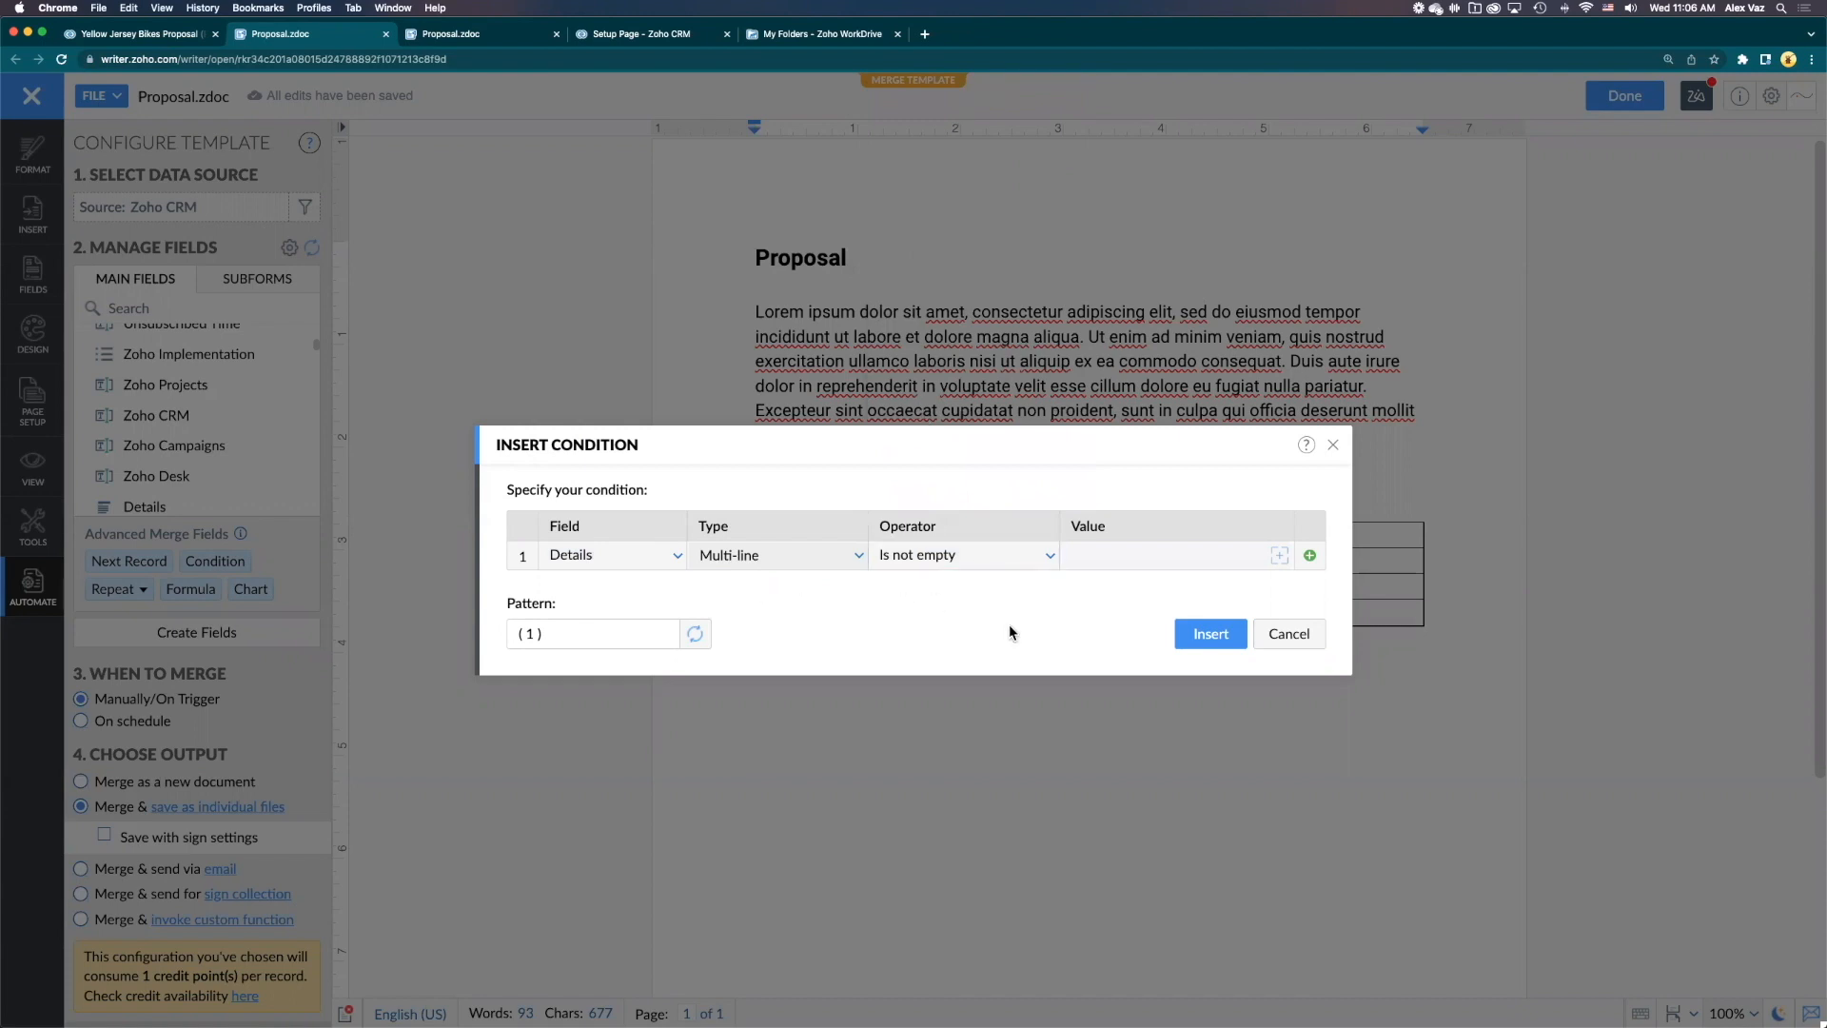
left_click(1211, 633)
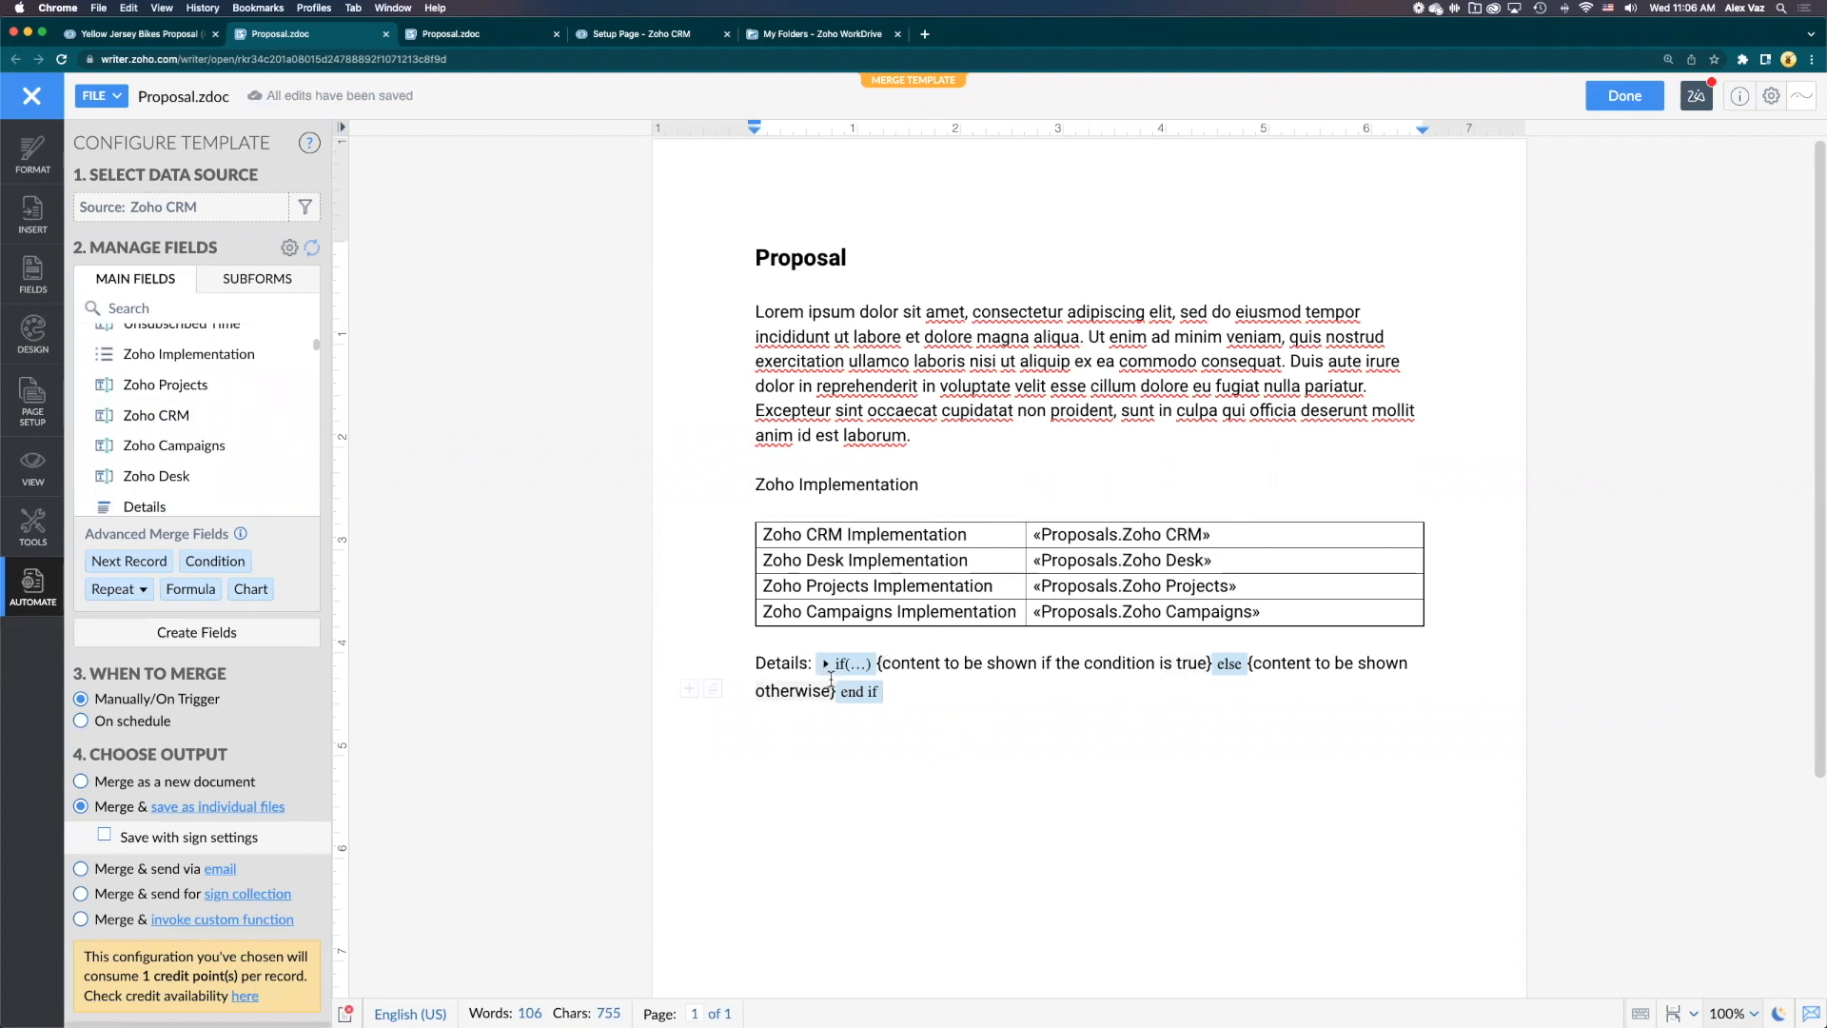
mouse_move(1018, 664)
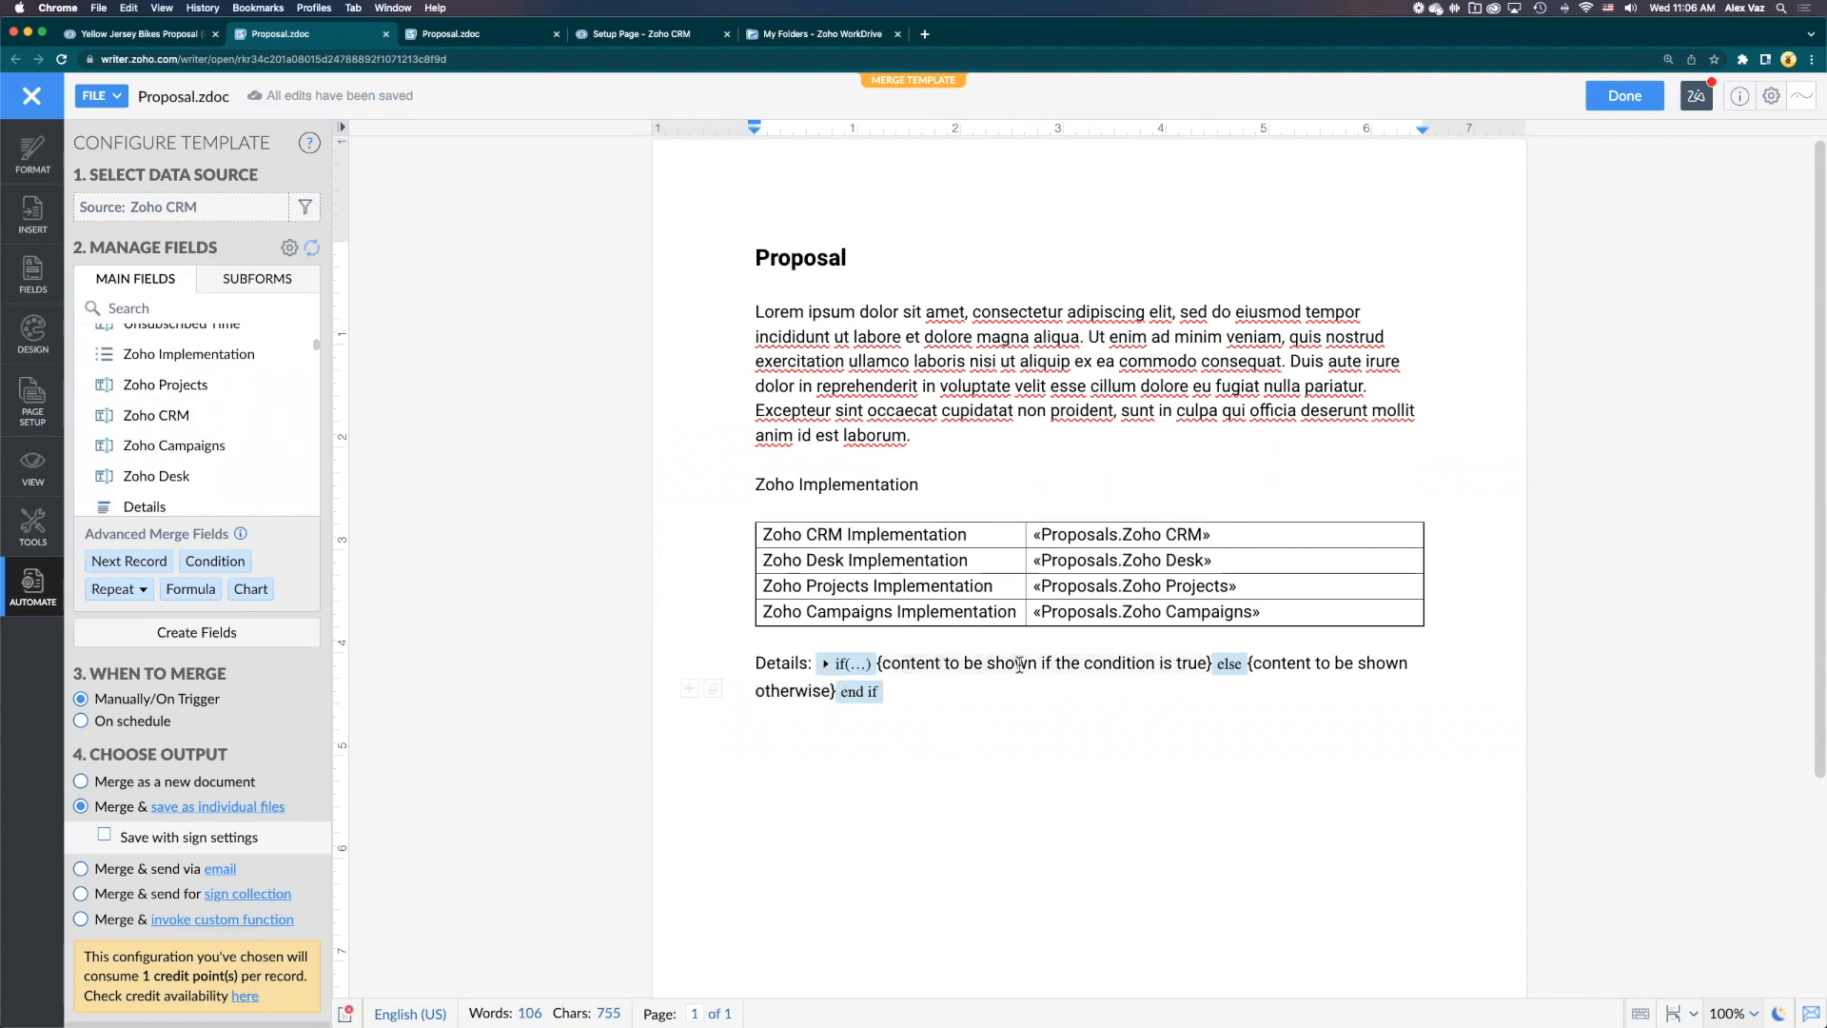
mouse_move(994, 662)
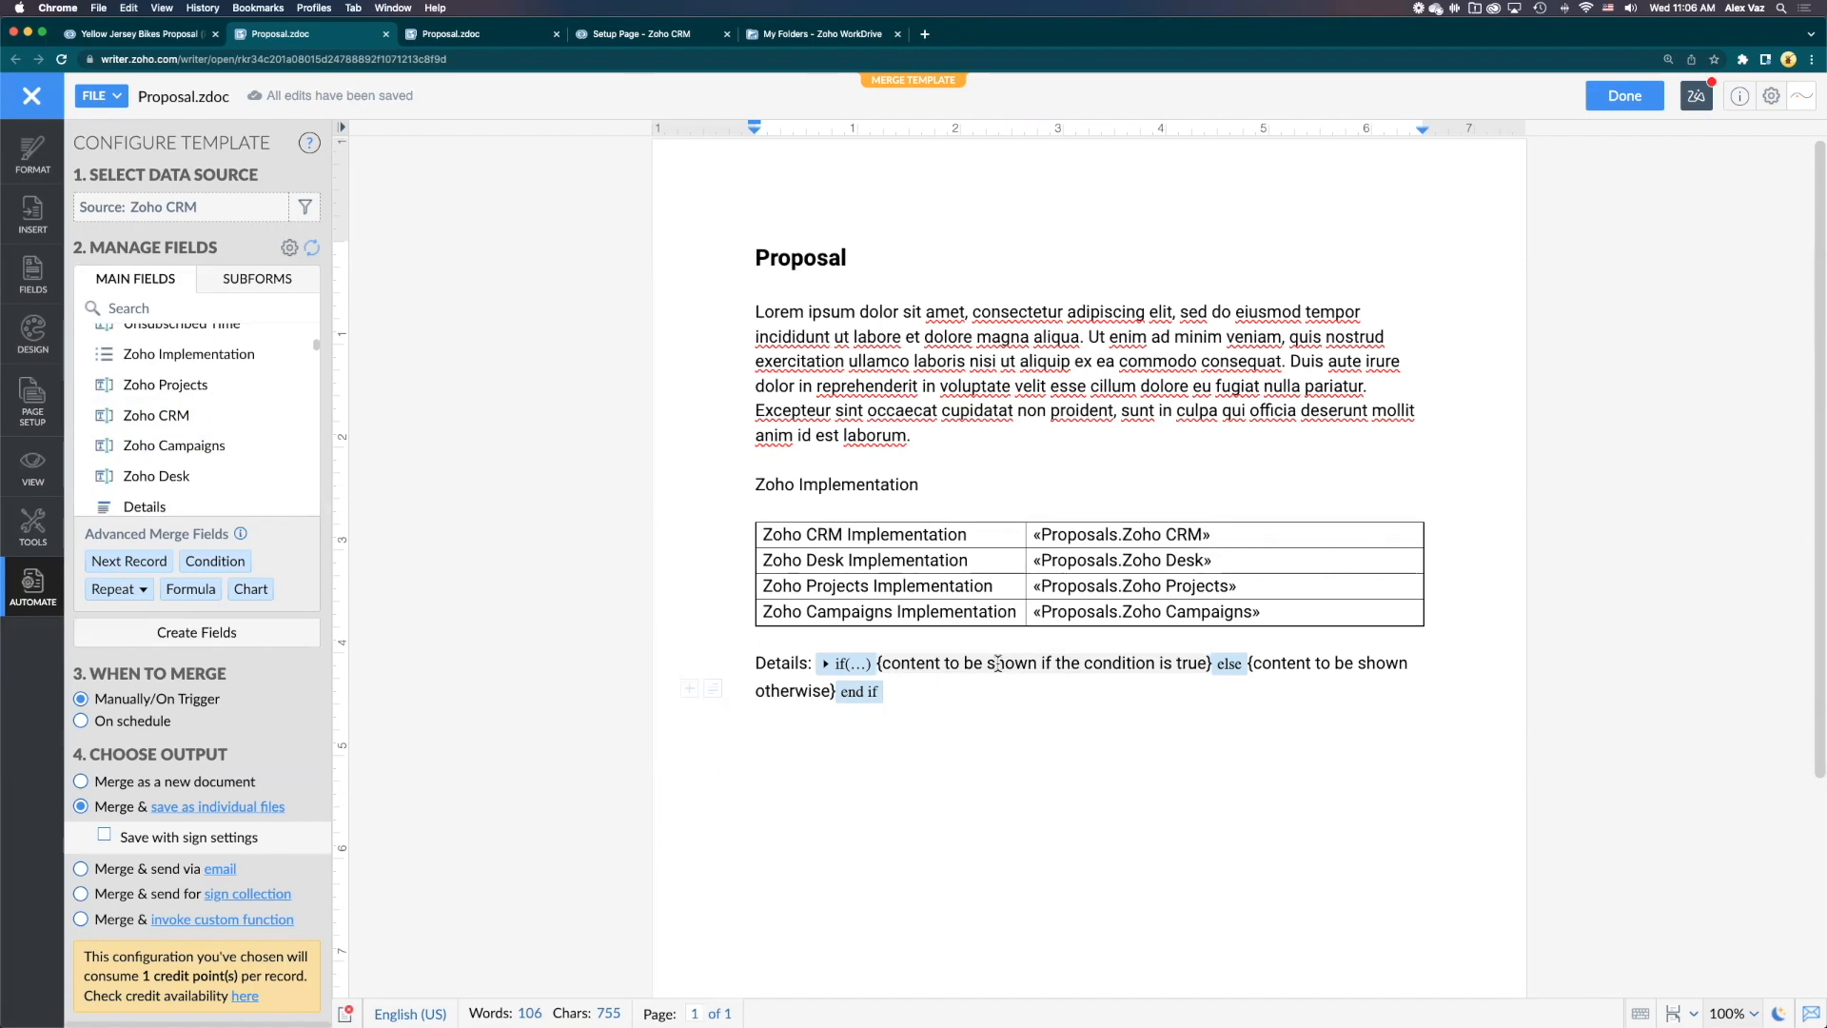
Put the Details merge field in the true branch and 'No Details' in the else branch
left_click(827, 663)
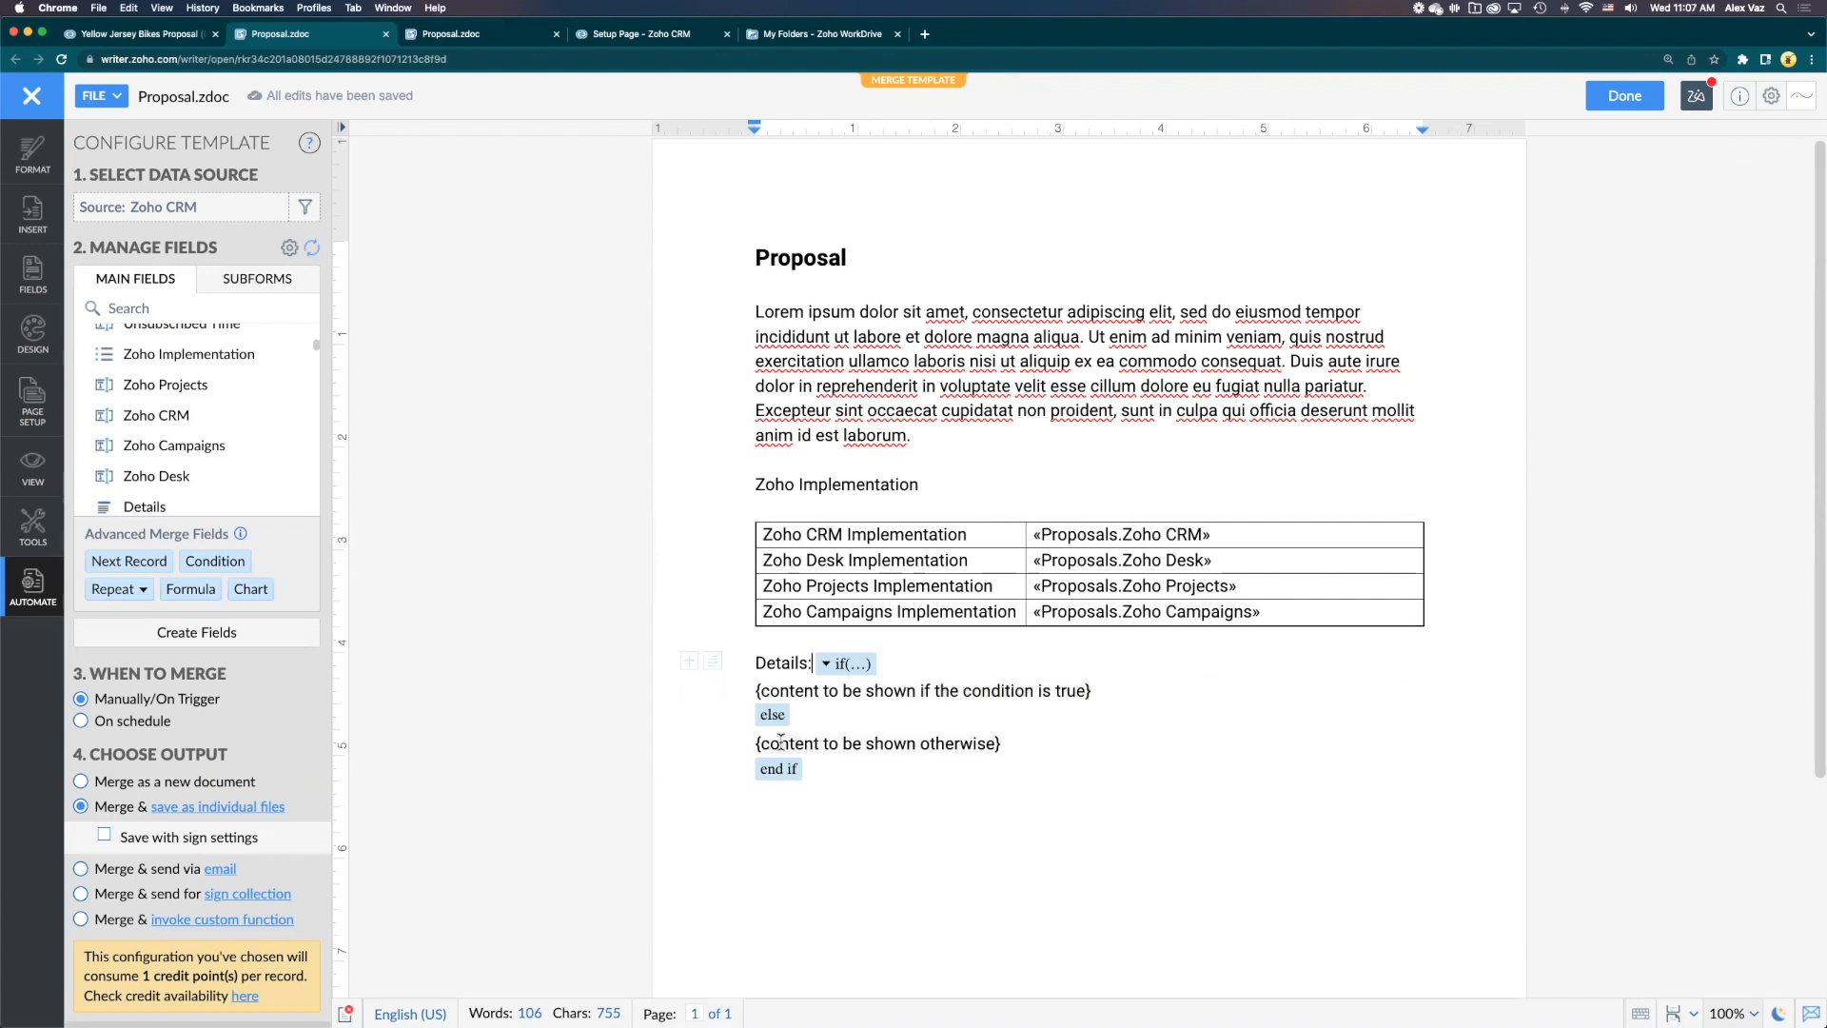
mouse_move(874, 744)
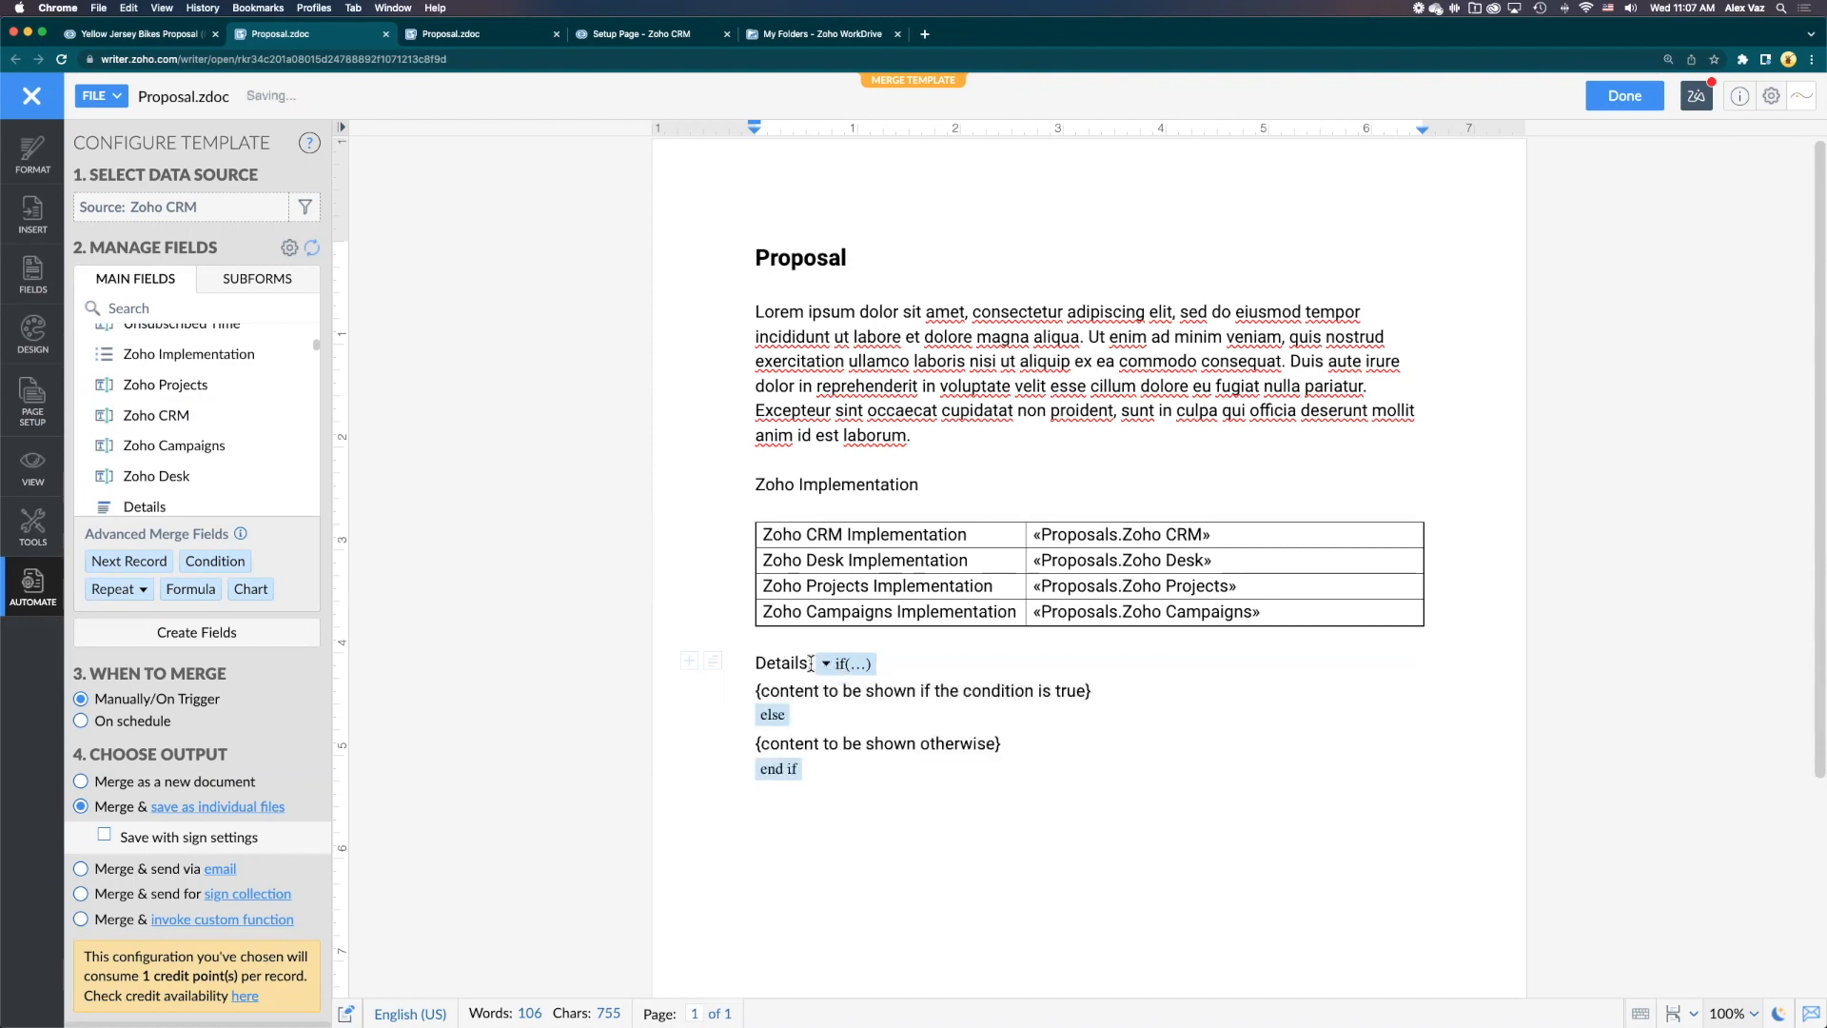
double_click(780, 662)
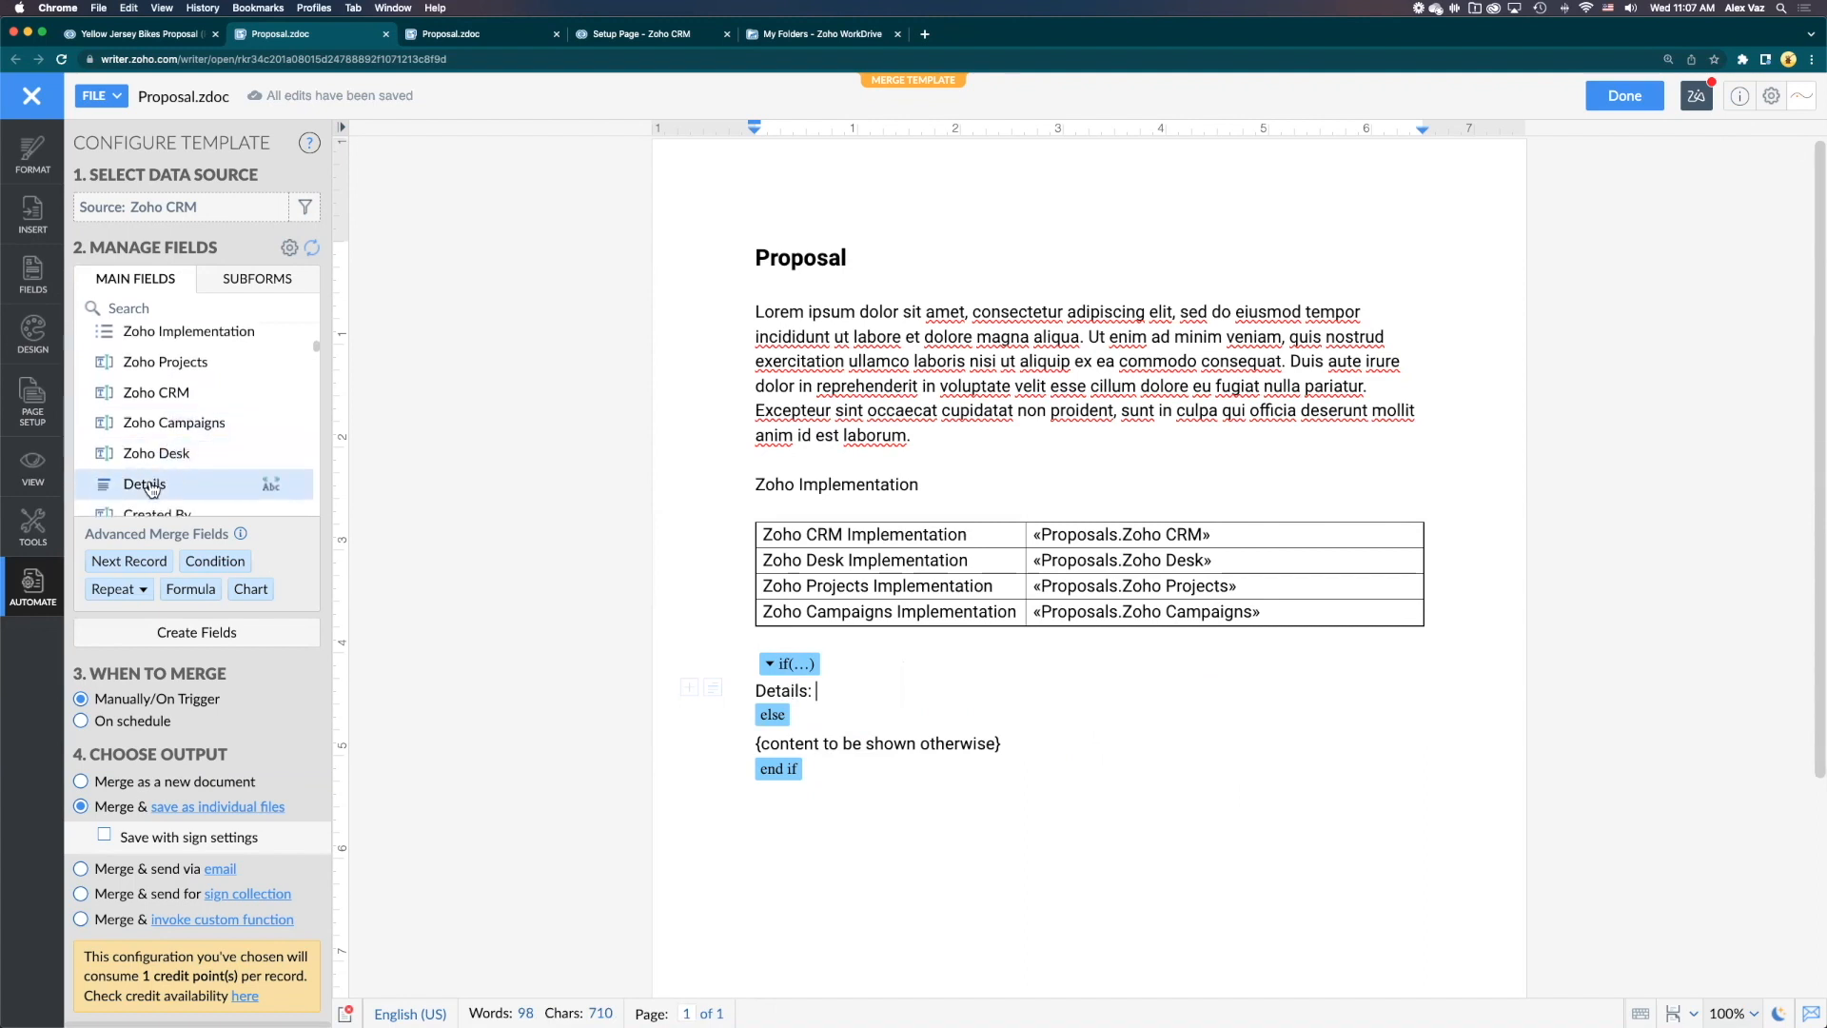
left_click(143, 484)
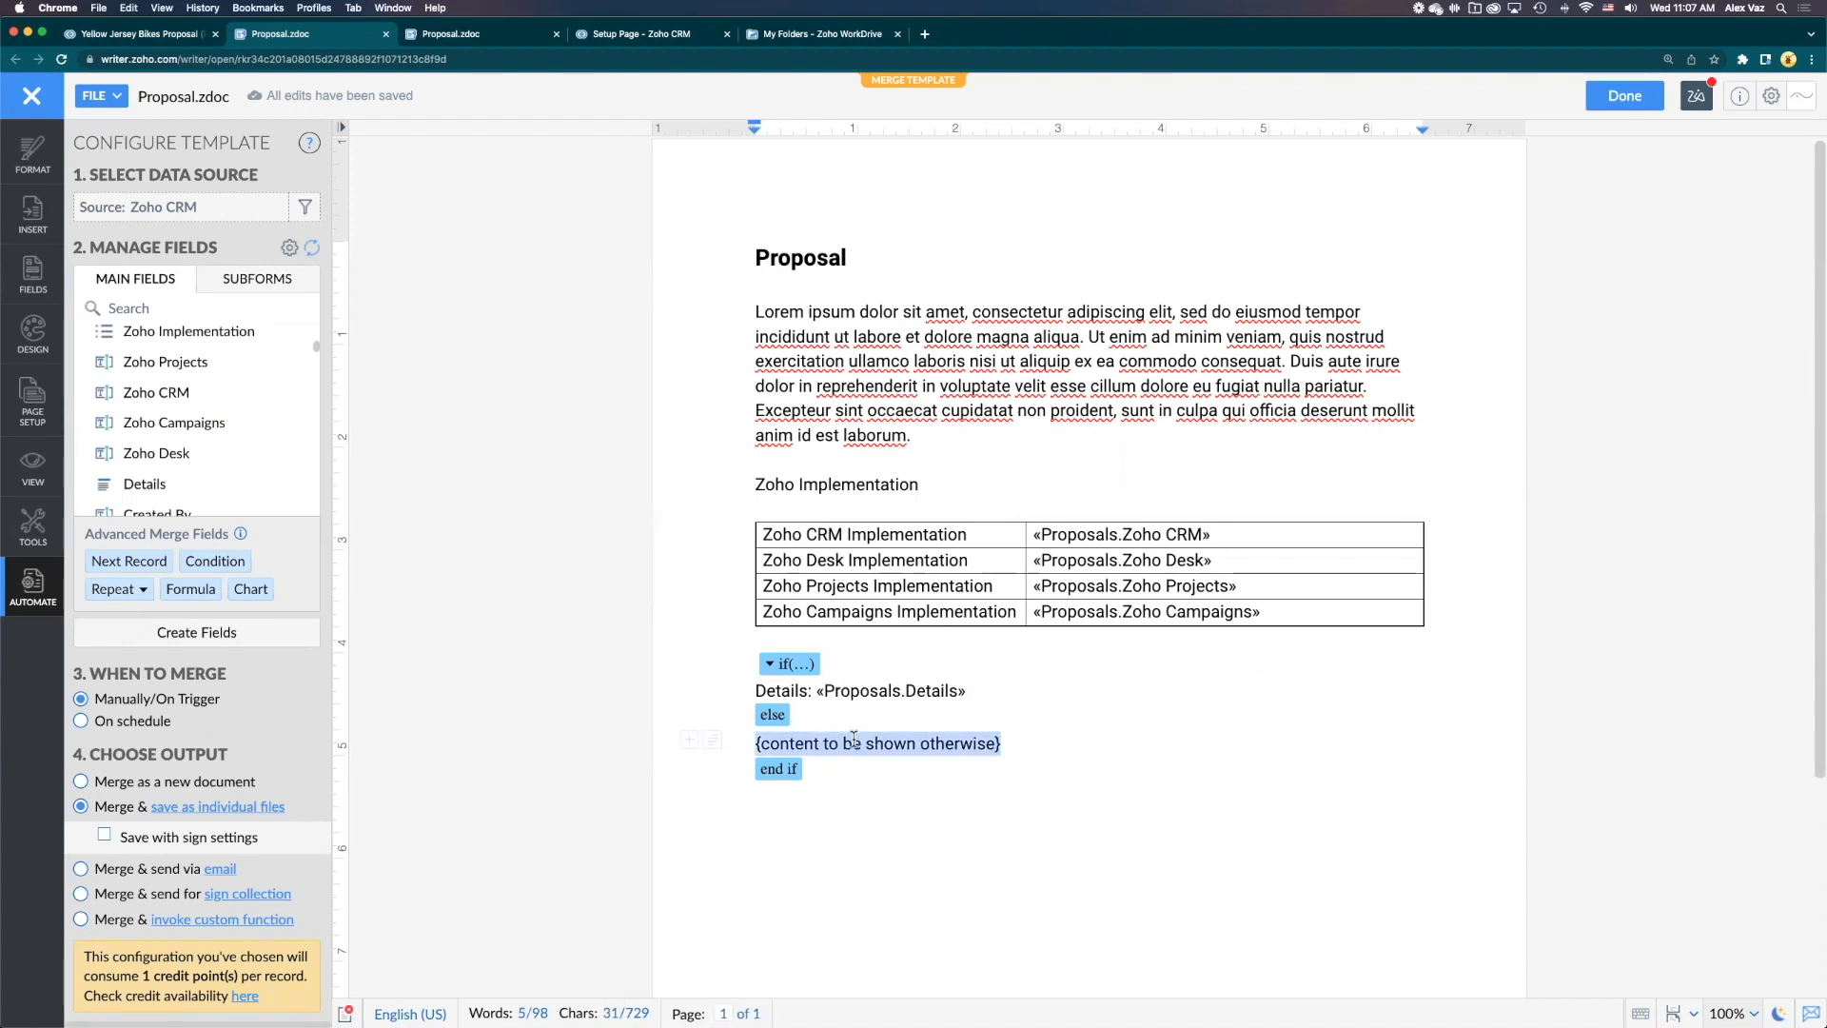
type("No Details end if")
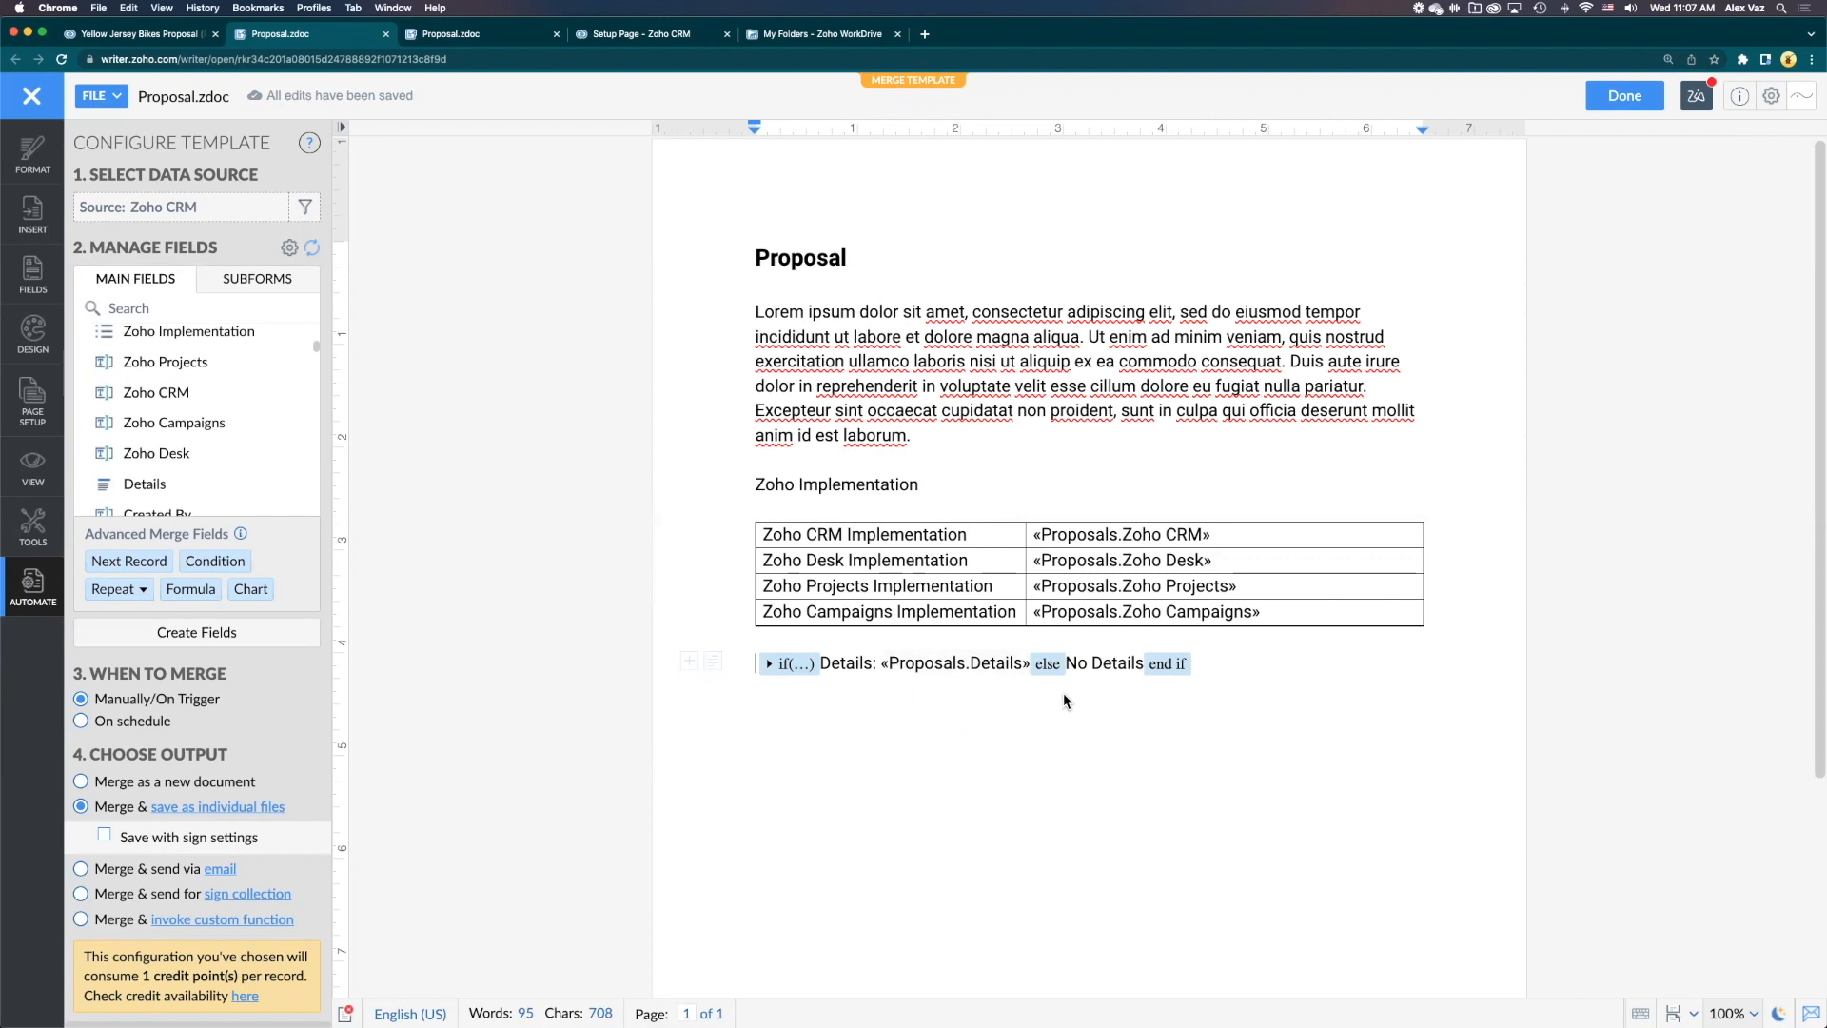
mouse_move(861, 699)
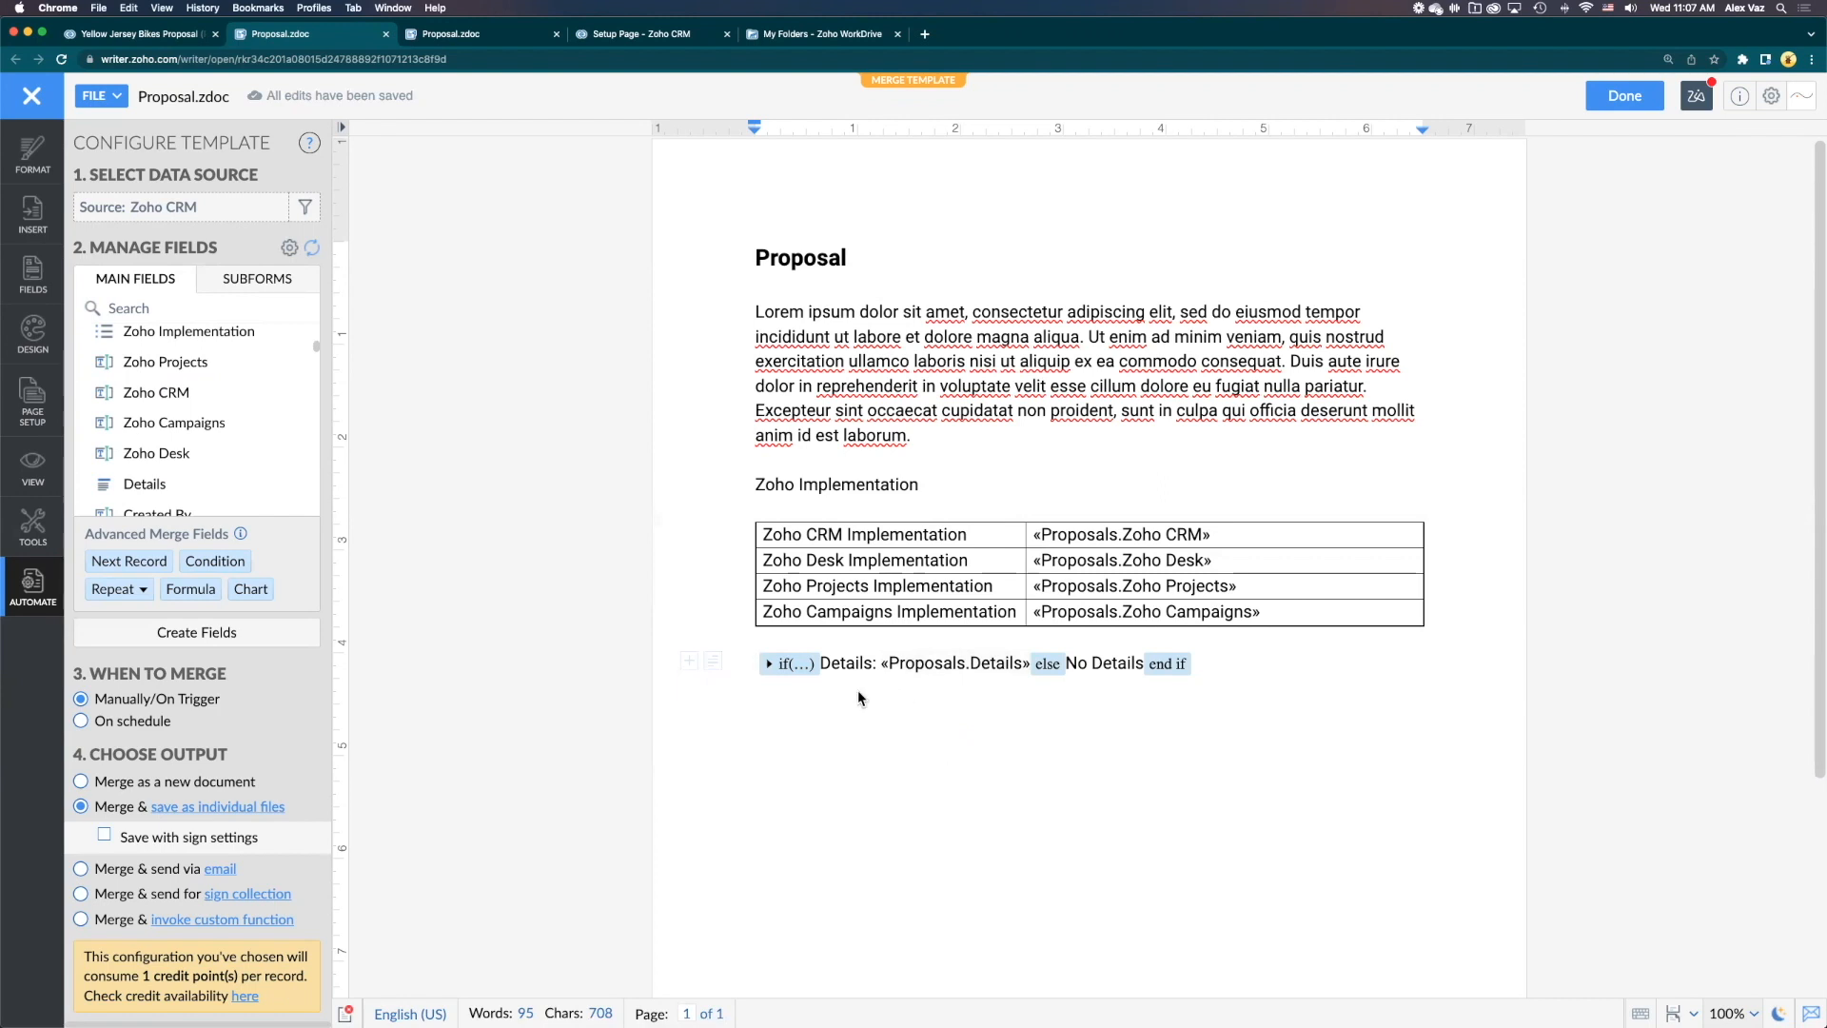
mouse_move(1011, 399)
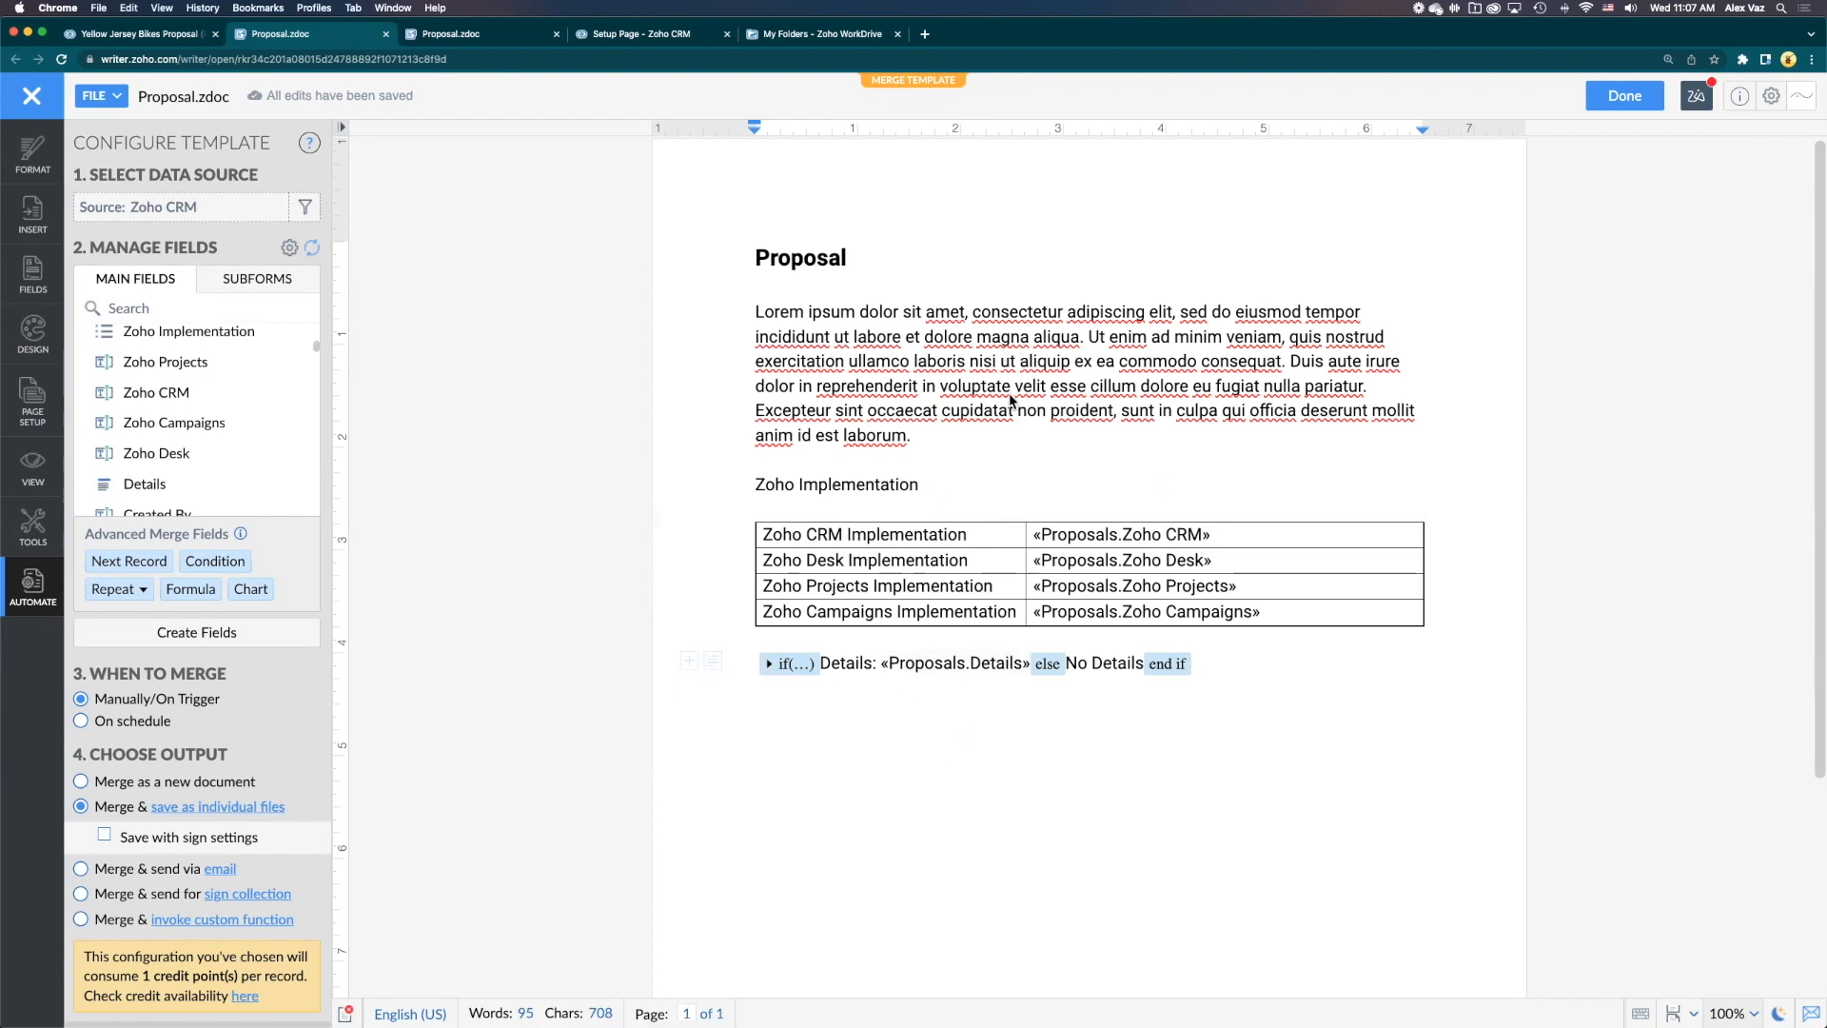
mouse_move(1045, 385)
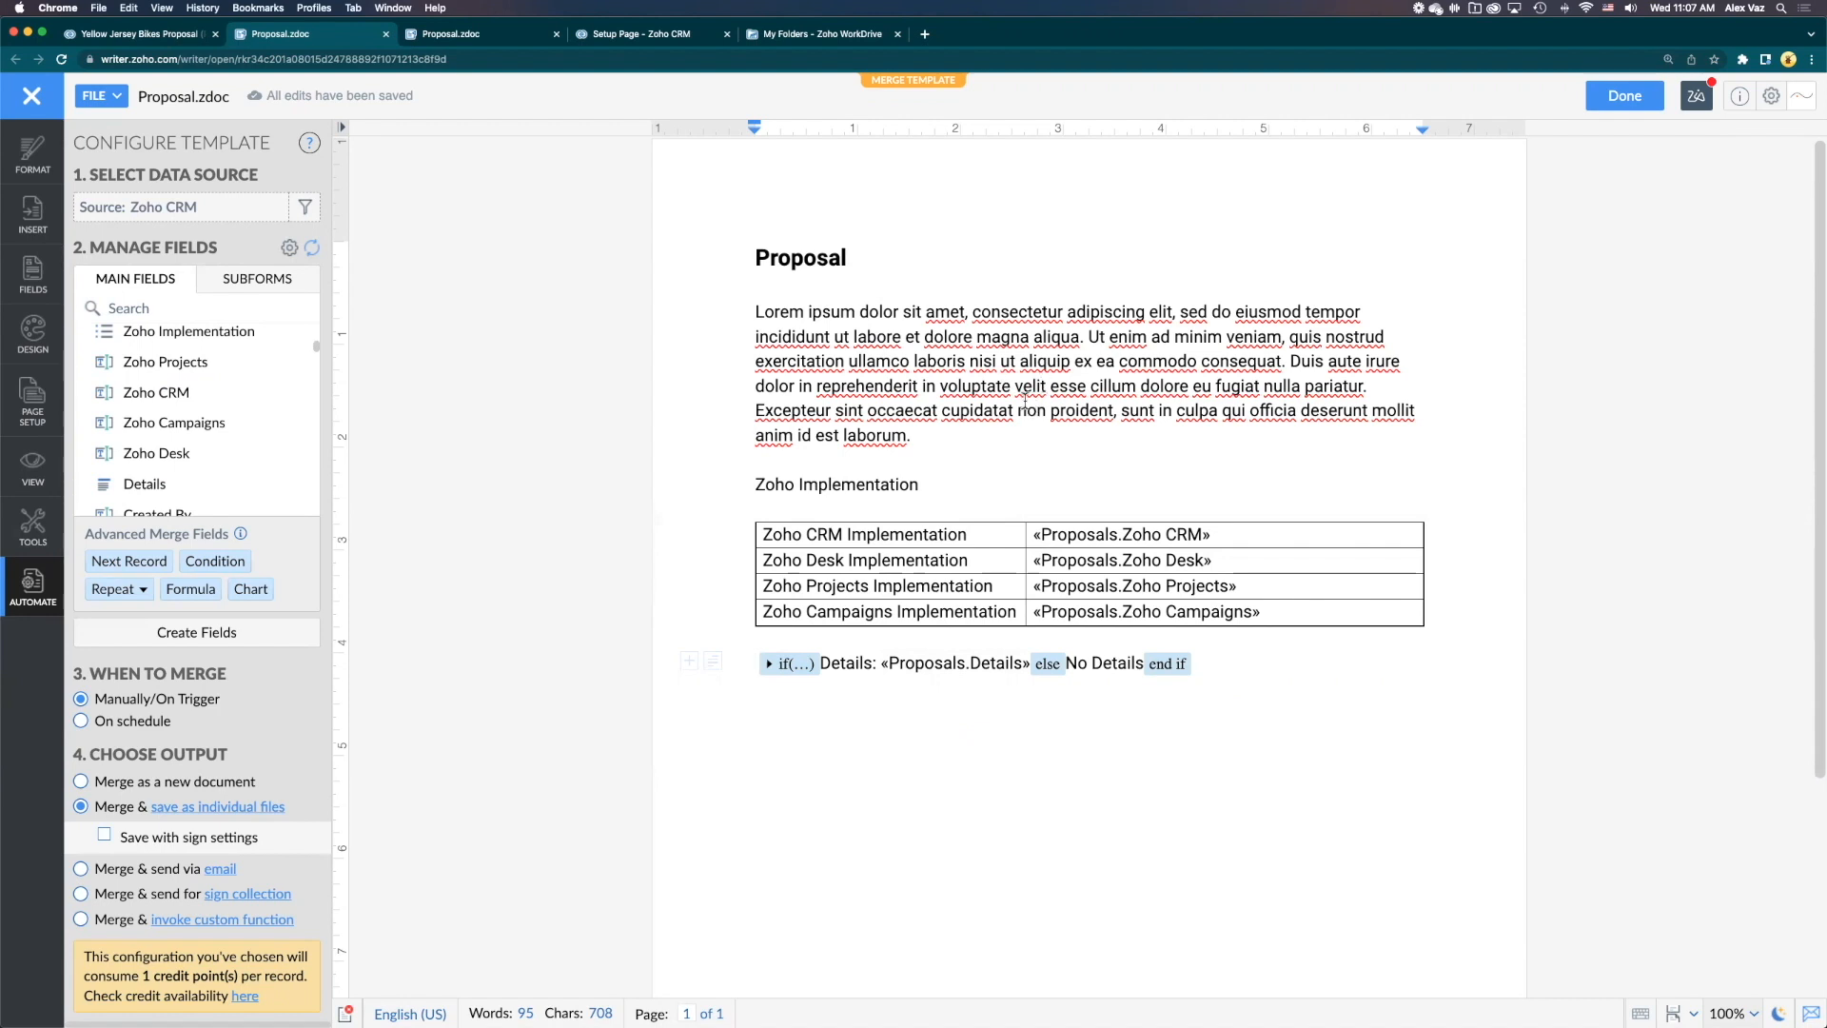
Return to the Yellow Jersey Bikes Proposal record in Zoho CRM
left_click(954, 663)
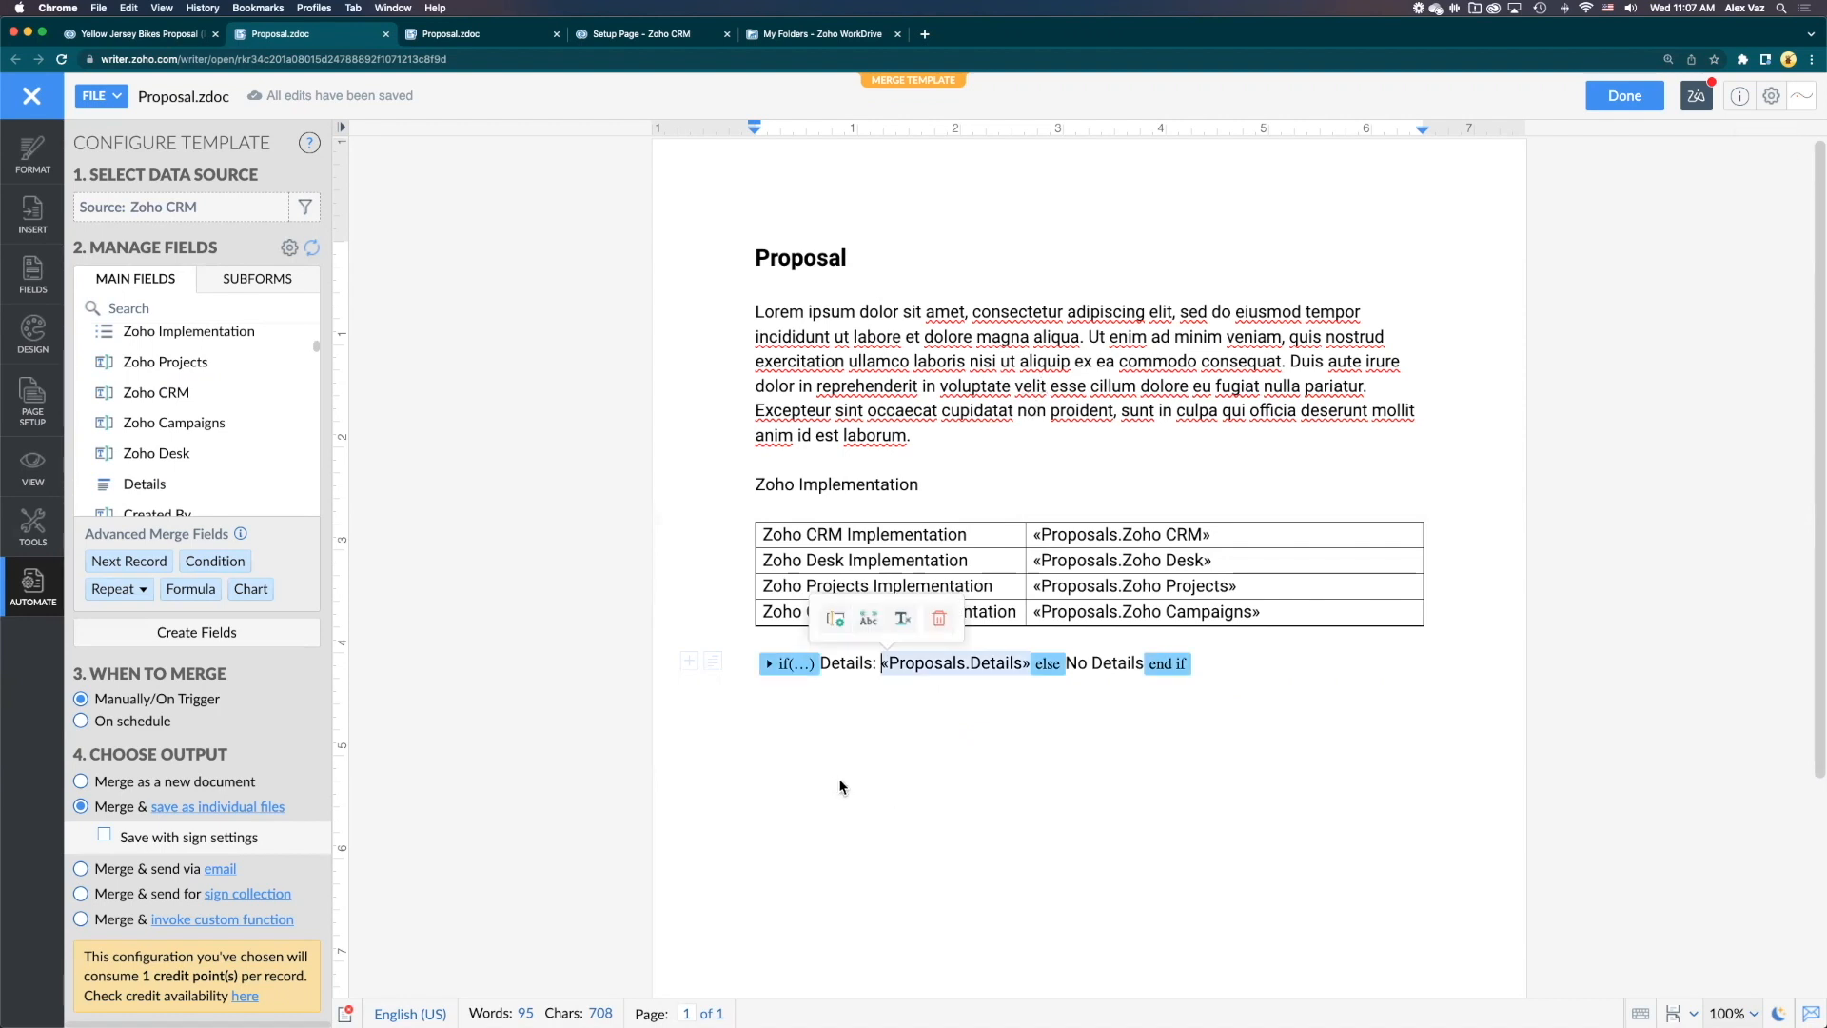
mouse_move(808, 673)
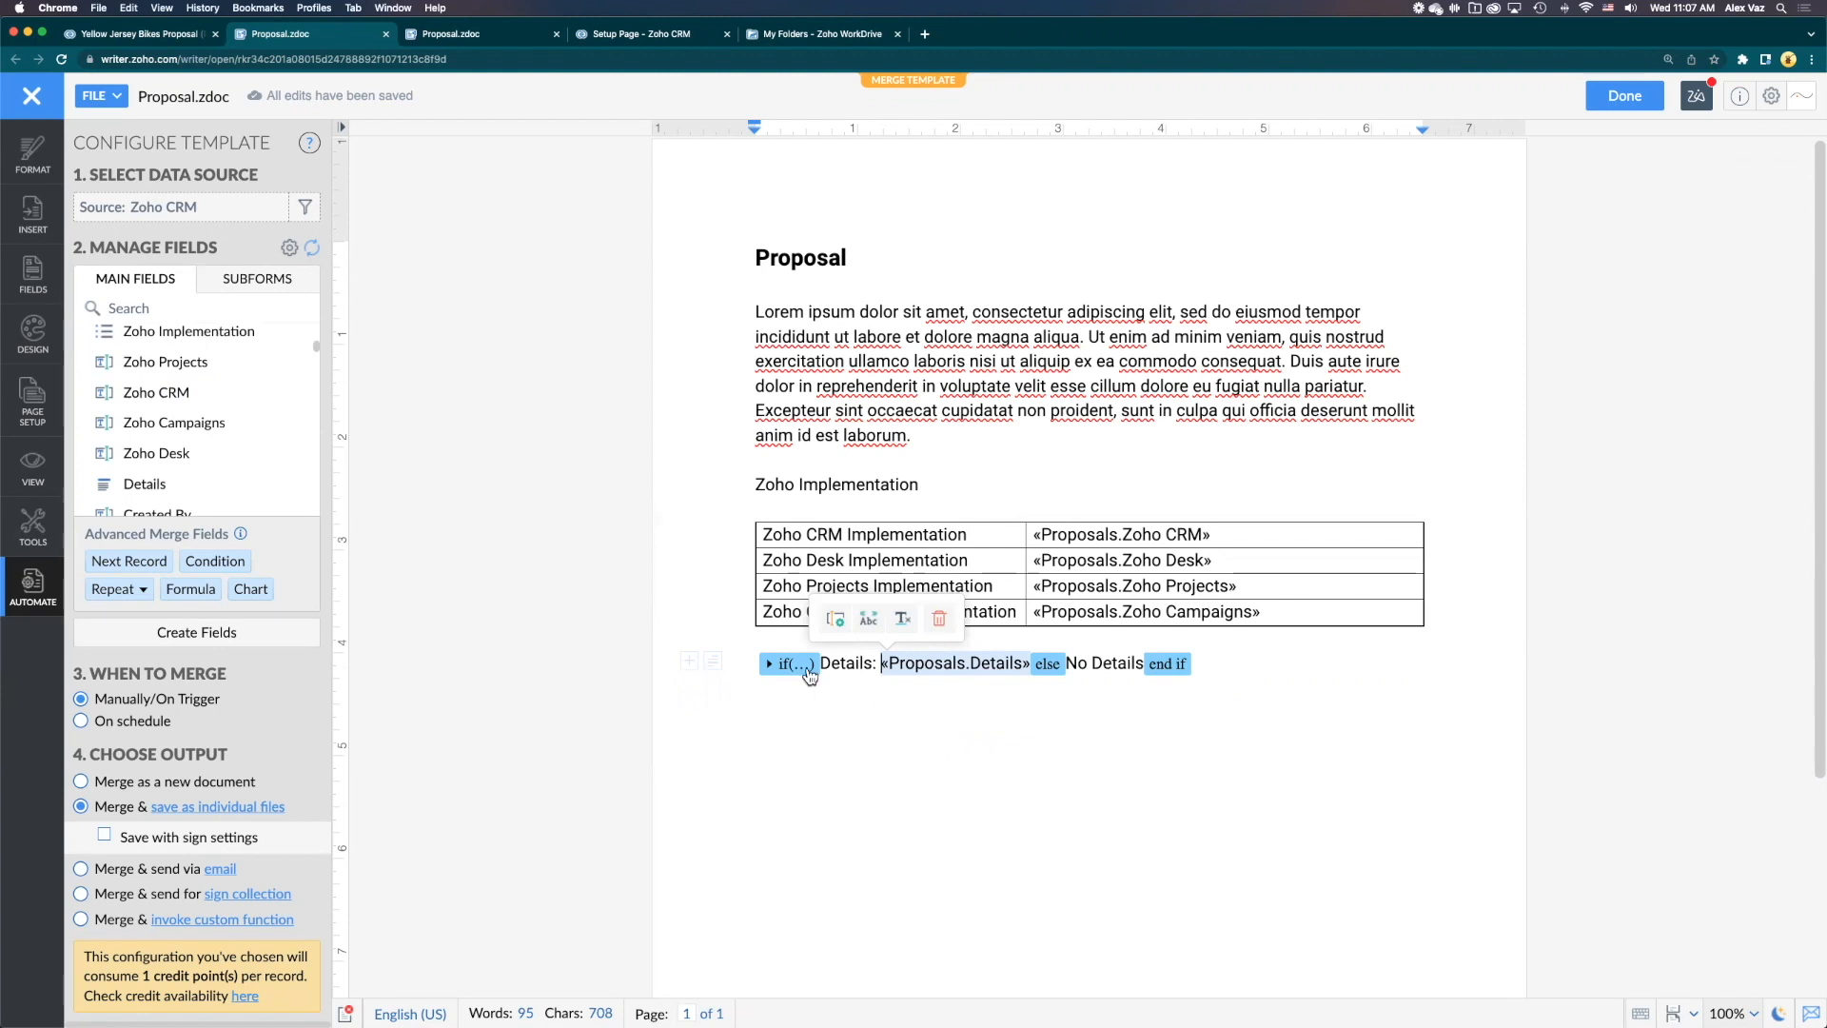
mouse_move(942, 768)
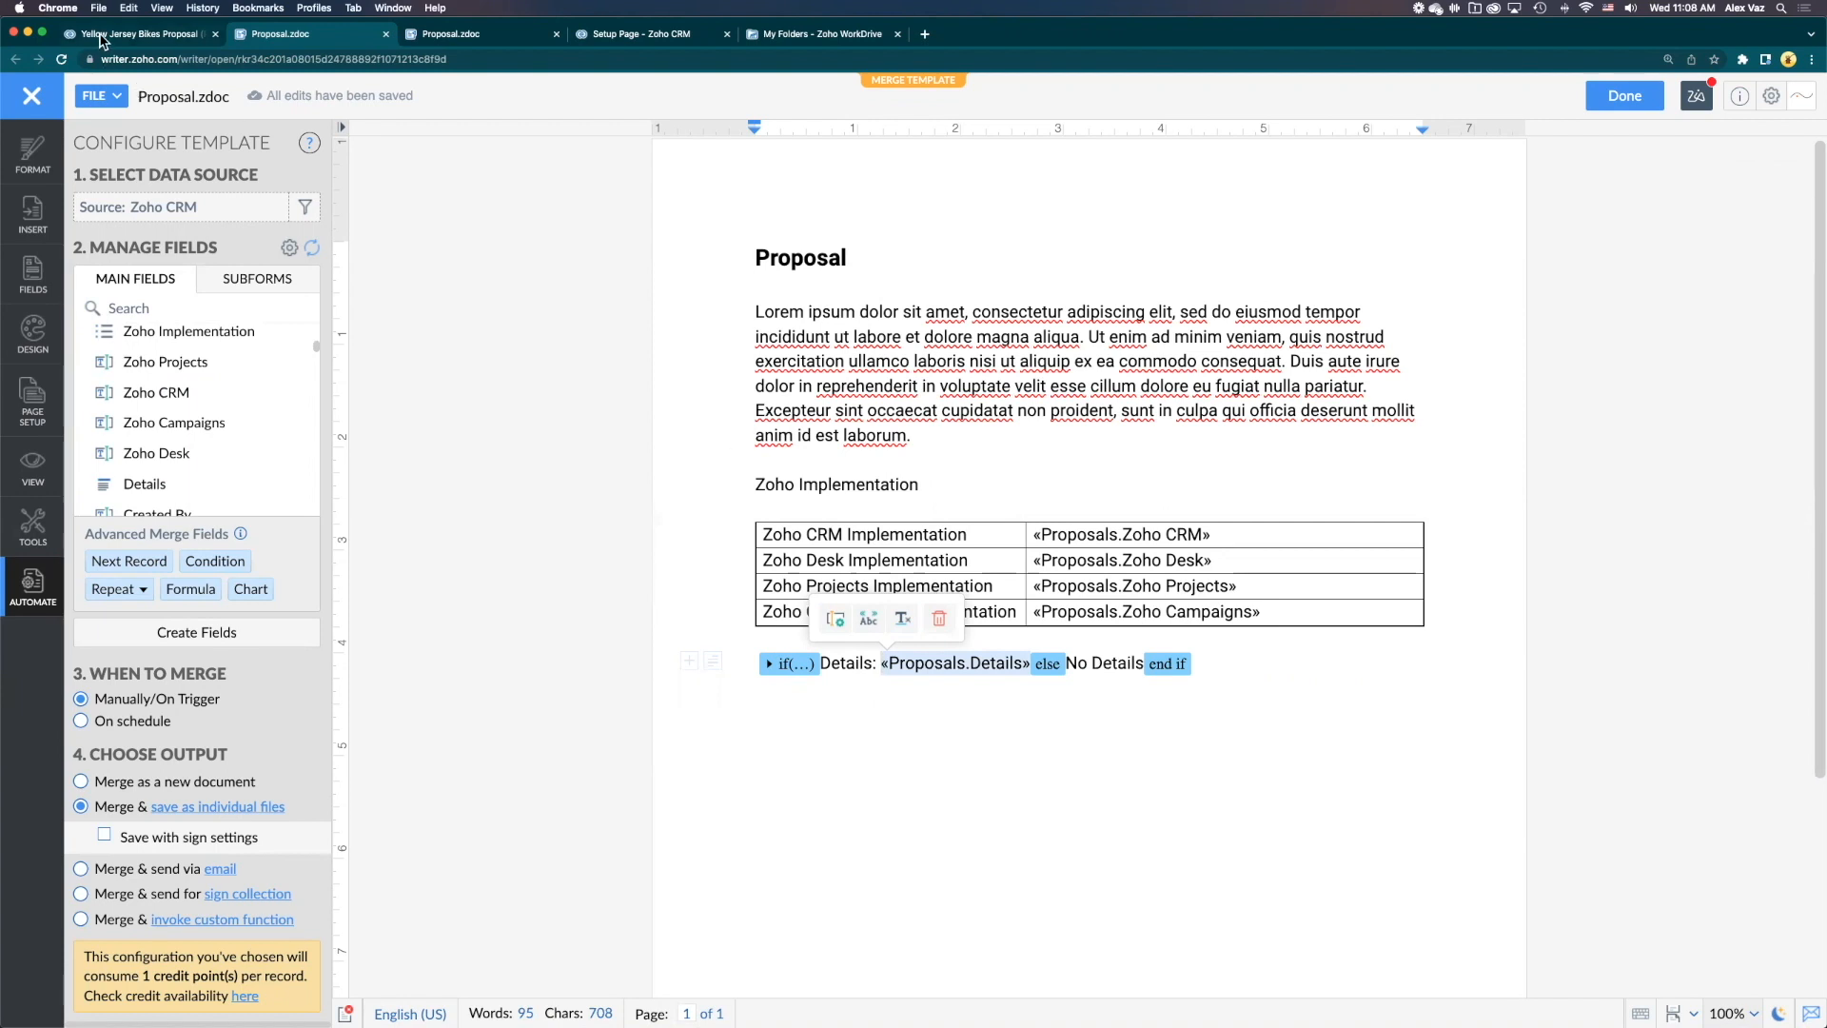
left_click(143, 34)
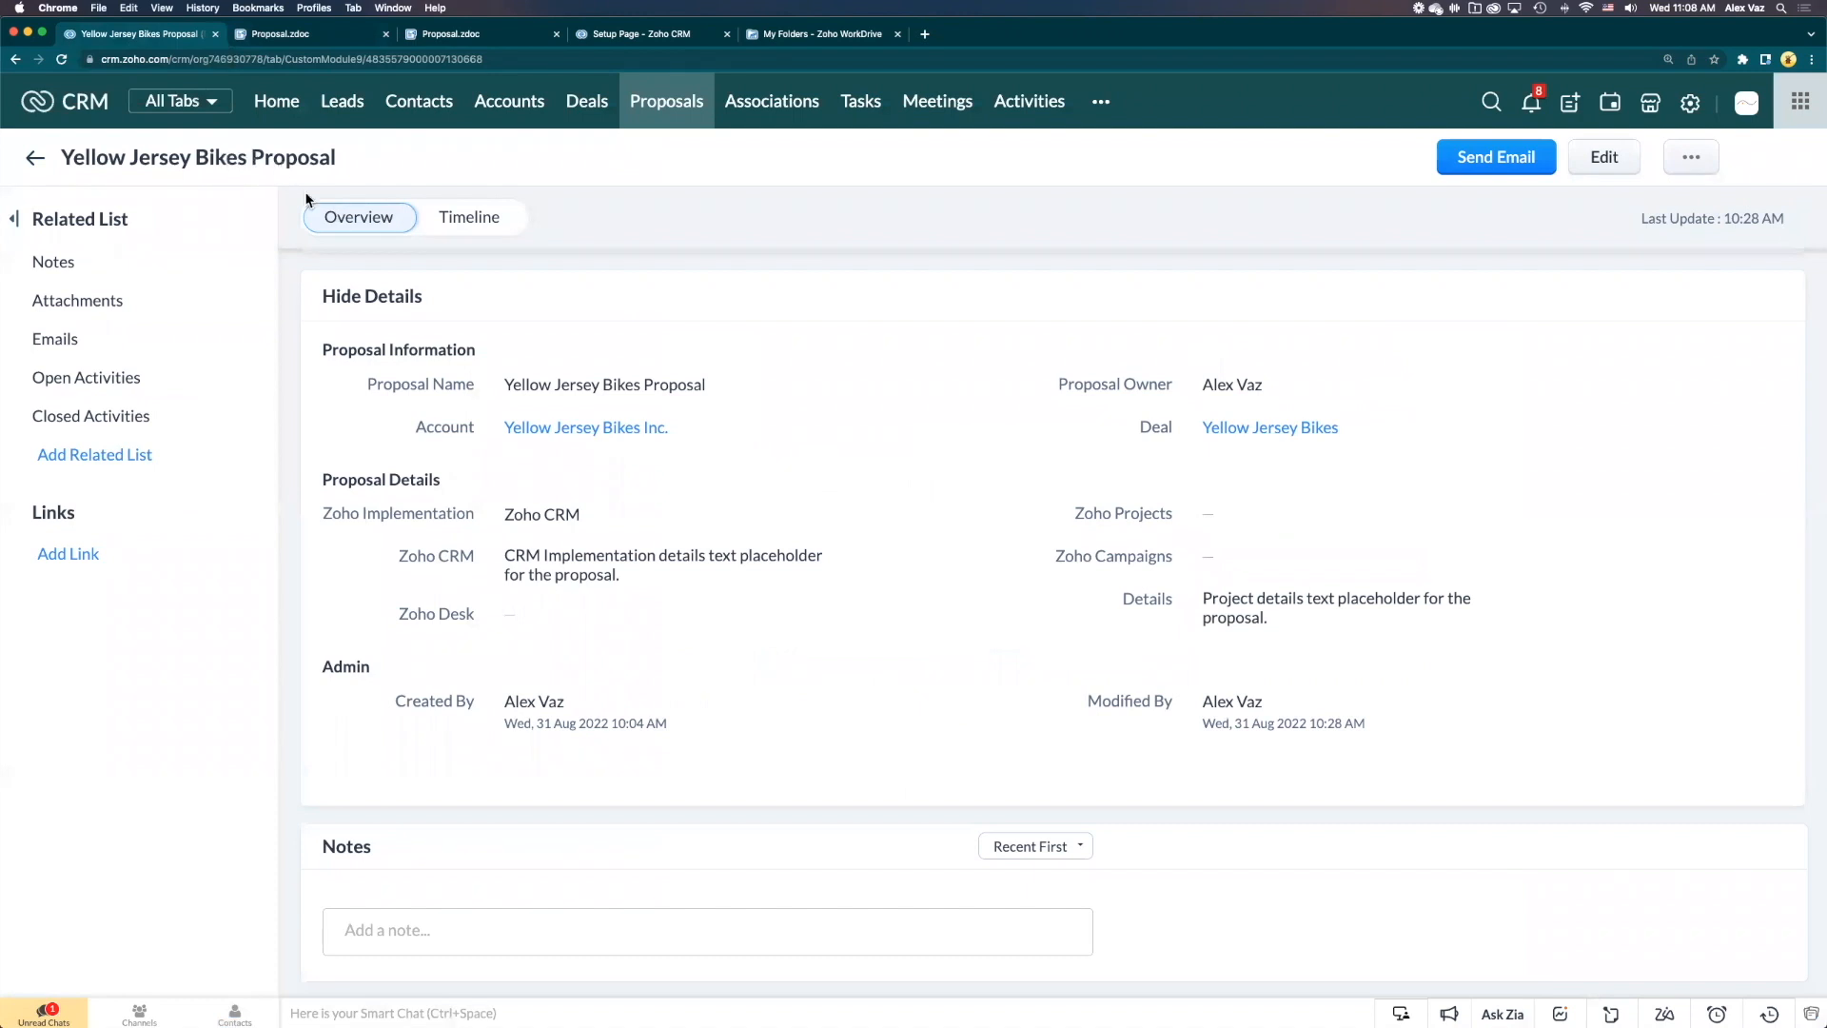
mouse_move(581, 429)
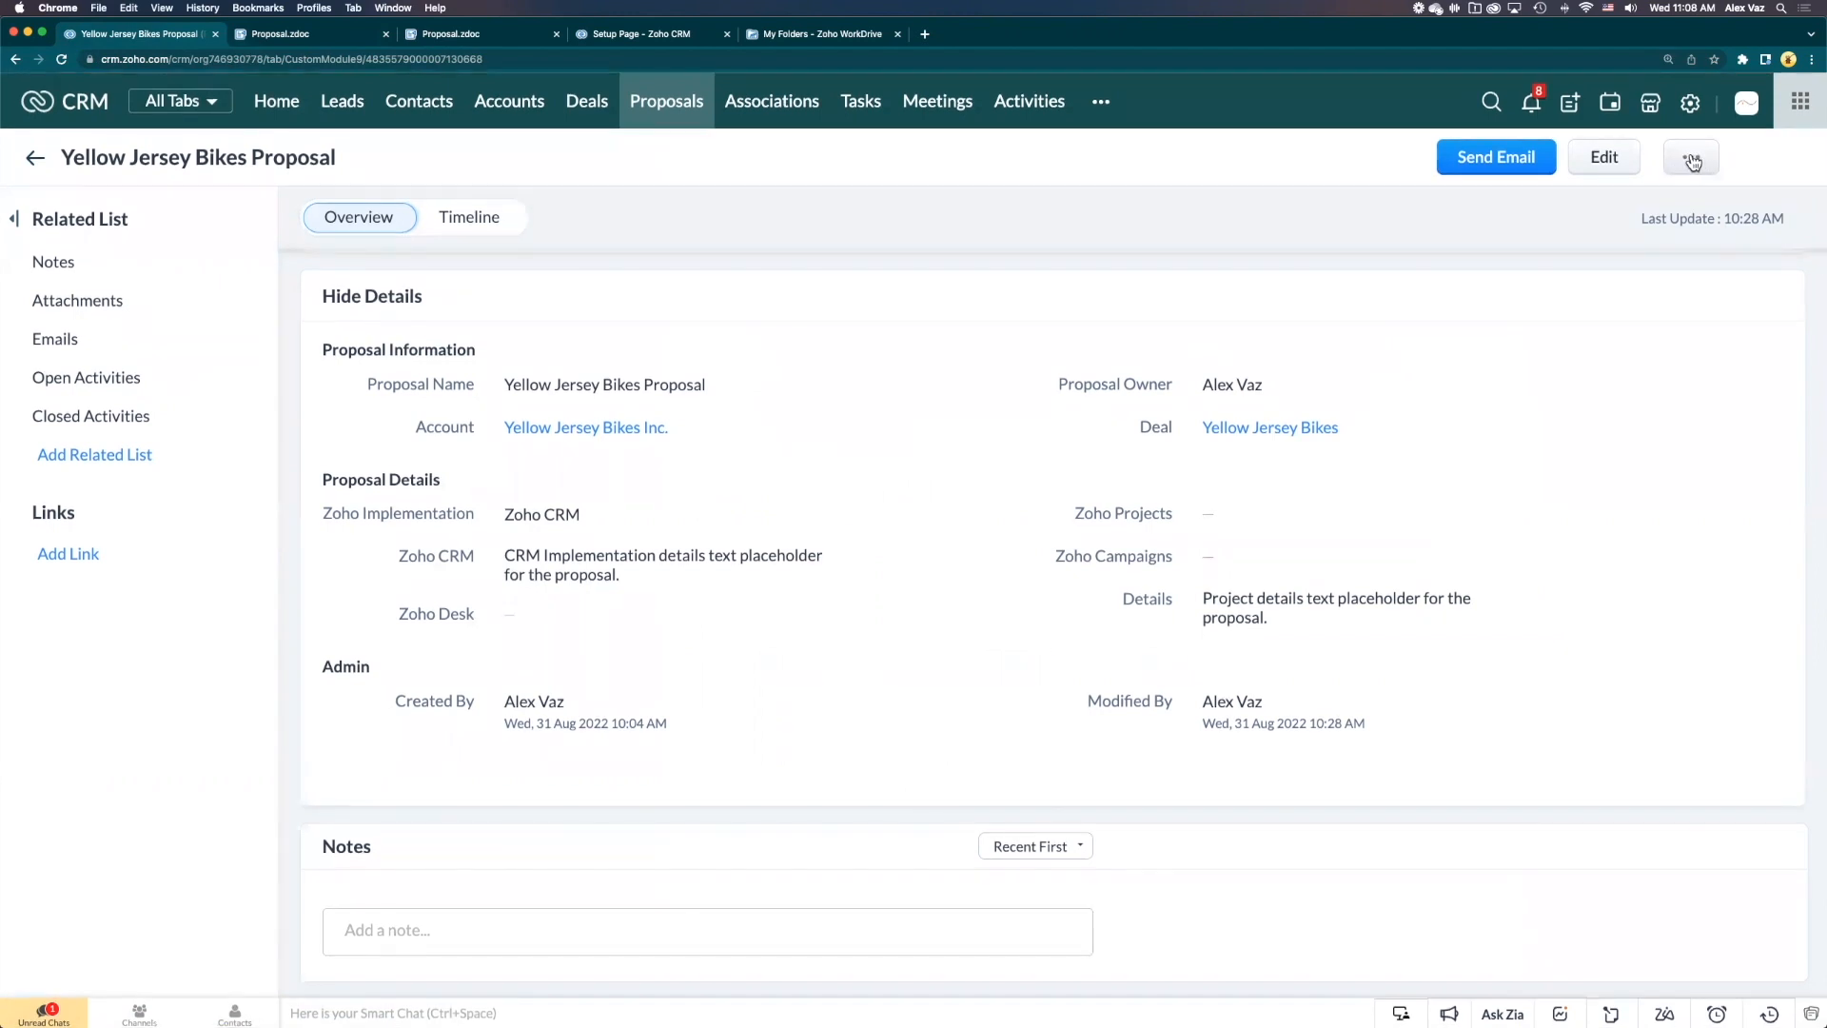
Mail merge the proposal using the Proposal.zdoc template
left_click(1690, 157)
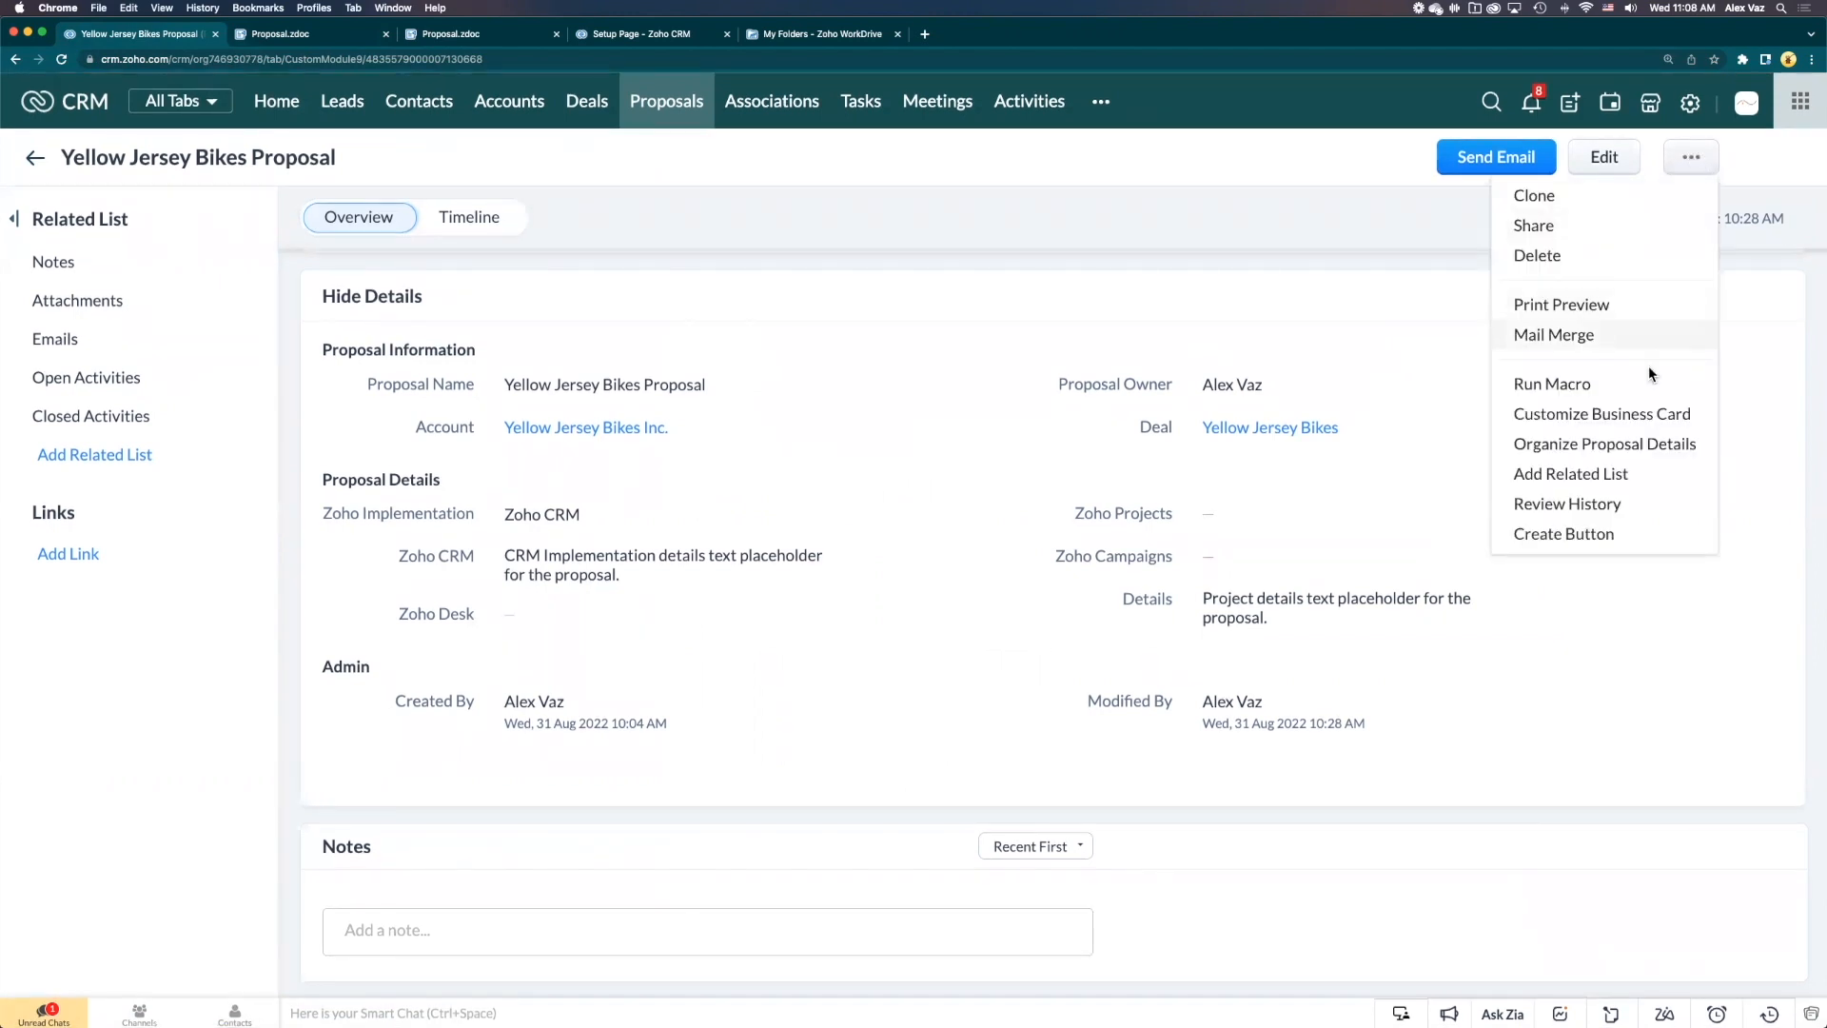
mouse_move(1565, 341)
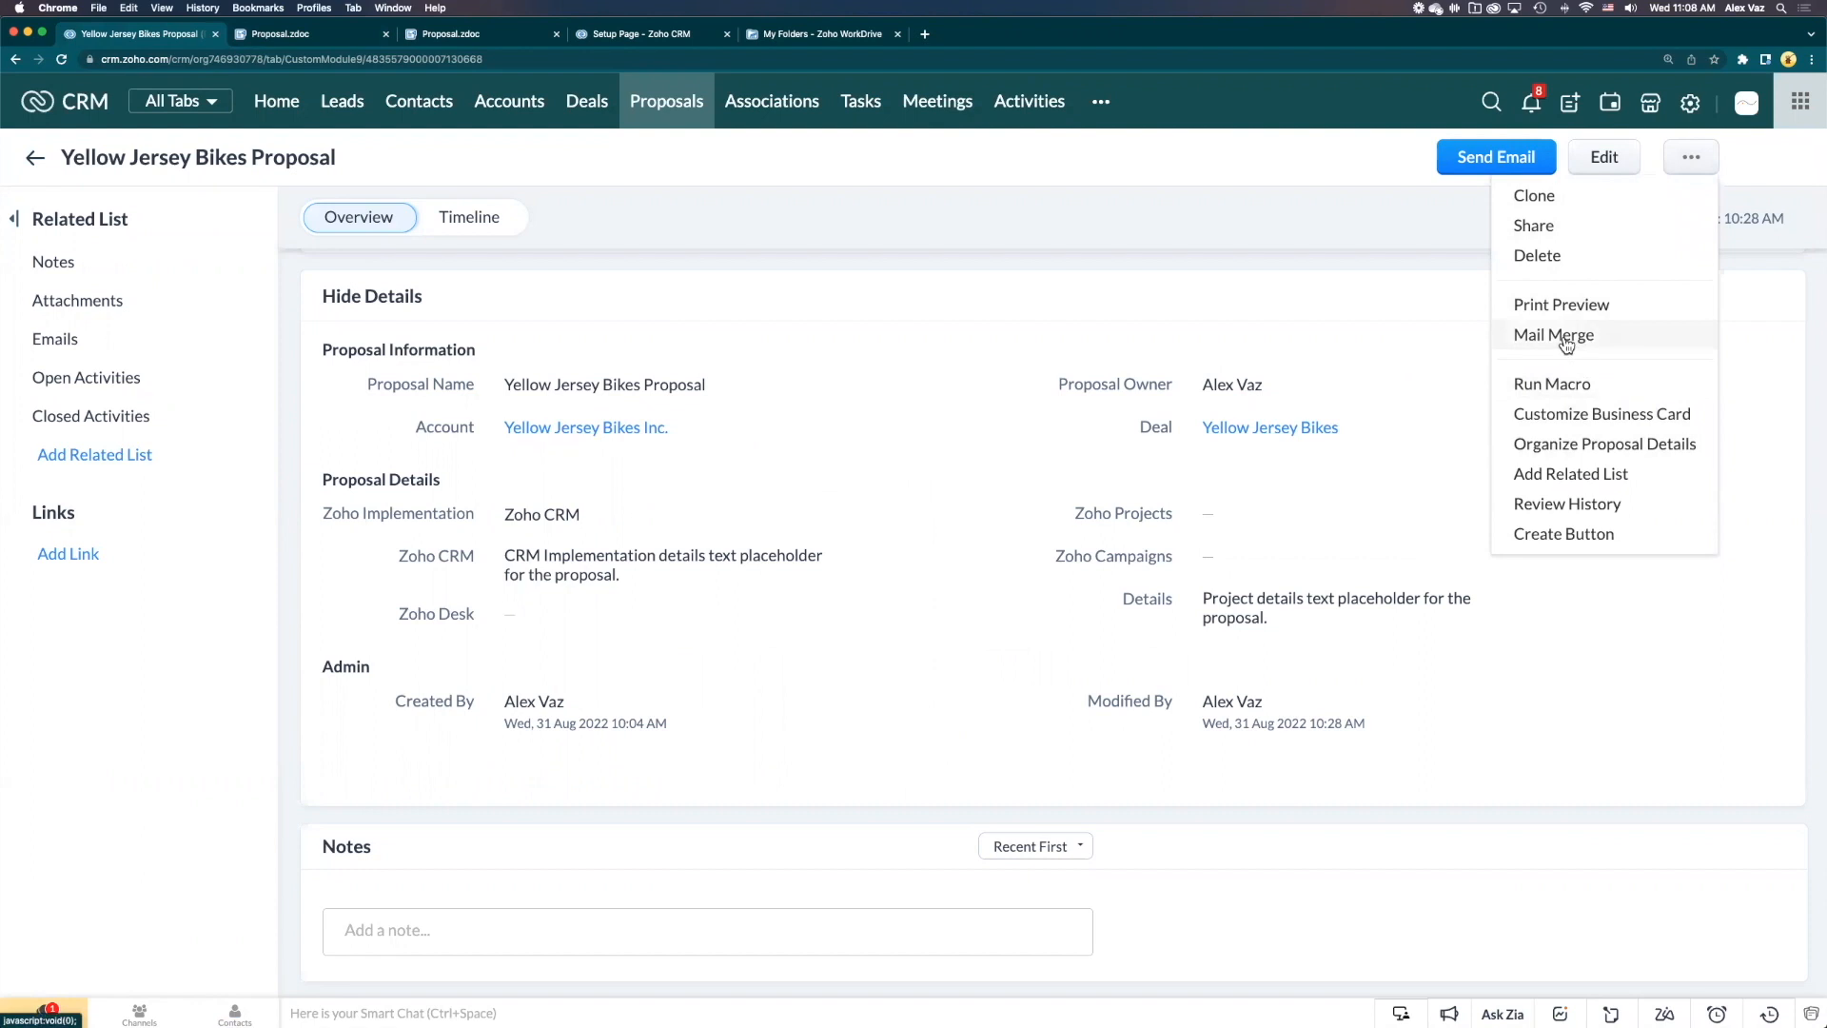
left_click(1552, 335)
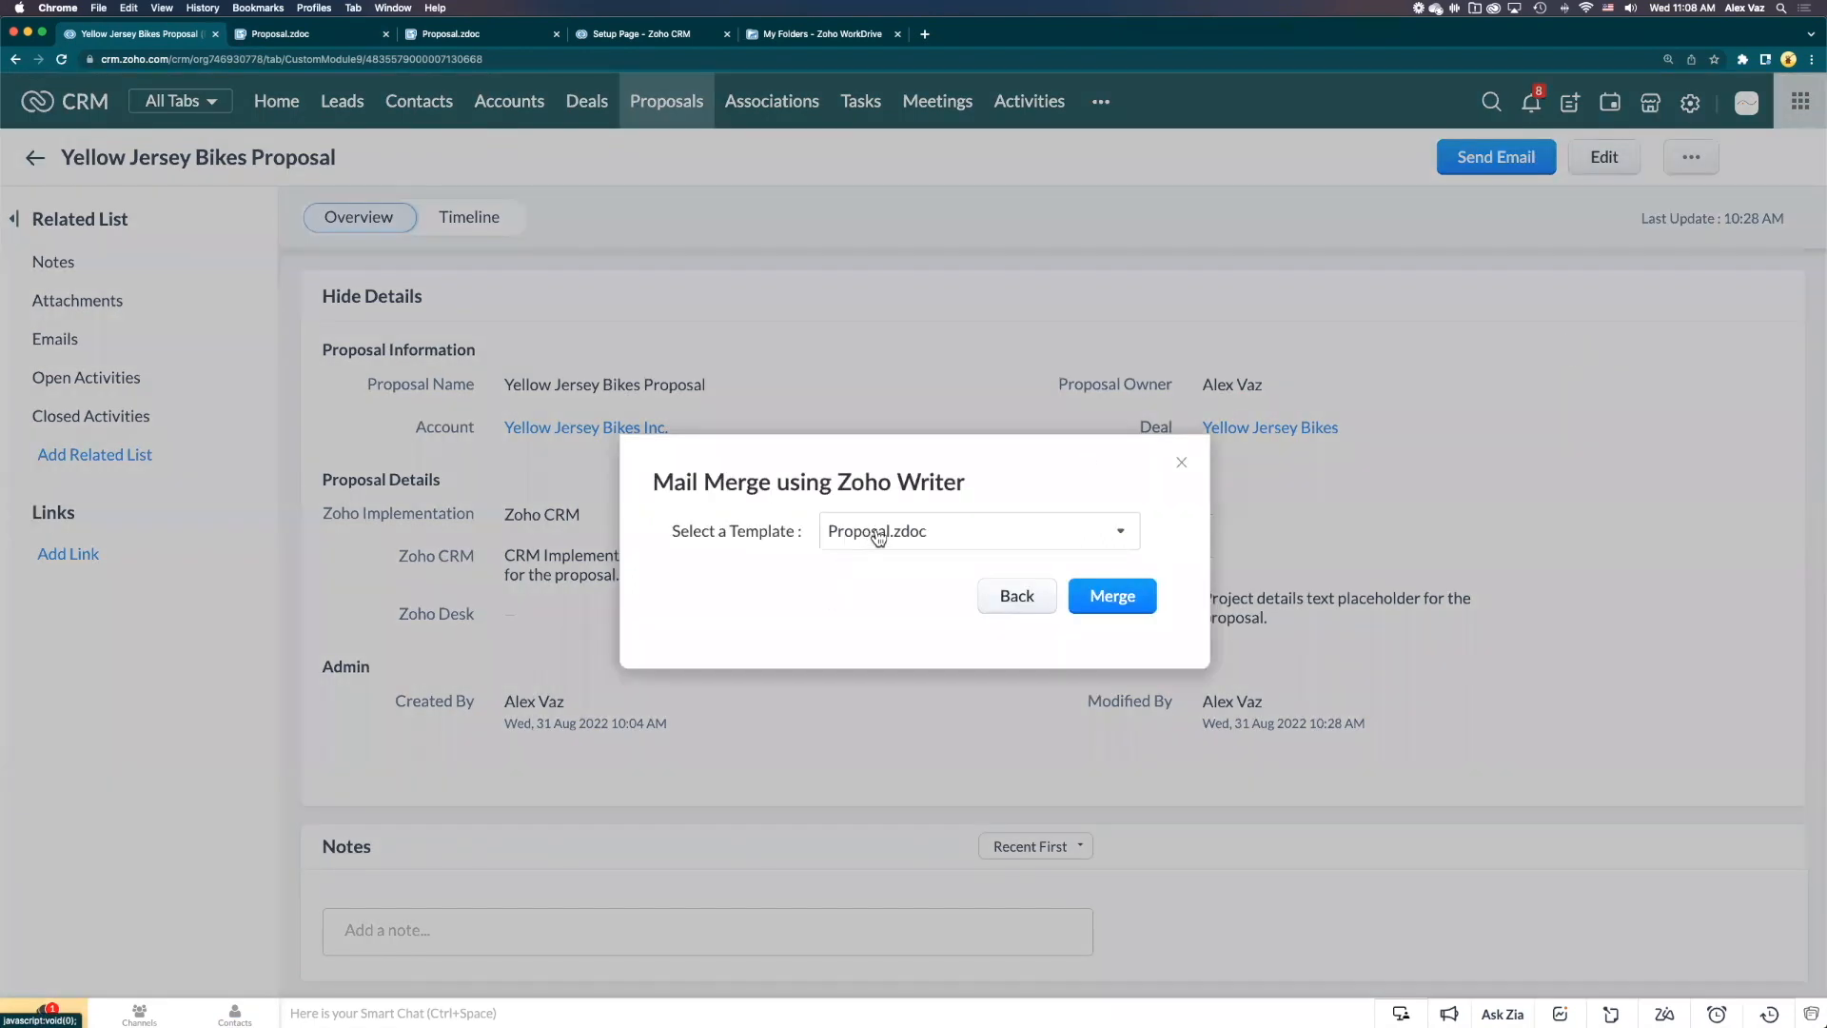
left_click(979, 531)
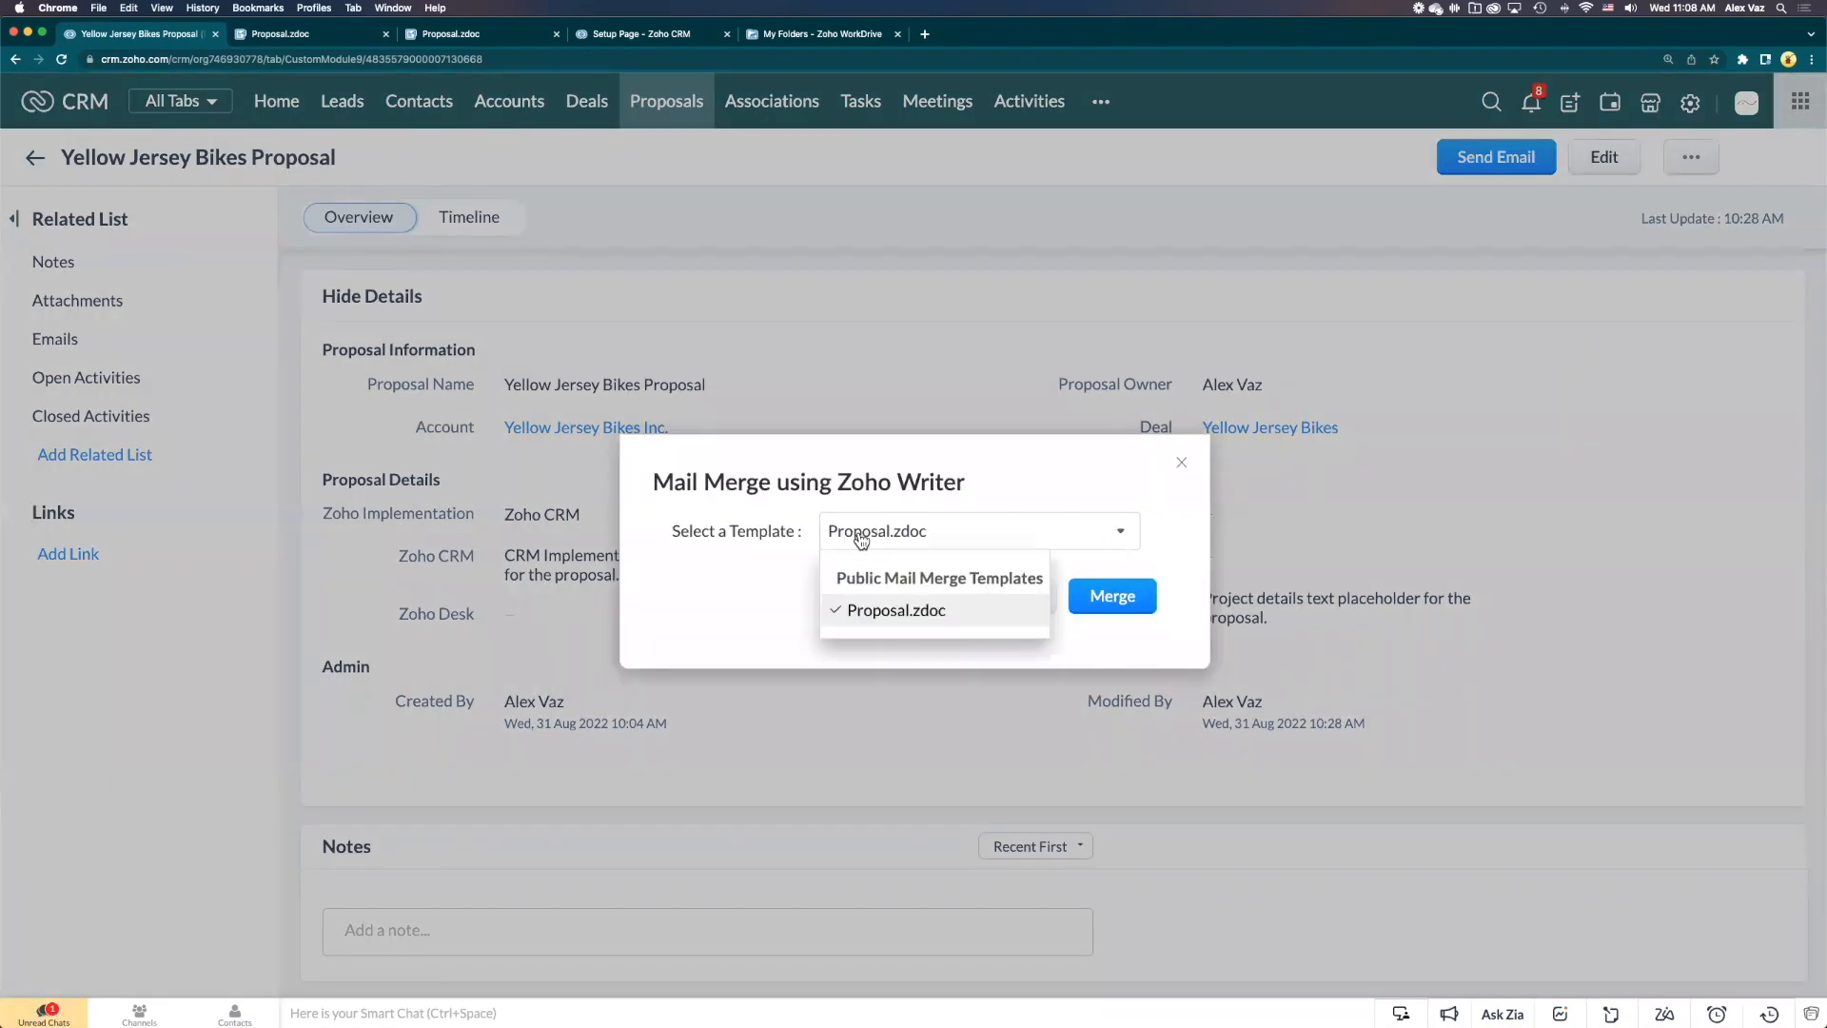
mouse_move(773, 553)
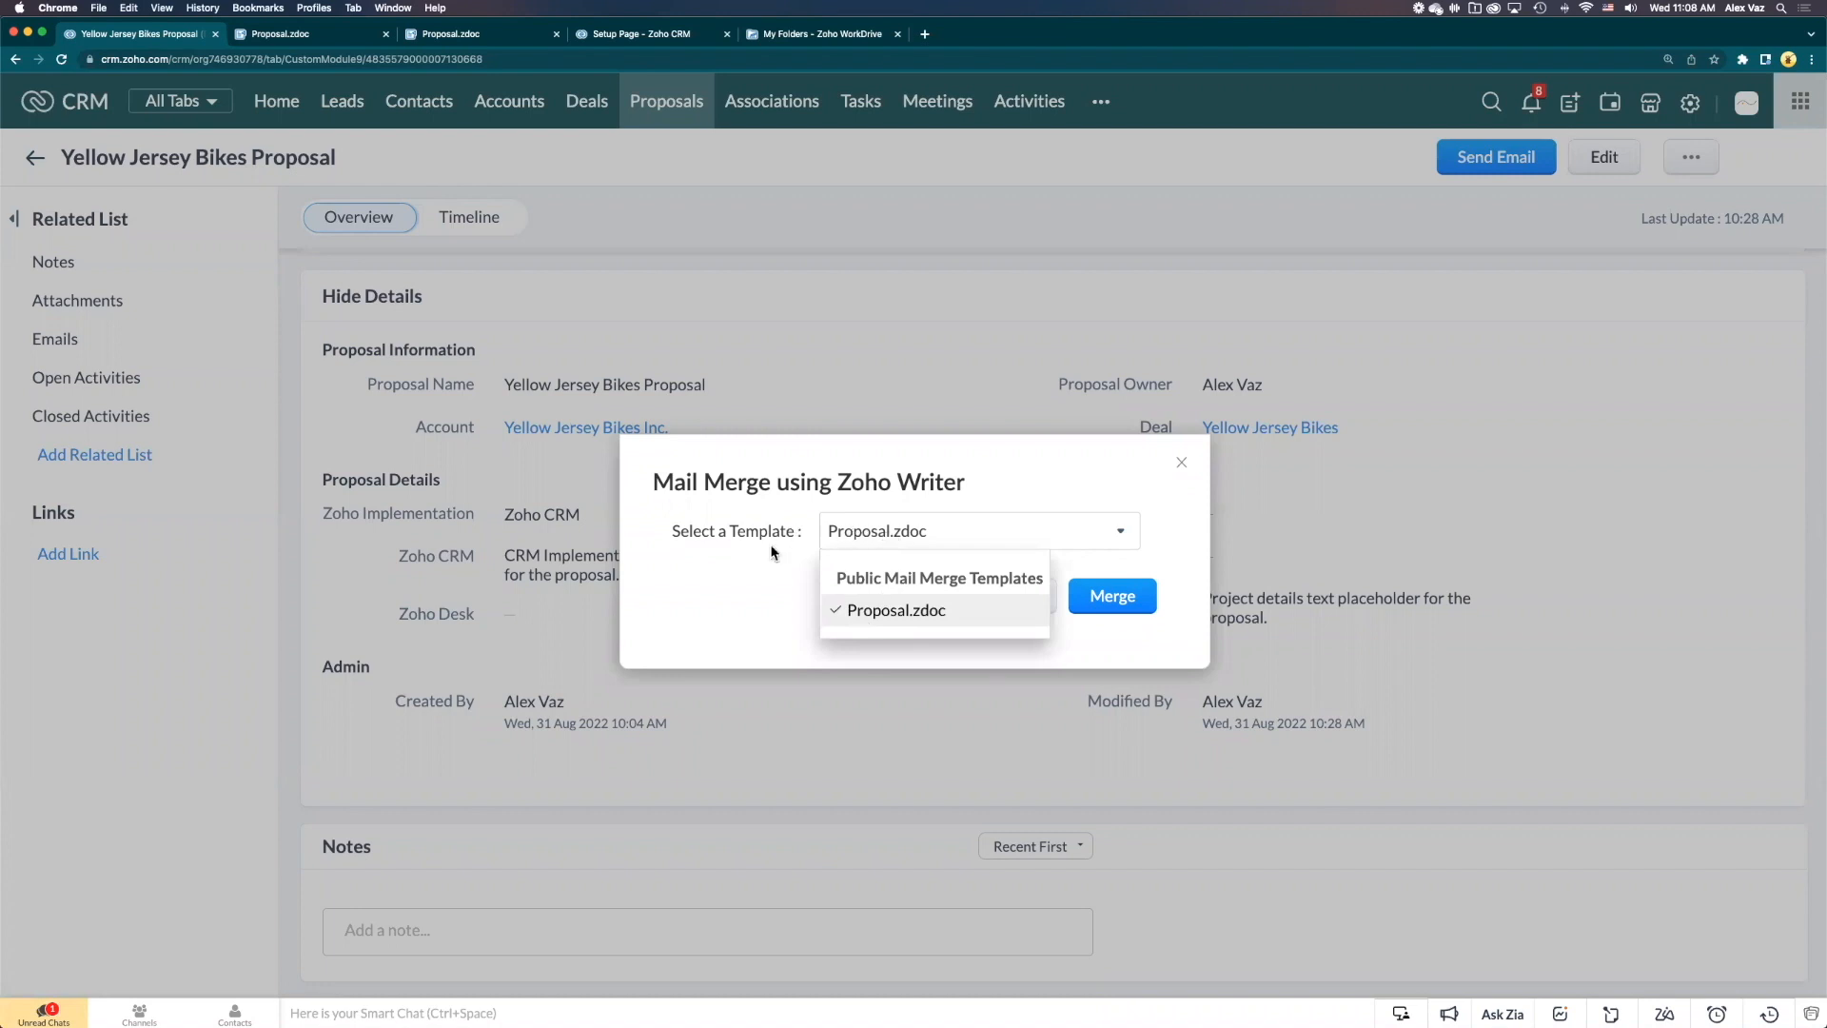
left_click(898, 610)
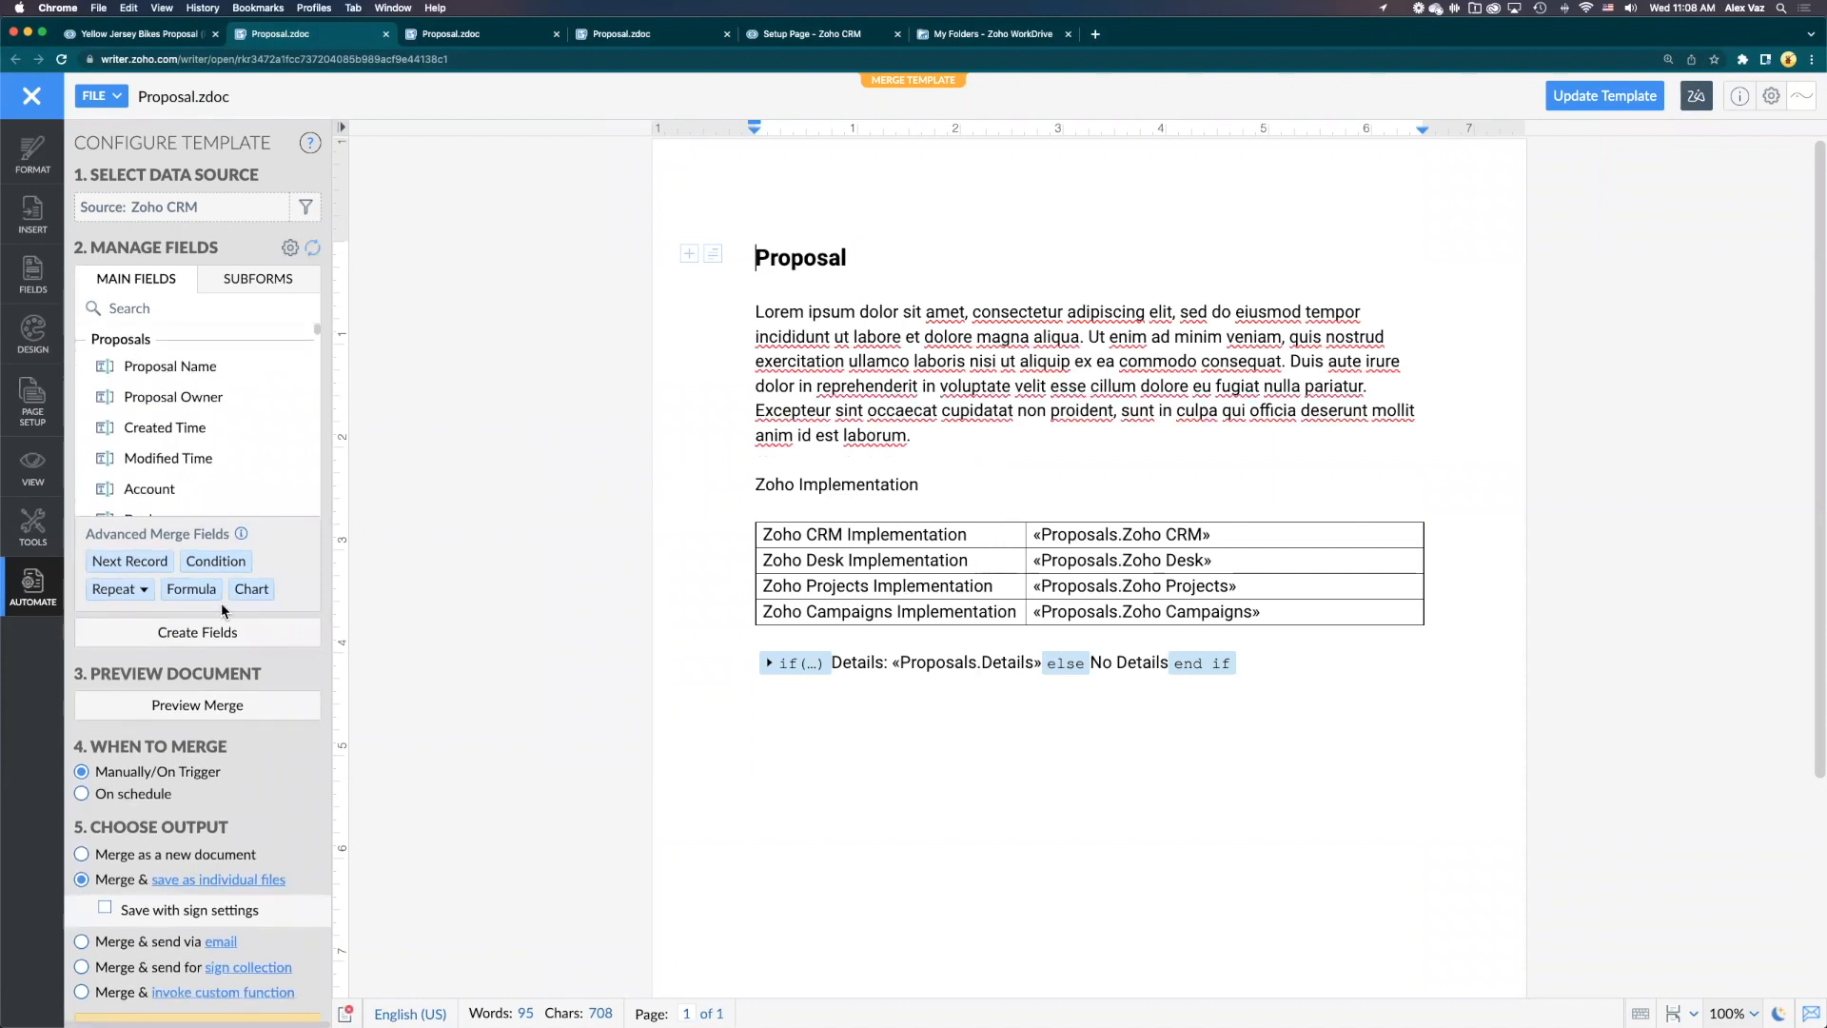
Choose 'Merge & save as individual files' as the merge output
scroll("down", 3)
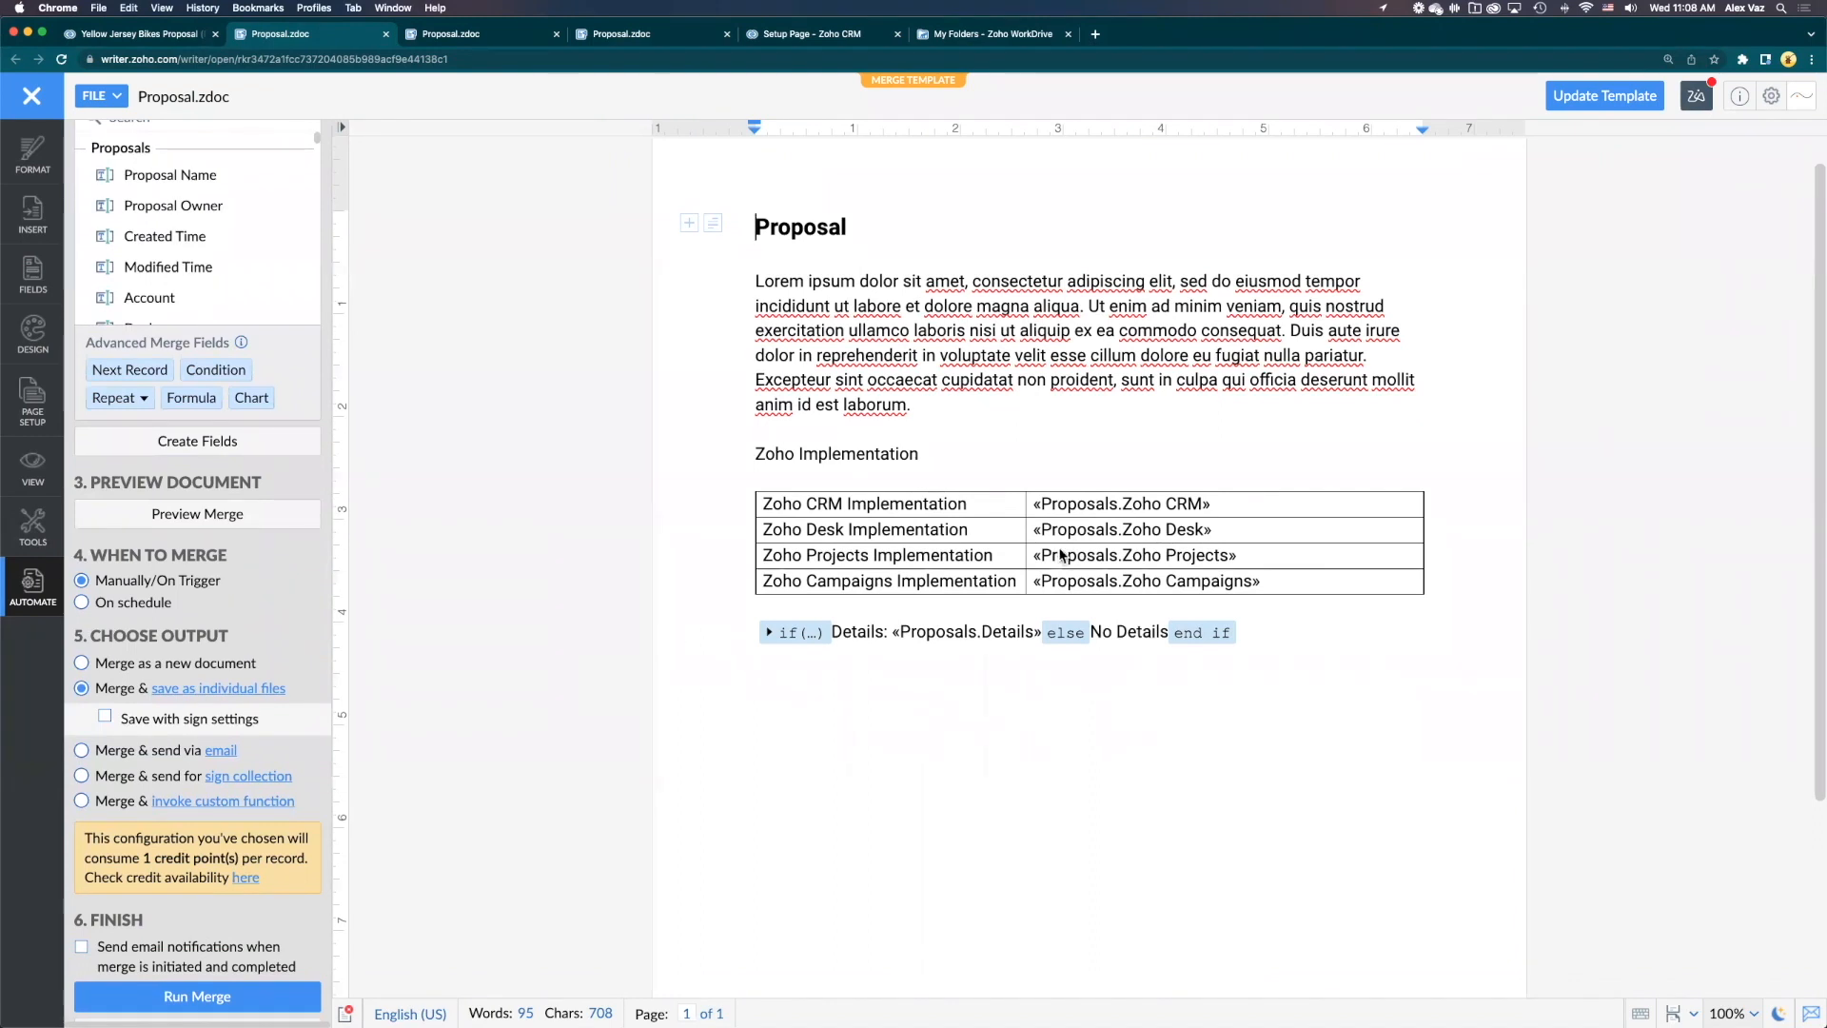
mouse_move(865, 717)
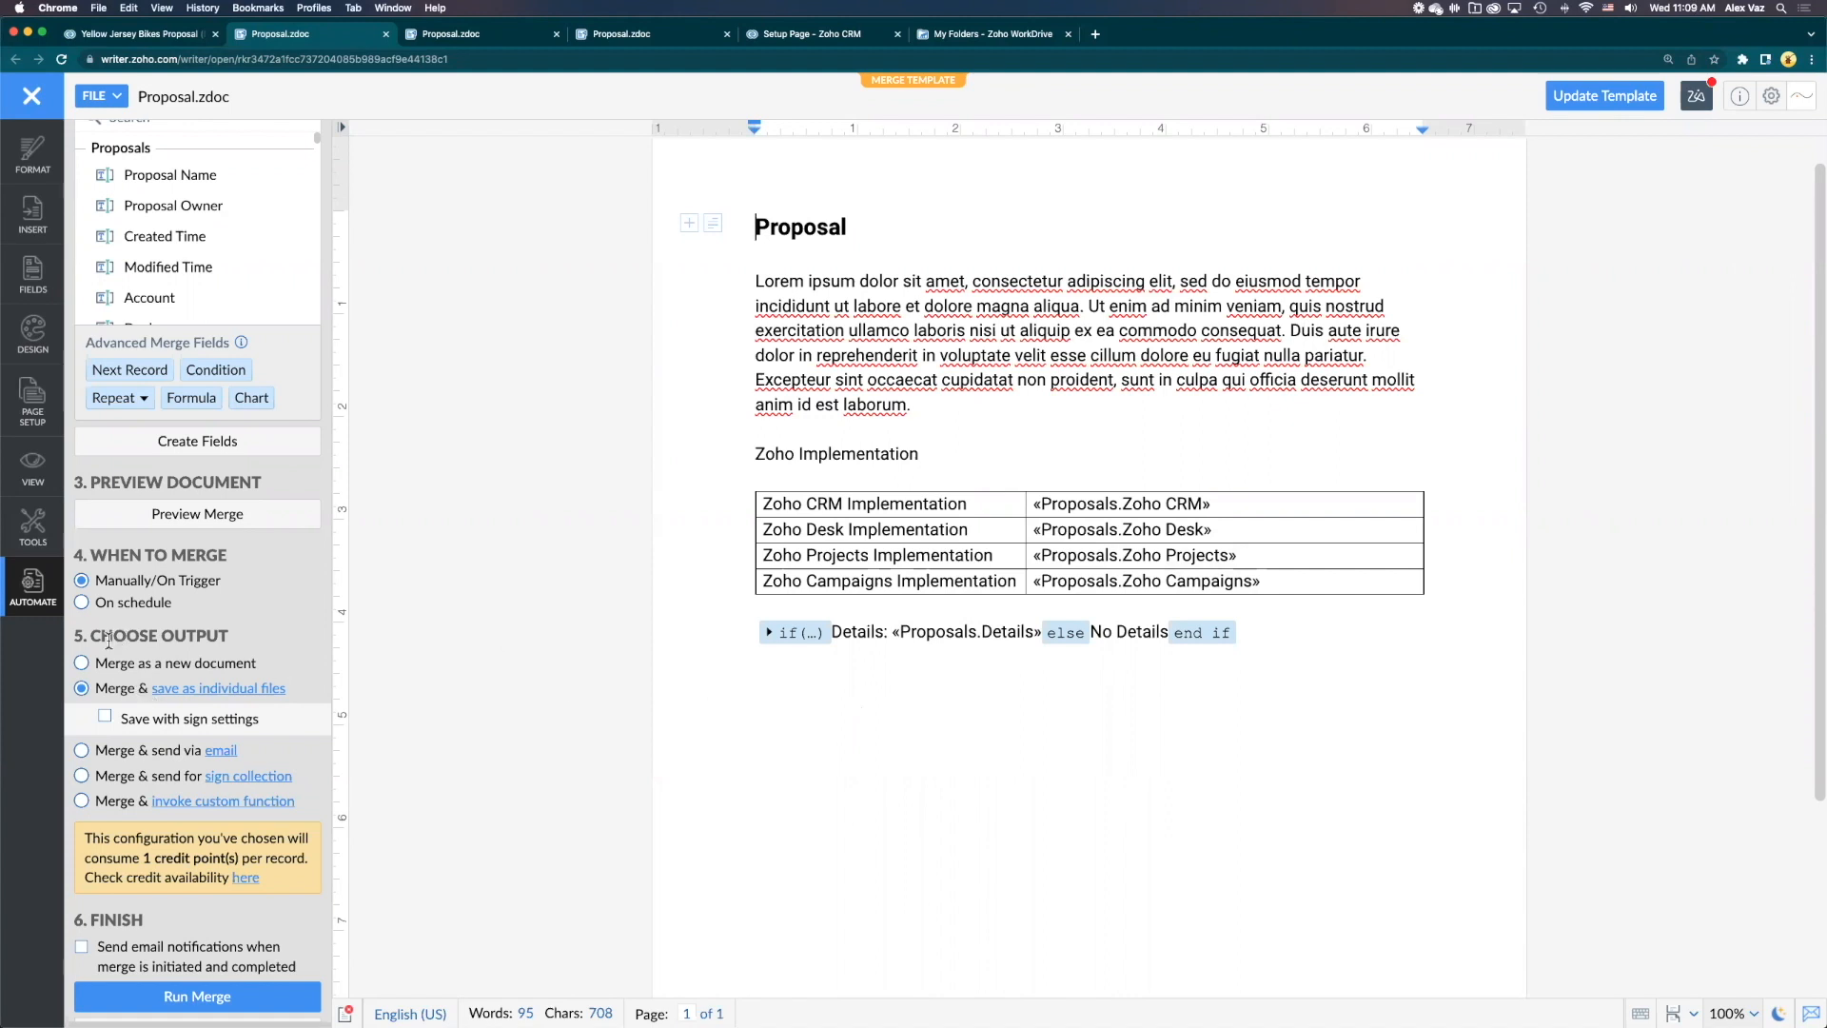
mouse_move(137, 622)
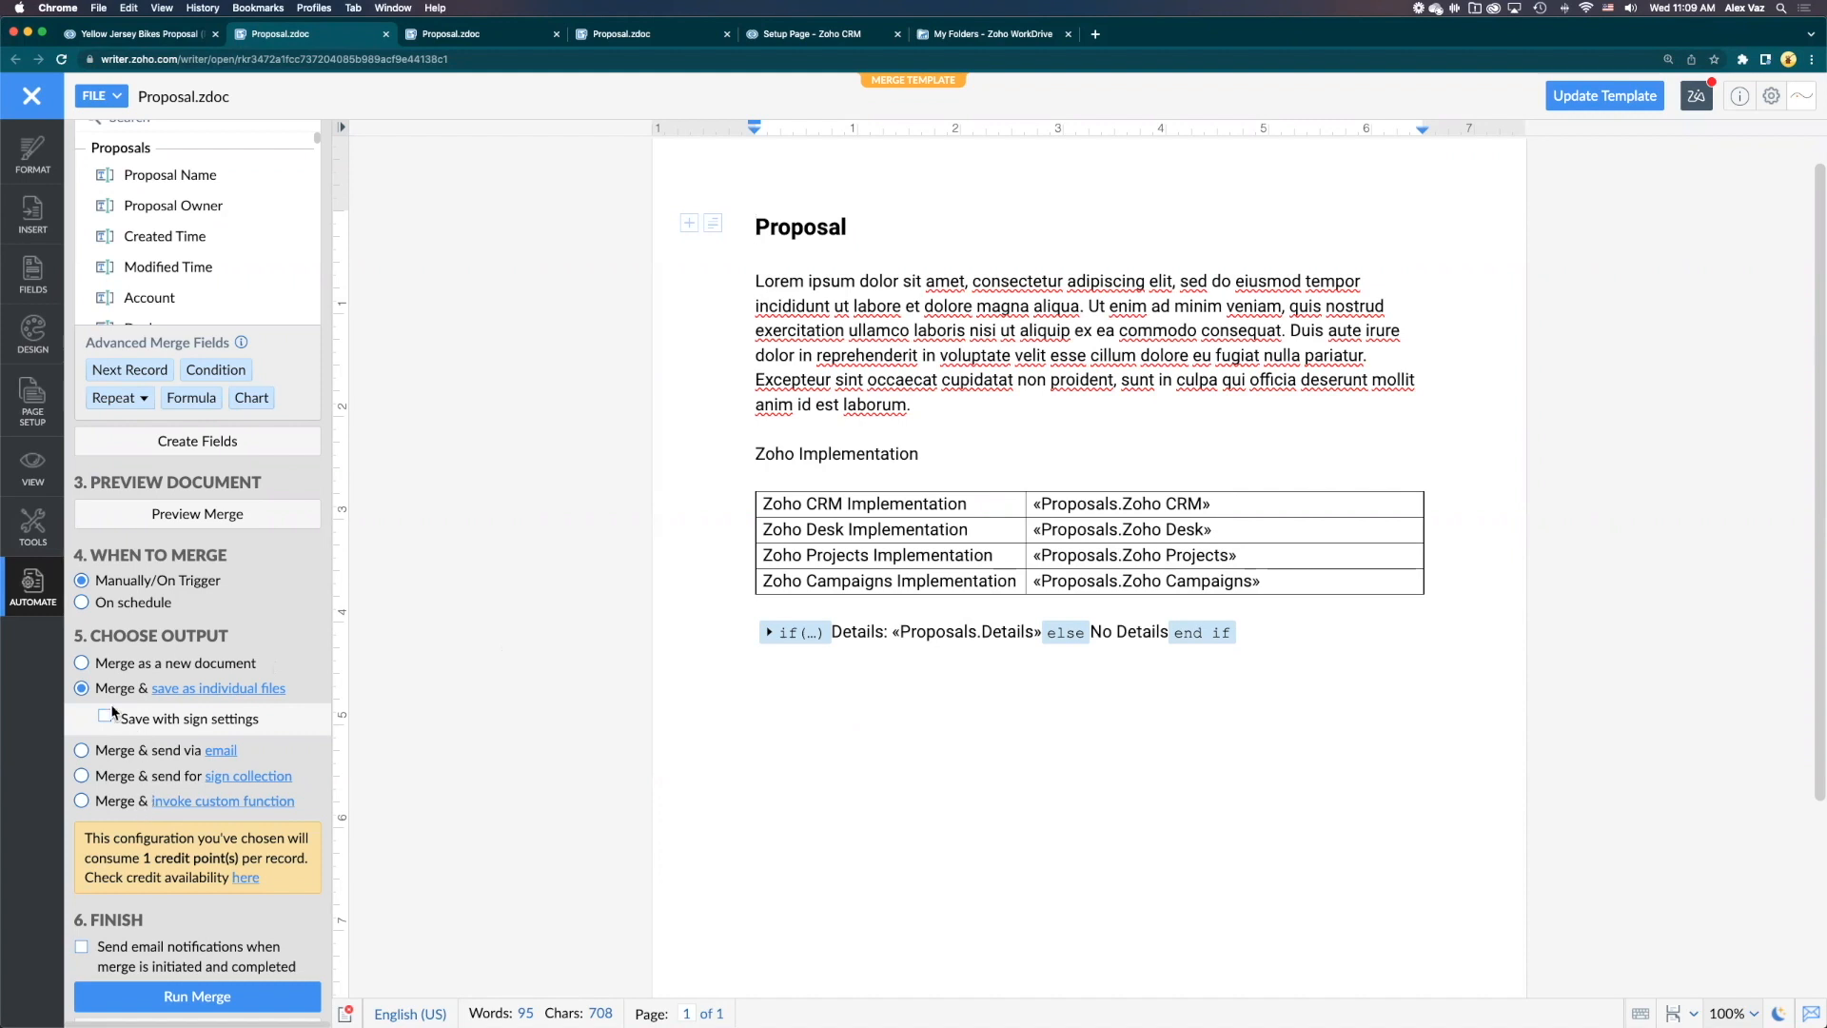
mouse_move(244, 697)
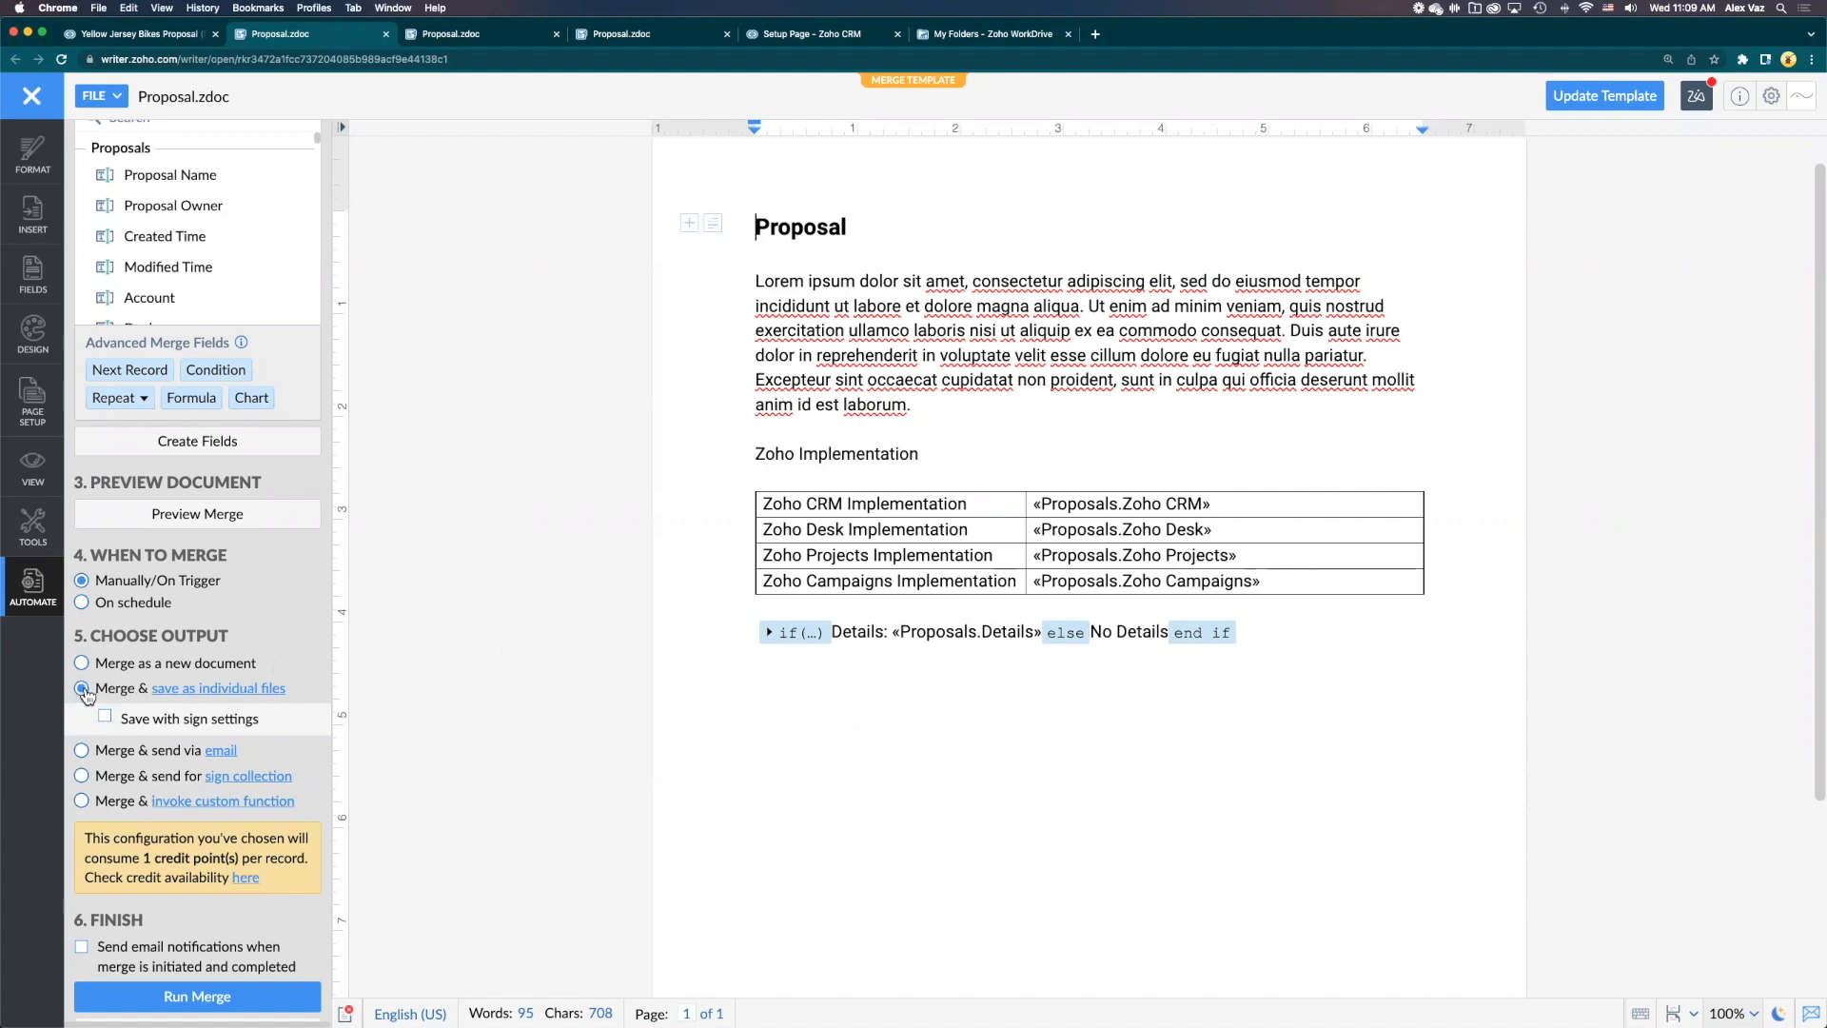
left_click(81, 688)
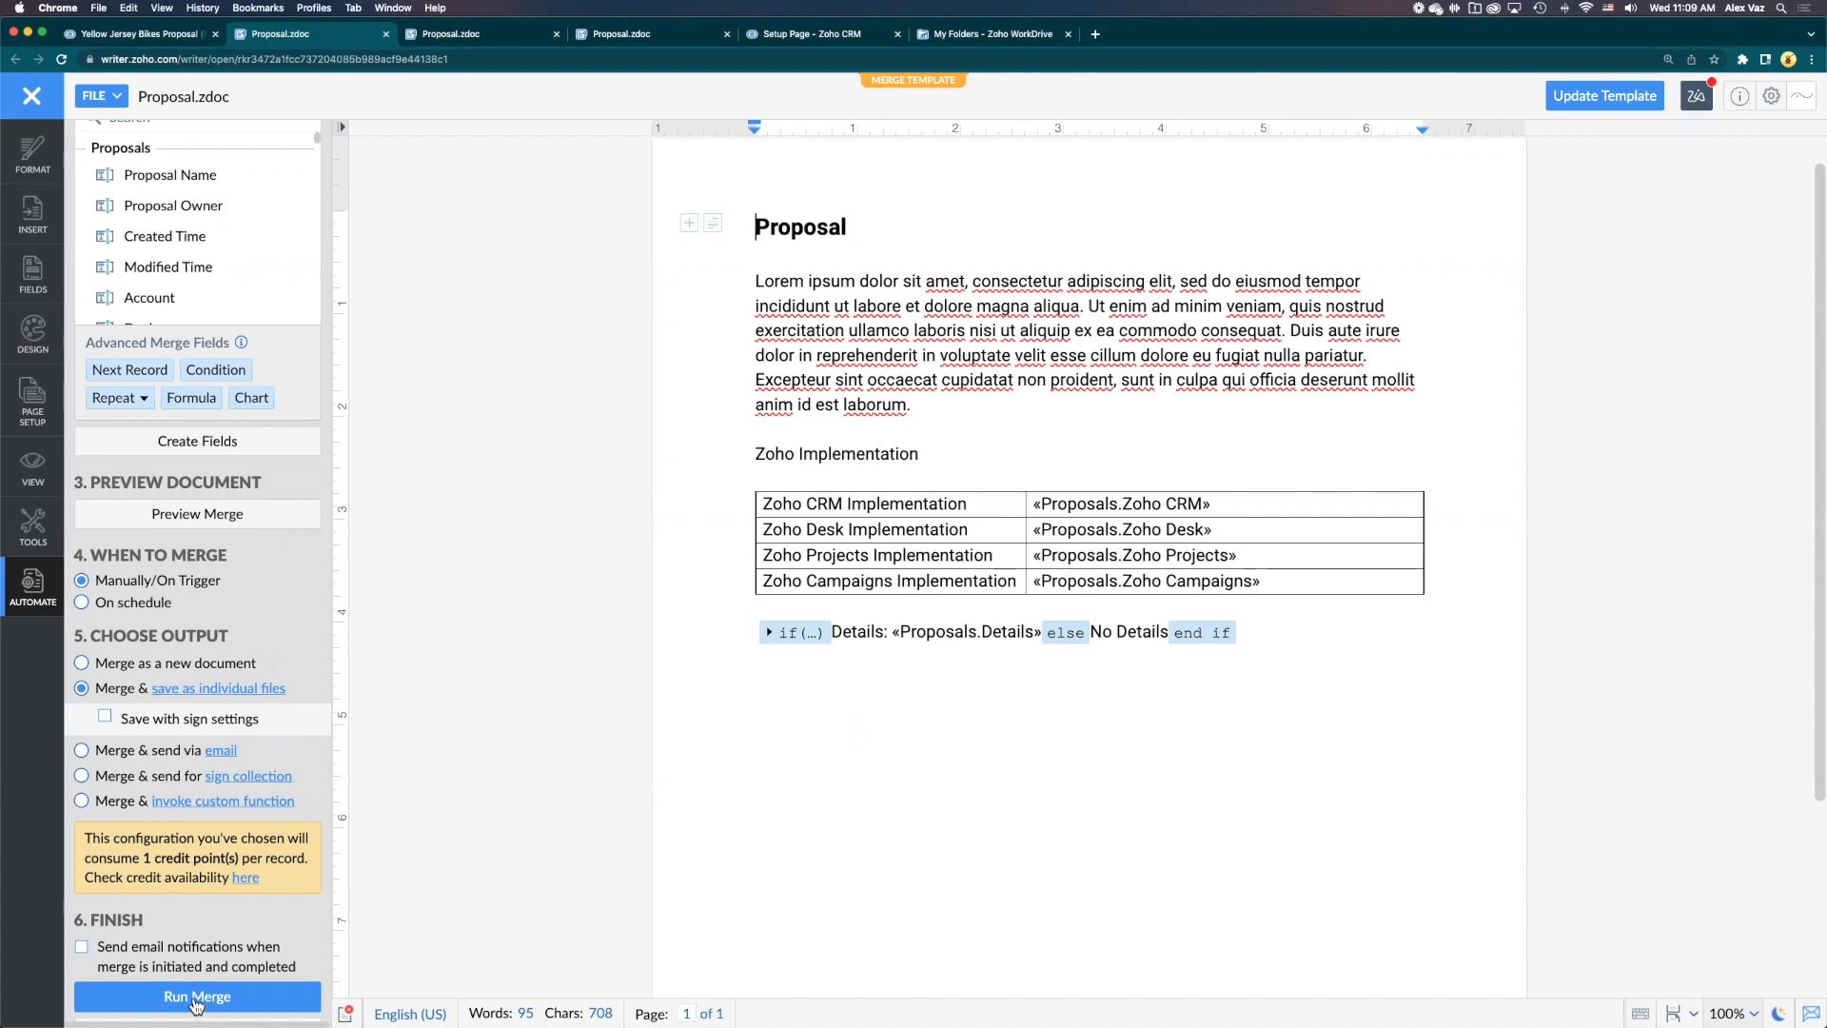
Run the merge with file name 'Proposal - «Proposals.Proposal Name»' in MYSPACE_LIBRARY, remembering these settings
left_click(196, 996)
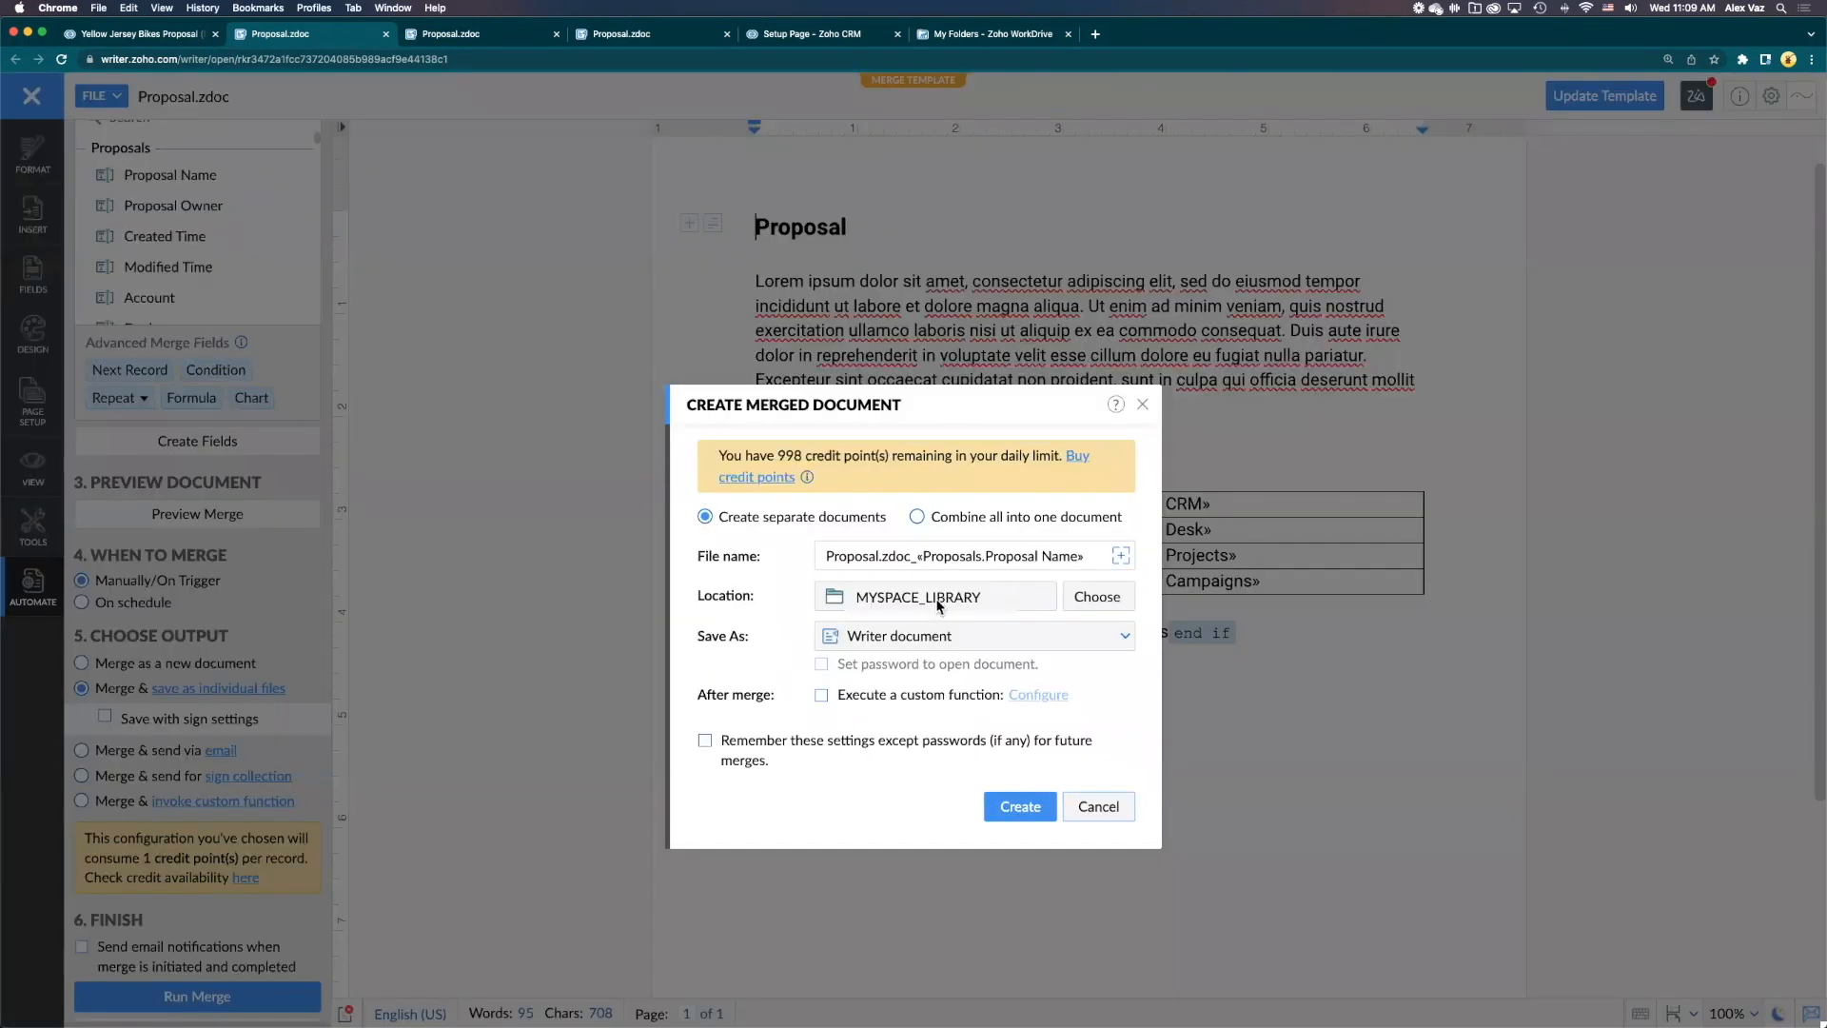
mouse_move(925, 605)
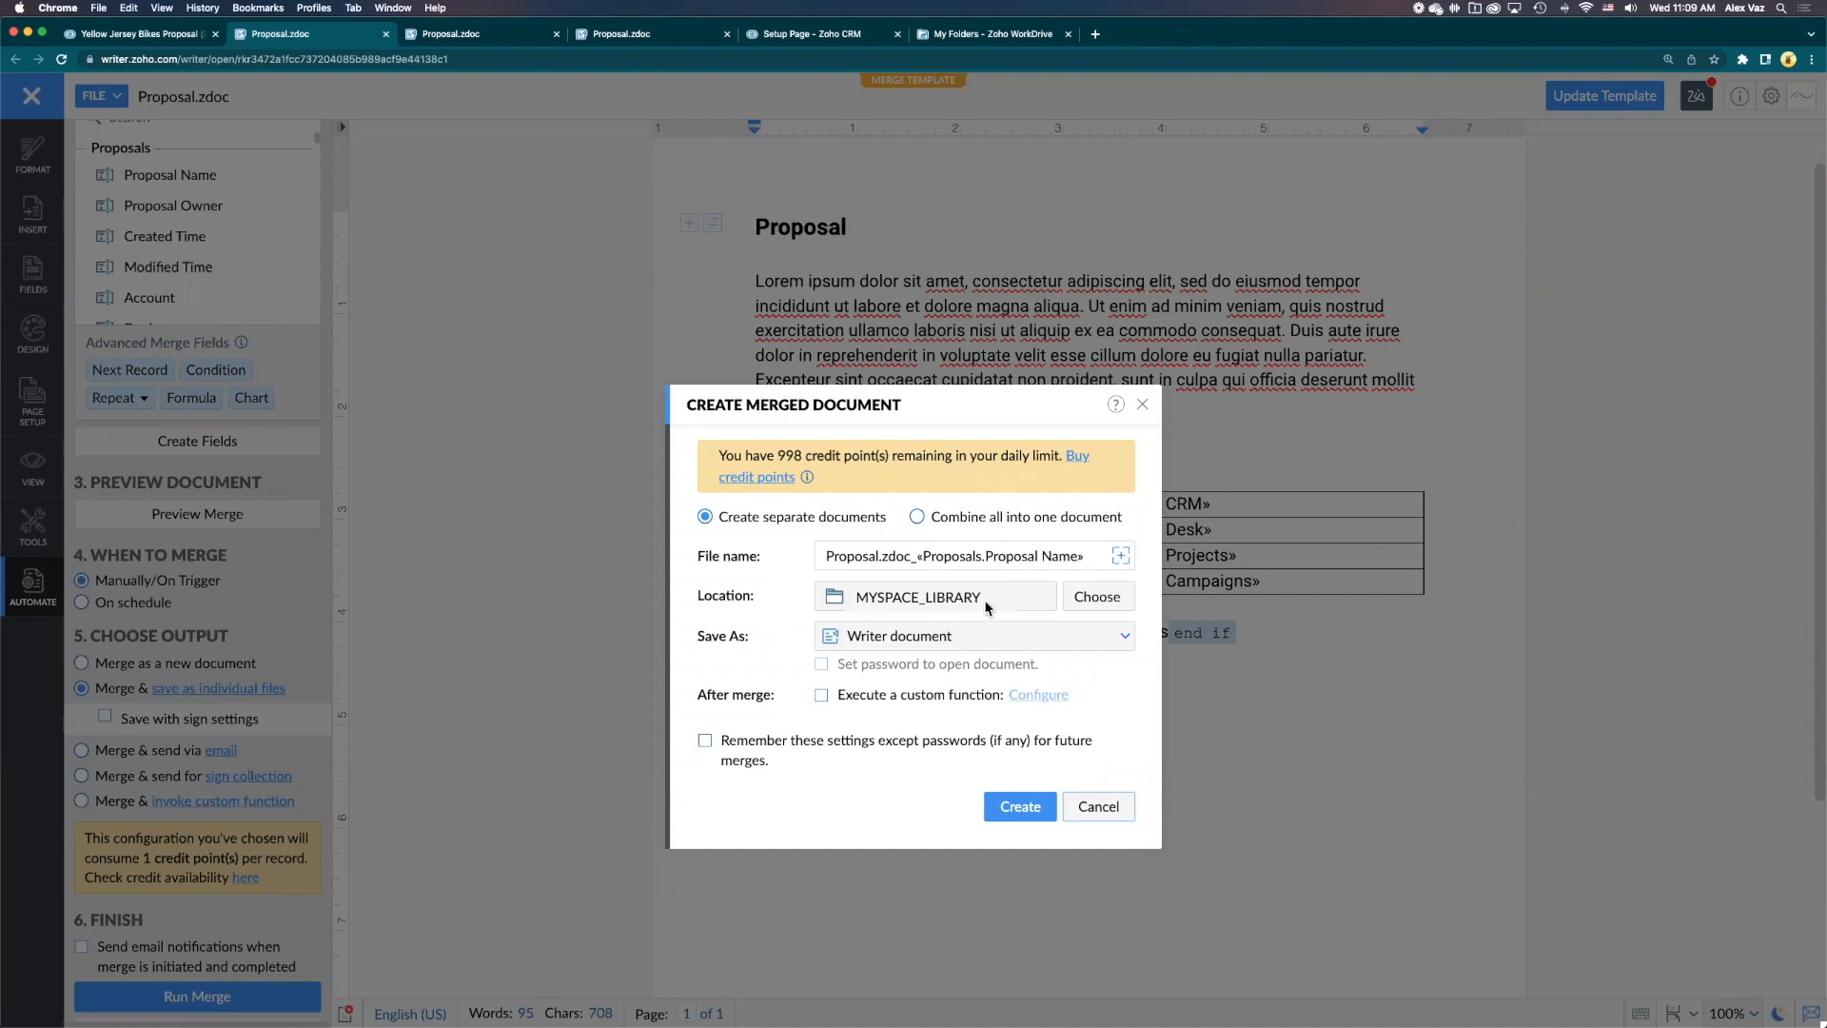
mouse_move(891, 642)
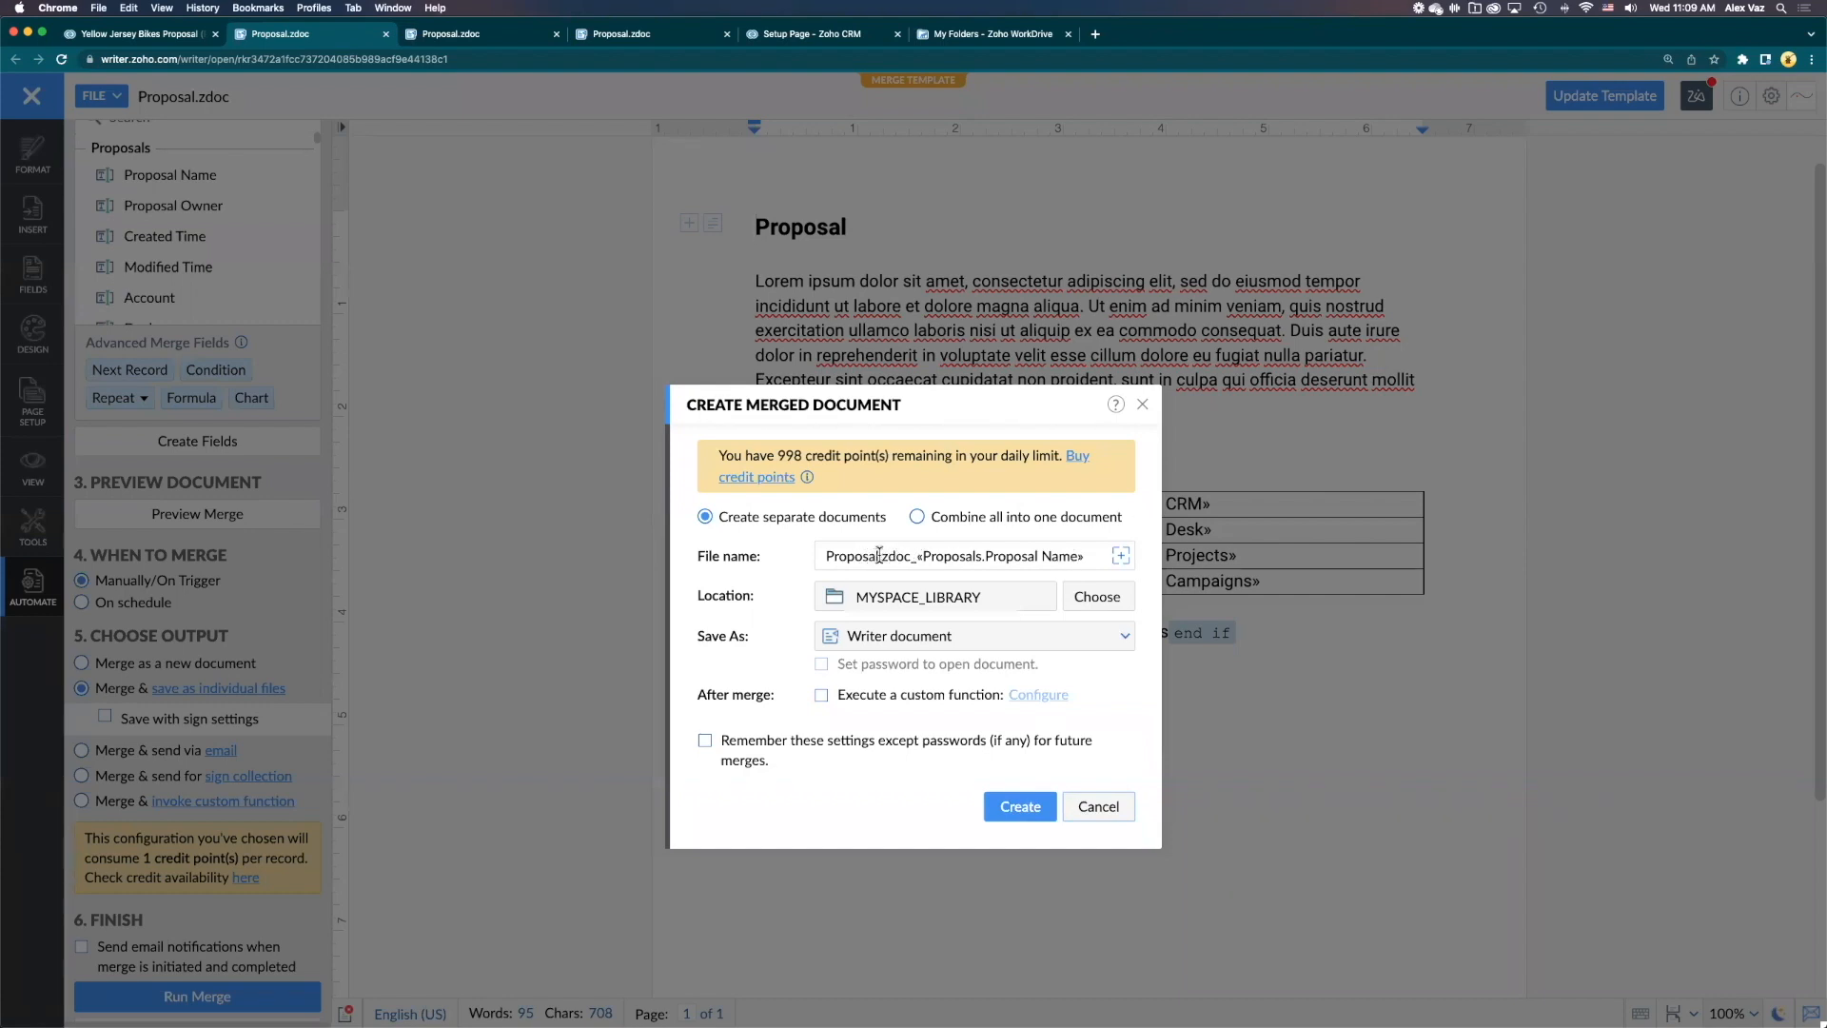
double_click(892, 556)
type(" - ")
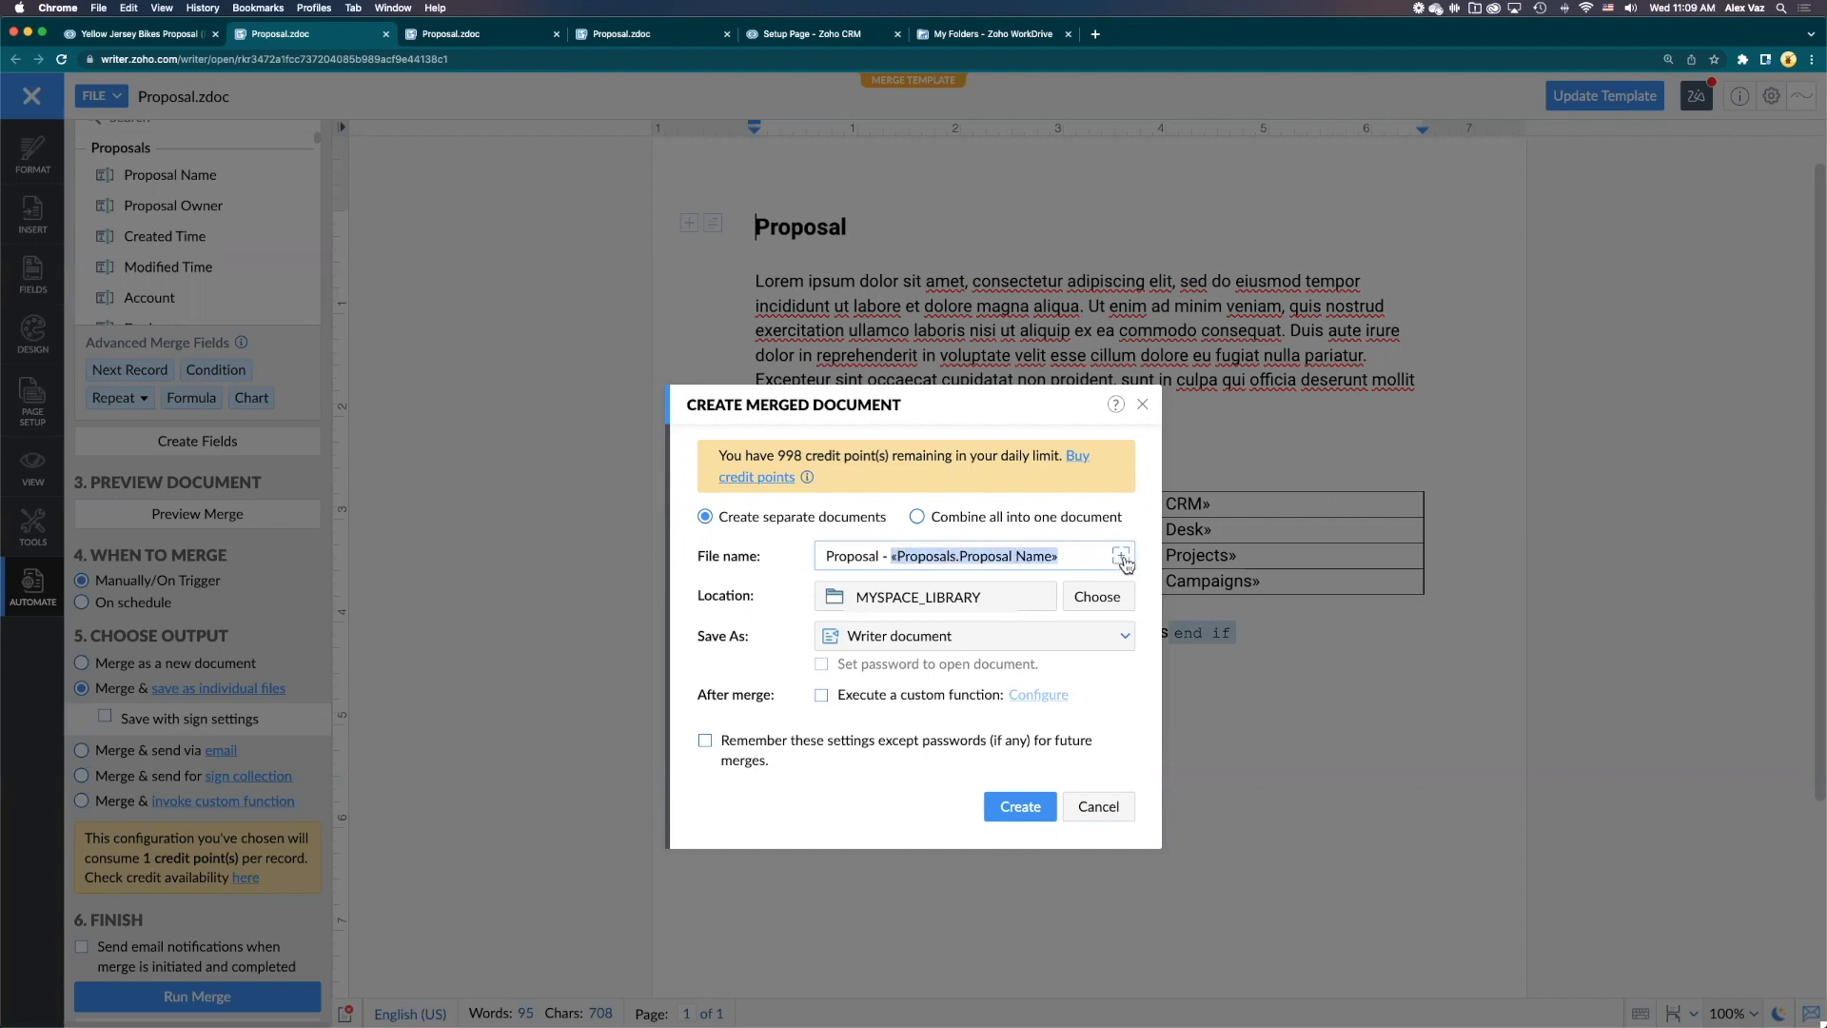
left_click(1120, 556)
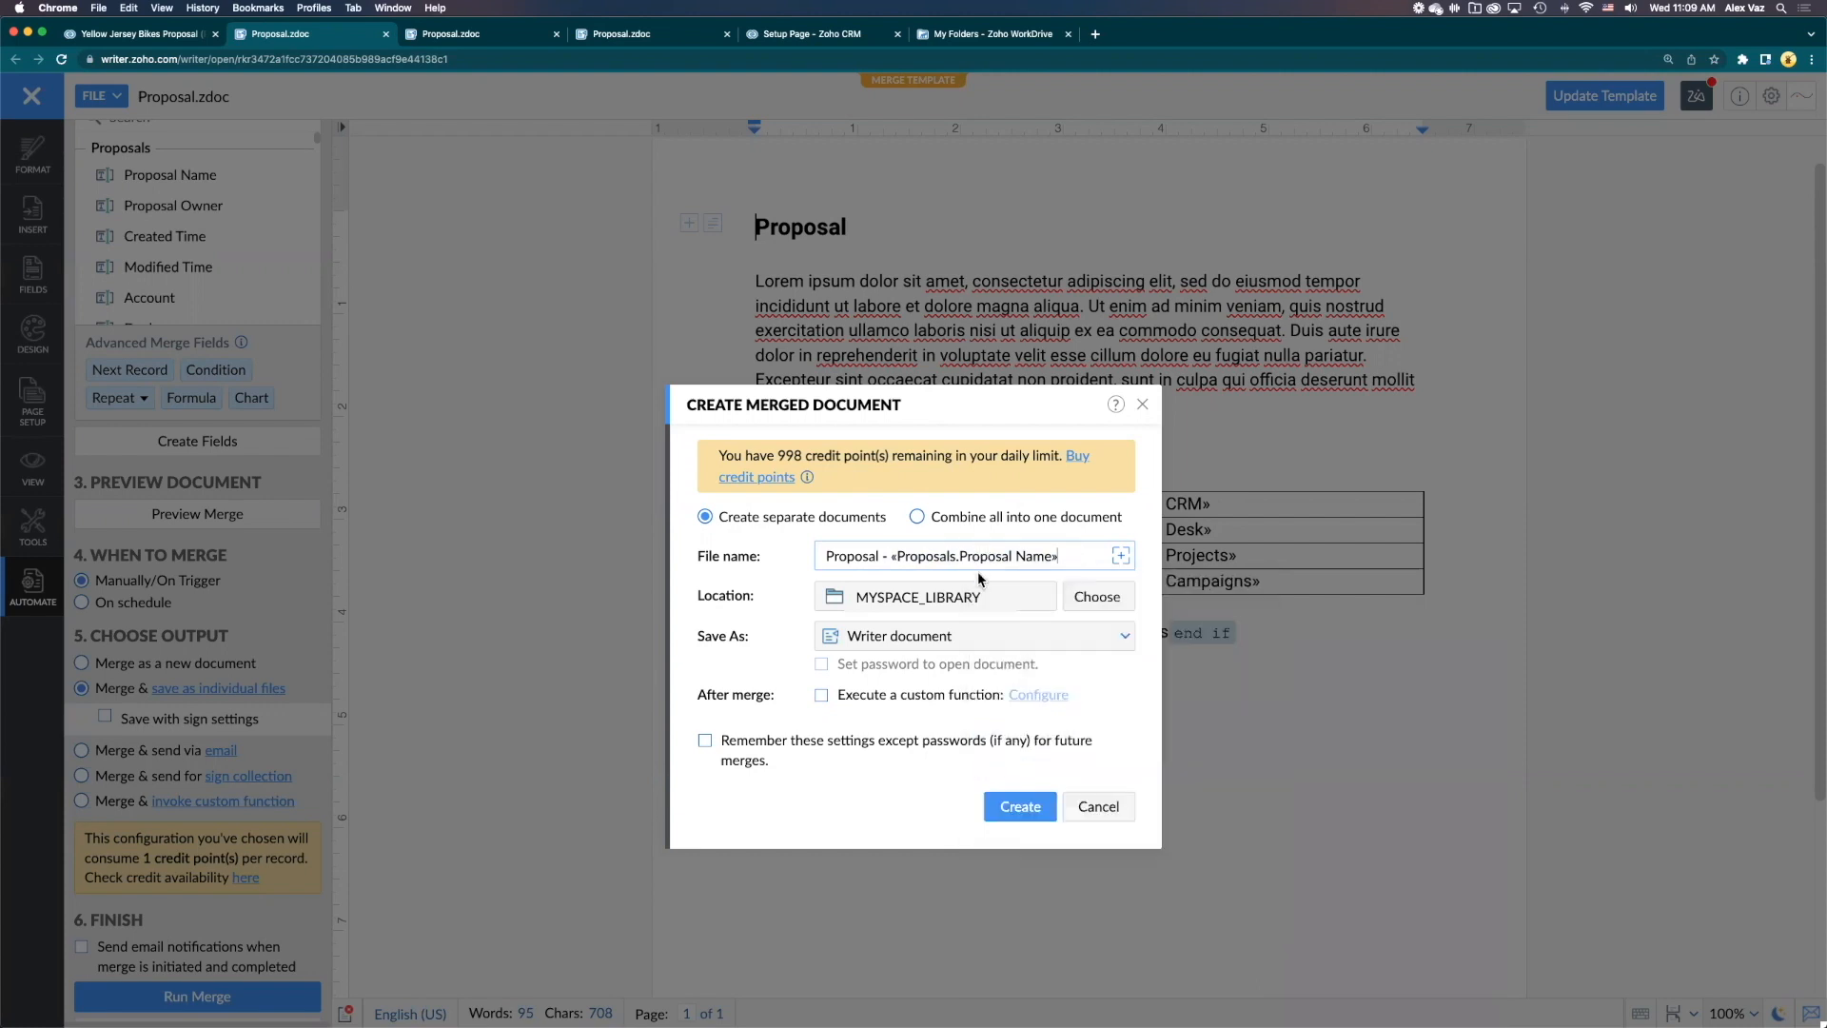
mouse_move(721, 763)
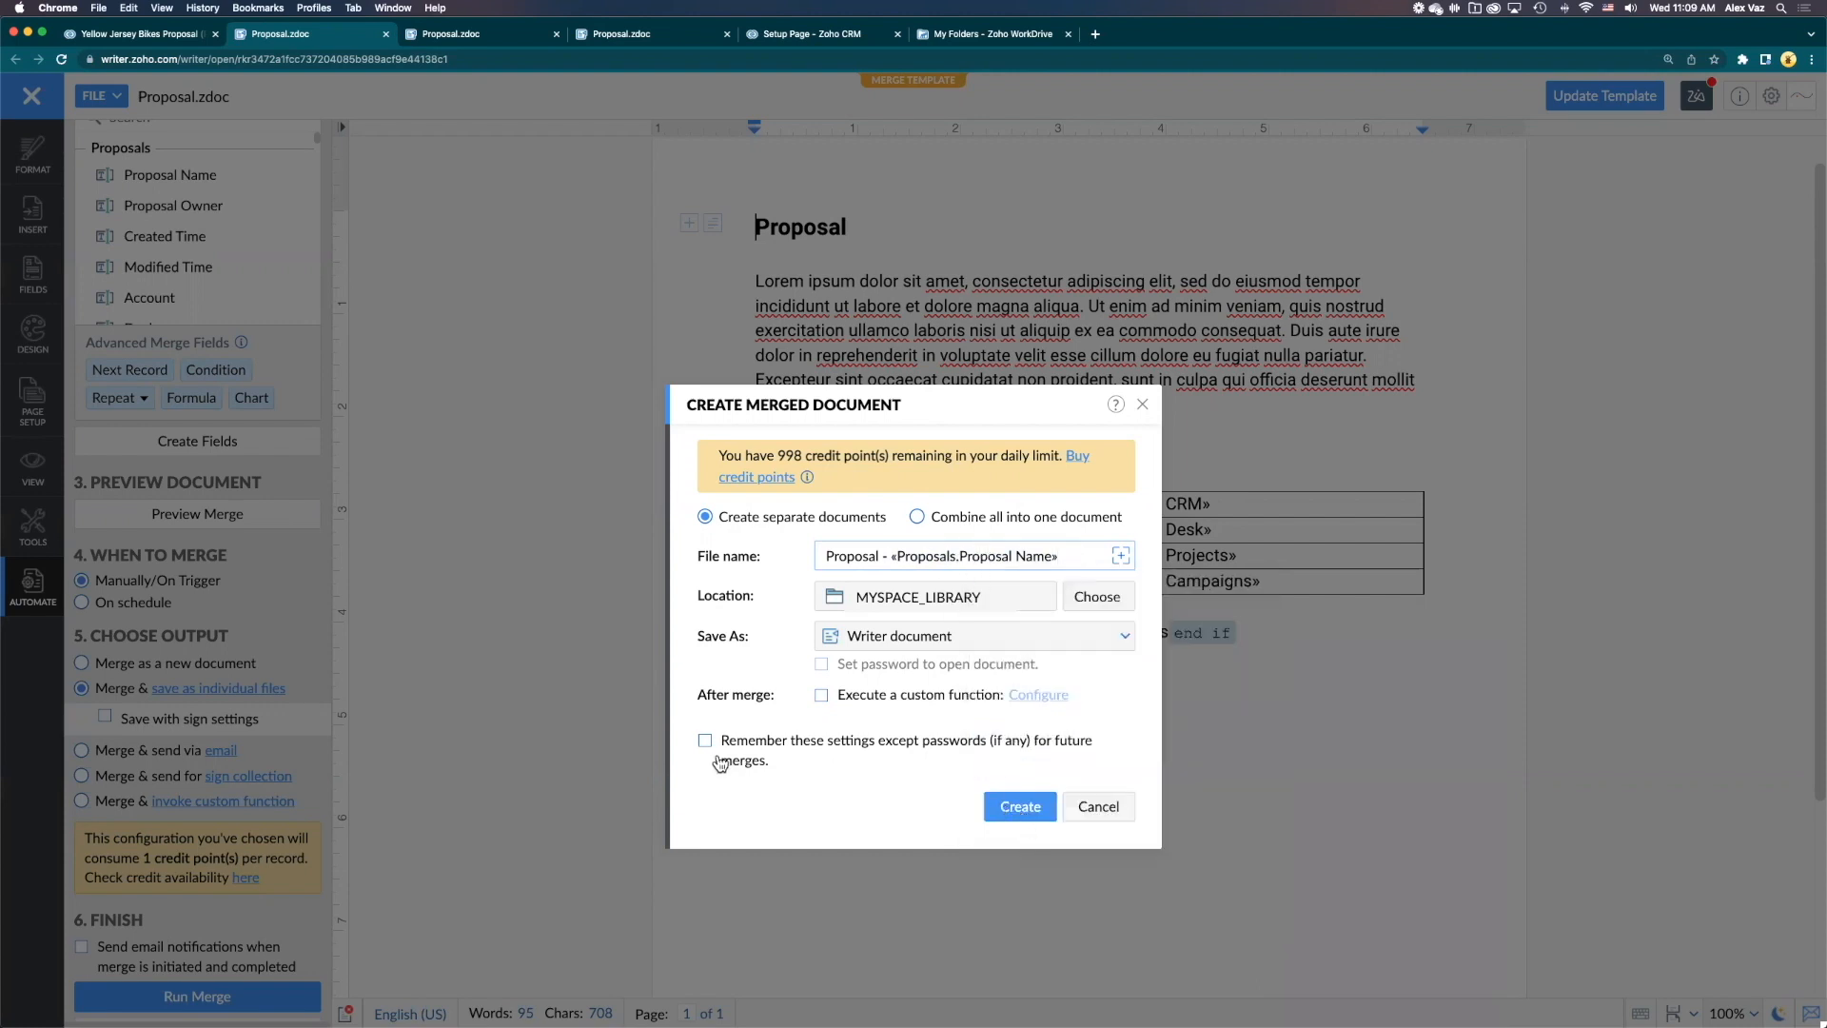
left_click(704, 740)
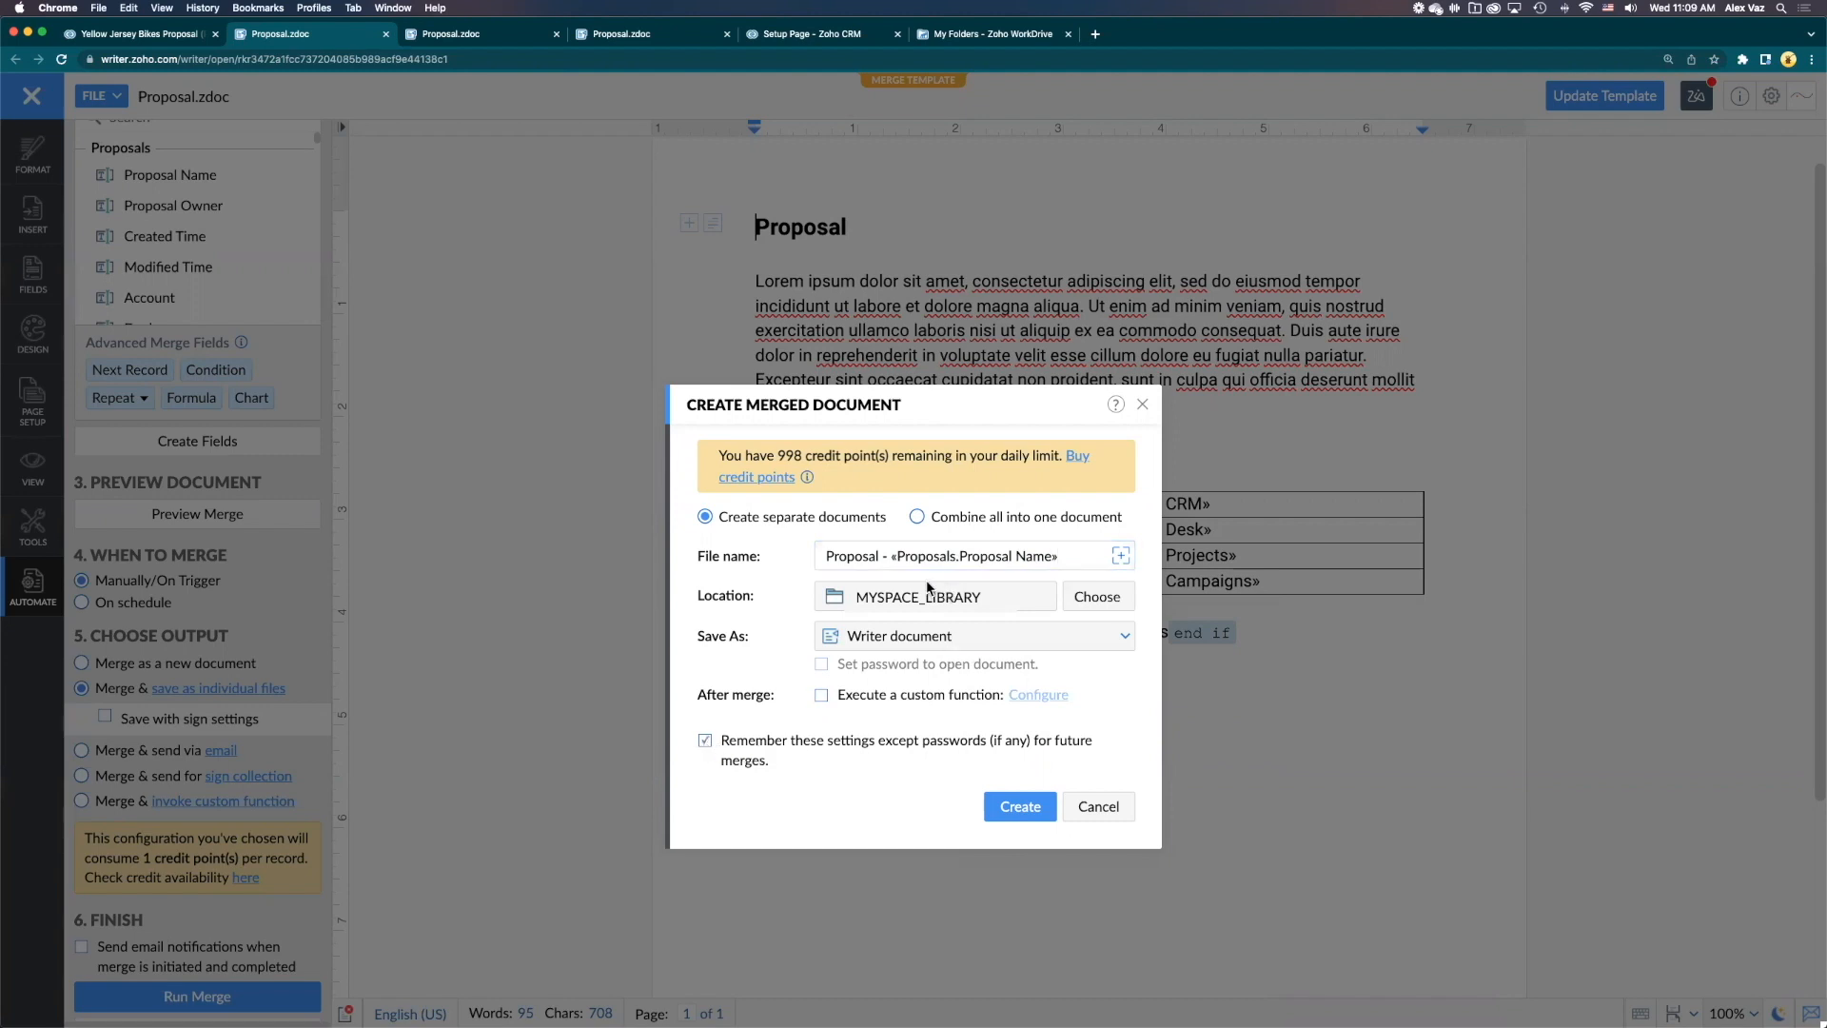
mouse_move(847, 617)
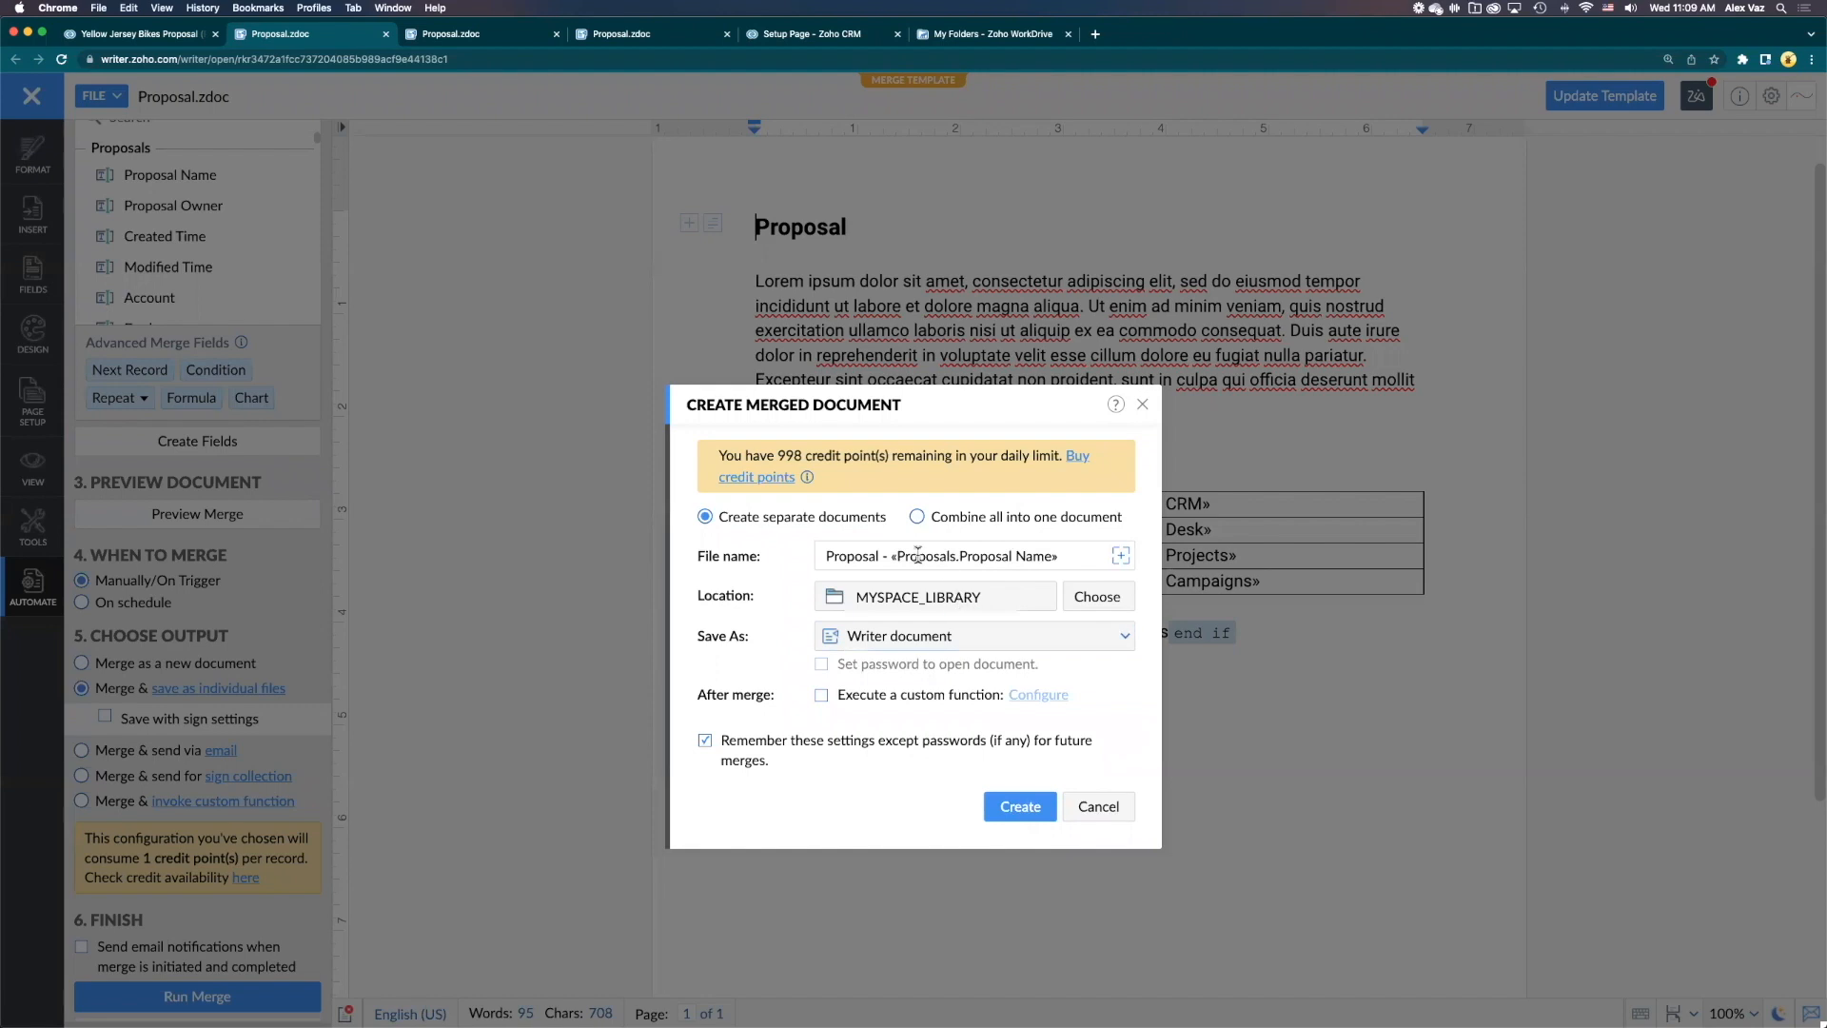
left_click(1019, 806)
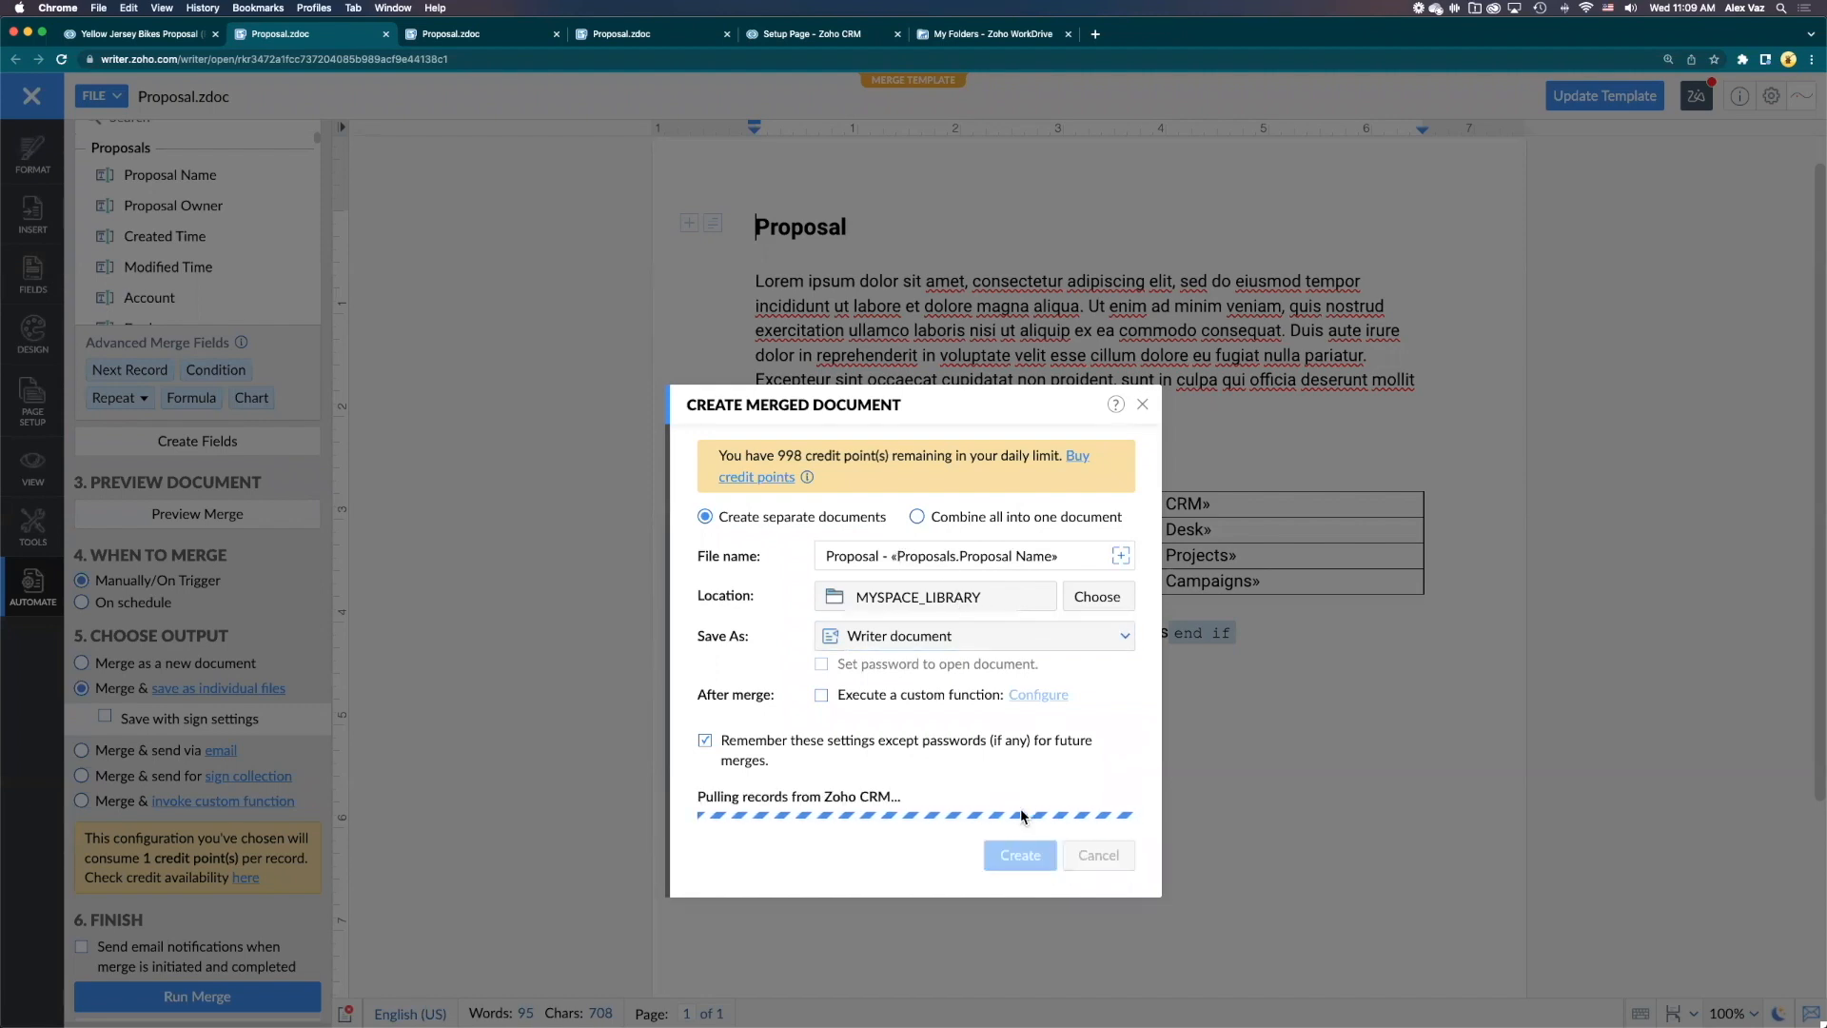
left_click(1019, 854)
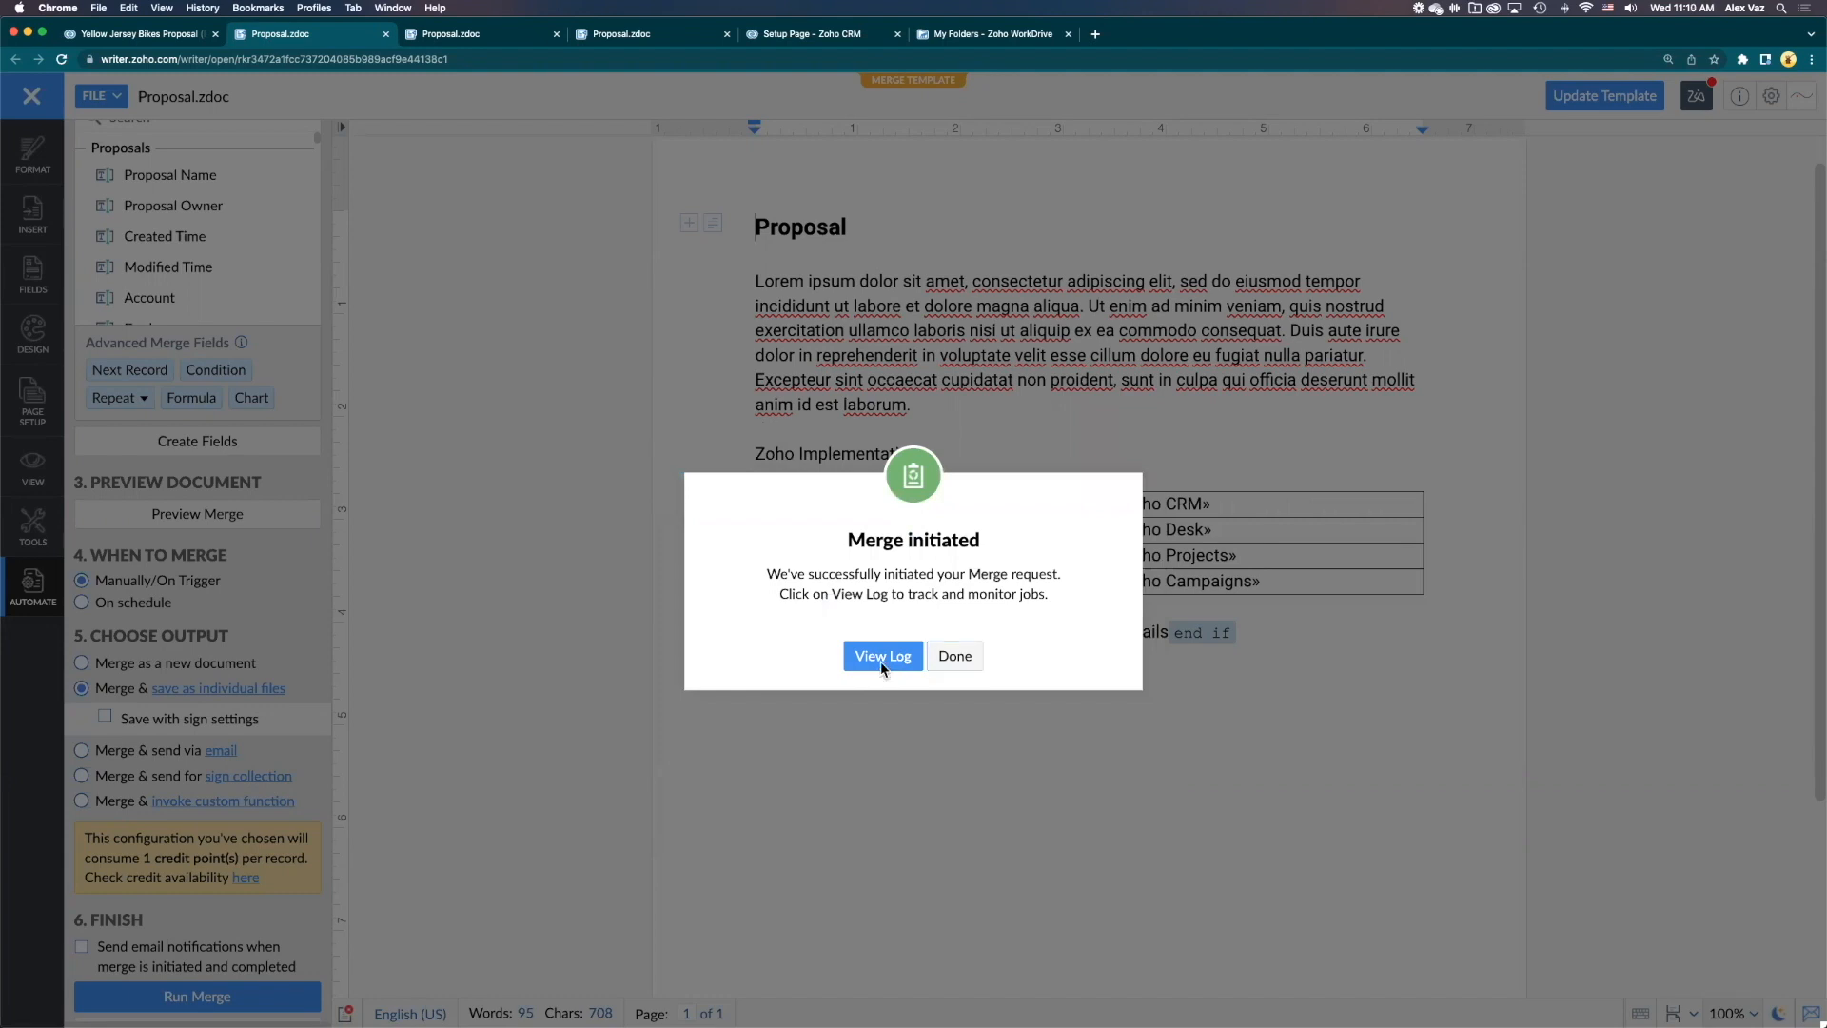
View the merge log and refresh until the Yellow Jersey Bikes job shows COMPLETED
left_click(883, 655)
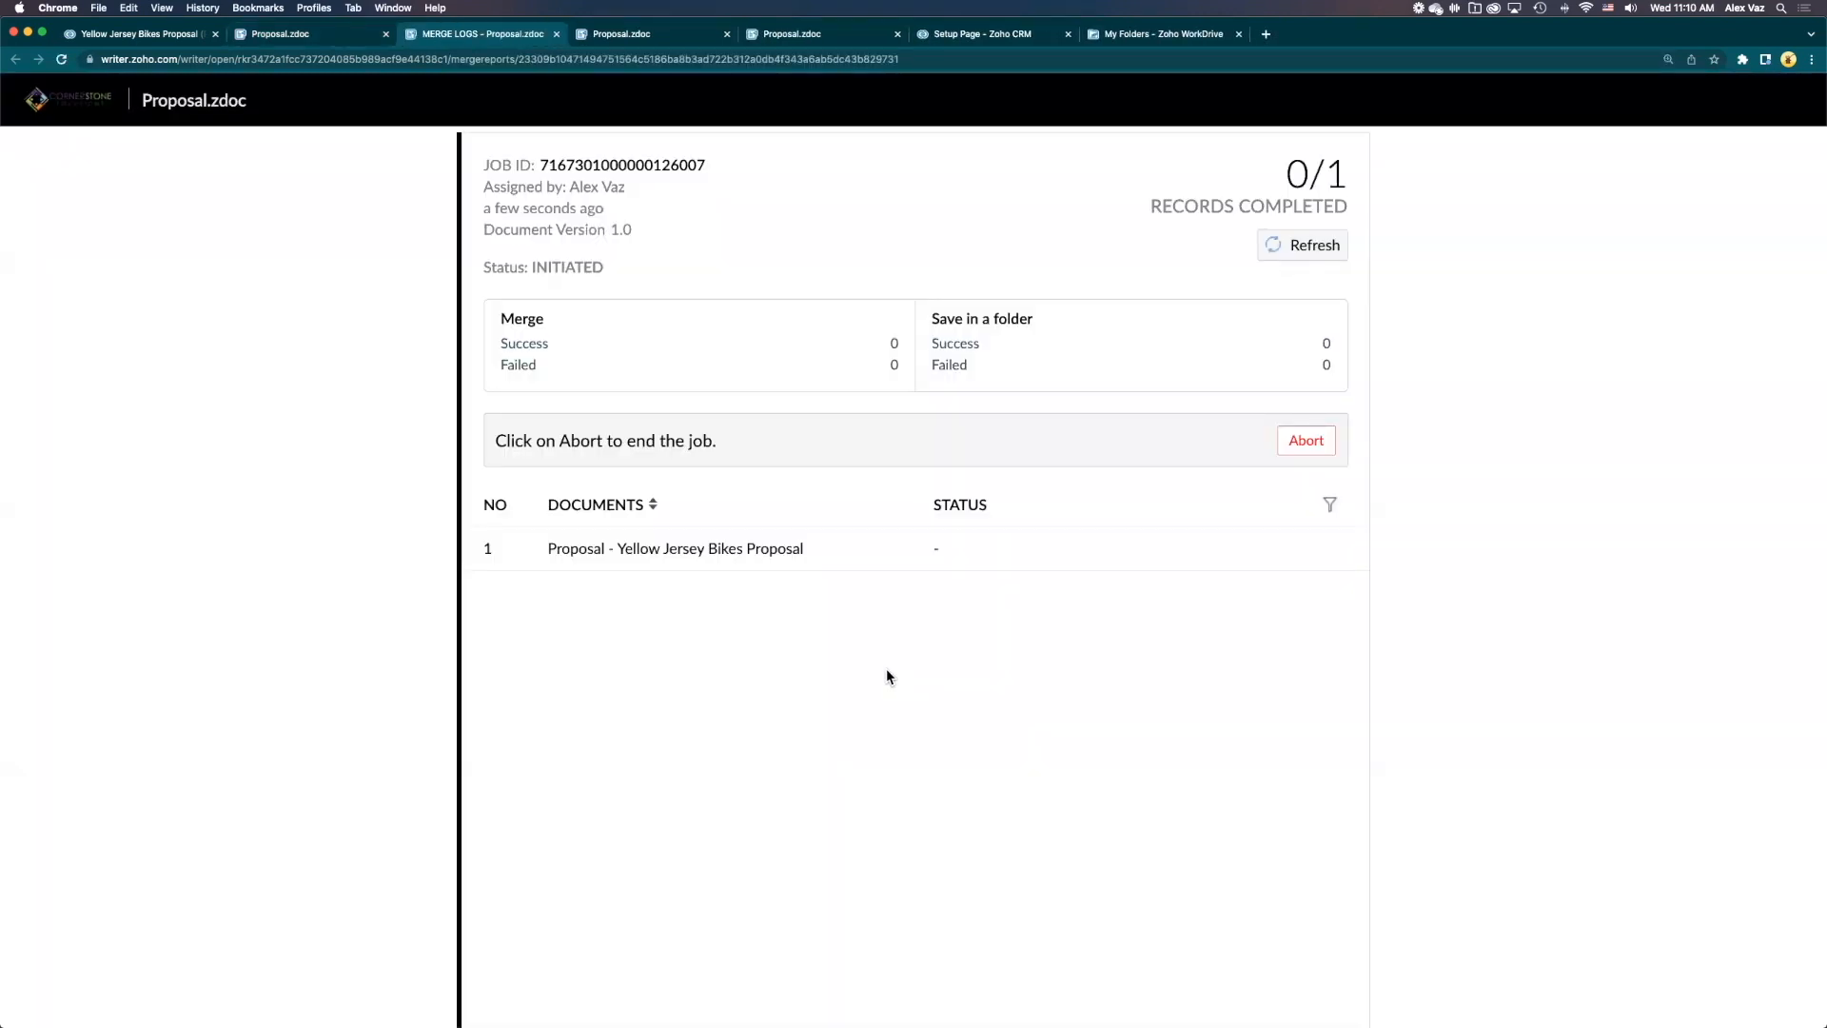
mouse_move(880, 533)
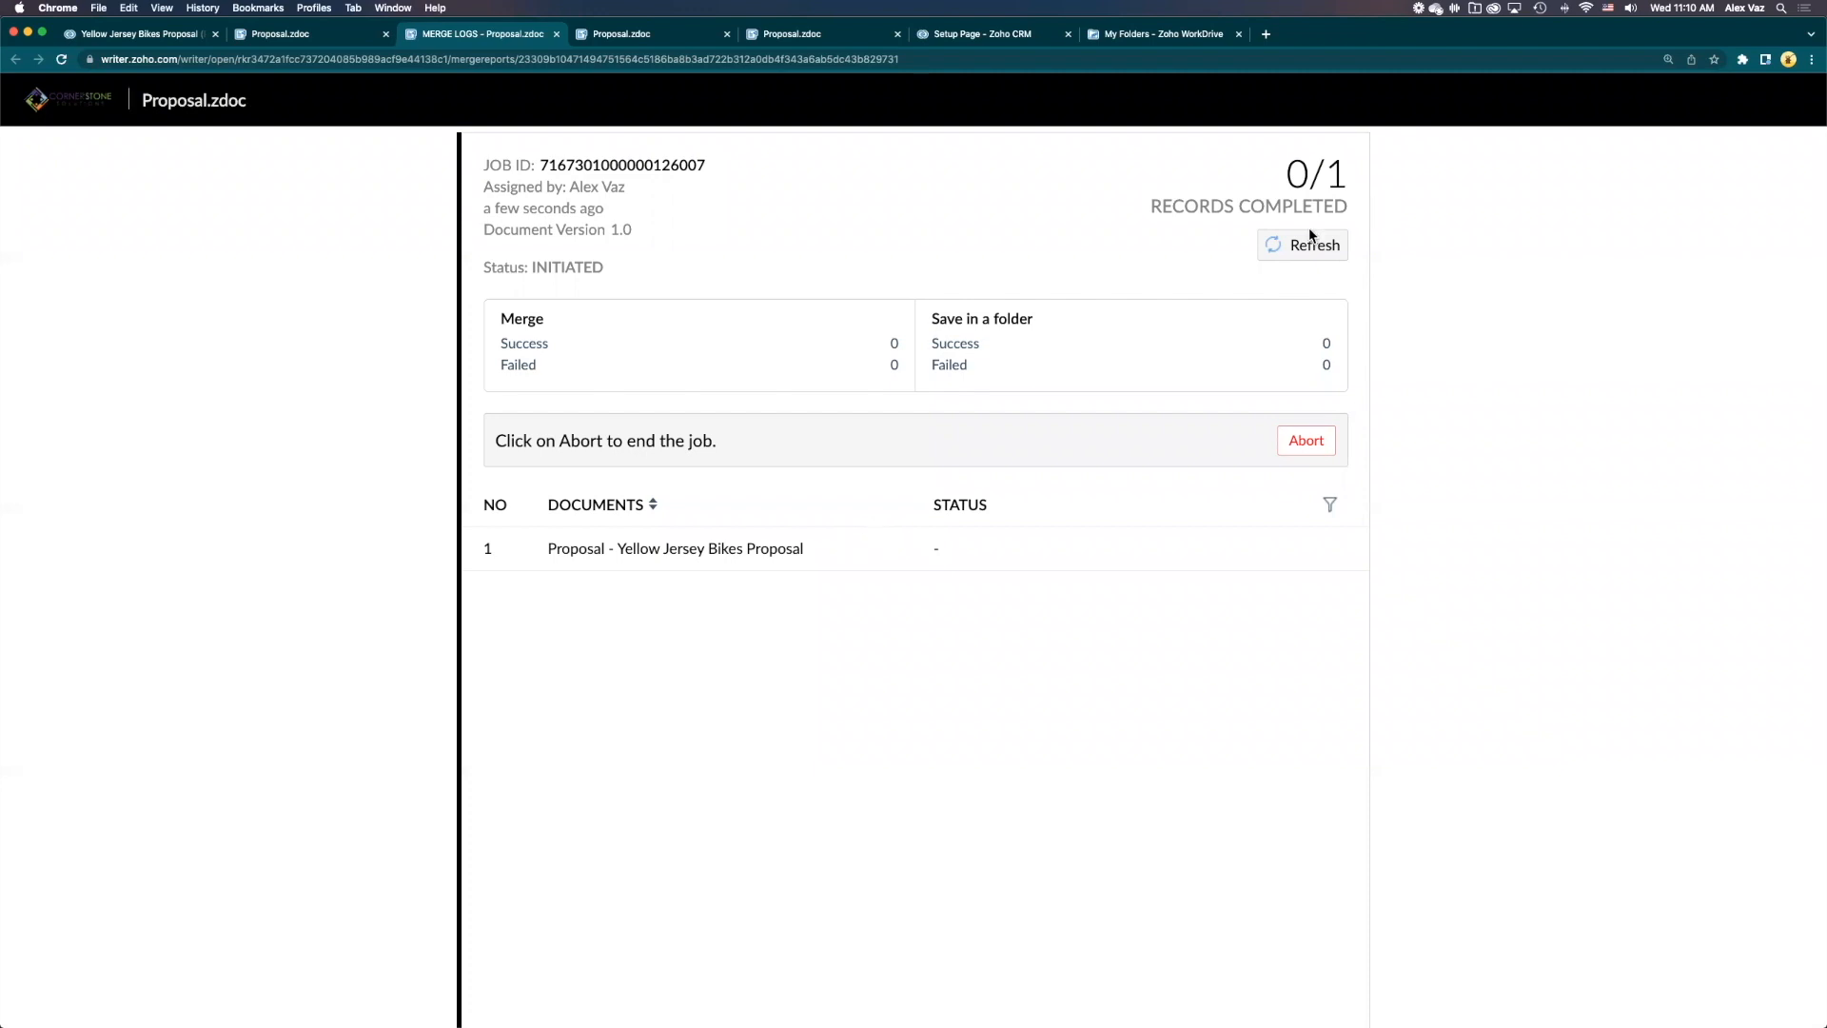
mouse_move(1293, 250)
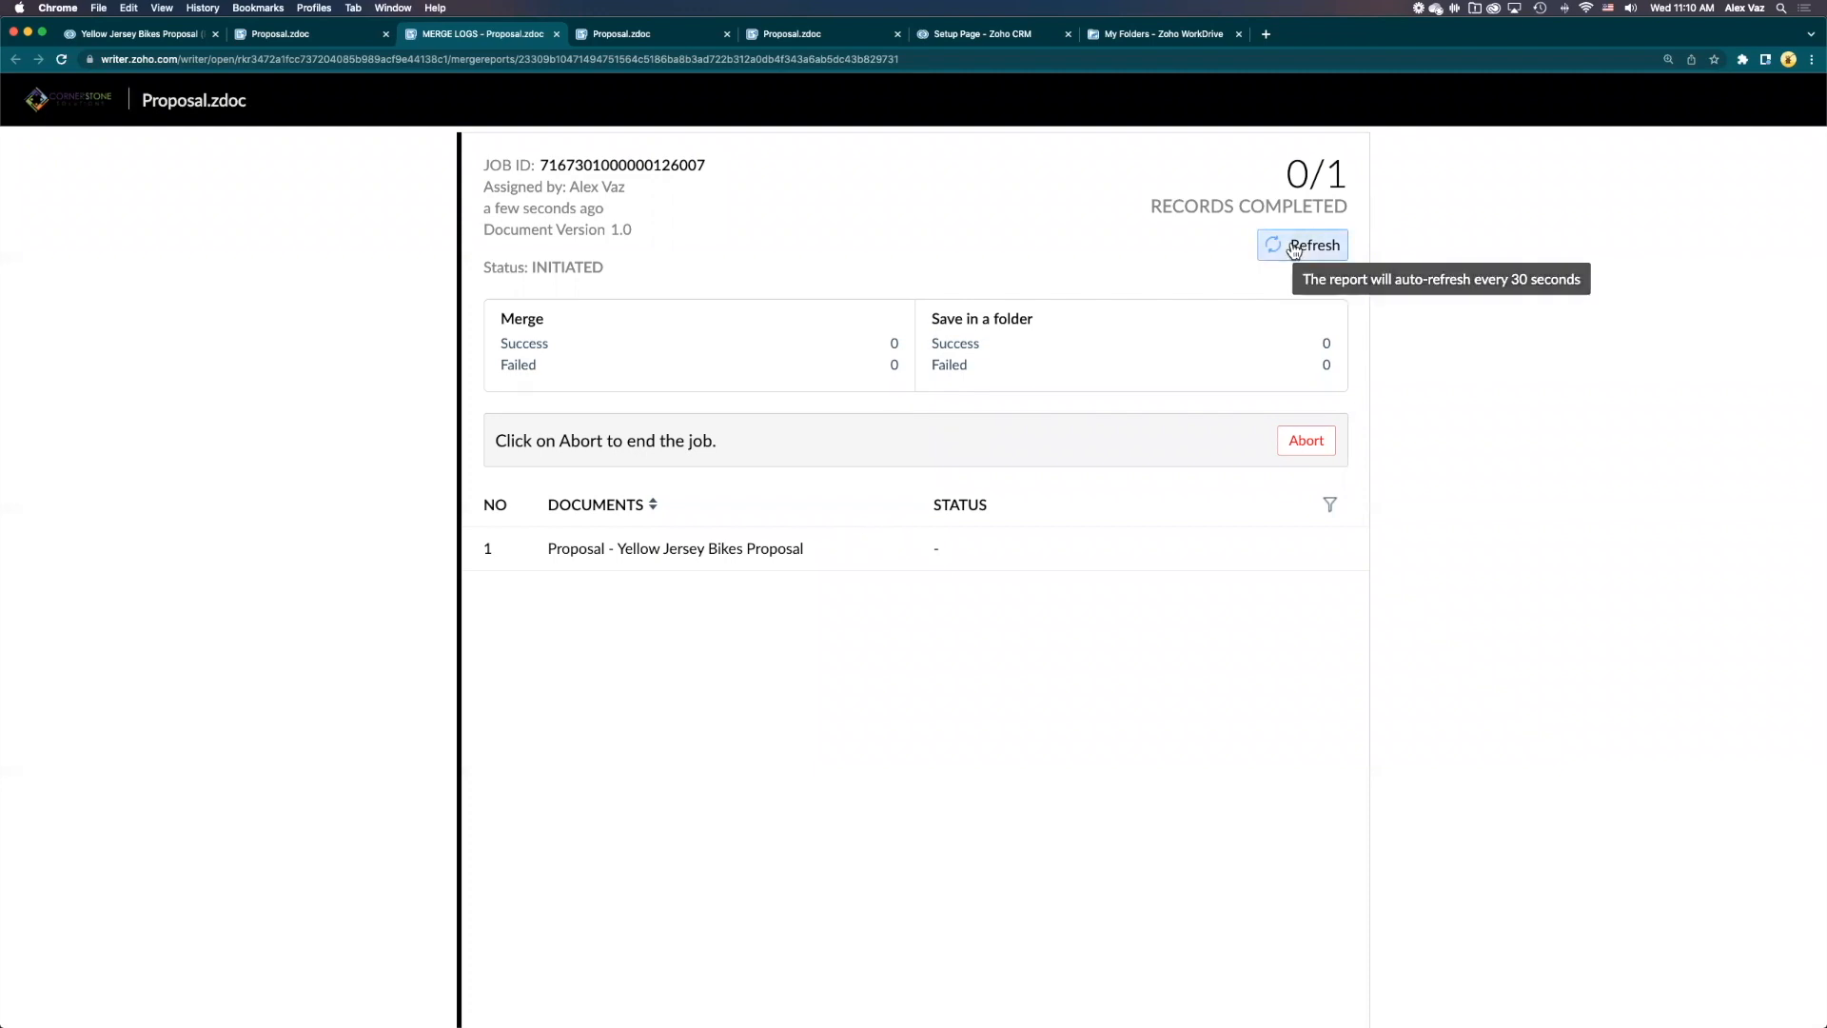
left_click(1302, 244)
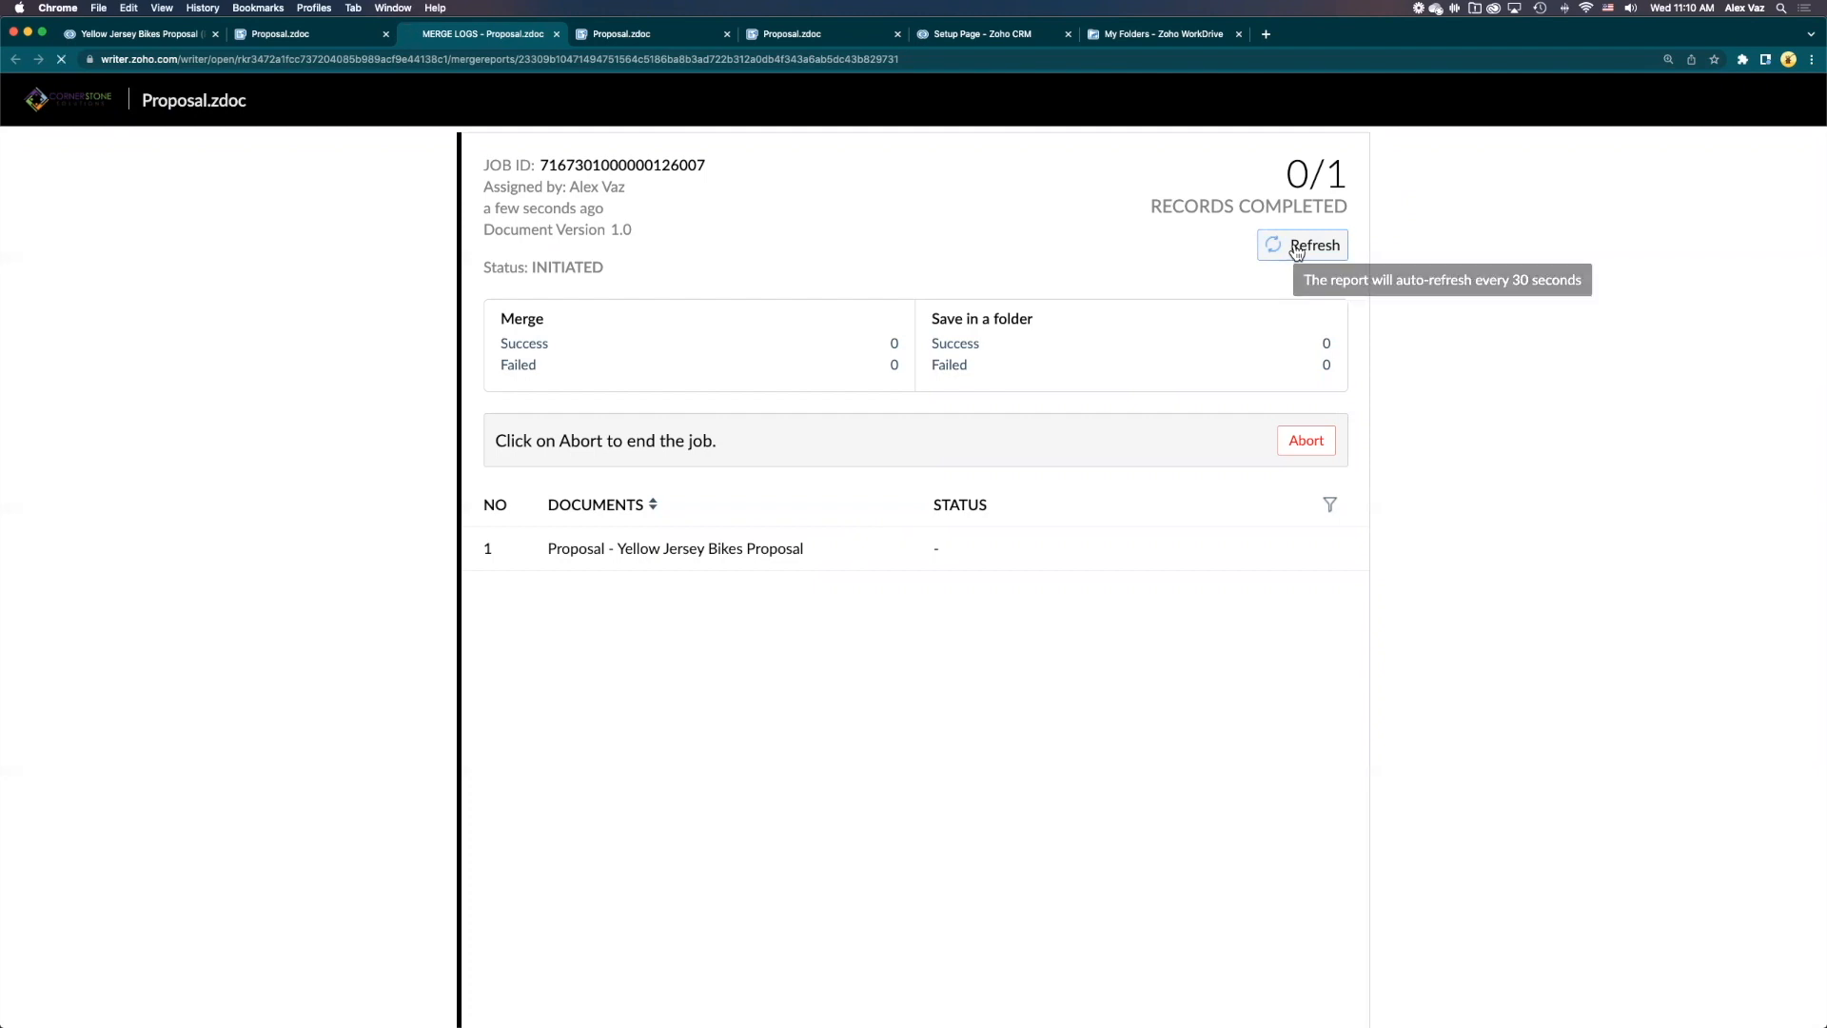
left_click(1301, 245)
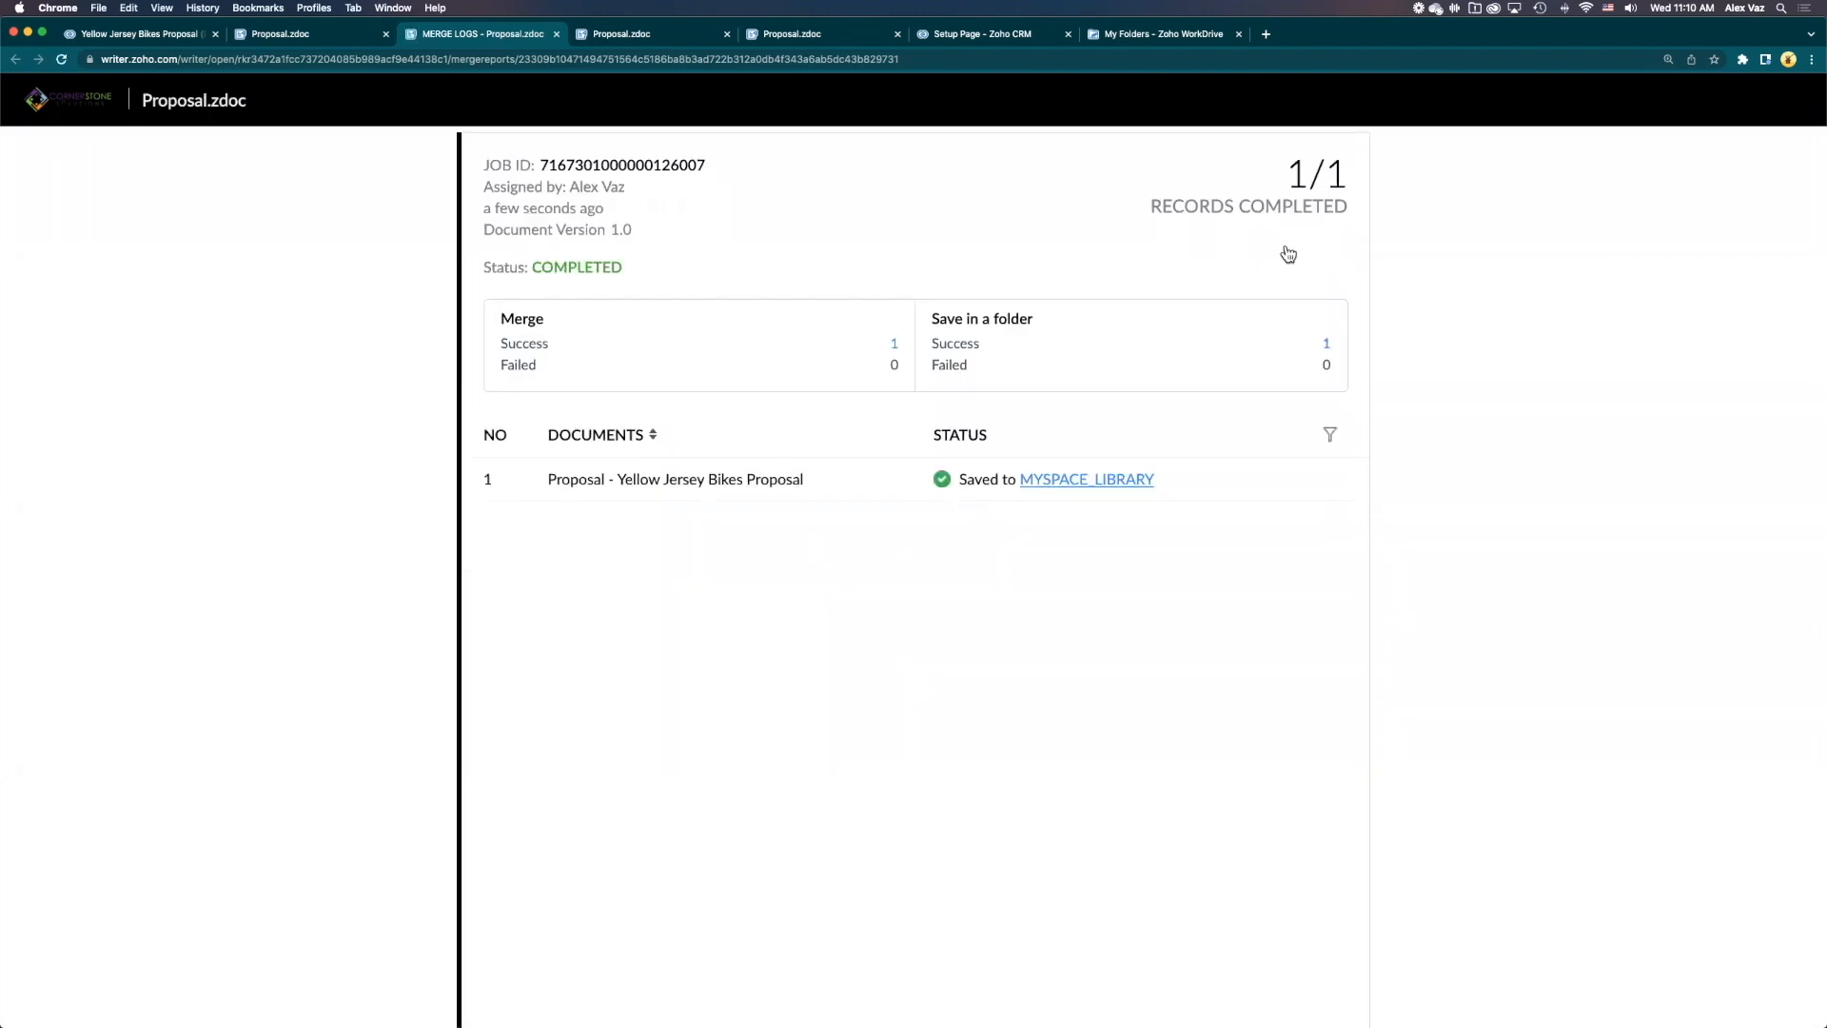
mouse_move(1058, 500)
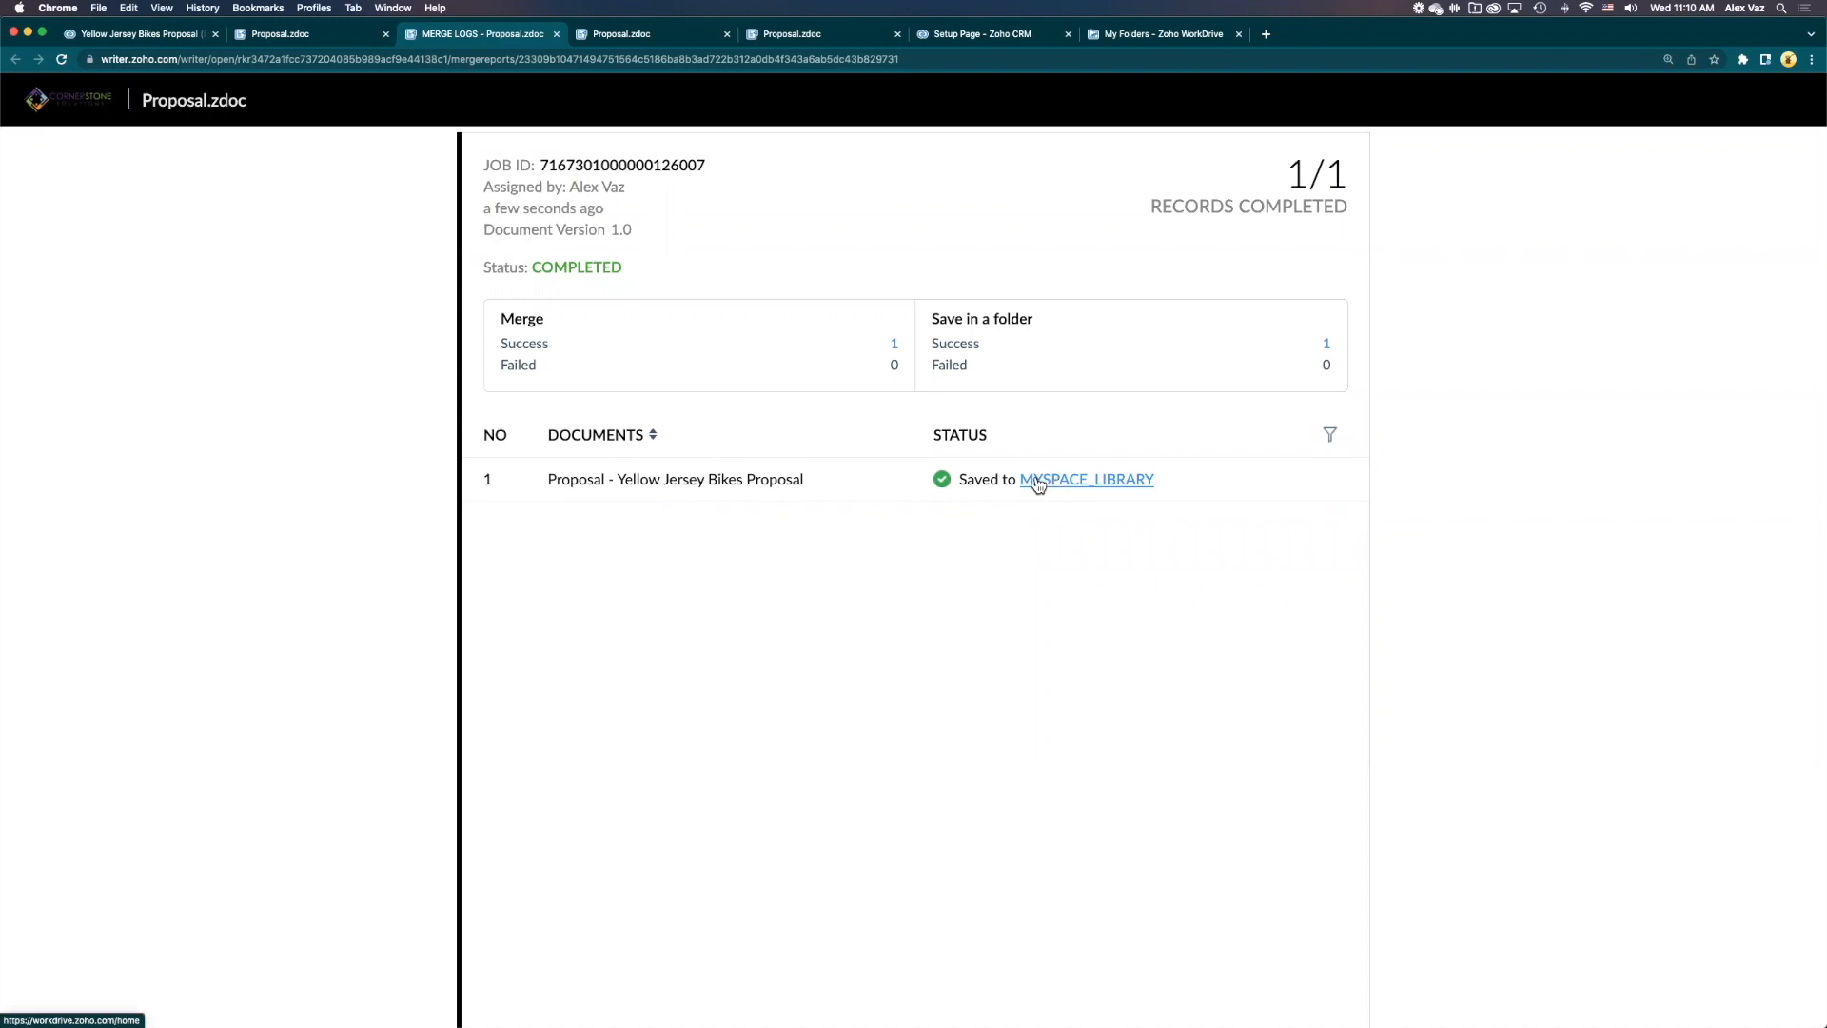
mouse_move(1139, 147)
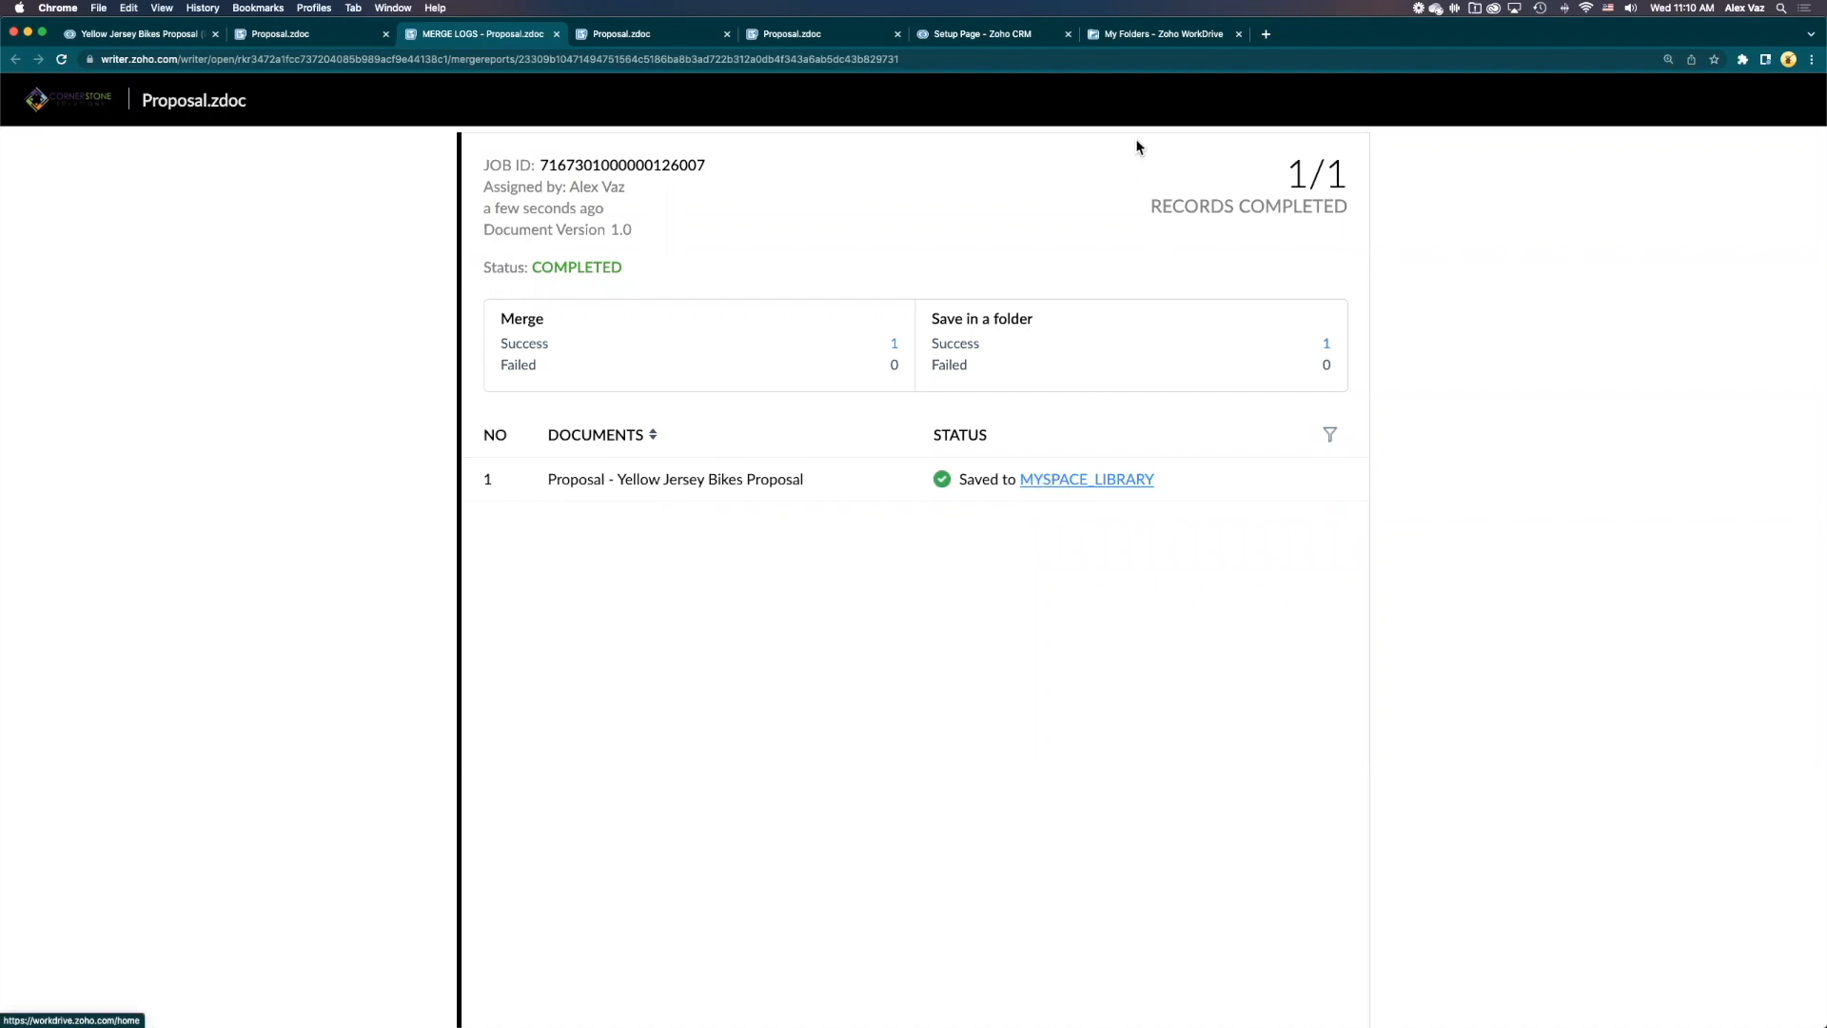
Reload WorkDrive's My Folders to view the merged proposal, then return to the CRM record
left_click(1144, 34)
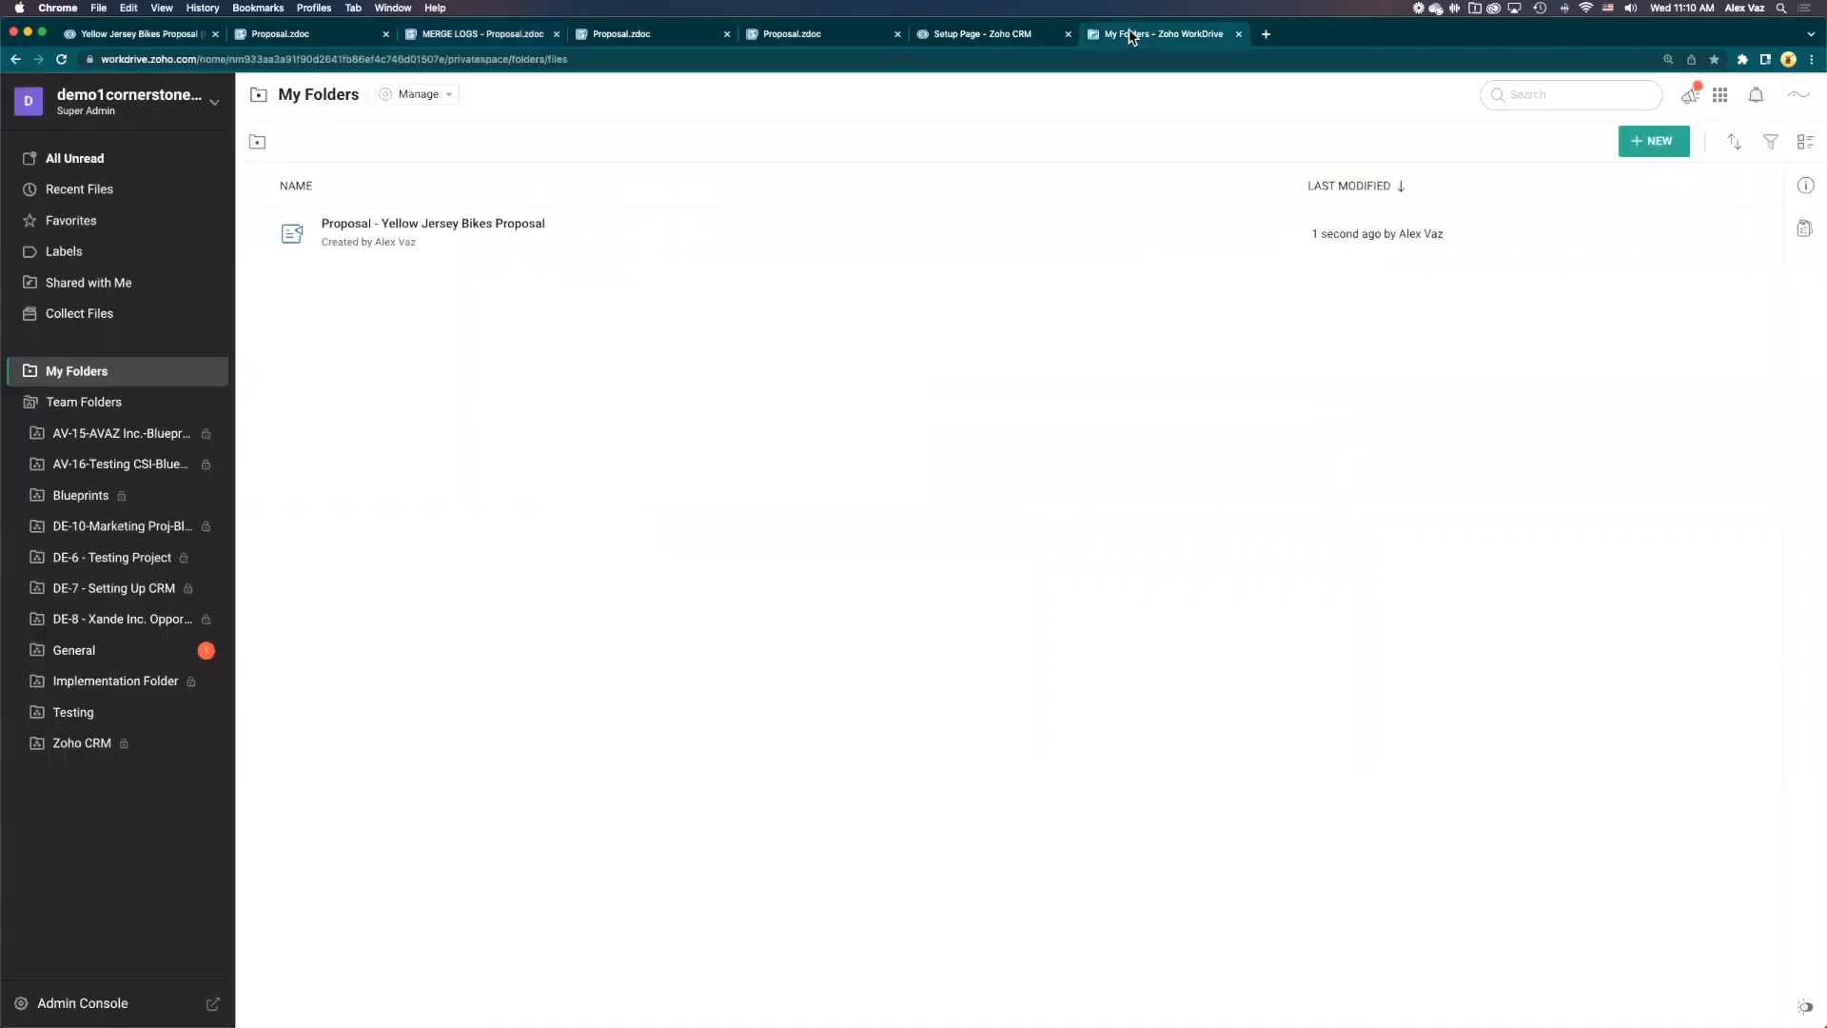
left_click(65, 64)
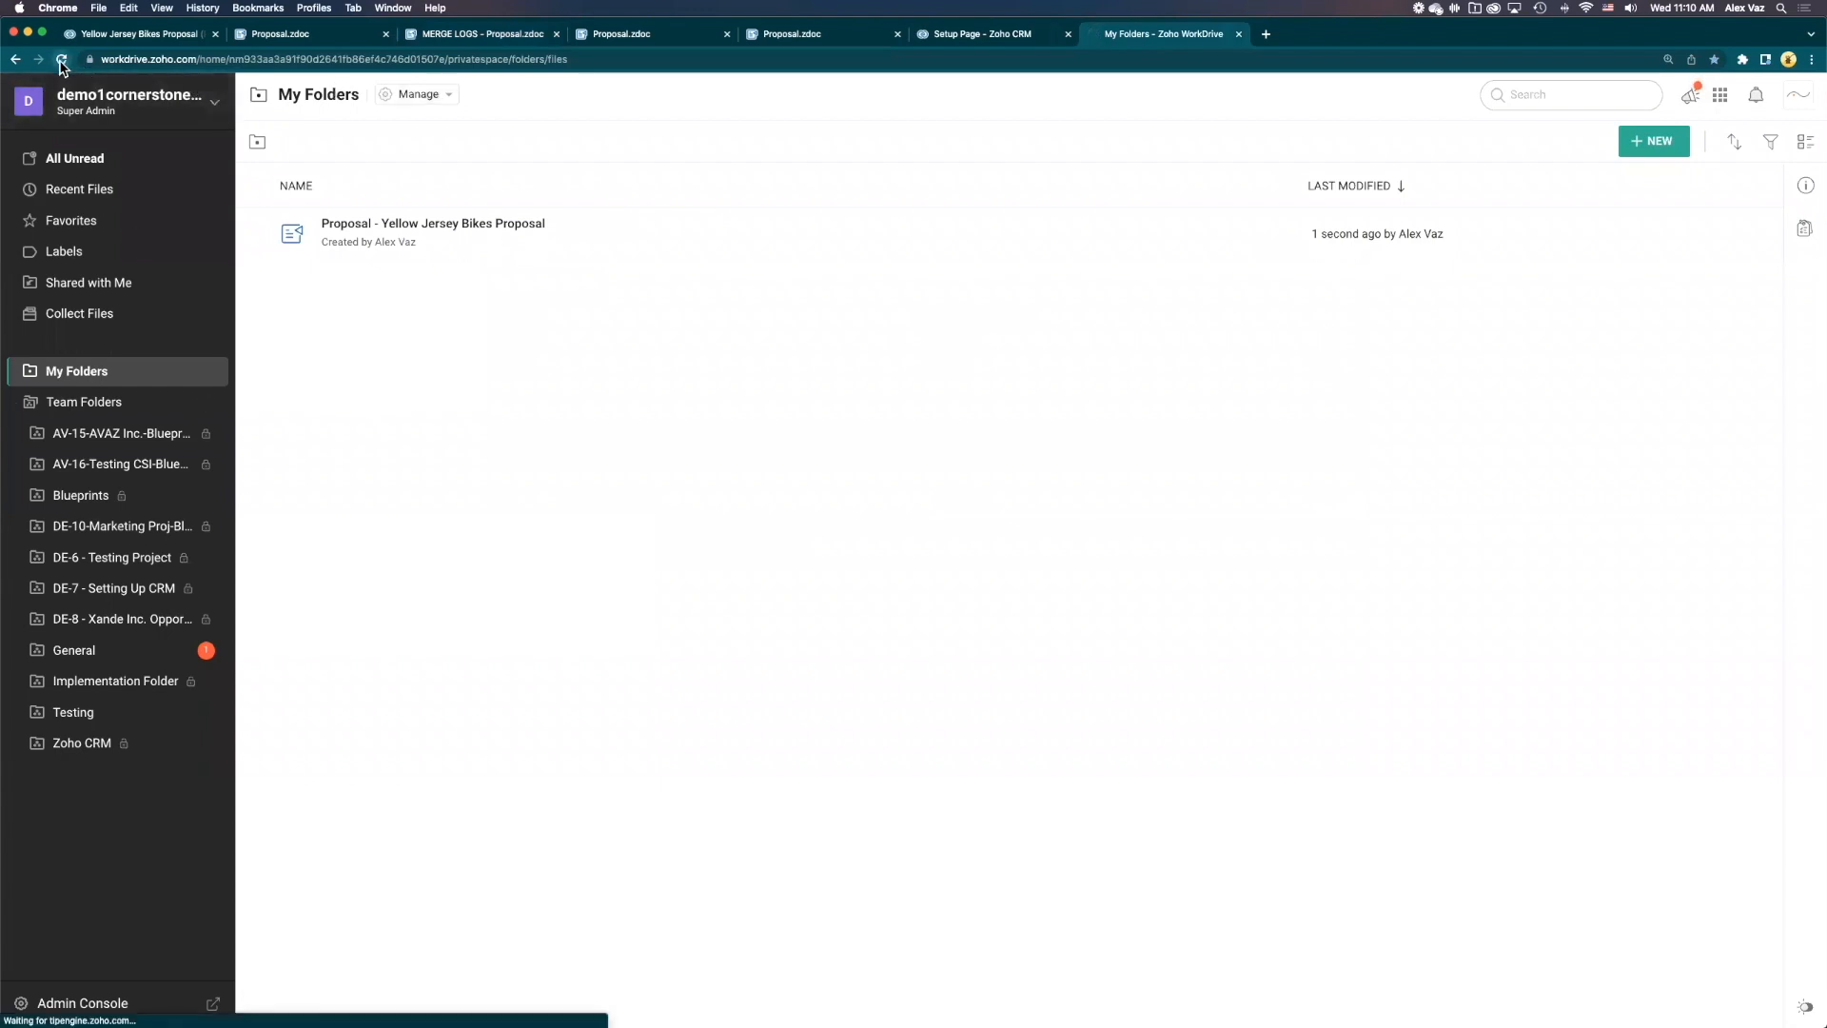
left_click(64, 60)
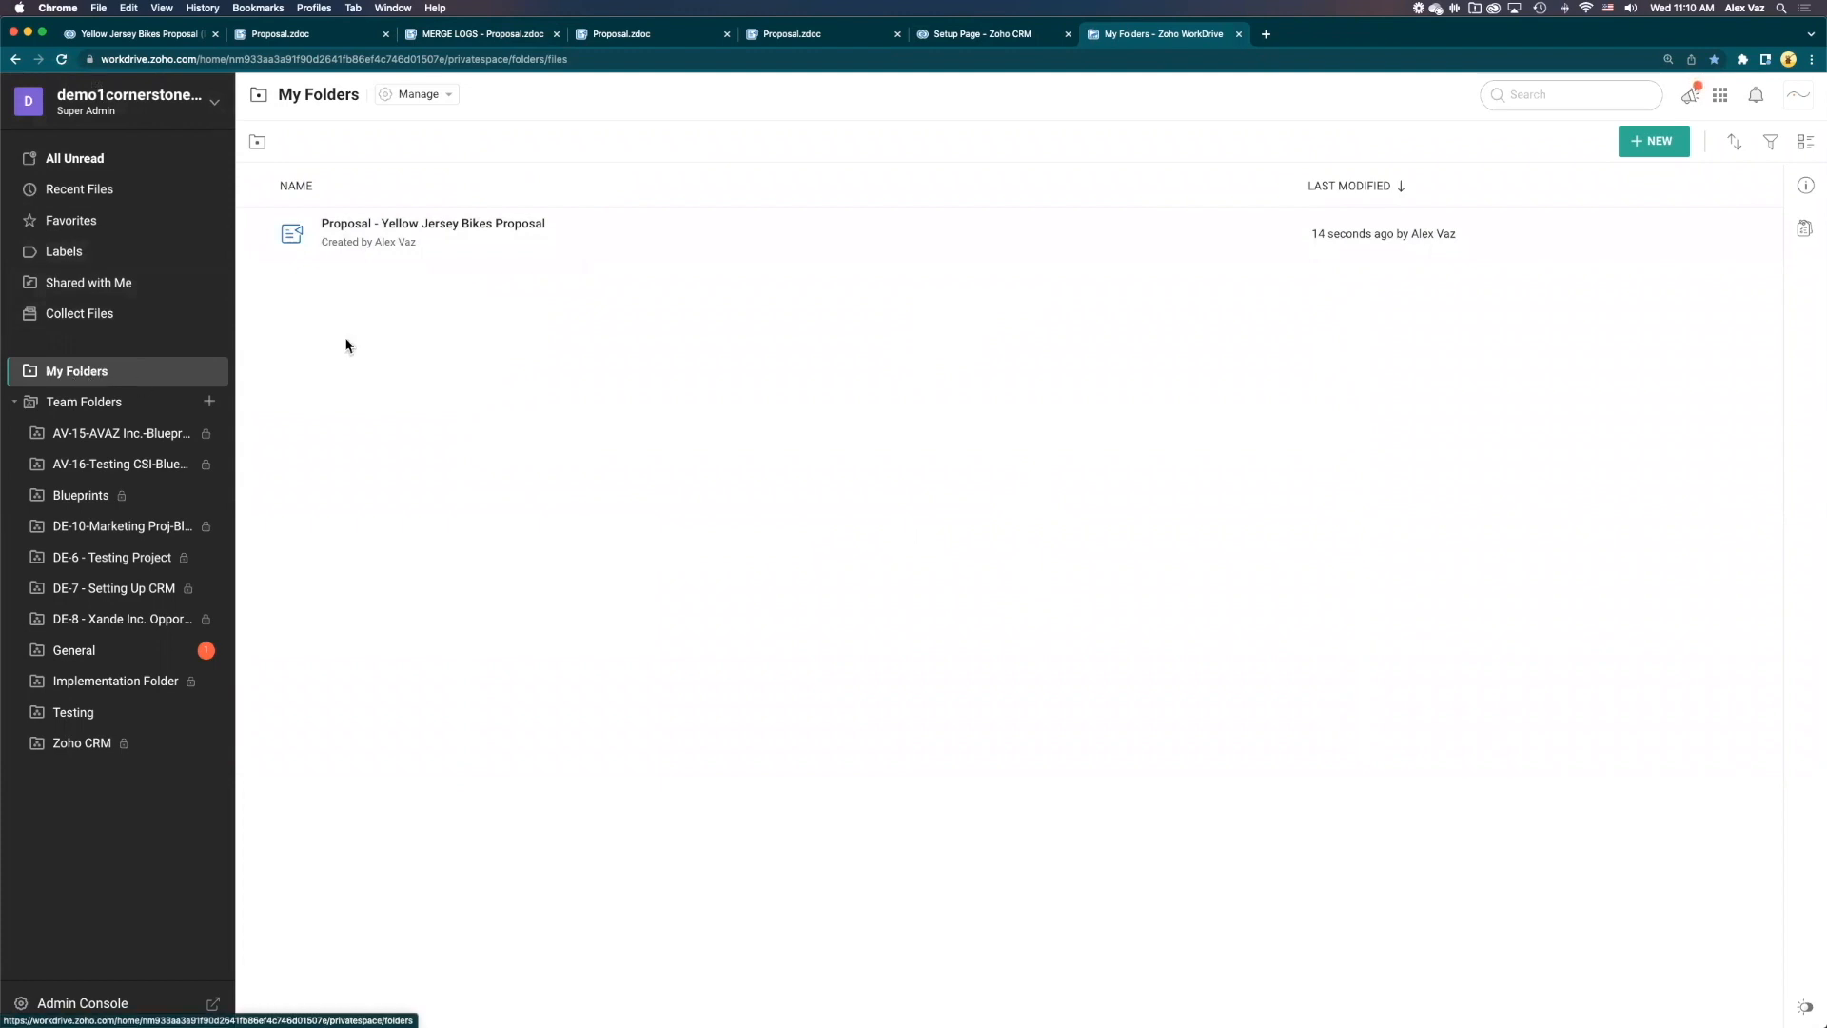
mouse_move(422, 234)
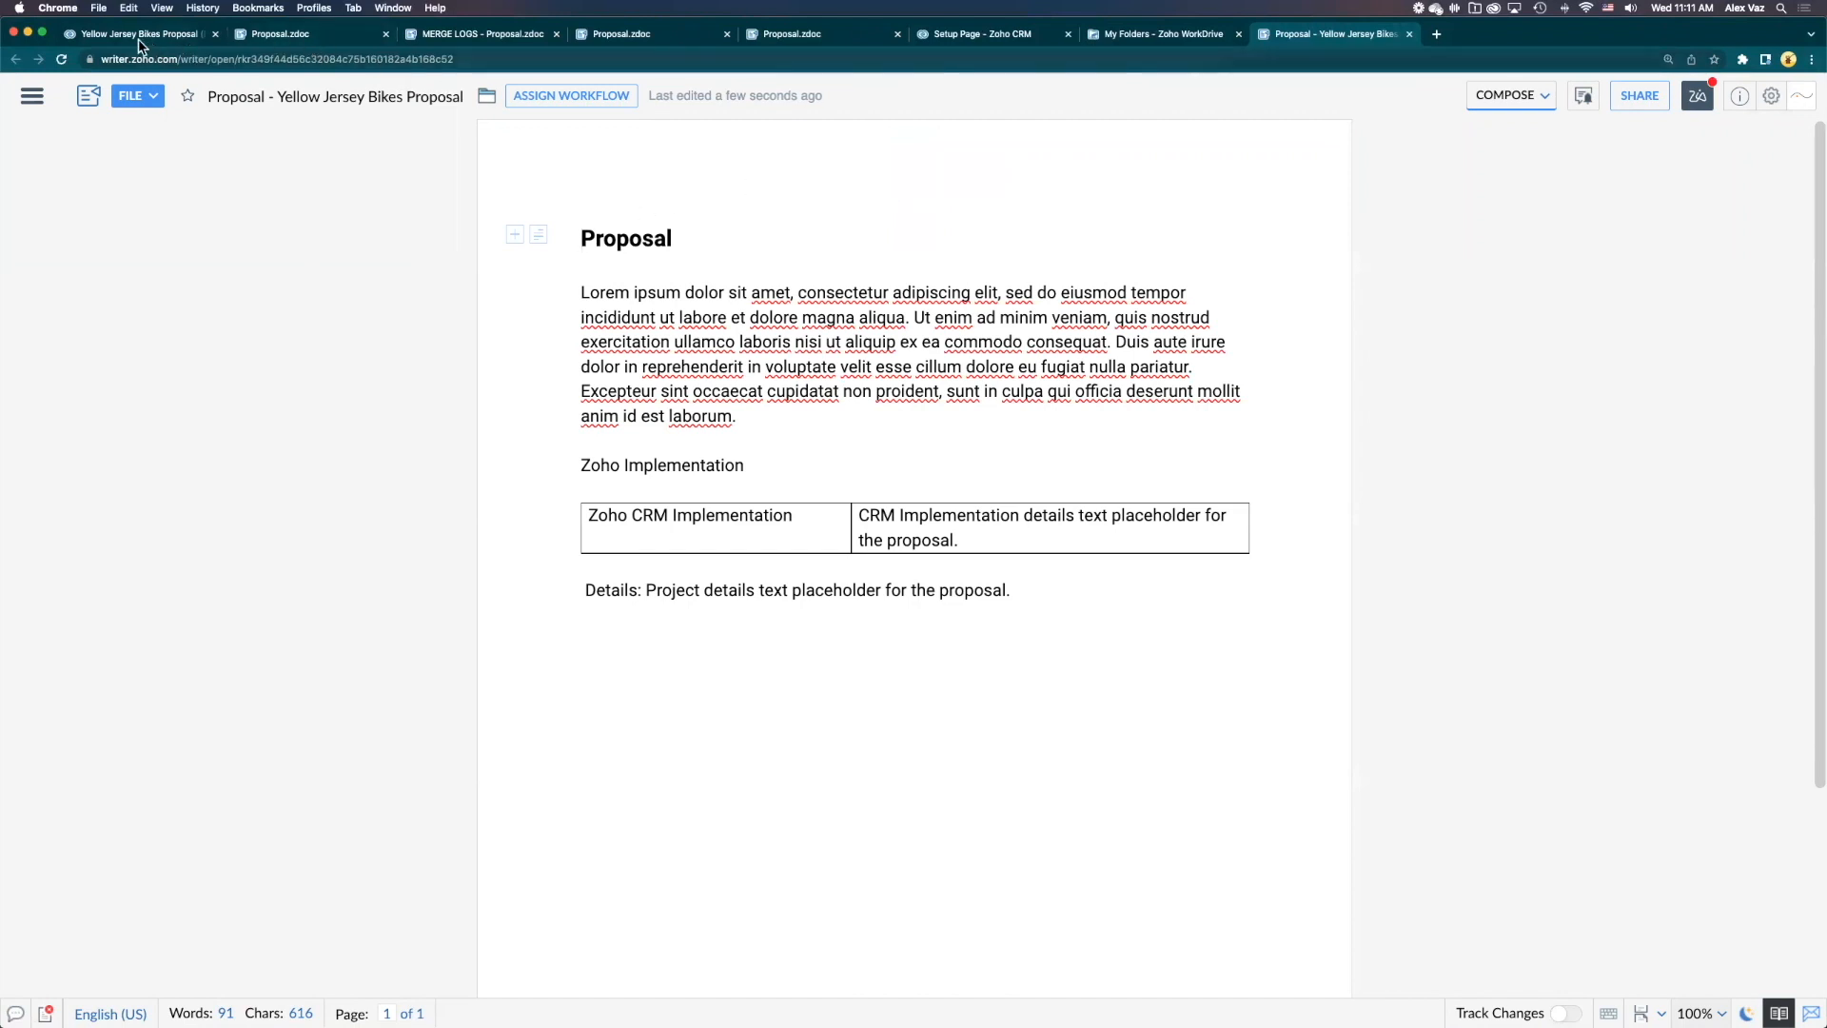
left_click(133, 33)
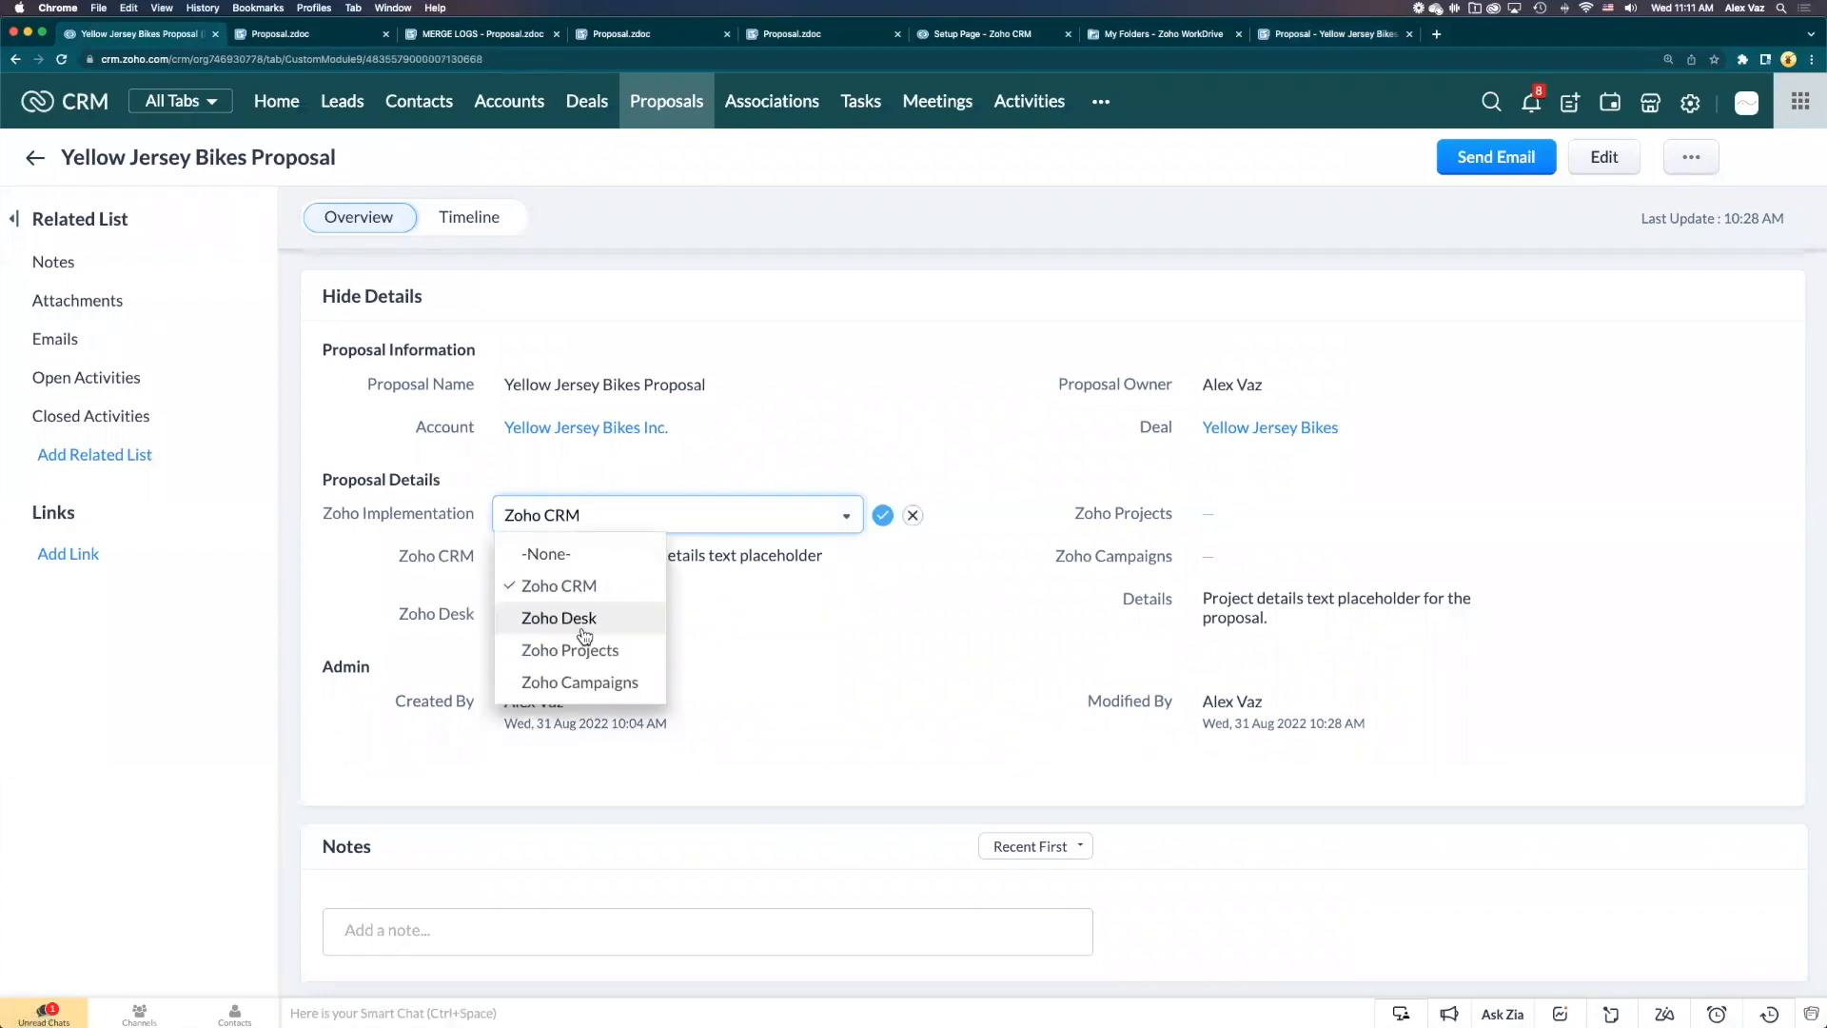
Set Zoho Implementation to Zoho Projects, fill its details, and empty the CRM and Details fields
left_click(569, 650)
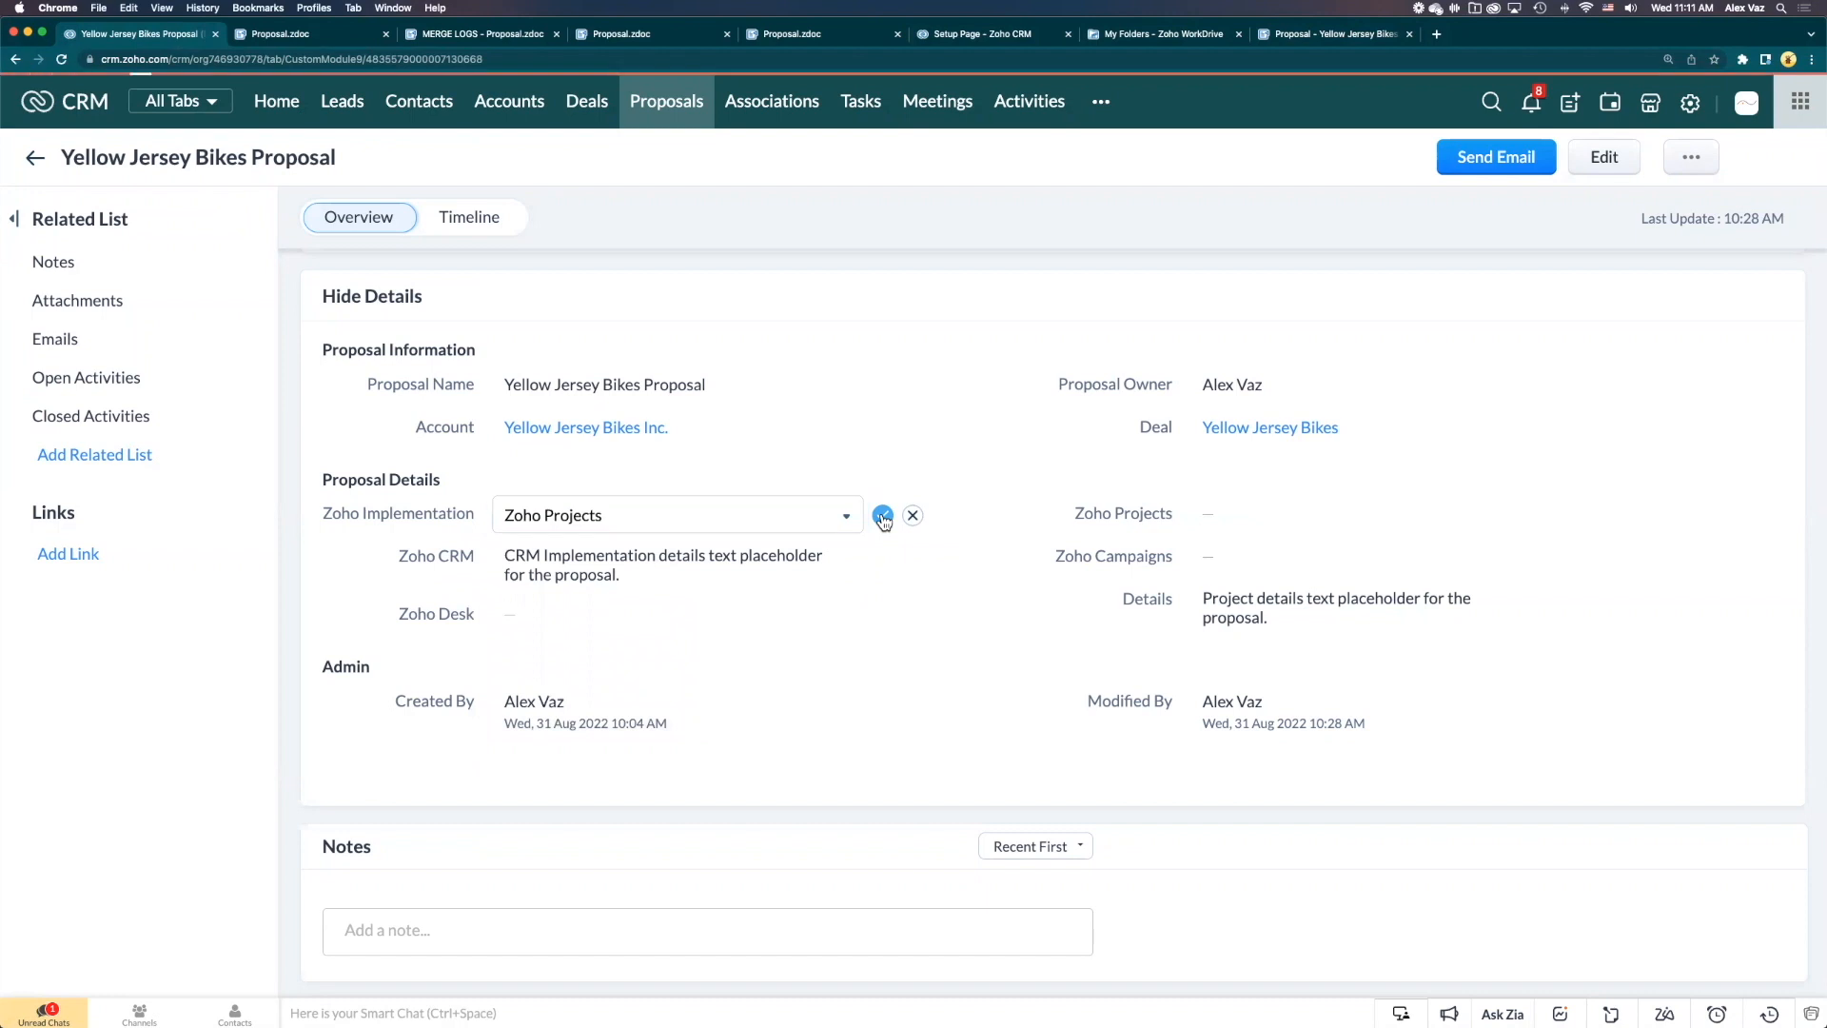
left_click(882, 515)
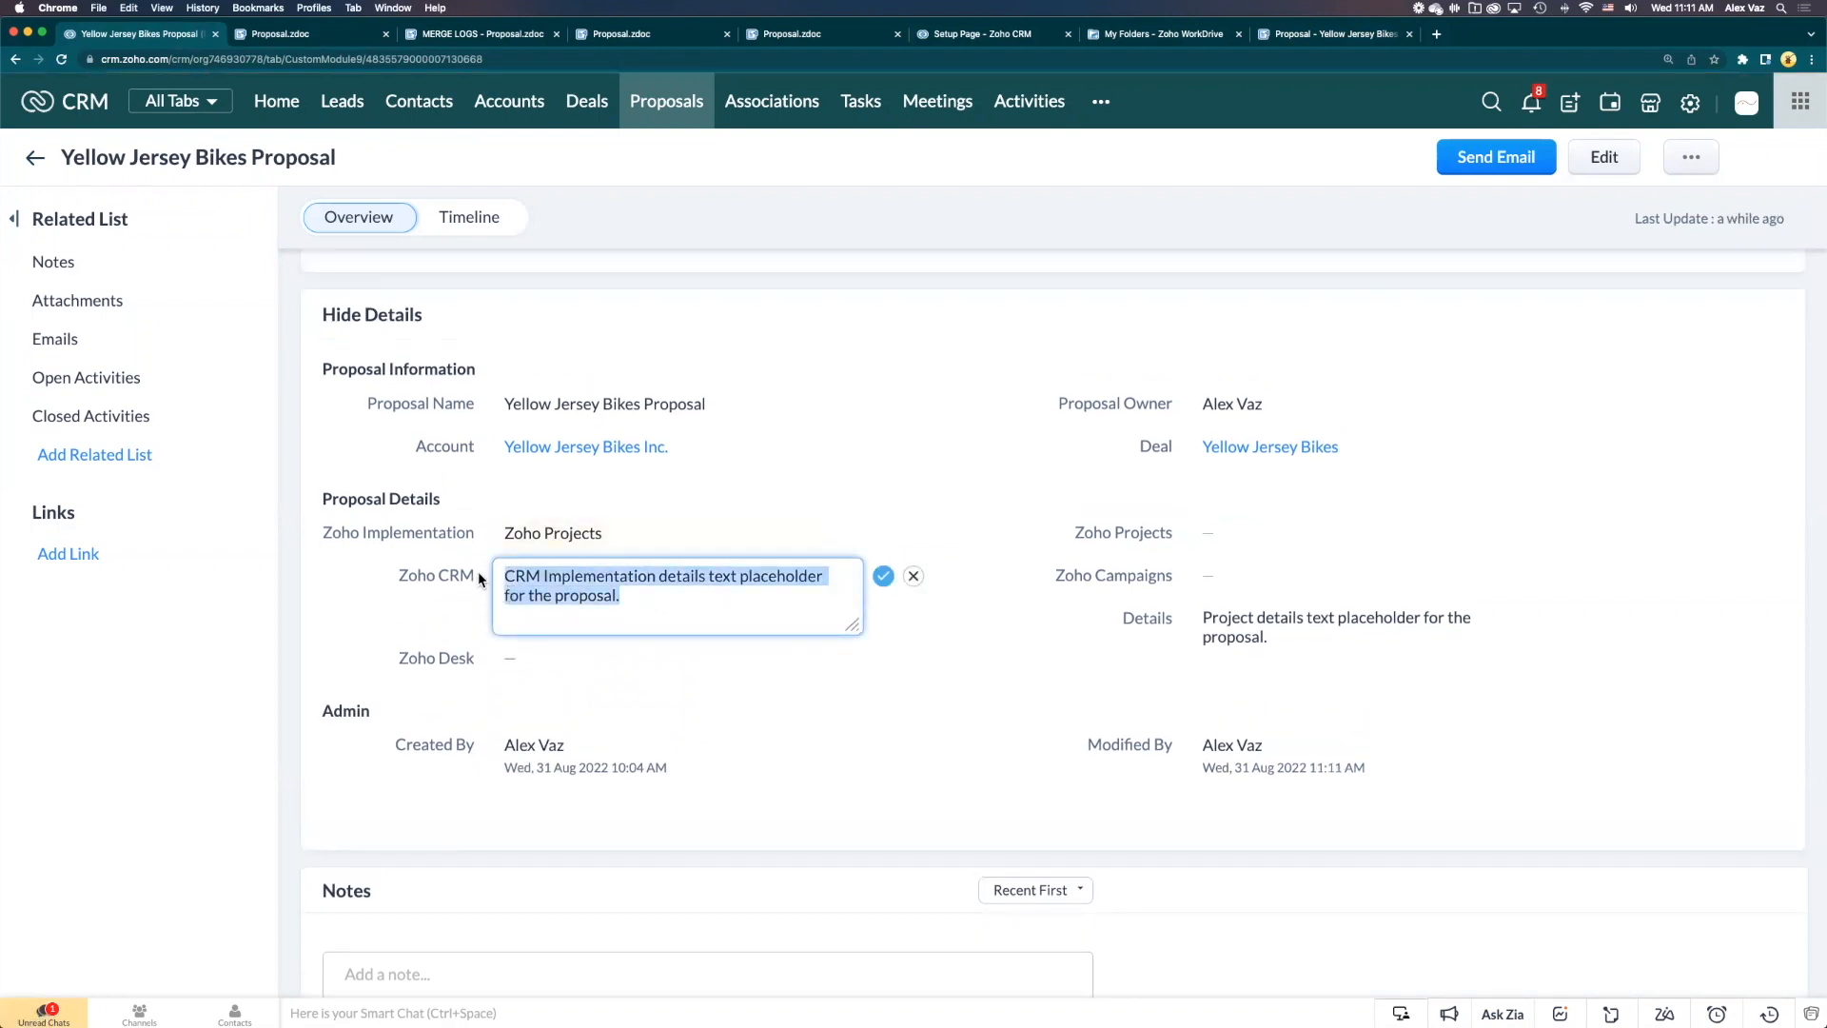
left_click(883, 576)
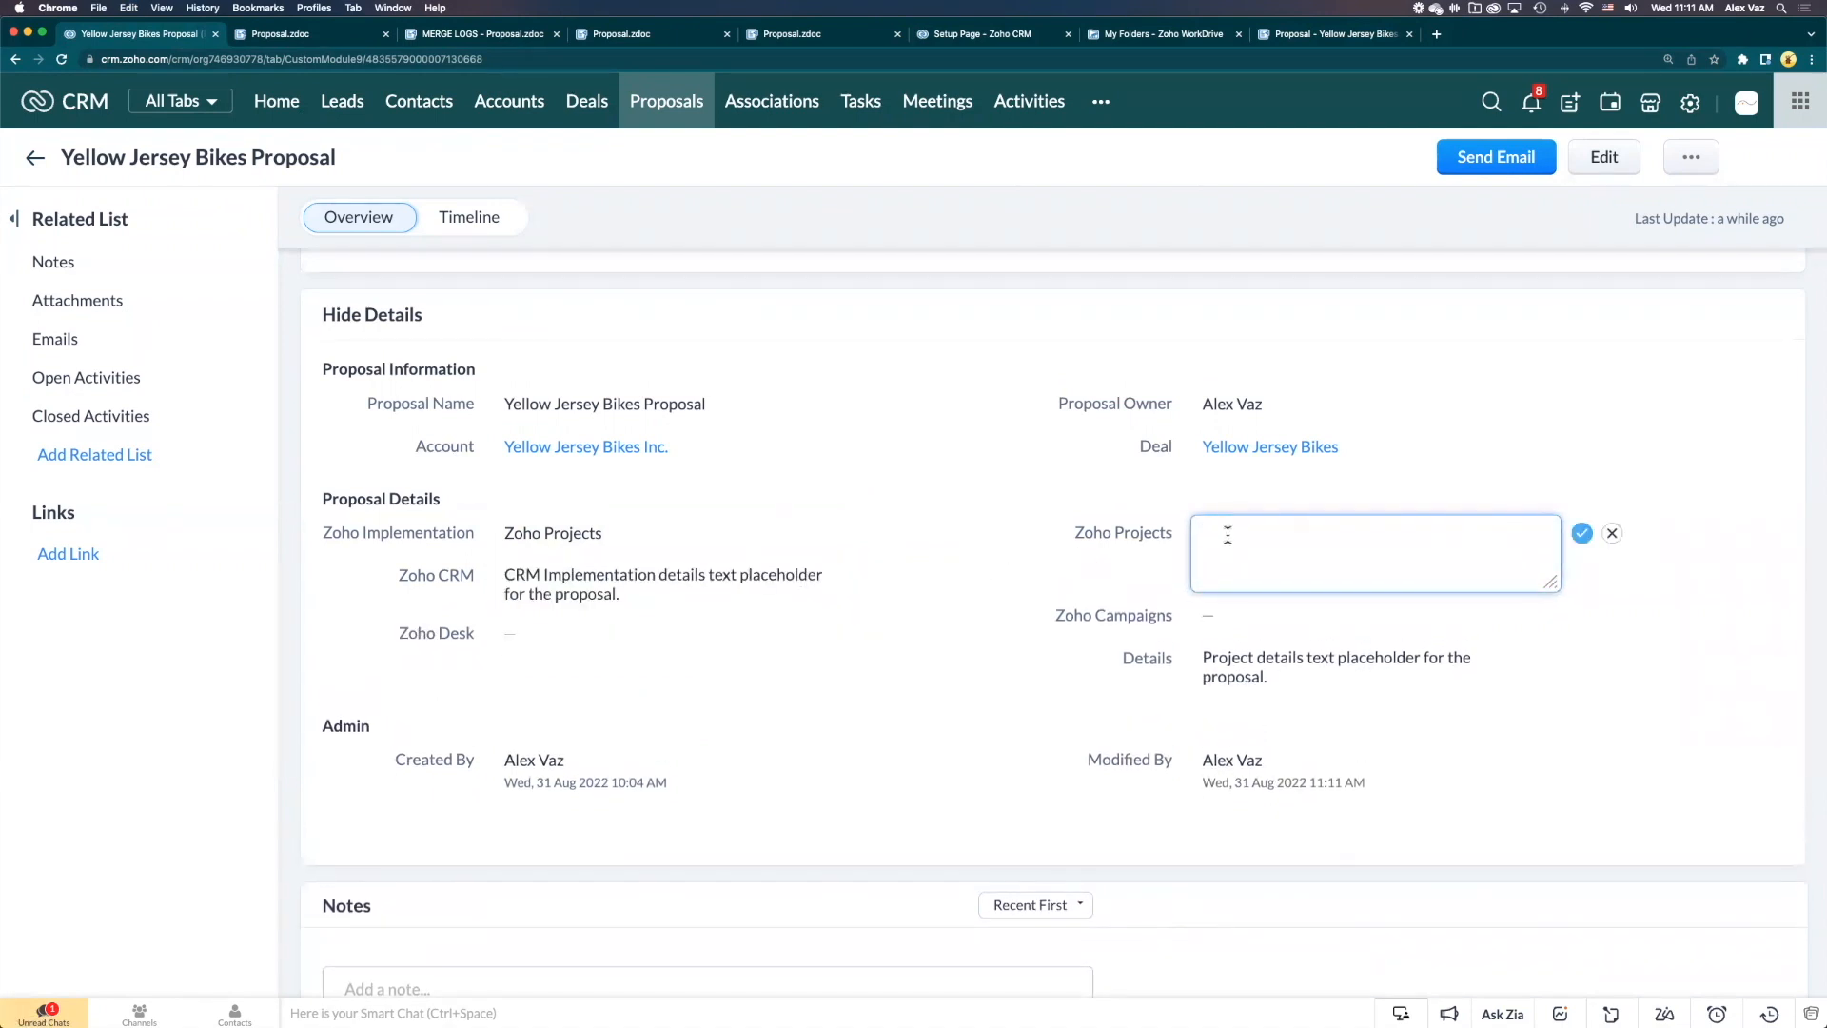
type("CRM Implementation details text placeholder for the proposal.")
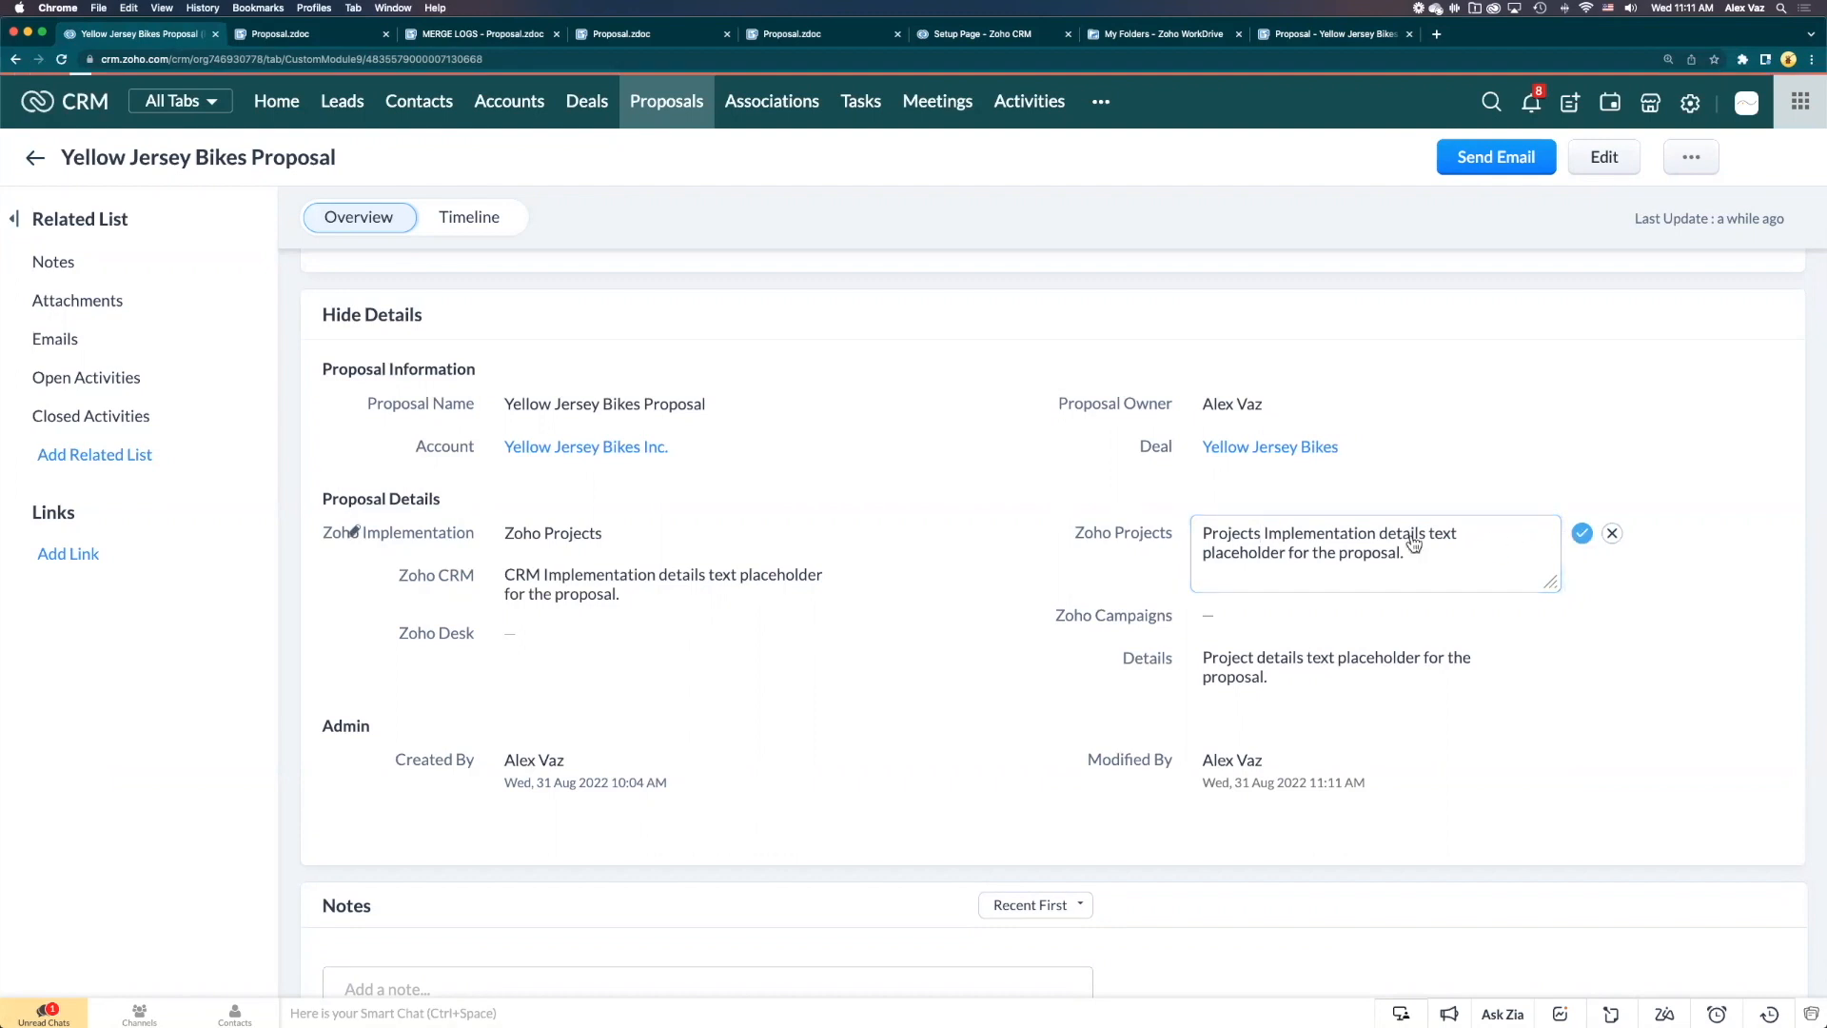
left_click(661, 583)
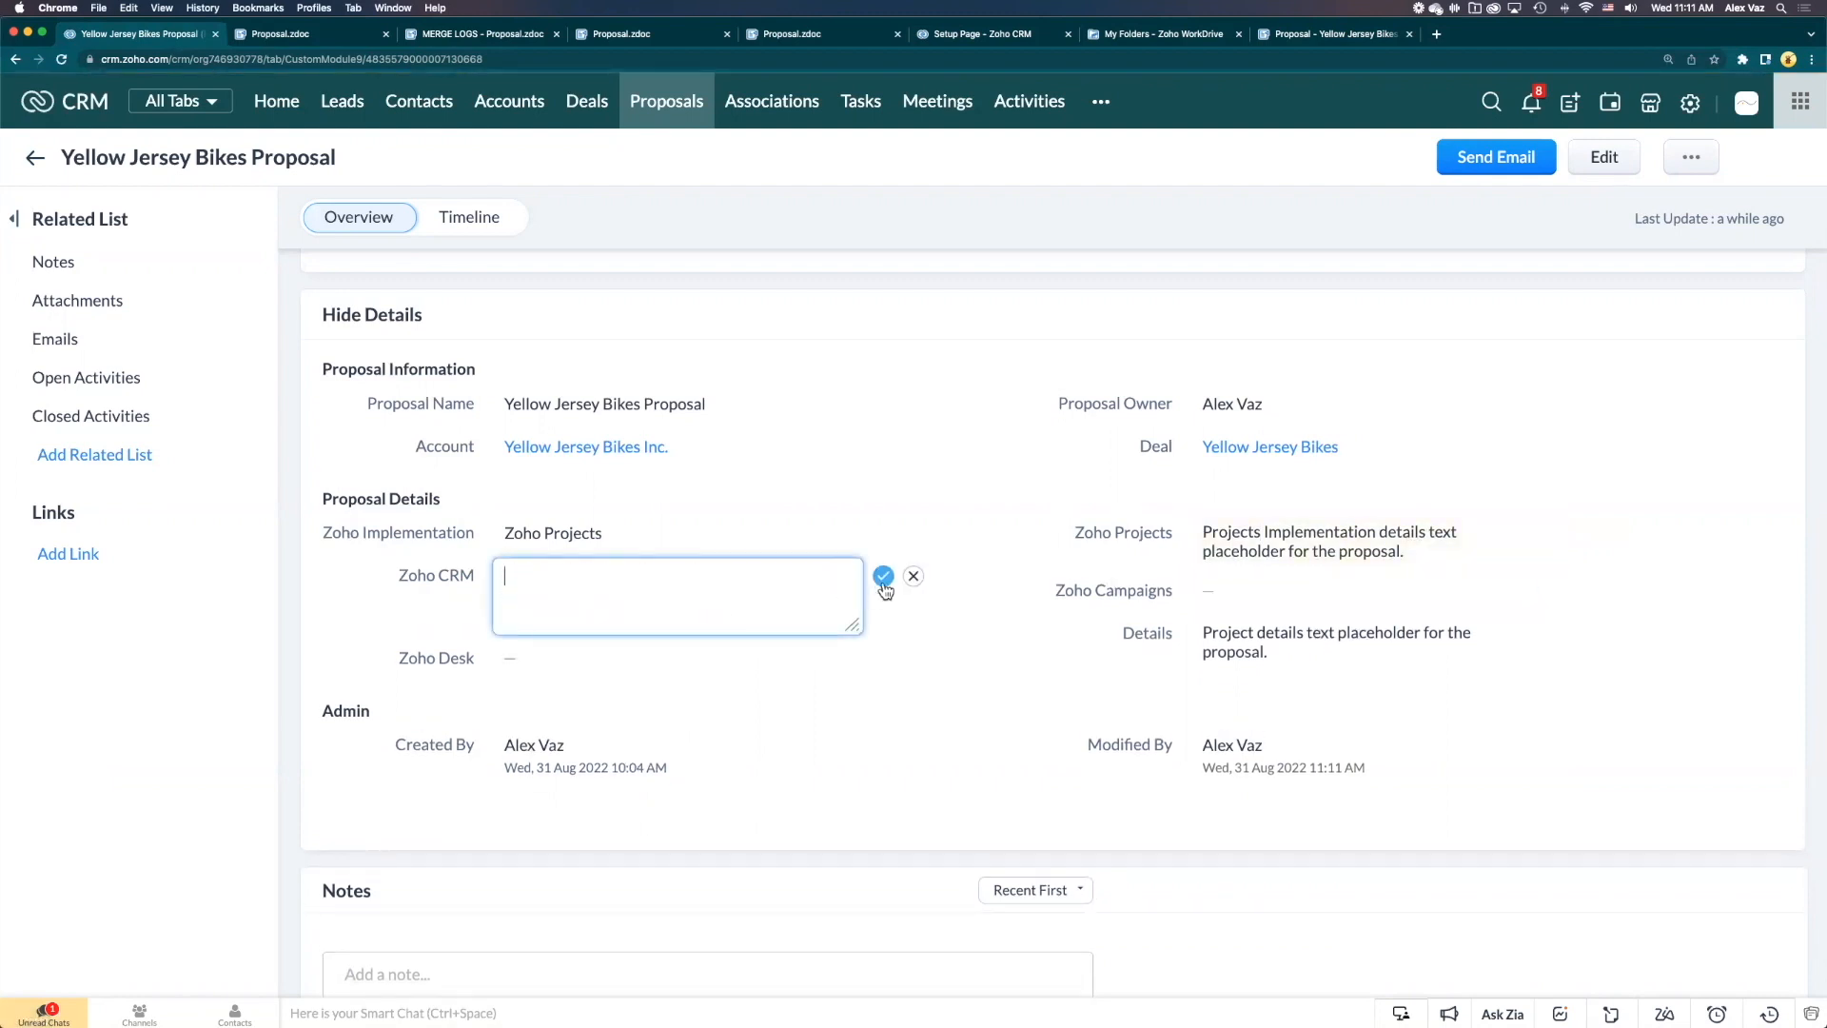
left_click(914, 576)
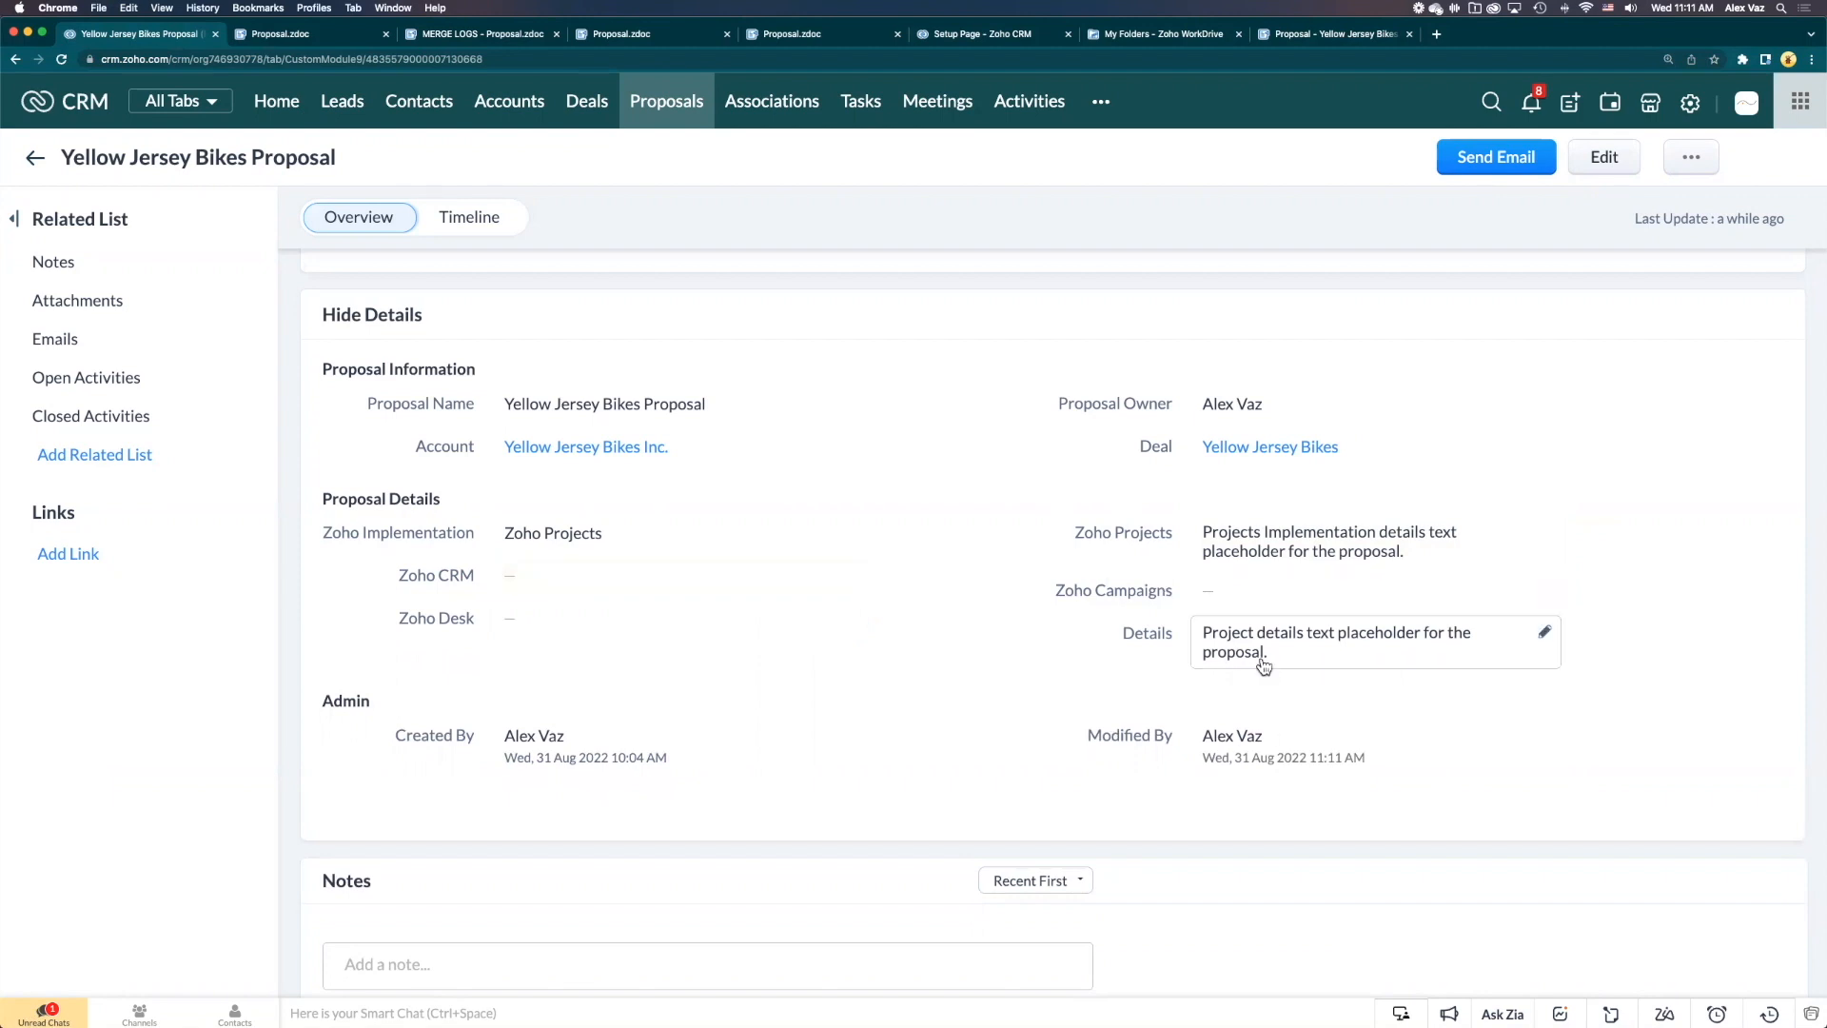
left_click(1544, 634)
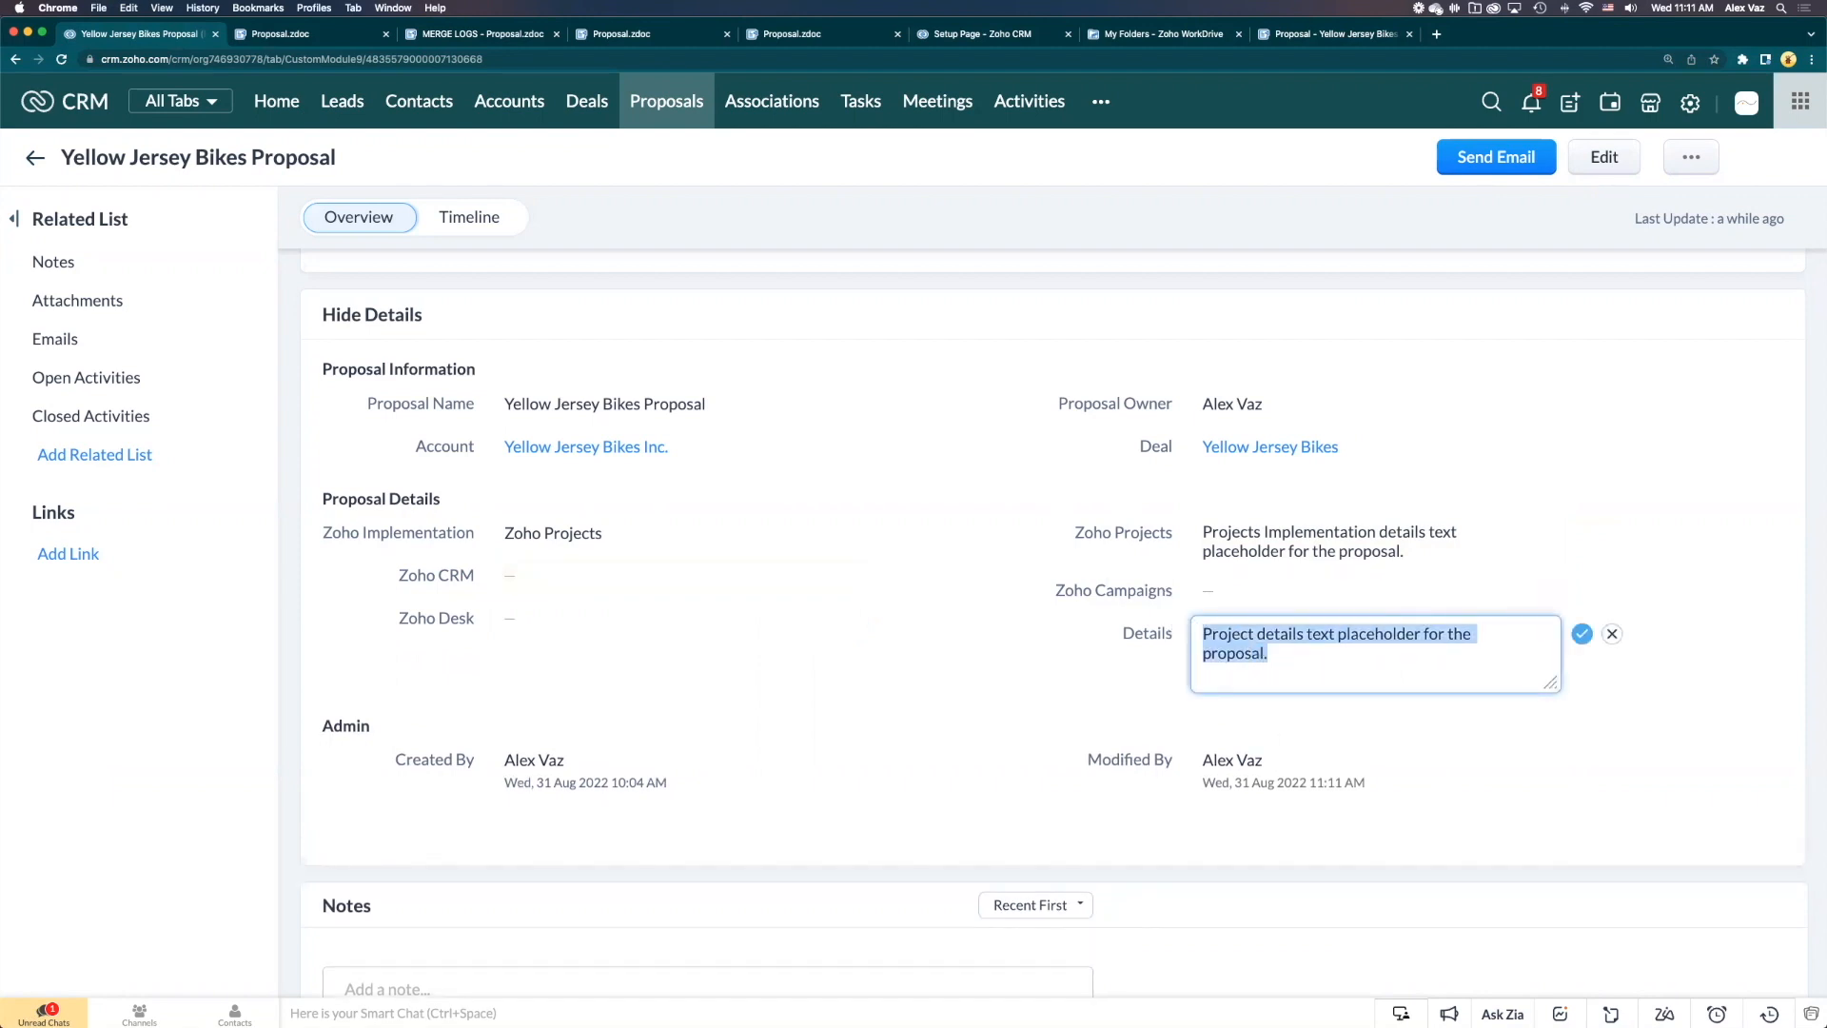
left_click(1612, 634)
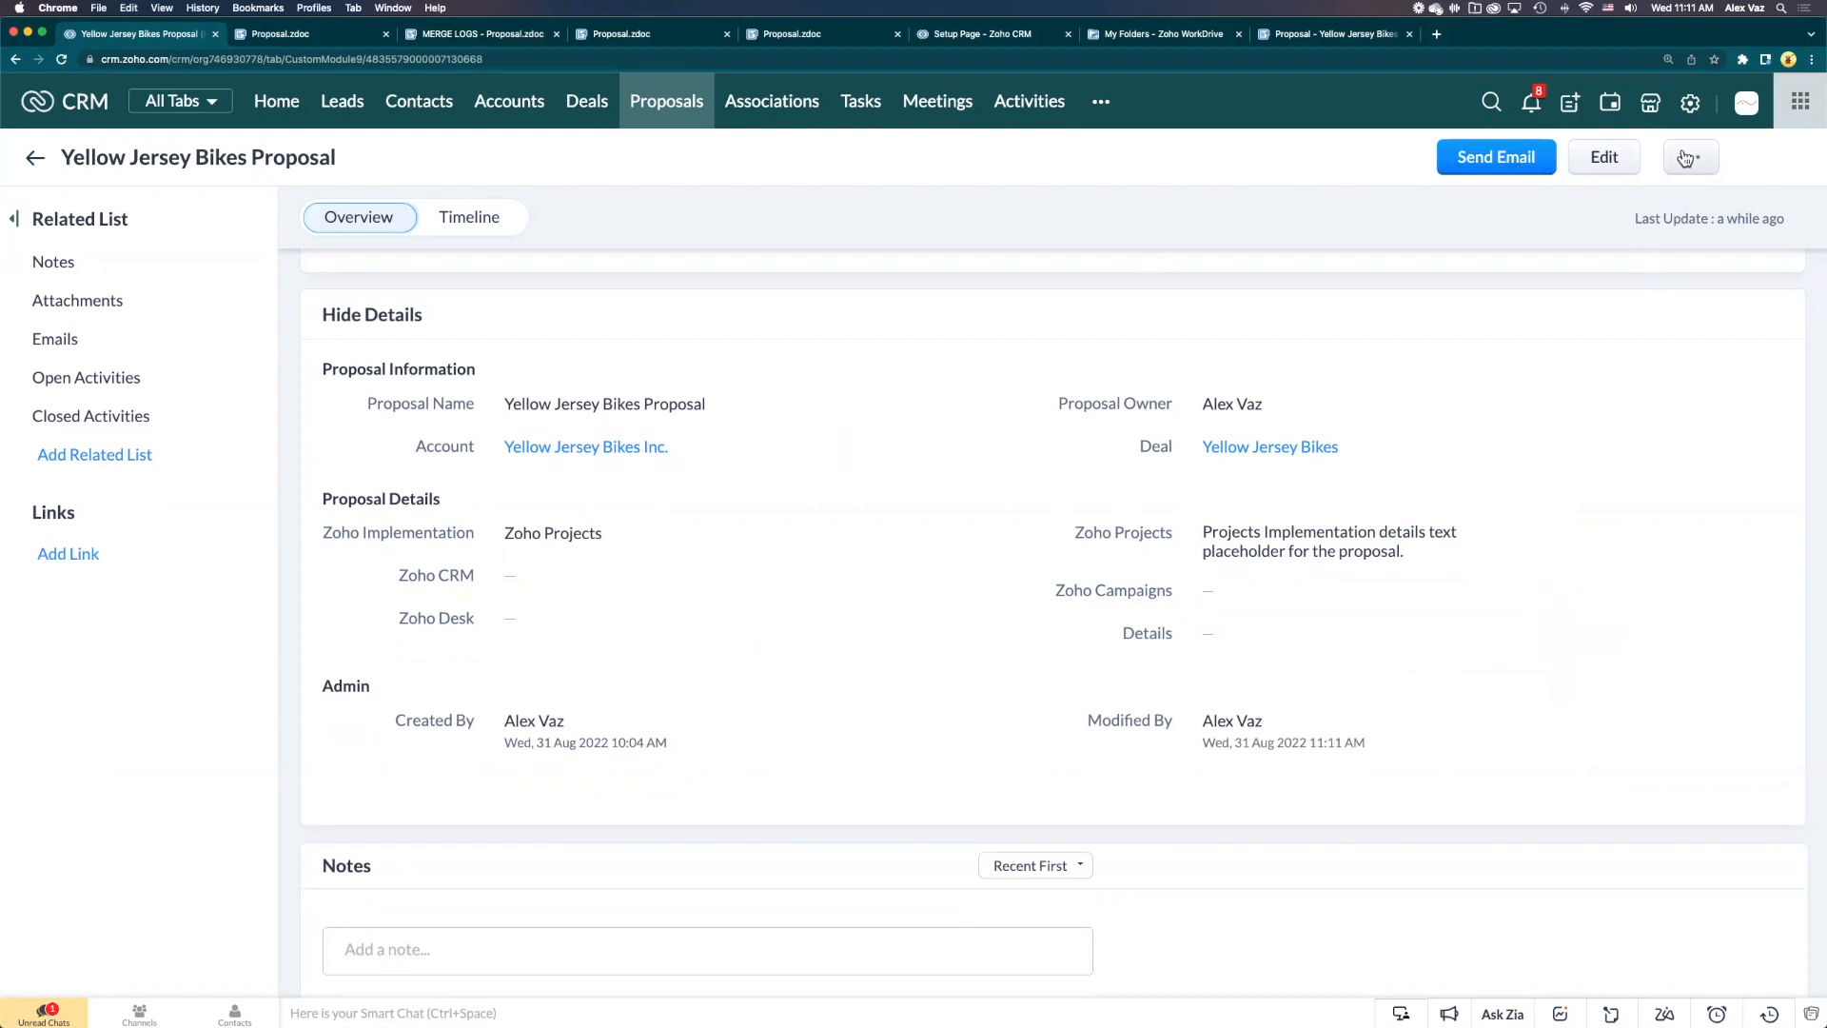
Mail-merge the Yellow Jersey Bikes proposal record using the Proposal.zdoc template
left_click(1690, 157)
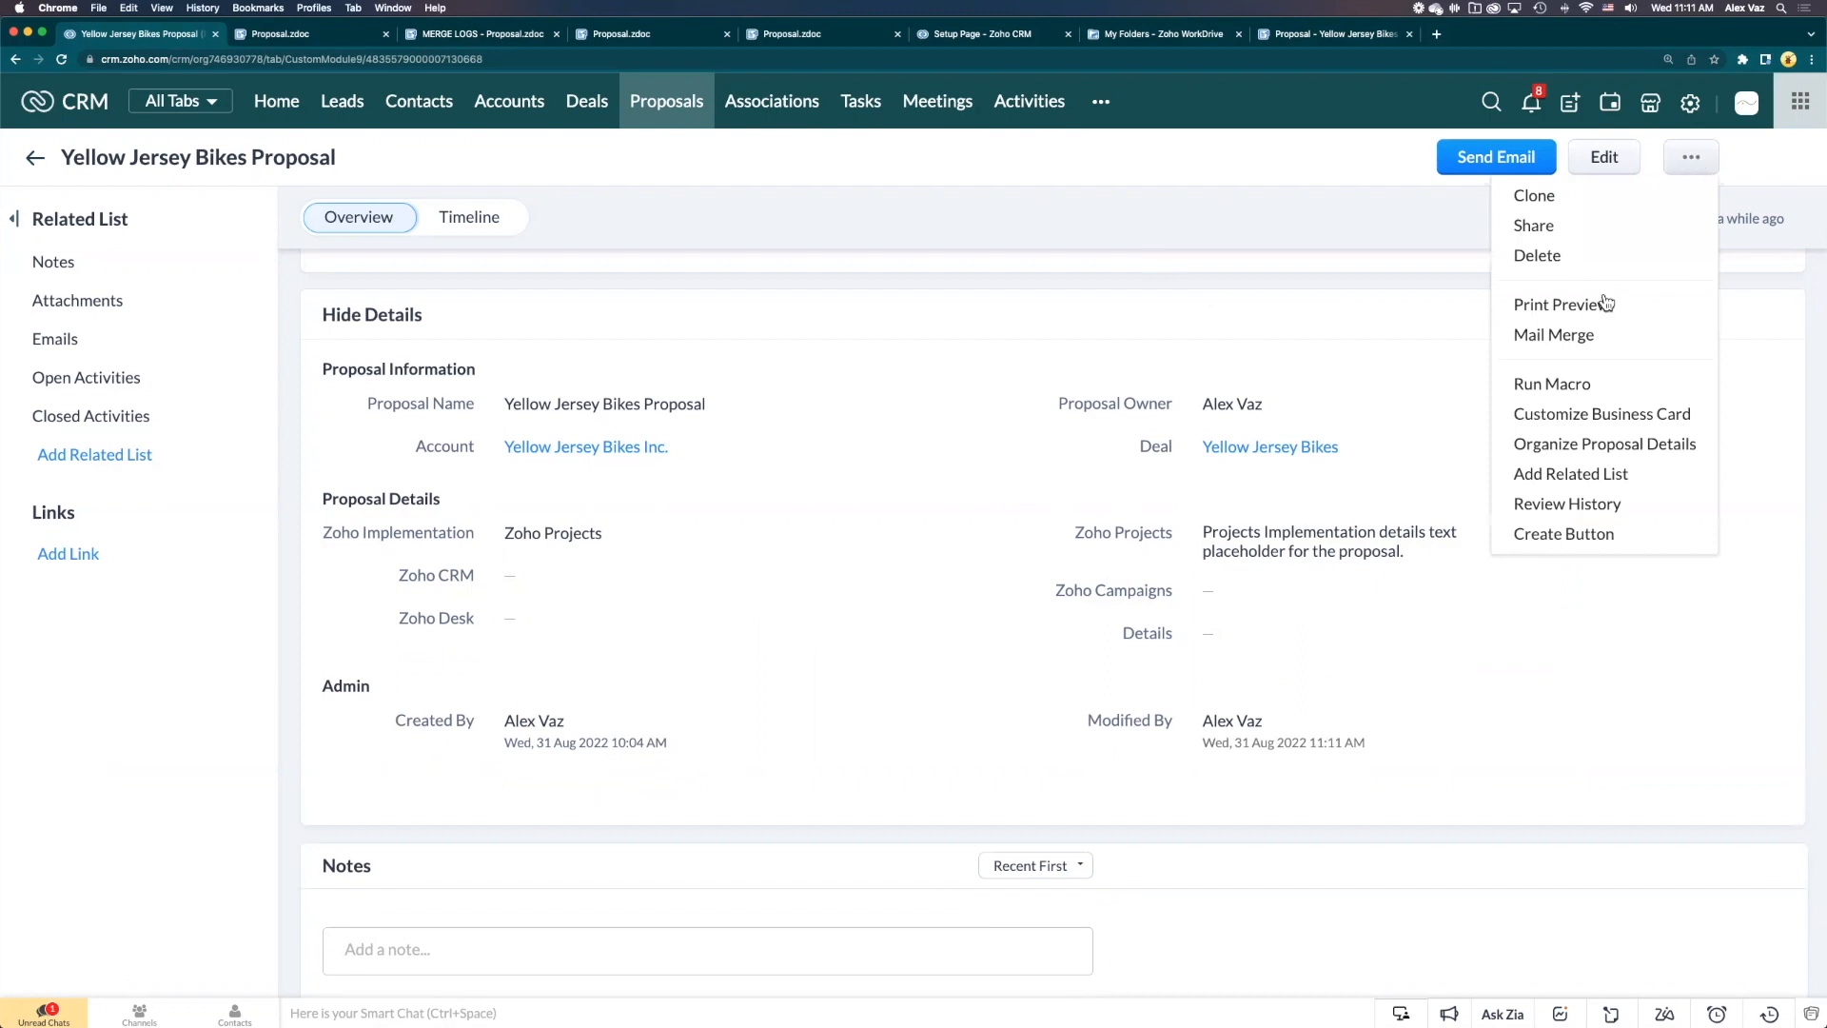
left_click(1553, 335)
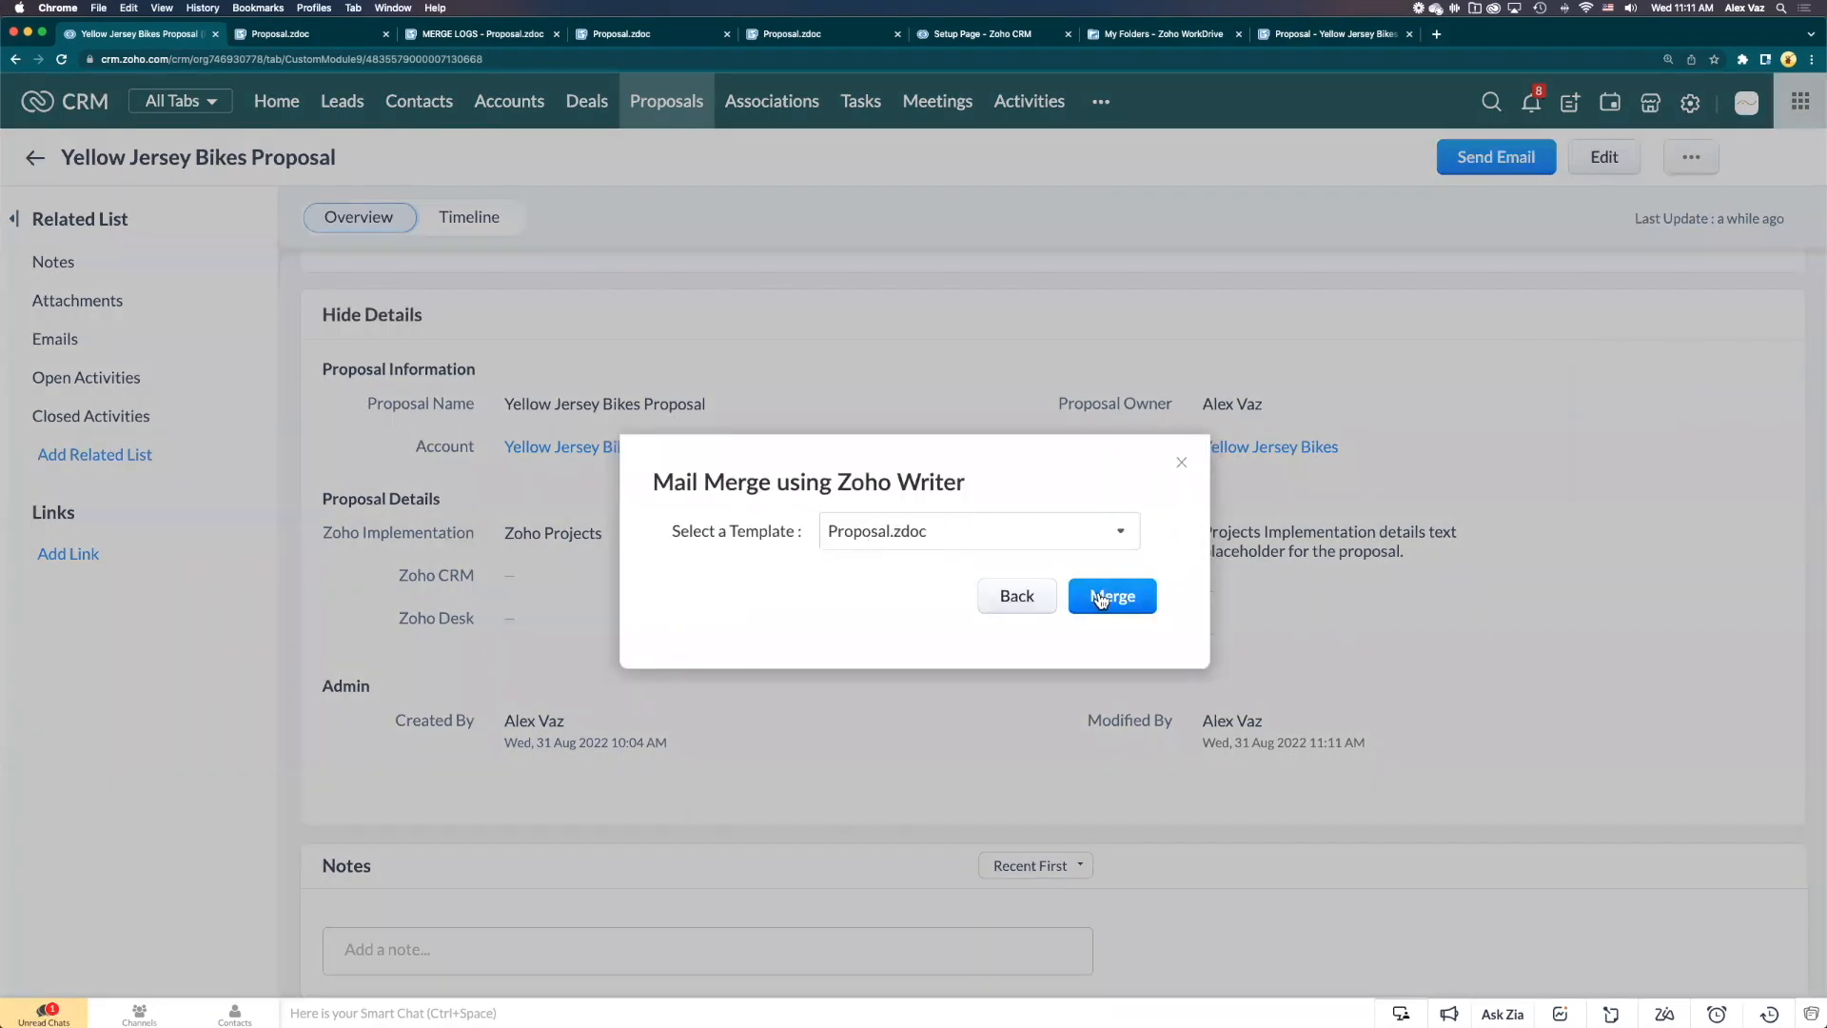
left_click(1113, 596)
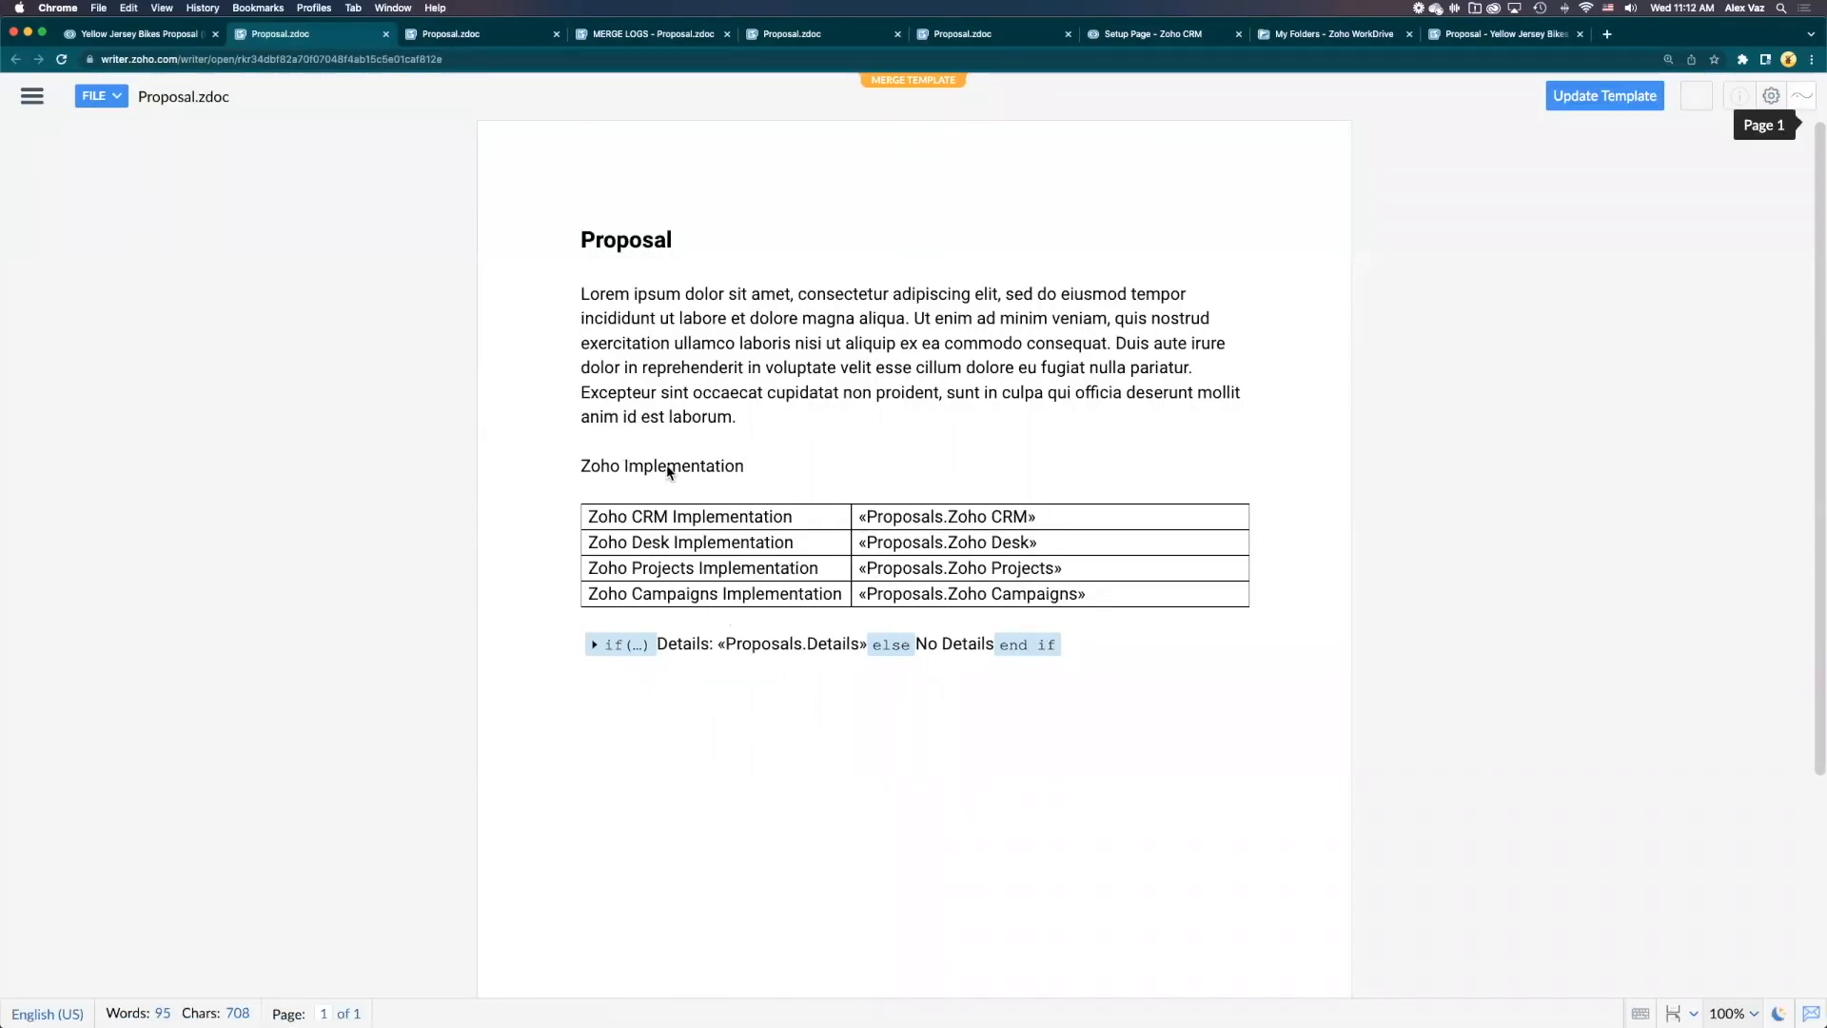
In Writer's Automate panel, run the merge and create the separate merged document
left_click(31, 96)
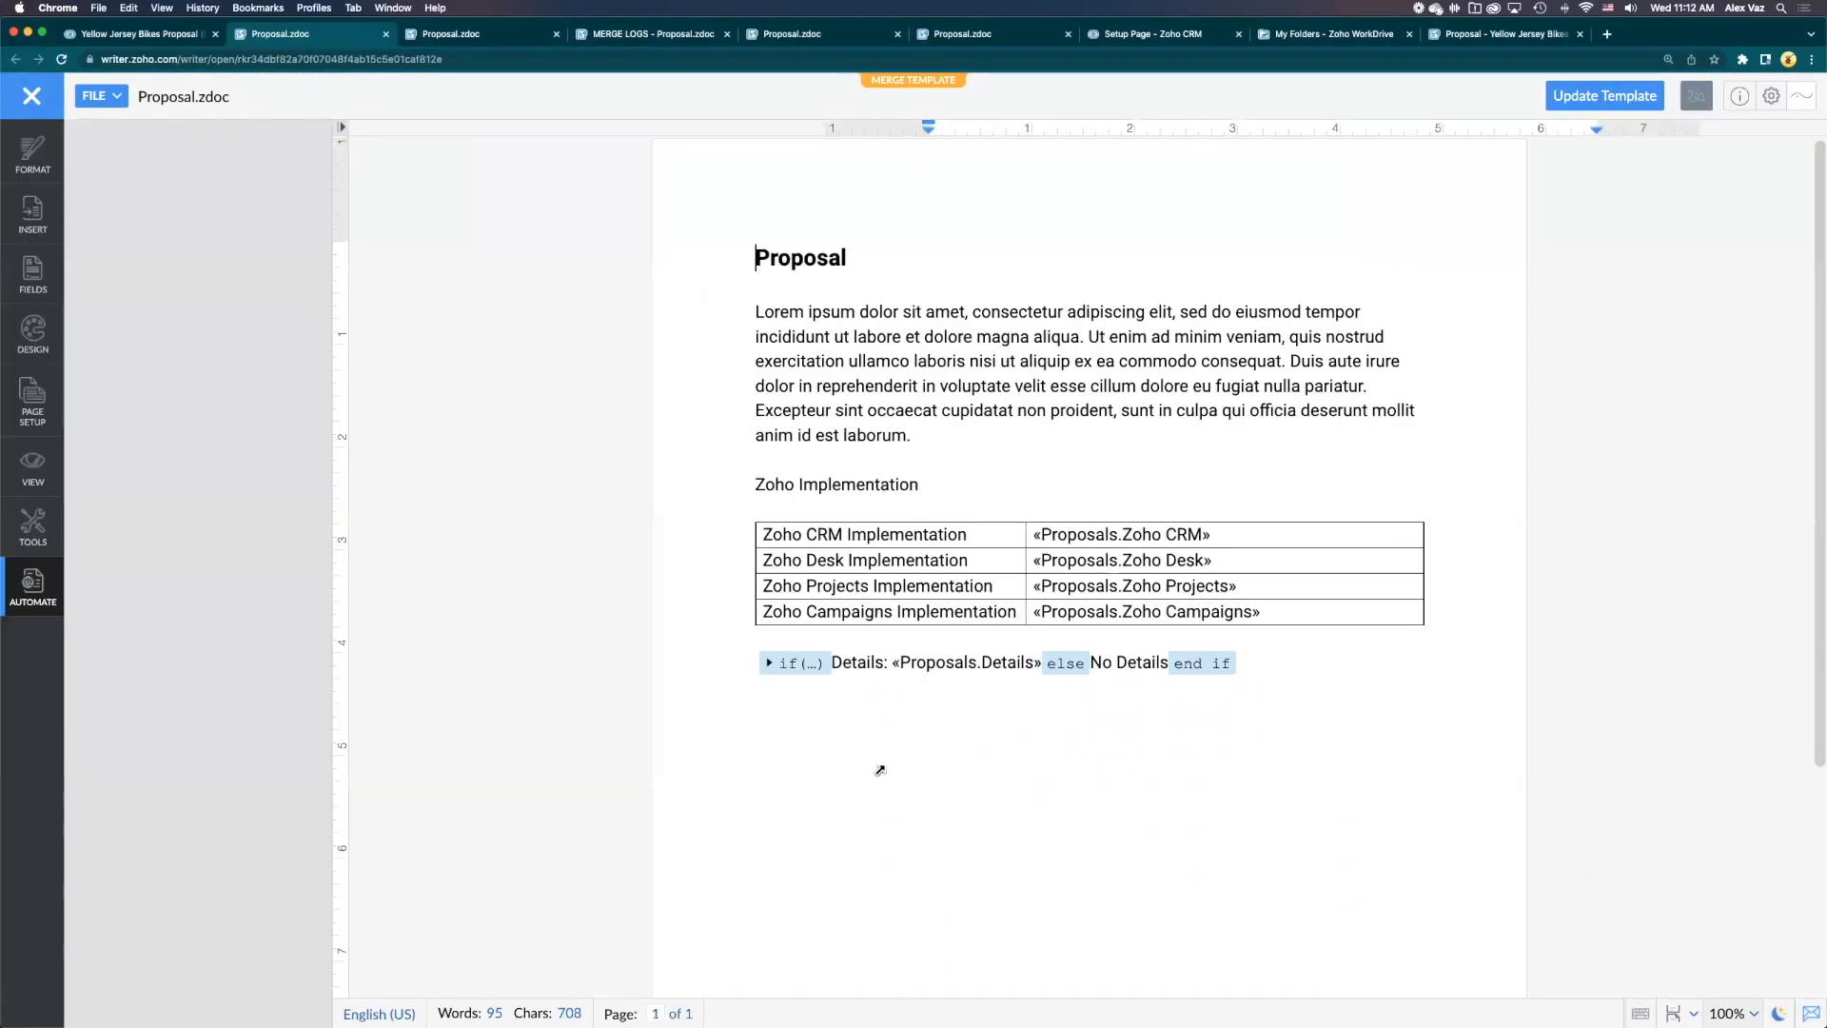
left_click(32, 588)
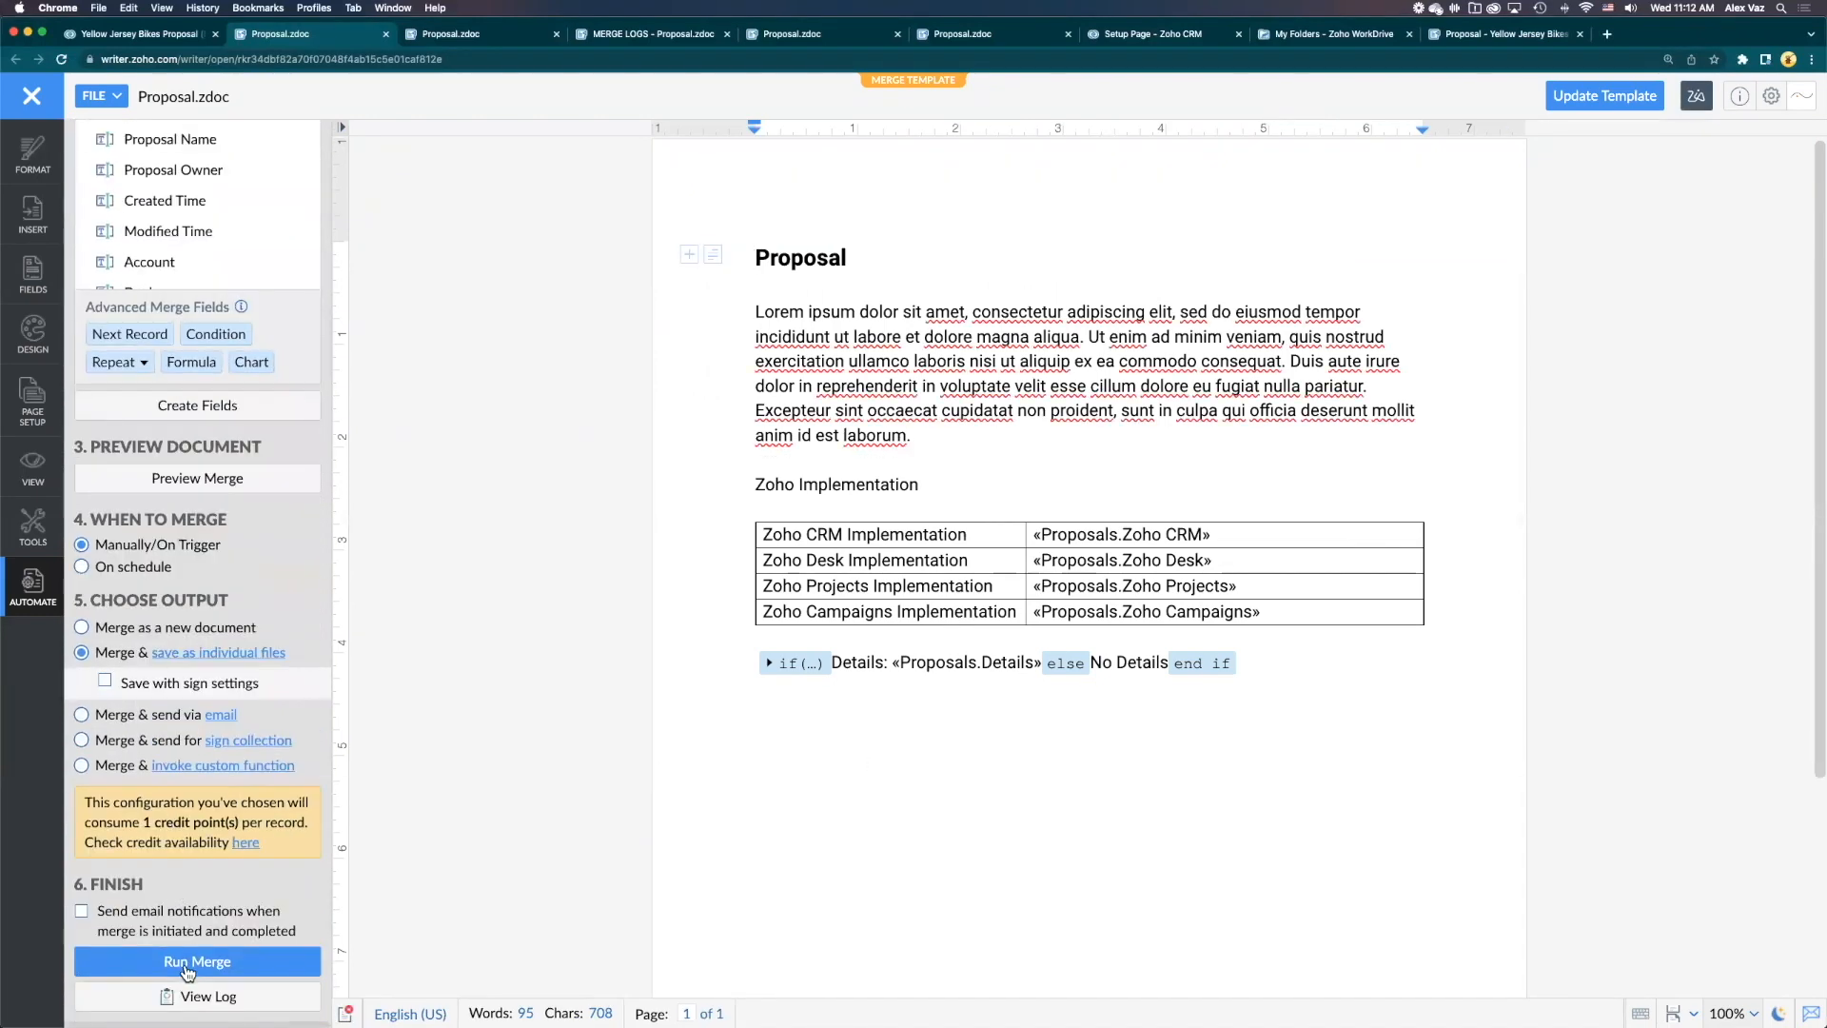
left_click(197, 961)
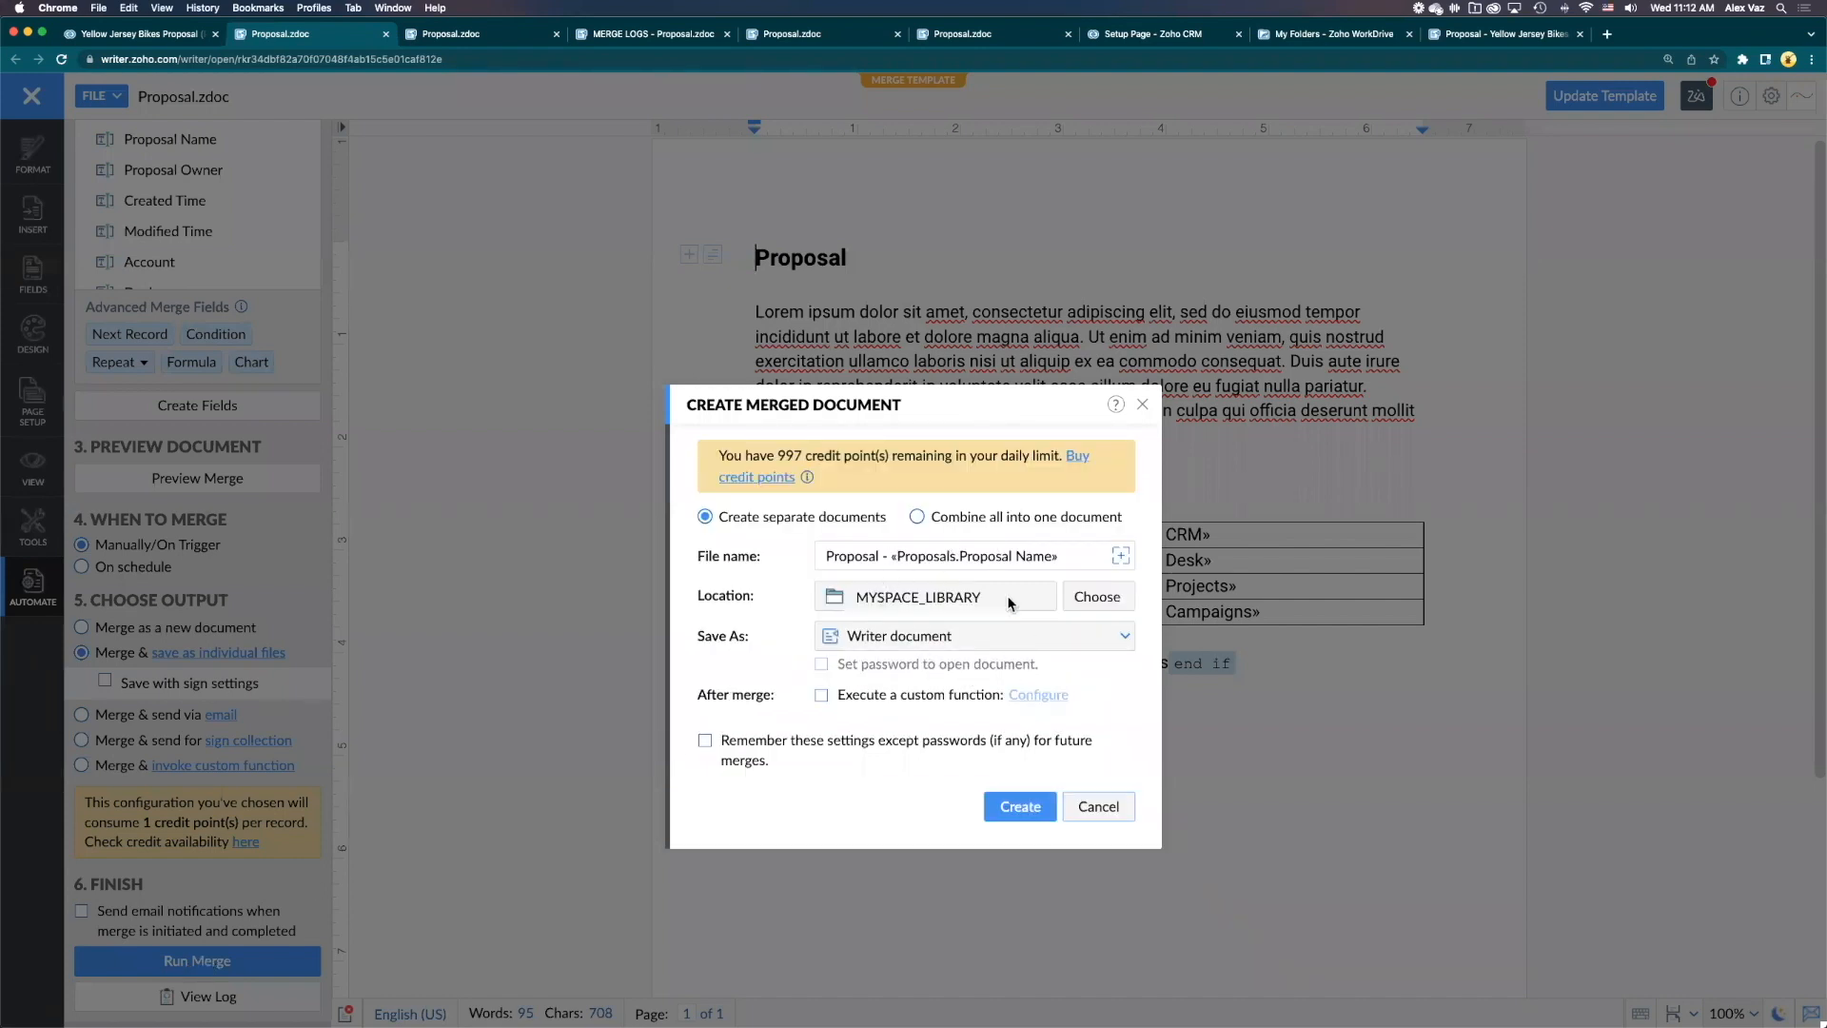
mouse_move(835, 691)
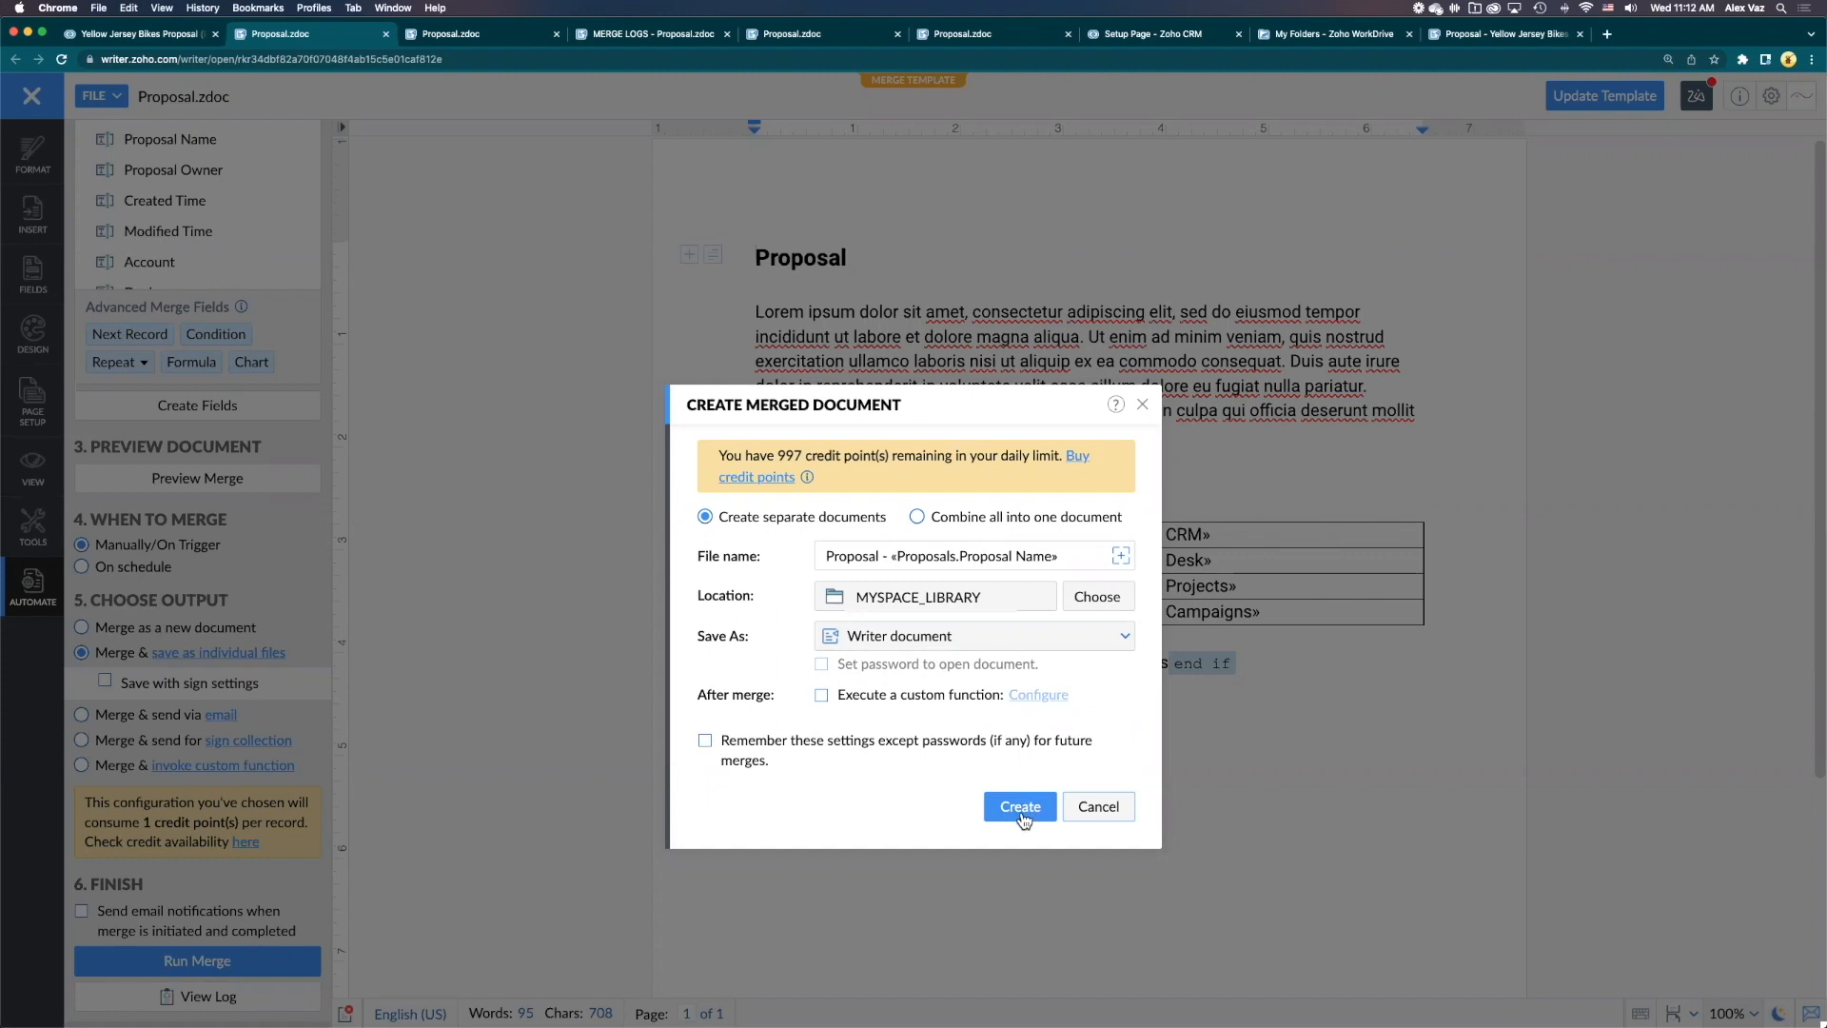
left_click(1019, 806)
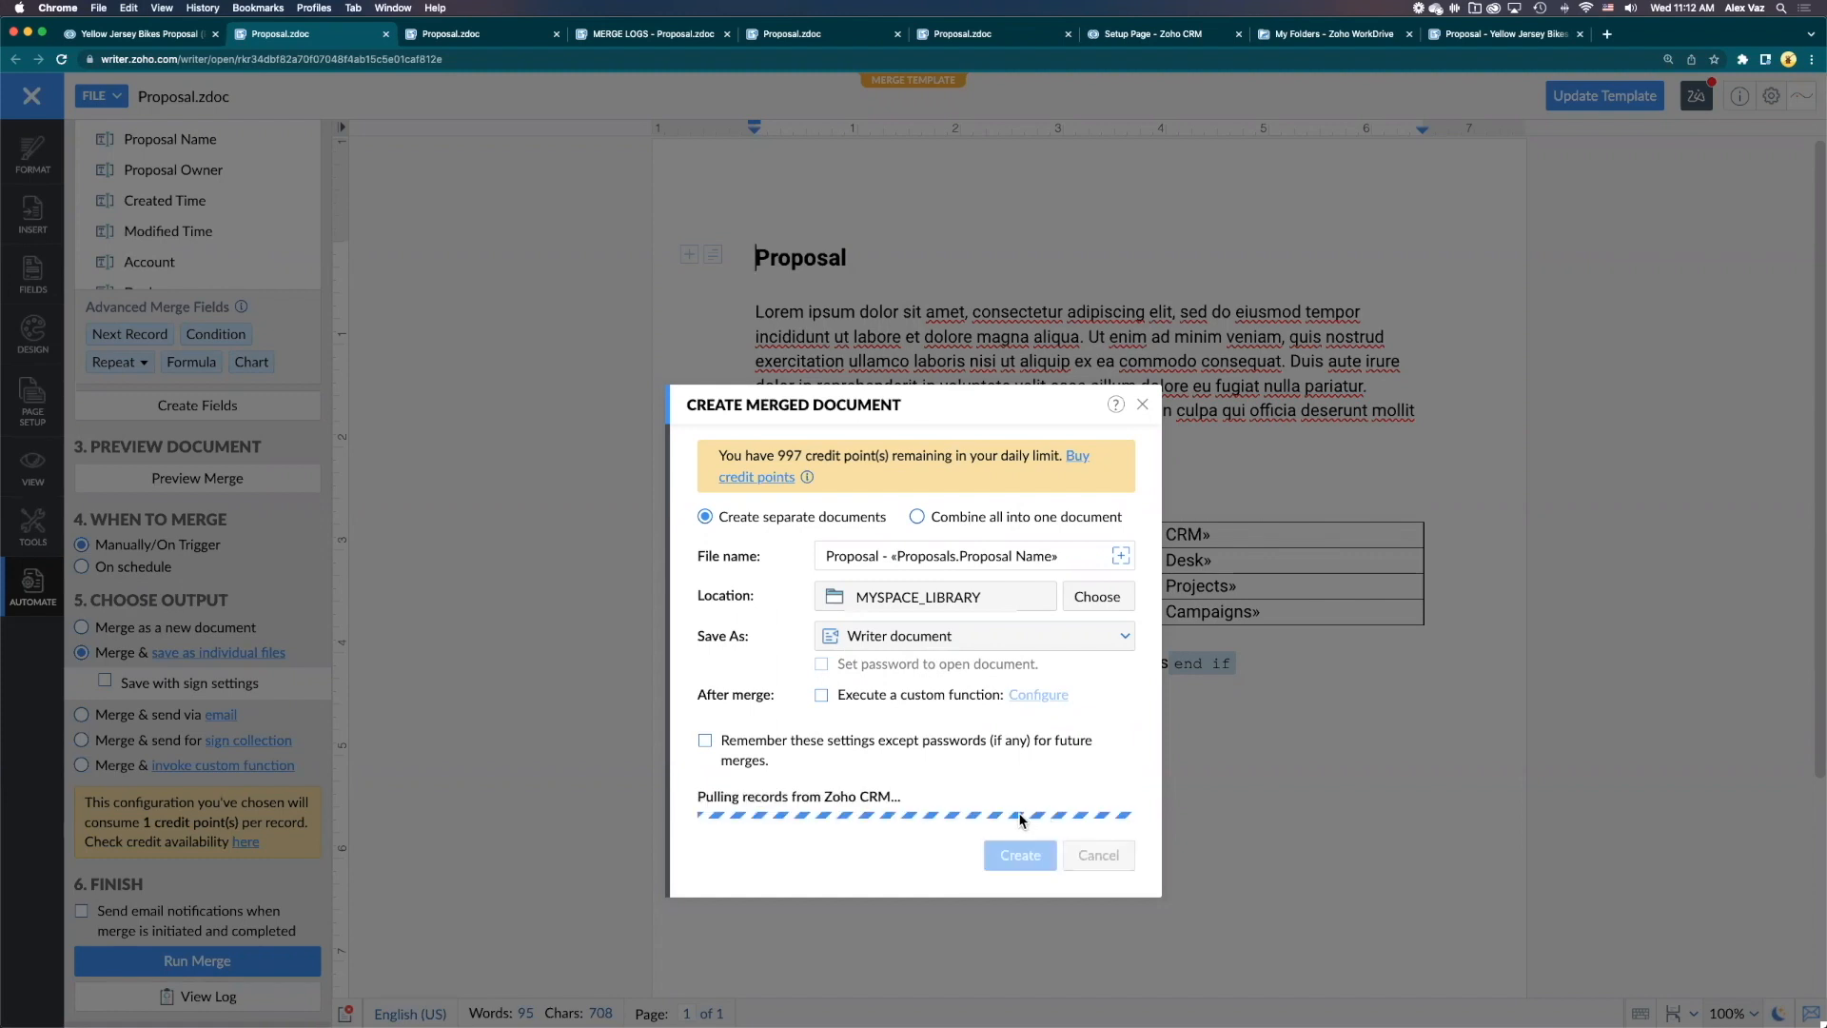
left_click(1019, 855)
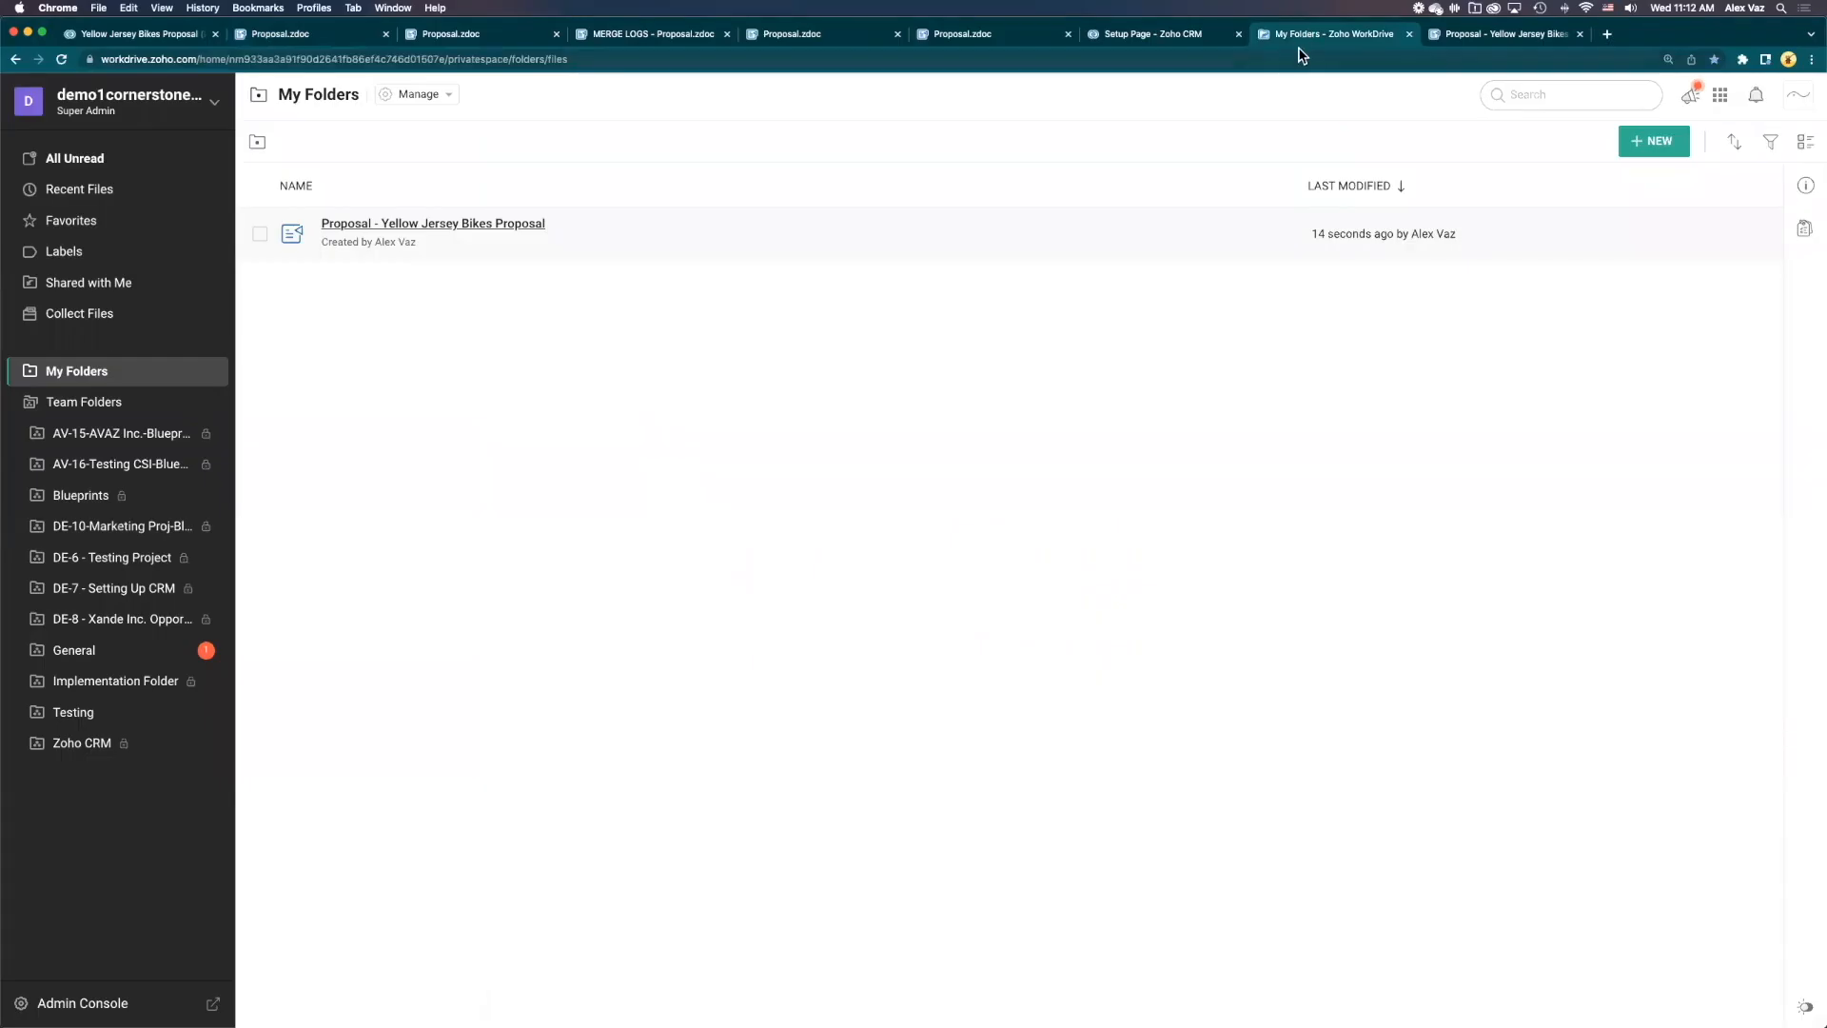
Reload WorkDrive and open the newest 'Proposal - Yellow Jersey Bikes Proposal' file
left_click(65, 62)
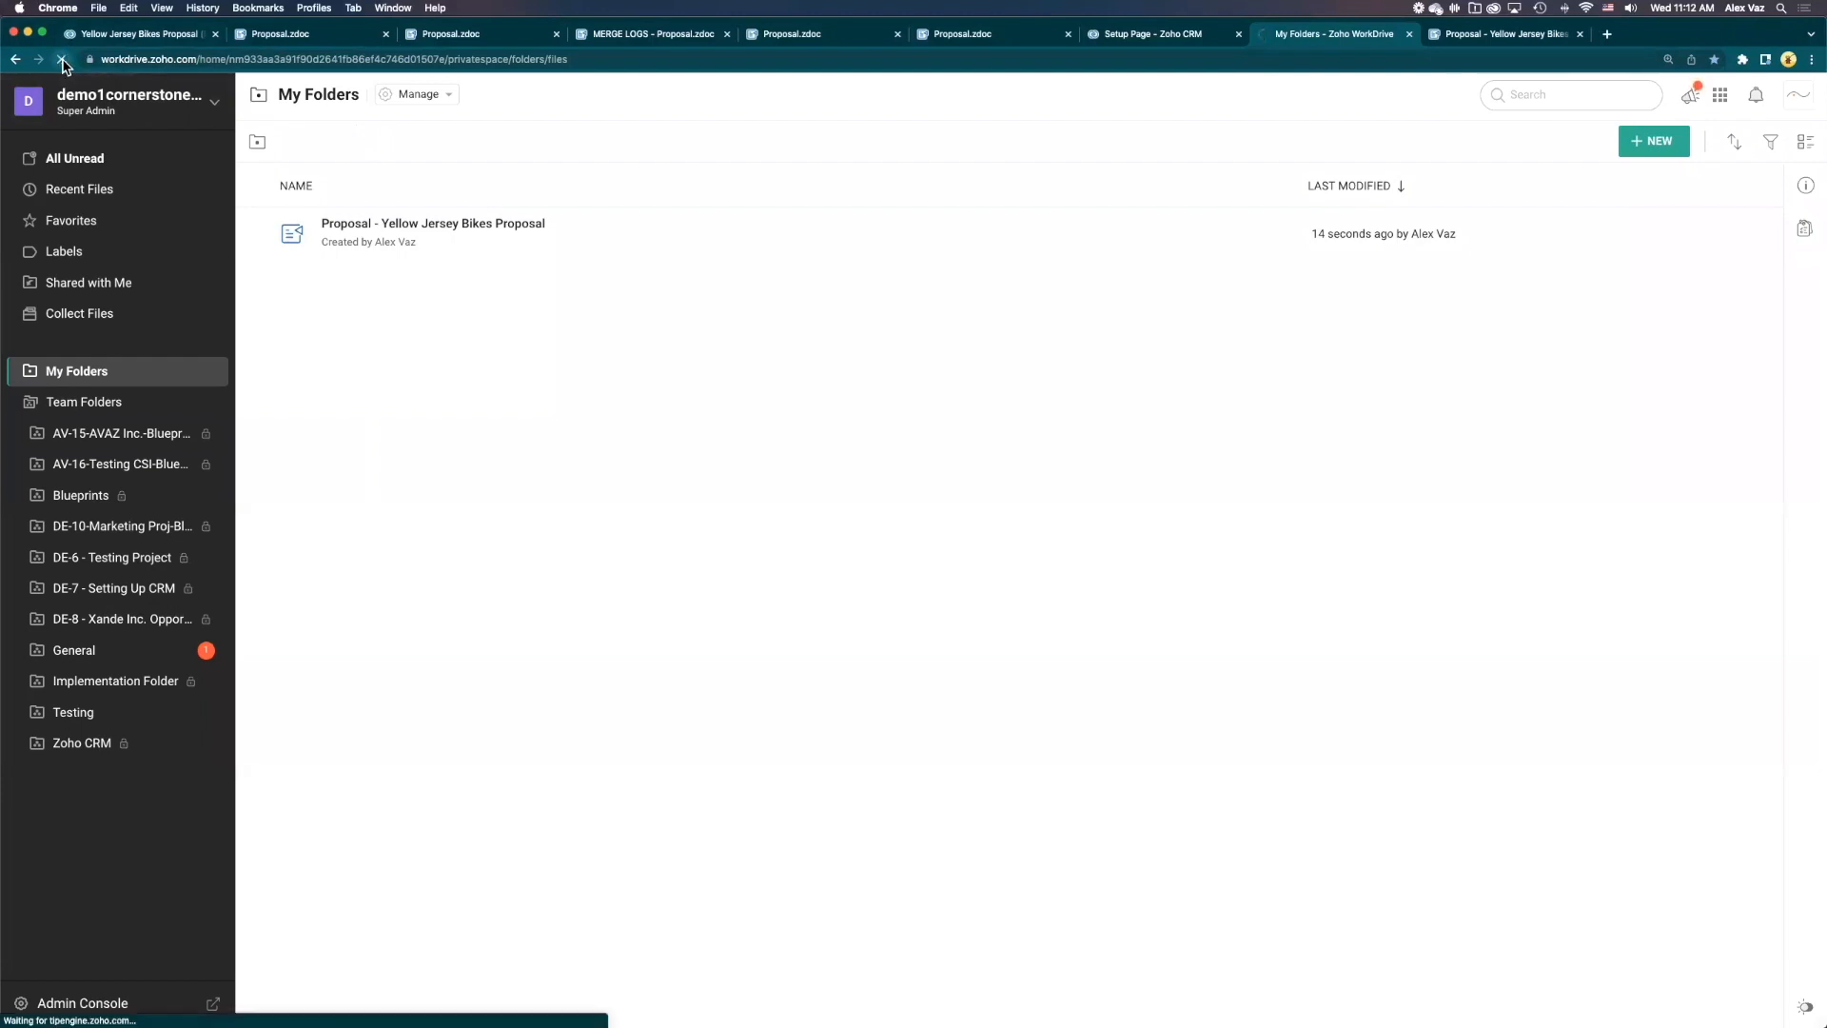
left_click(66, 61)
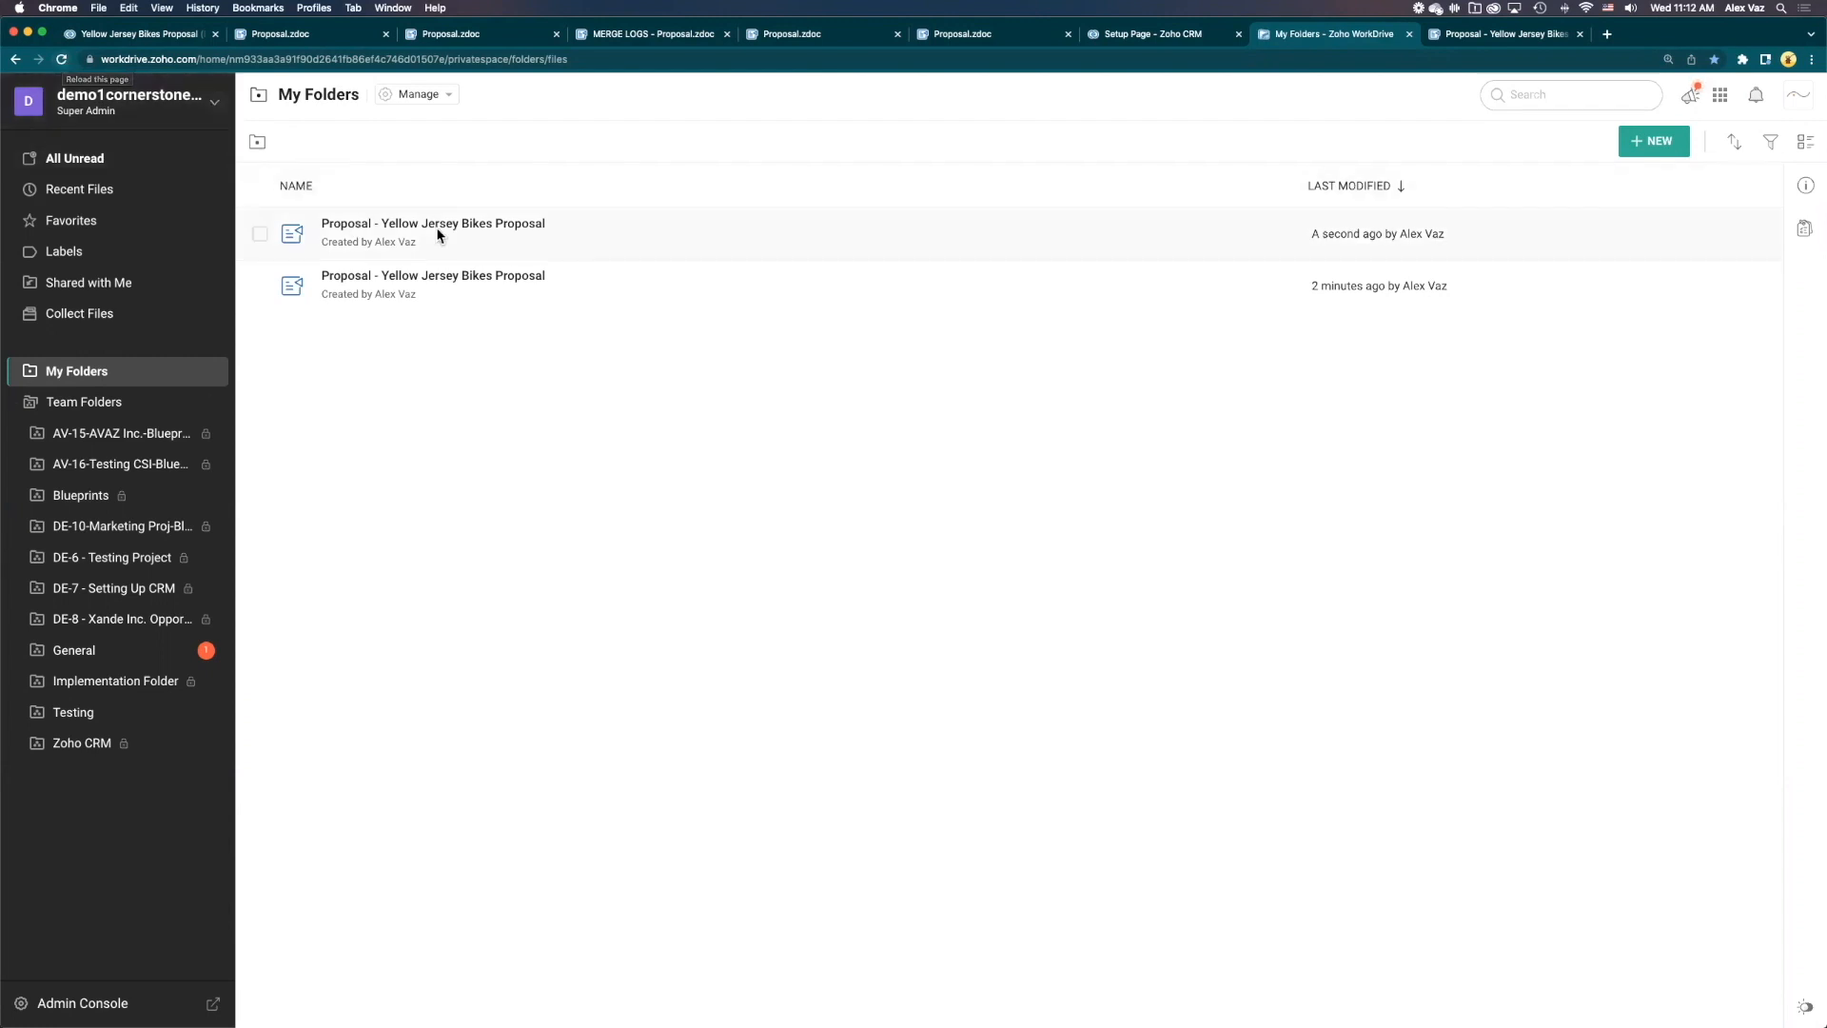
double_click(433, 222)
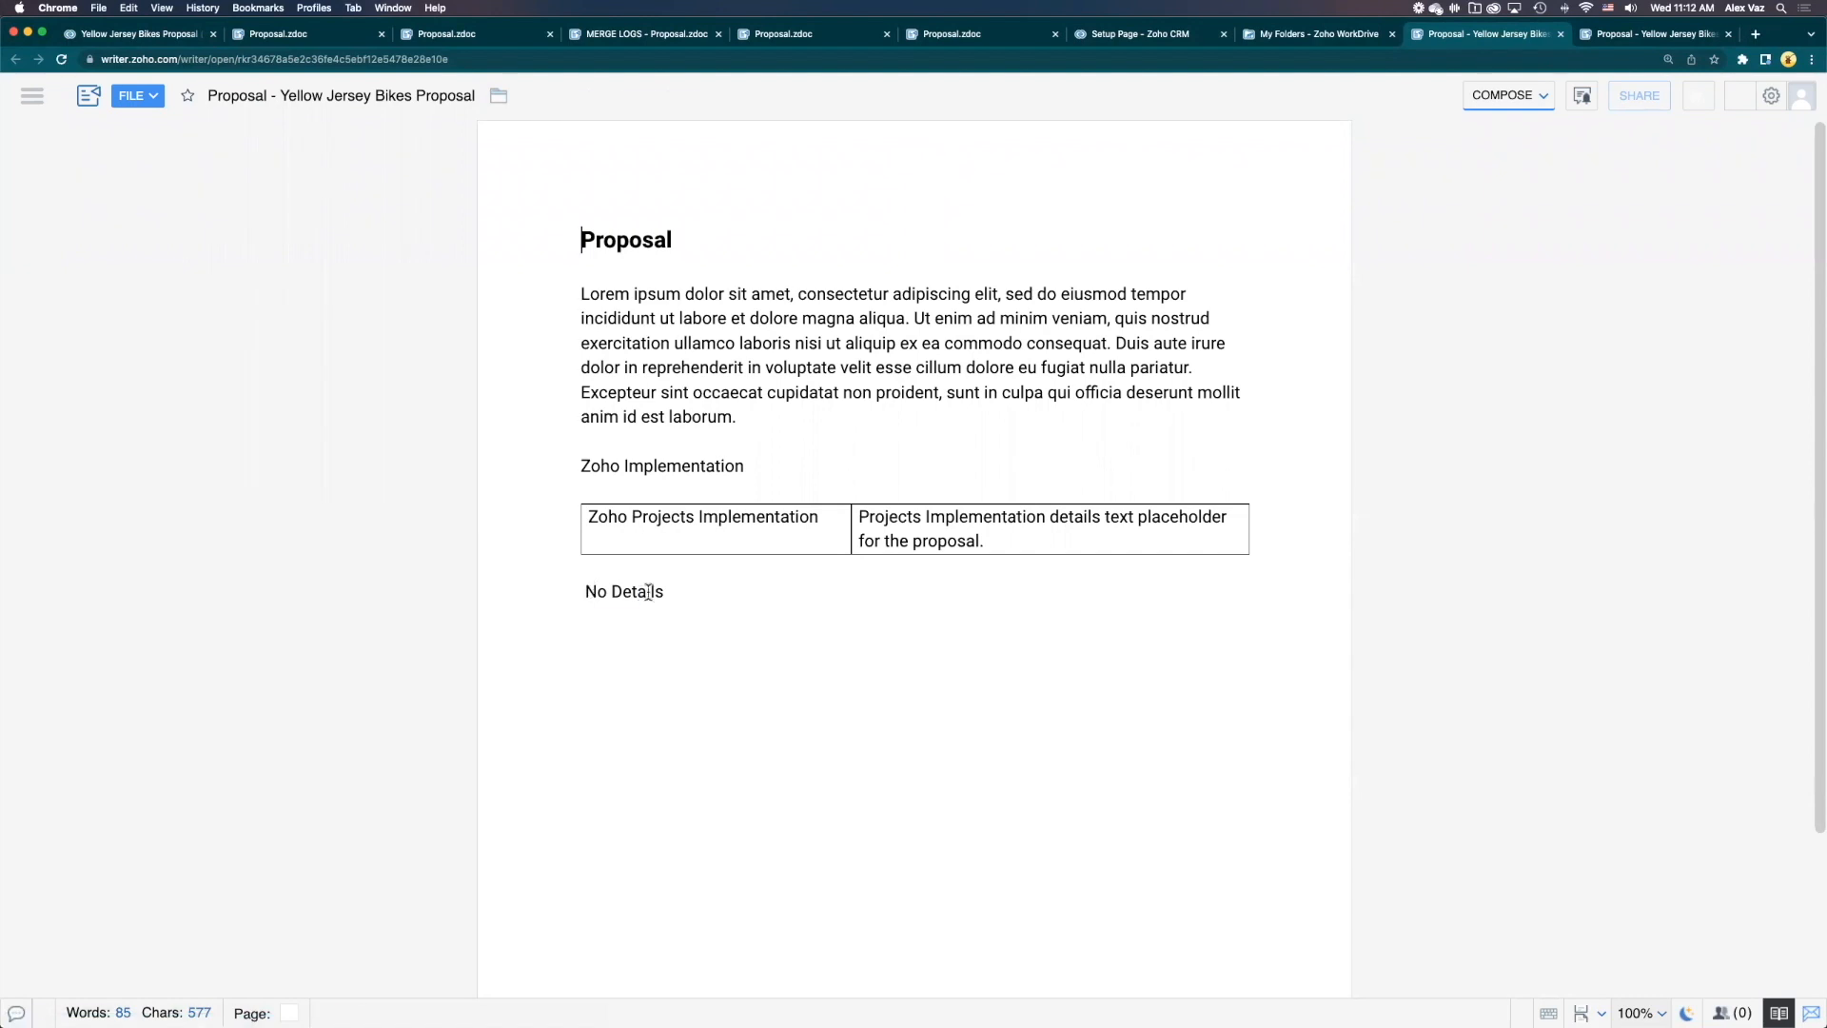
double_click(624, 591)
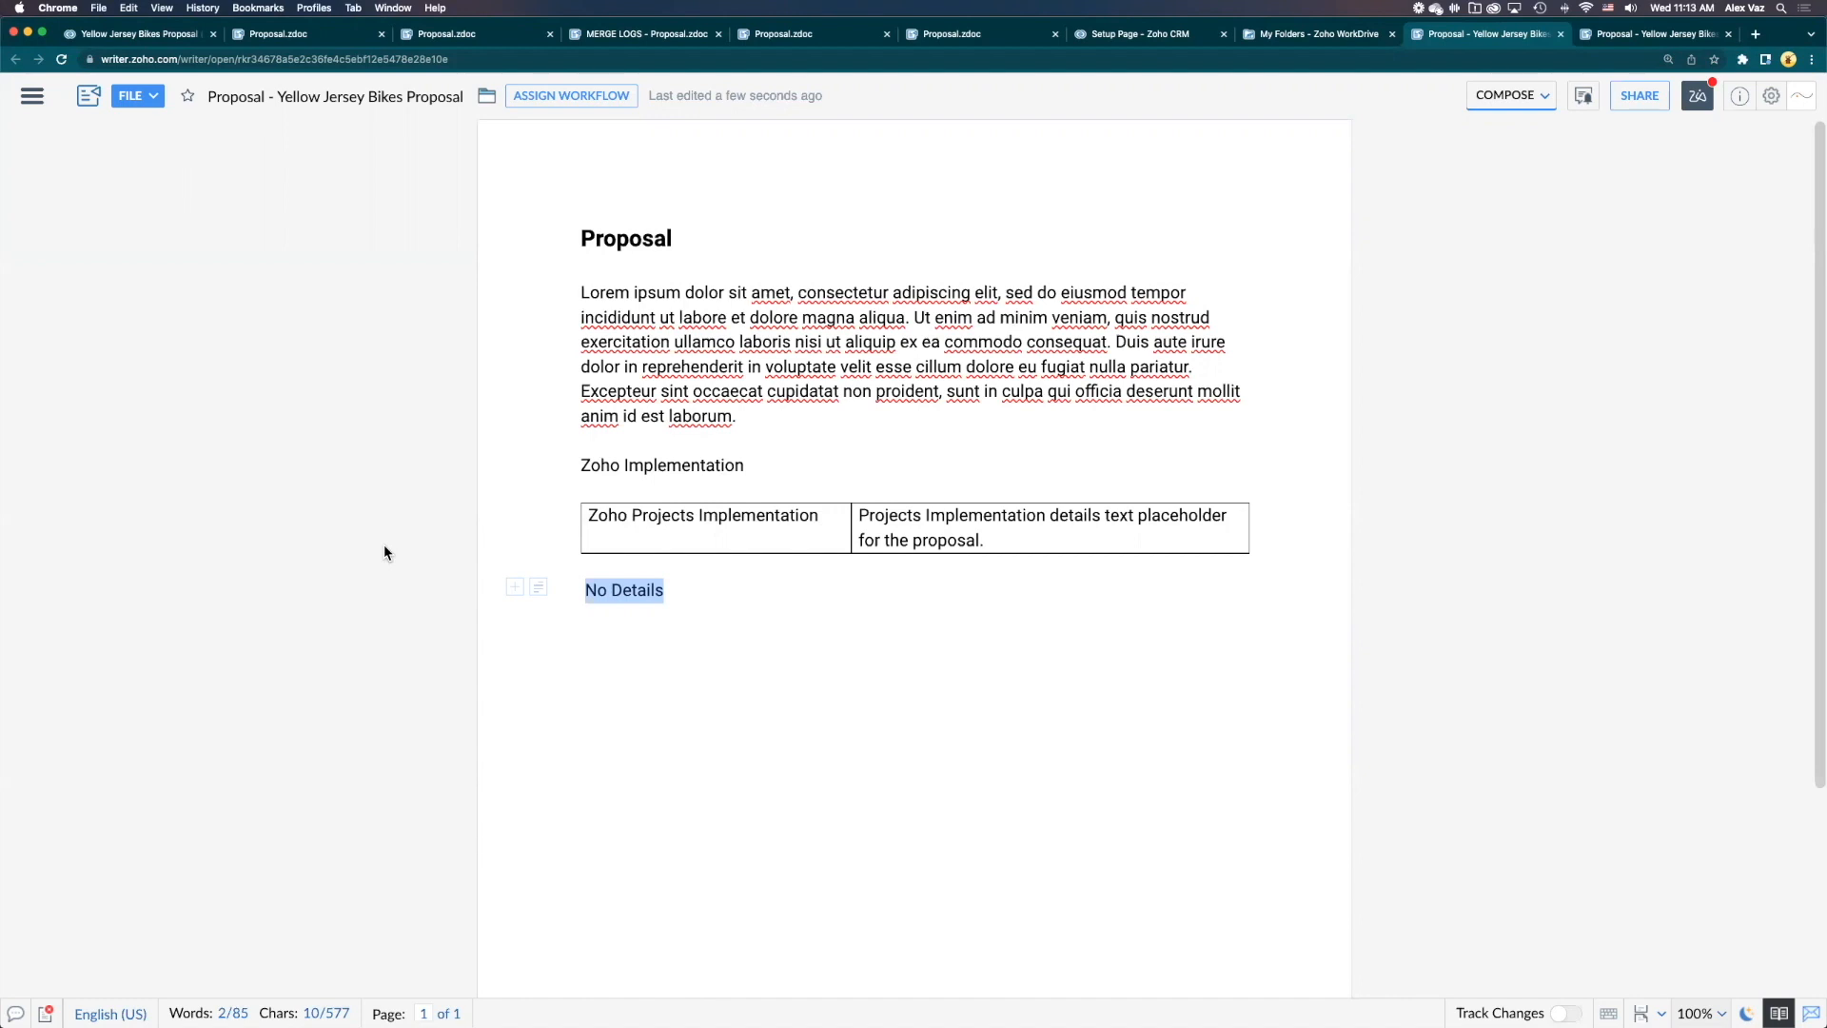
left_click(721, 602)
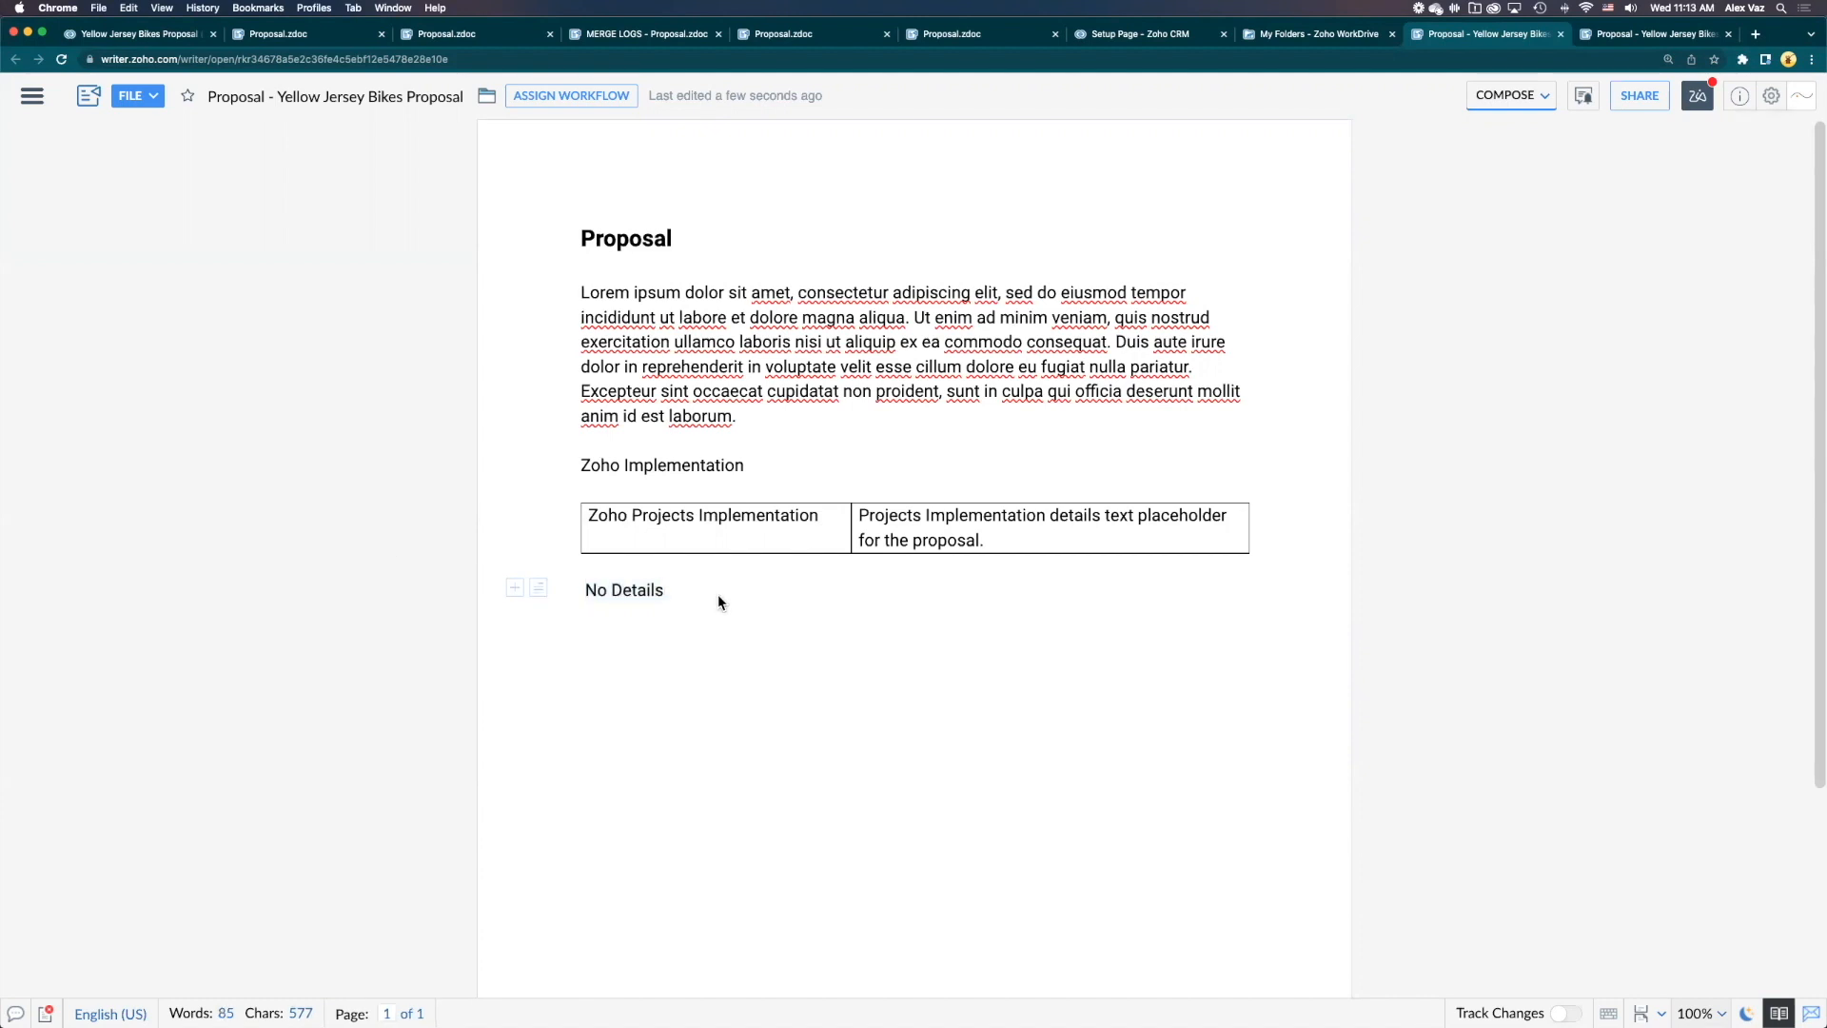
mouse_move(666, 563)
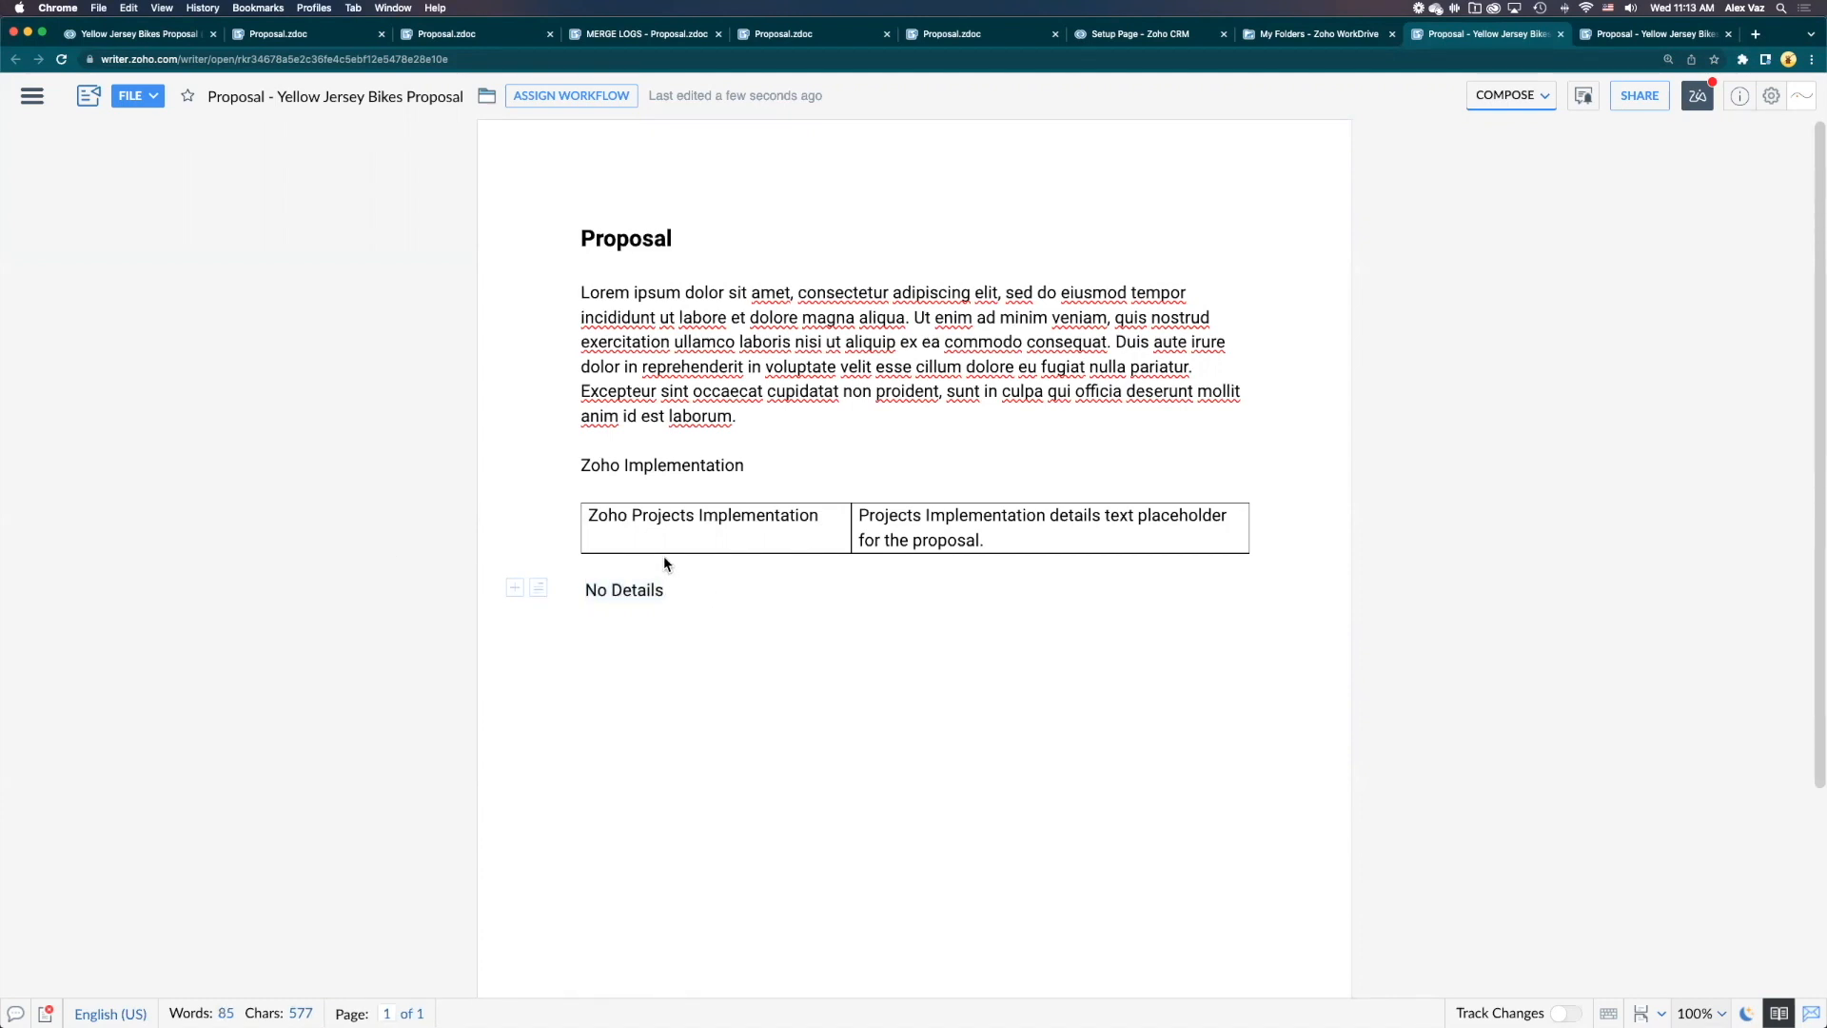